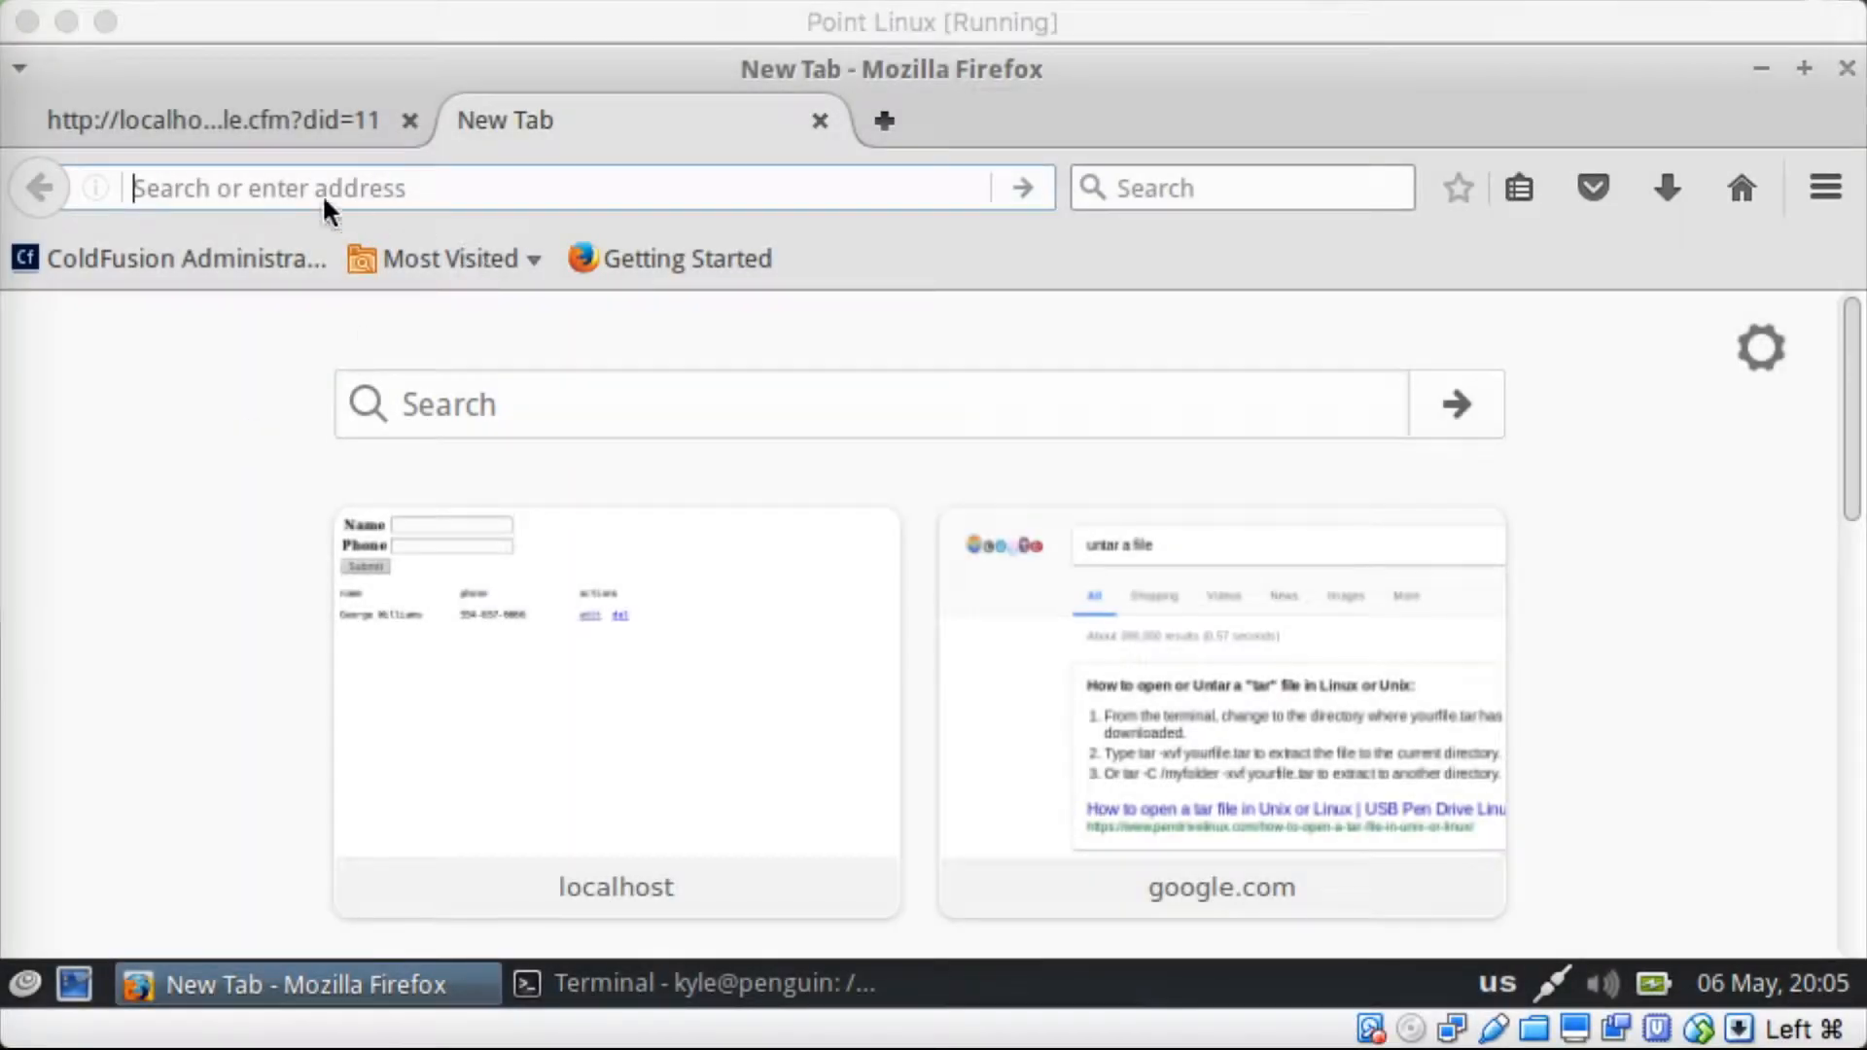
Step: Keep the localhost people.cfm tab and close the empty New Tab
click(214, 119)
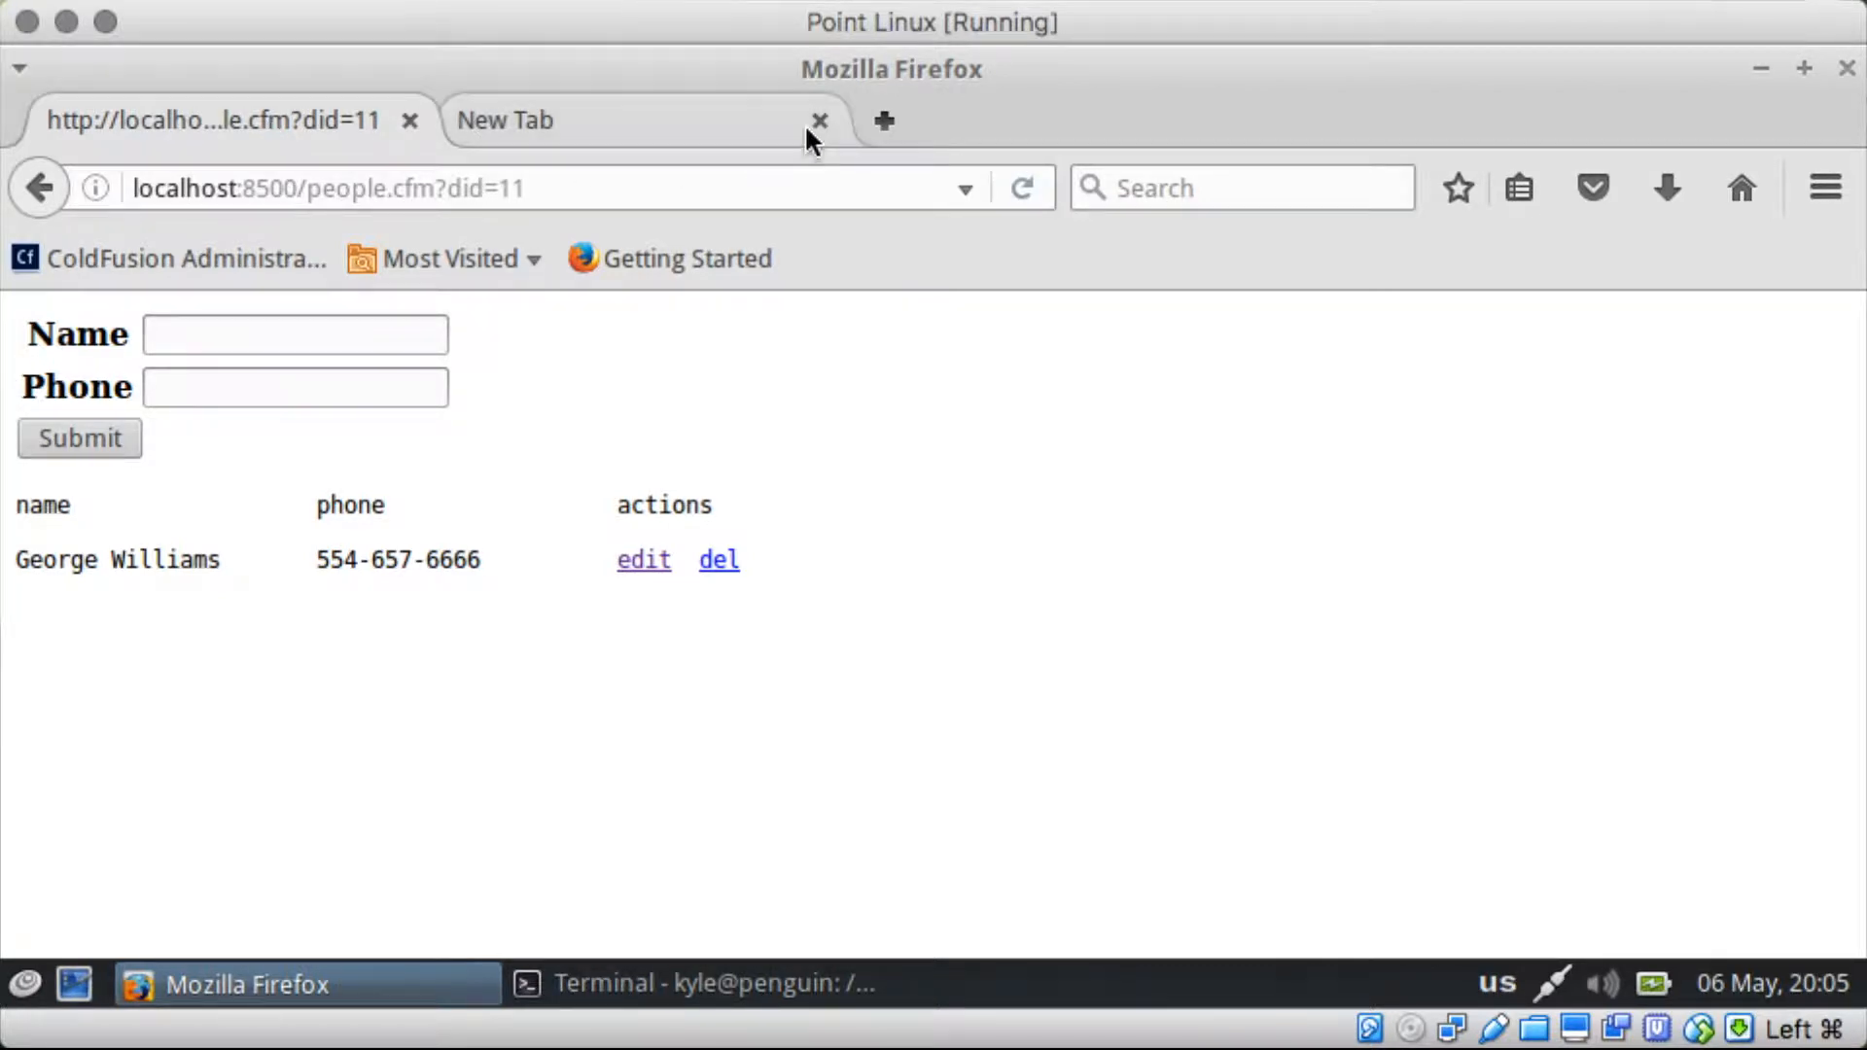
click(697, 983)
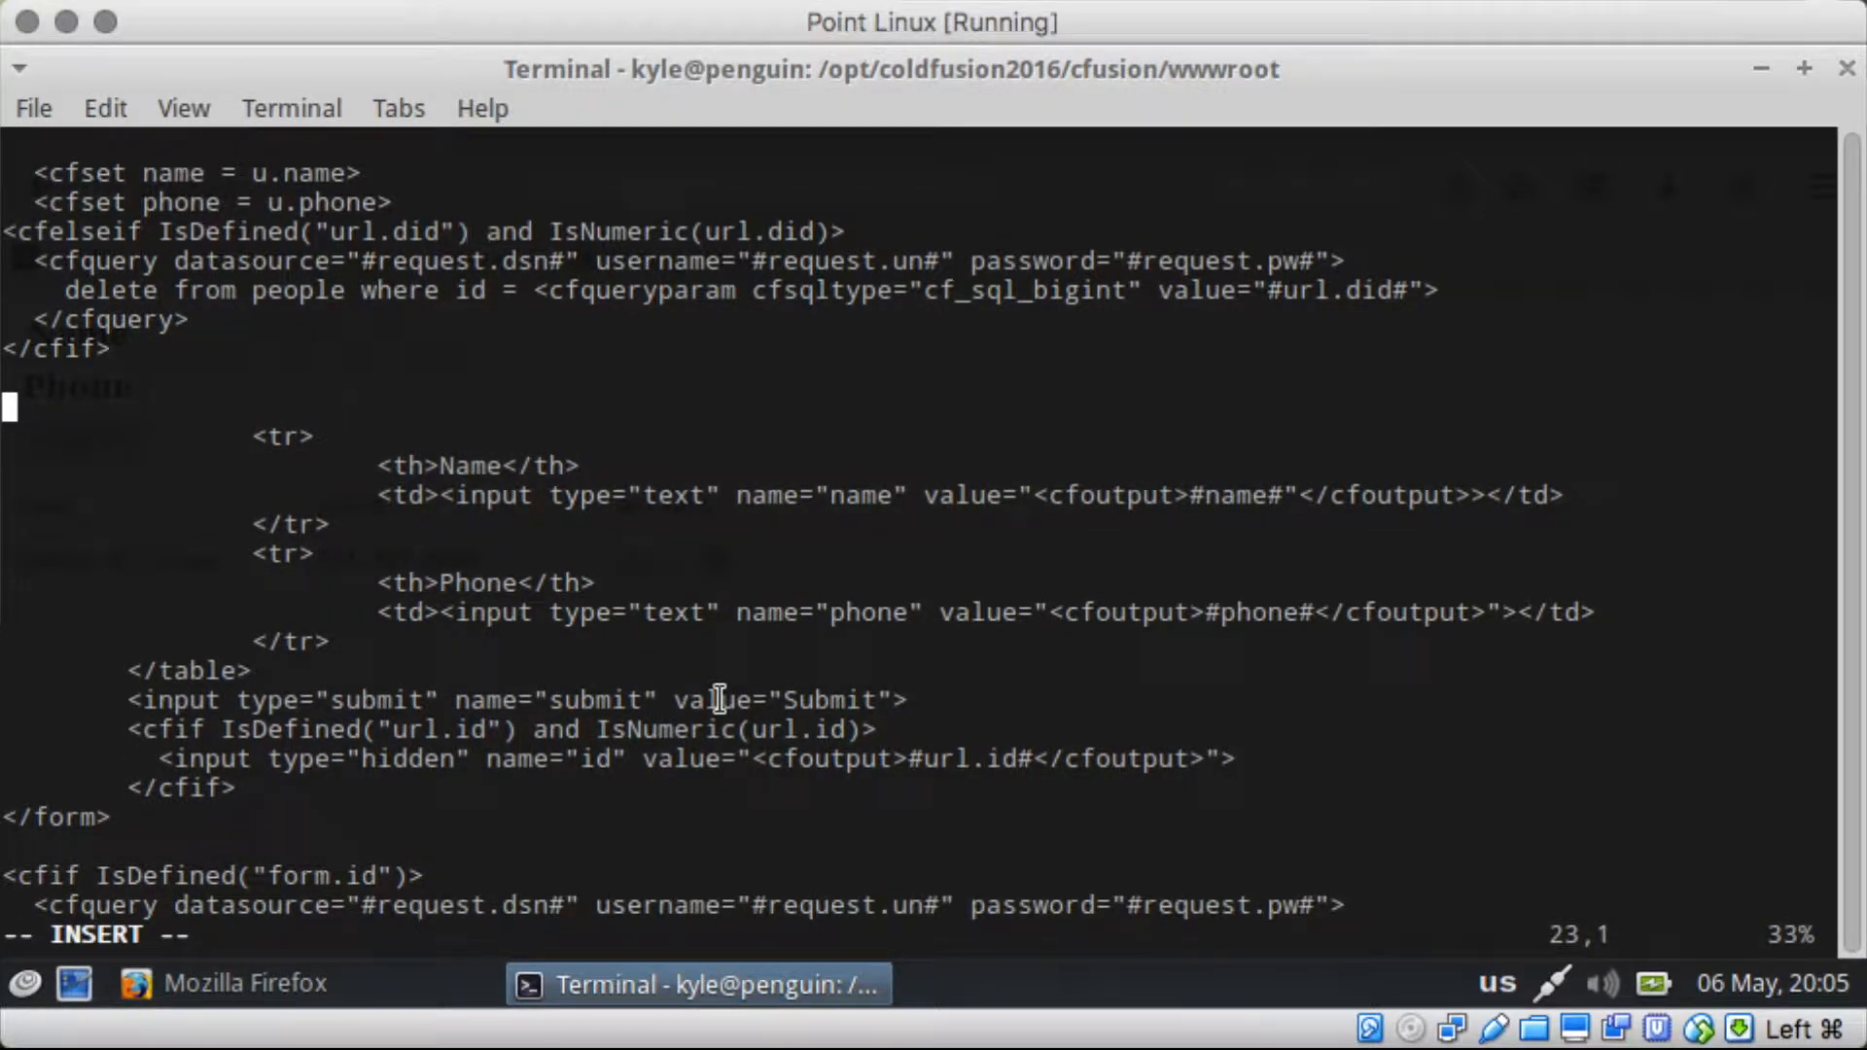
Step: Make the name cfinput required="true" with message "Name is required"
text(:q)
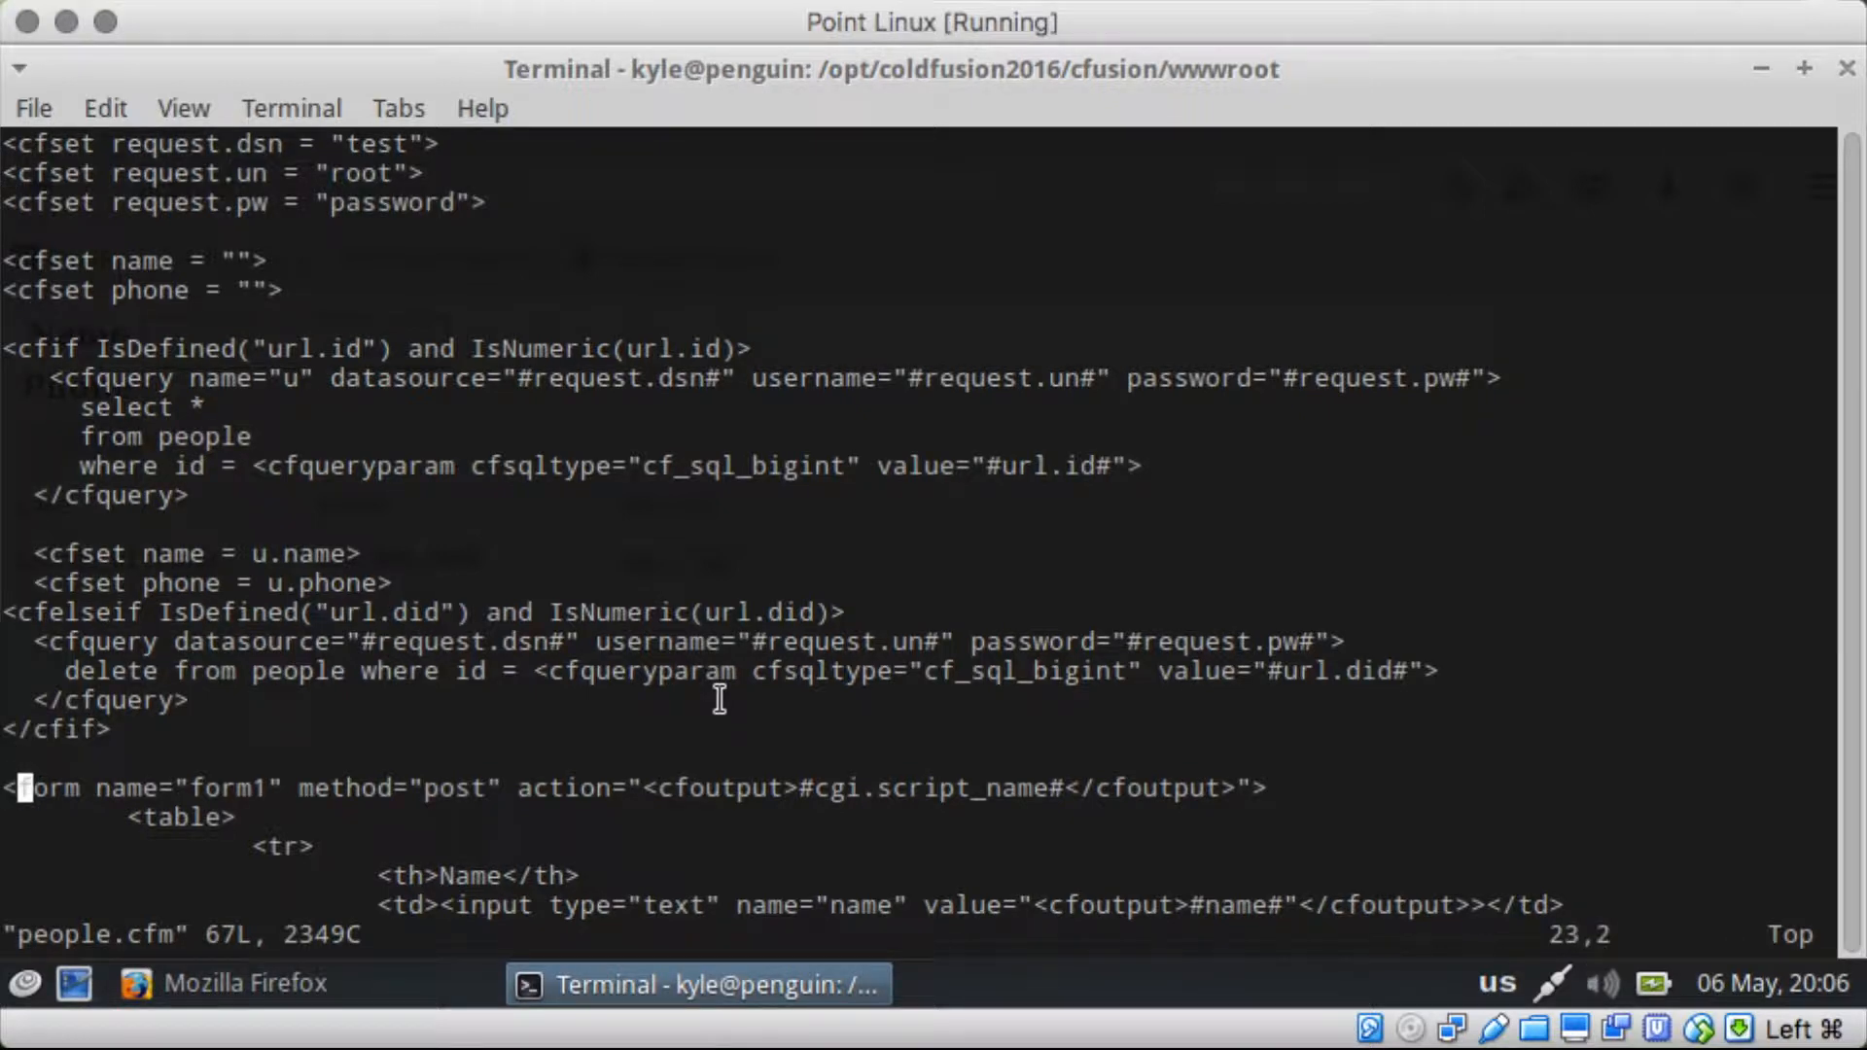
key(i)
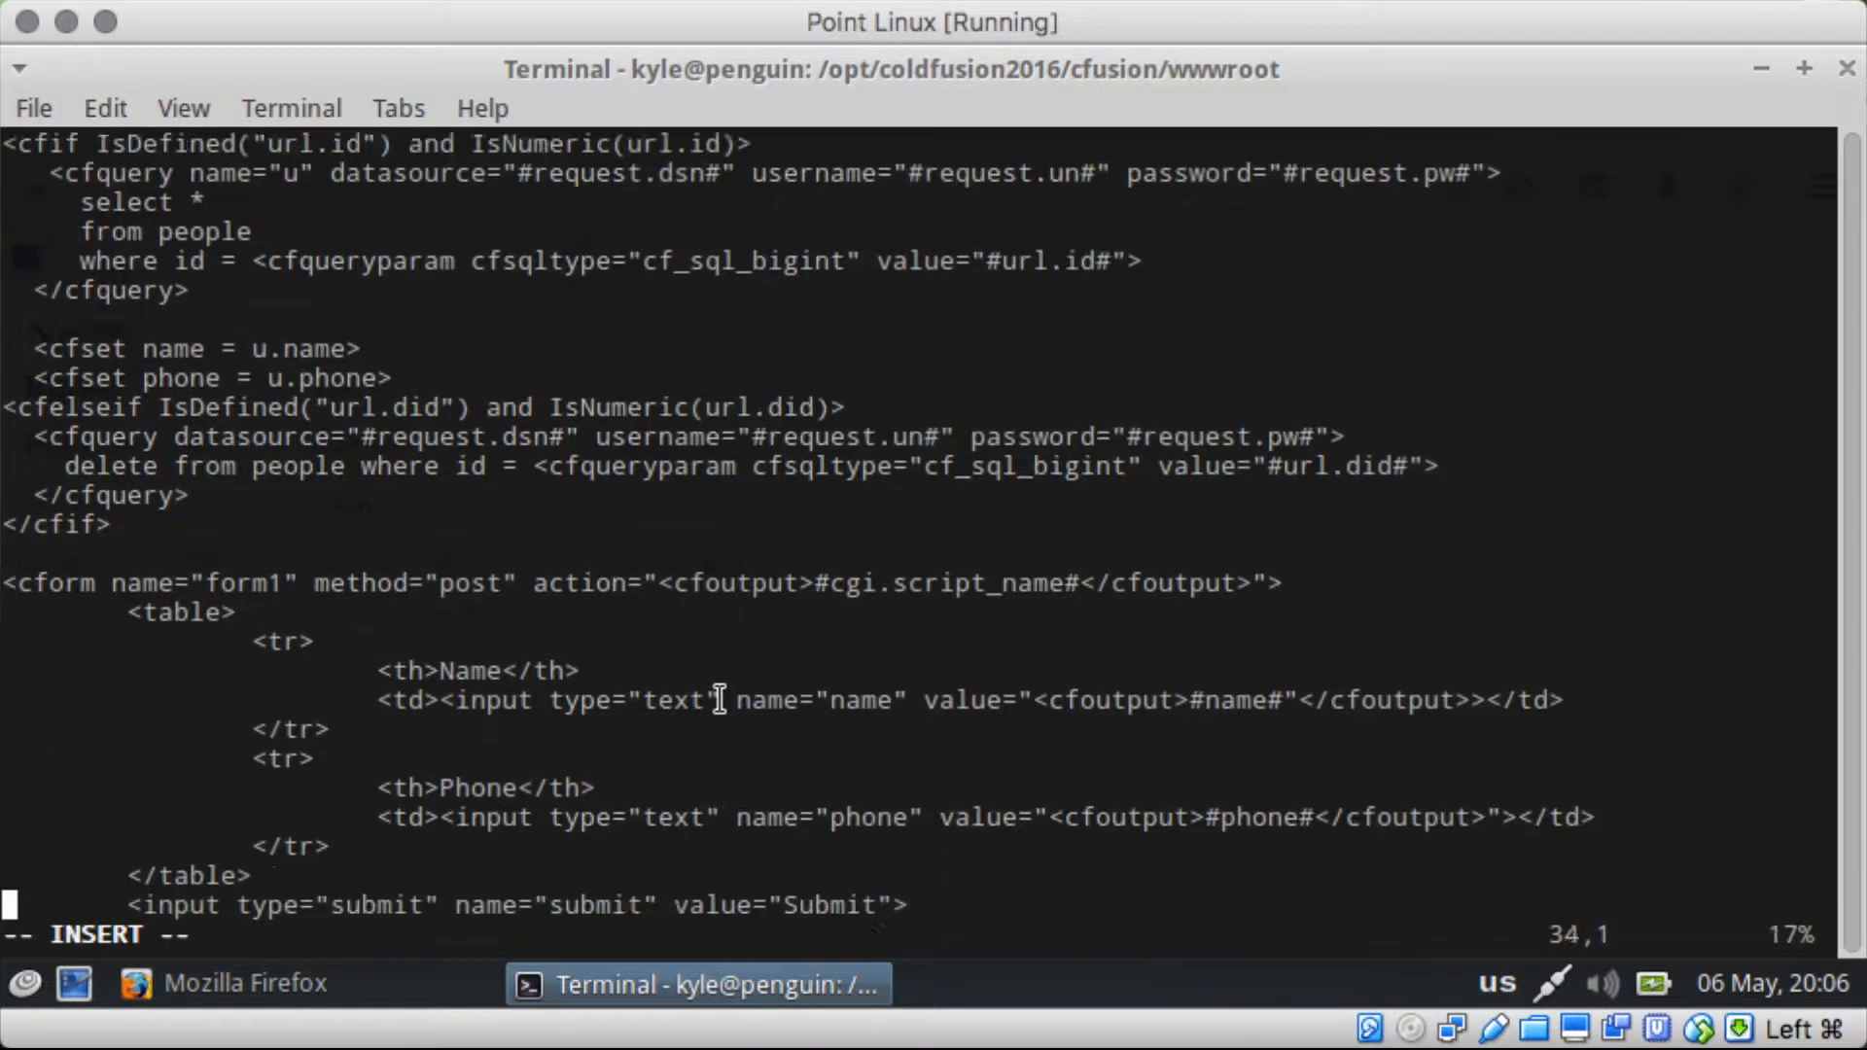
scroll(down, 3)
text(c)
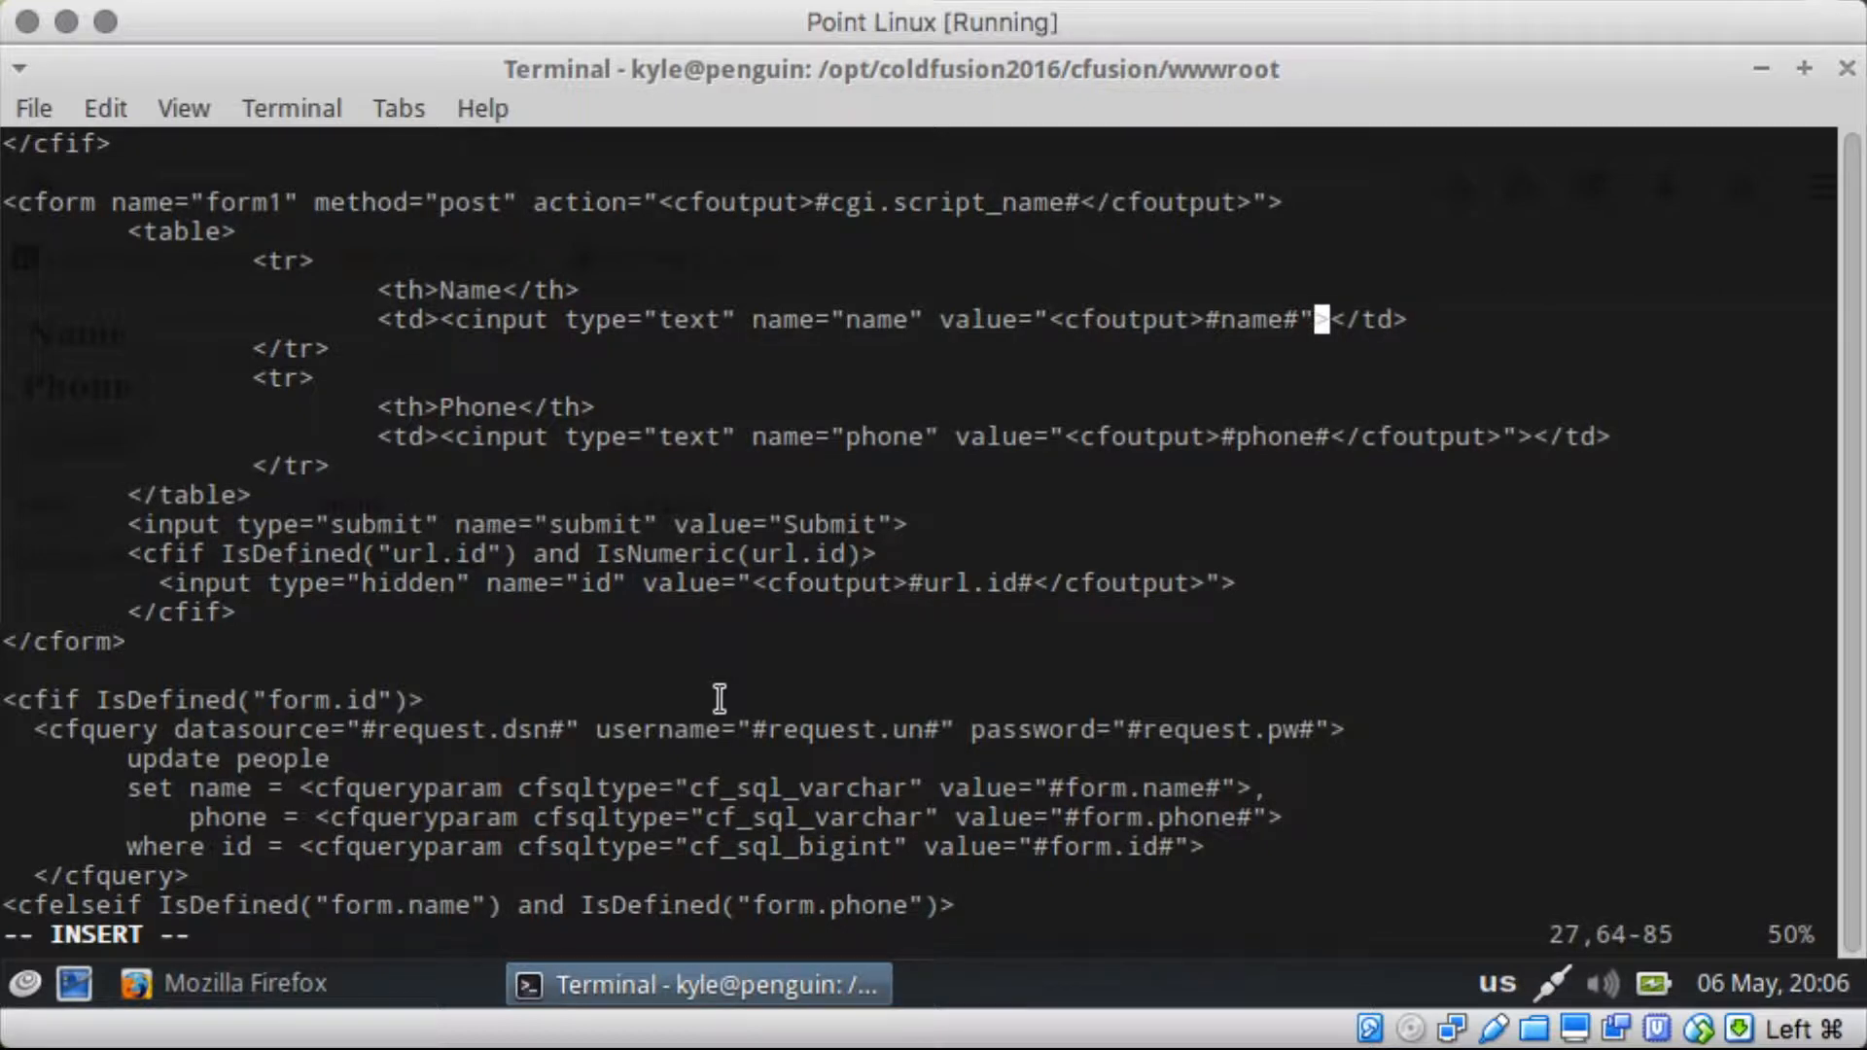
text(//c)
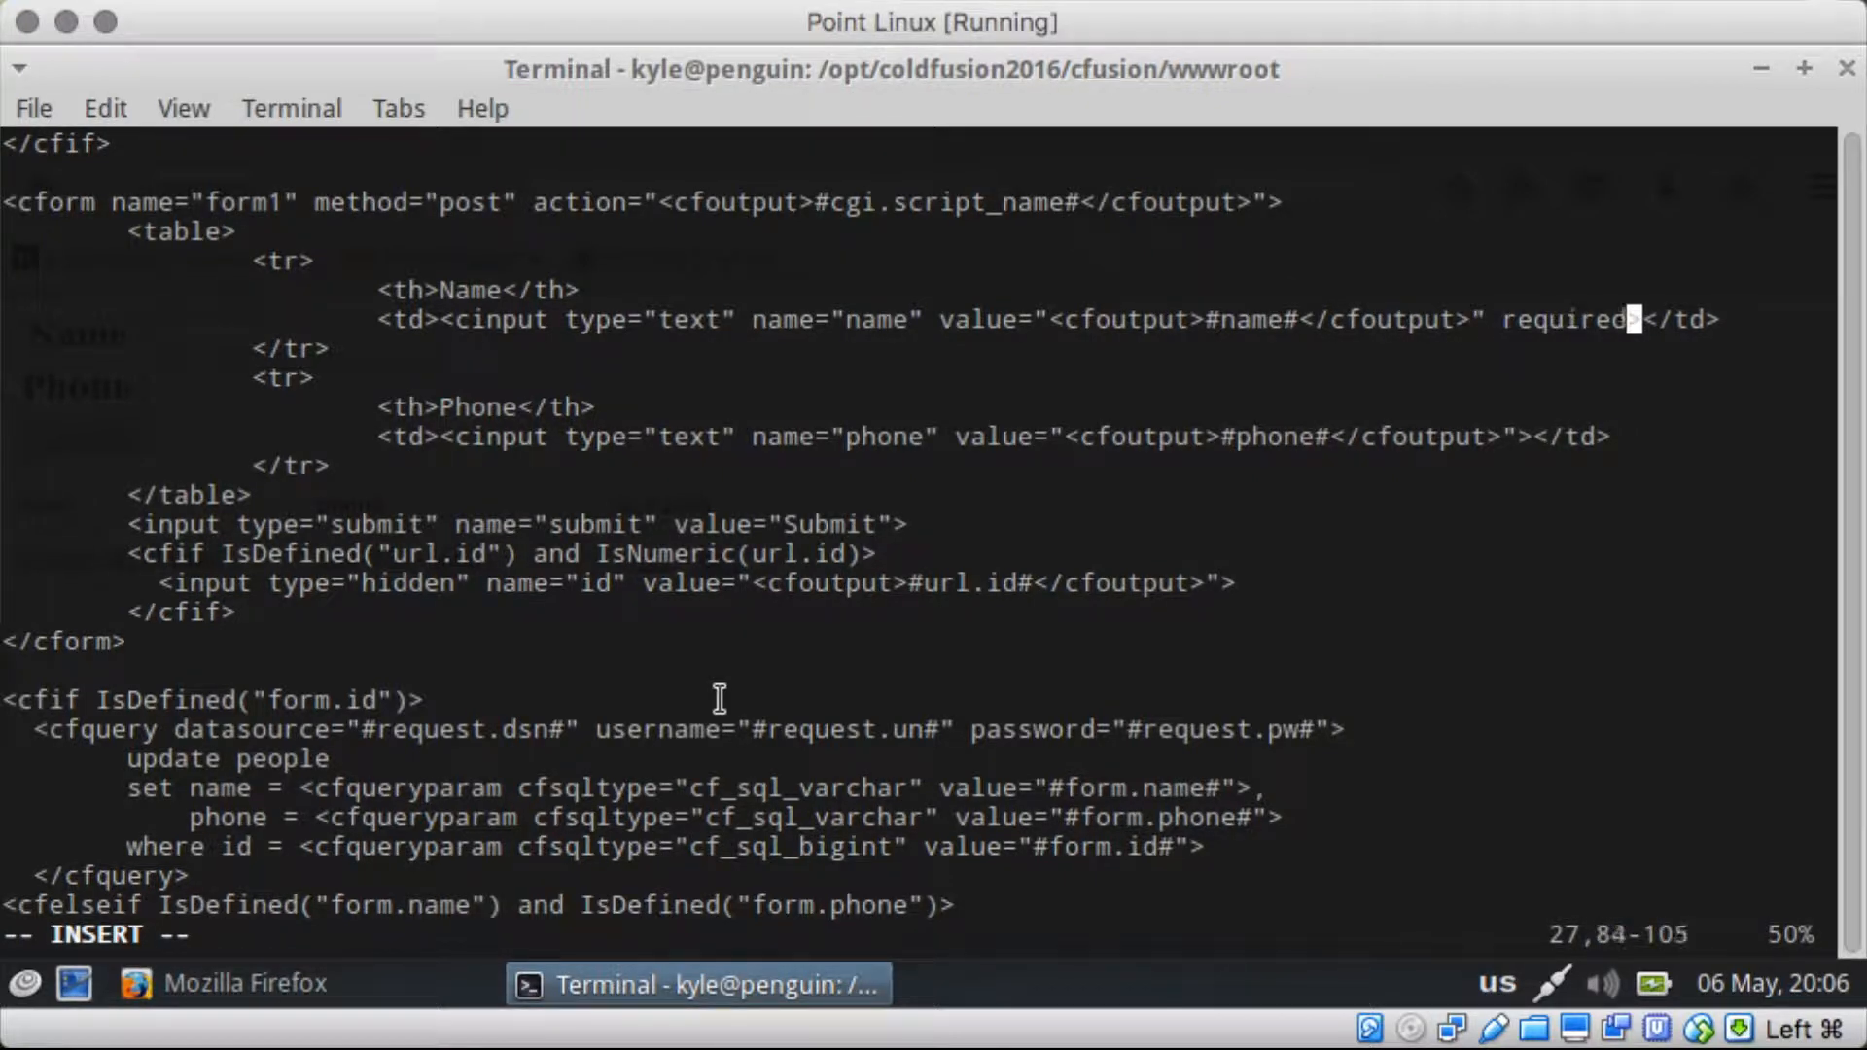
text(="tr)
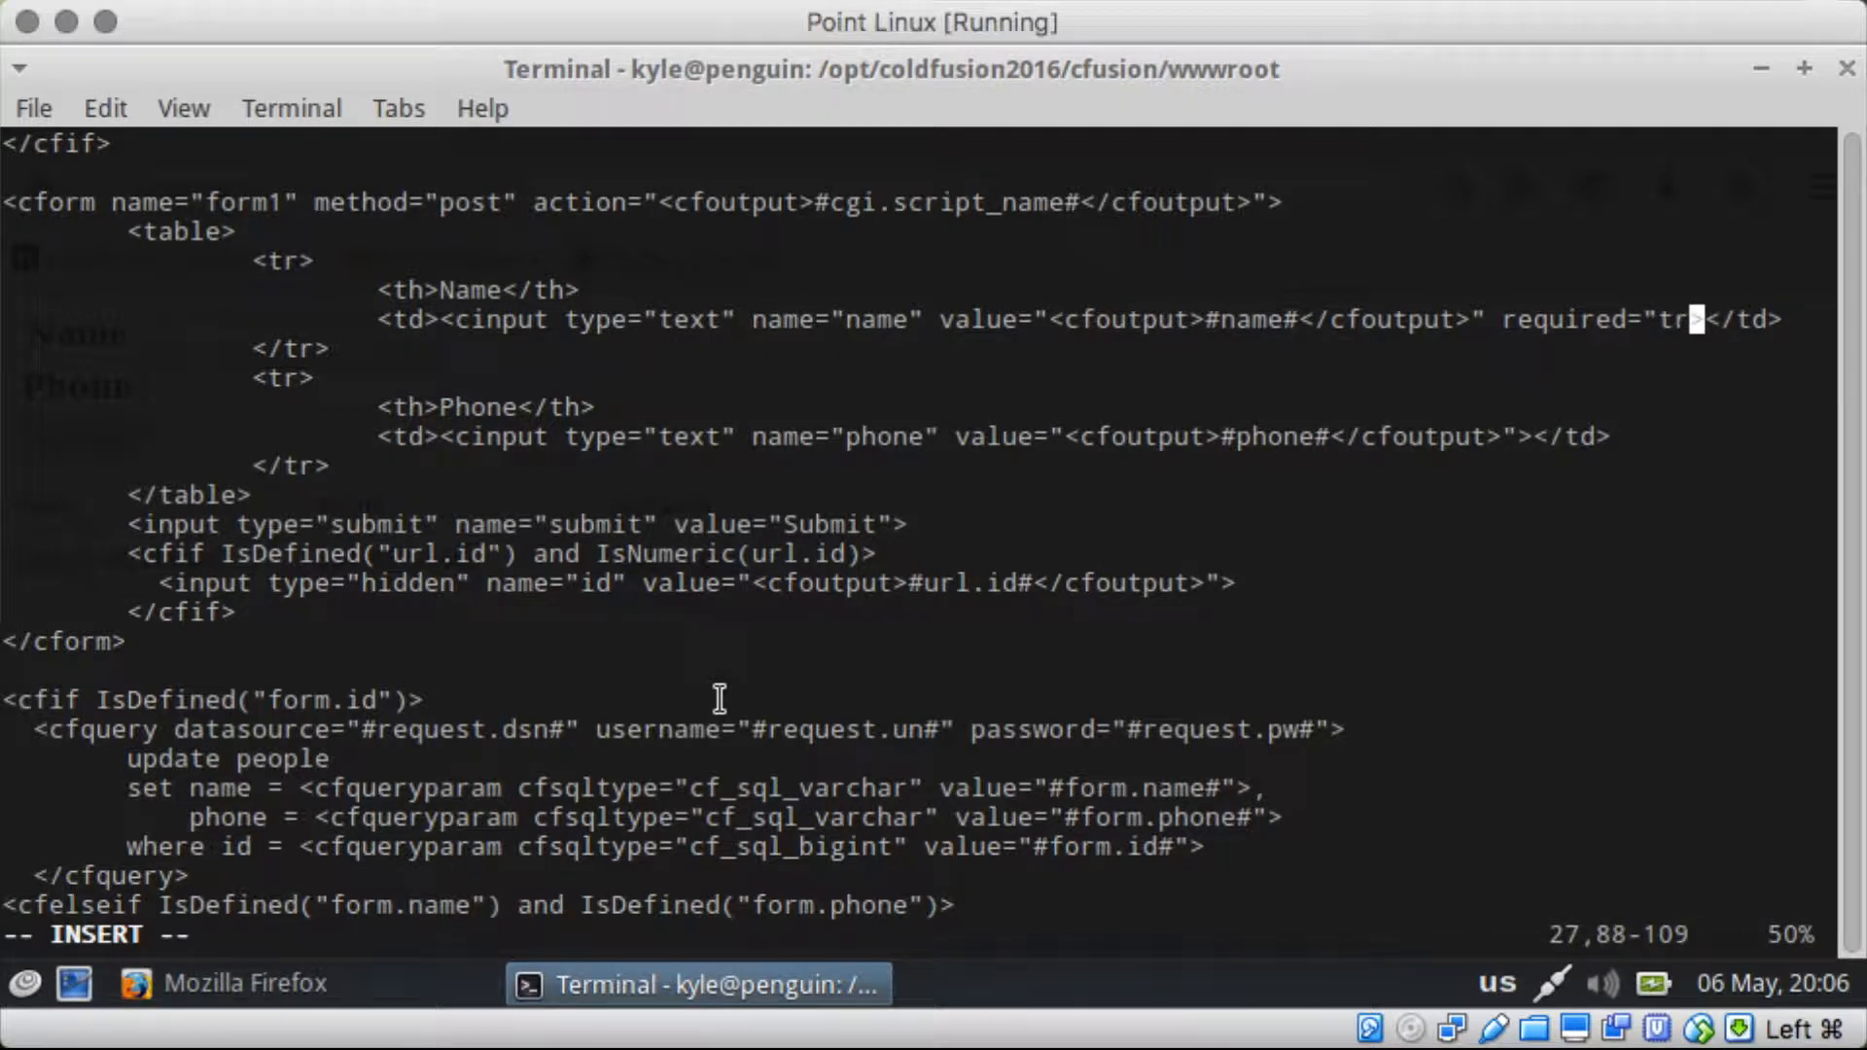
text(ue"></td>)
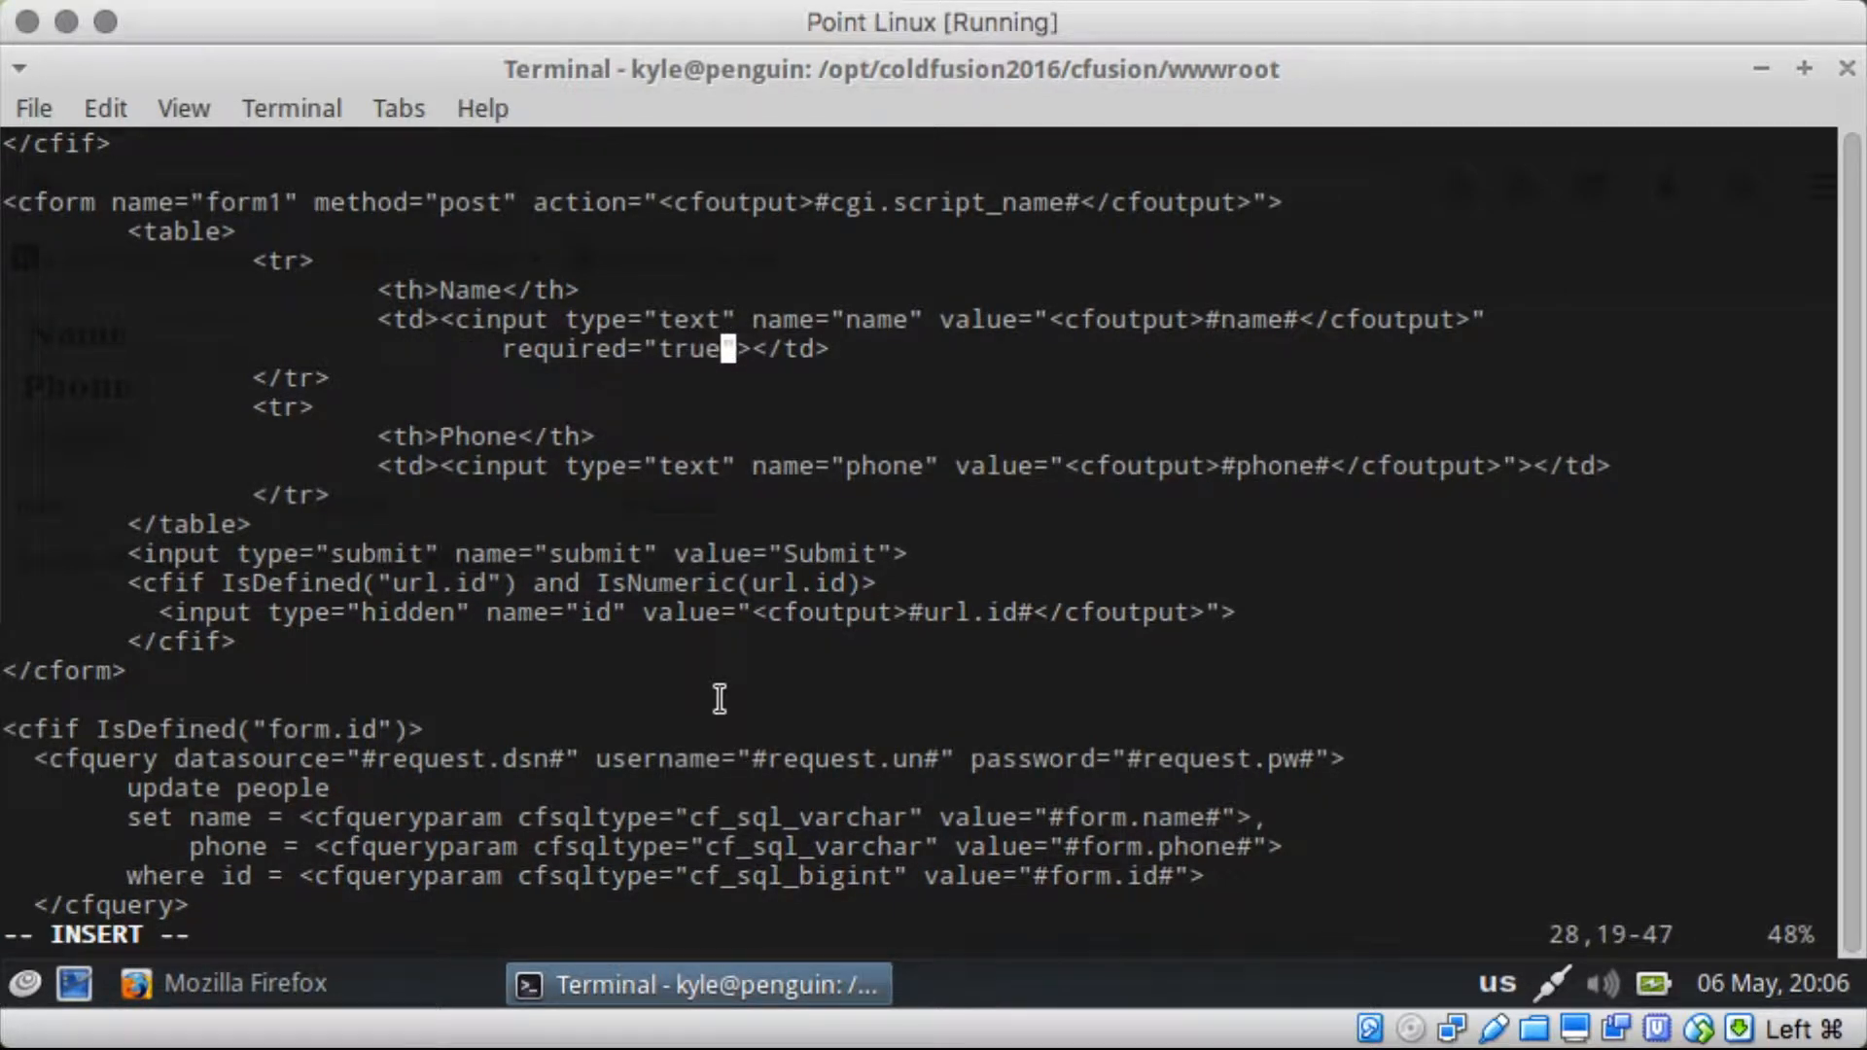
key(Return)
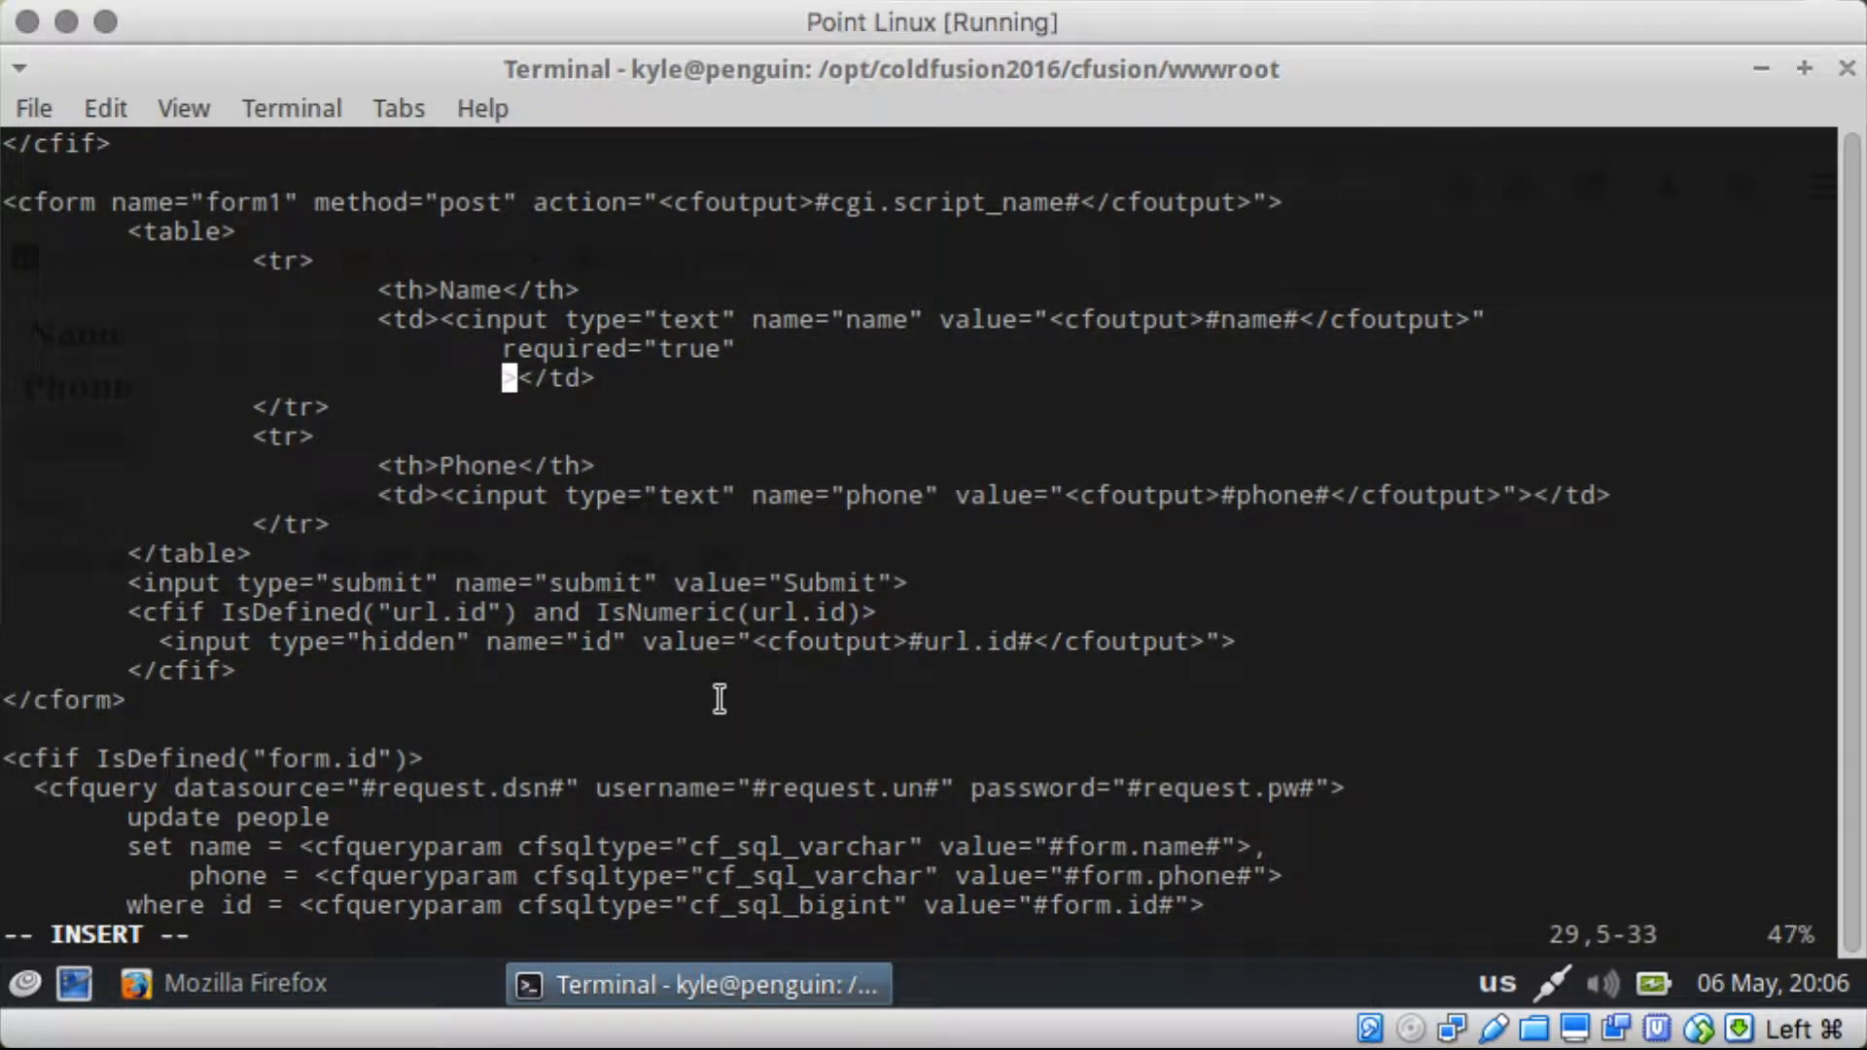
text(message=")
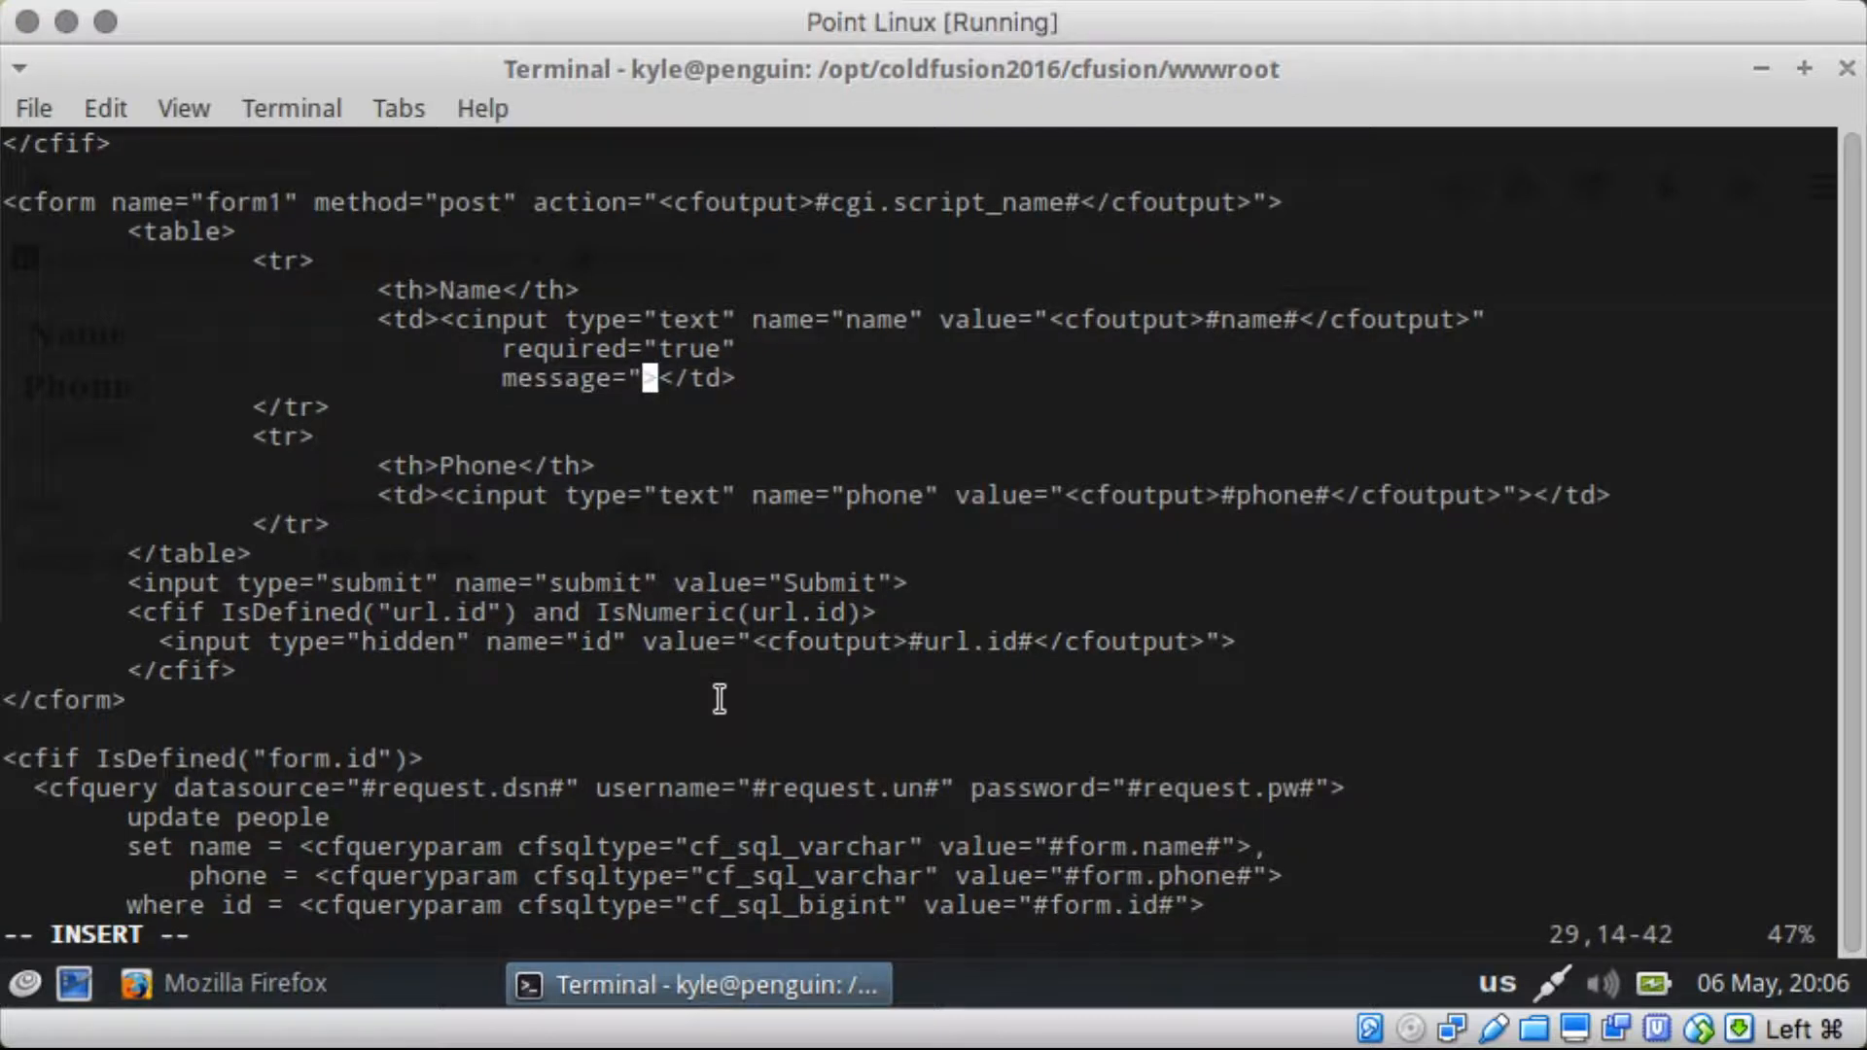
text(Name is required.)
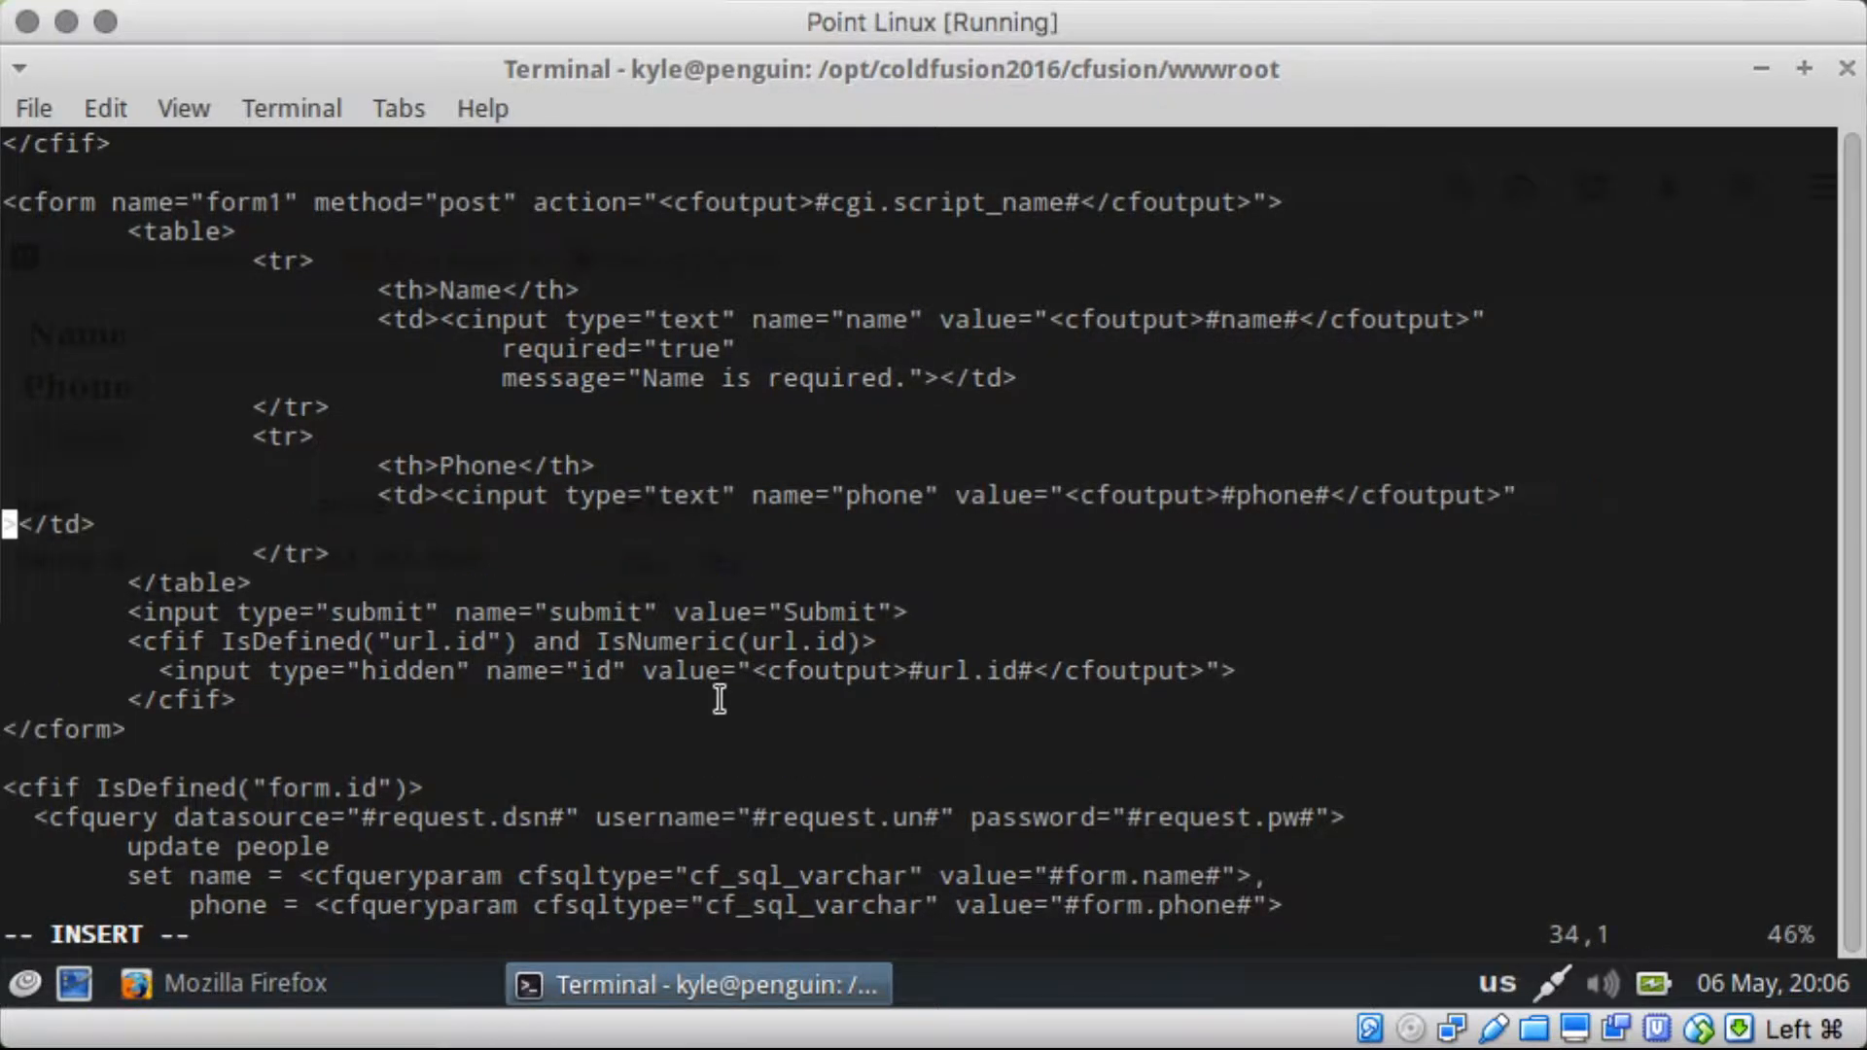
Step: Make the phone cfinput required with validate="telephone" and a valid-telephone-number message
text(required="true")
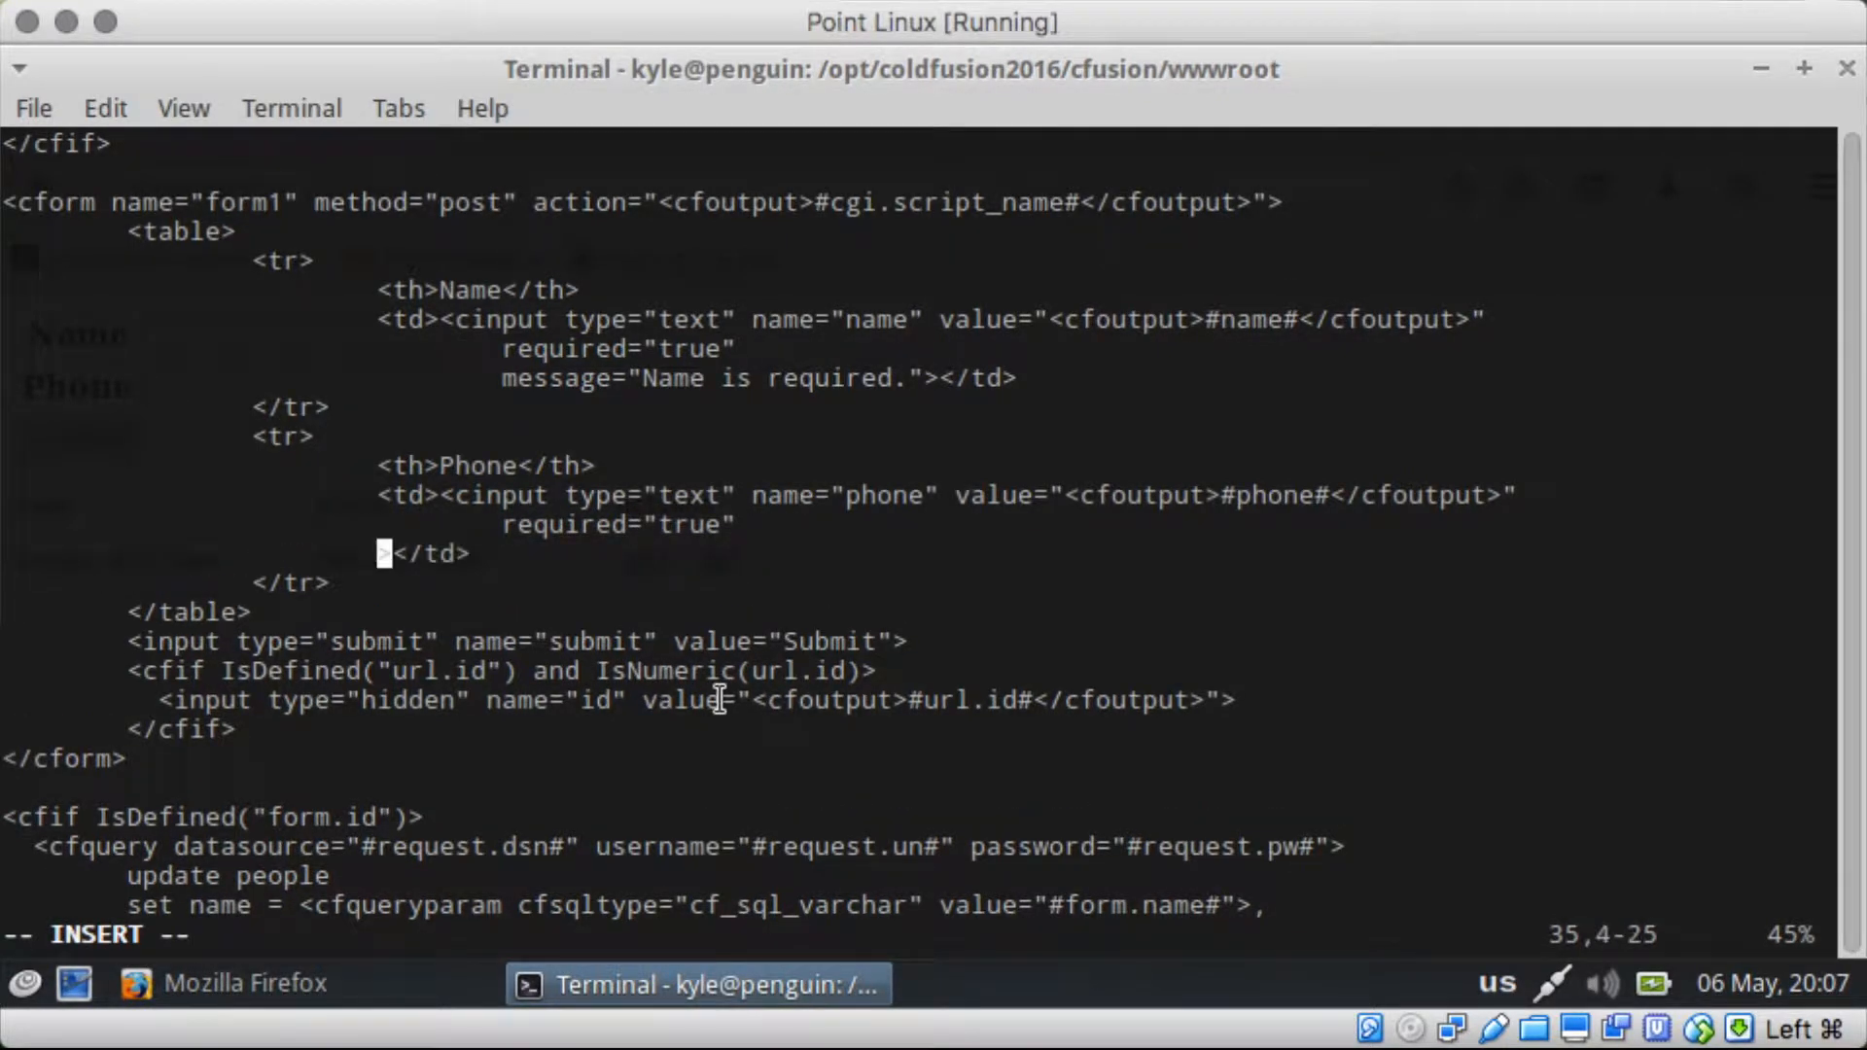
text(validate=)
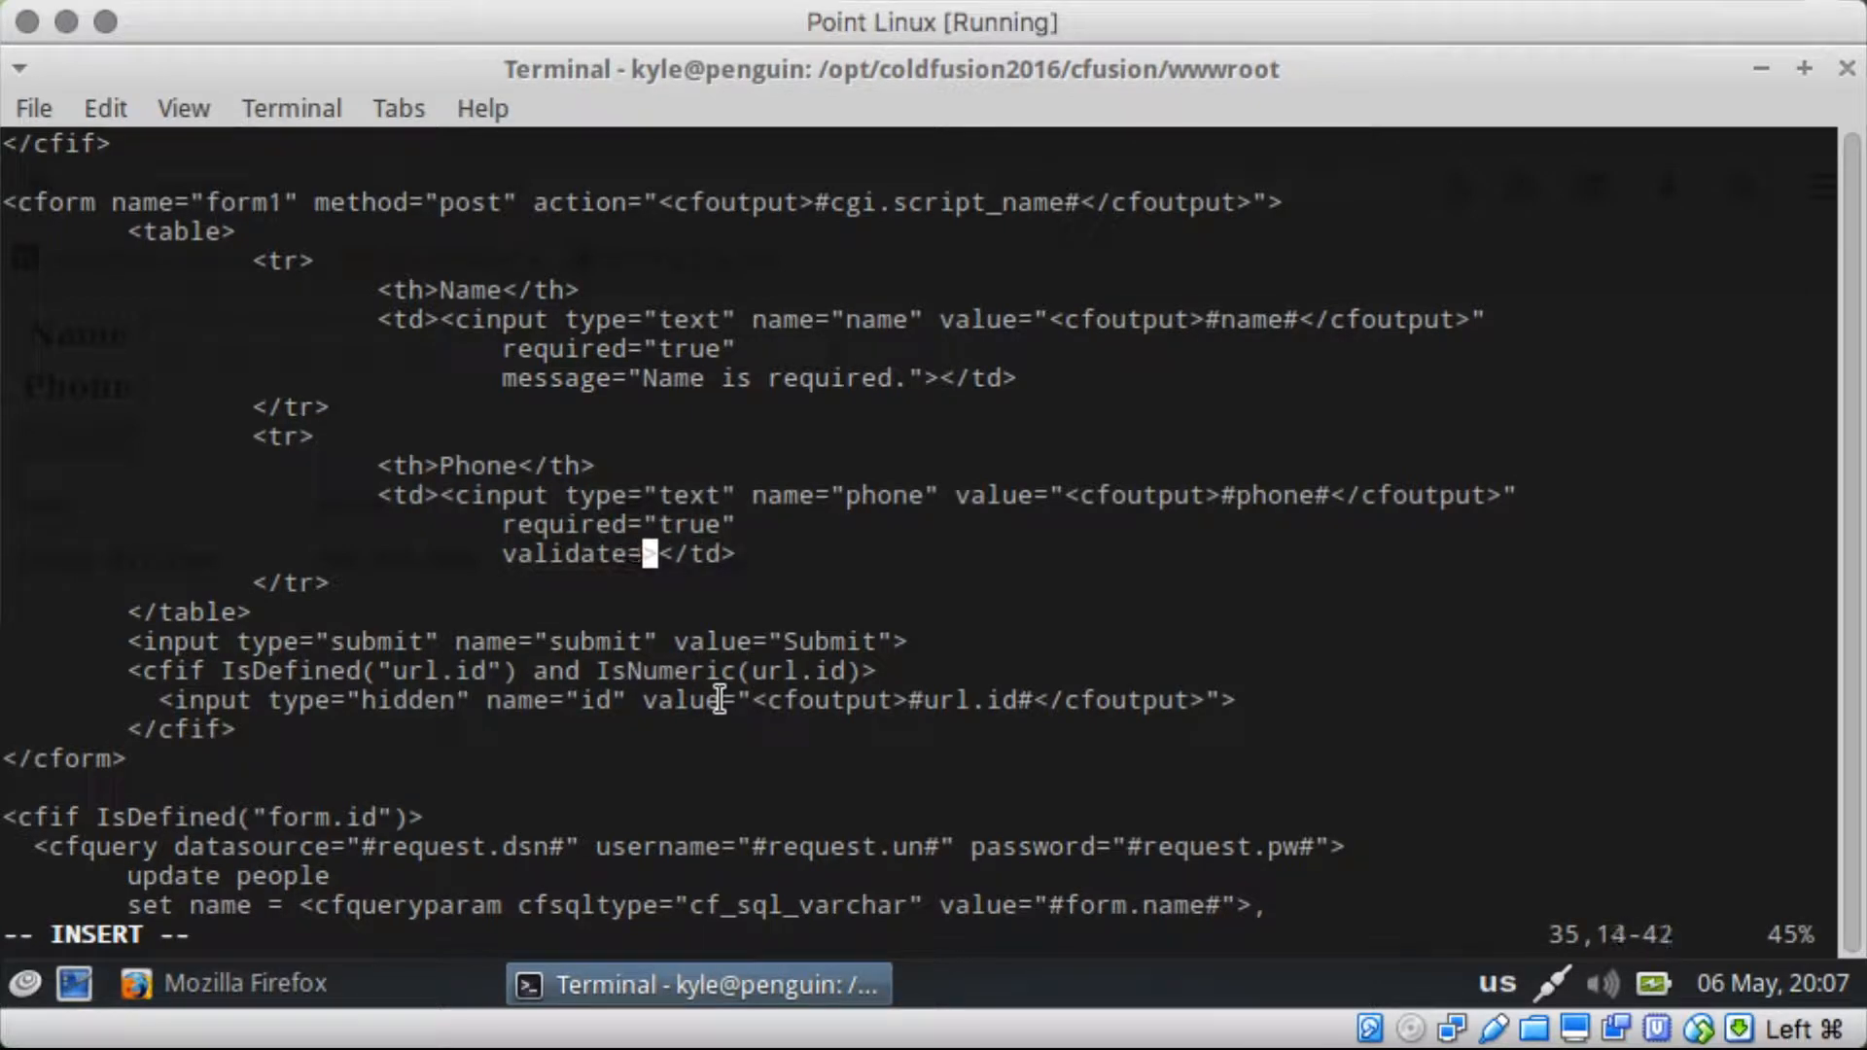
text(t)
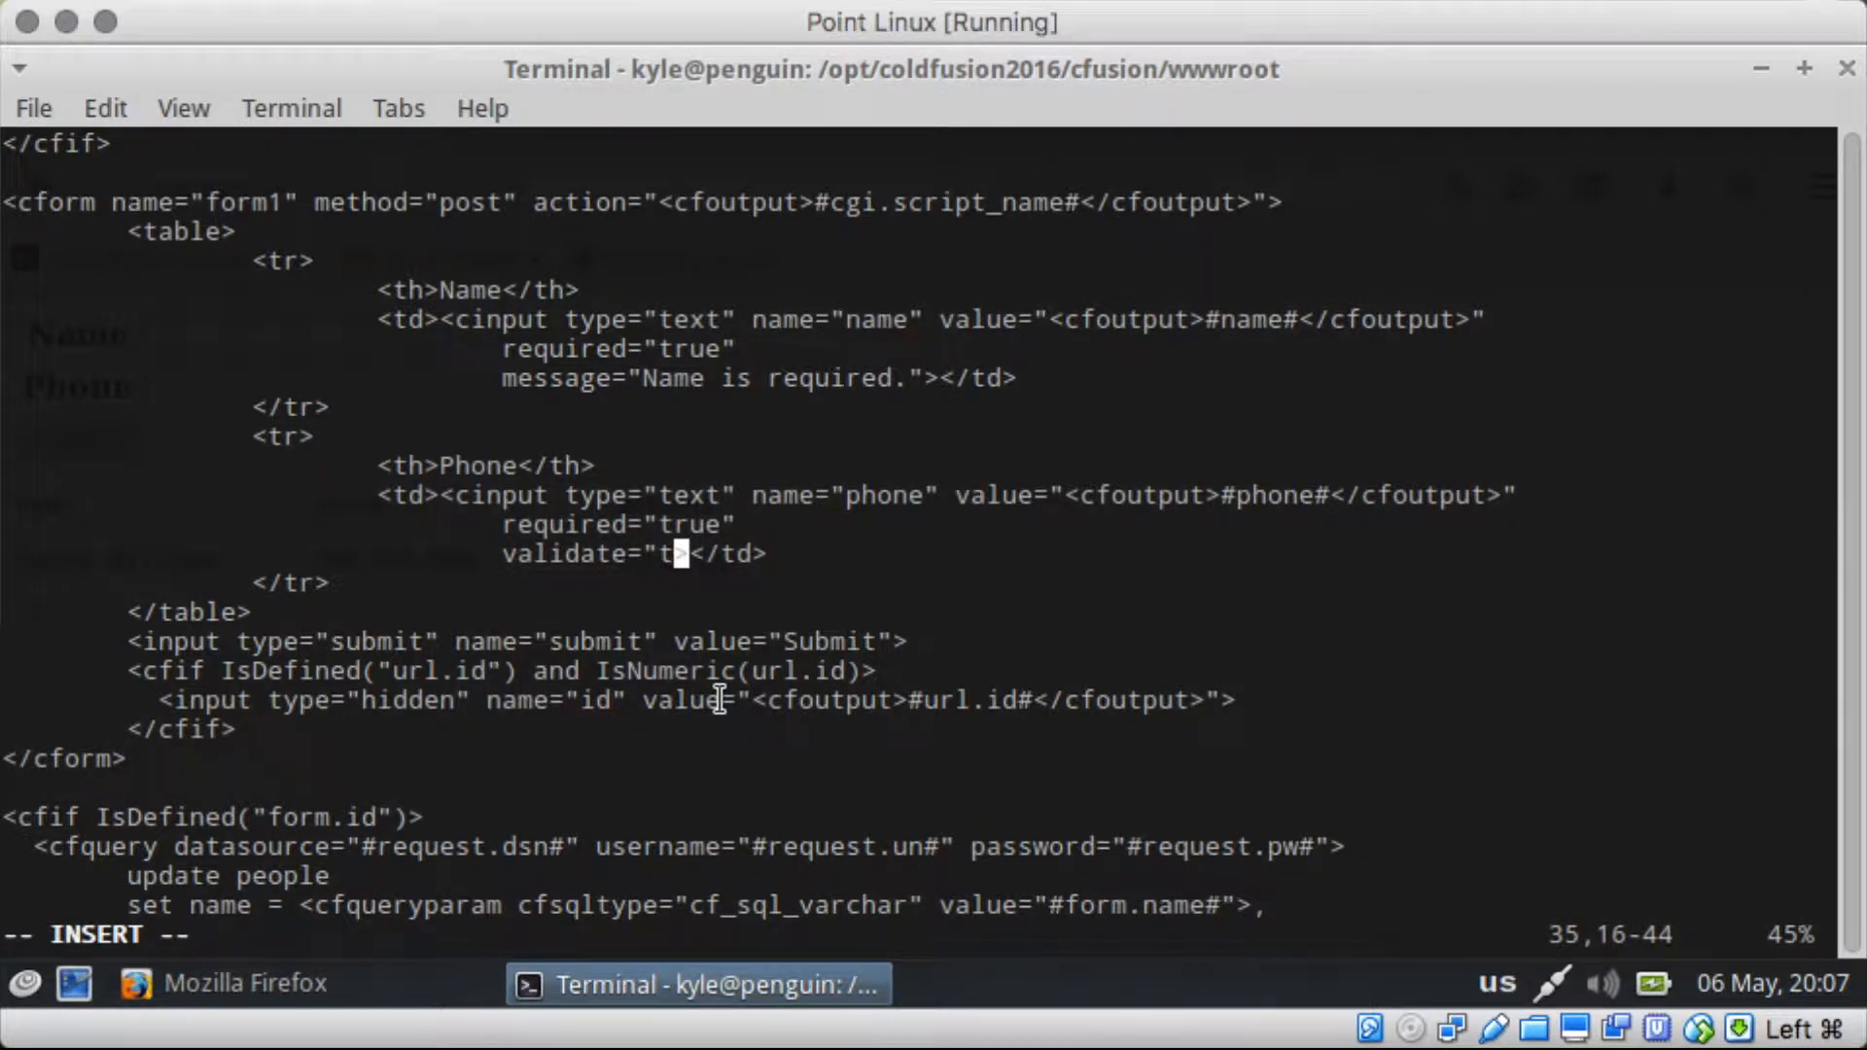
text(elephone)
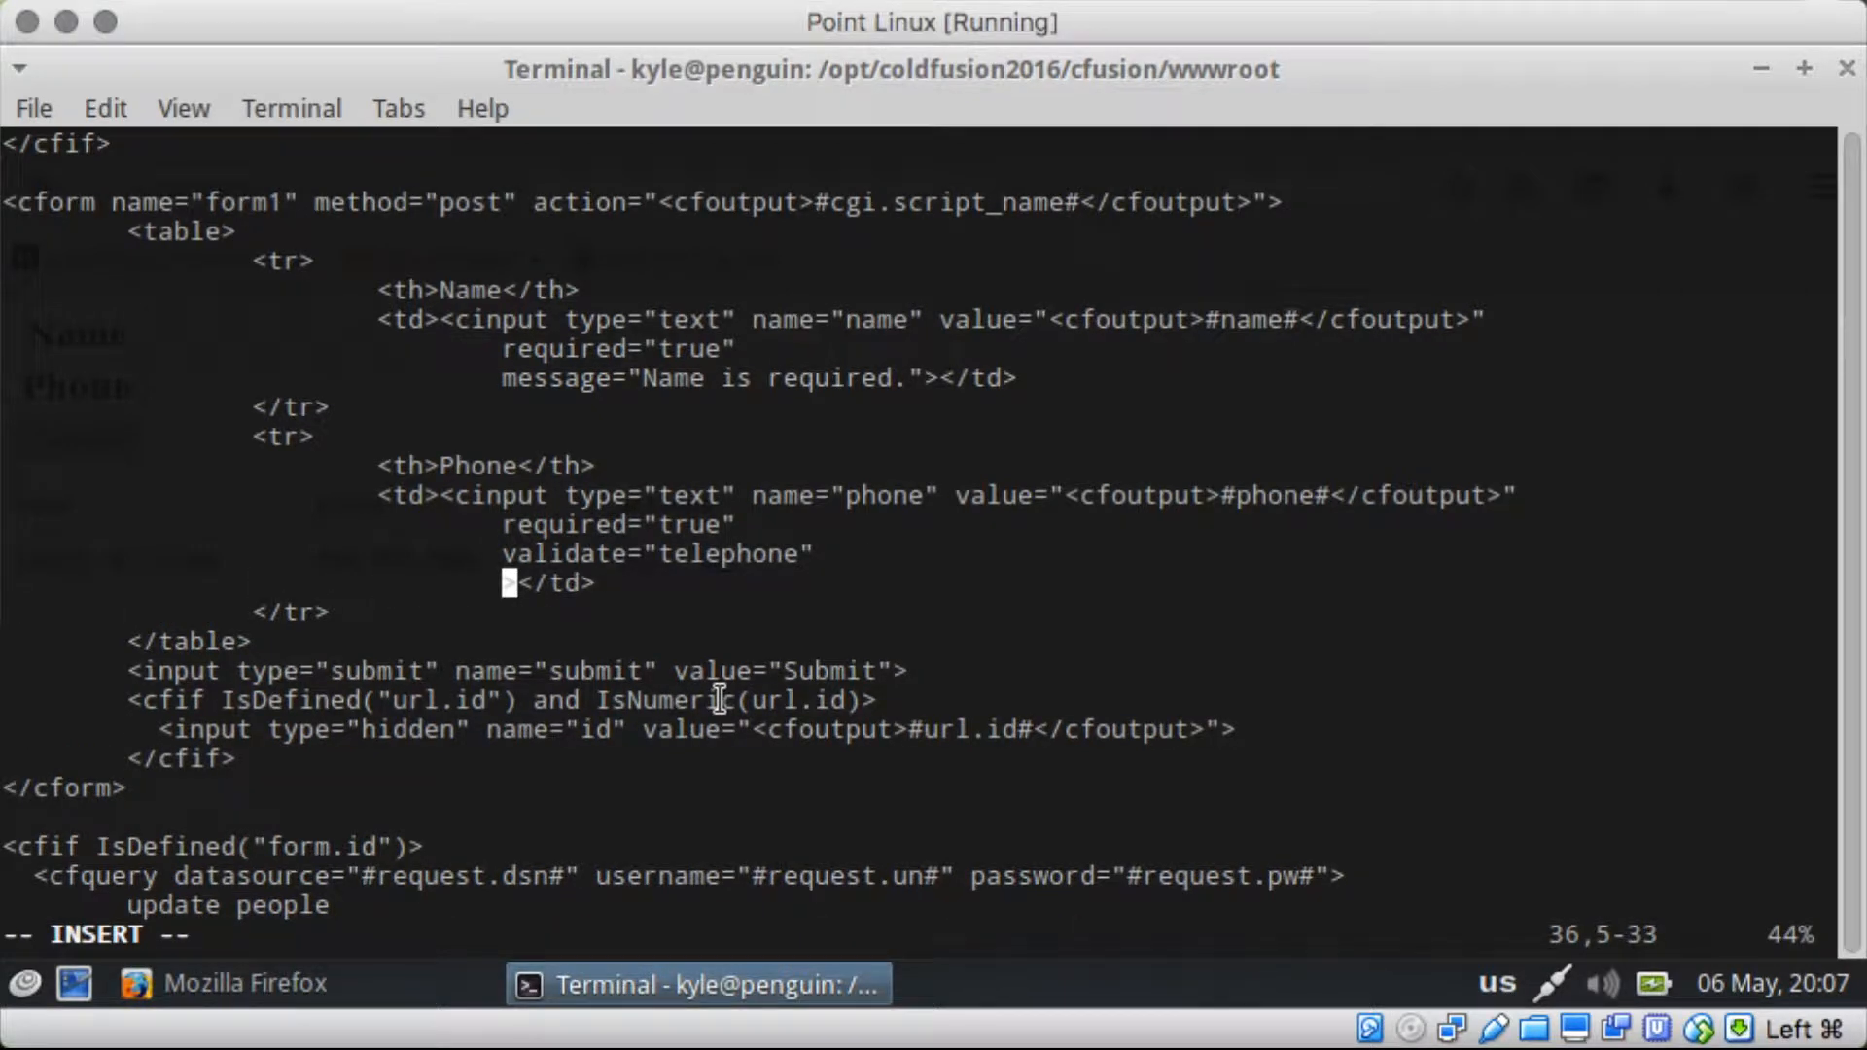
text(message="A)
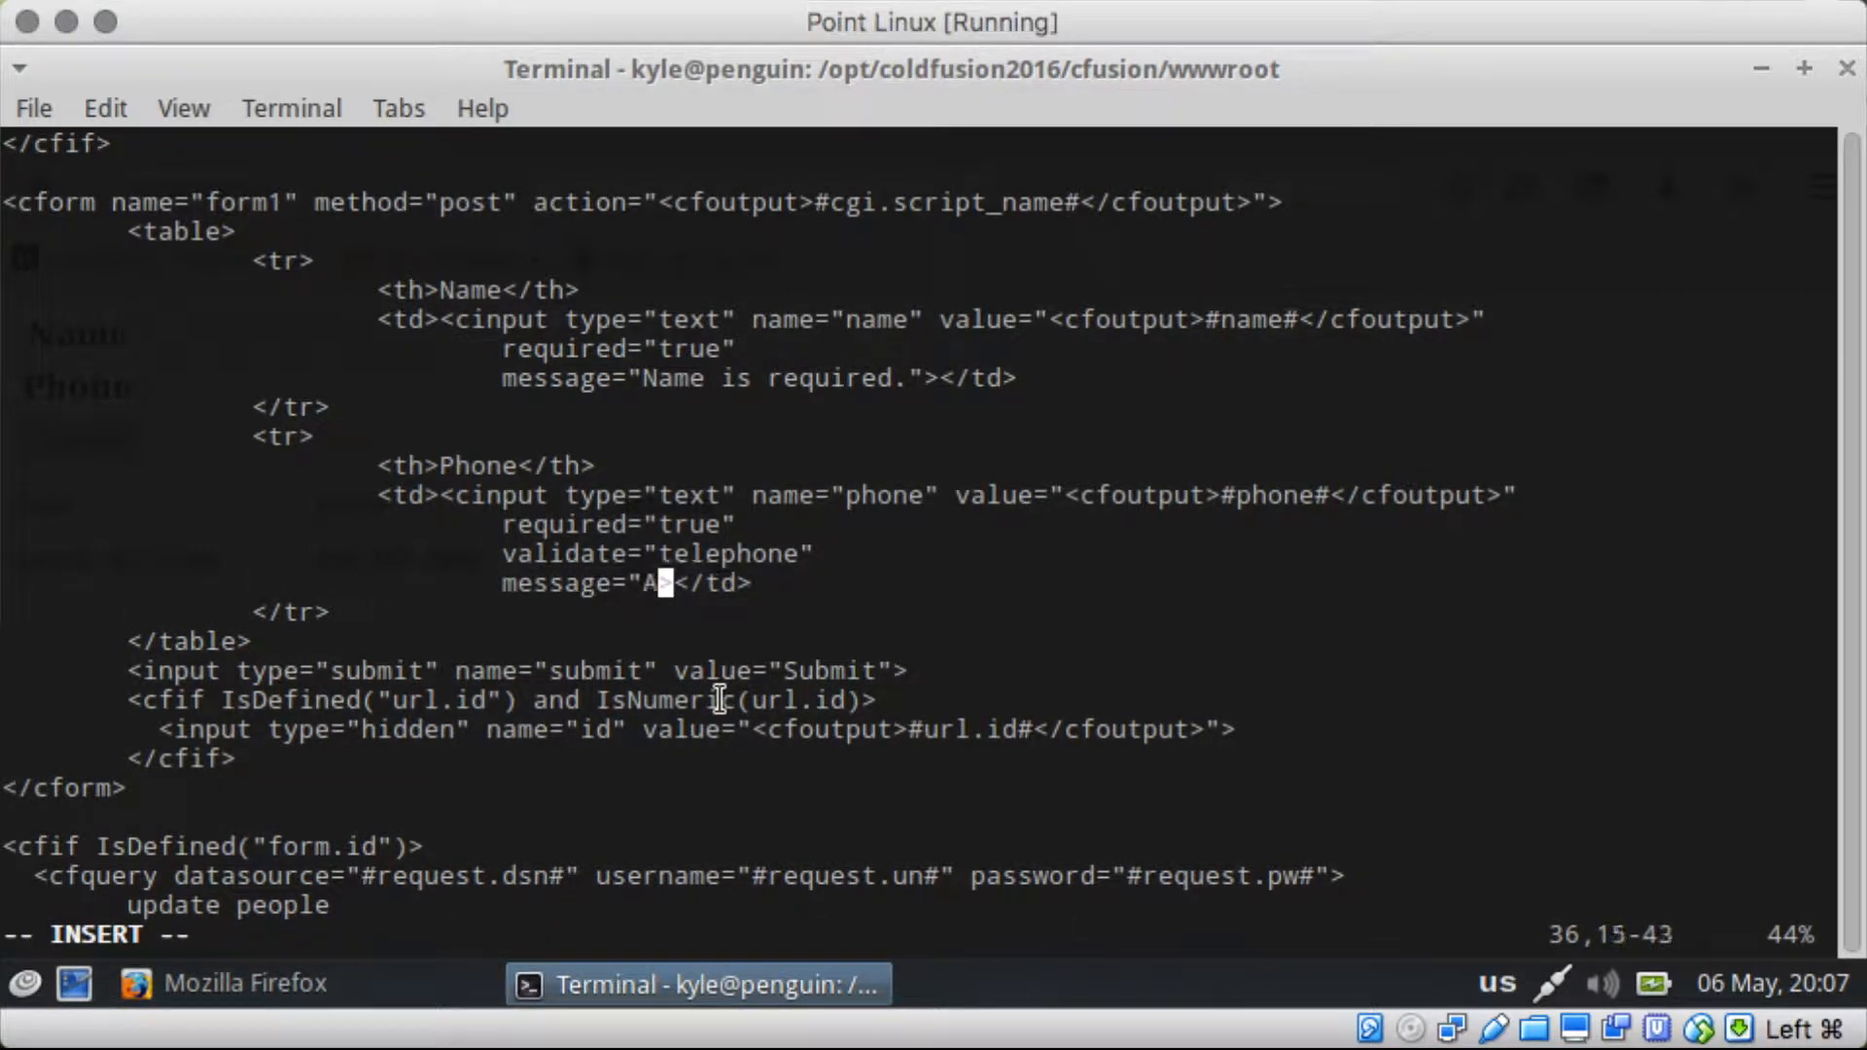
text(valid telephone number)
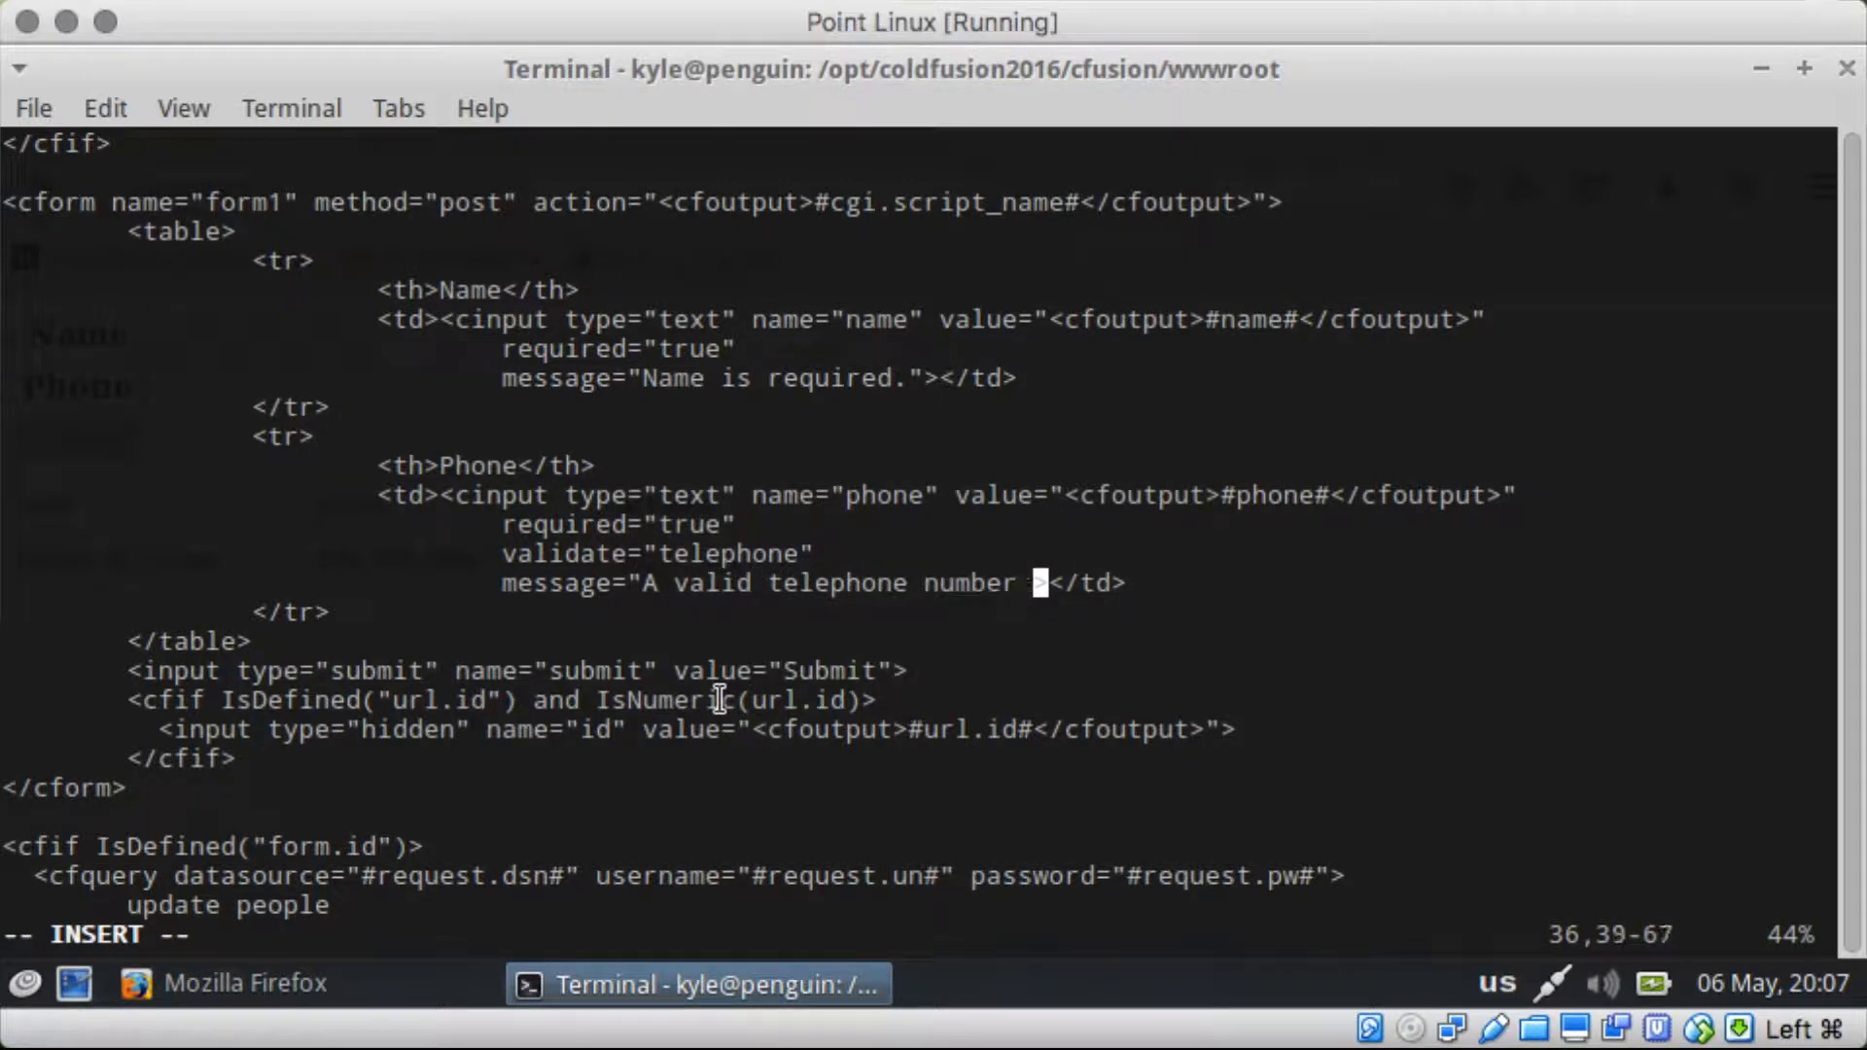
text(is required.)
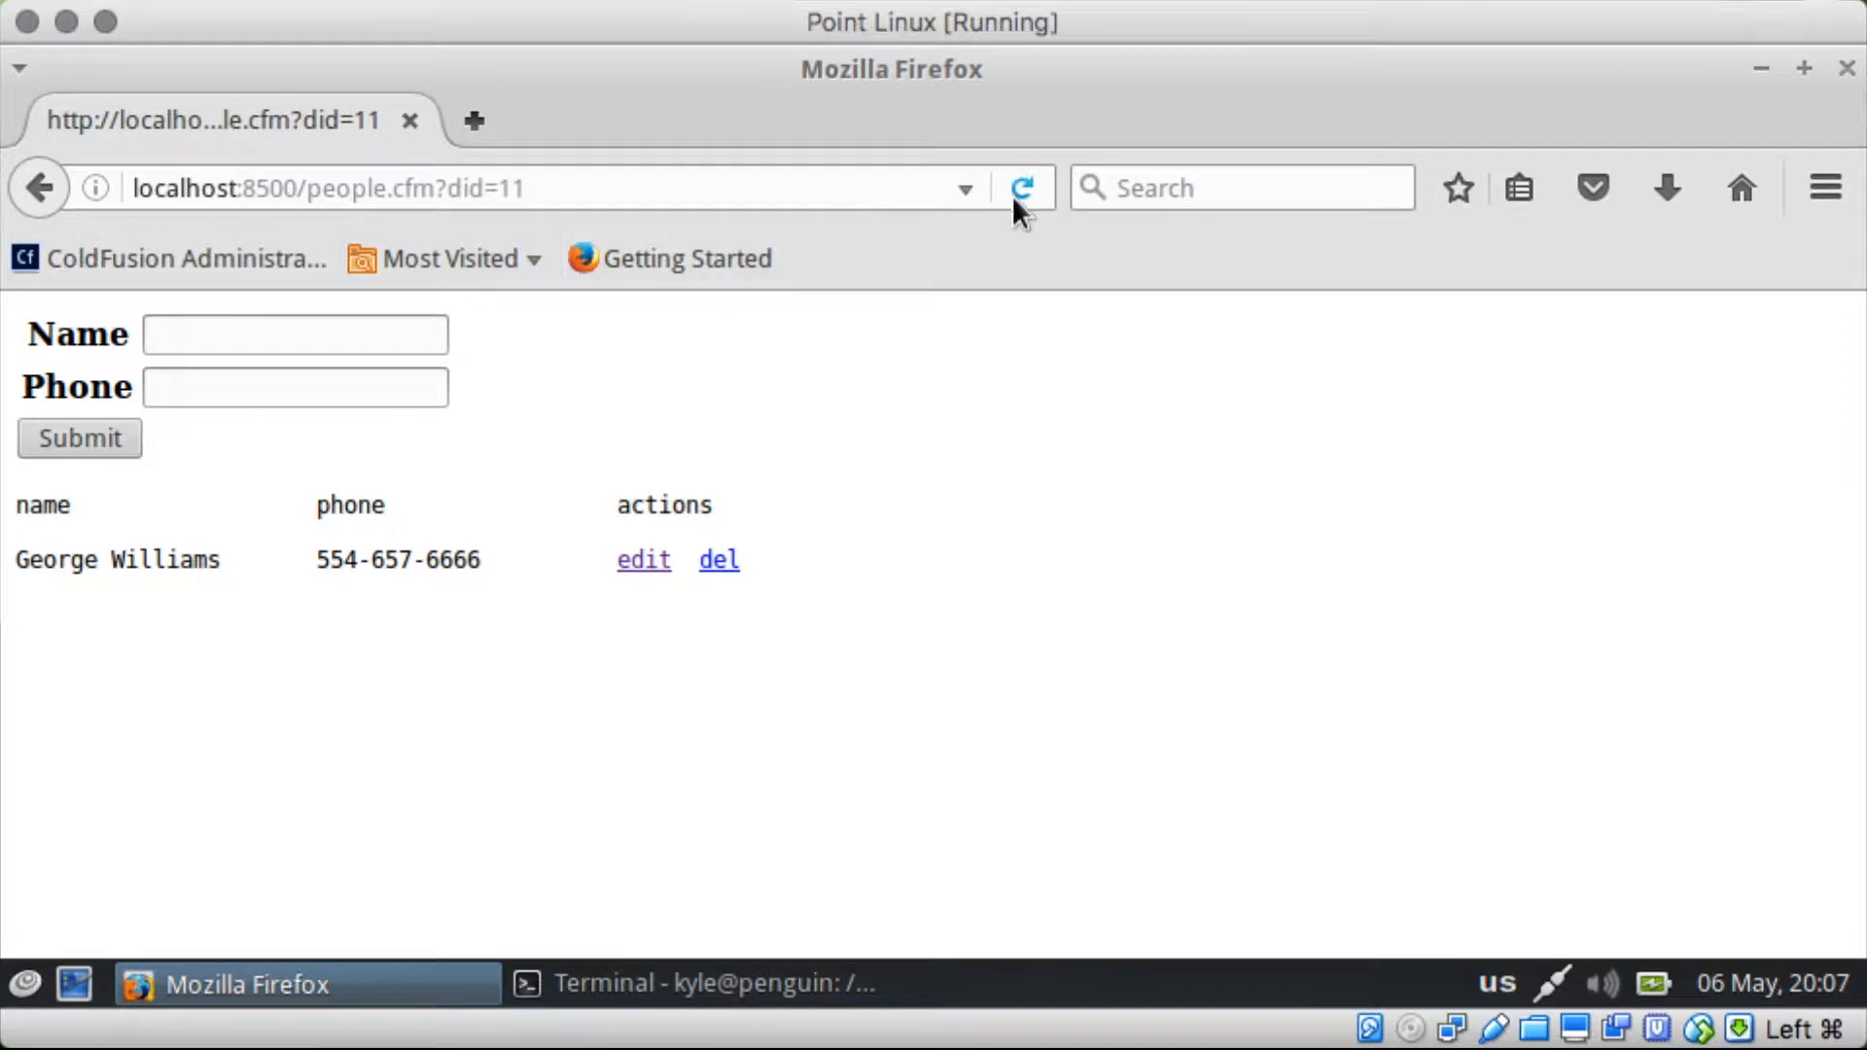
Step: Reload people.cfm to see the Unknown tag: cform error, then return to the browser after the fix
click(1020, 189)
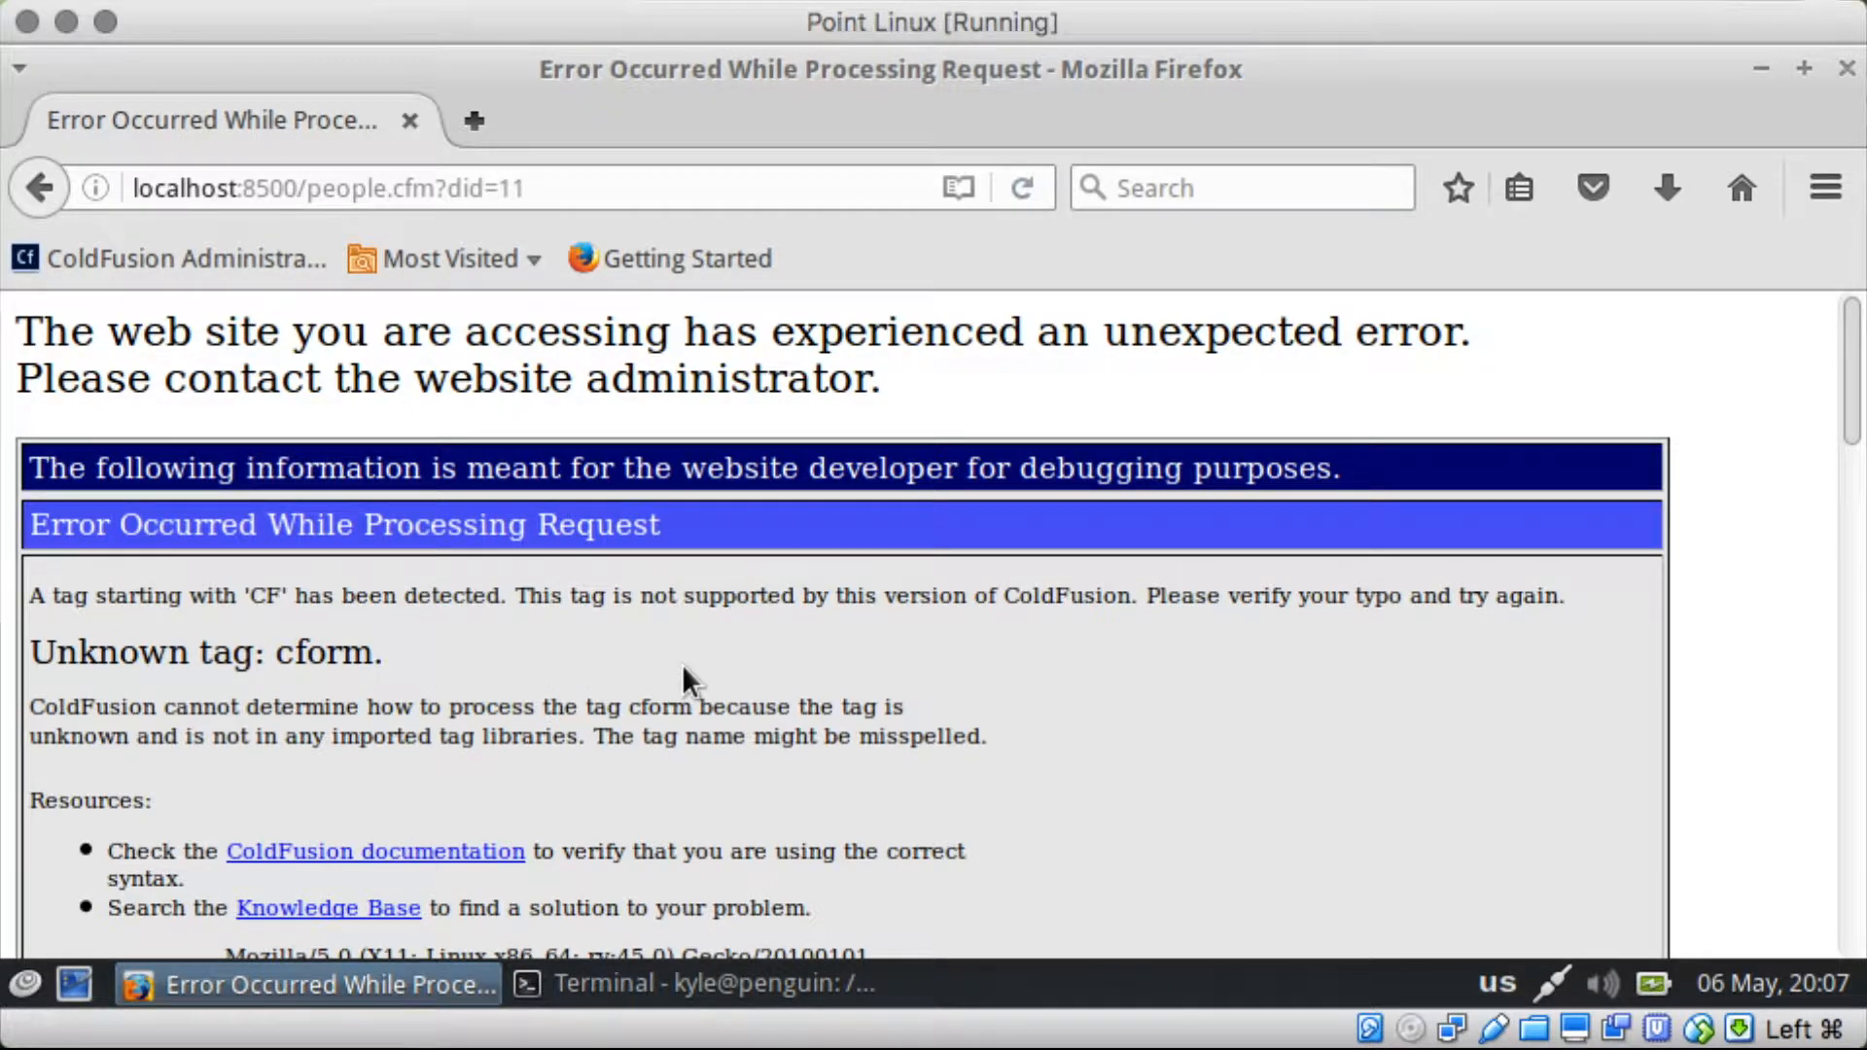
mouse_move(644, 678)
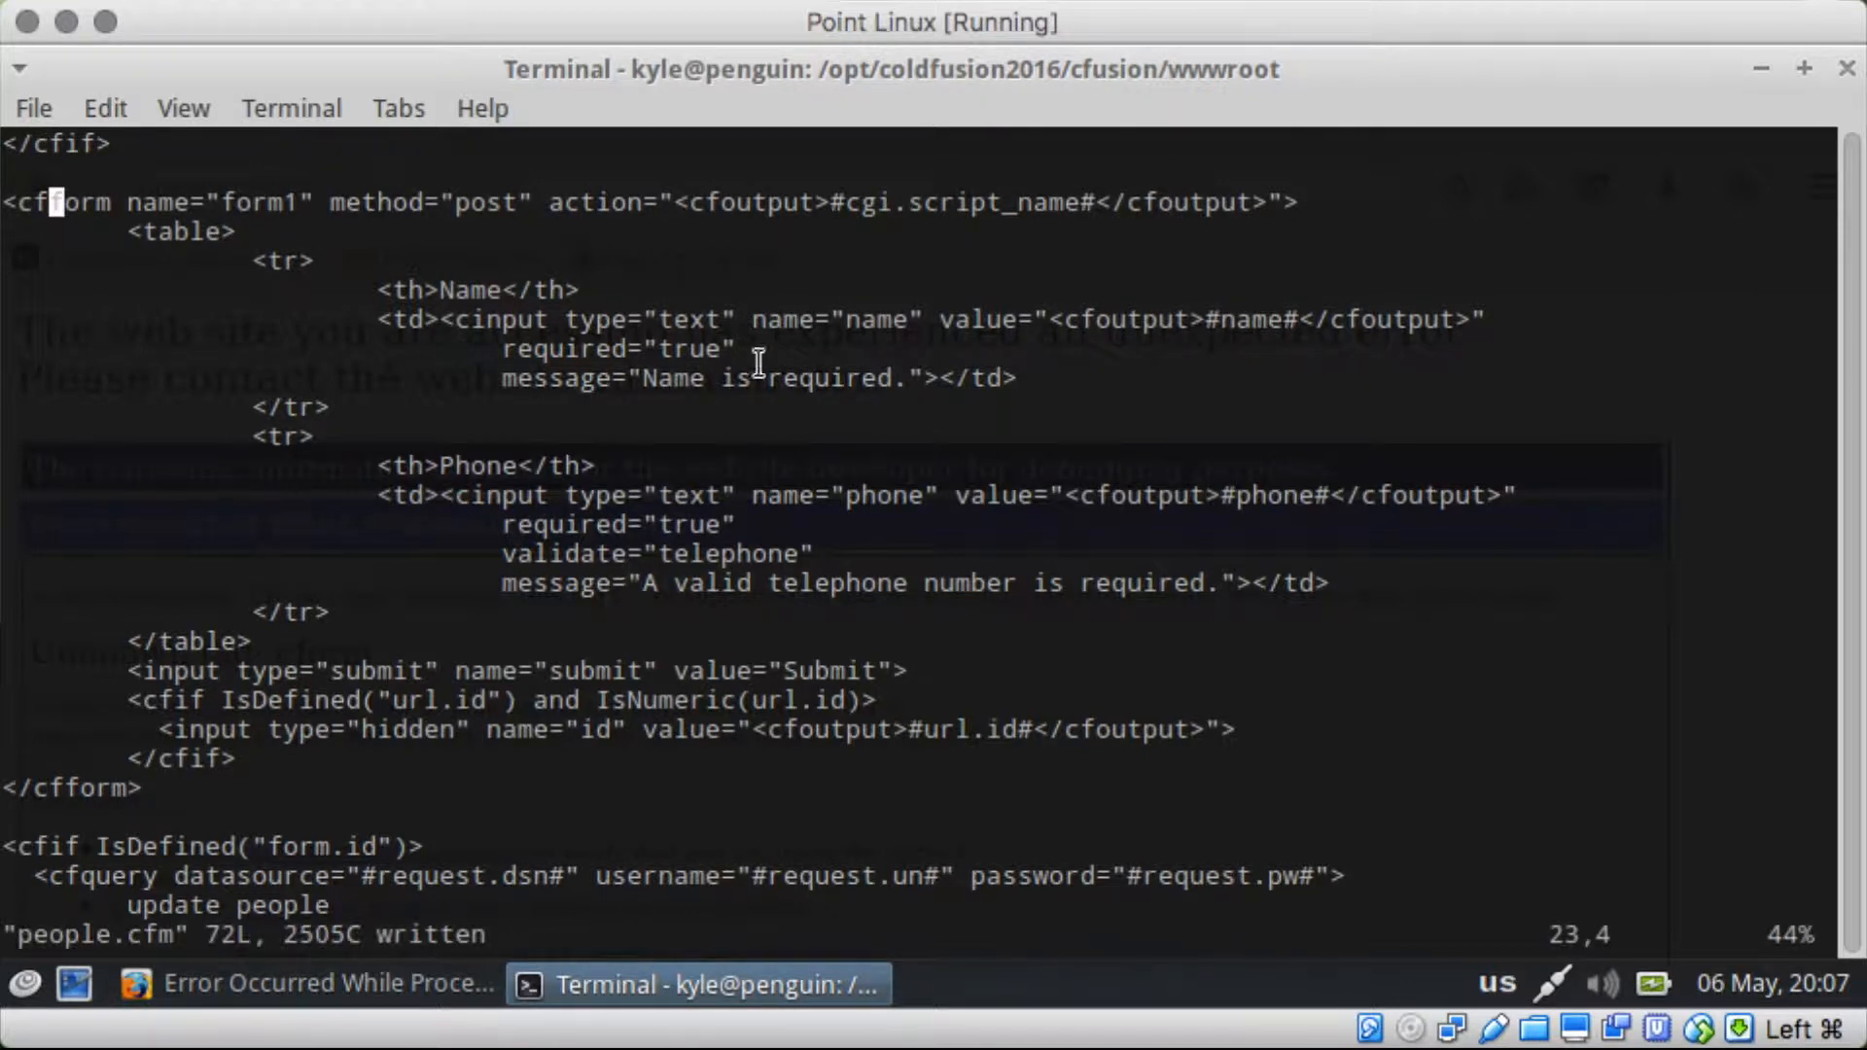
click(303, 984)
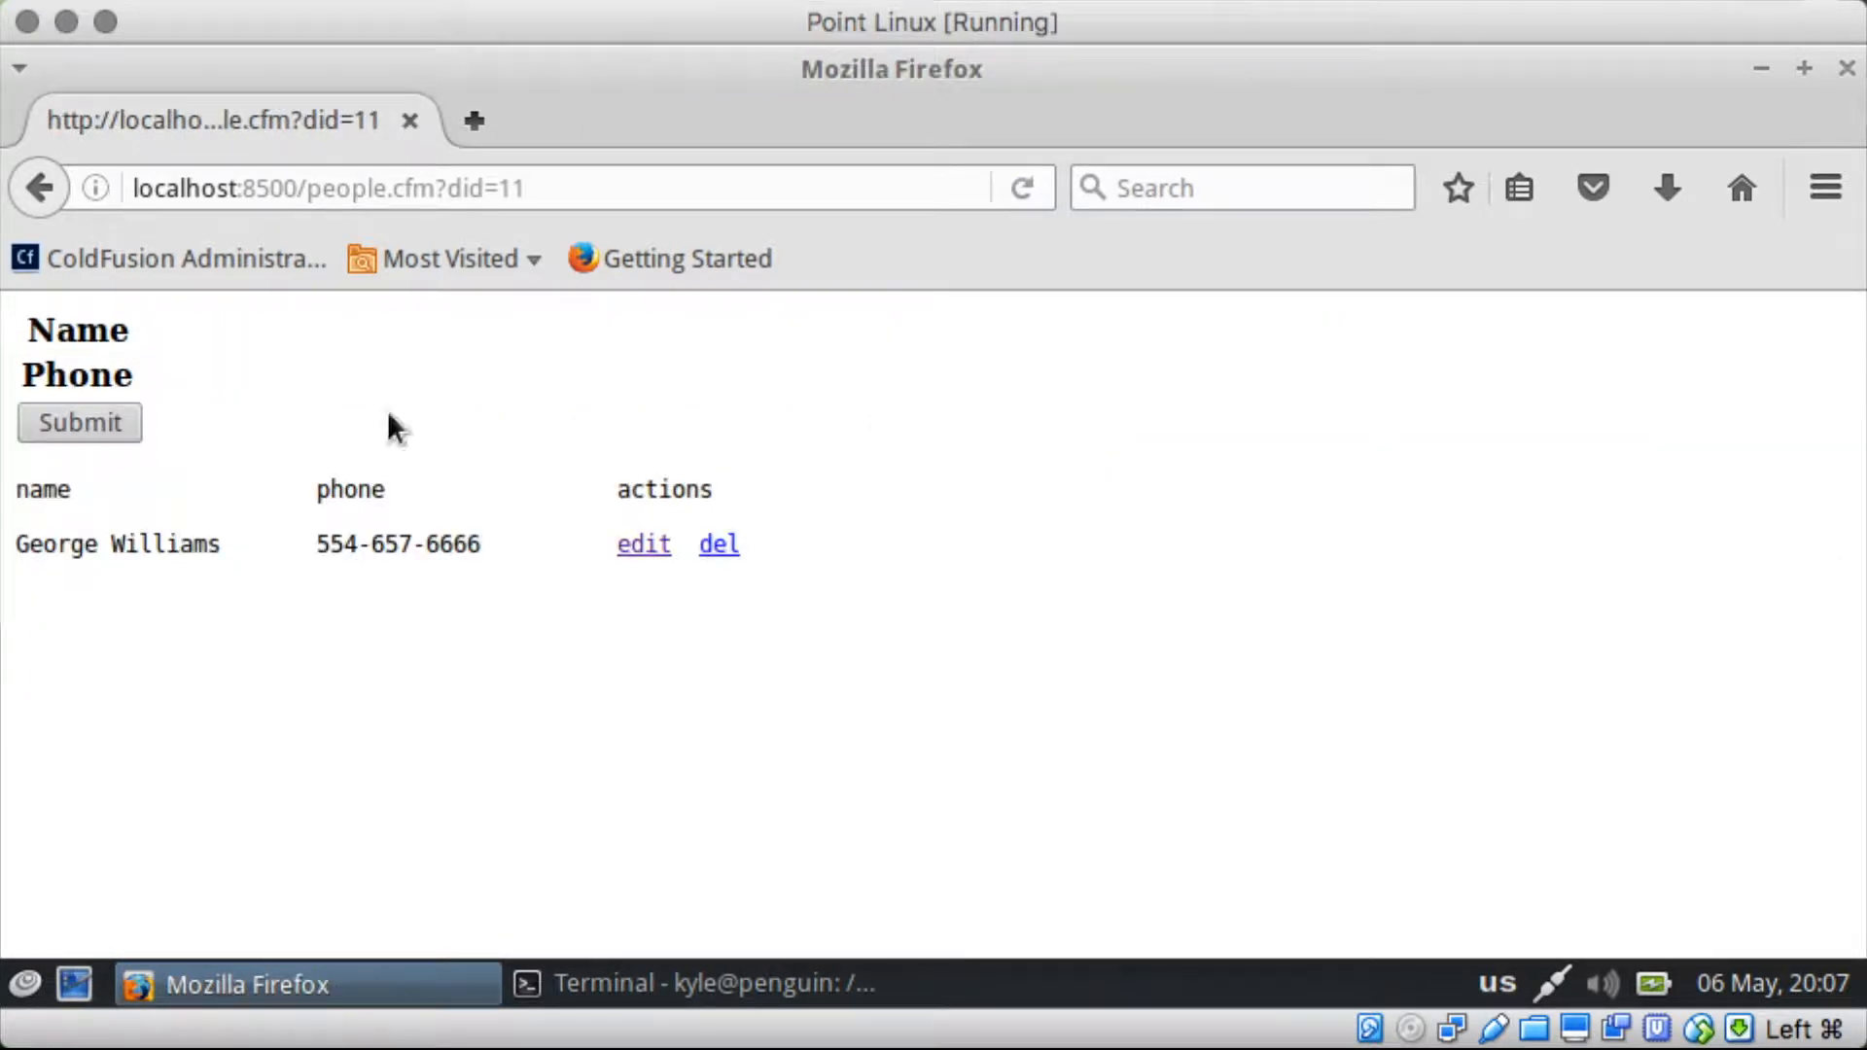
mouse_move(226, 346)
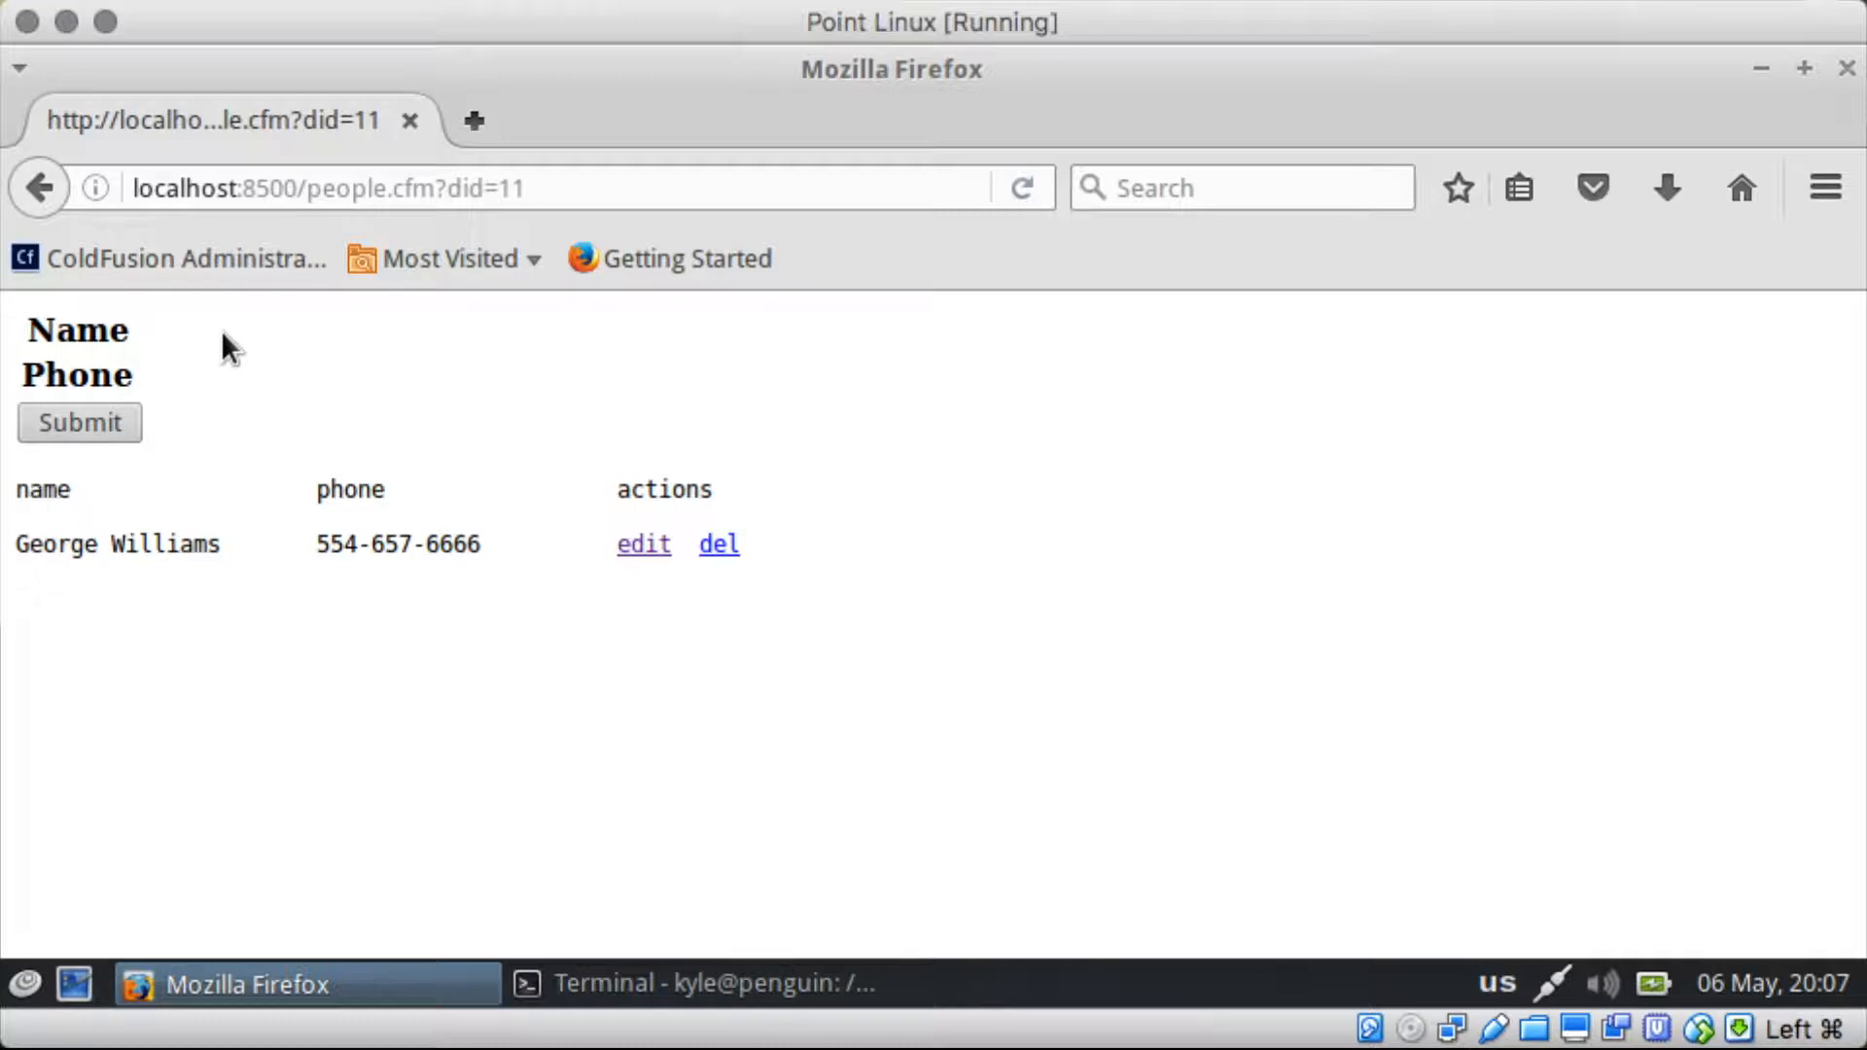
Step: Reload people.cfm and view the fields holding literal <cfoutput></cfoutput> values
click(696, 984)
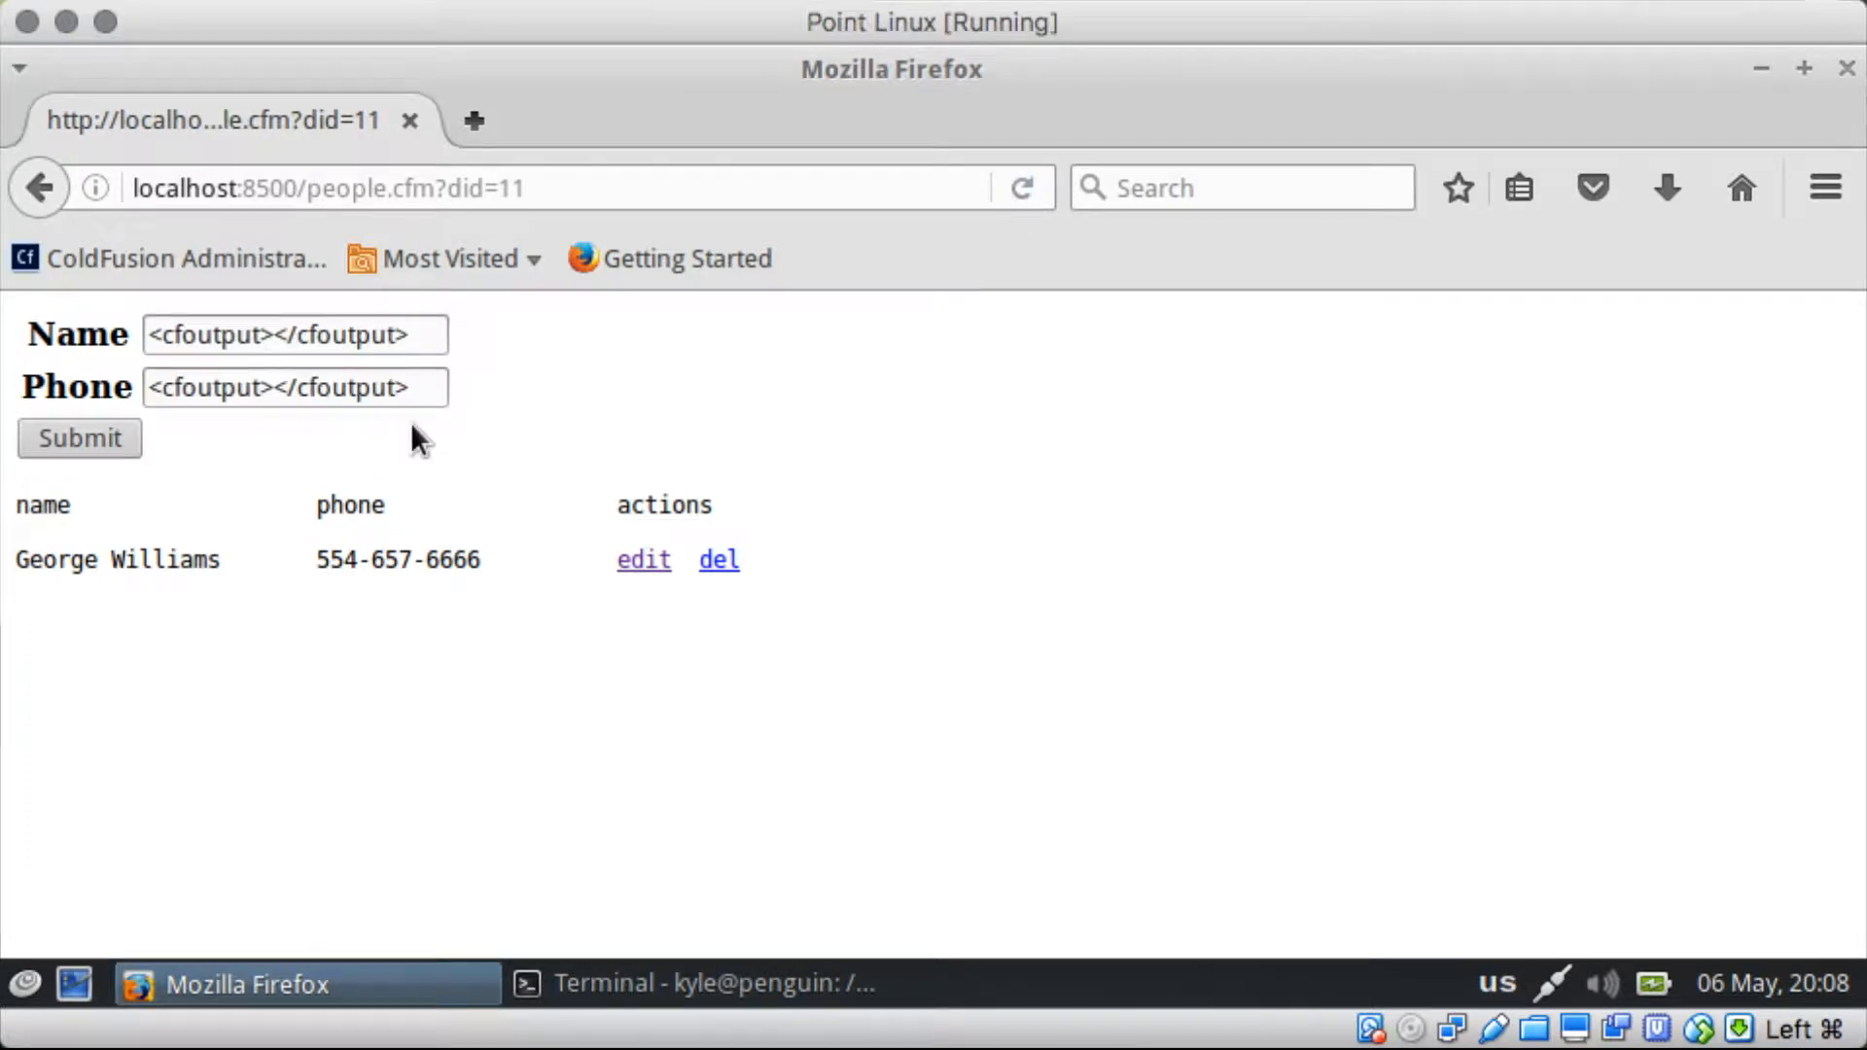
click(696, 984)
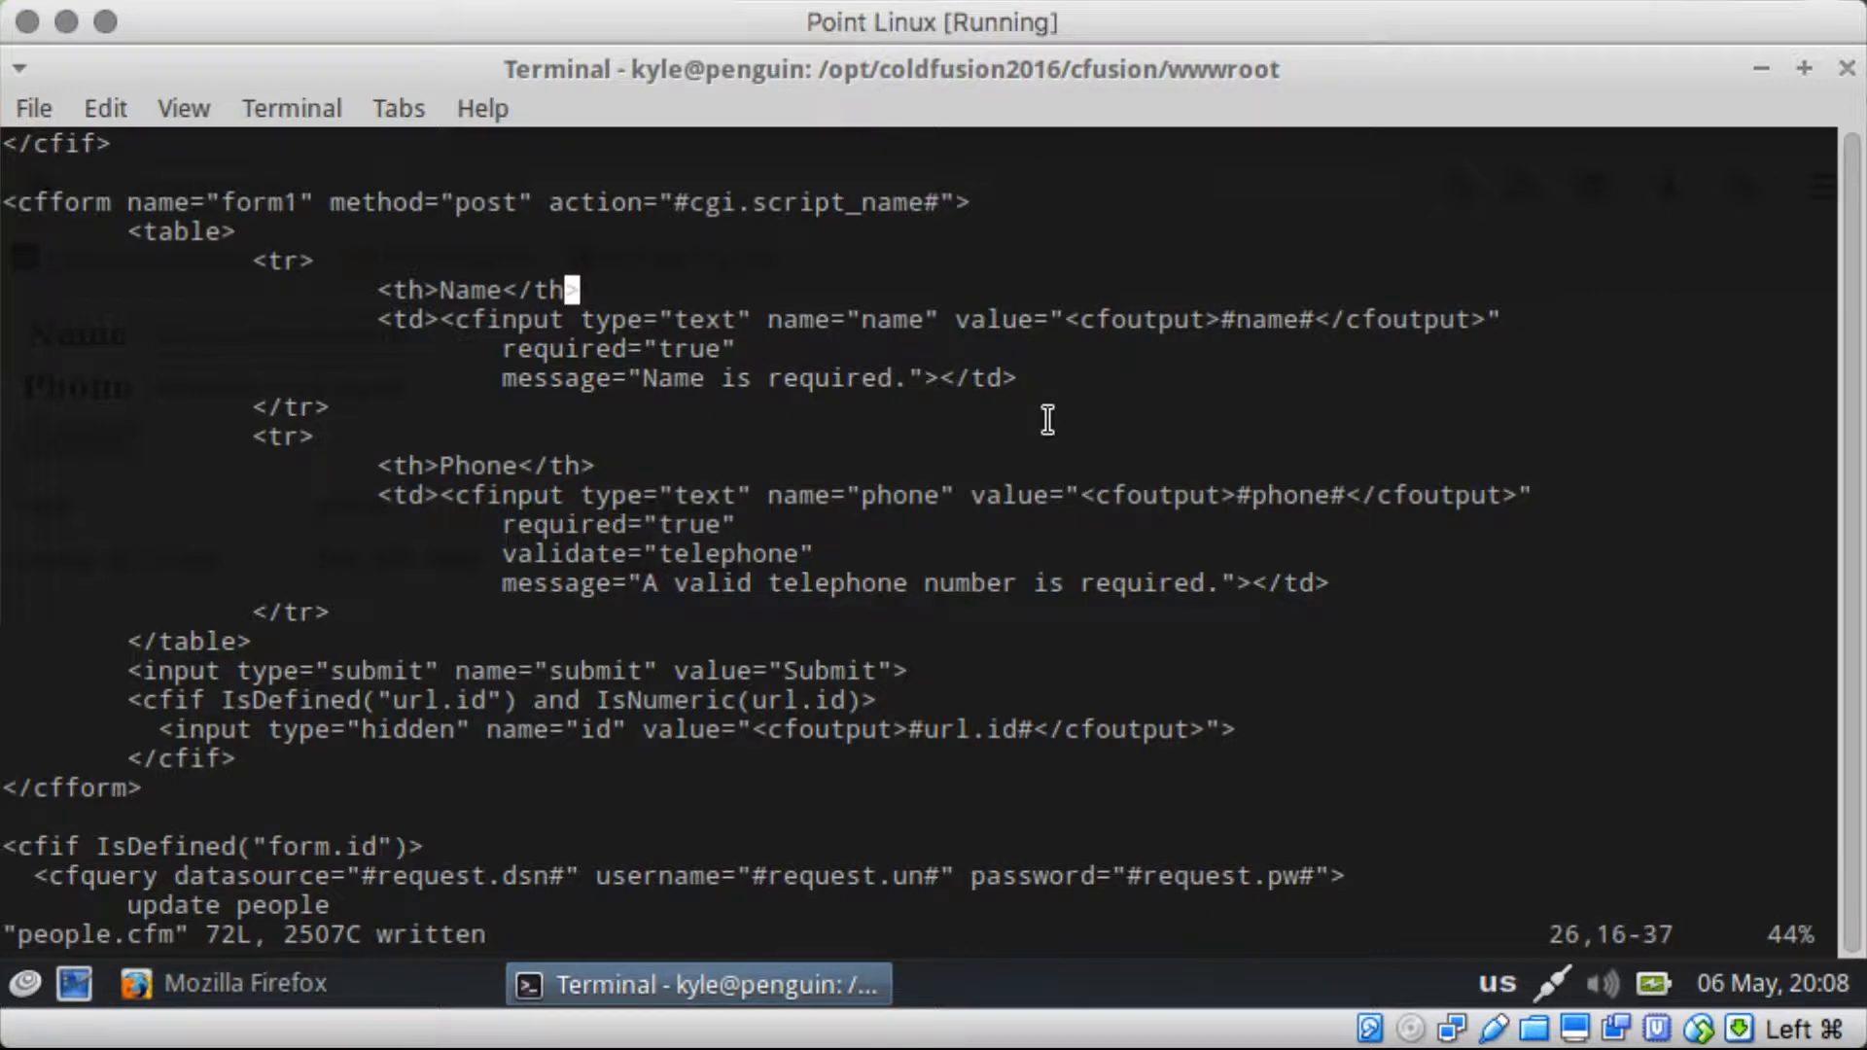
Step: Strip the cfoutput wrapper so the cfform action is plain #cgi.script_name#, saved
click(1005, 319)
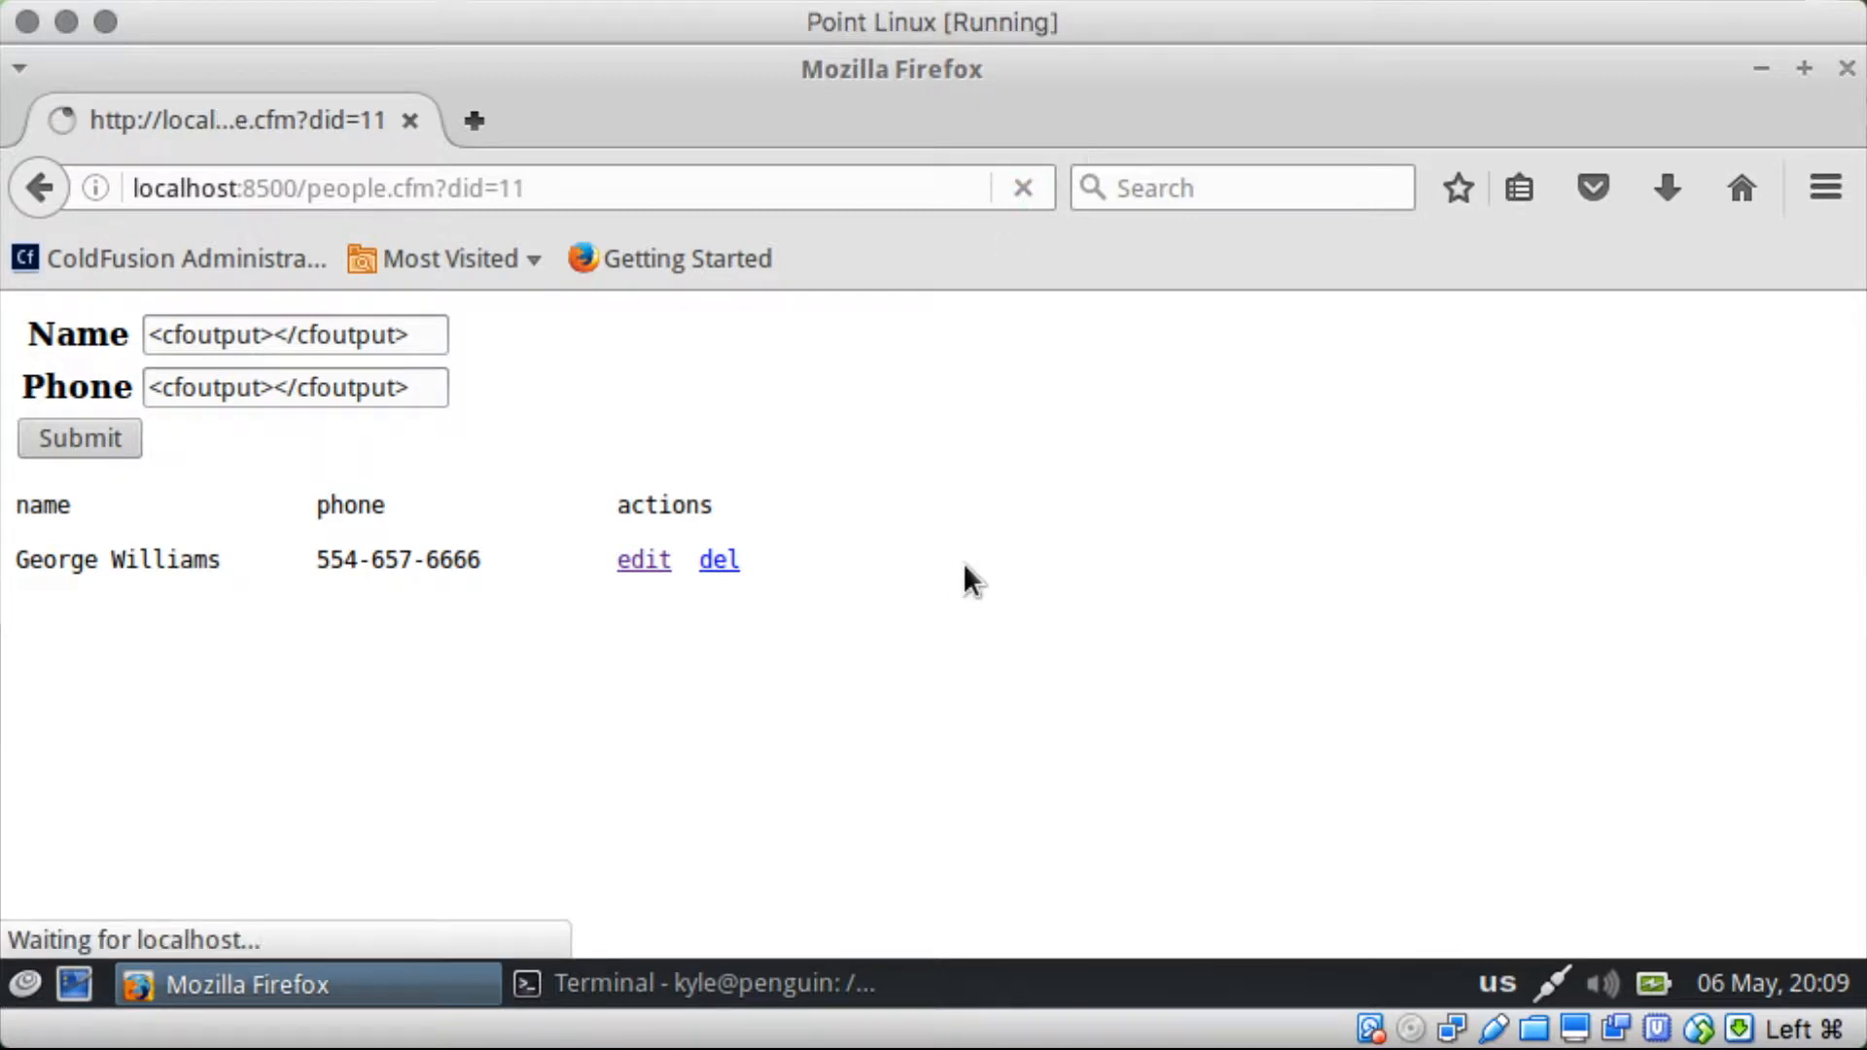
Step: Submit empty, blank-phone and short-phone forms and dismiss each validation alert
click(78, 437)
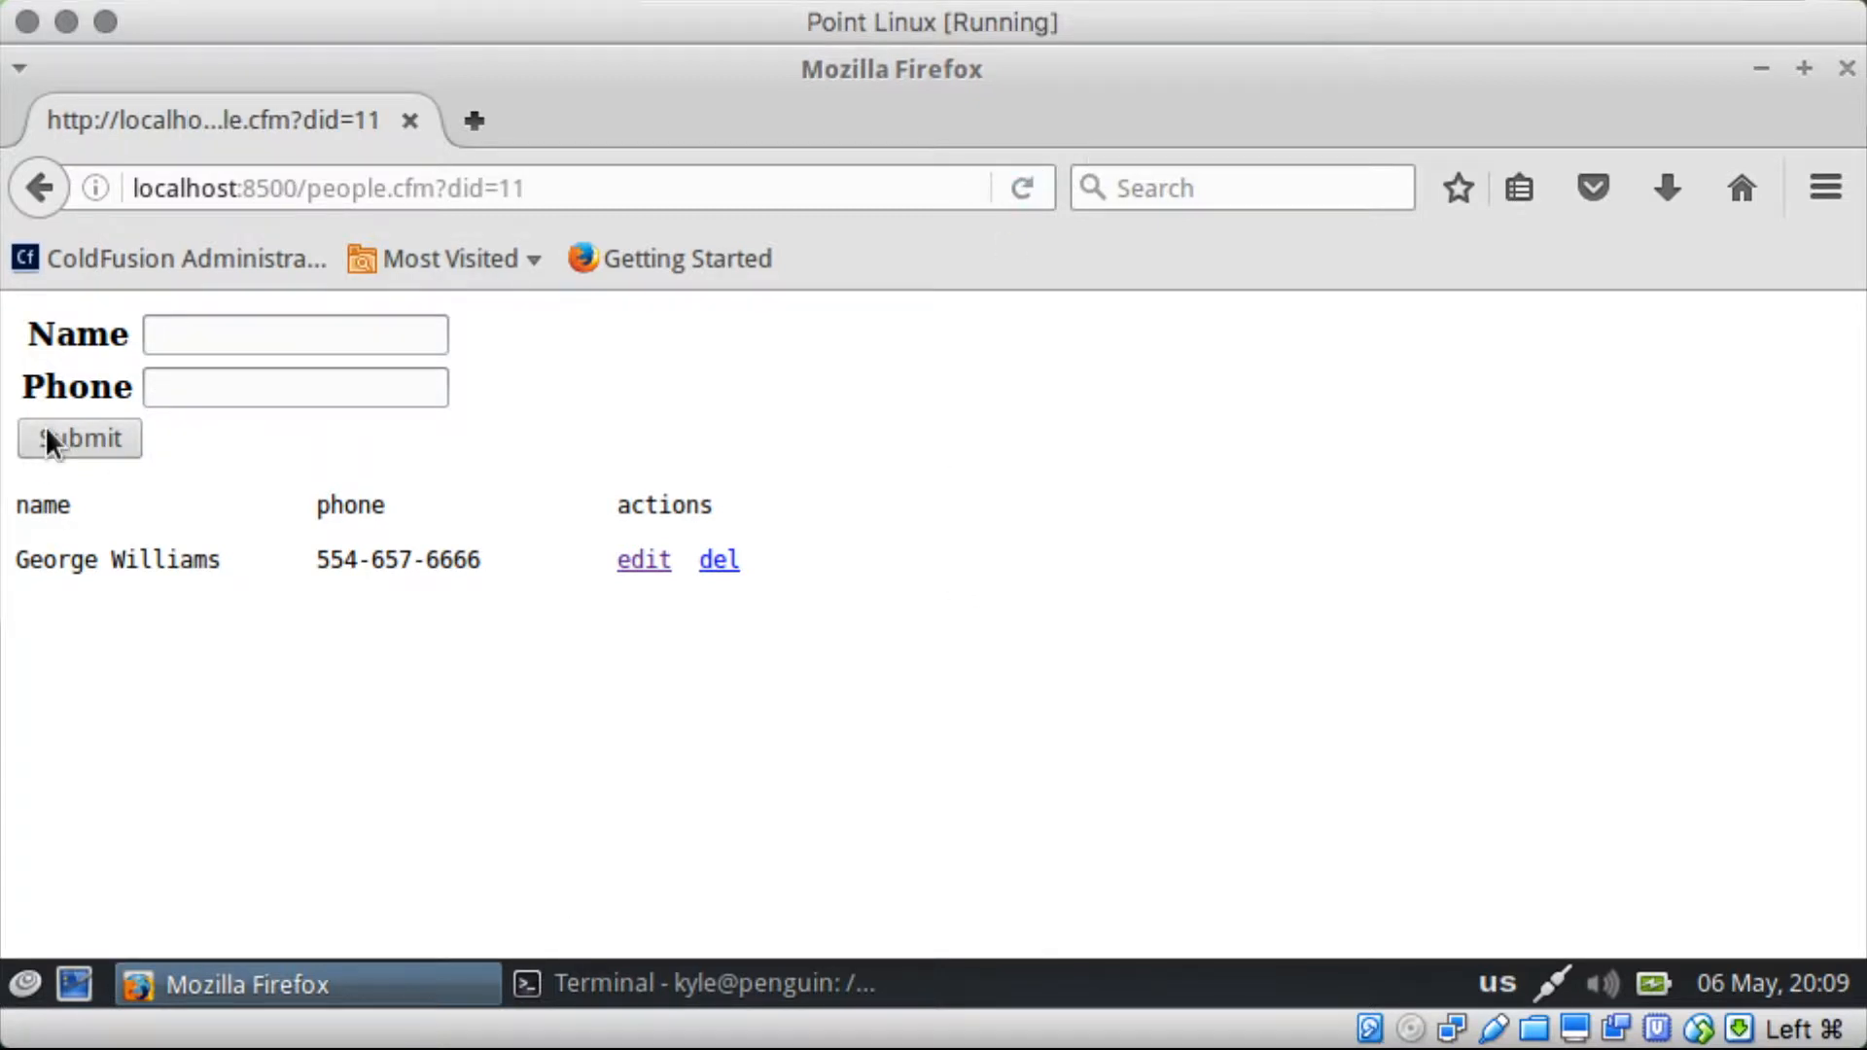
click(77, 437)
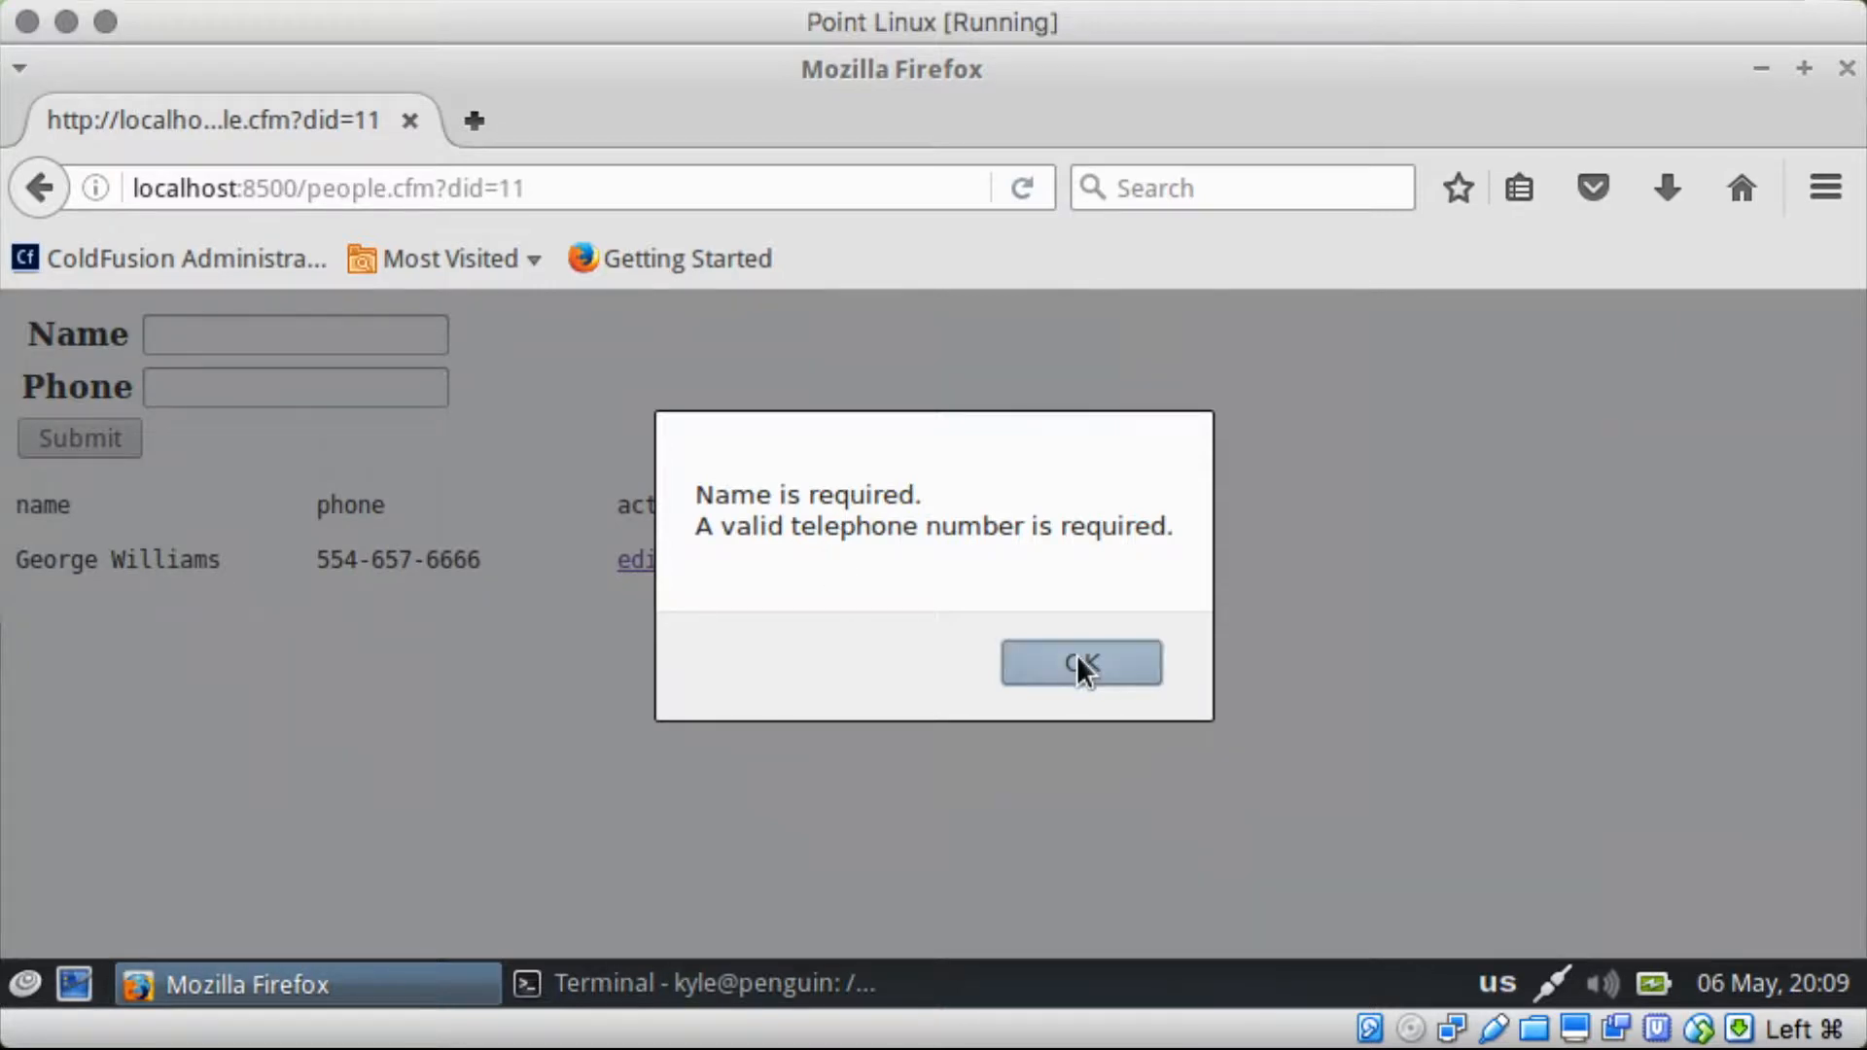
click(1079, 663)
text(Fred Jones)
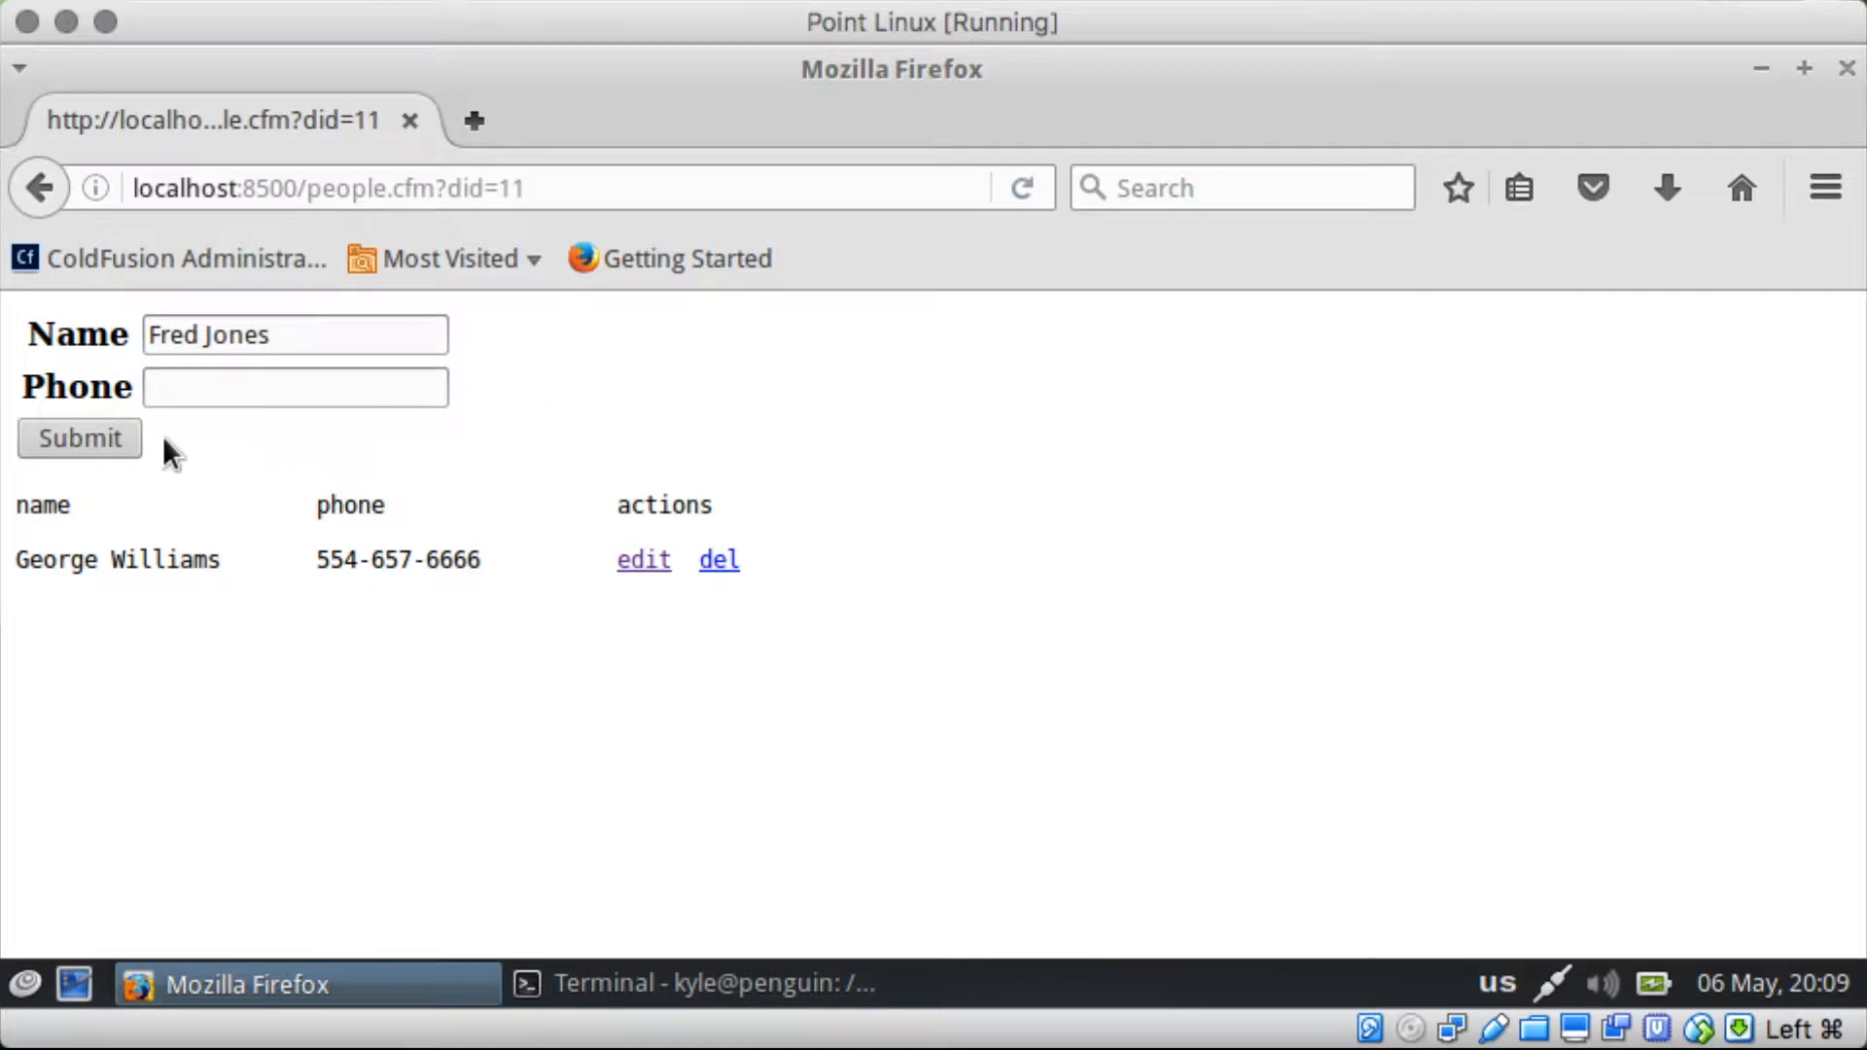
click(78, 438)
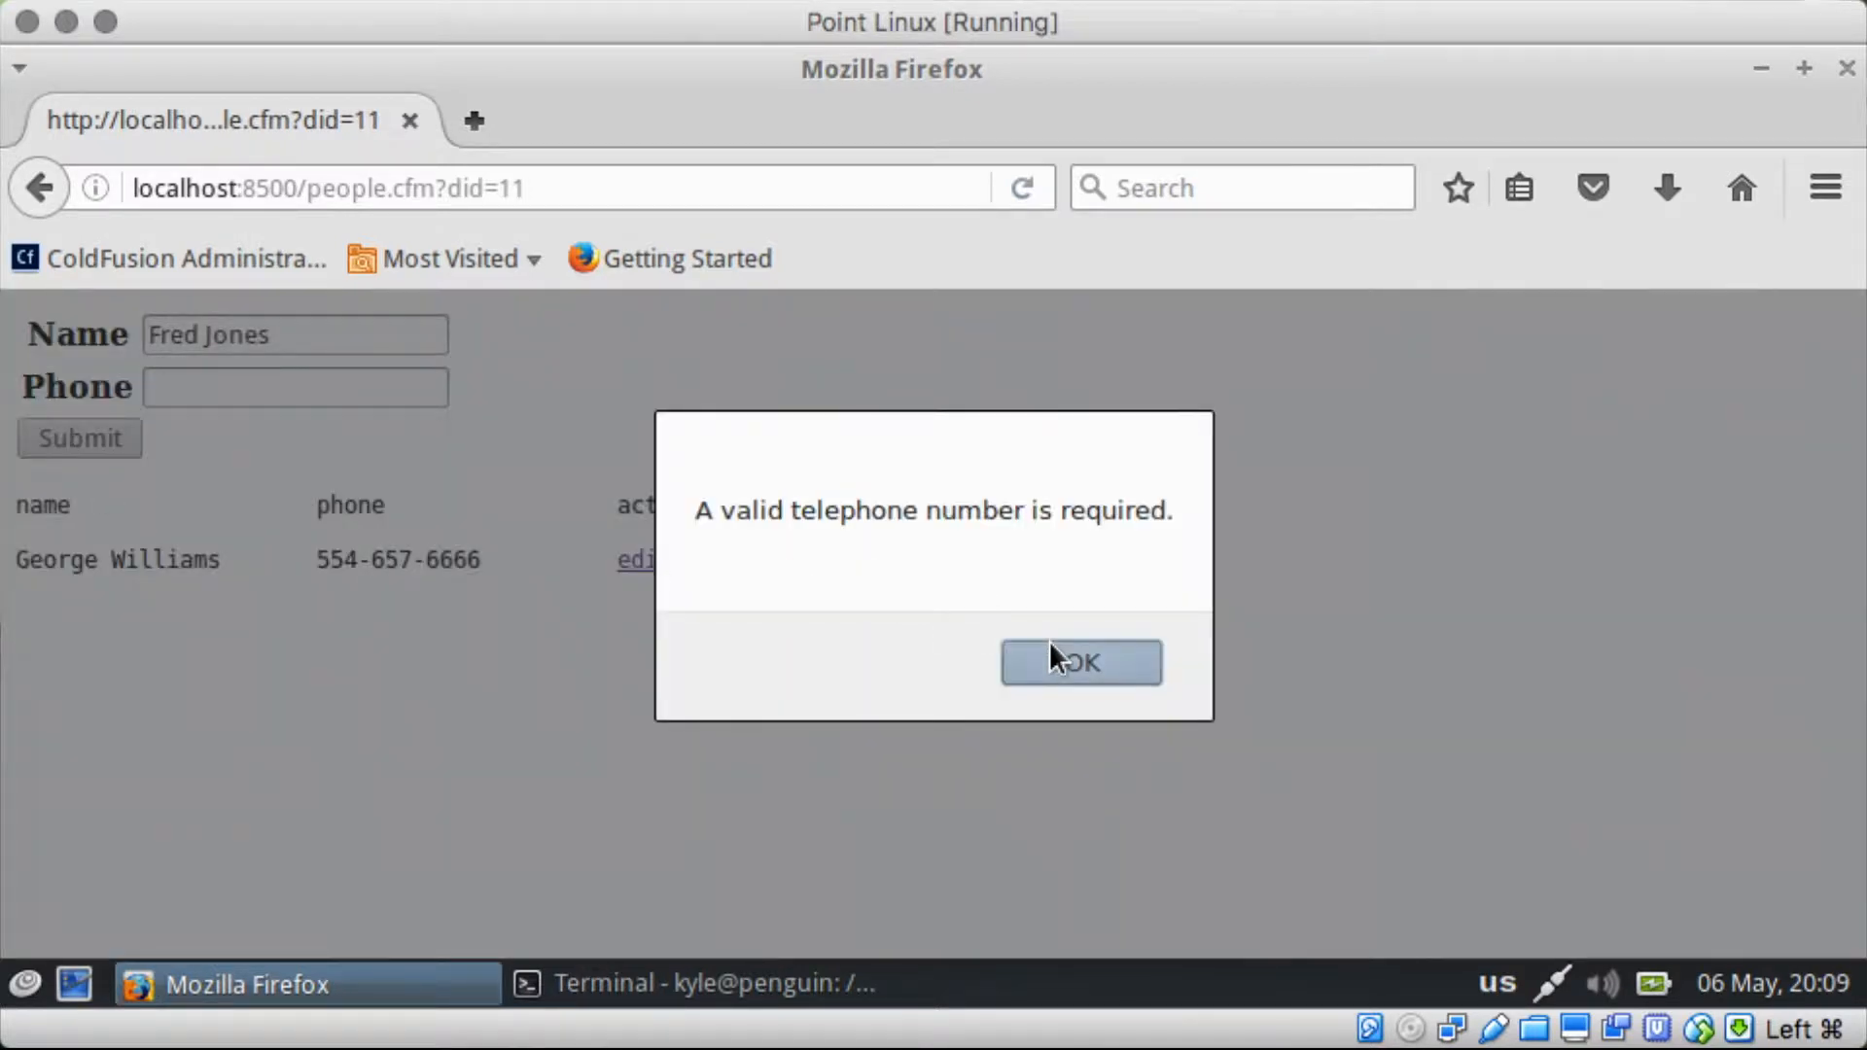
click(1079, 661)
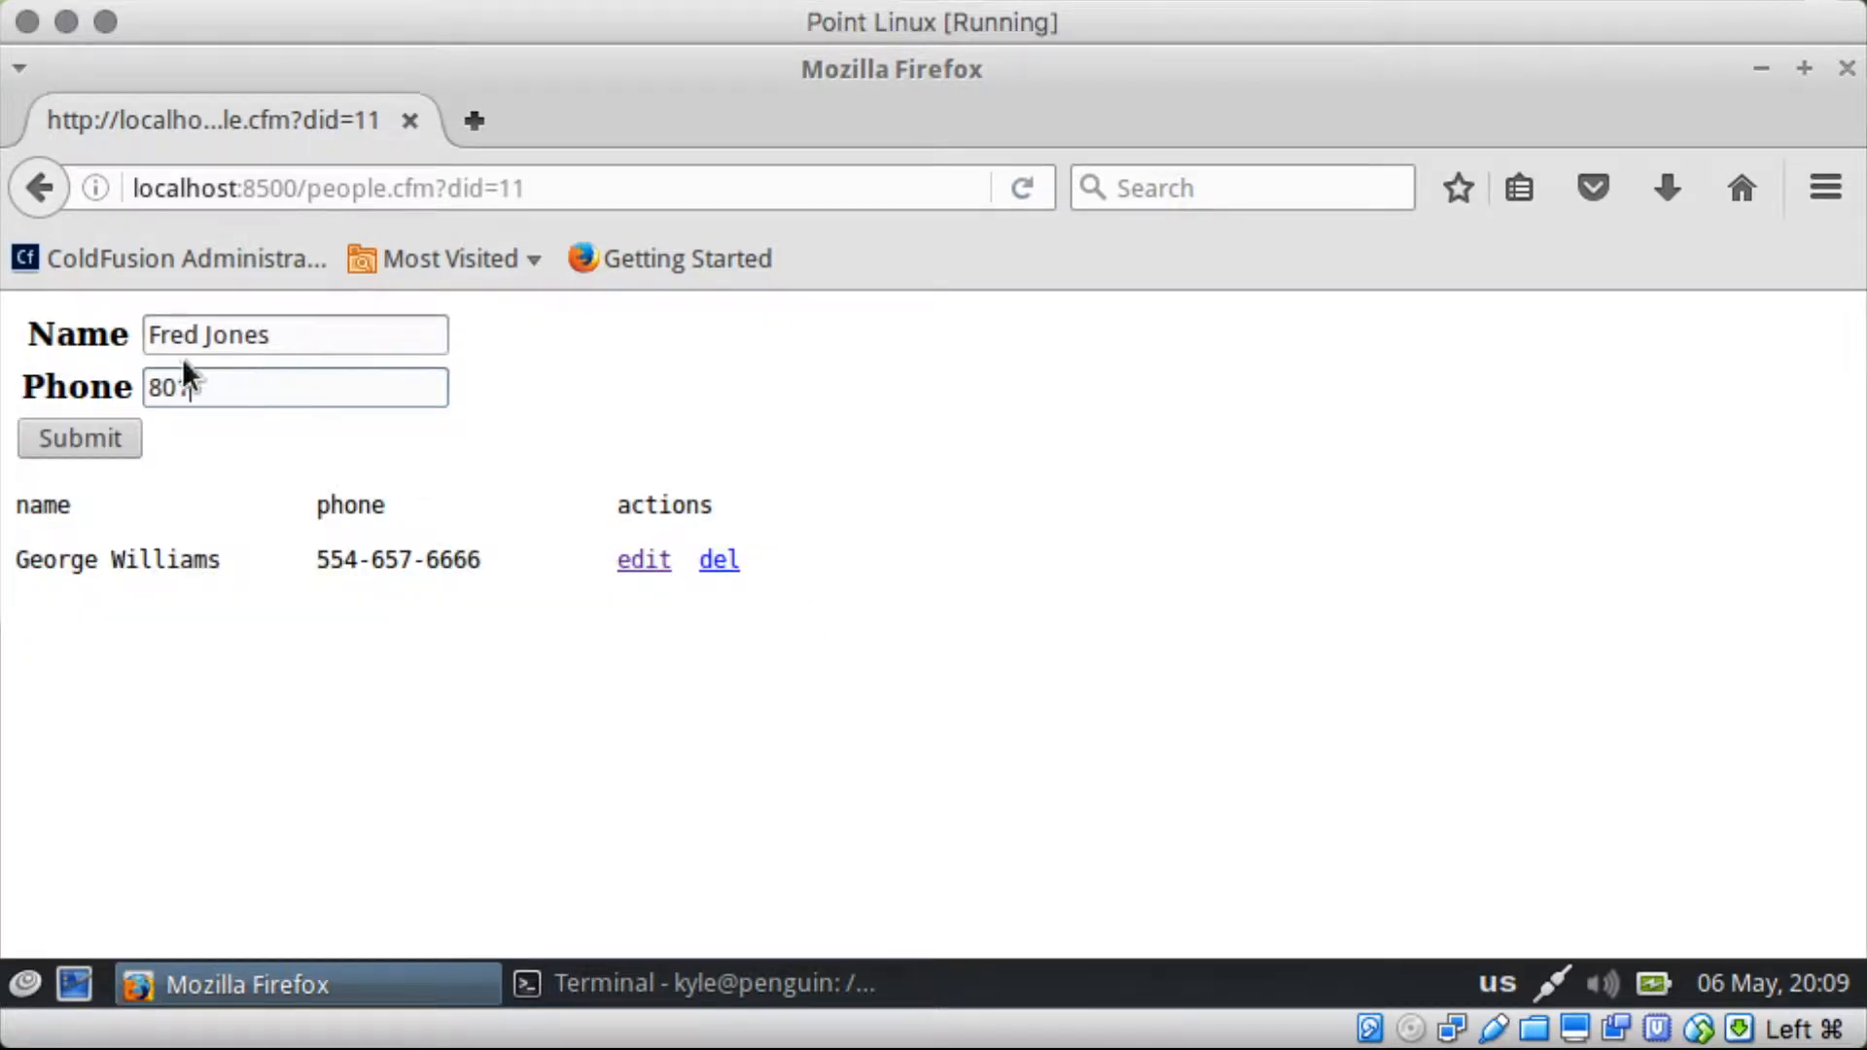
click(78, 437)
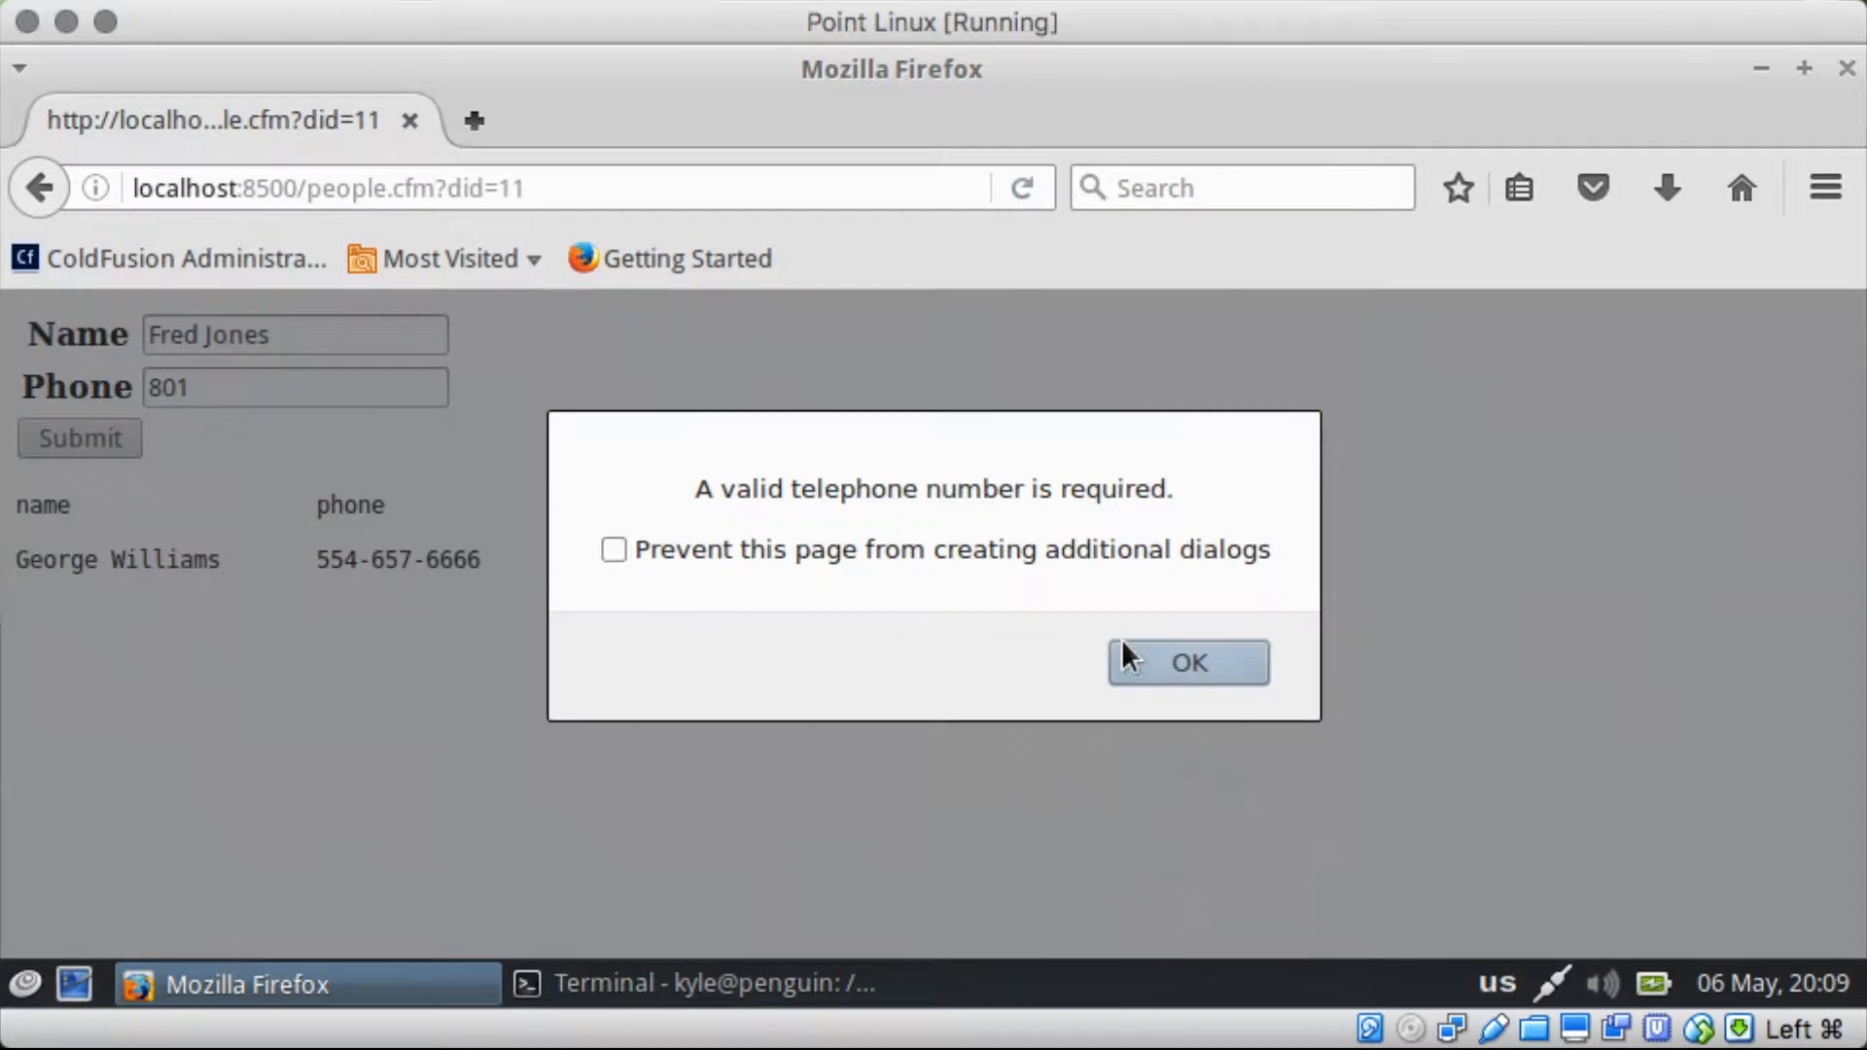
click(1186, 661)
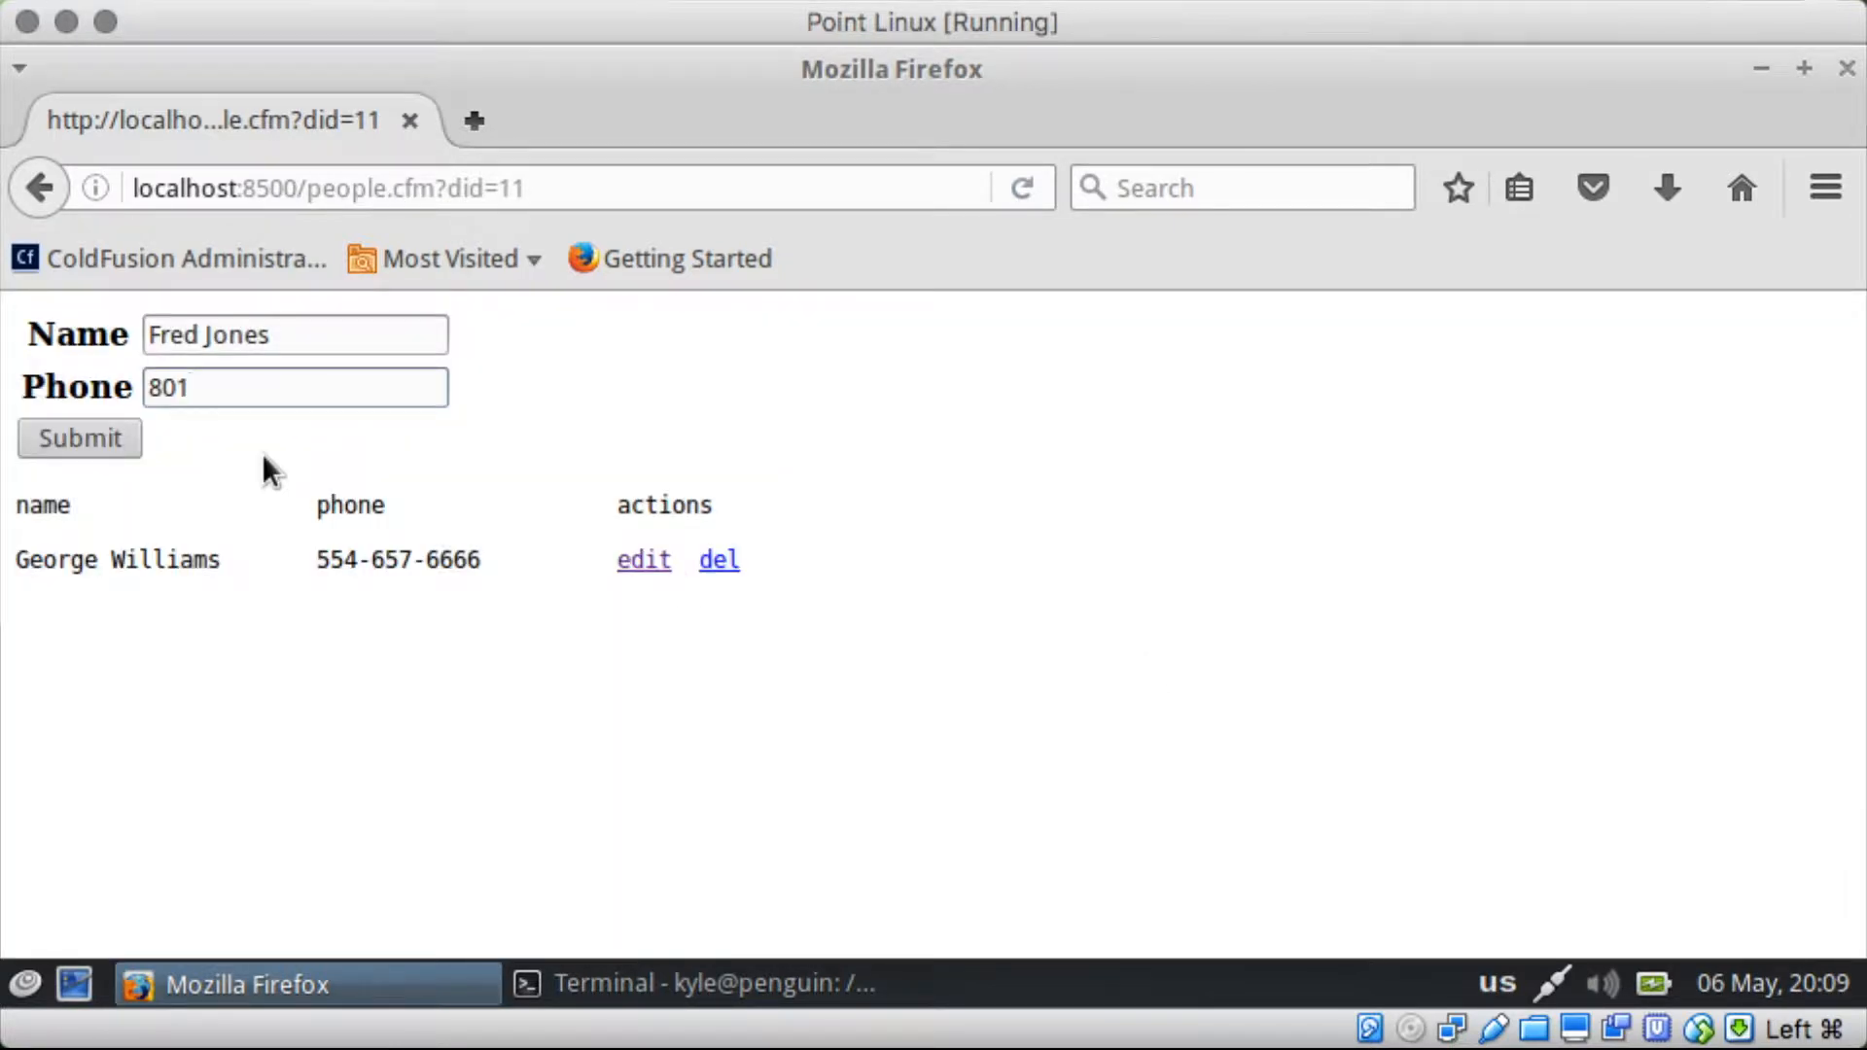
text(5)
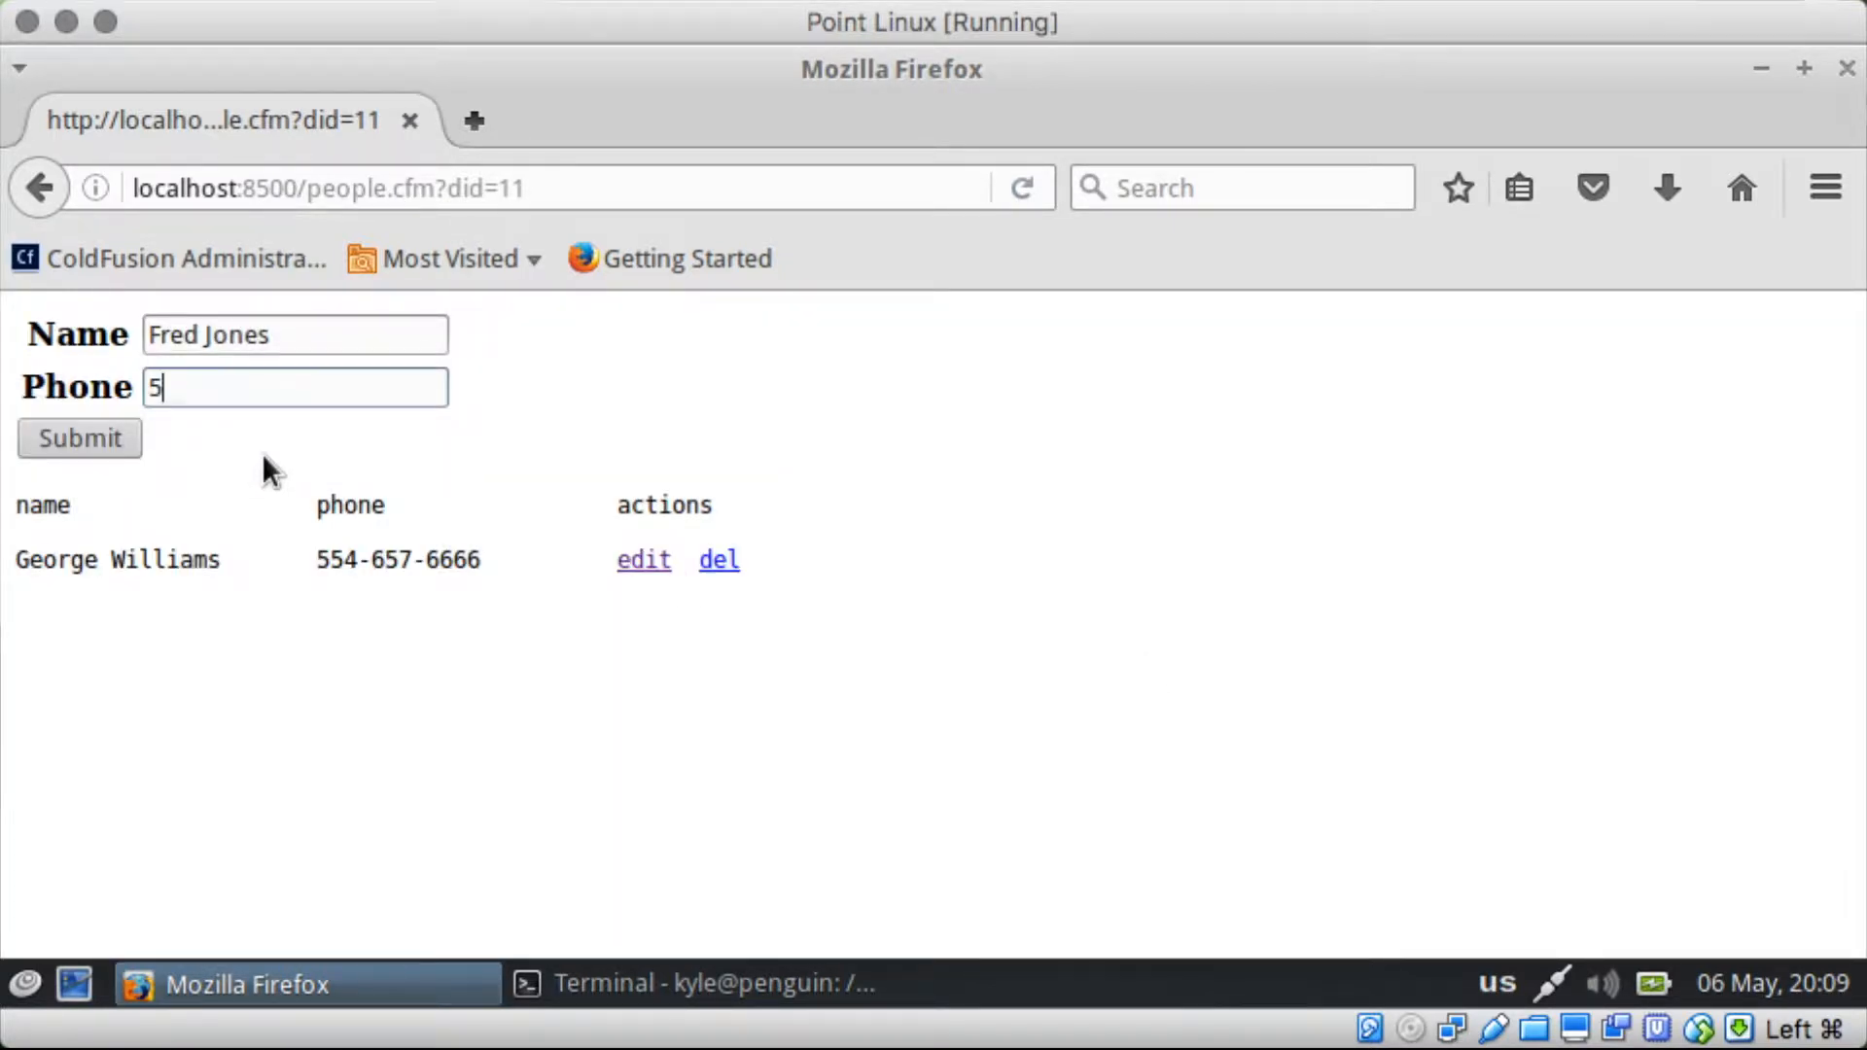
text(55-444-5)
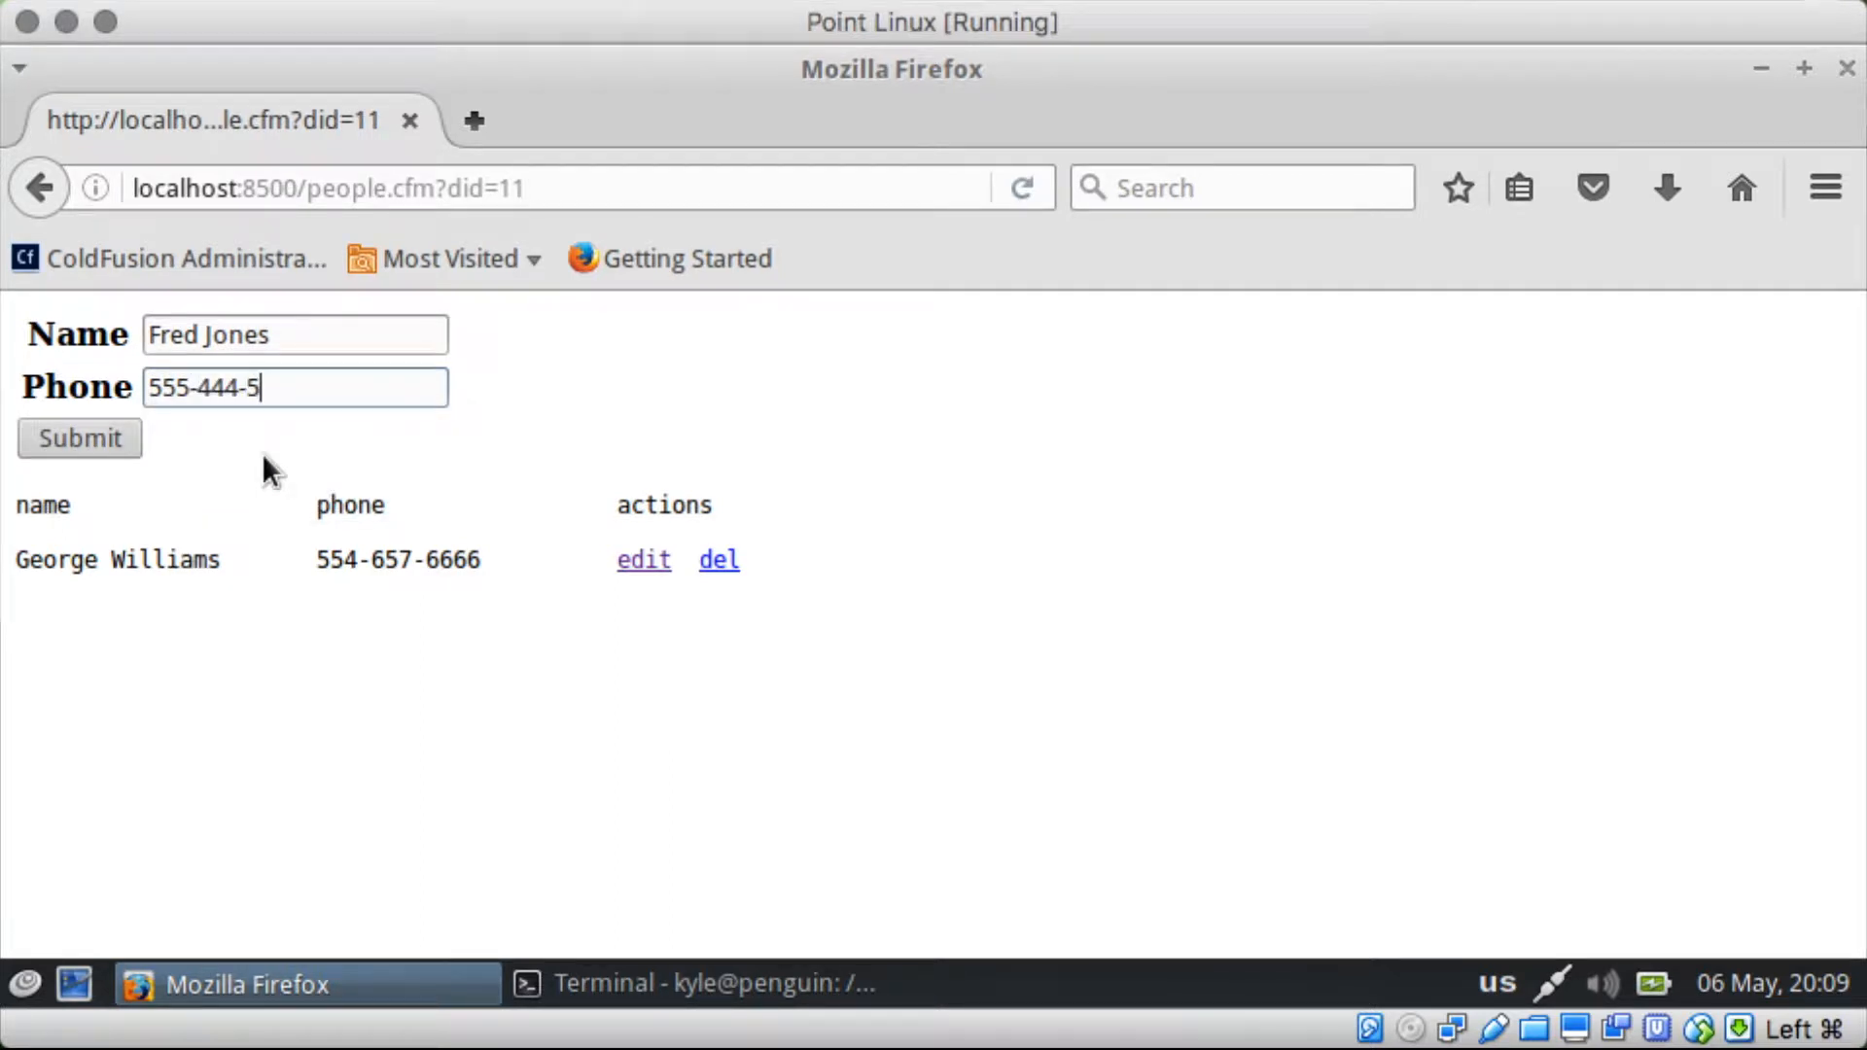
click(77, 438)
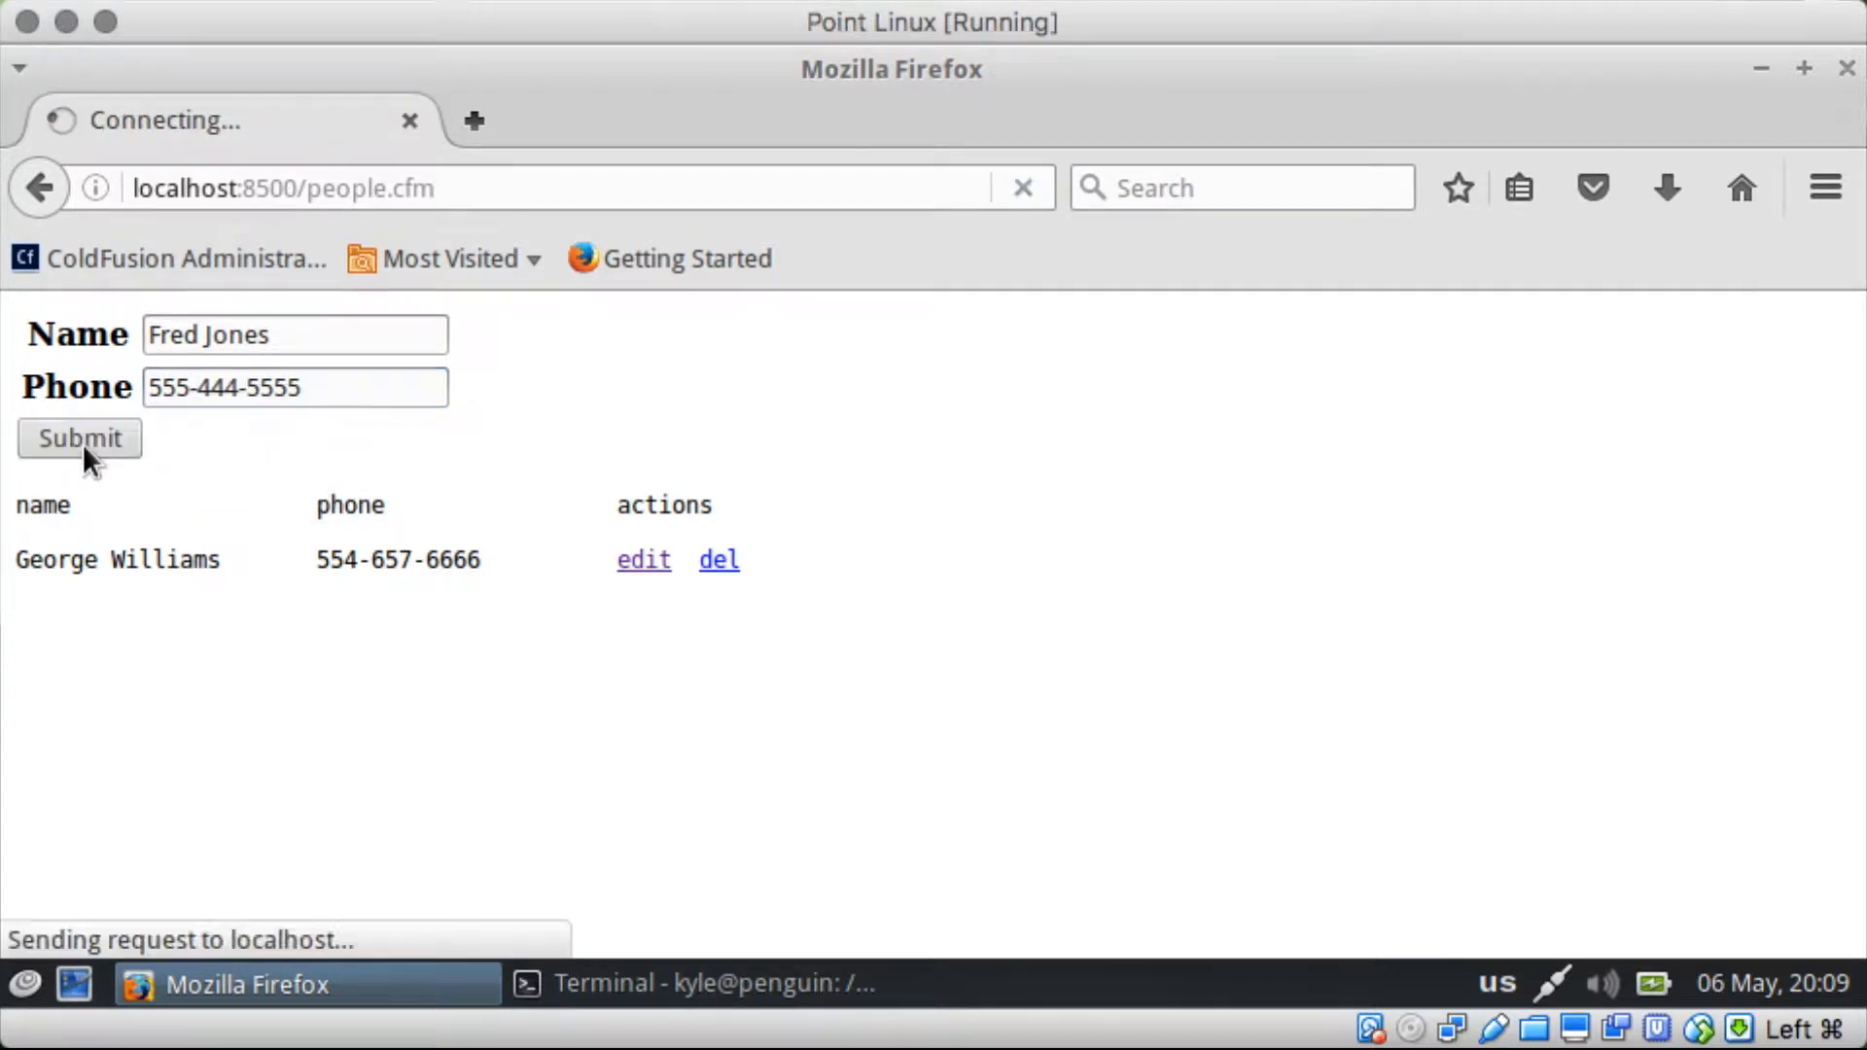
click(78, 438)
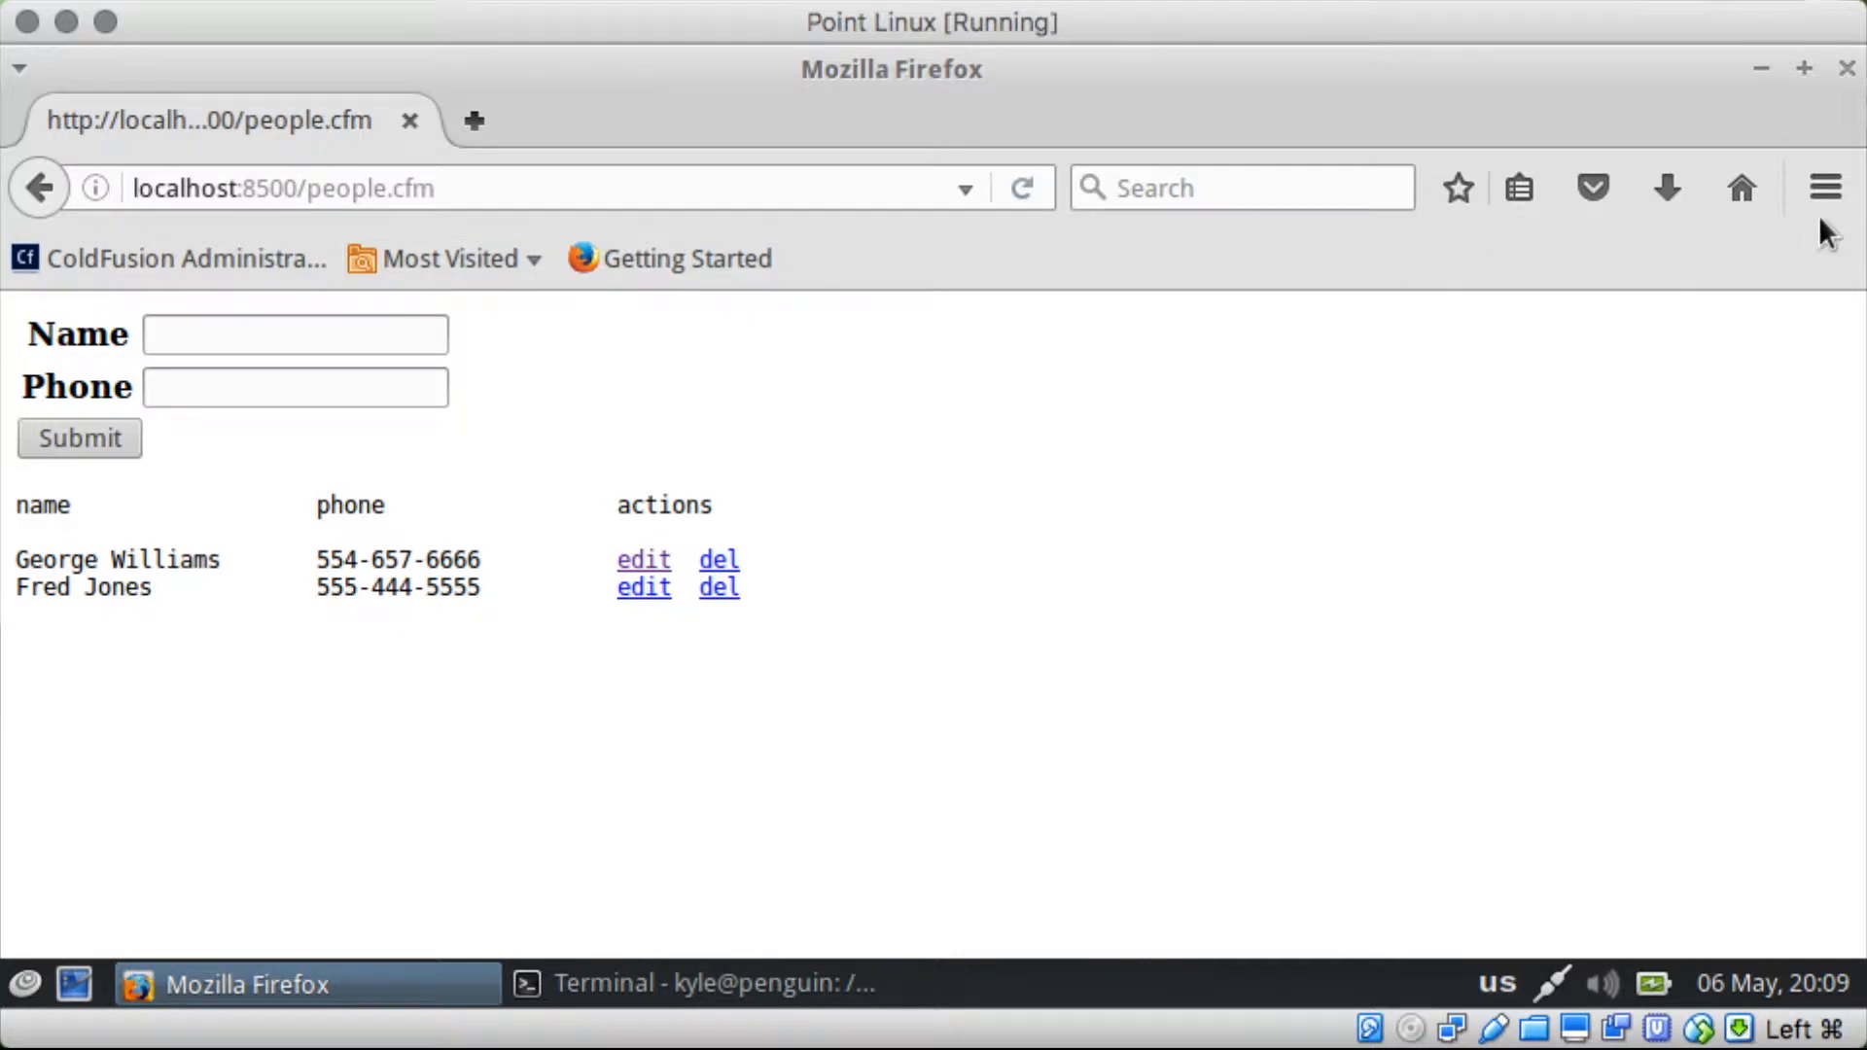
Step: Browse Preferences through General, Advanced, Applications and Content sections
click(1825, 186)
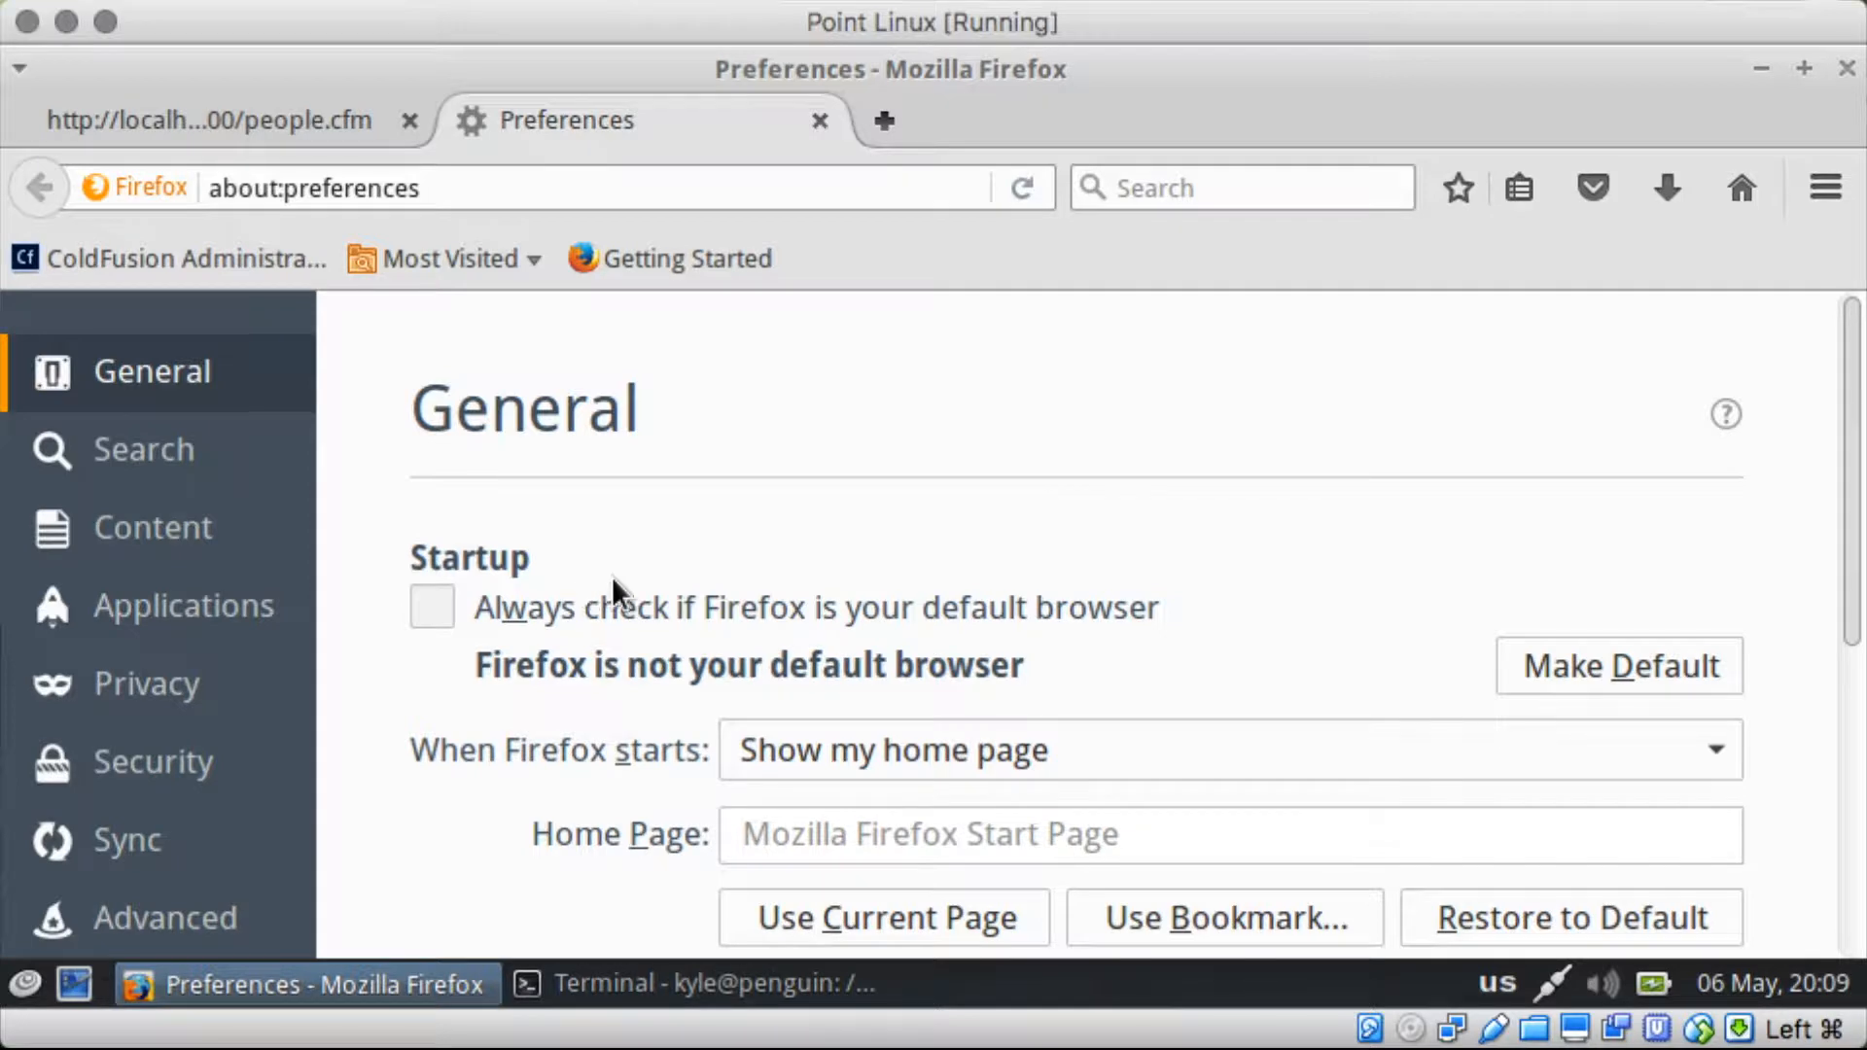
scroll(down, 3)
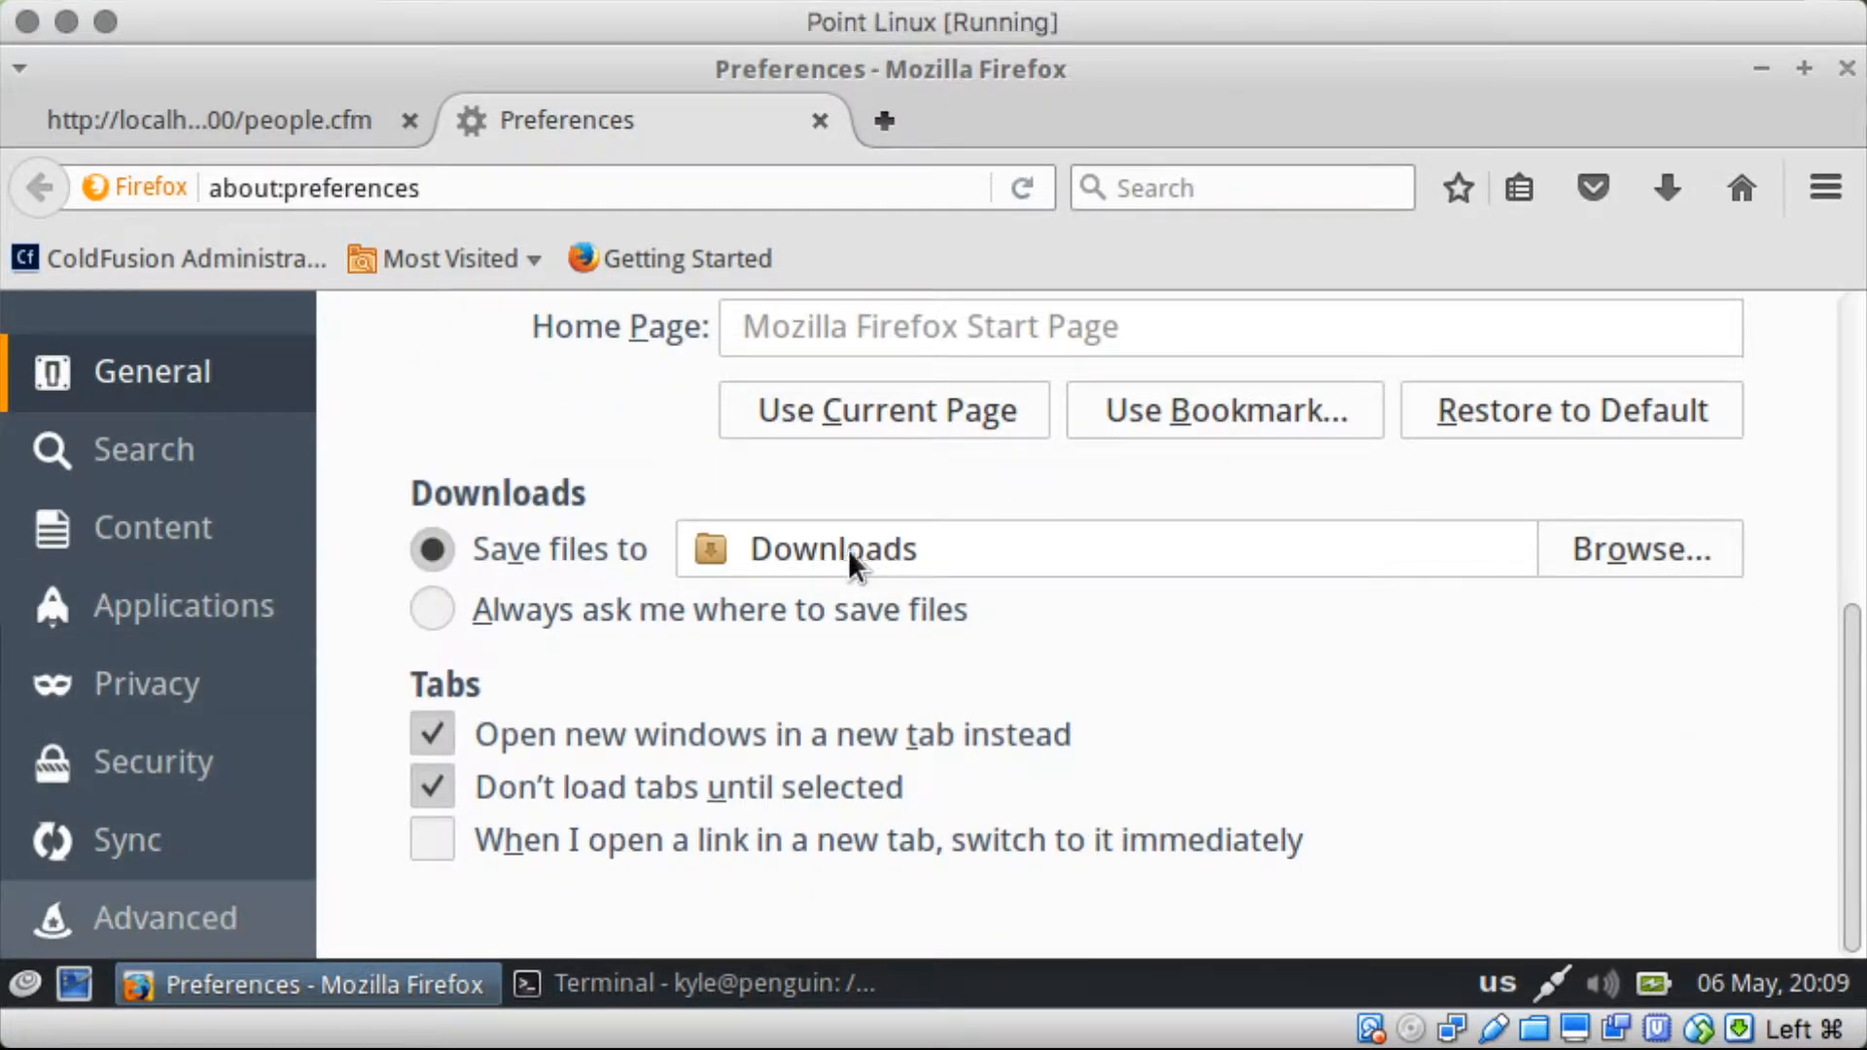
click(164, 916)
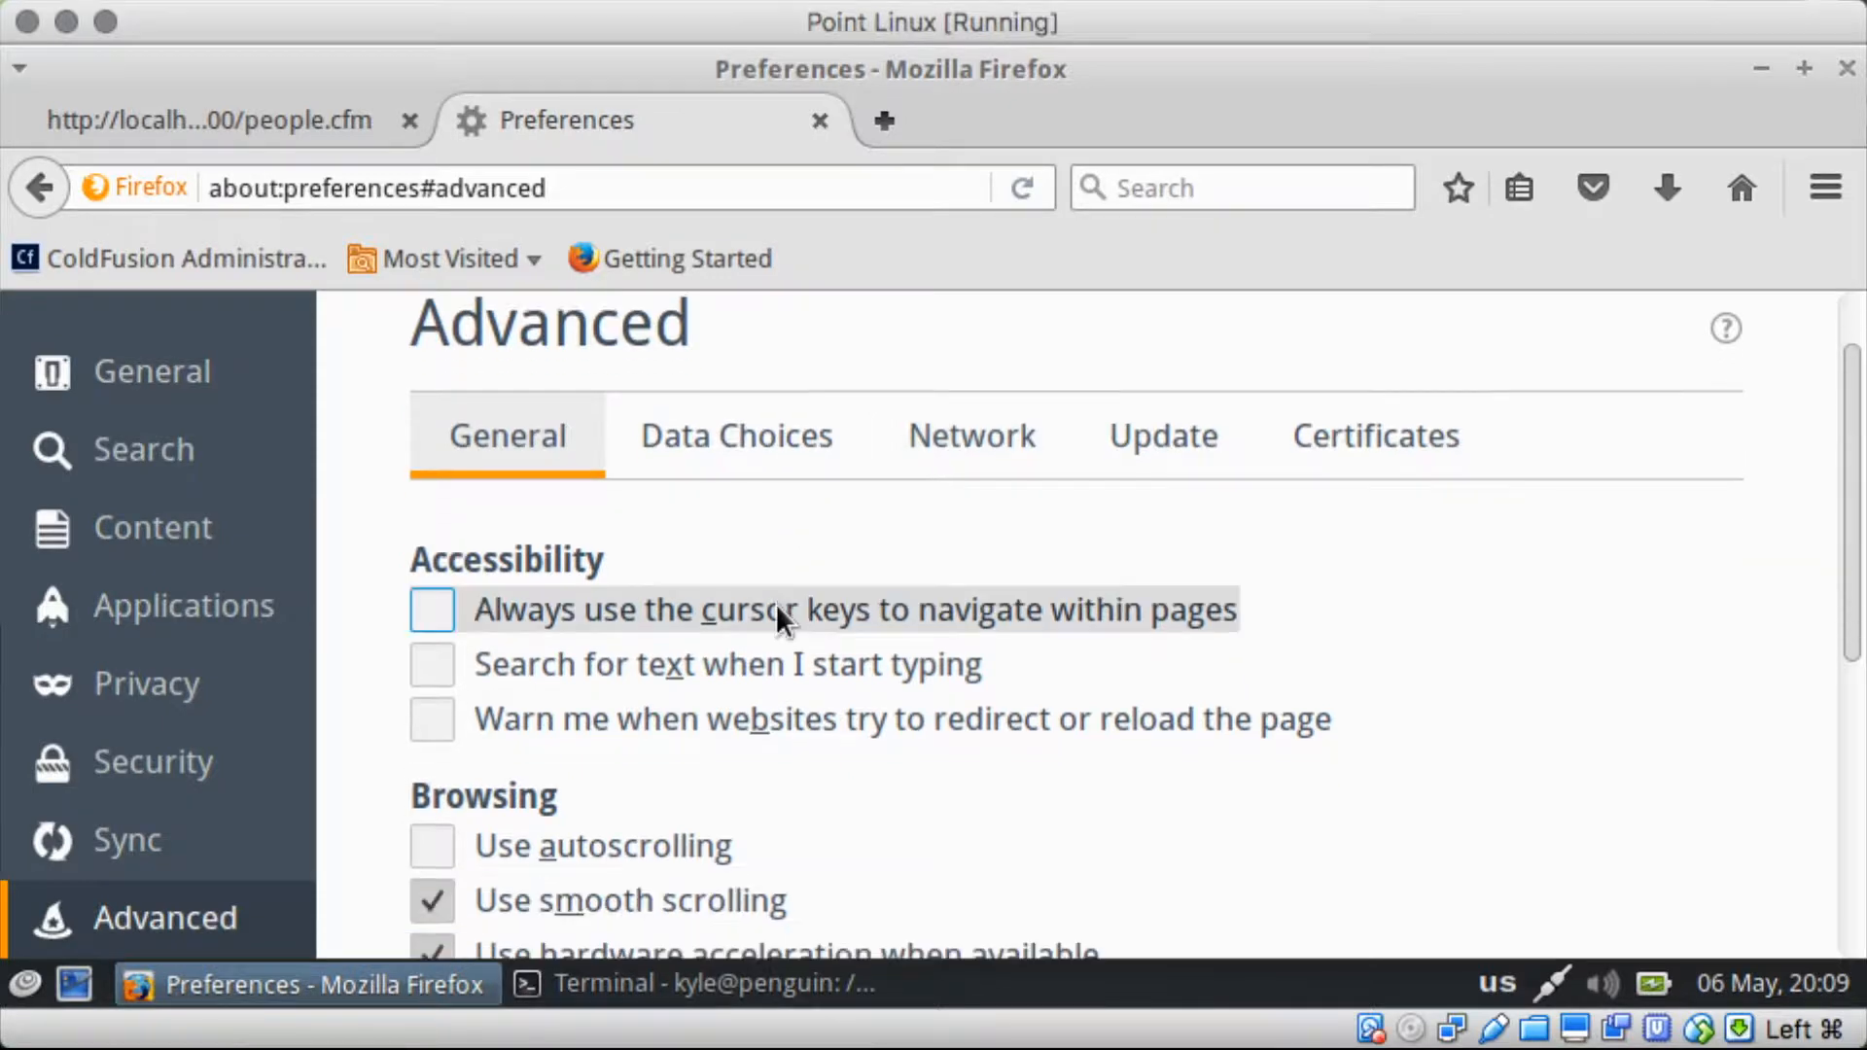
scroll(down, 3)
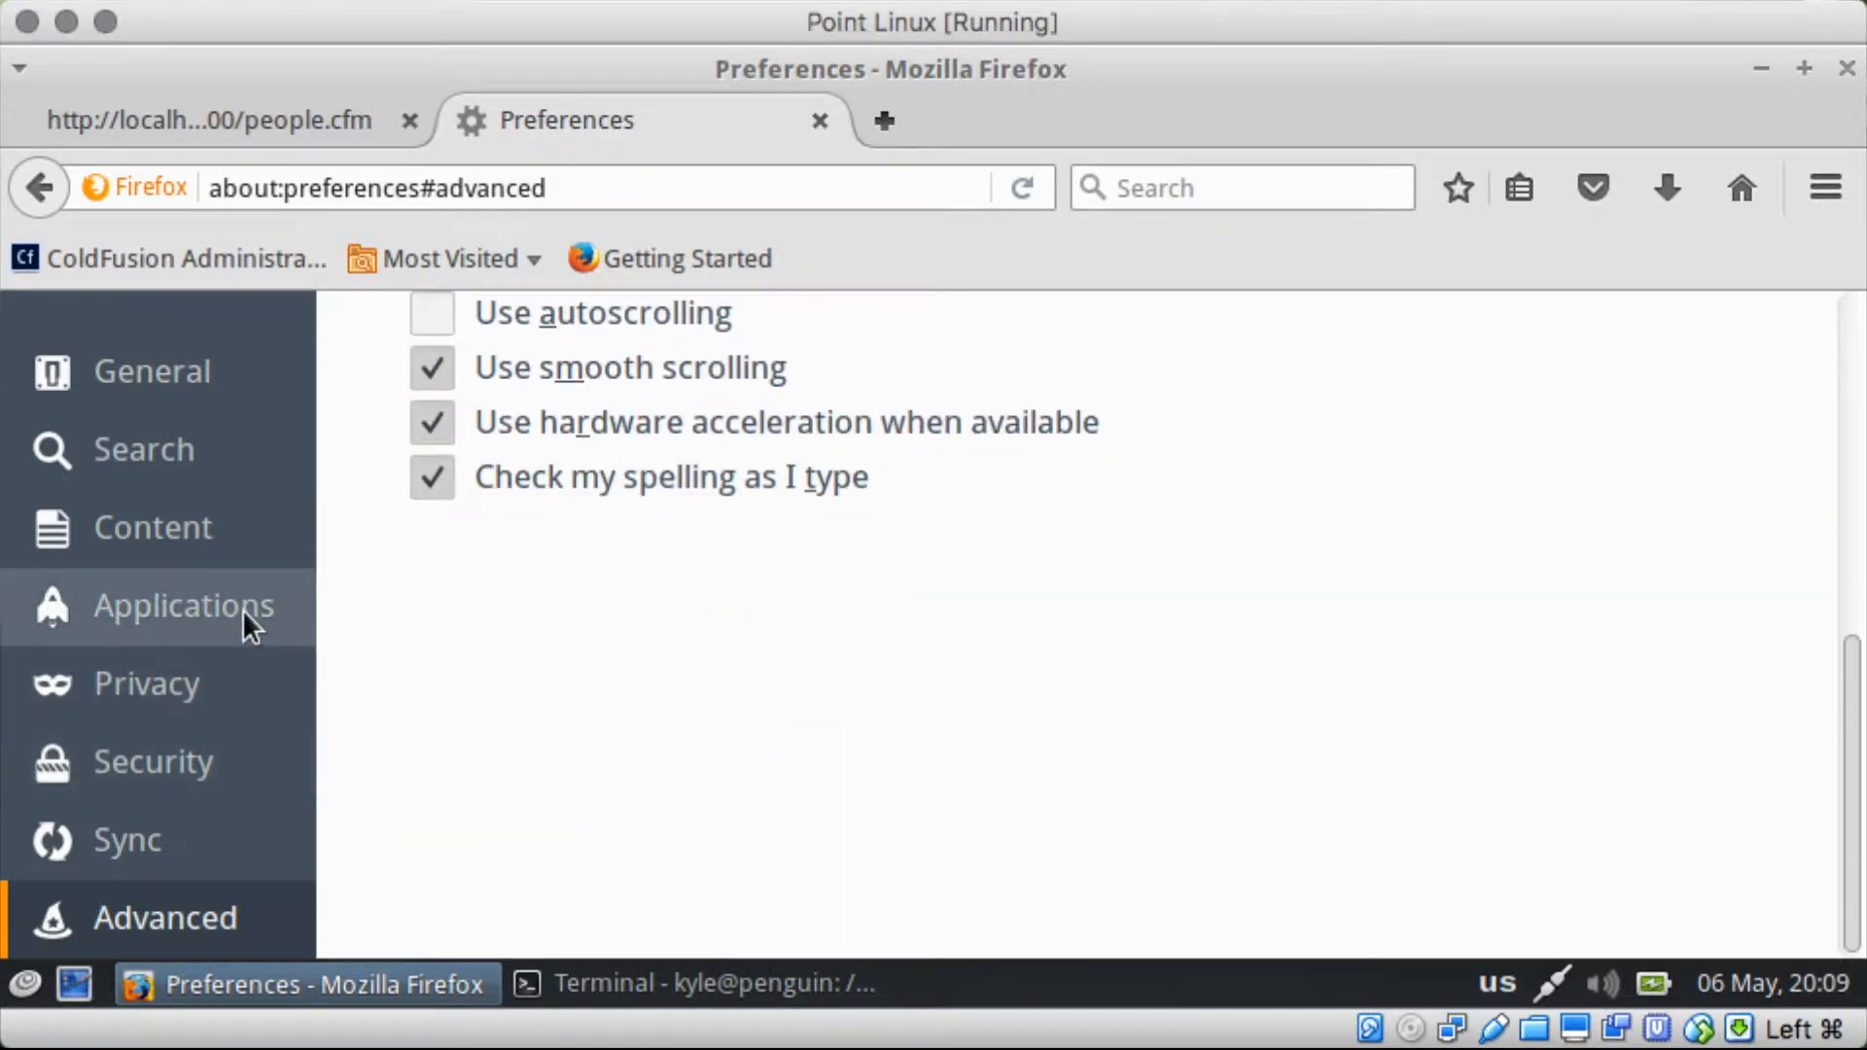
click(183, 605)
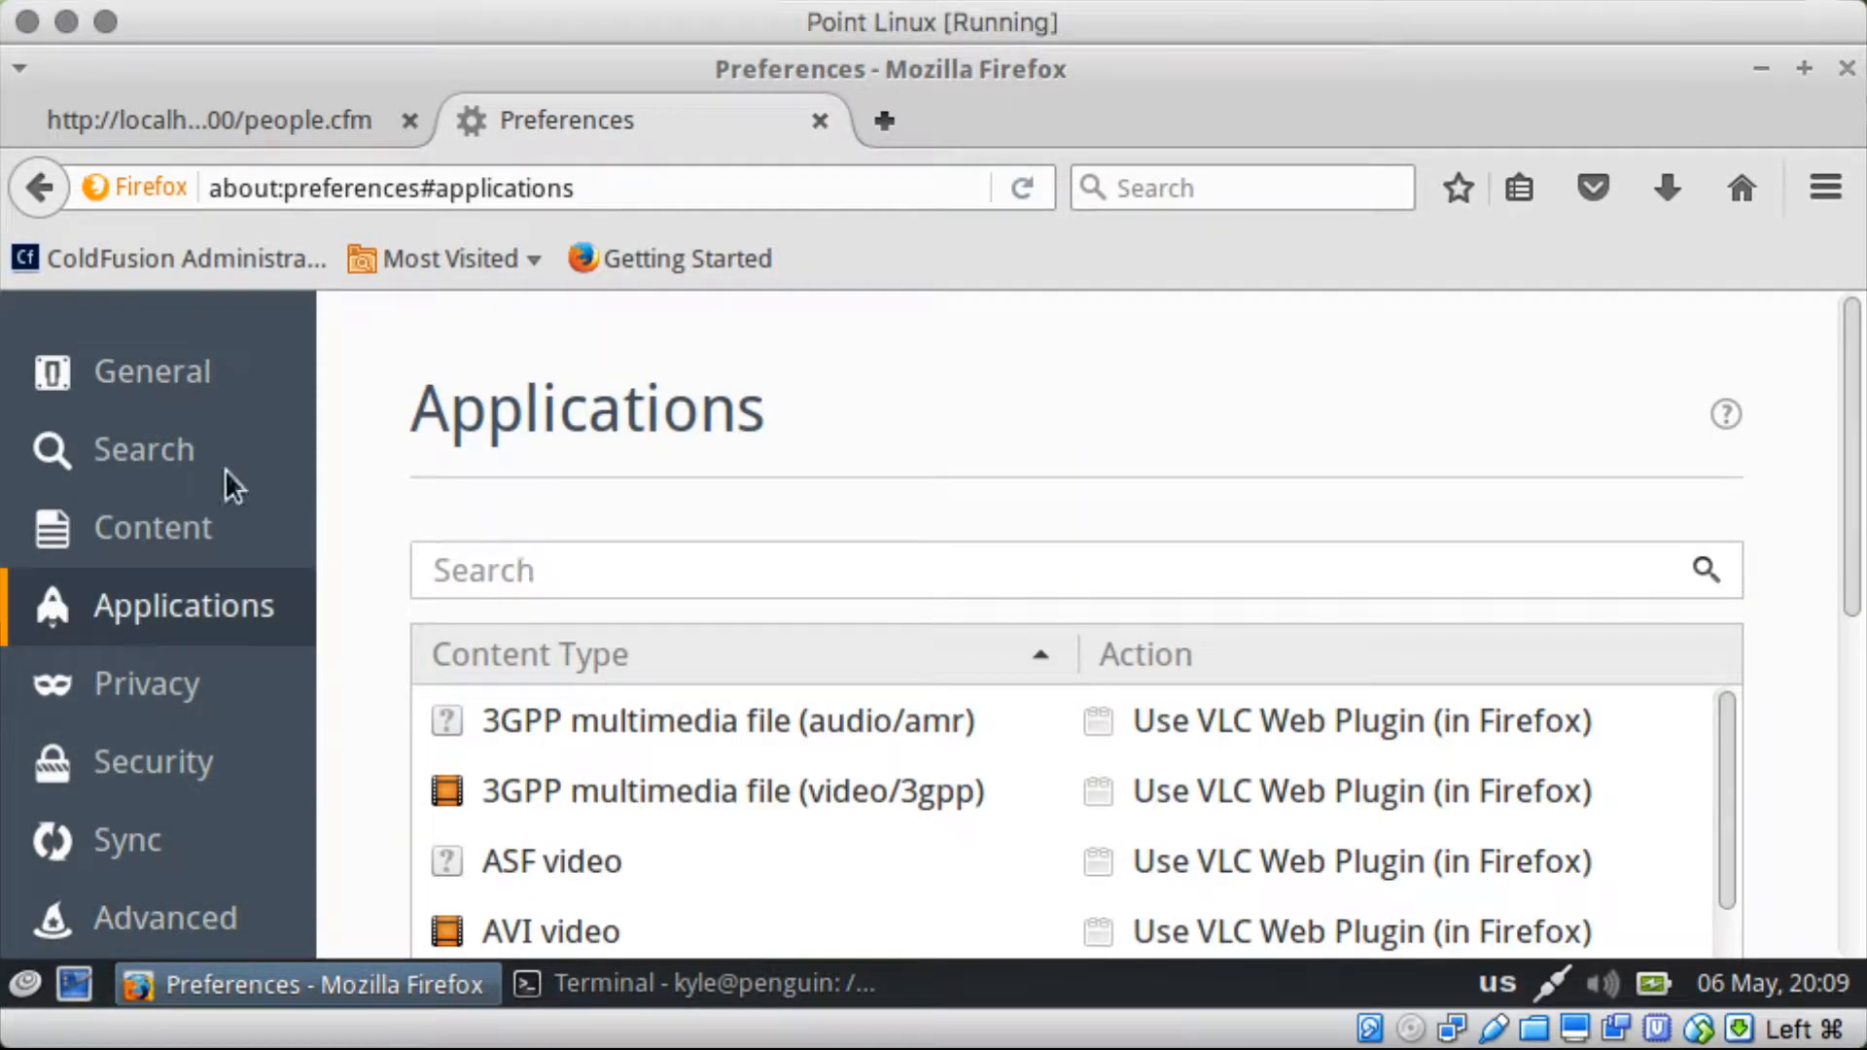
click(152, 527)
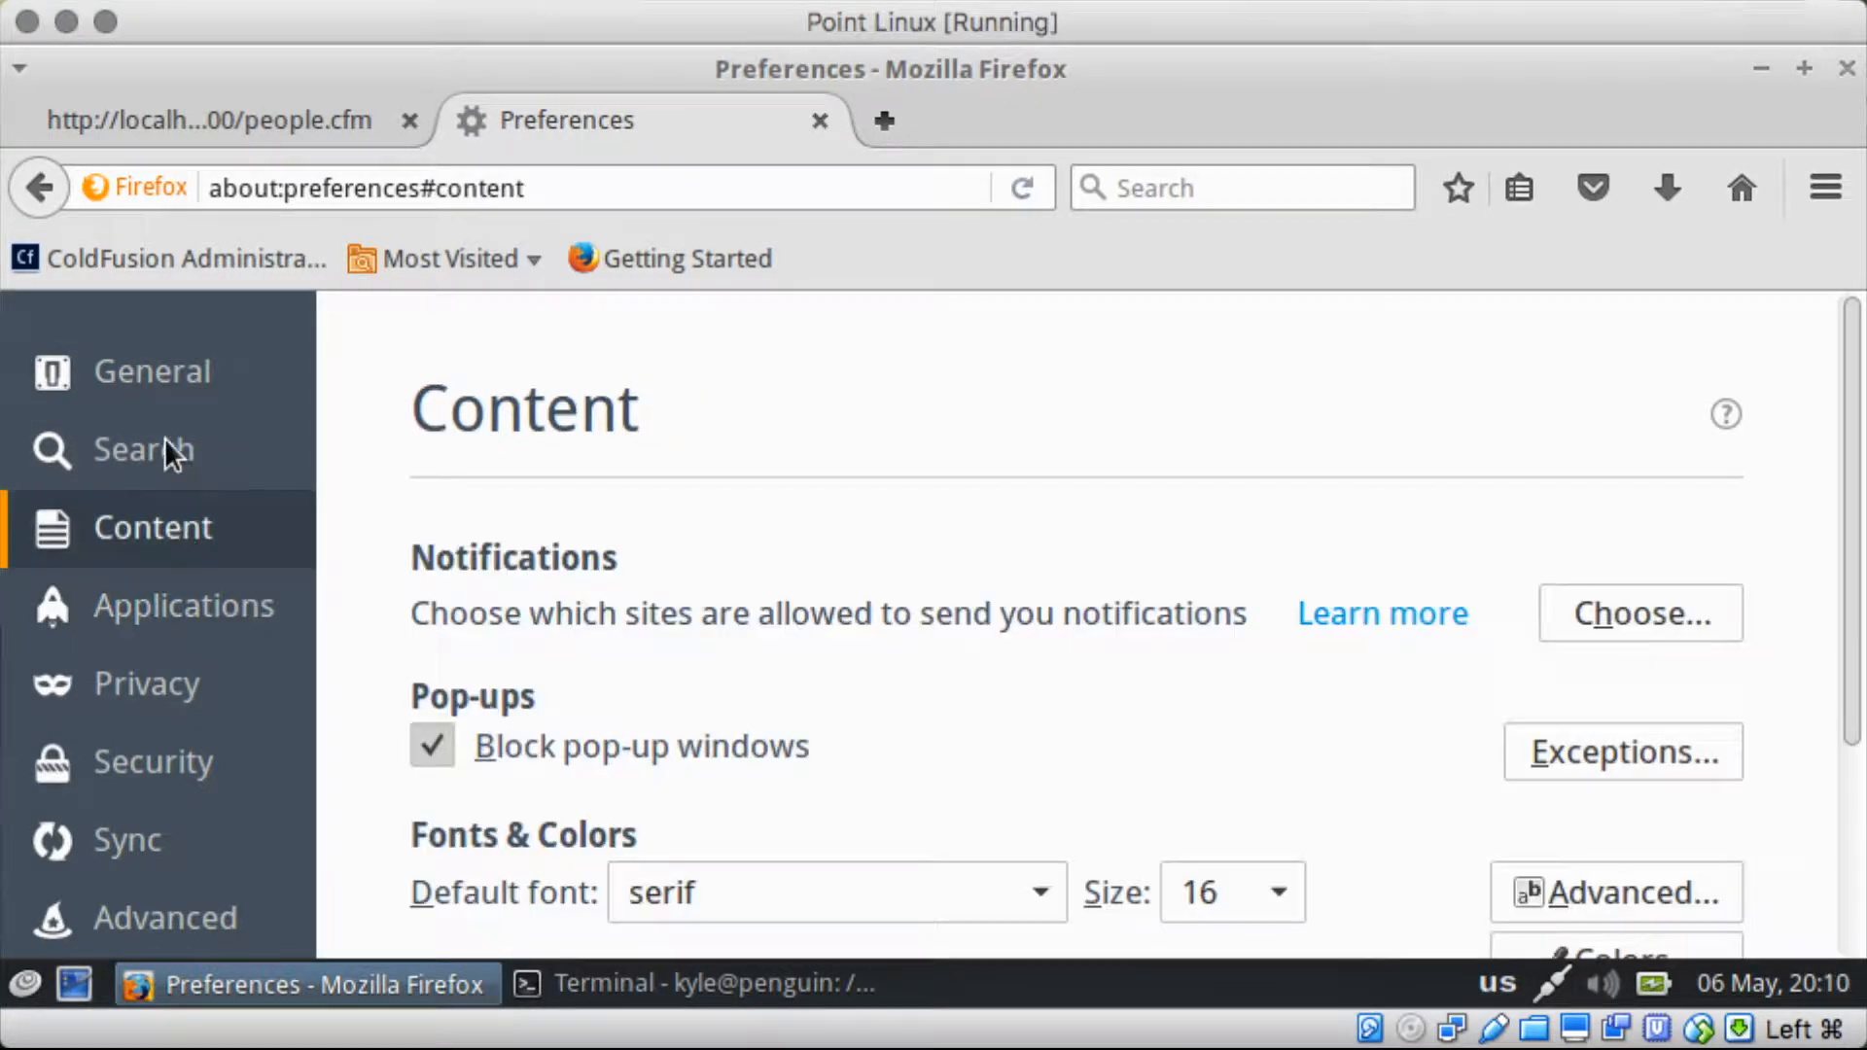
click(1826, 189)
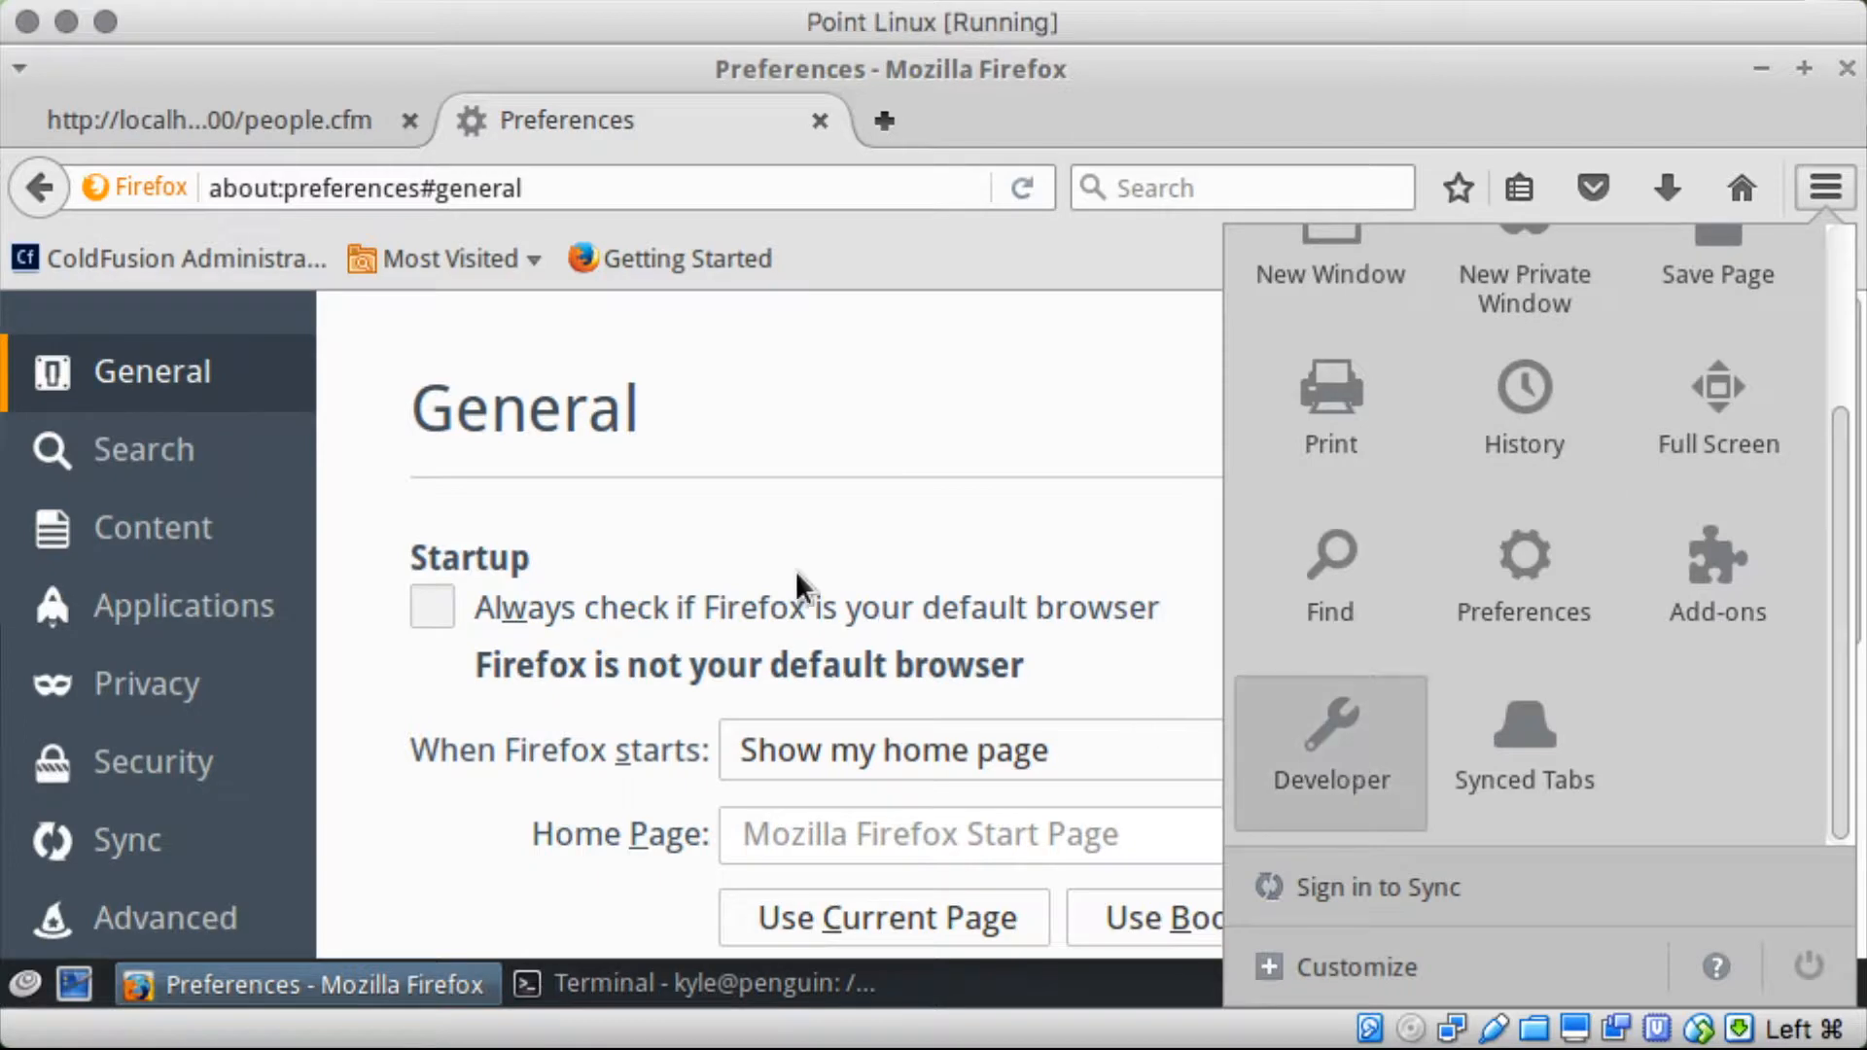
Step: Show the list of web developer tools from the Developer menu
click(1330, 750)
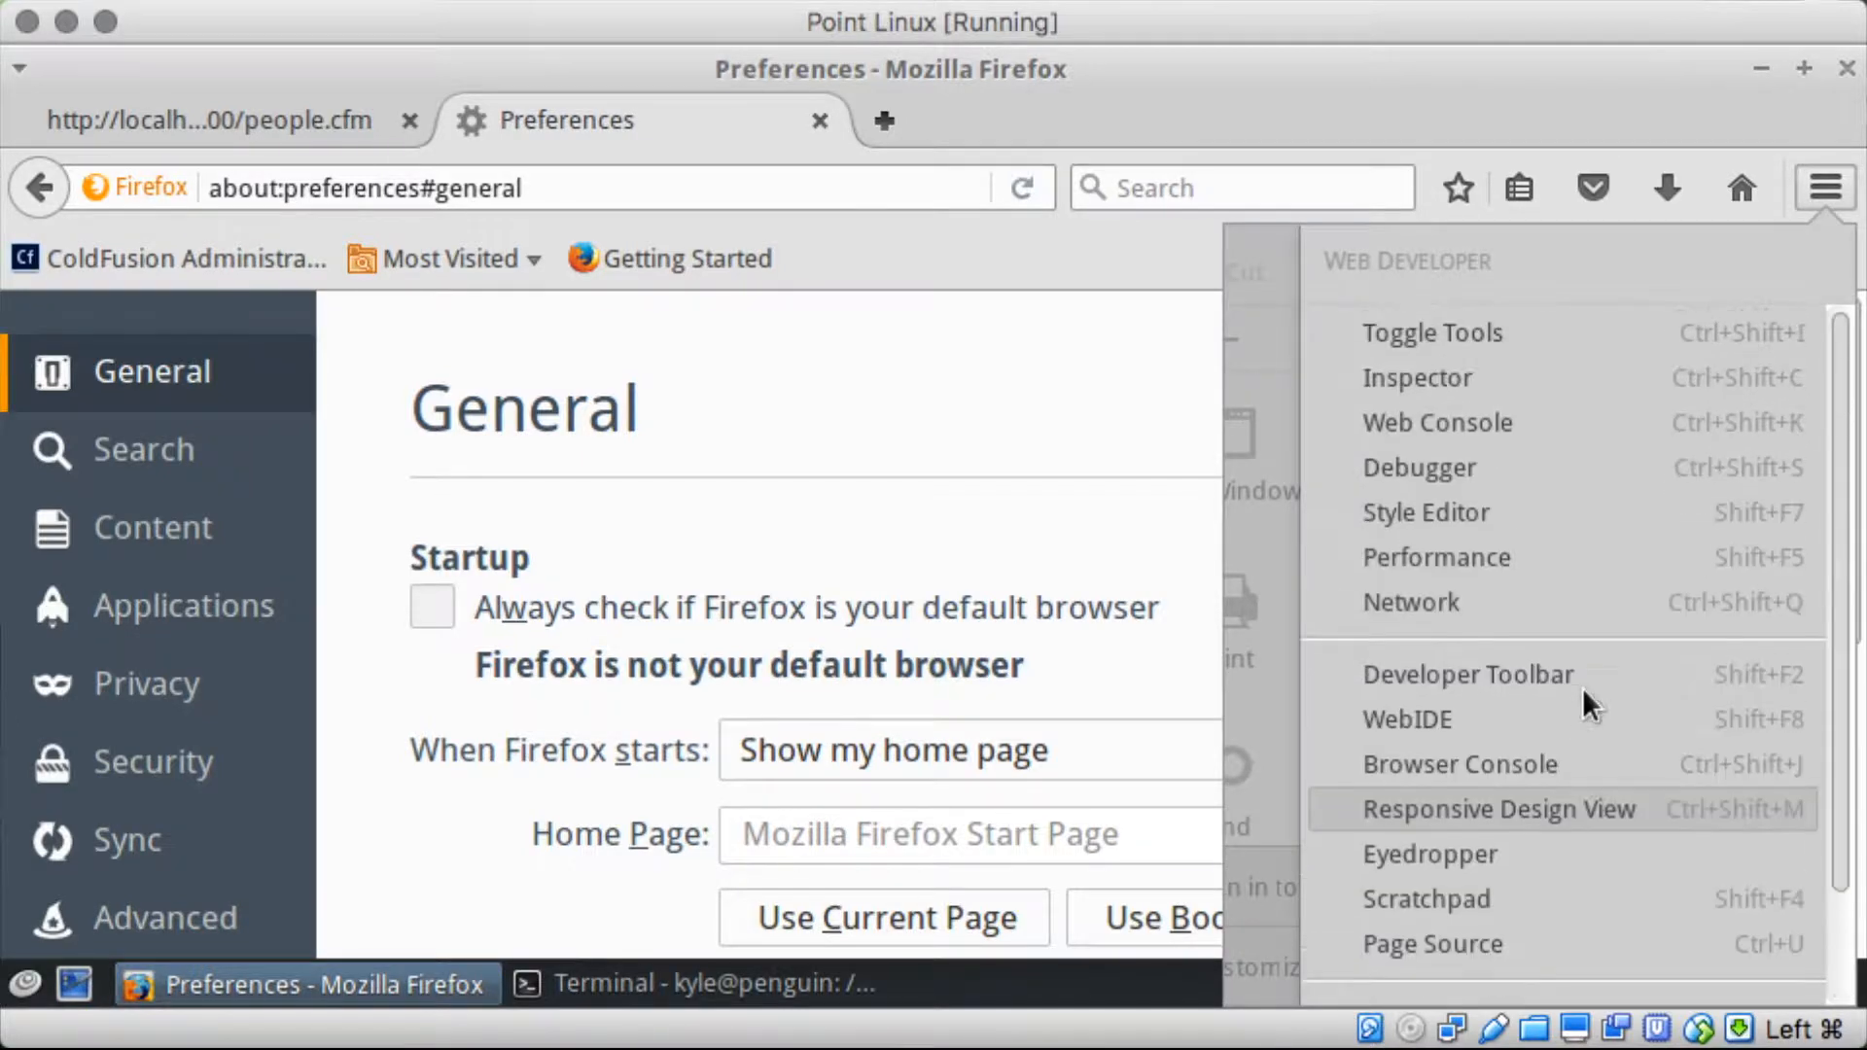
mouse_move(1482, 424)
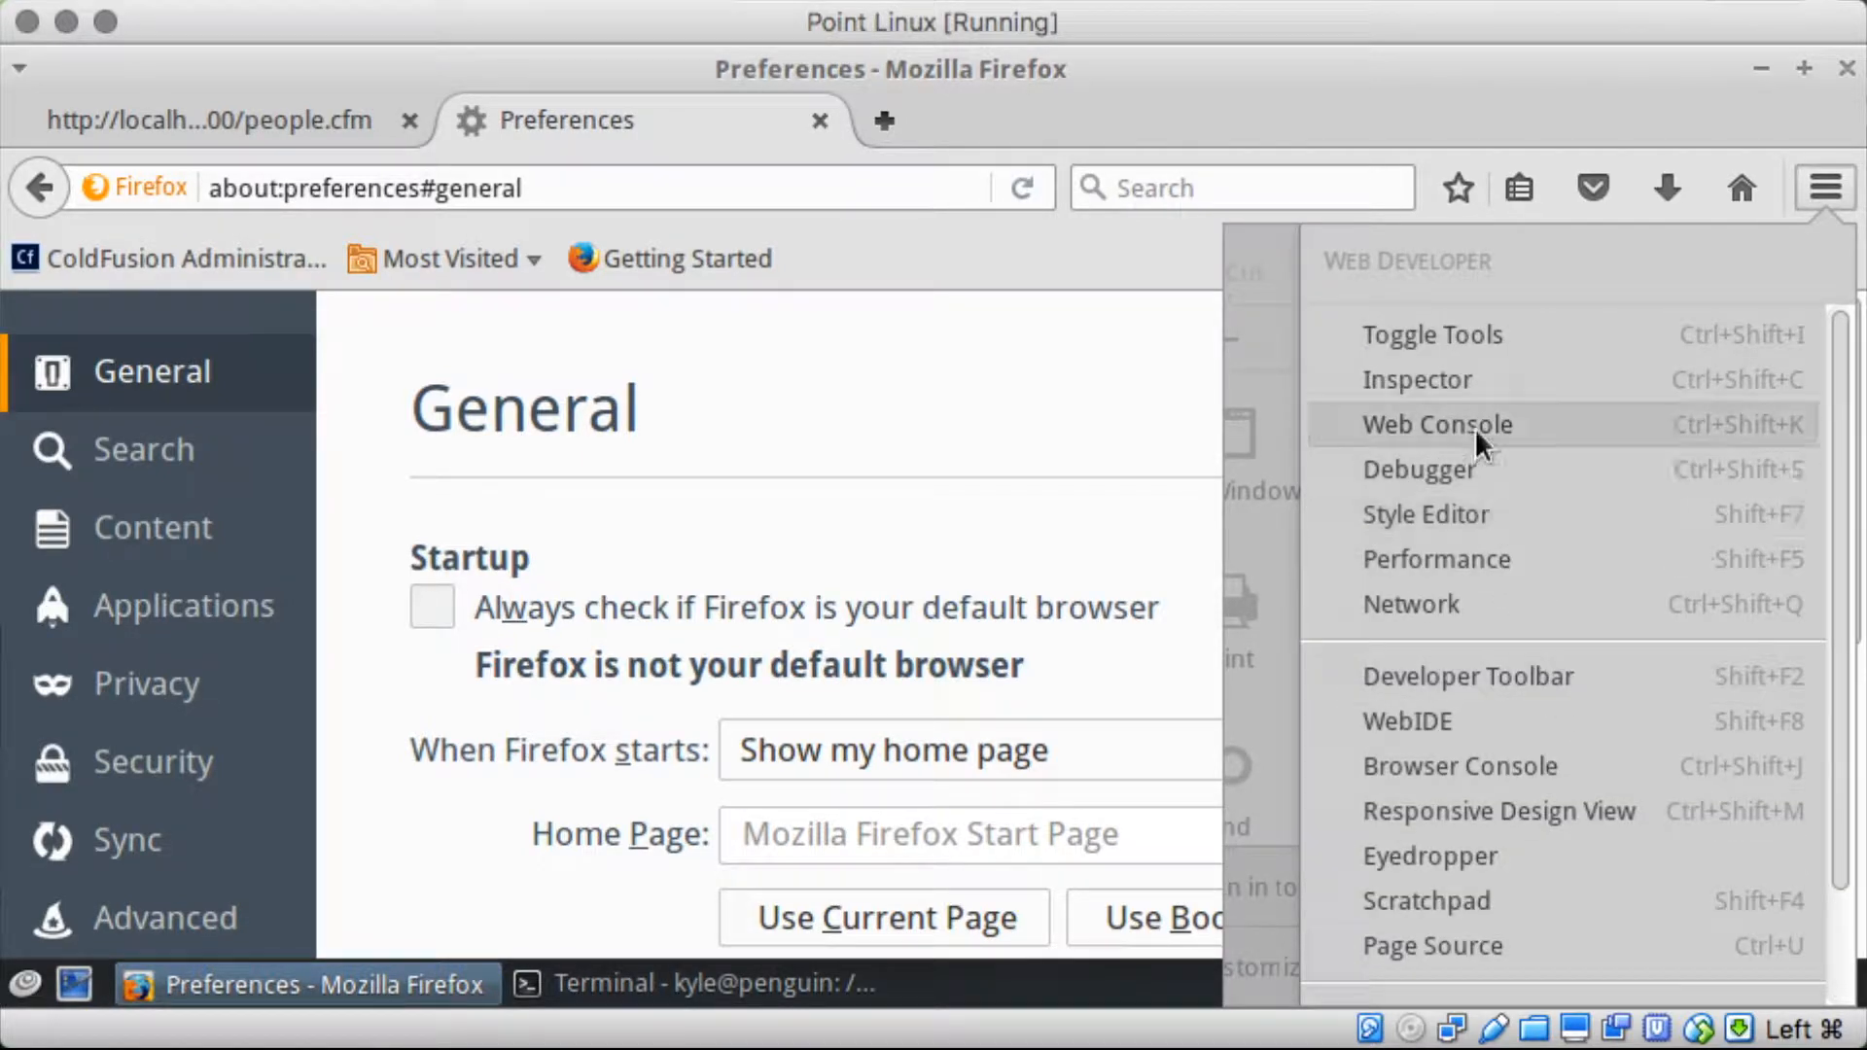
mouse_move(1493, 695)
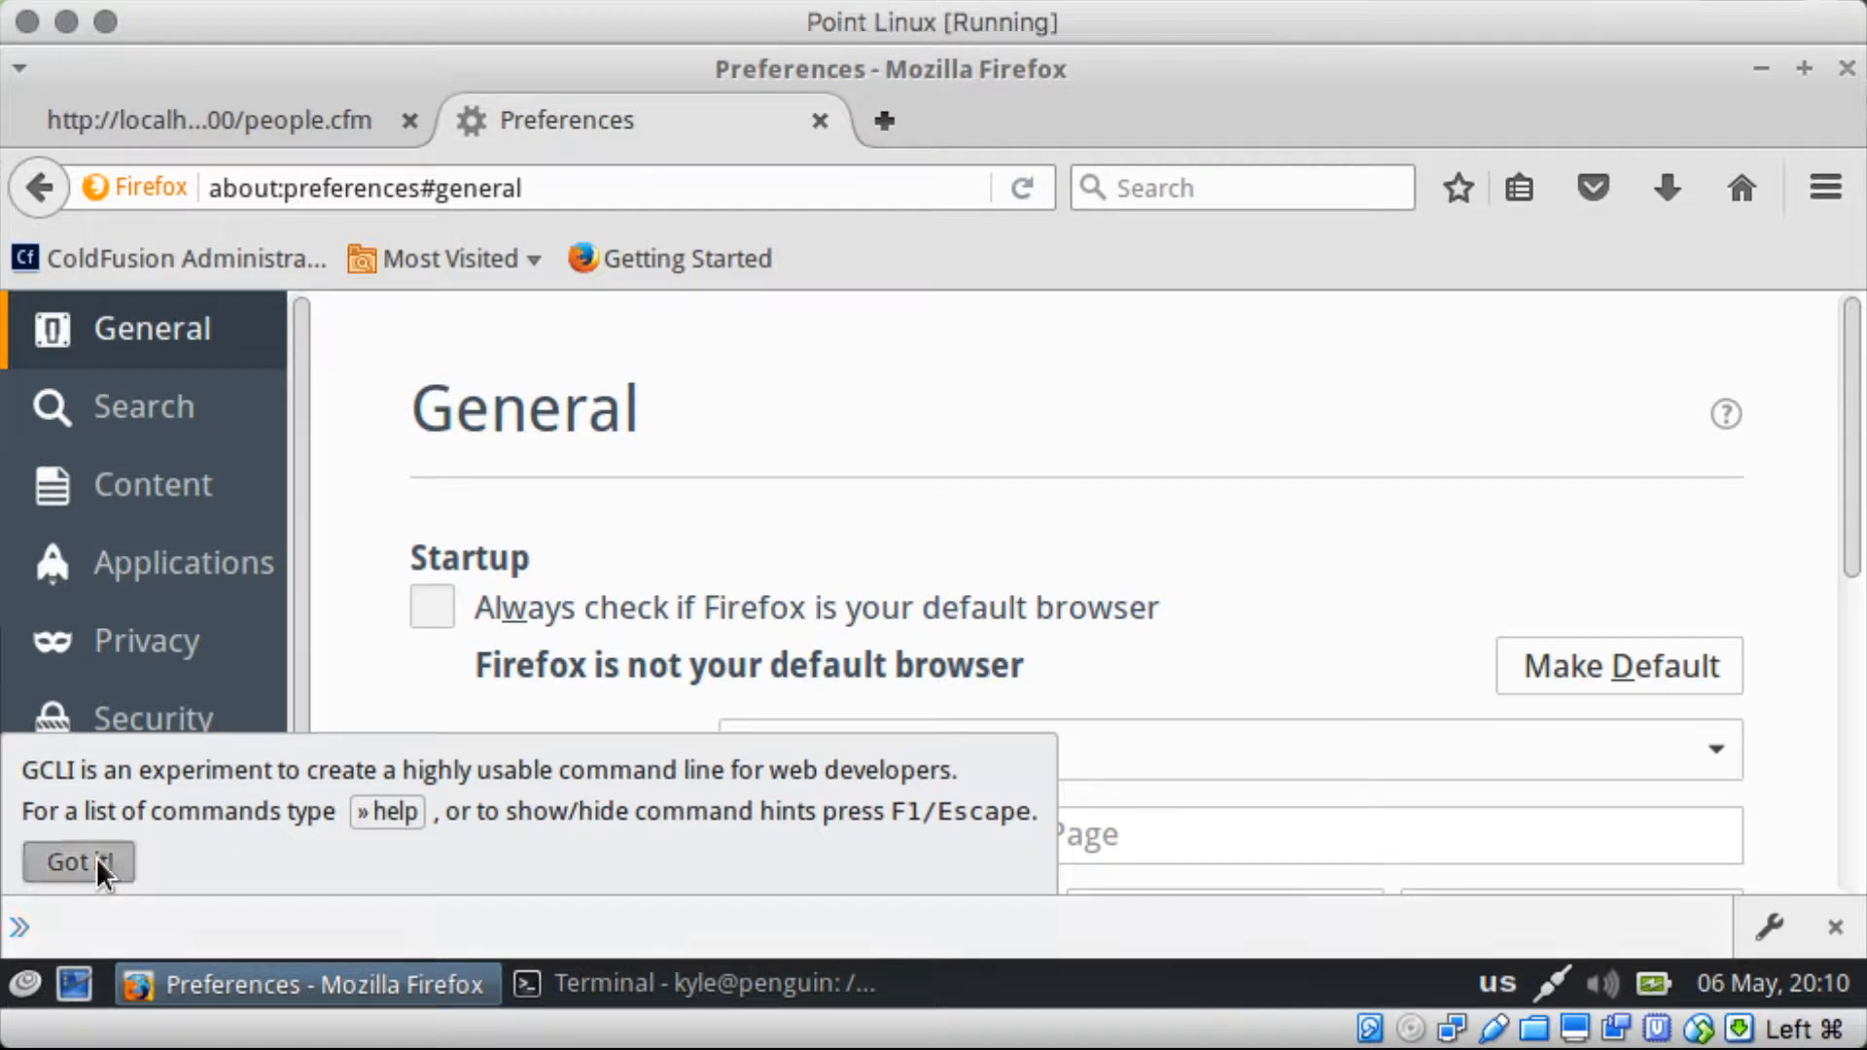
Step: In the developer toolbox settings tick Disable JavaScript for this session and close the toolbox
click(78, 861)
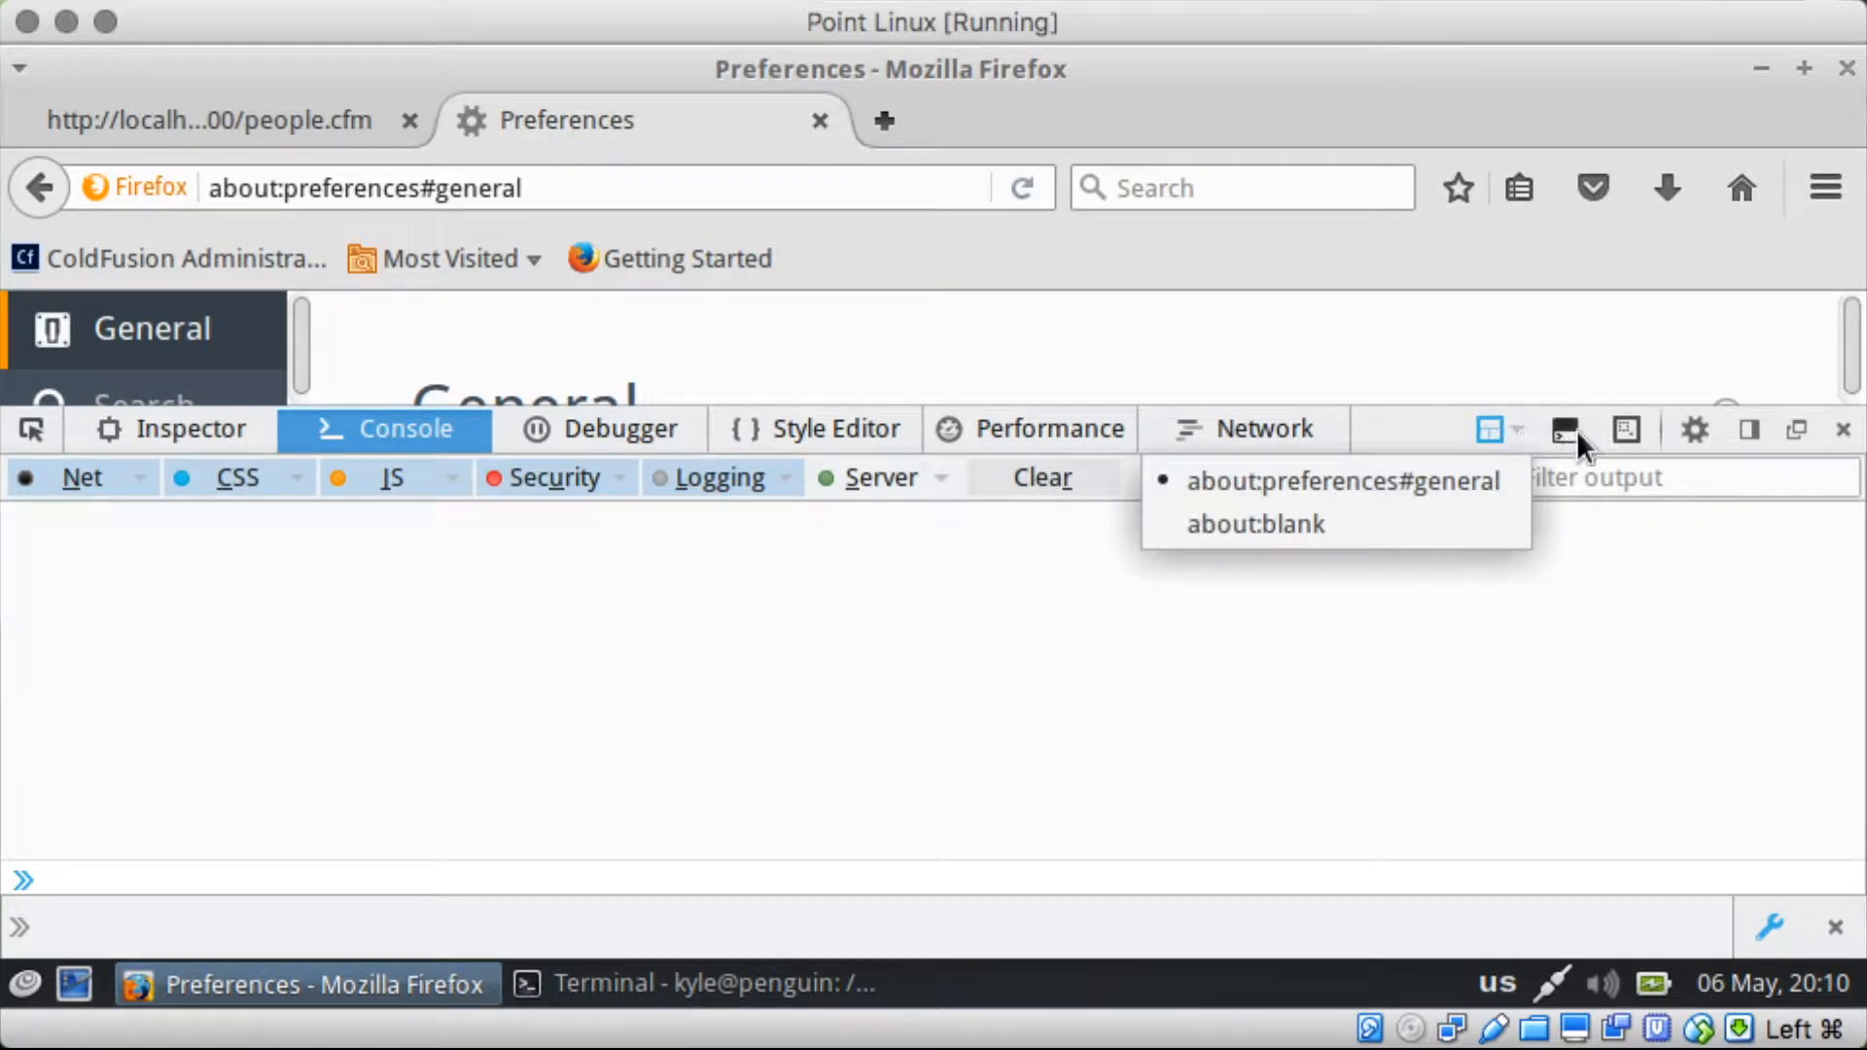
click(1625, 430)
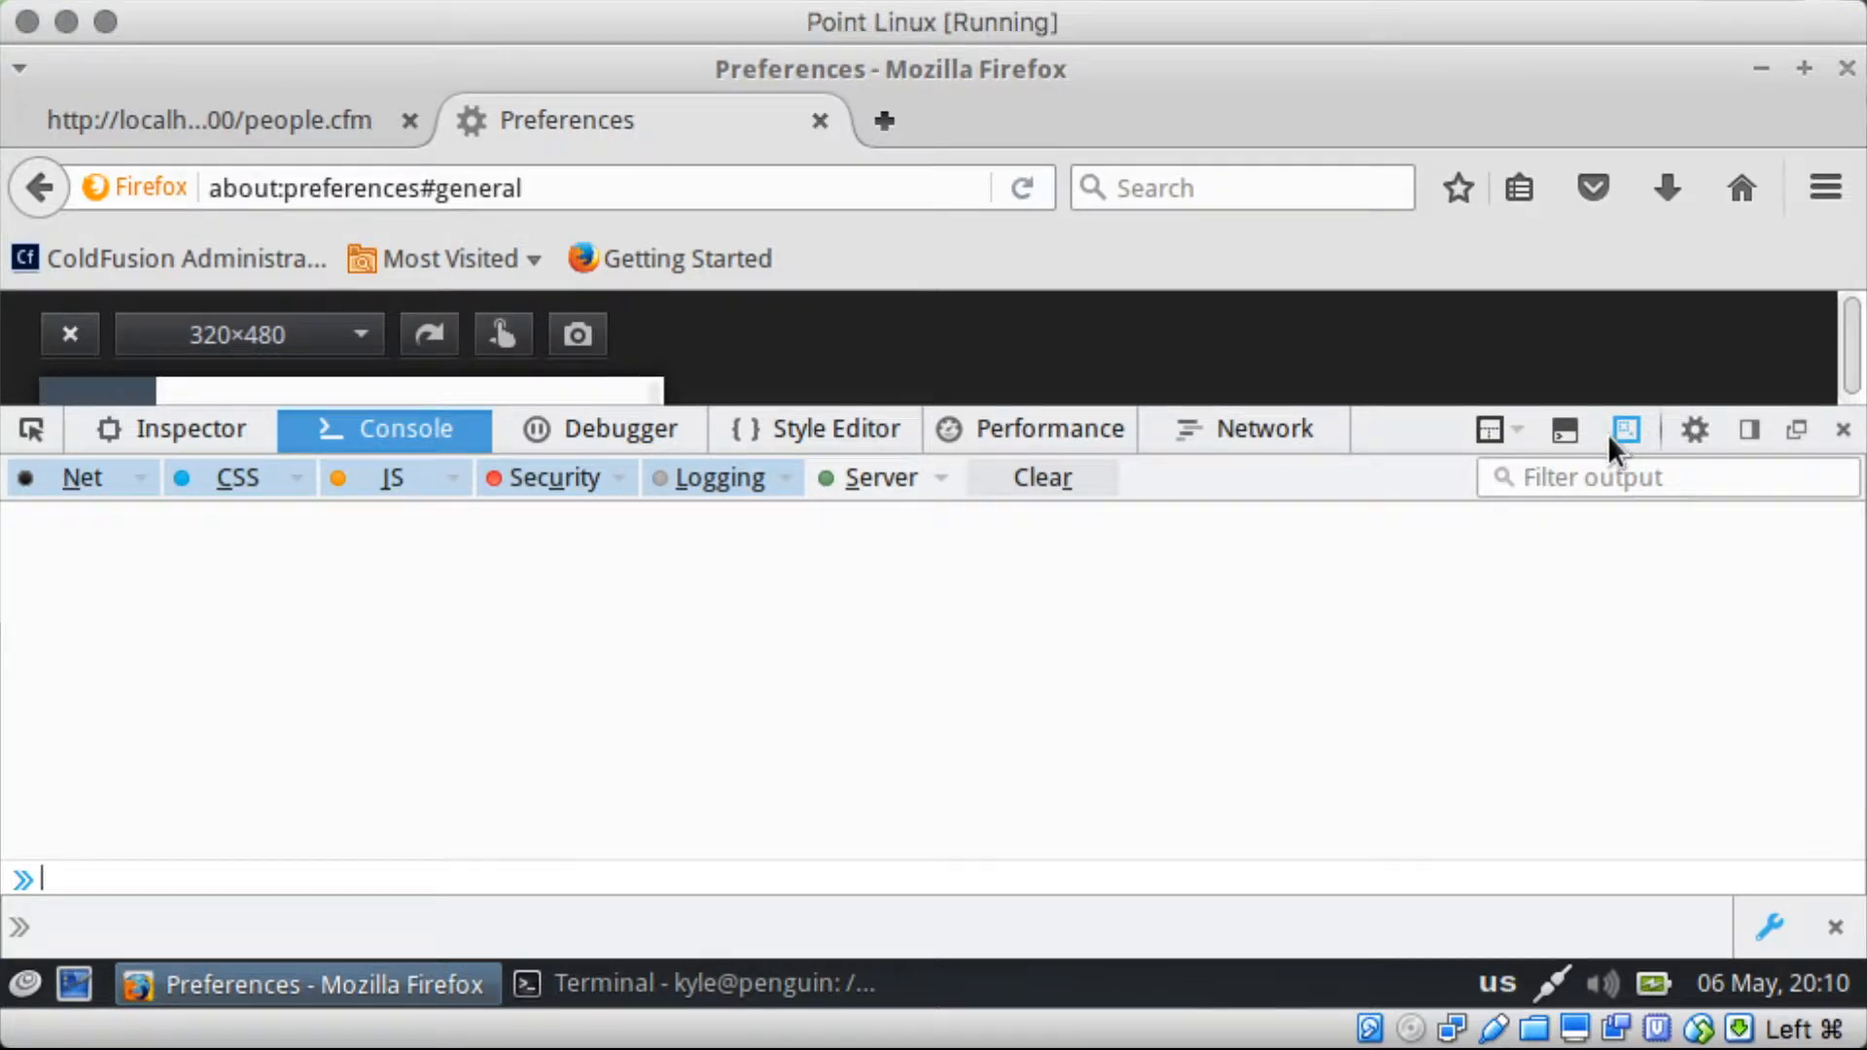
click(1693, 430)
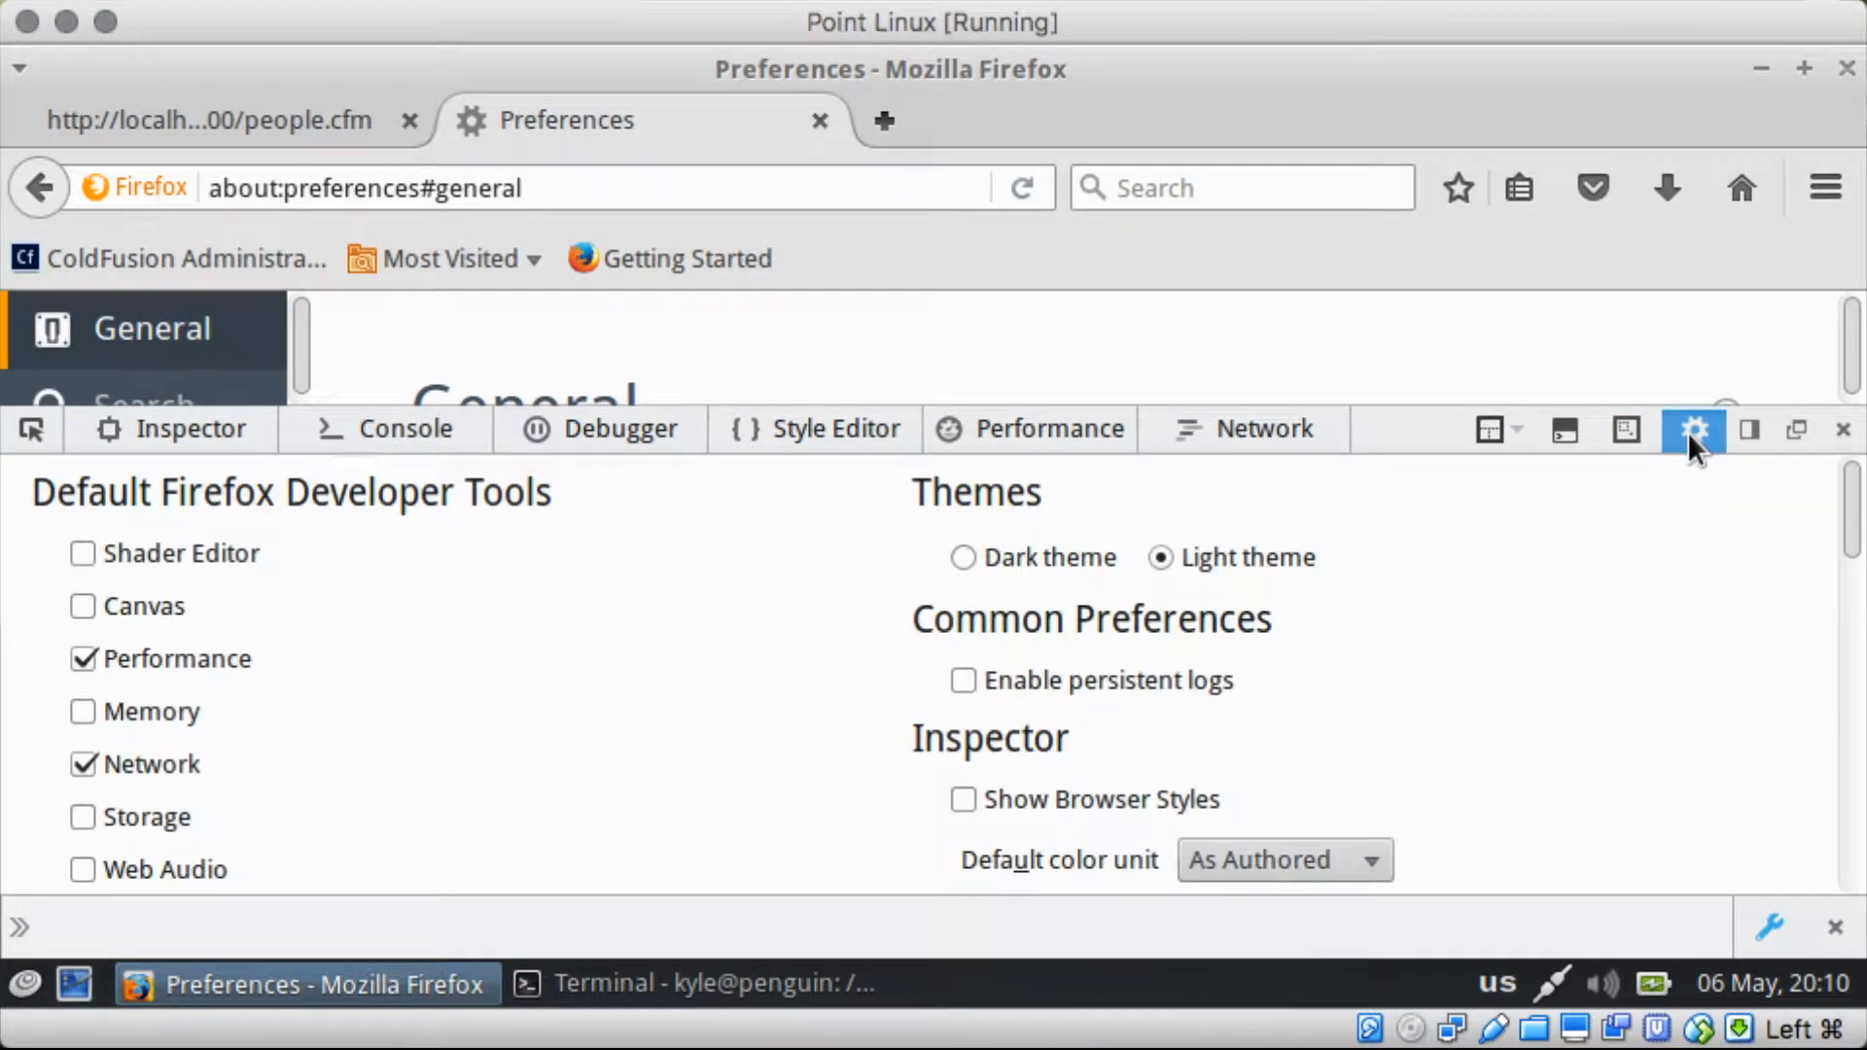
mouse_move(578, 688)
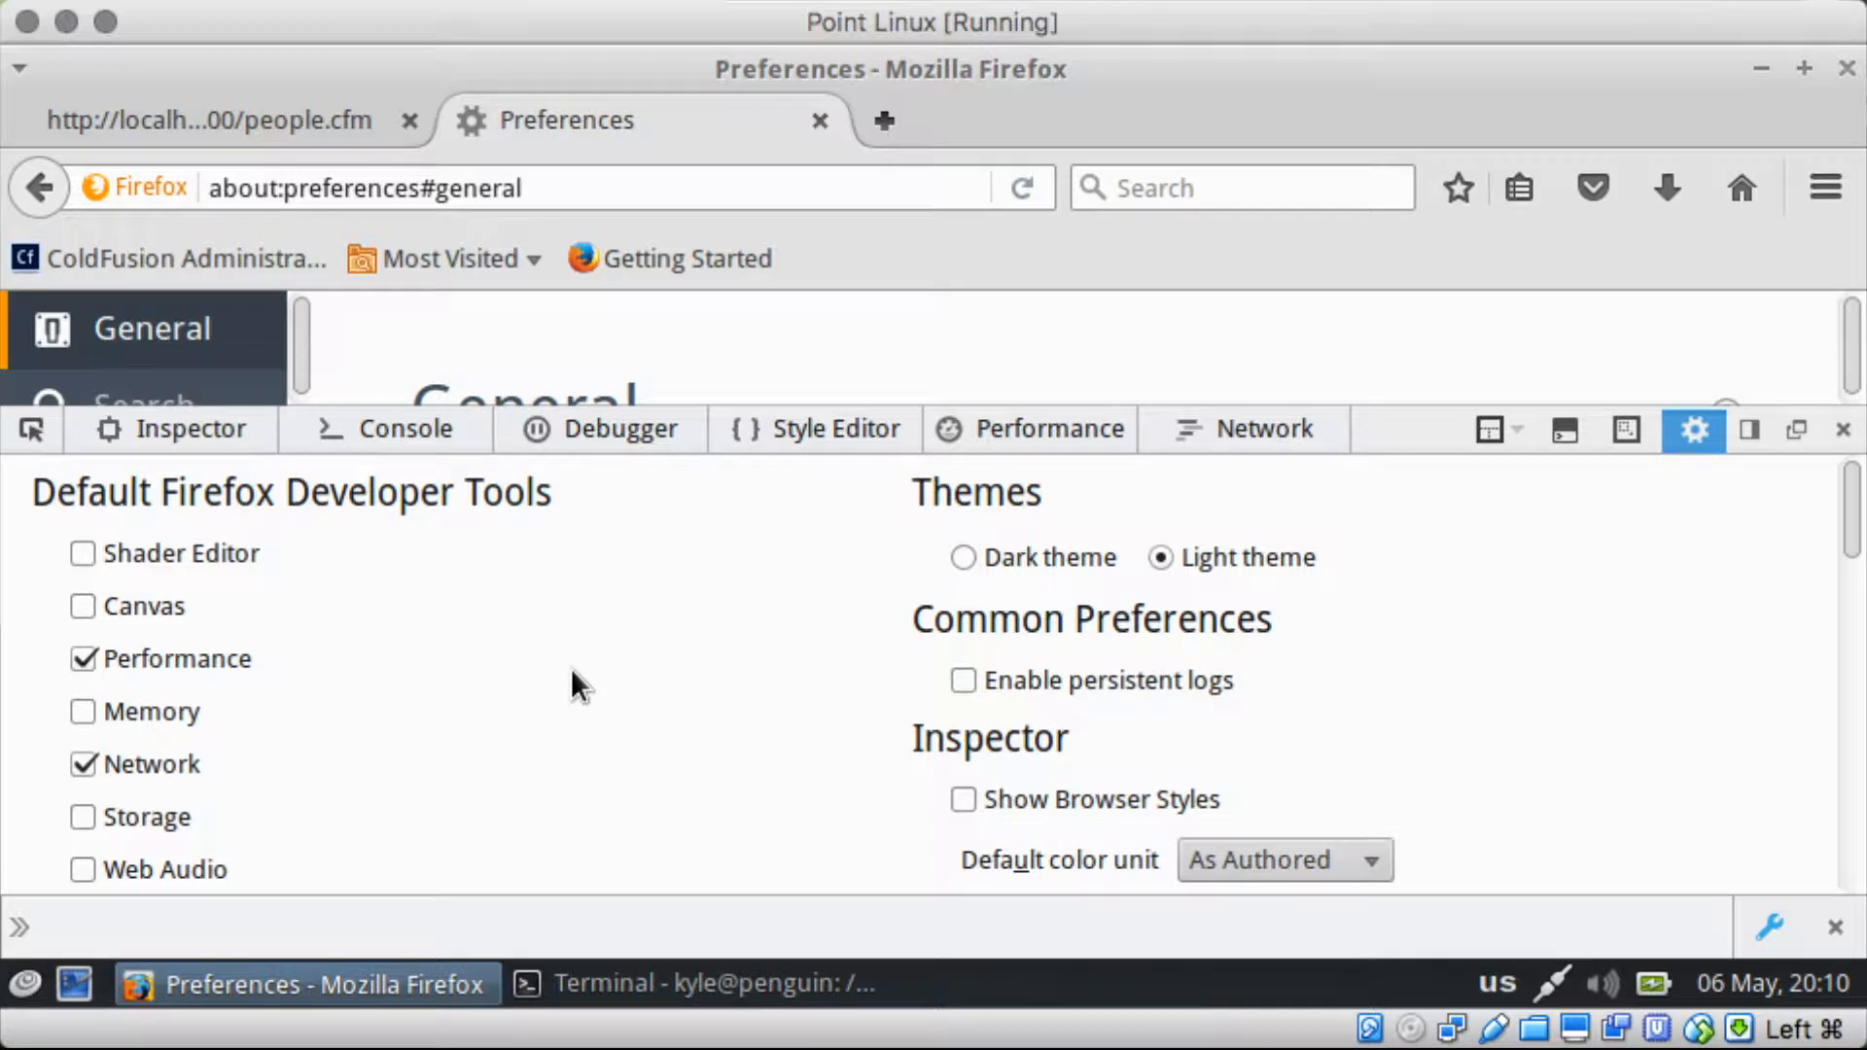
scroll(down, 3)
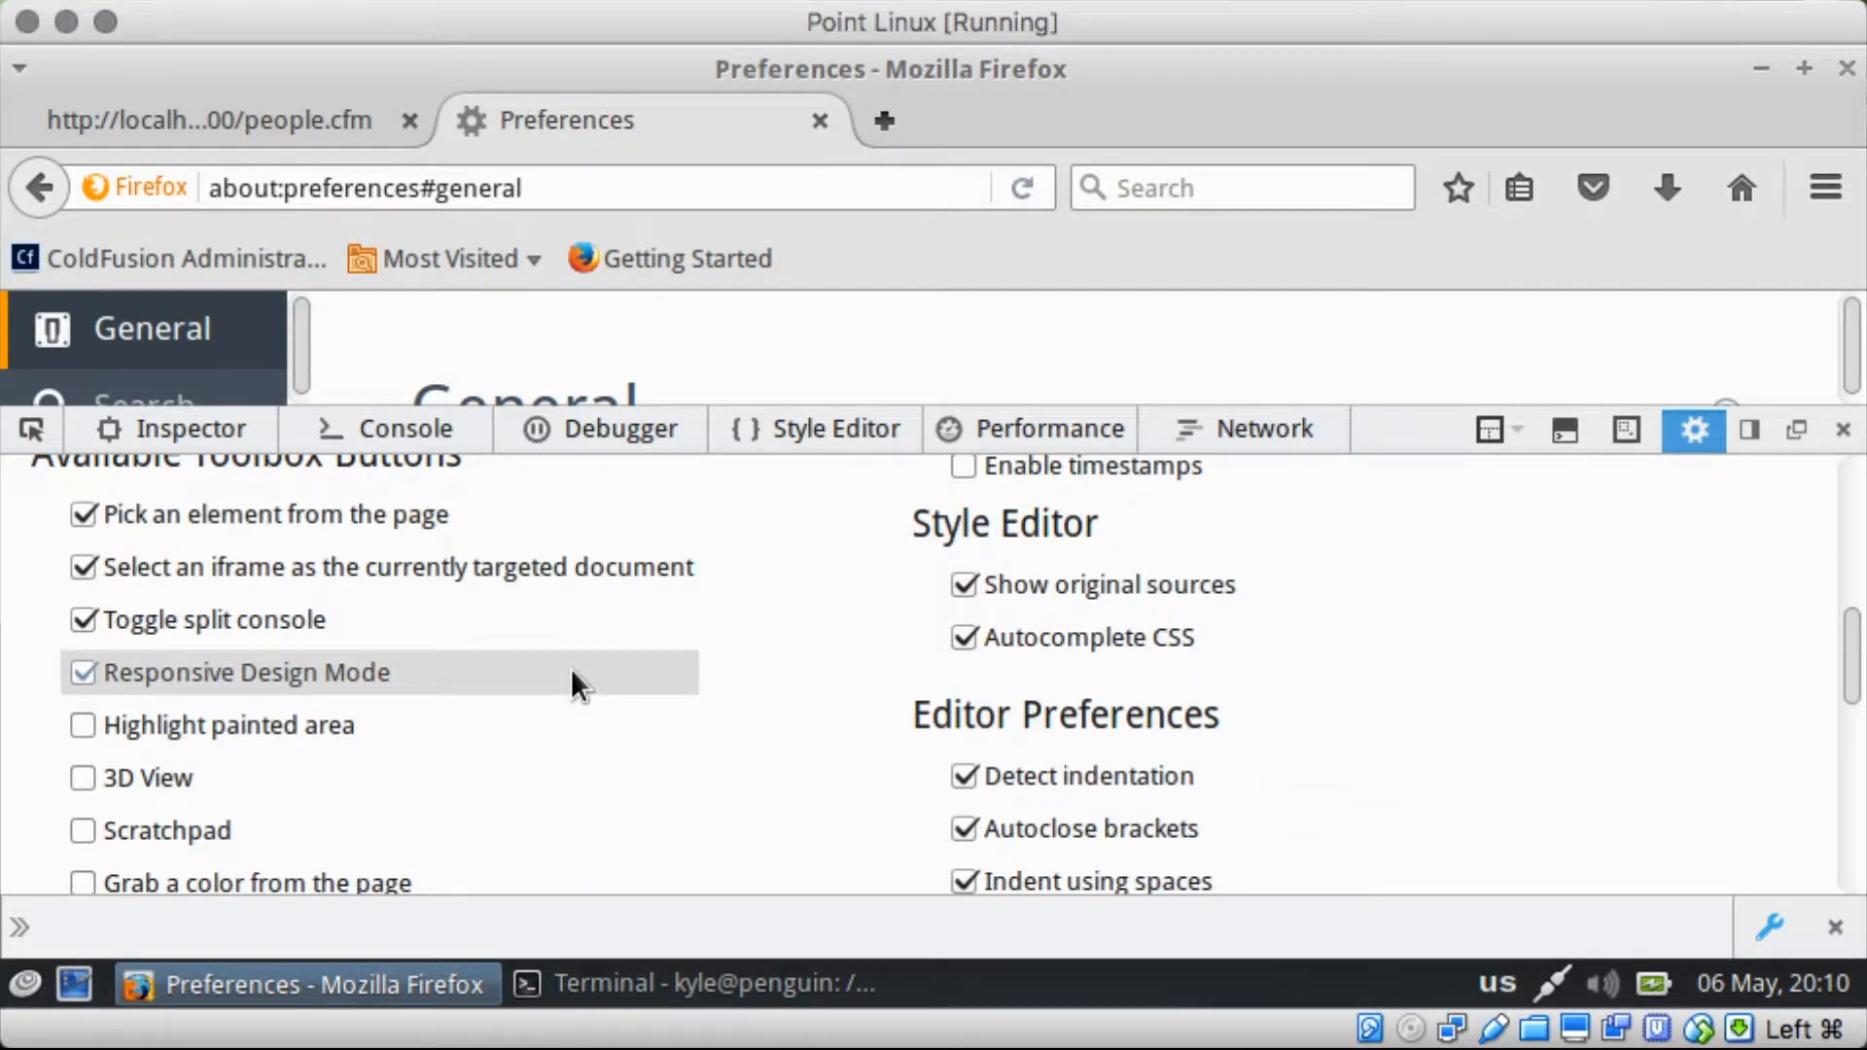
scroll(down, 3)
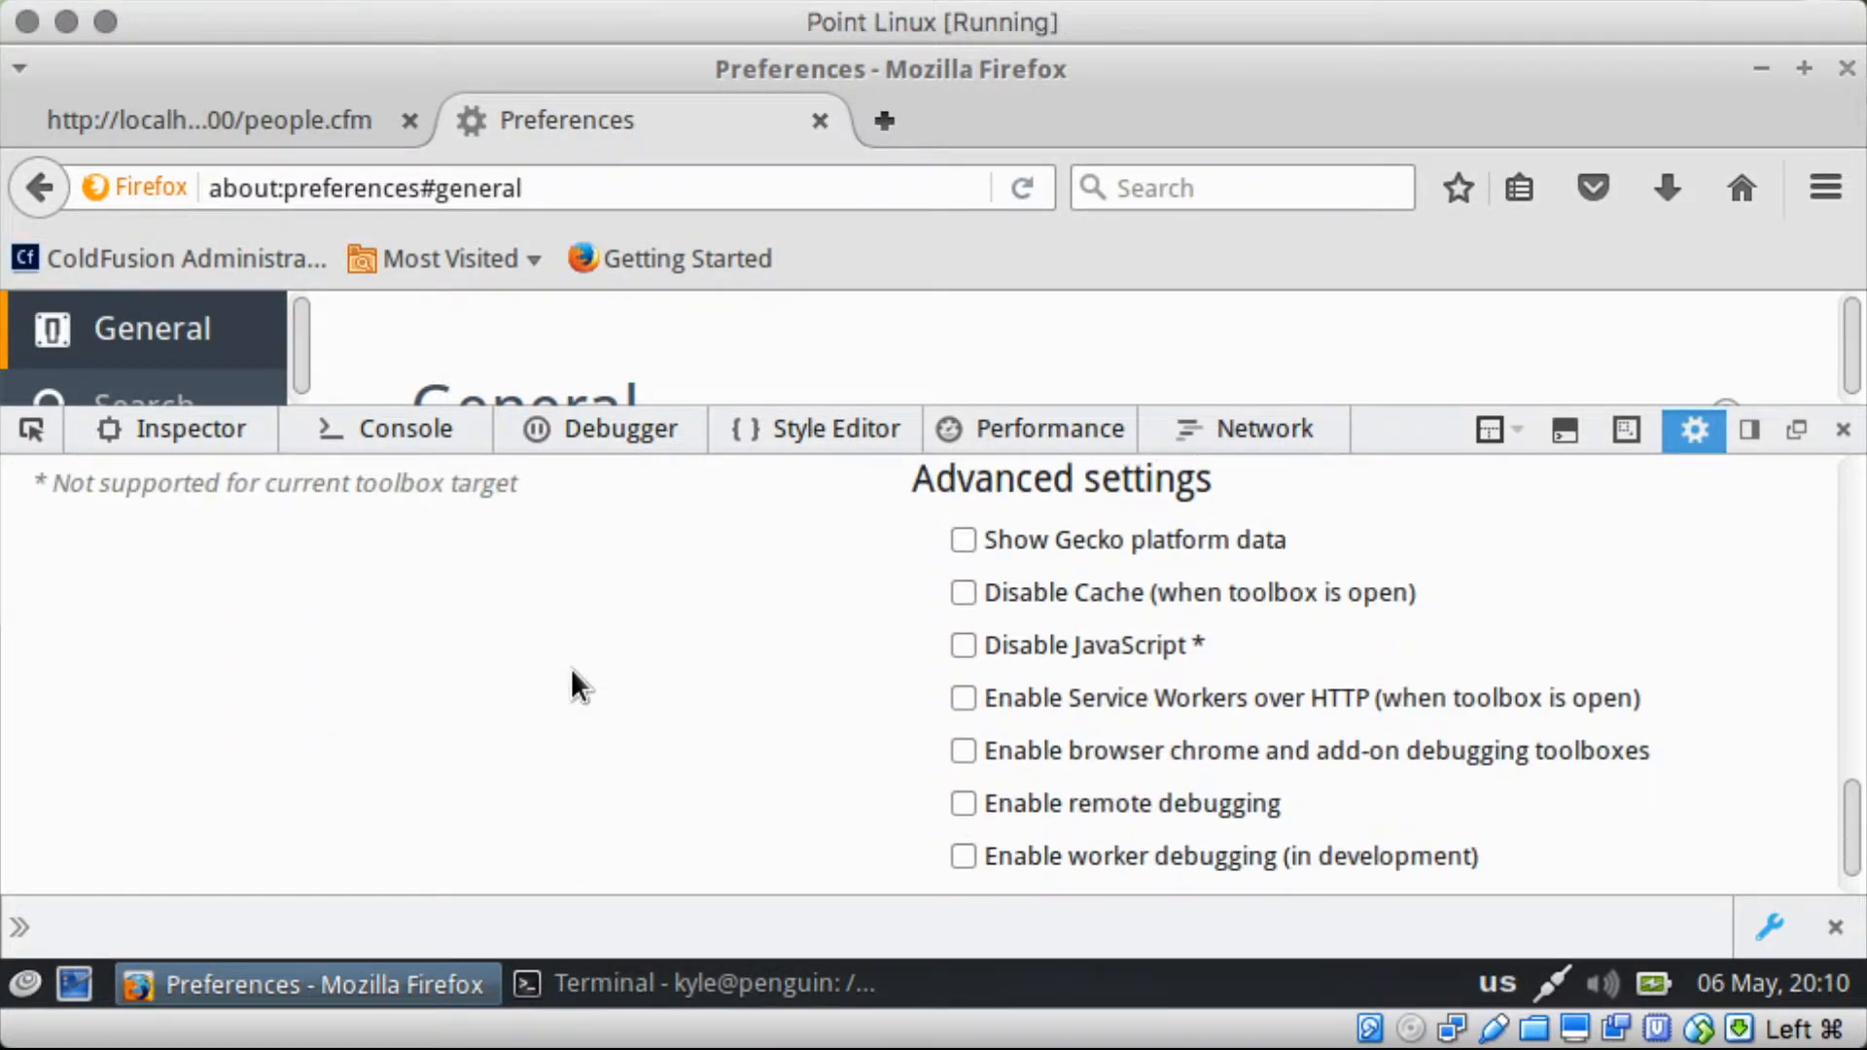
click(965, 644)
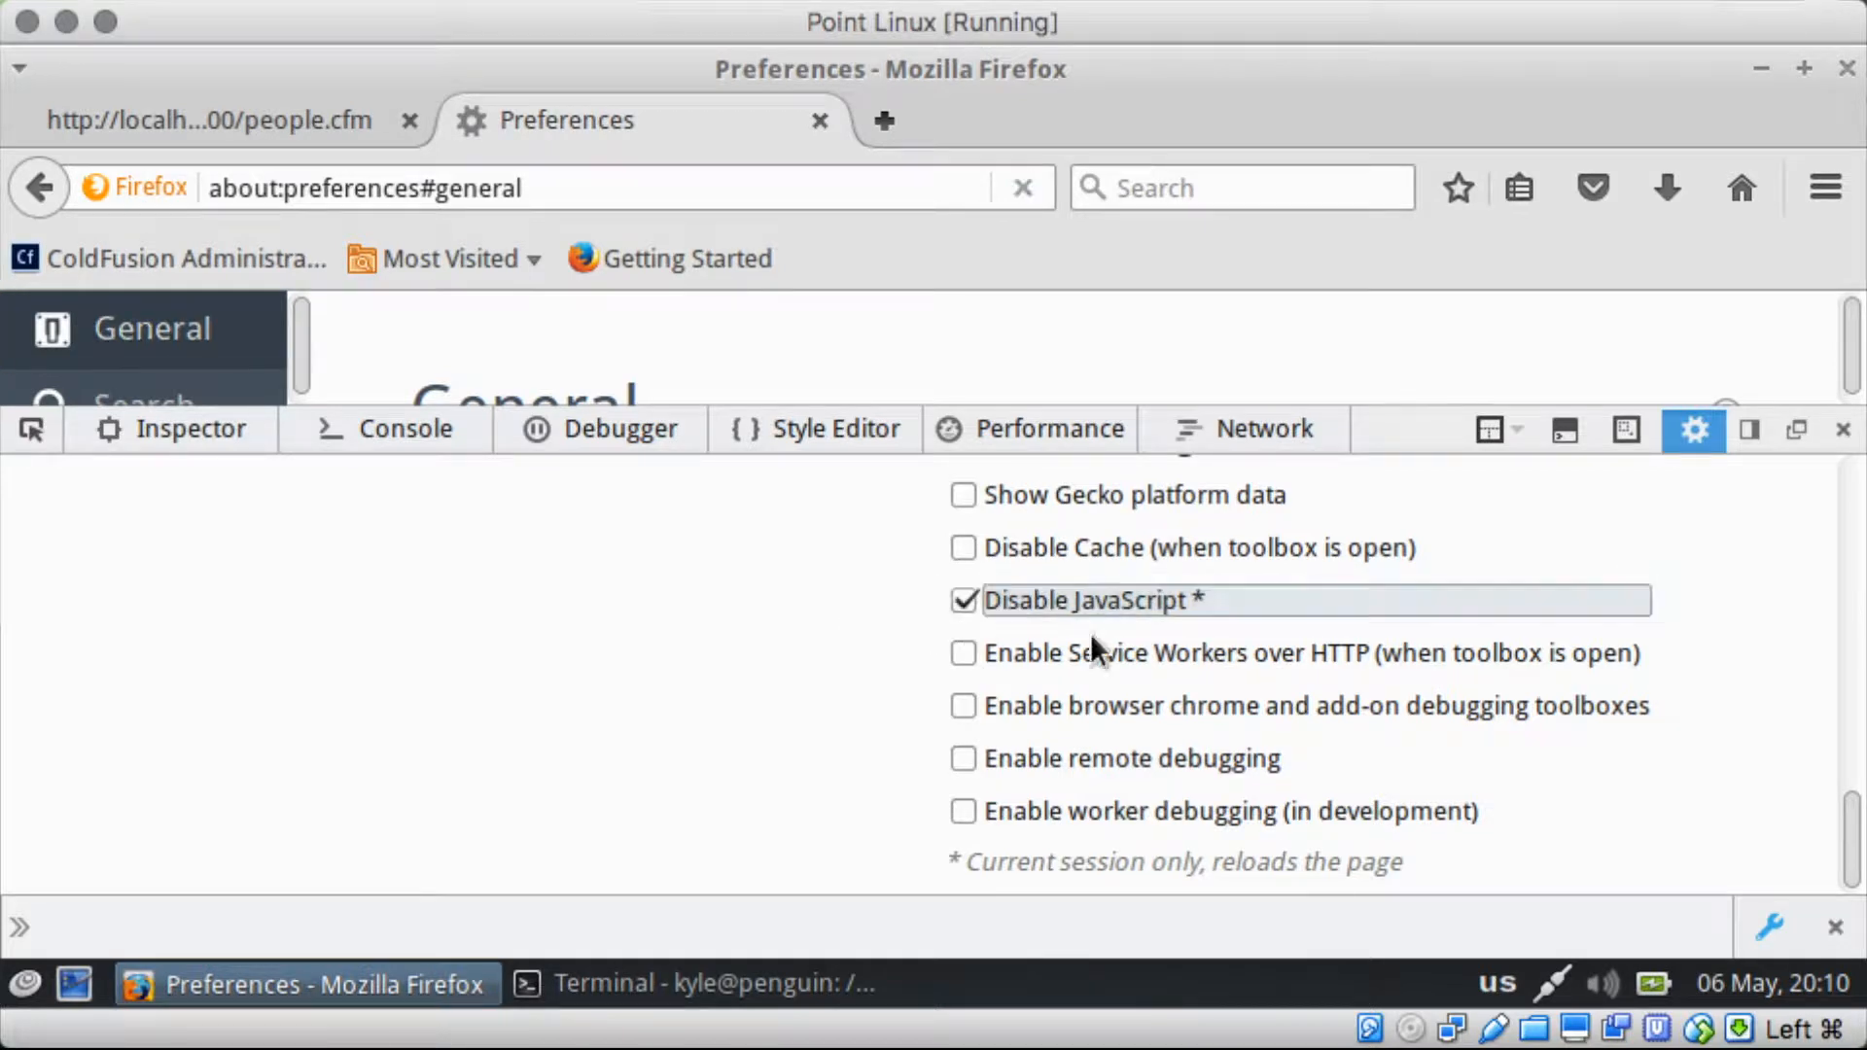
click(1841, 428)
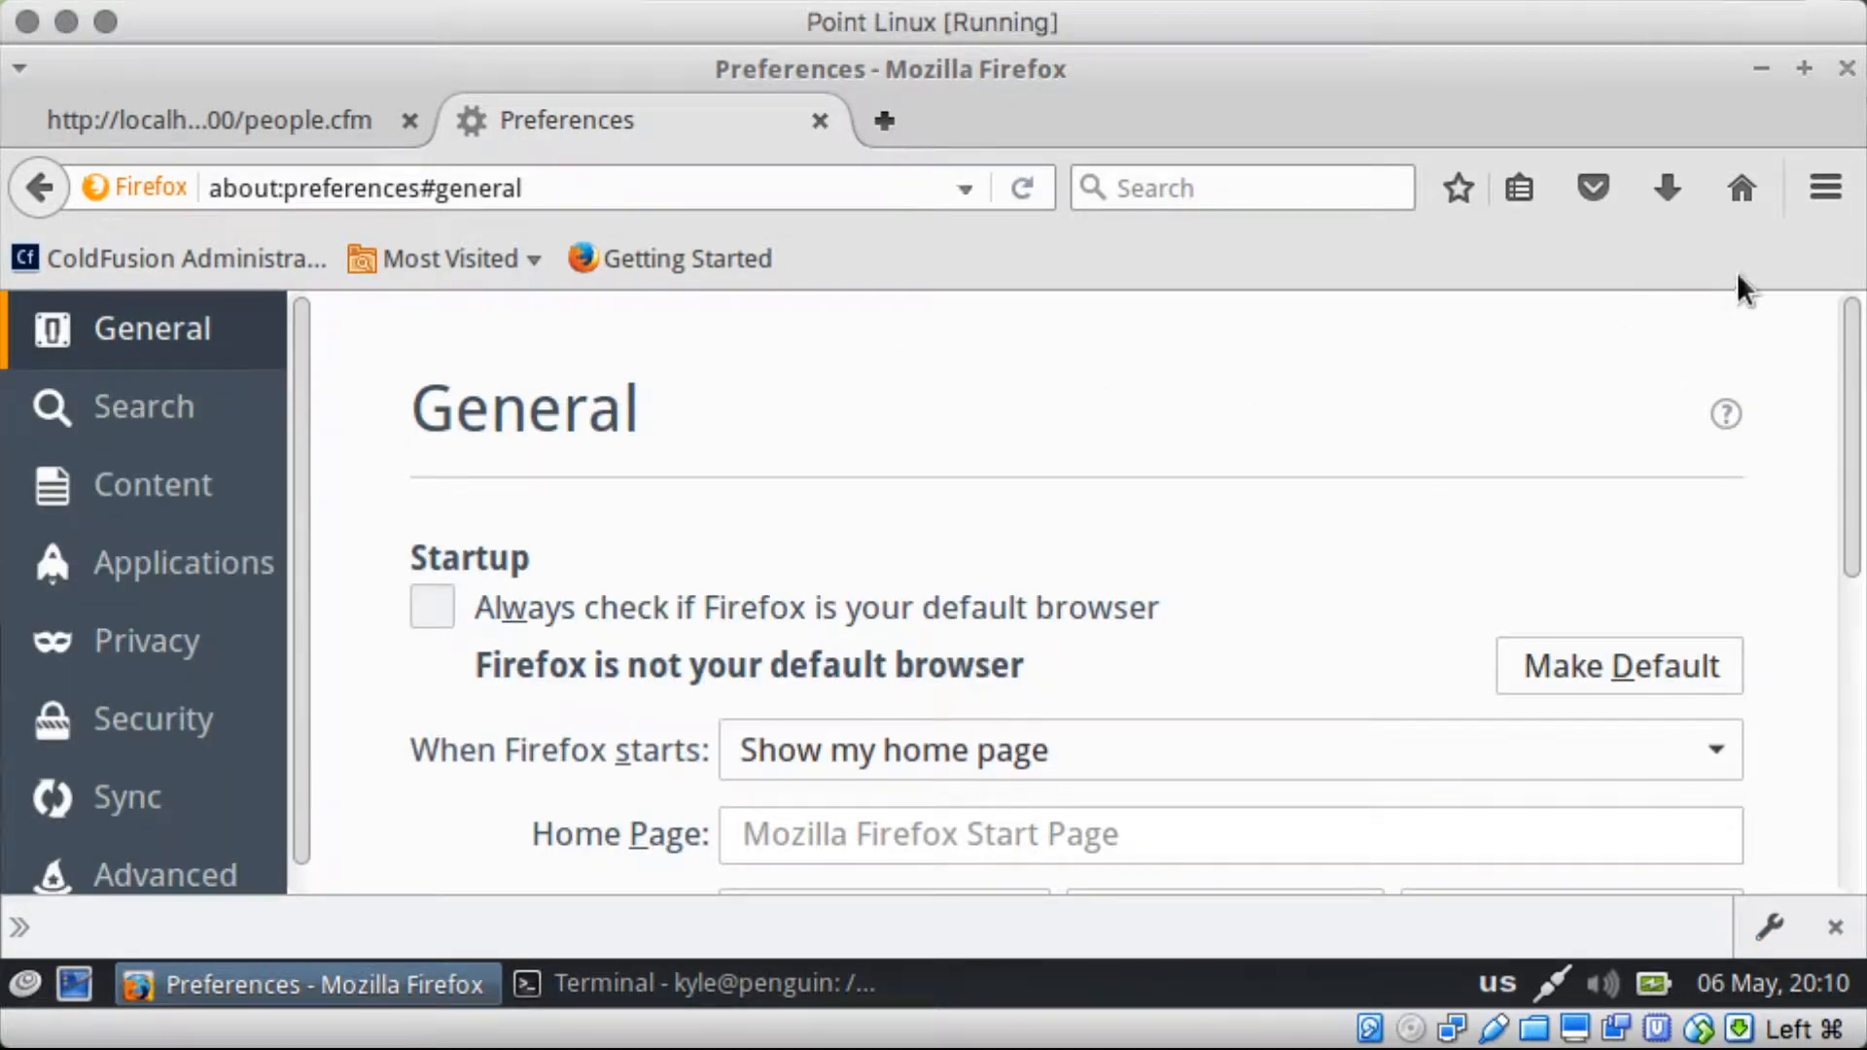
mouse_move(800, 128)
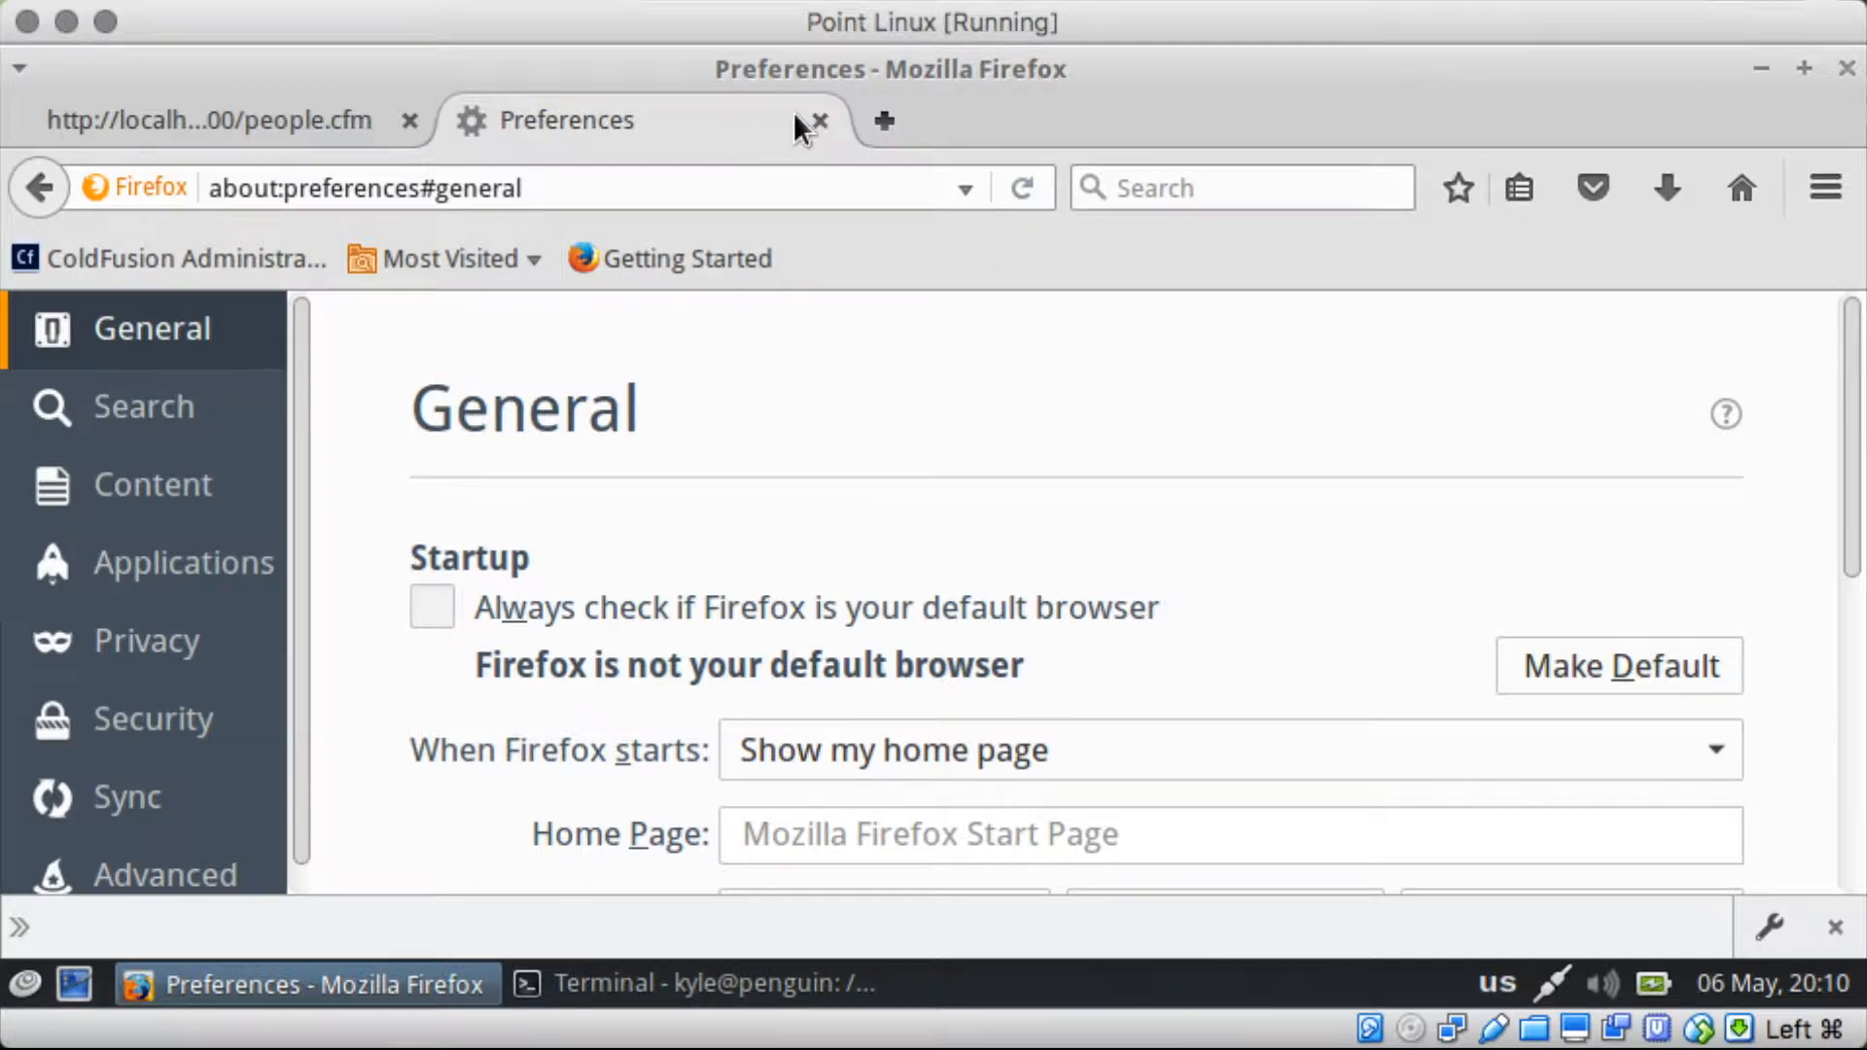
click(819, 121)
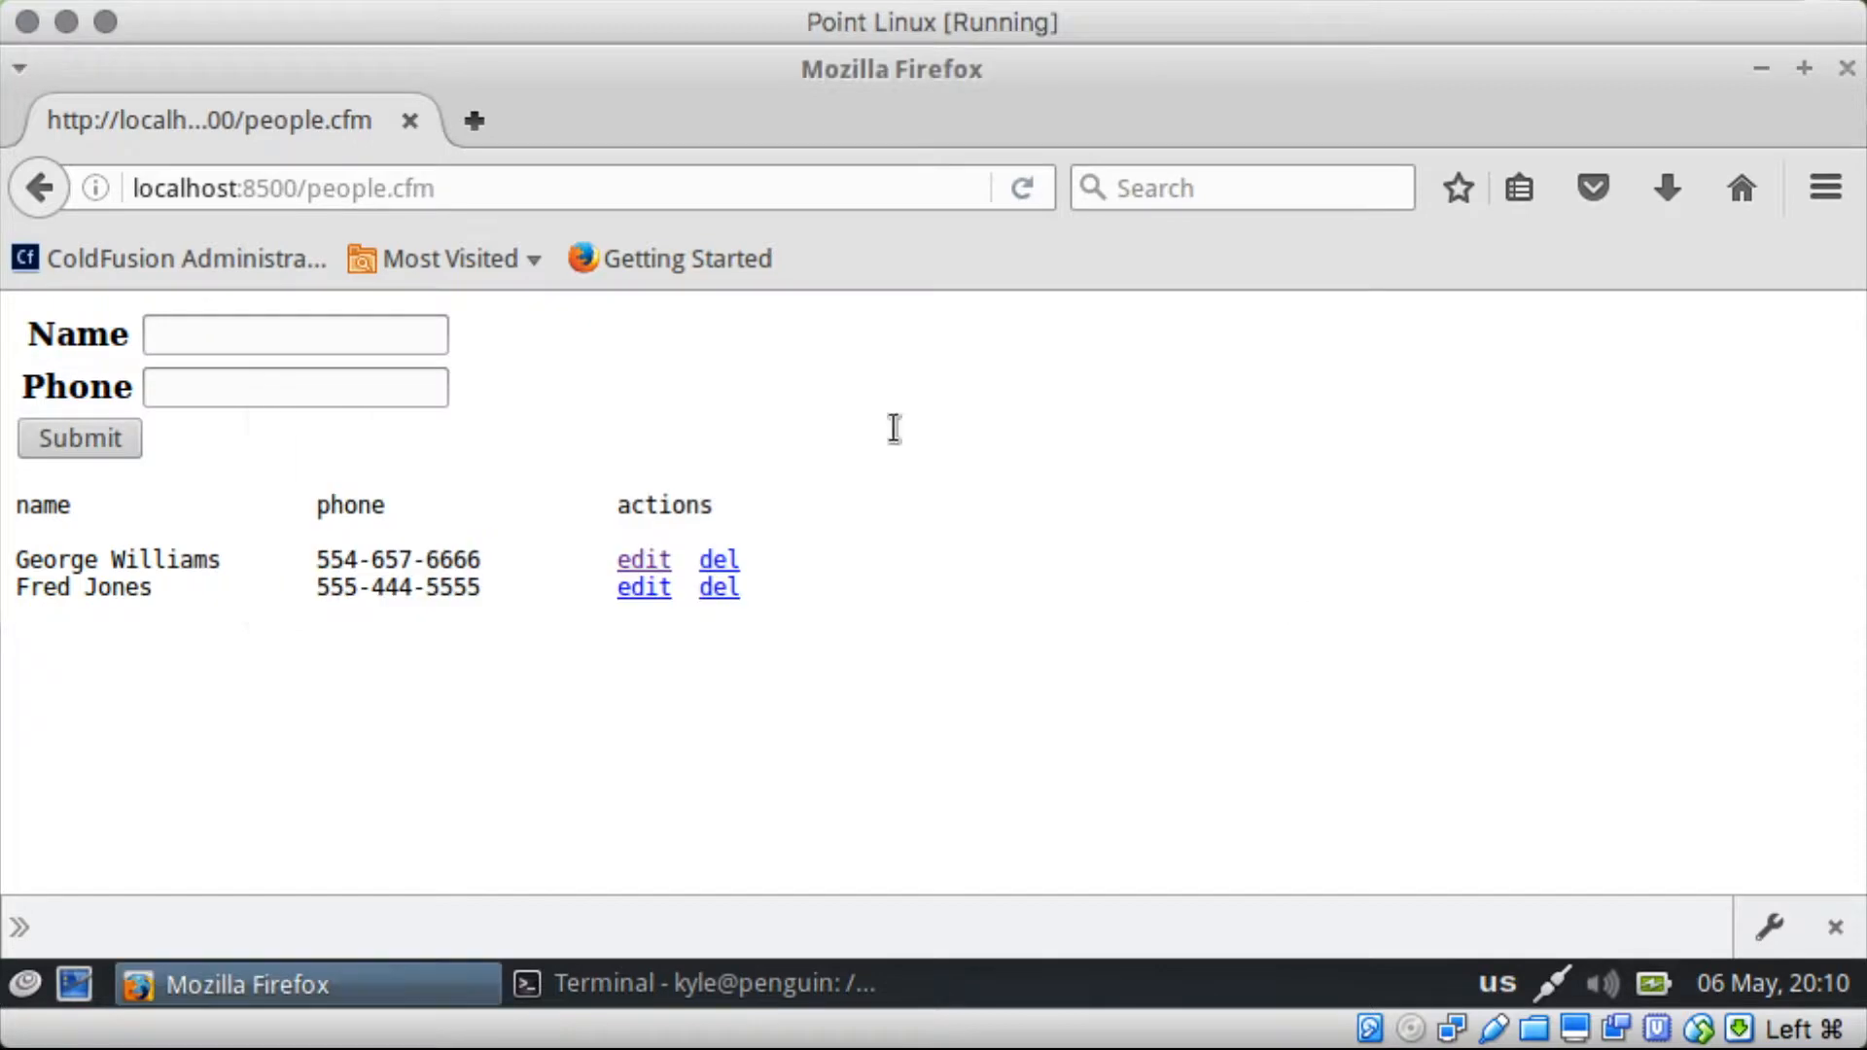
click(488, 187)
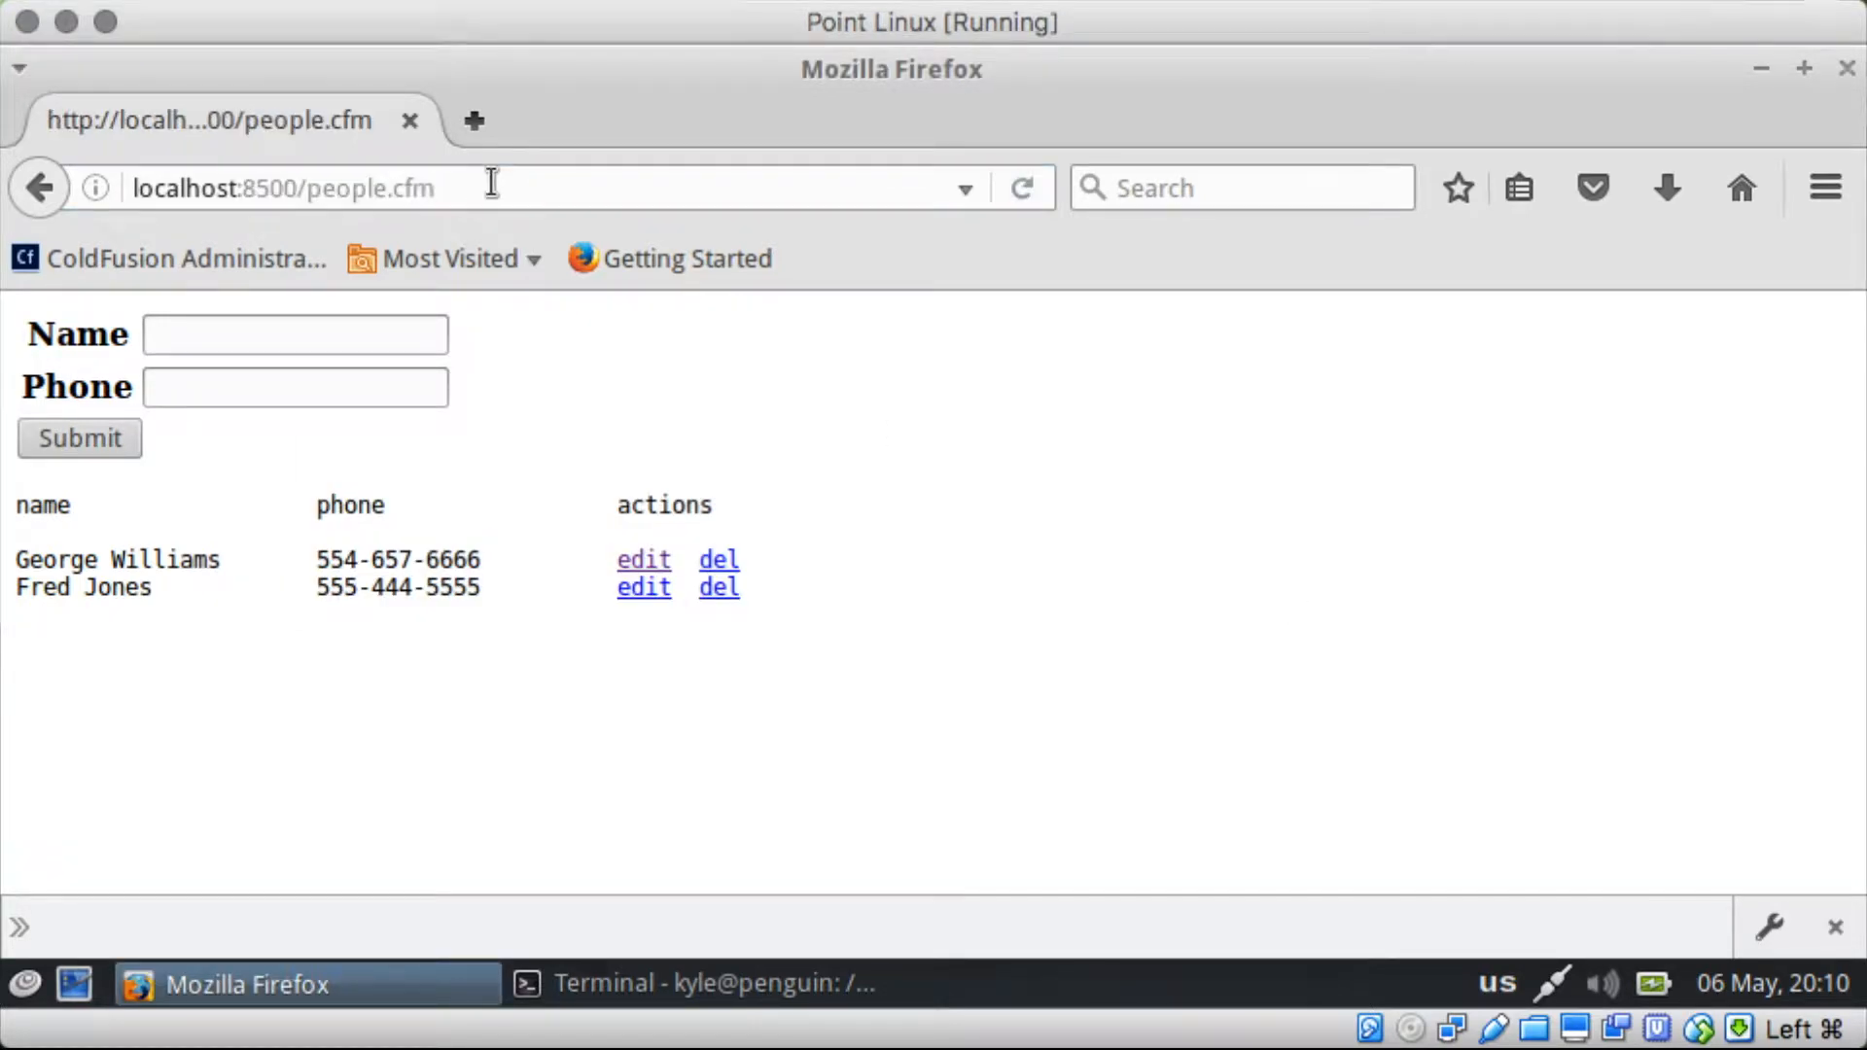
click(78, 437)
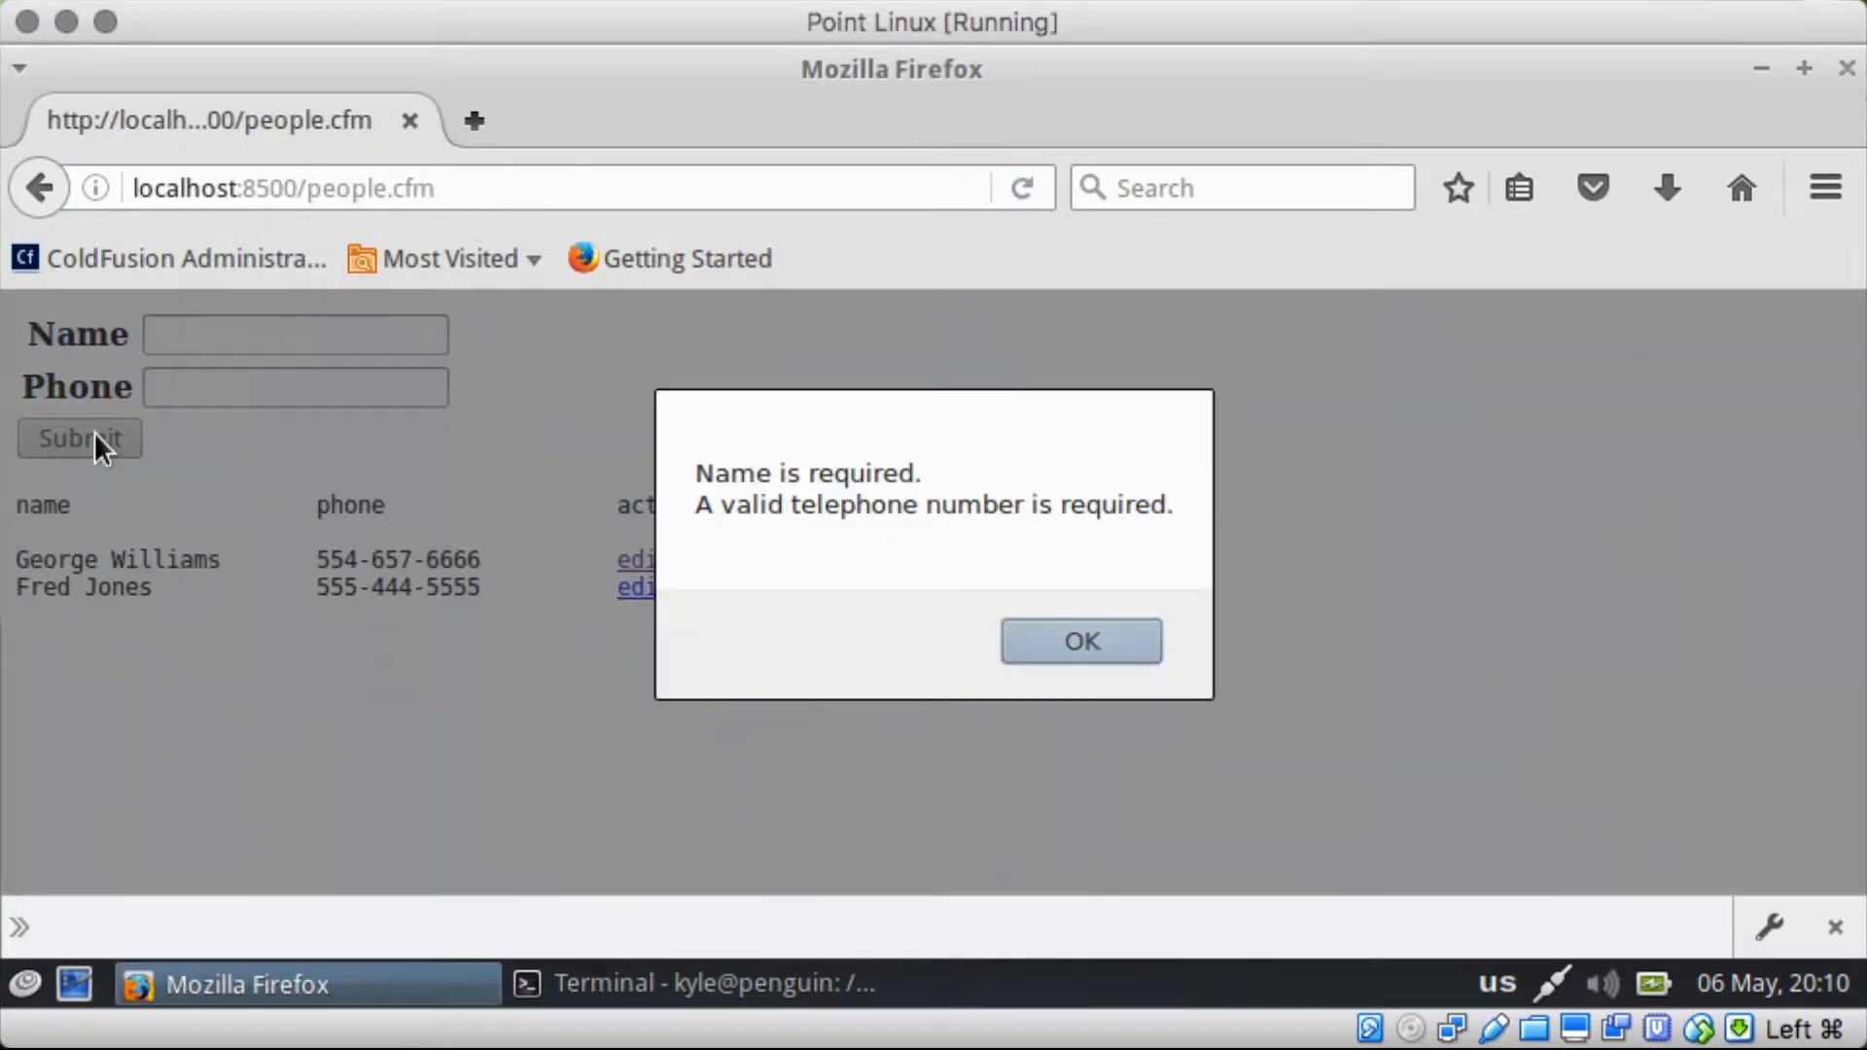
click(1080, 640)
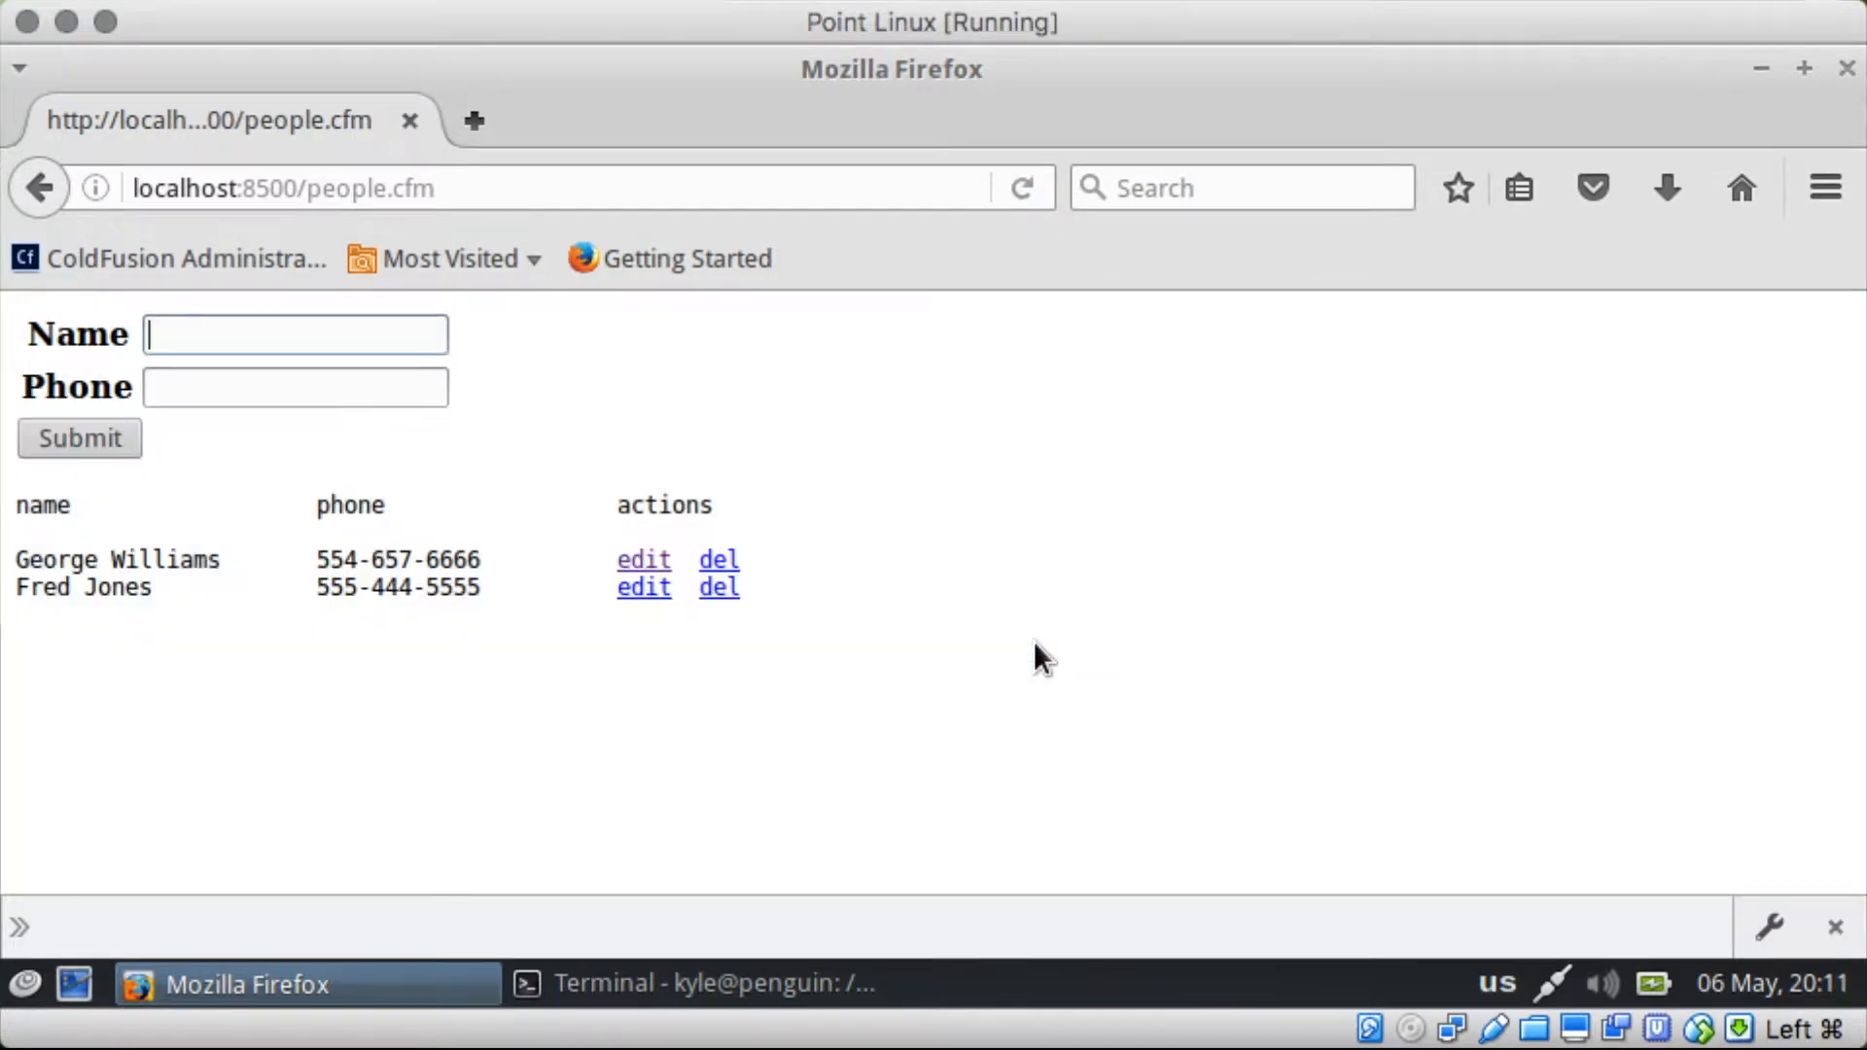
mouse_move(1774, 951)
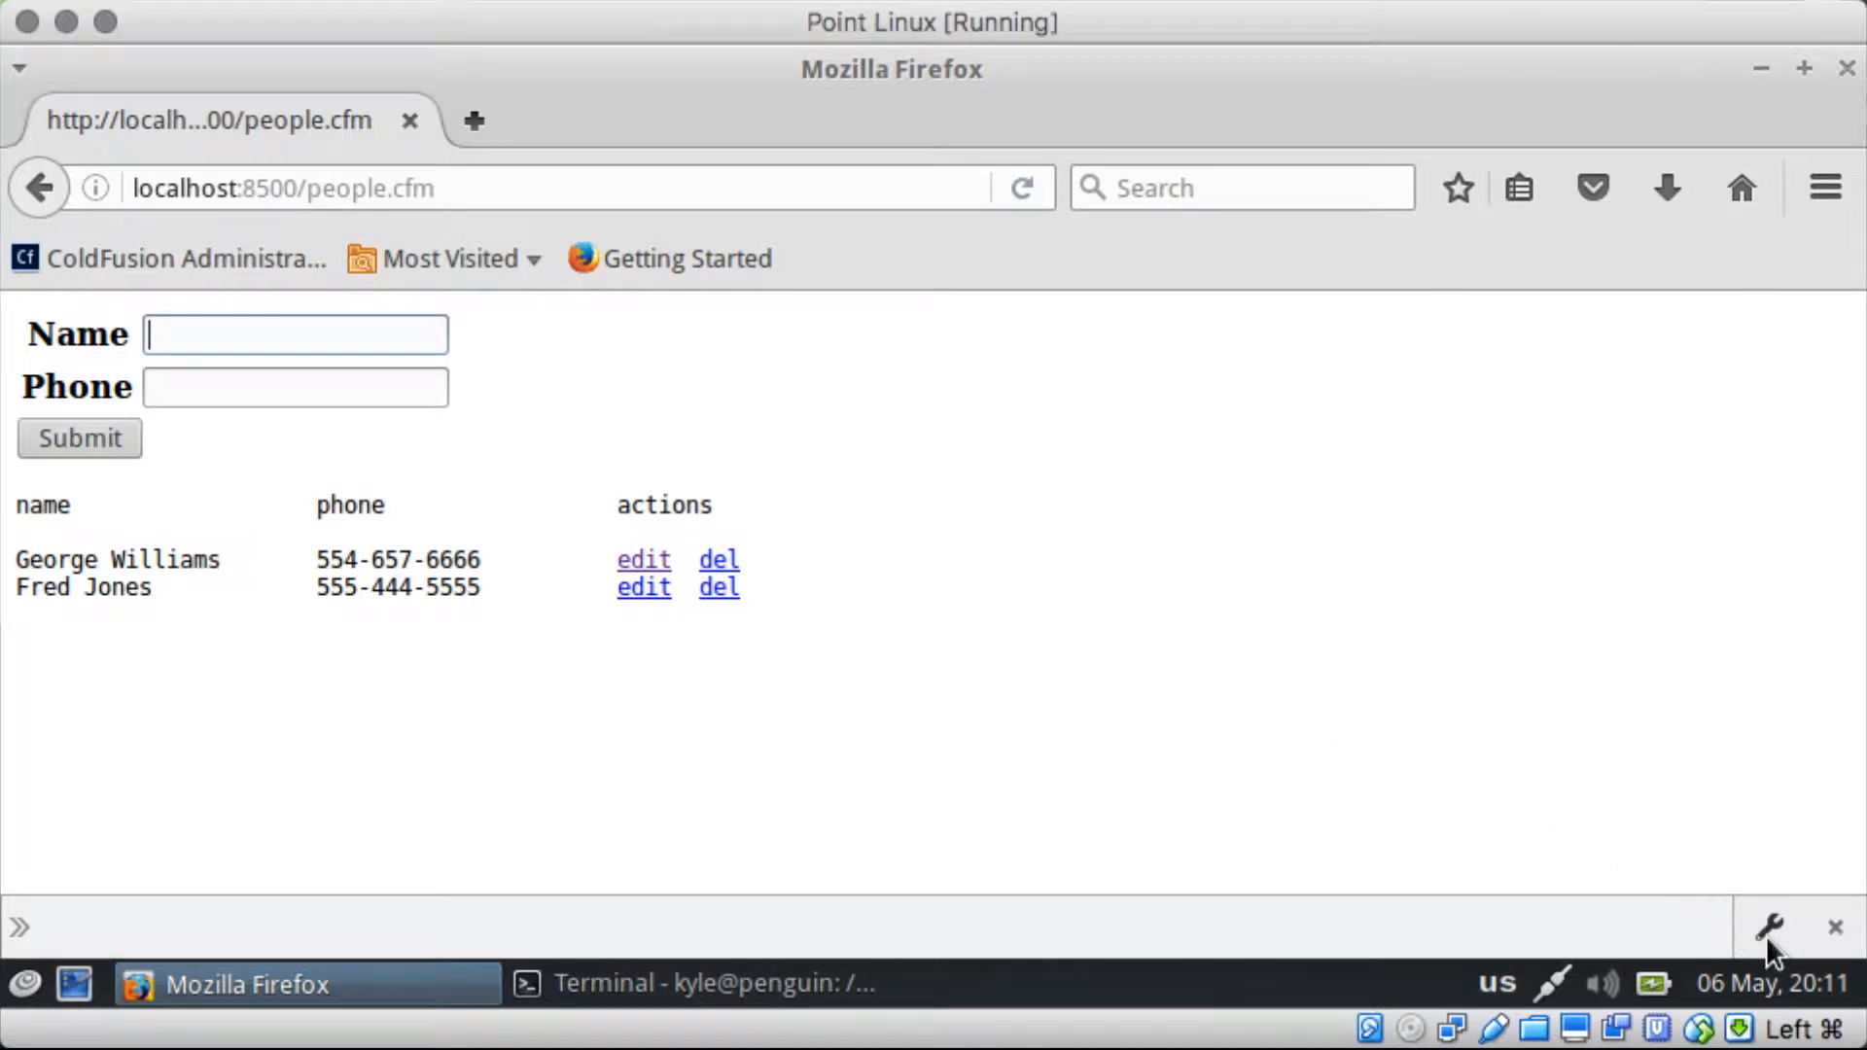
Step: Re-enable JavaScript from the F12 developer toolbox settings
key(F12)
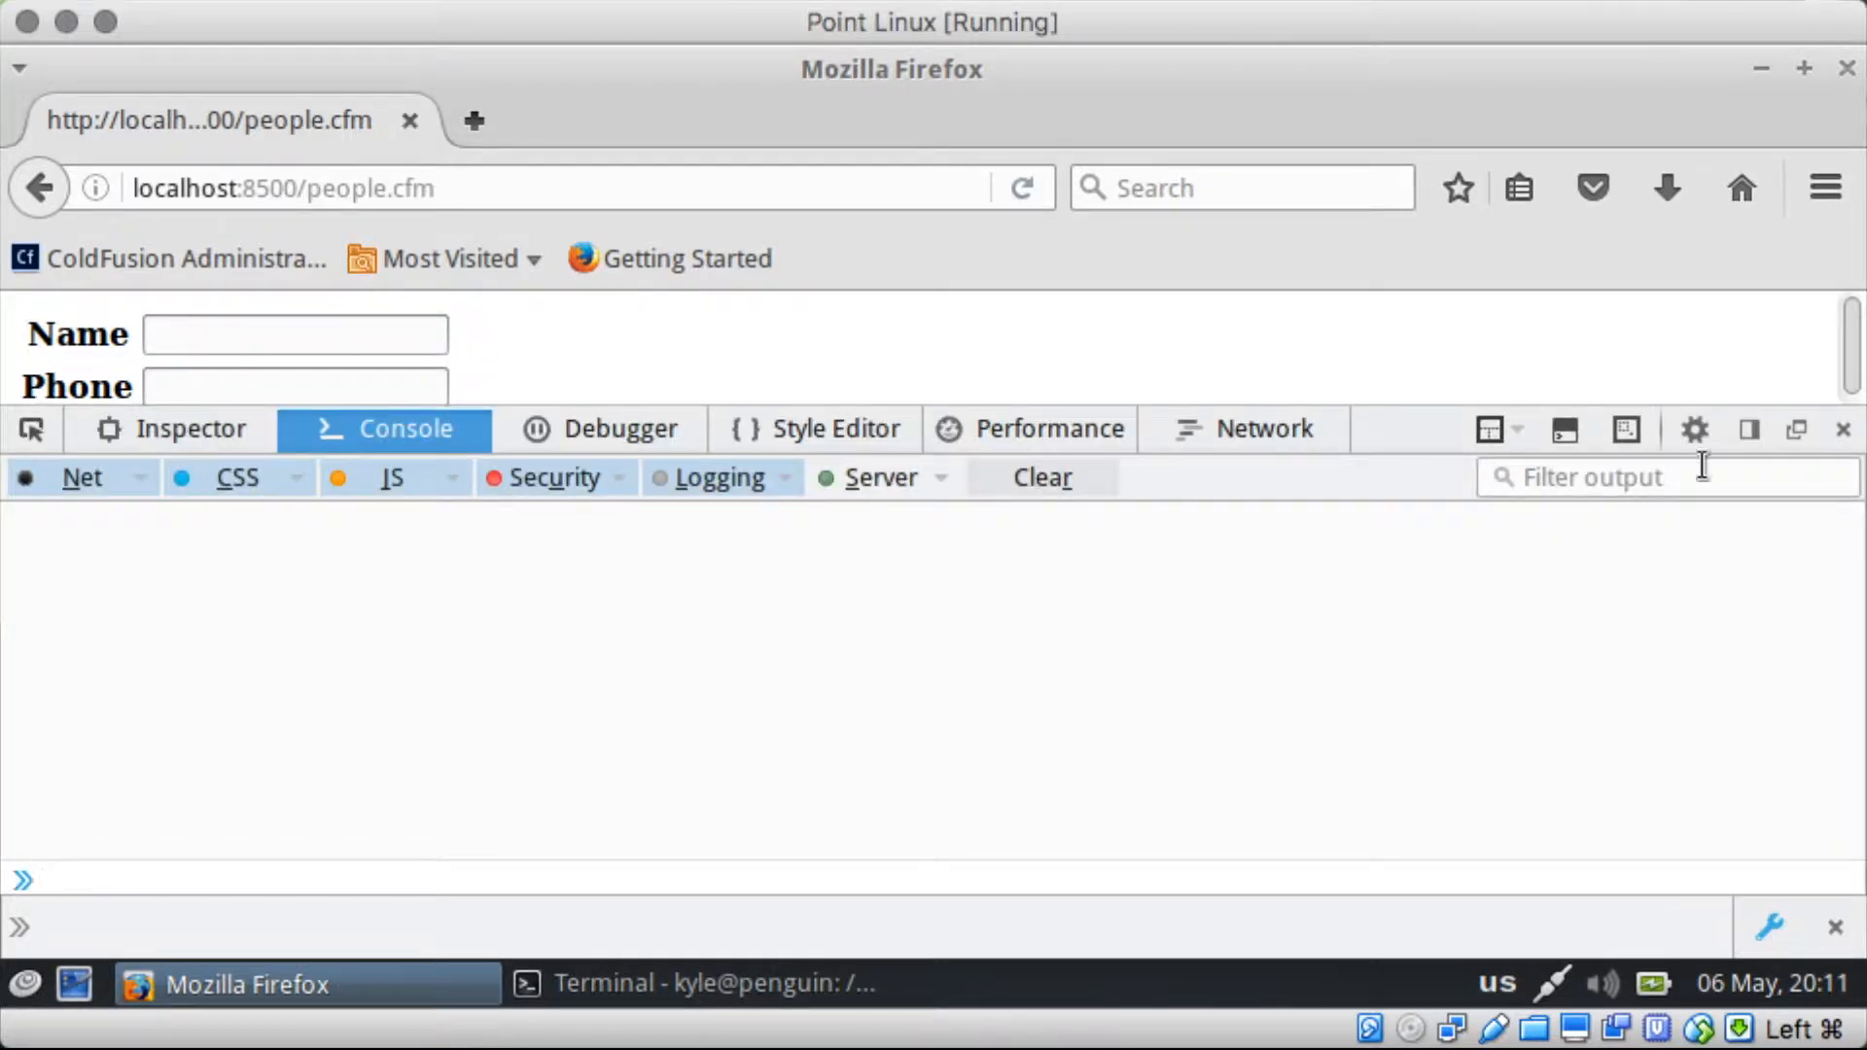
click(1692, 428)
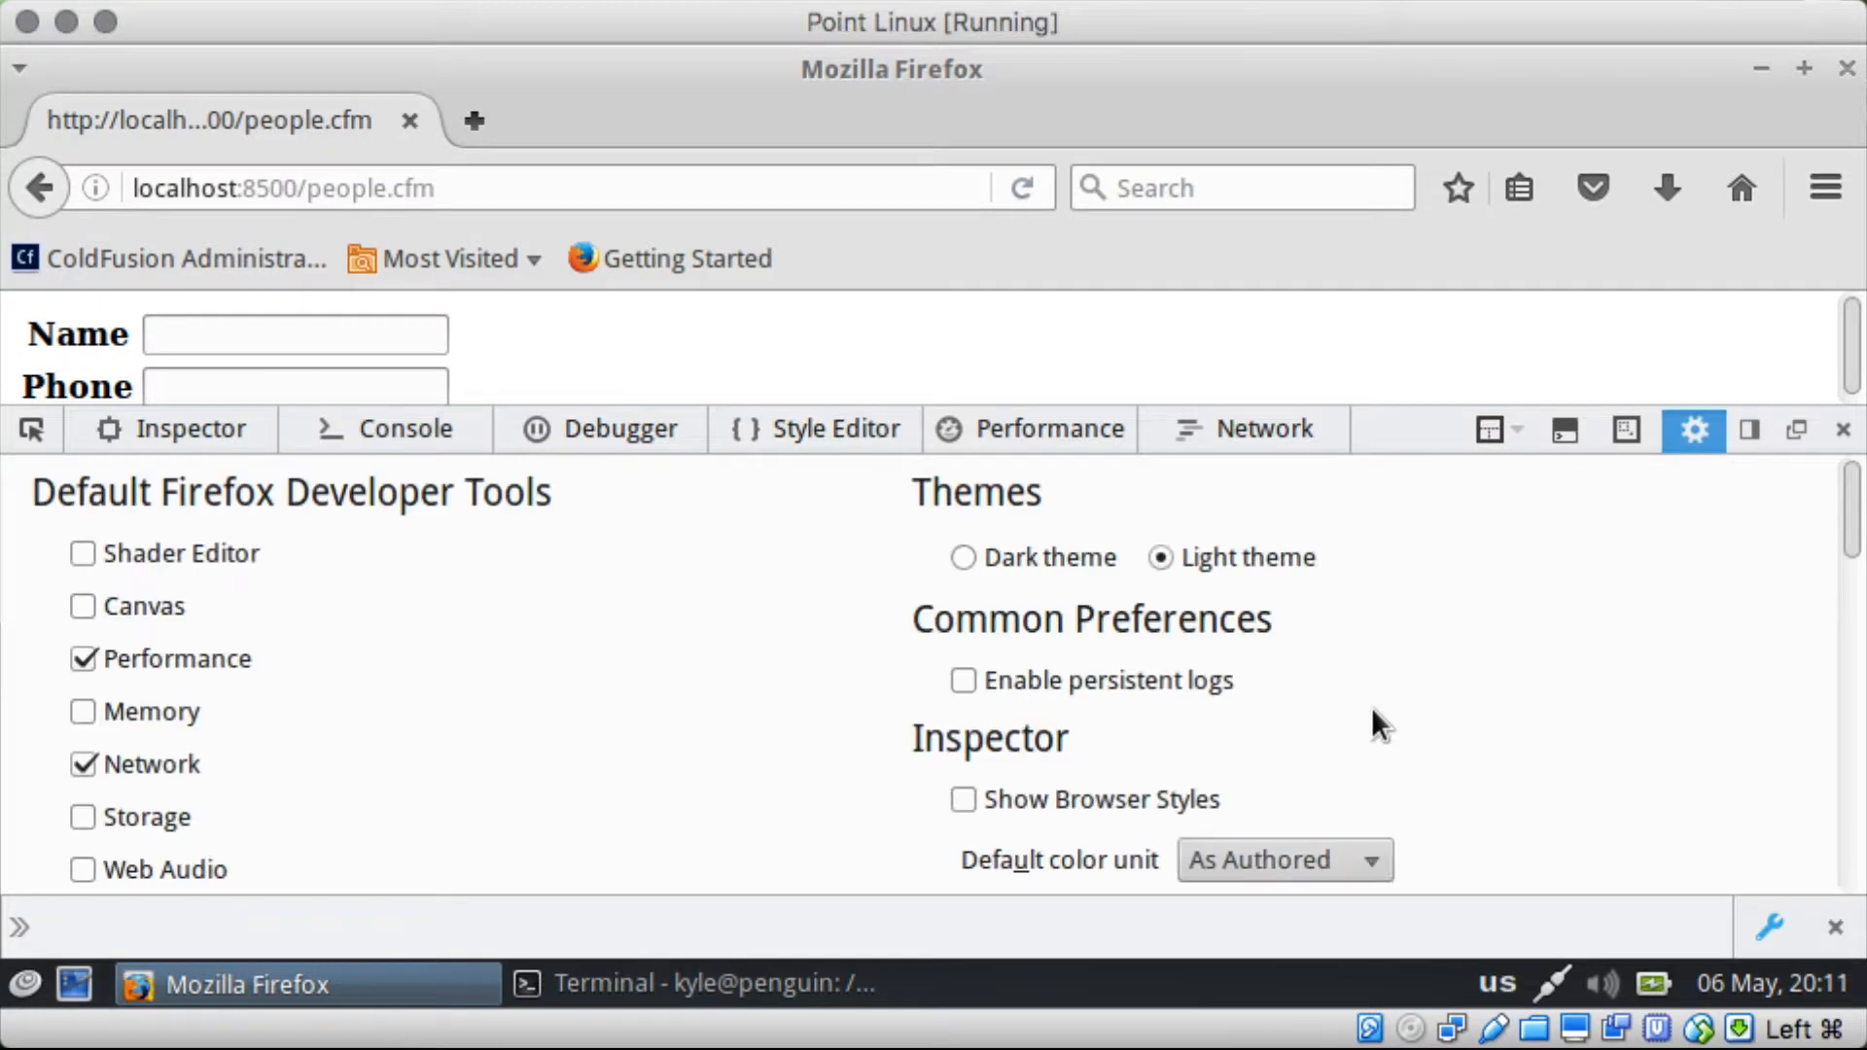
scroll(down, 3)
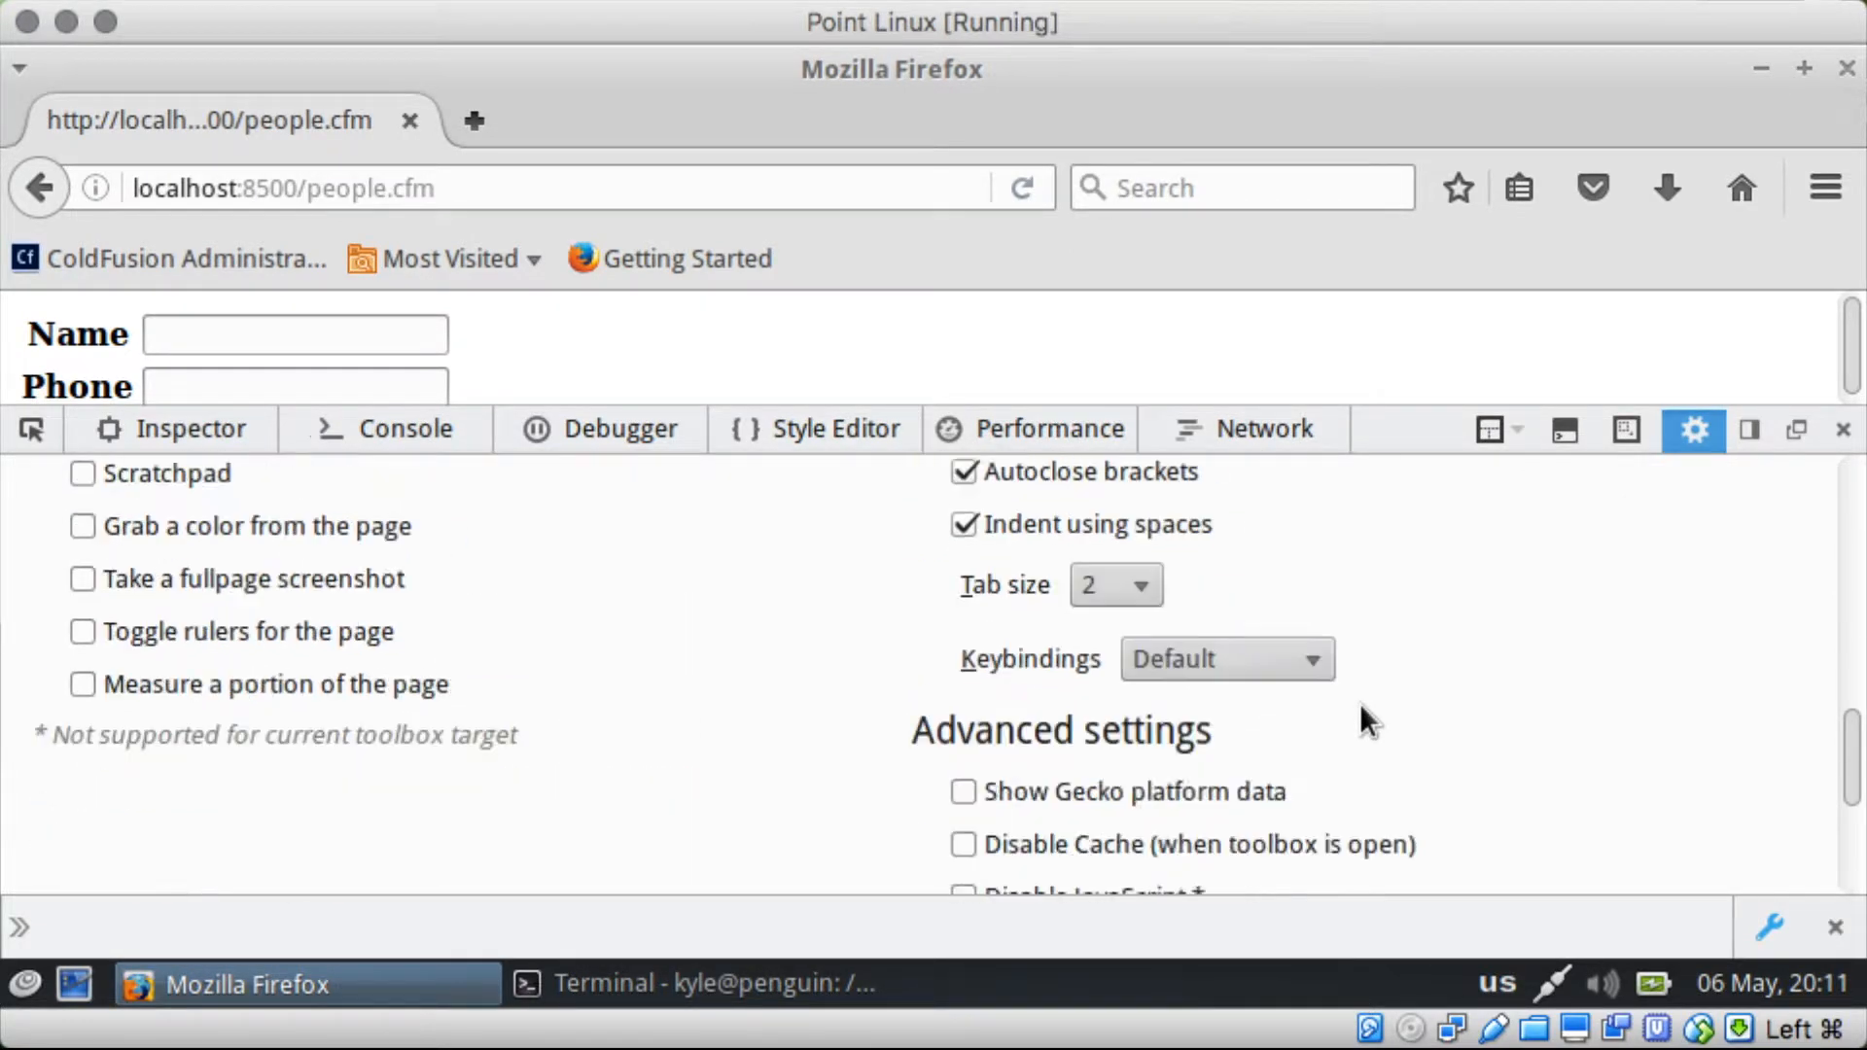
click(965, 639)
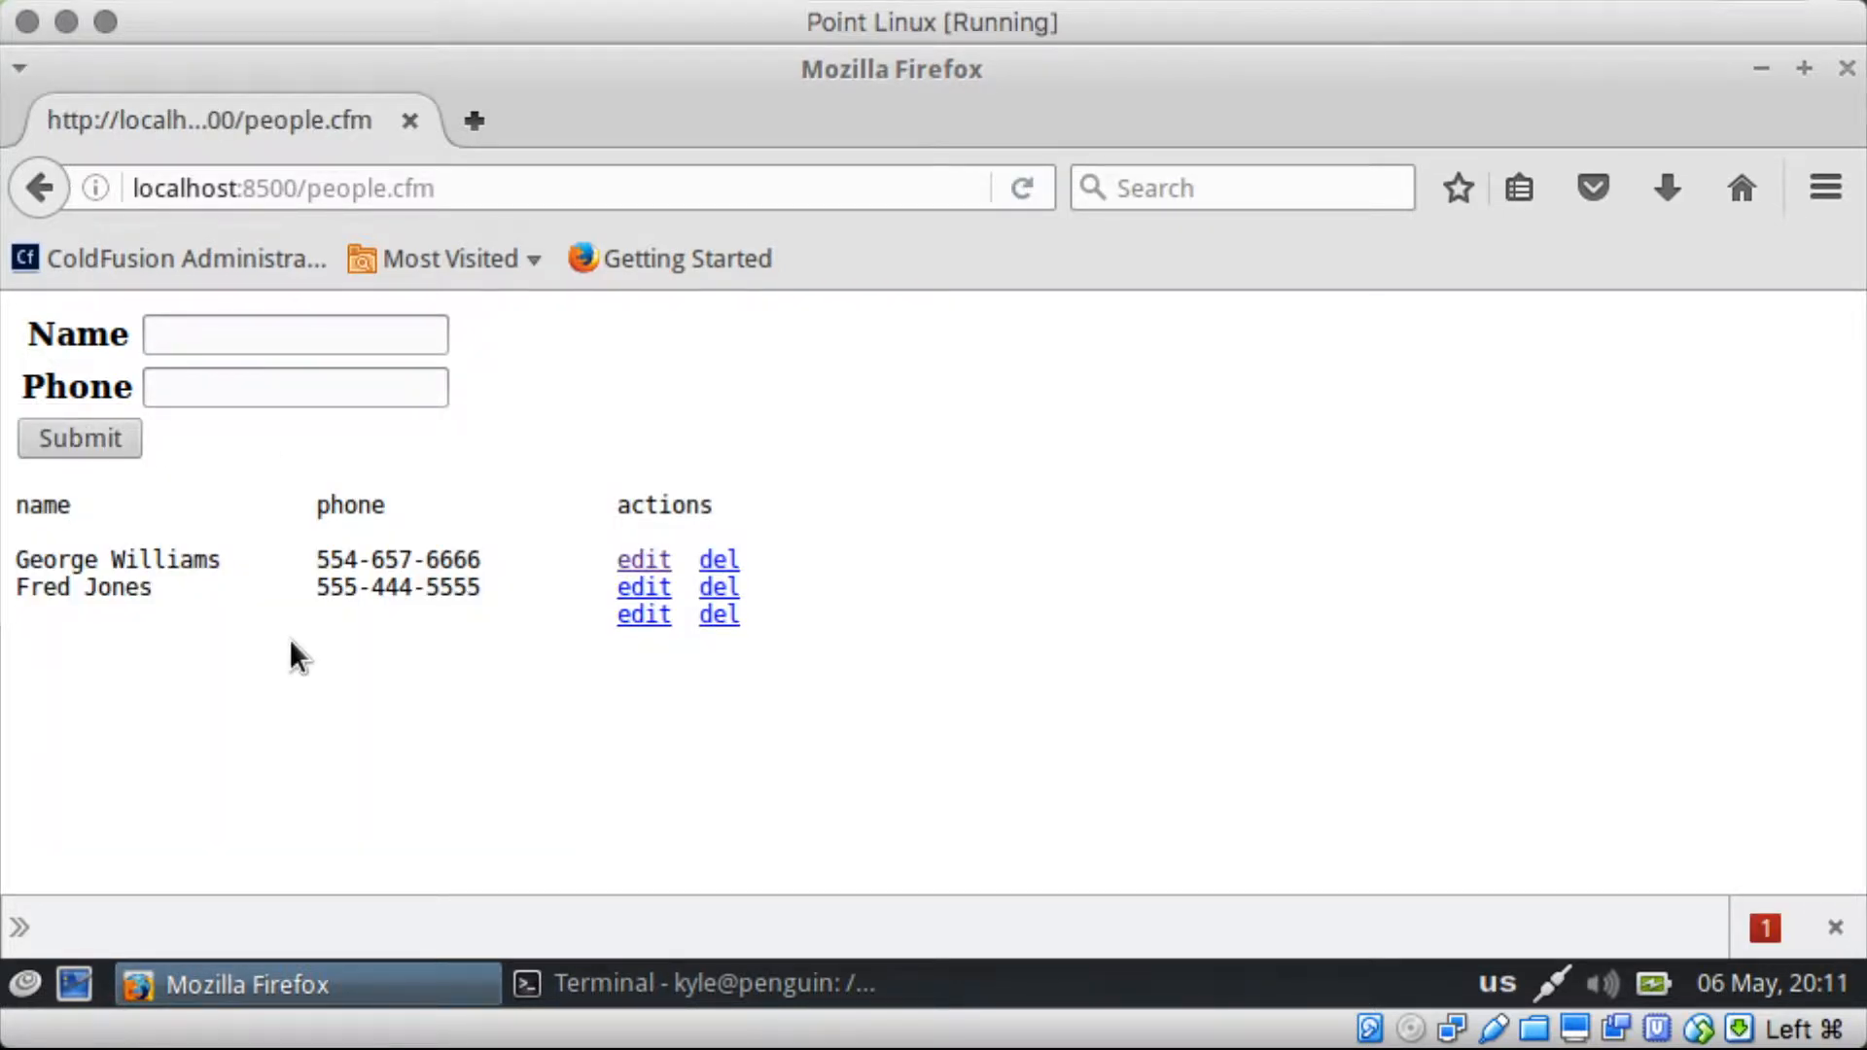
mouse_move(565, 650)
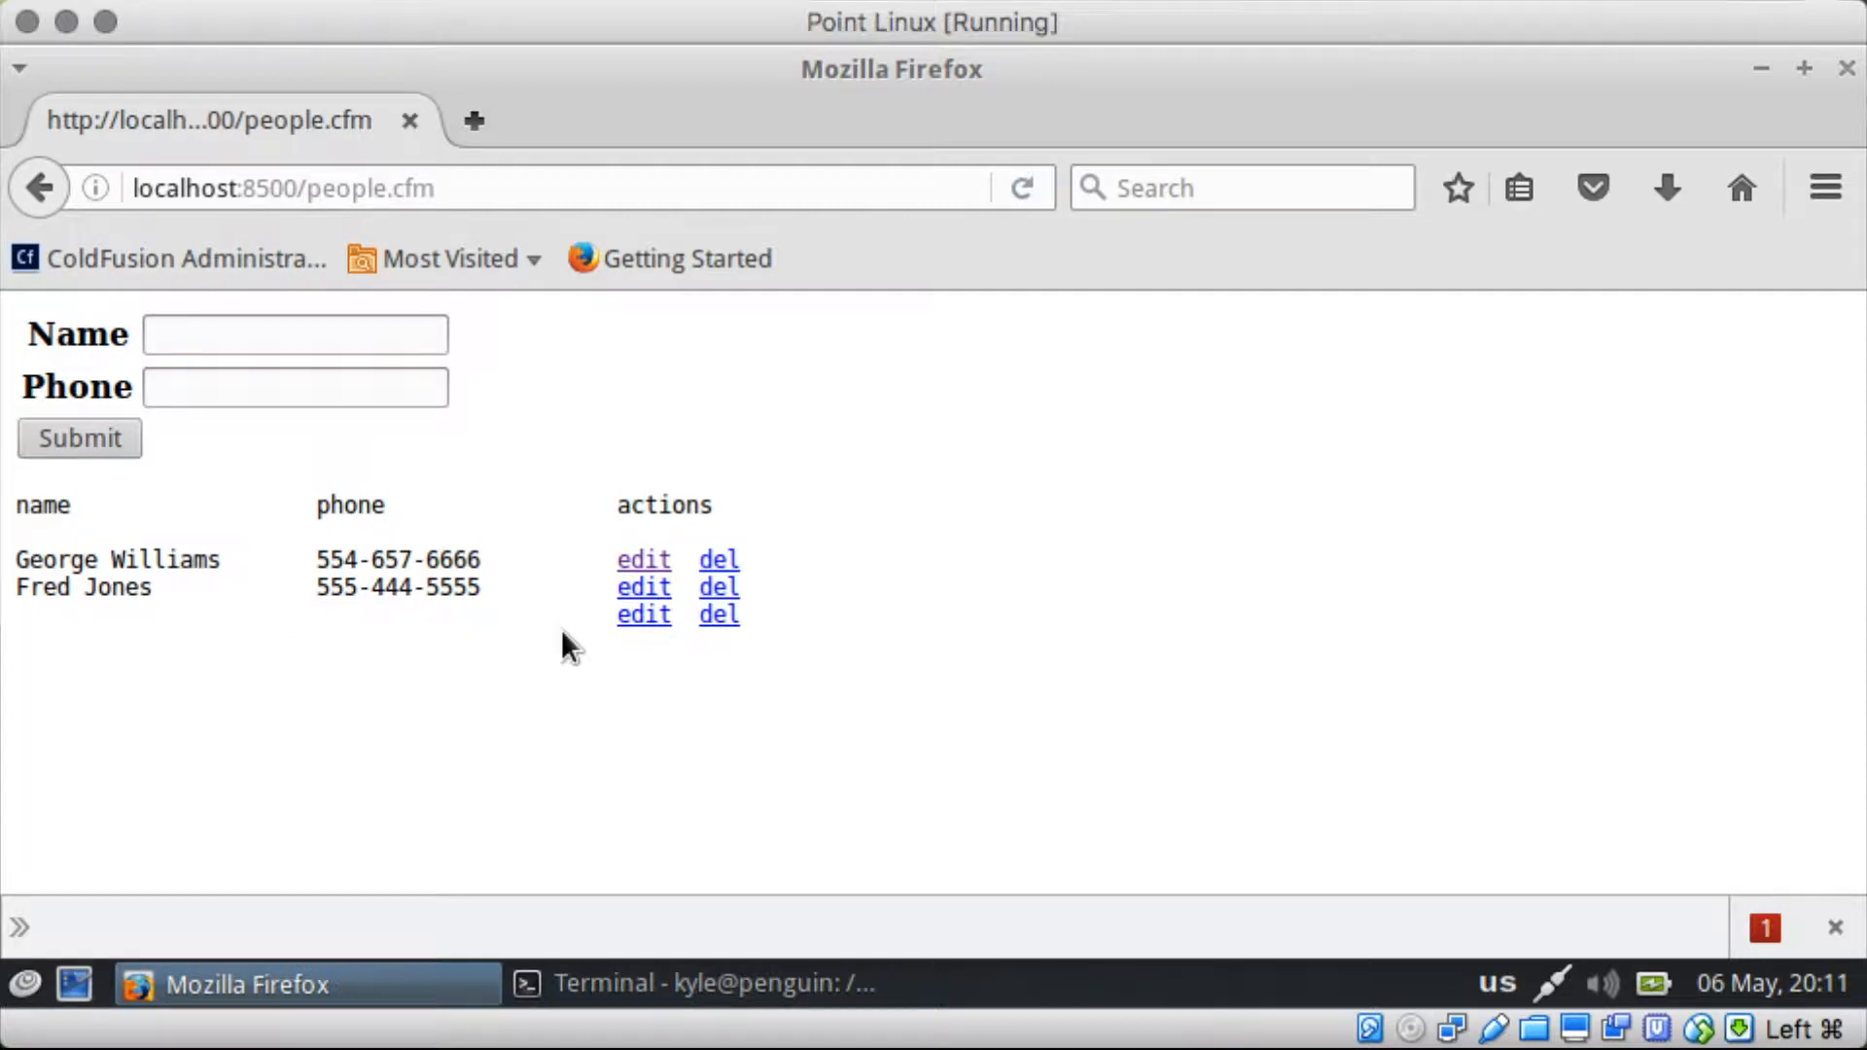
Step: Submit the empty form, dismiss the validation alert and switch to the terminal code
click(78, 437)
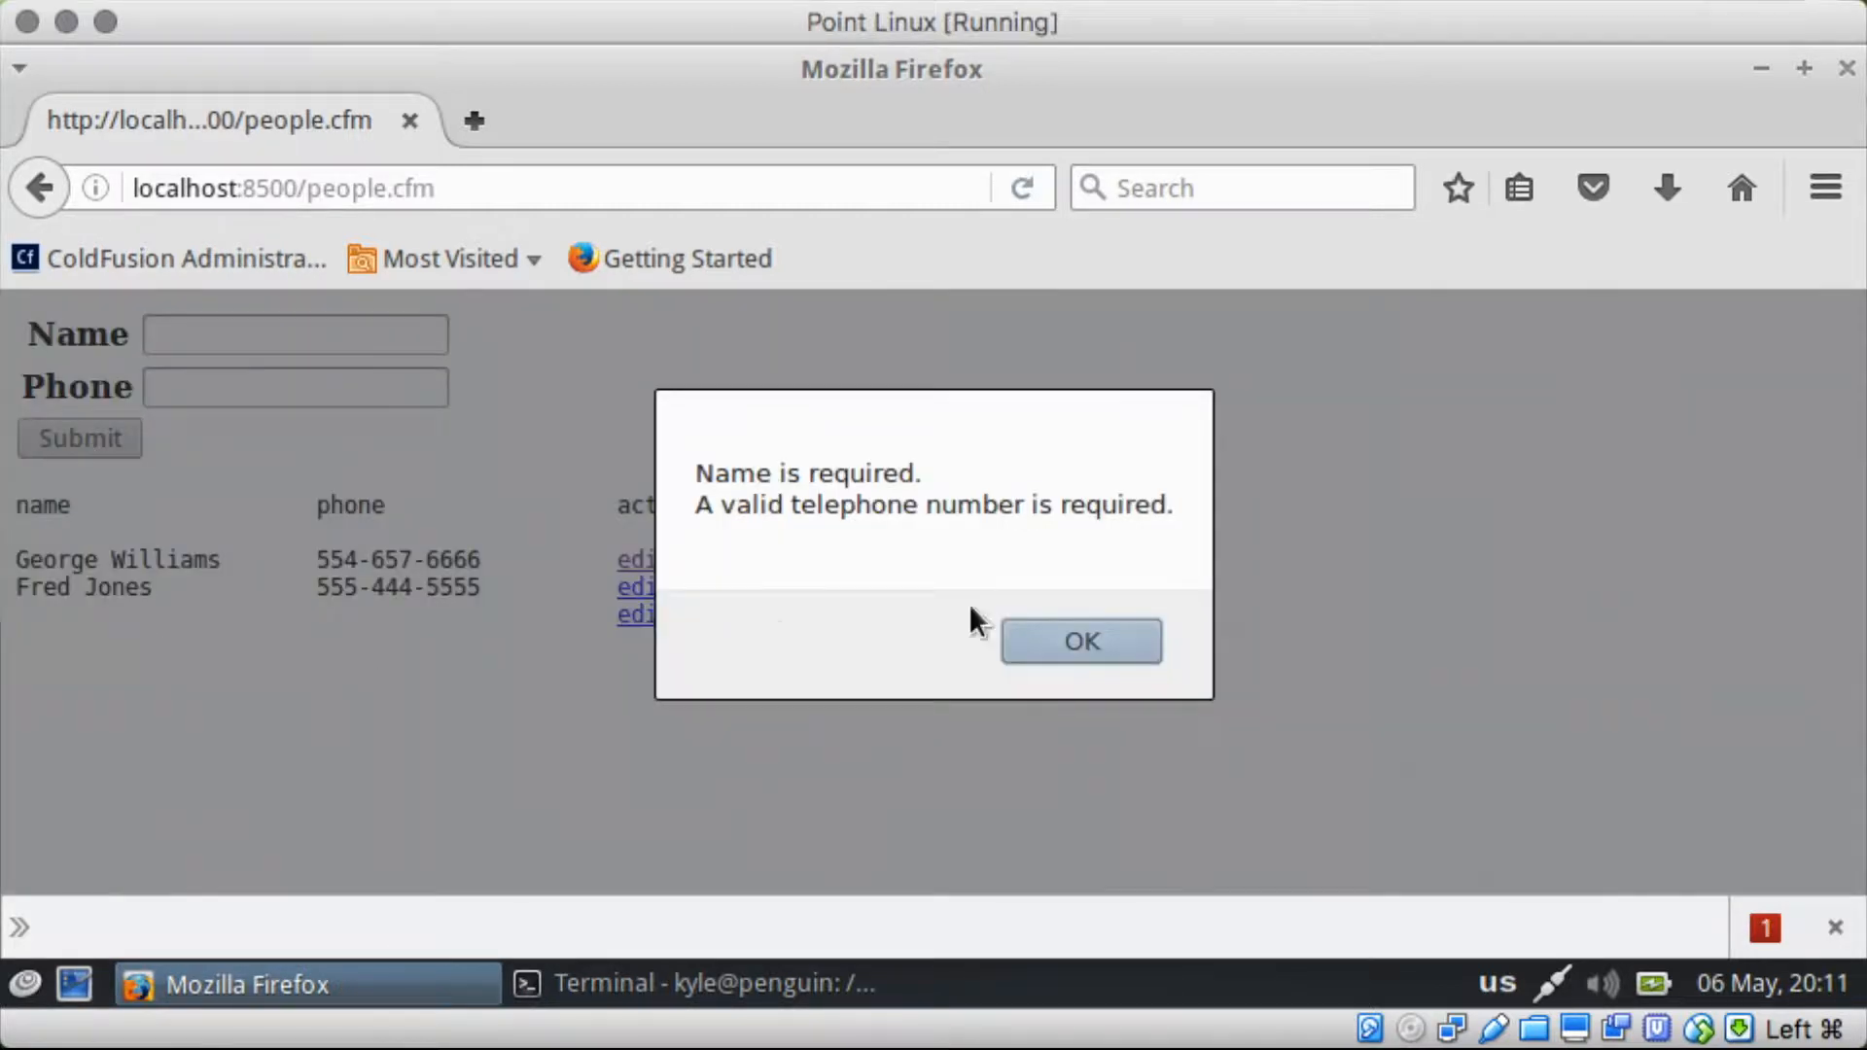
click(1080, 640)
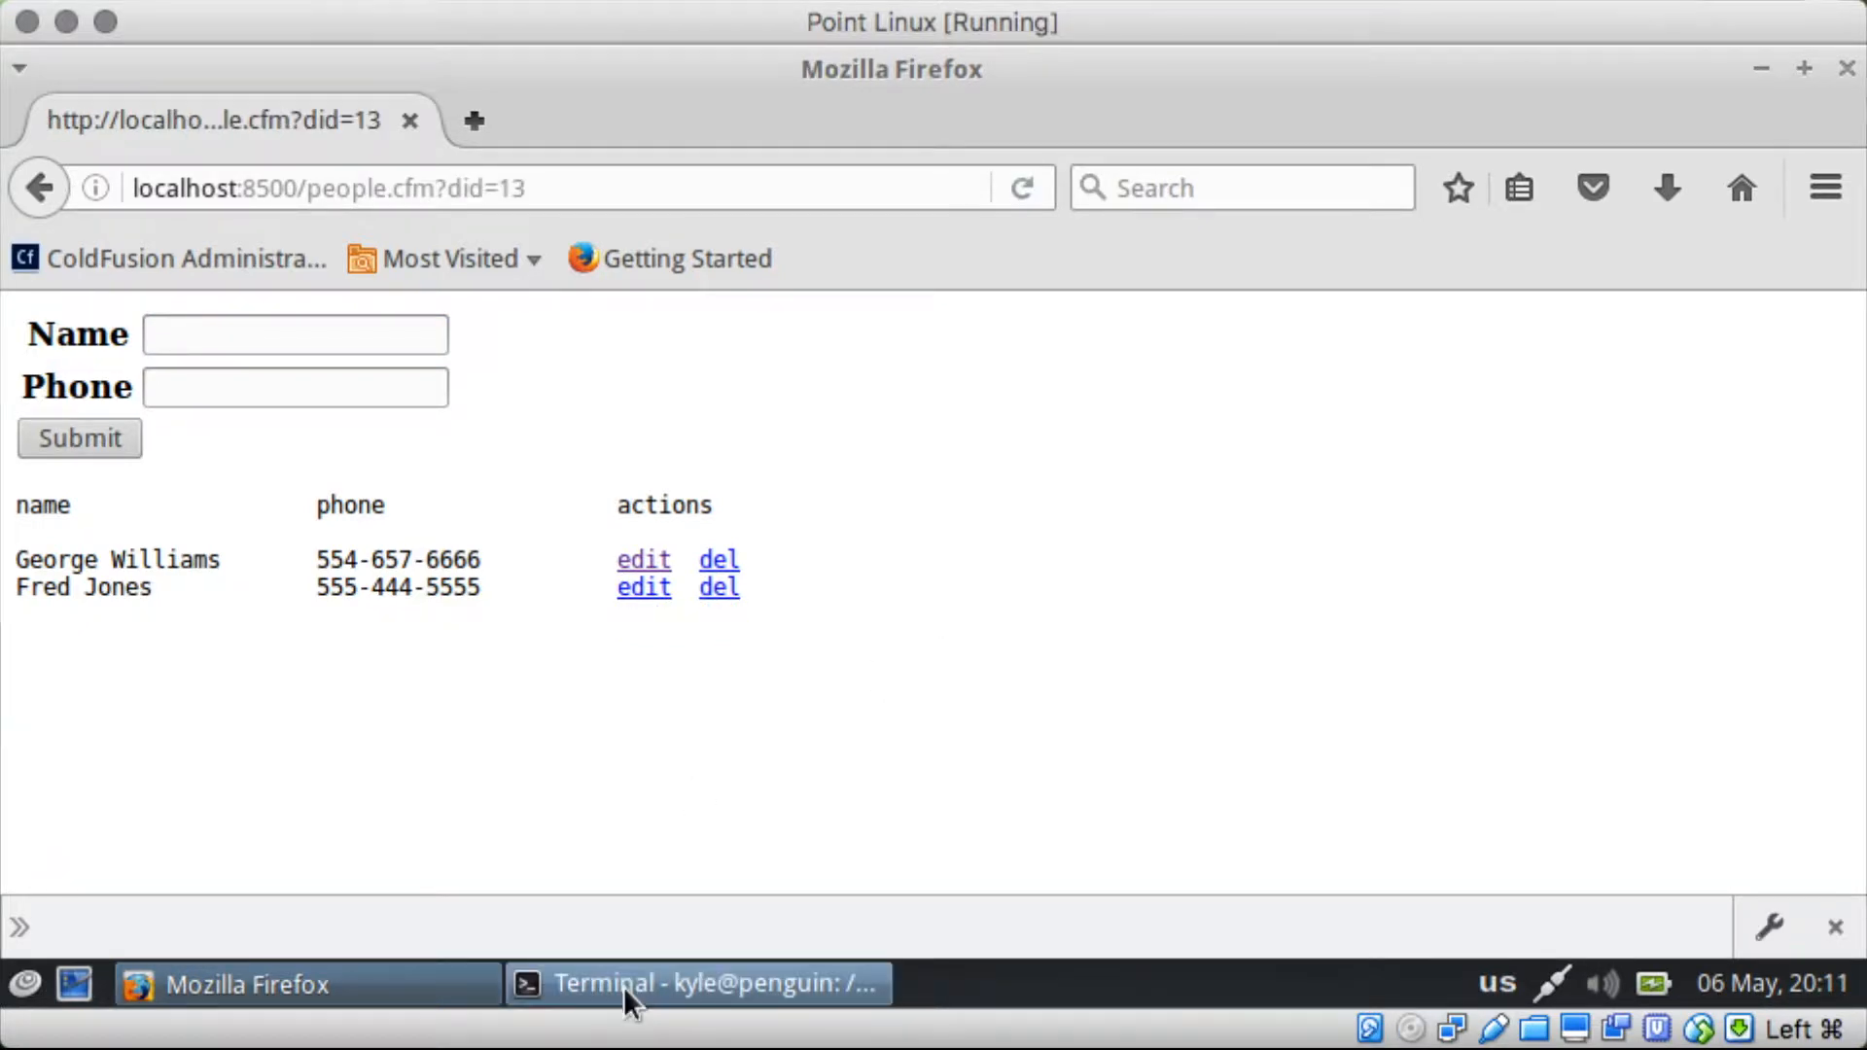
click(696, 984)
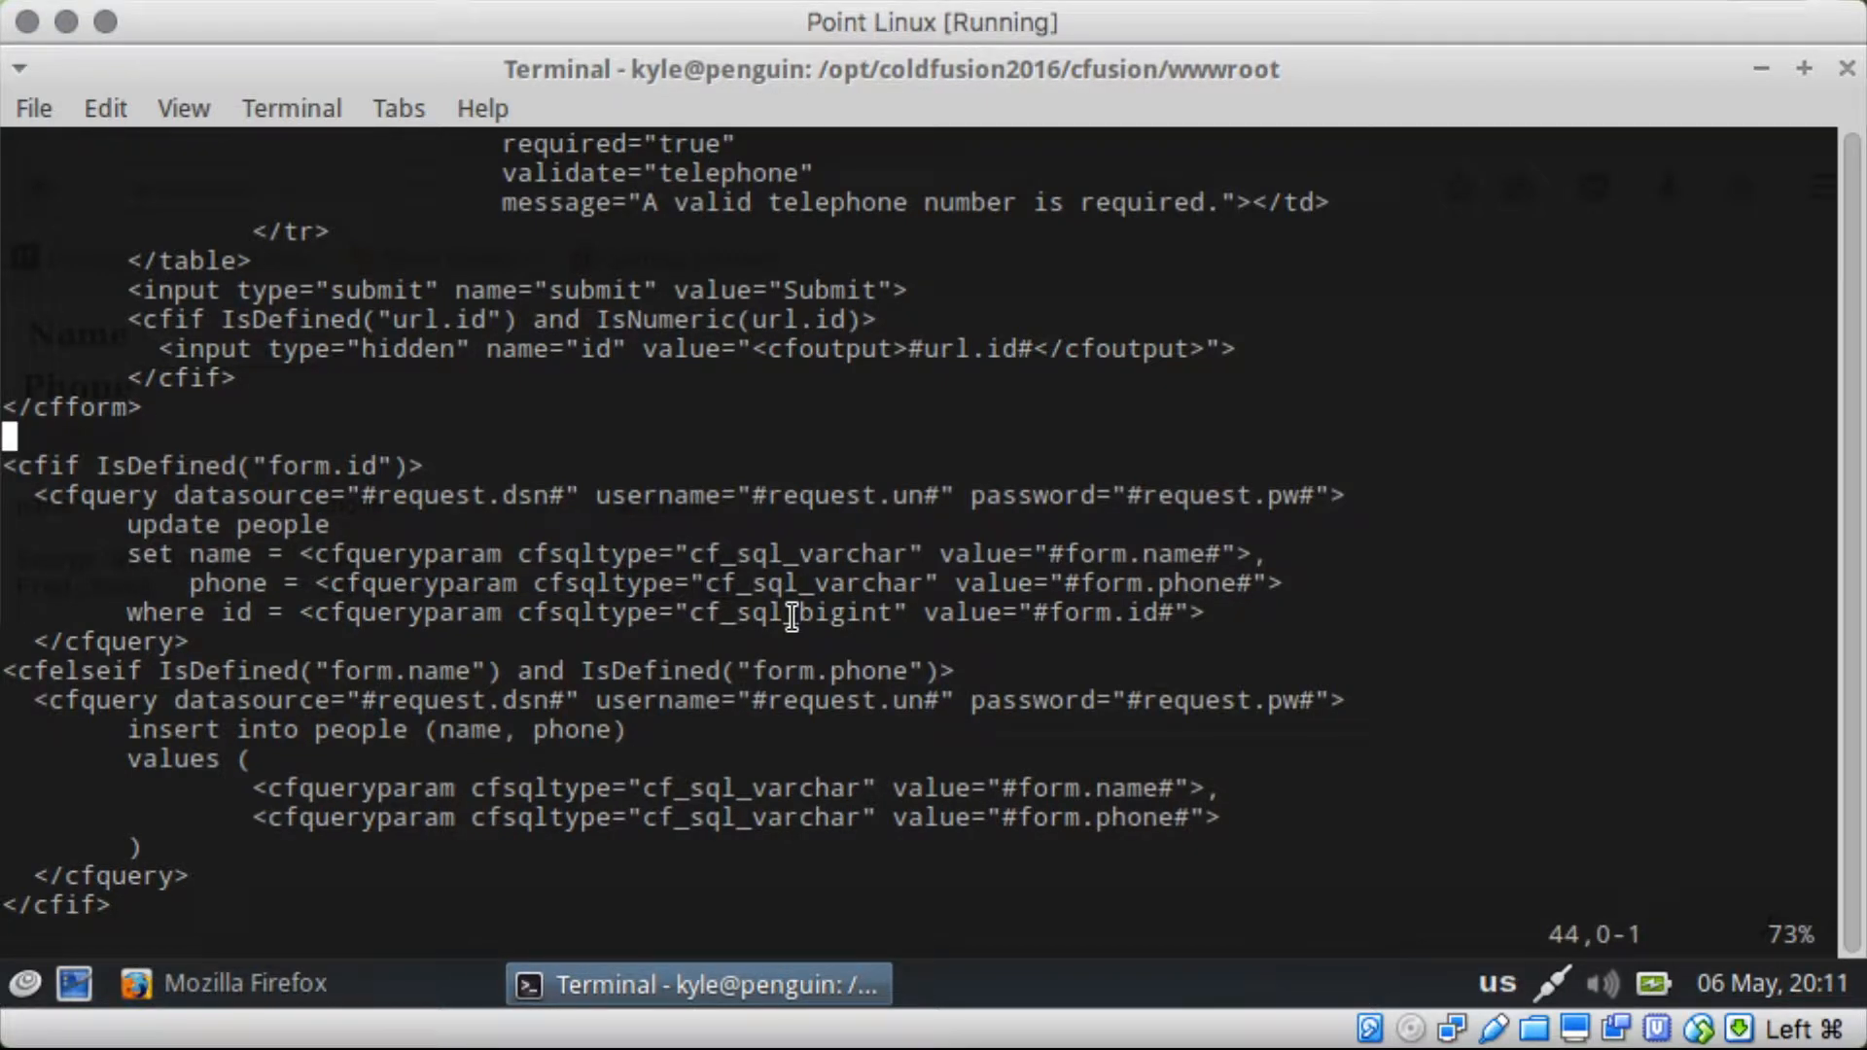
Step: Add a blank line between the closing cfform tag and the update query block
key(i)
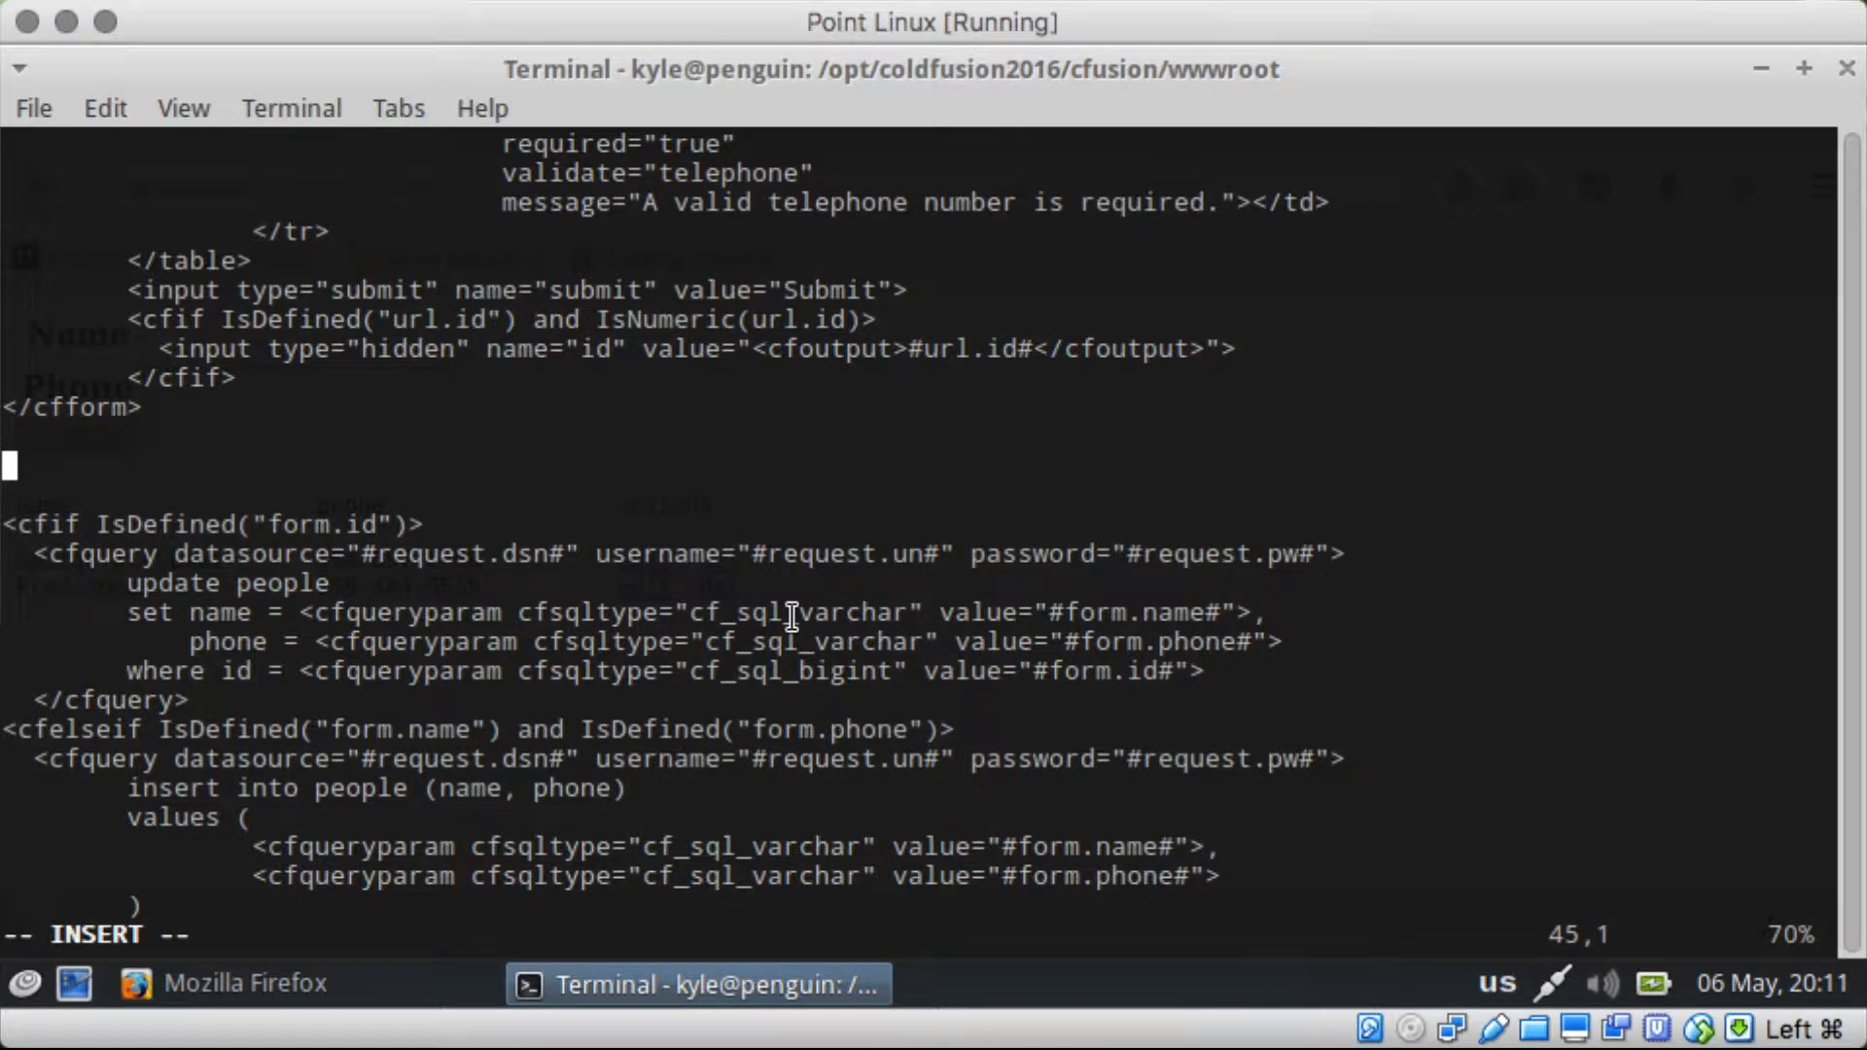
Step: Write the cfif condition IsDefined("form.id") or IsDefined("form.name") below the form
text(<cfif)
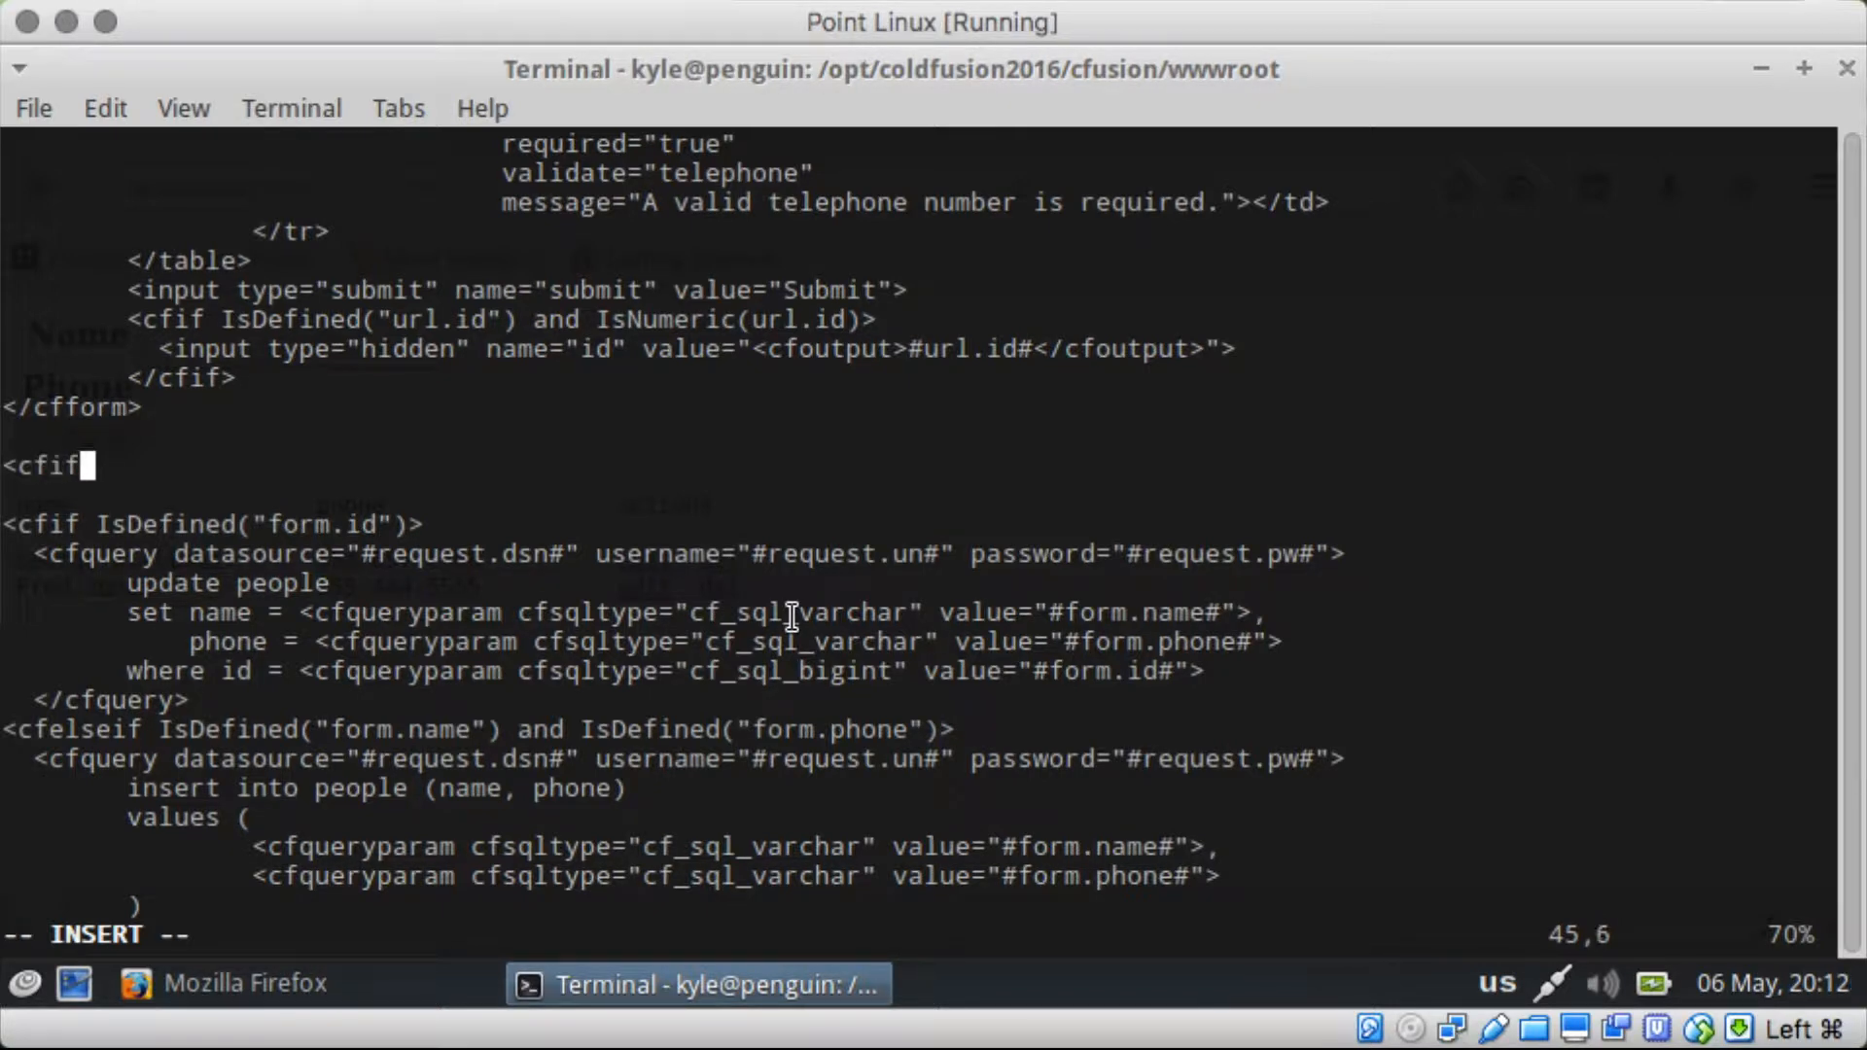
text(IsDe)
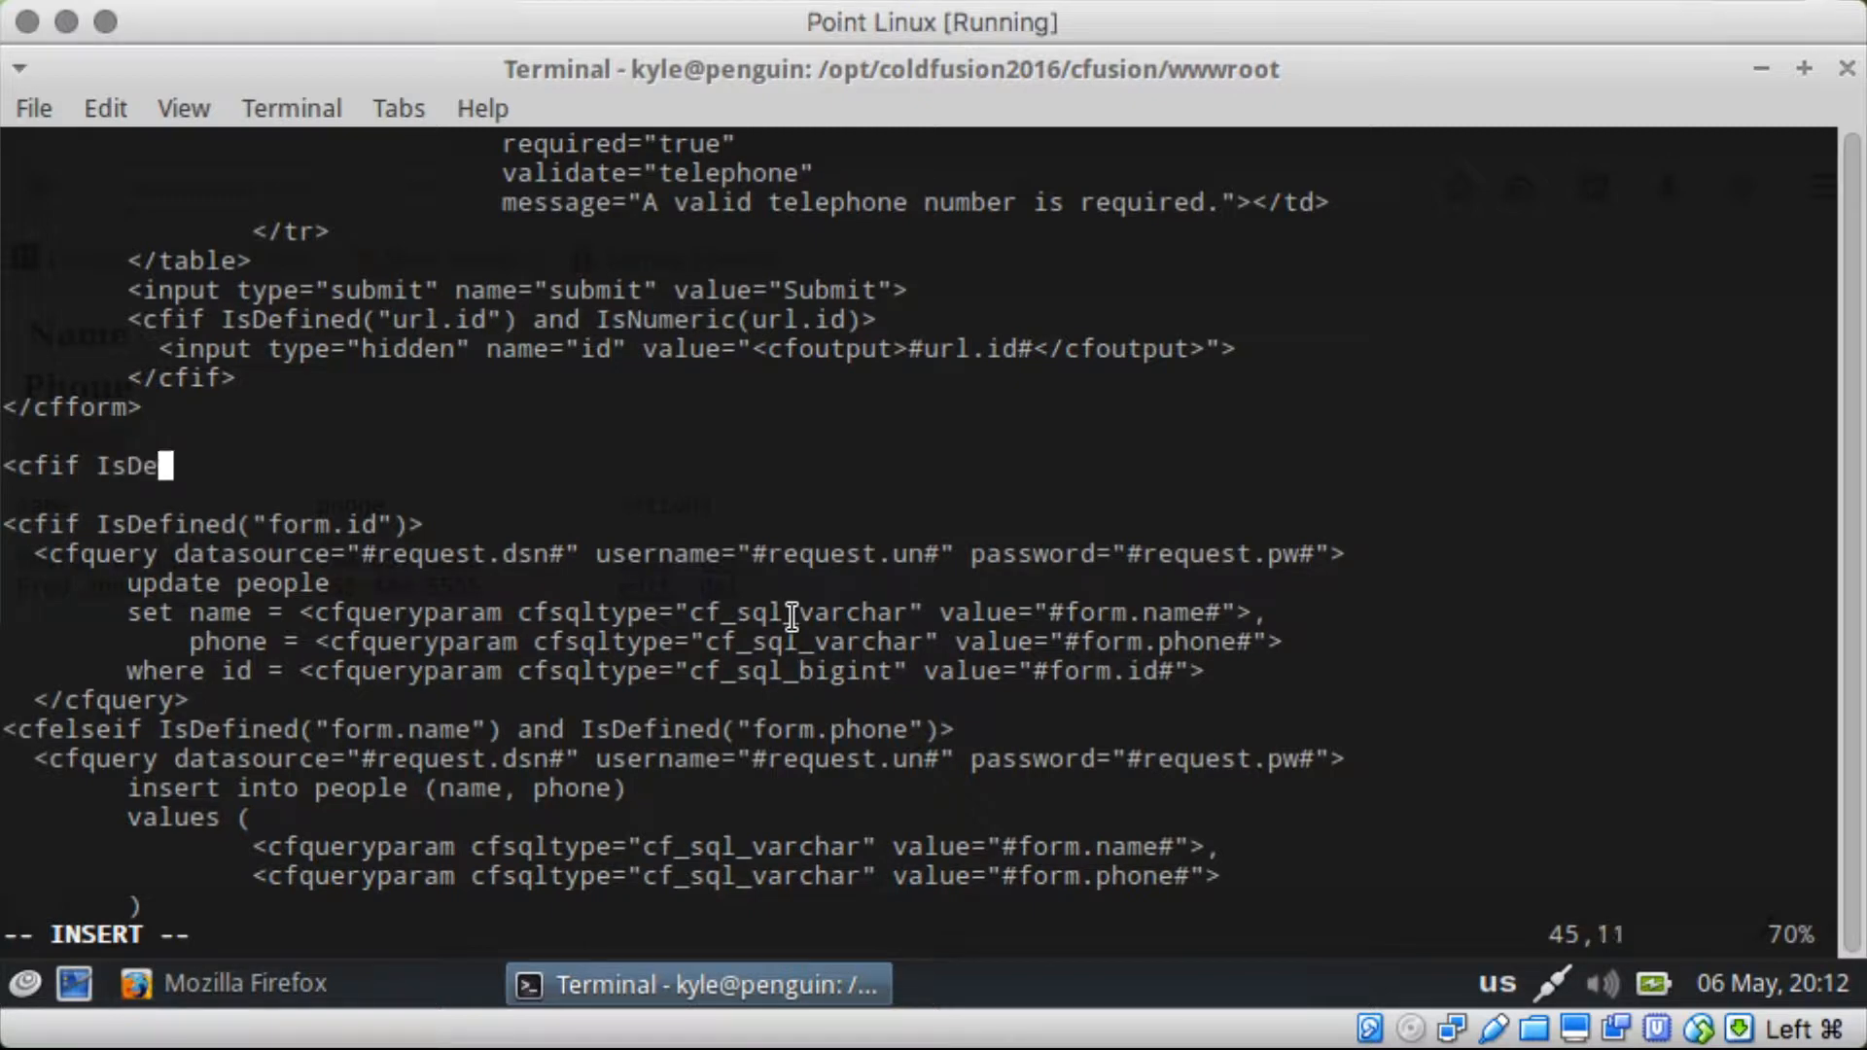
text(fined("form.id") or Is)
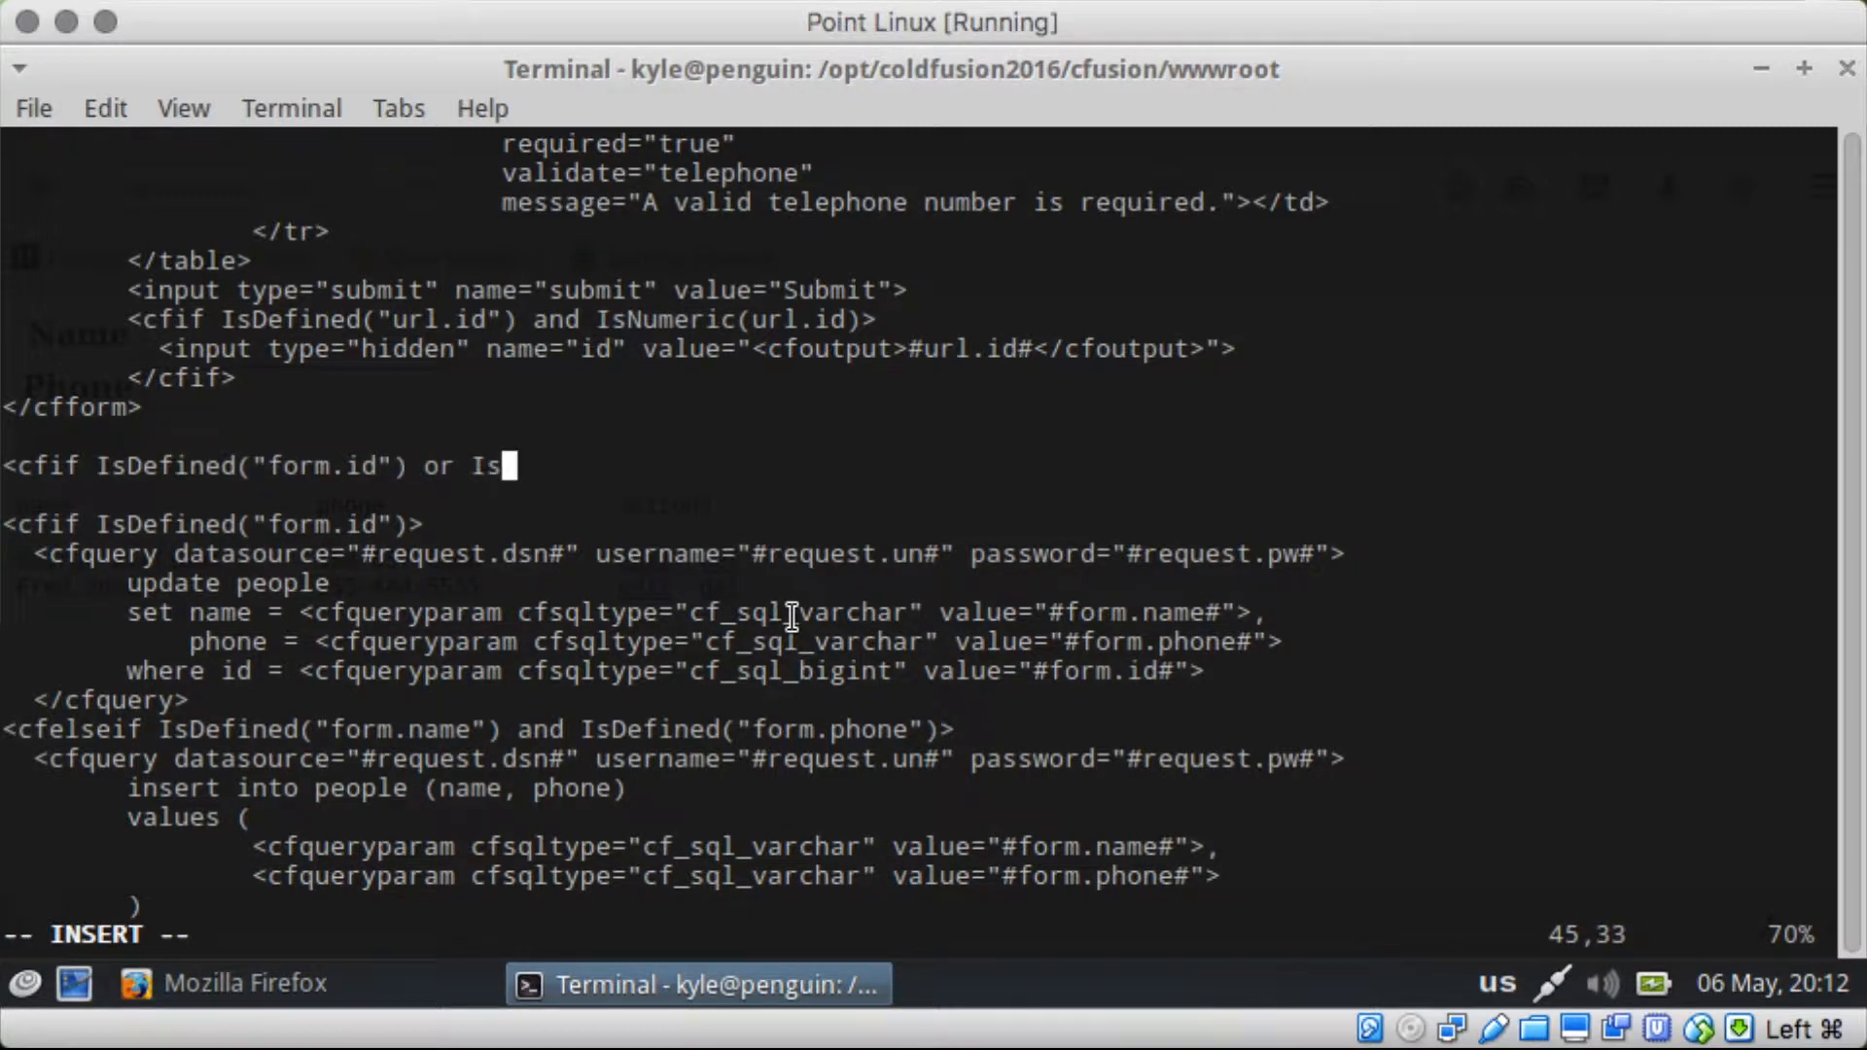
text(Defined(")
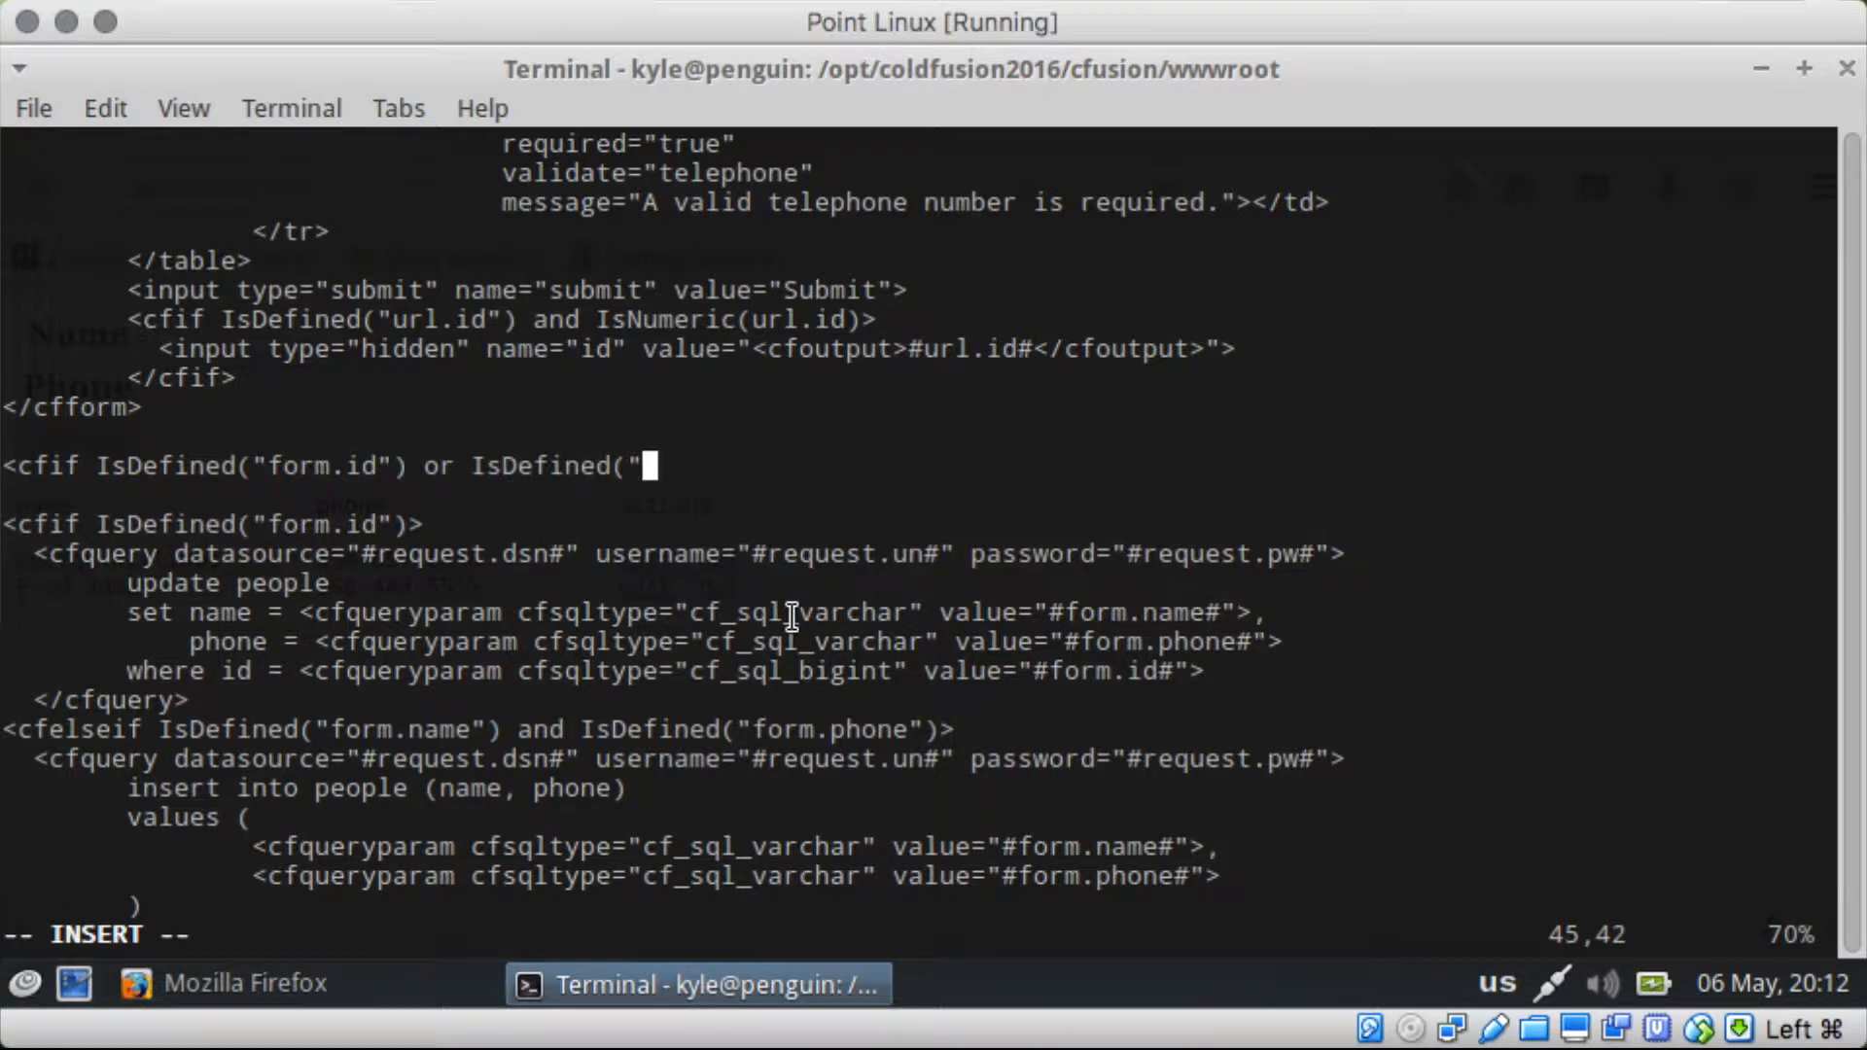
text(form.name")>)
text(</cfif>)
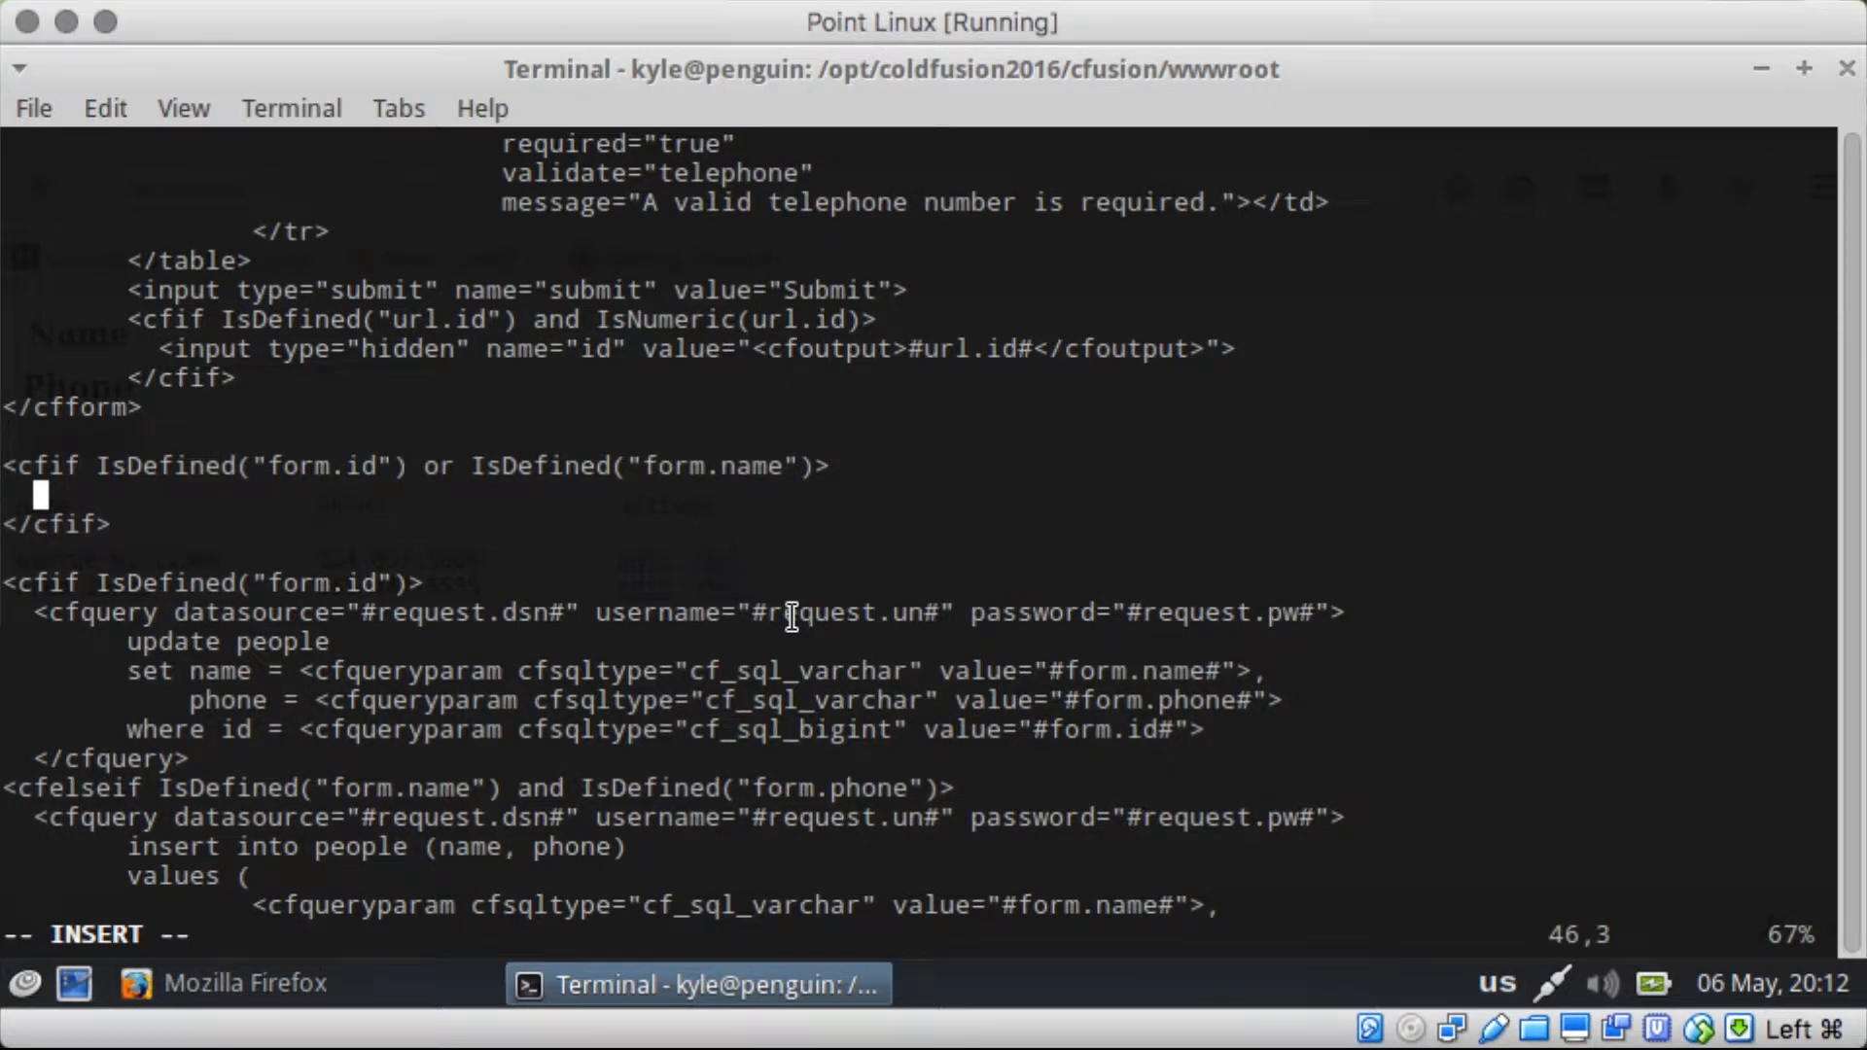
Step: Start a cfset IsValid(form.name, required) line, then abandon and clear it
text(<cfset)
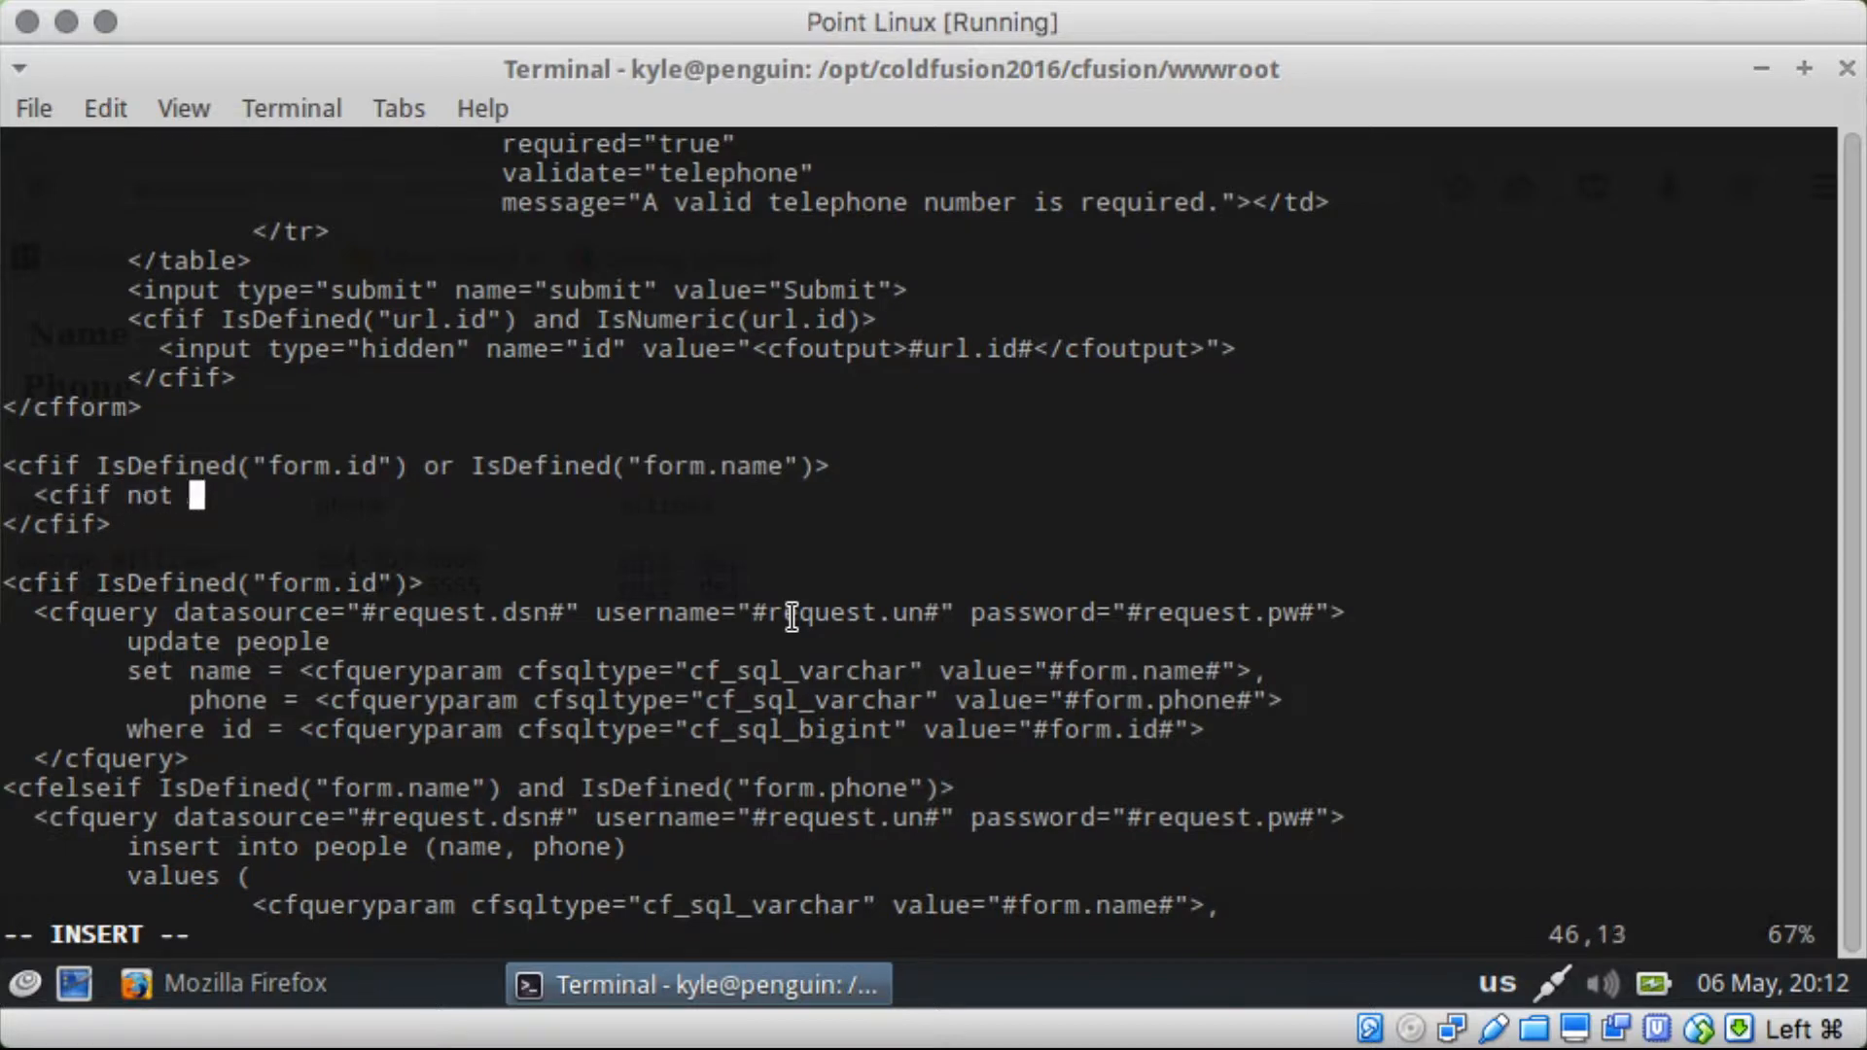
text(IsValid(f)
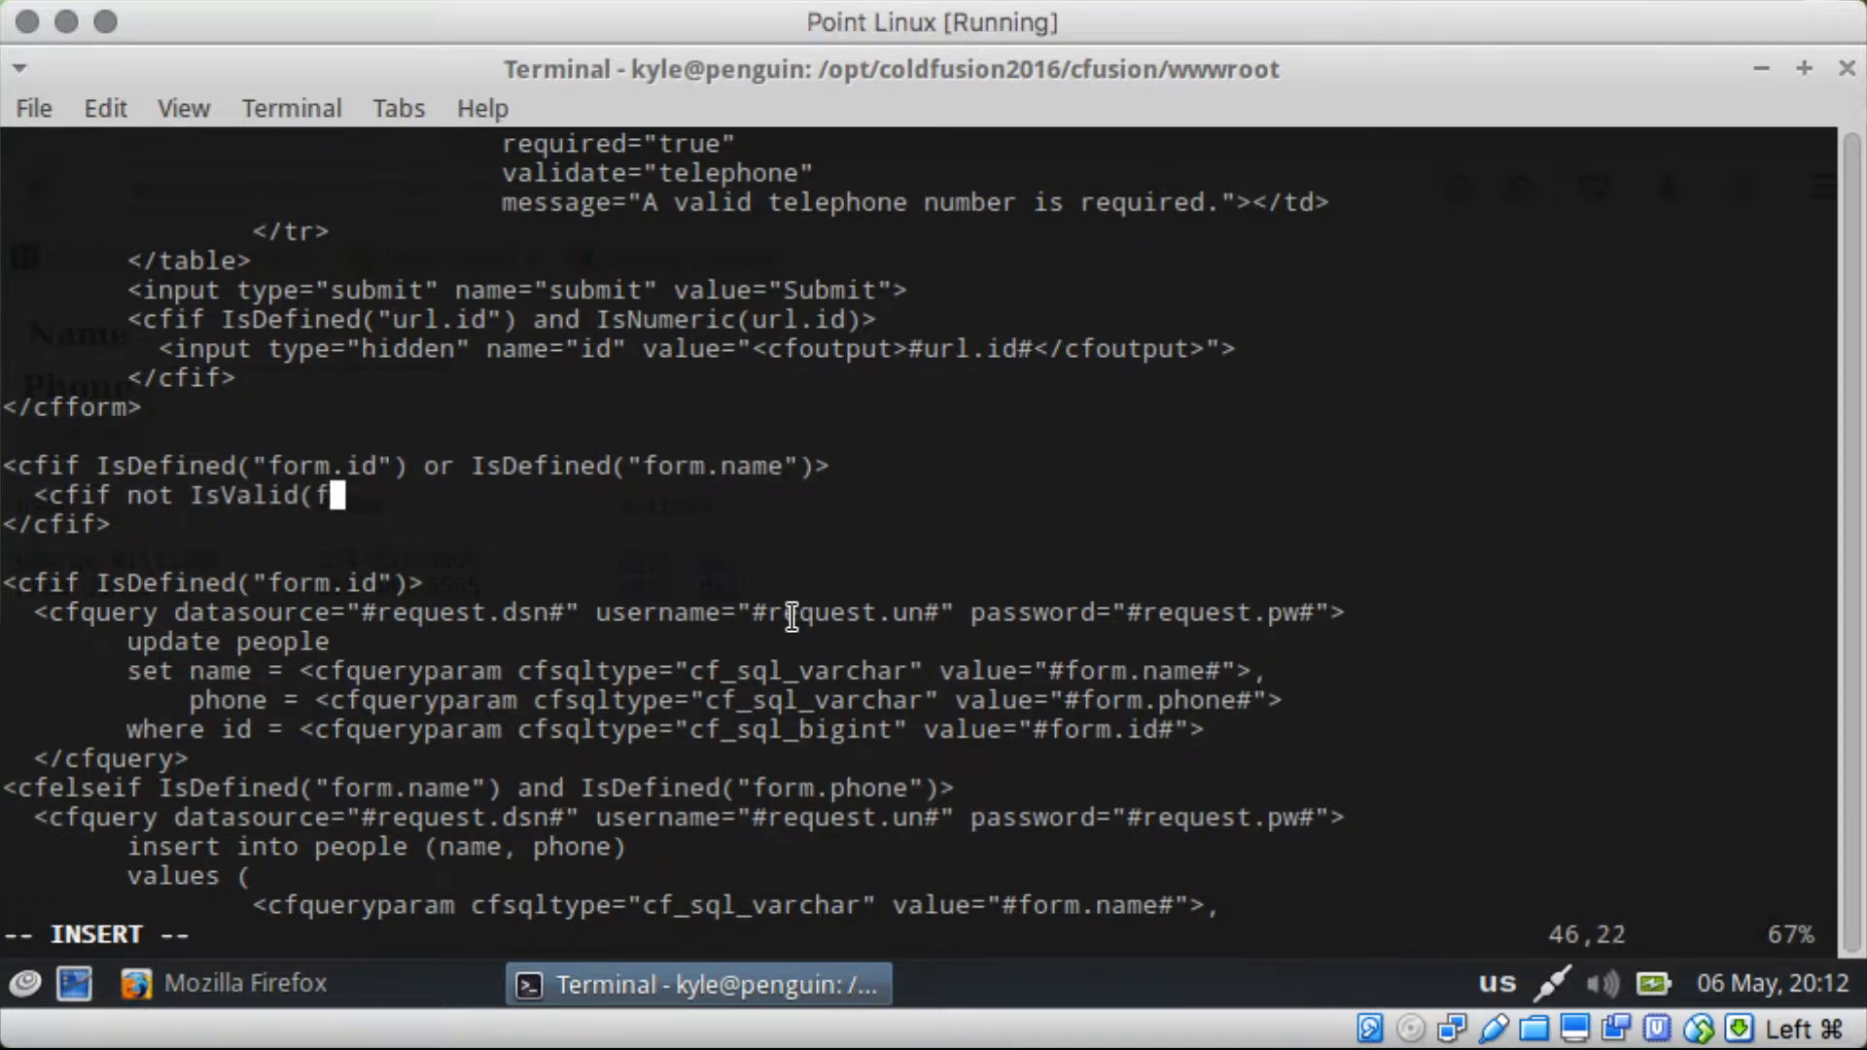
text(orm.name)
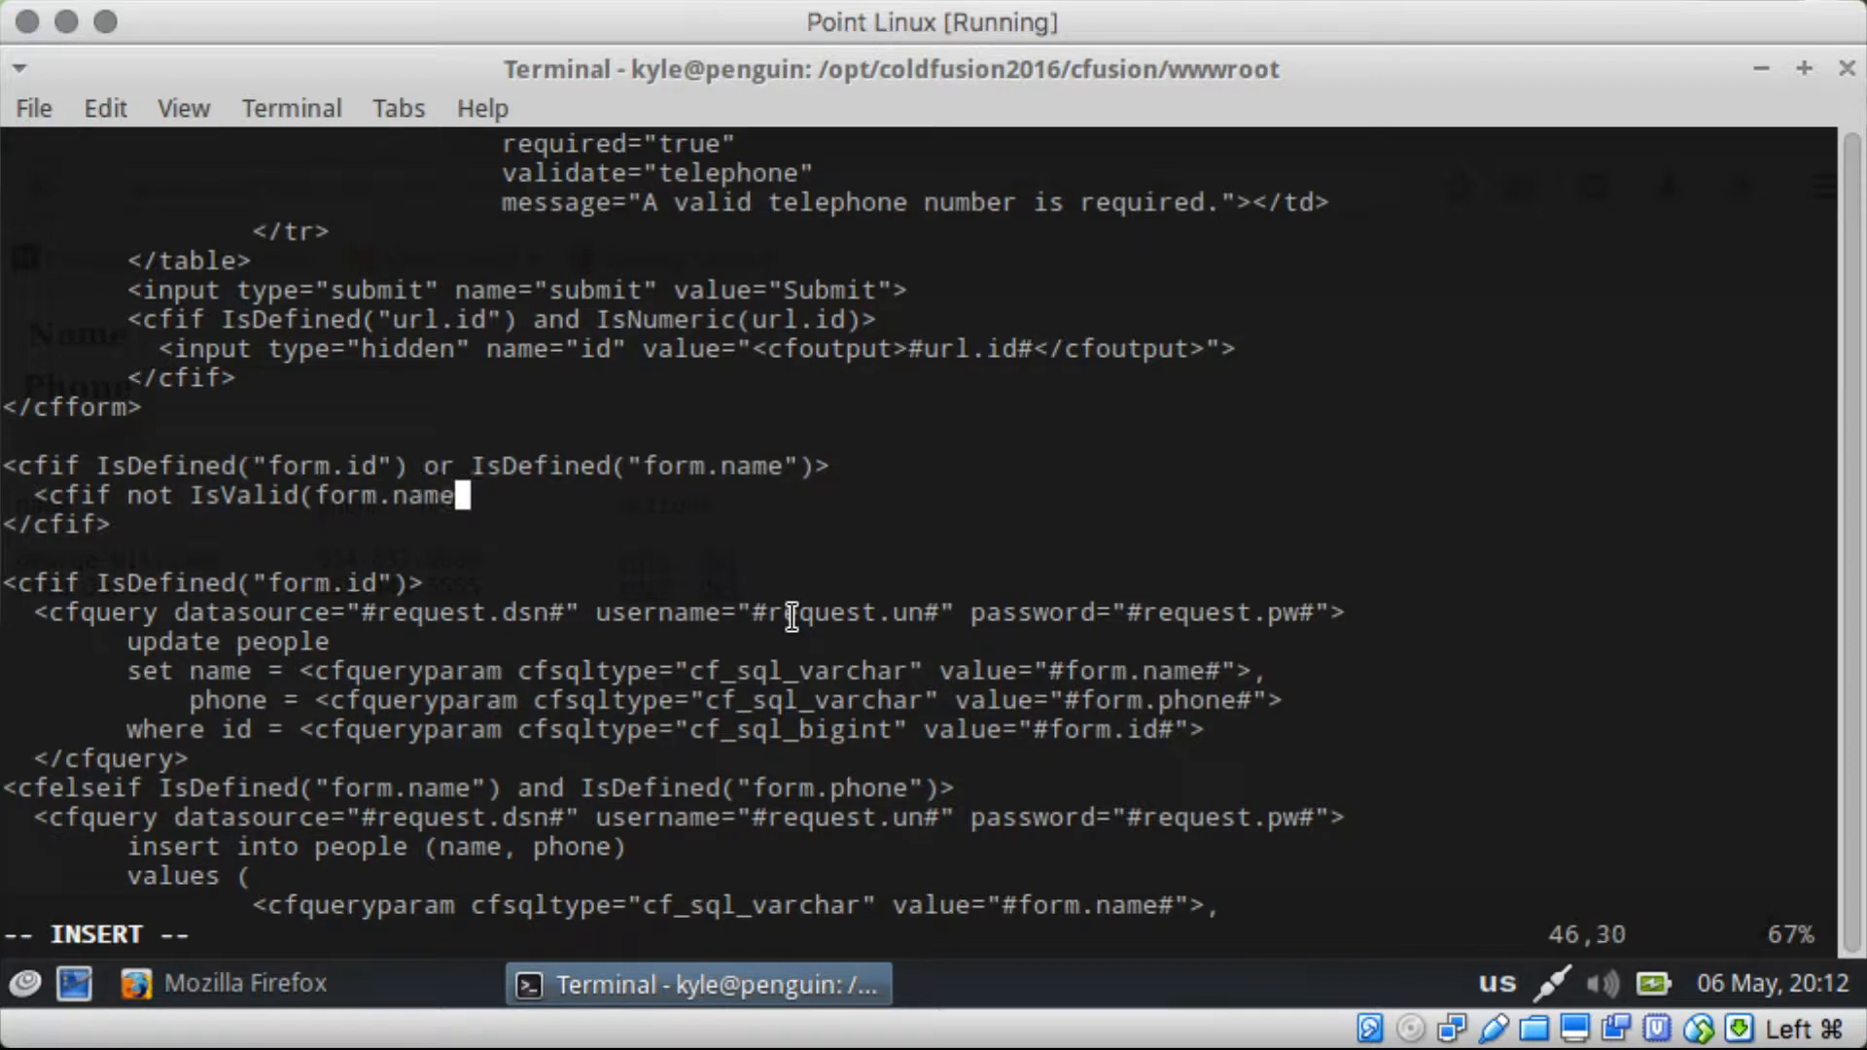
text(,)
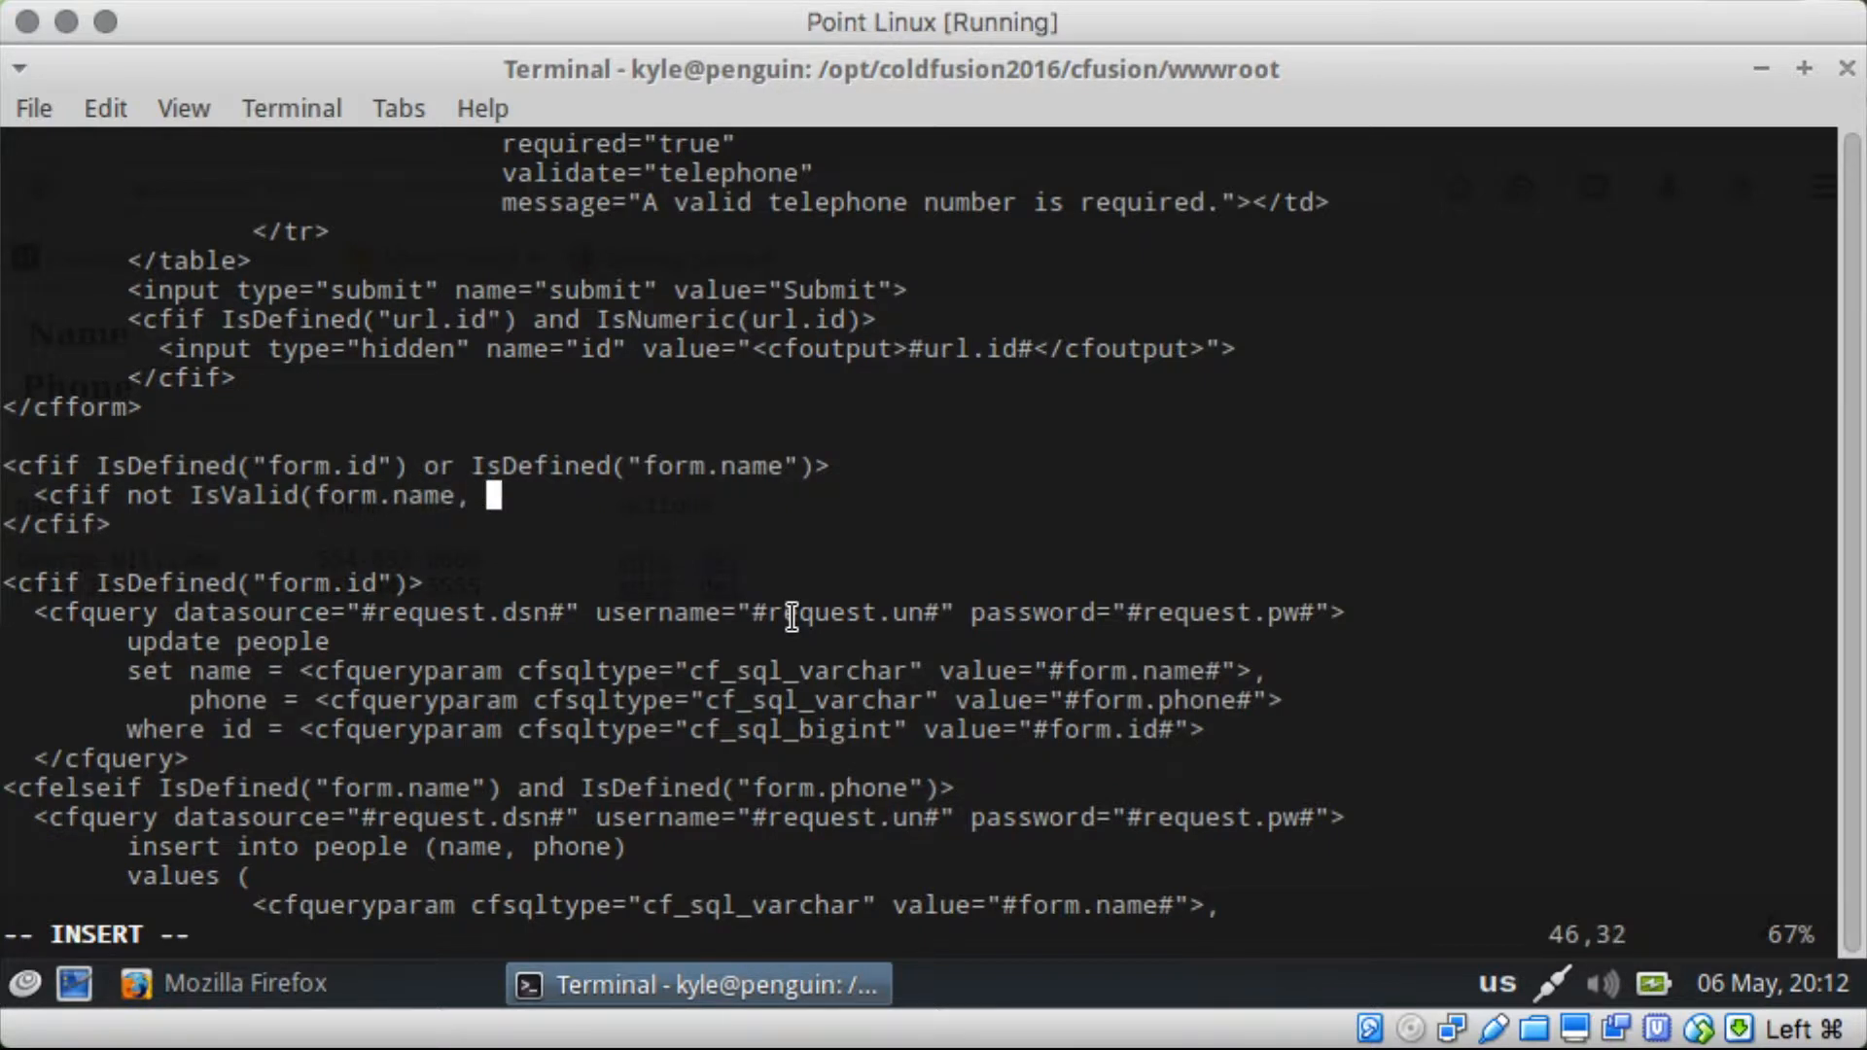
text(required)
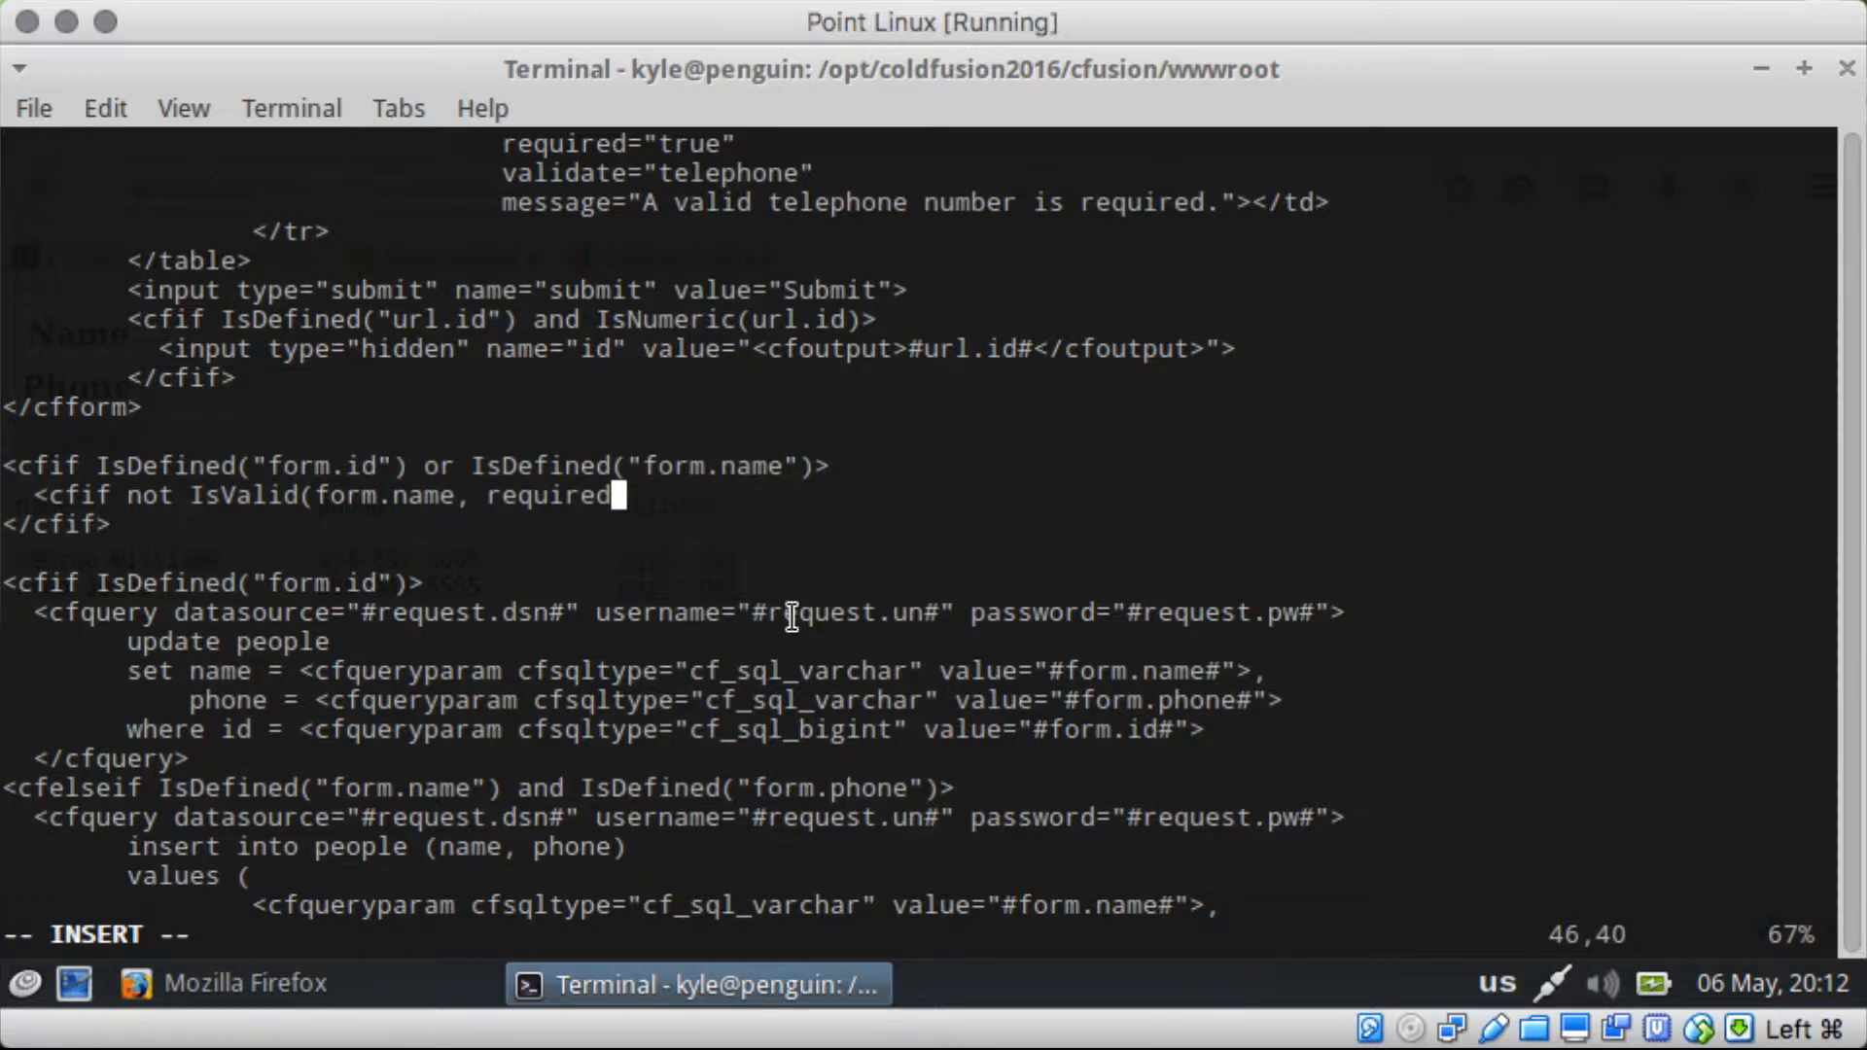
key(BackSpace)
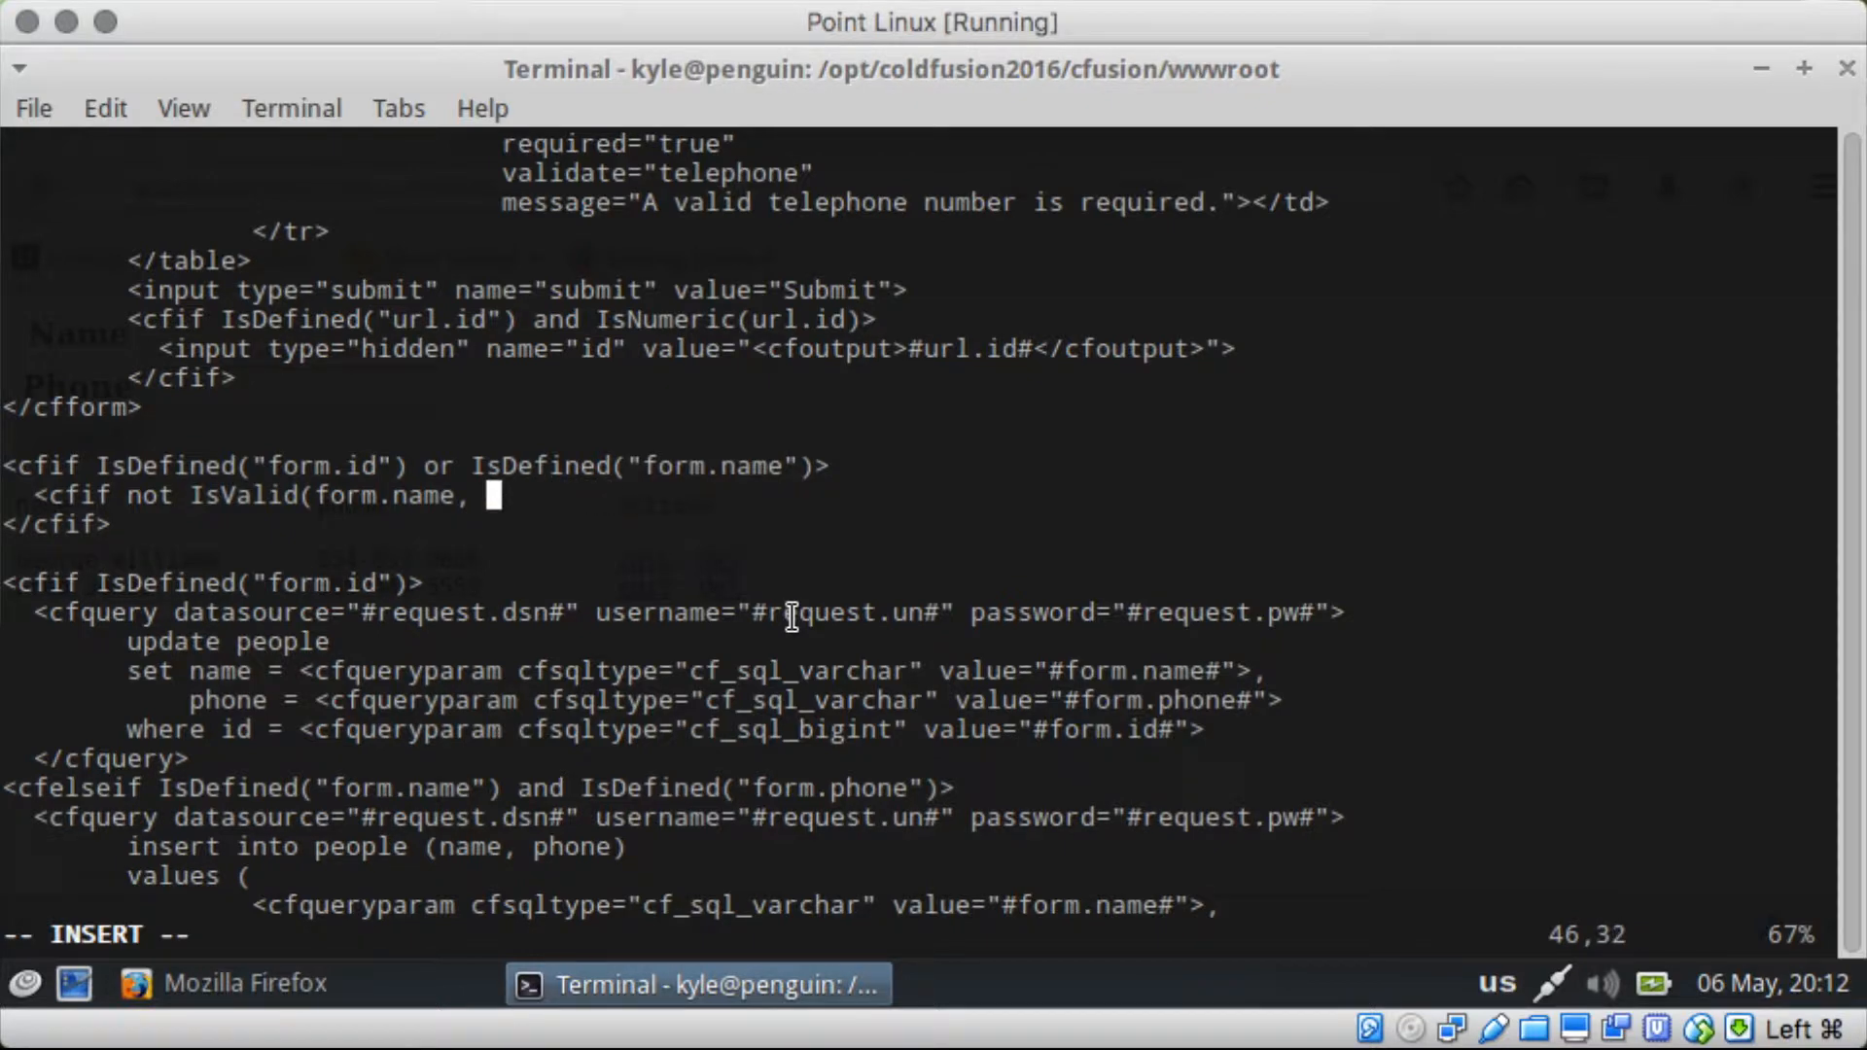
text("re)
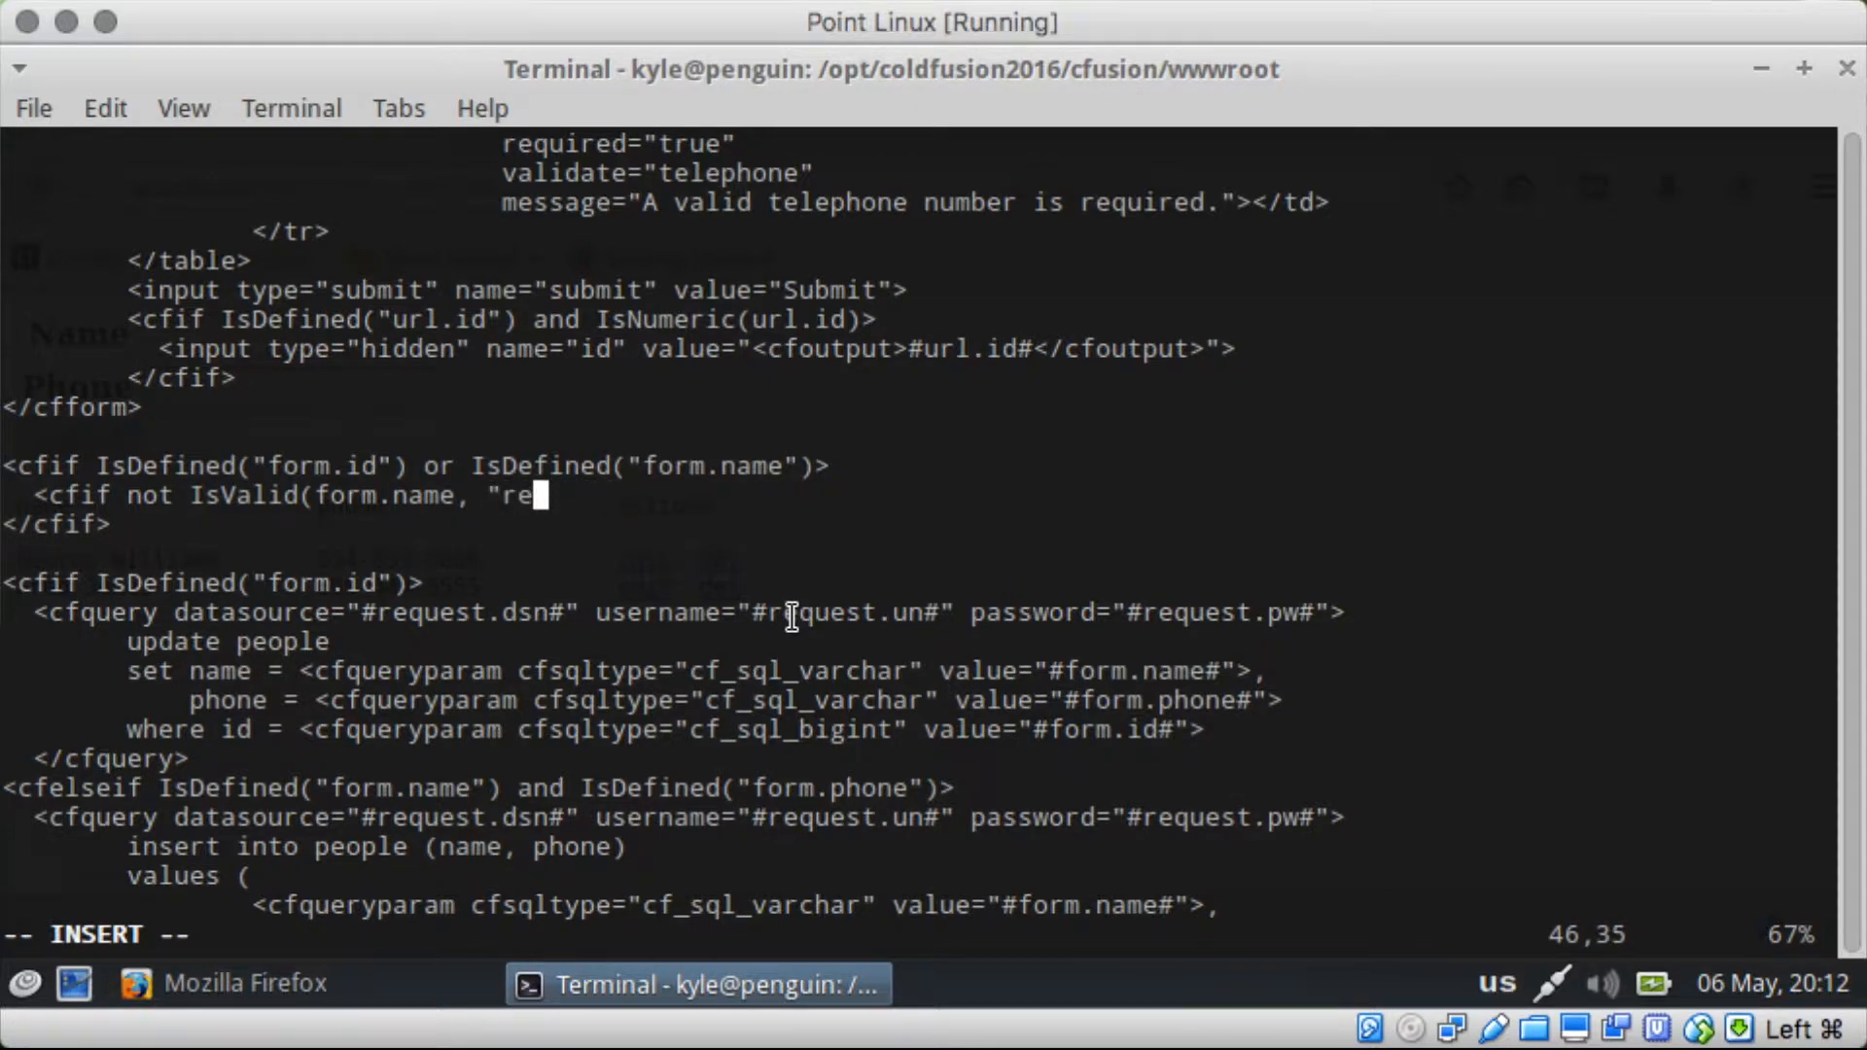
key(BackSpace)
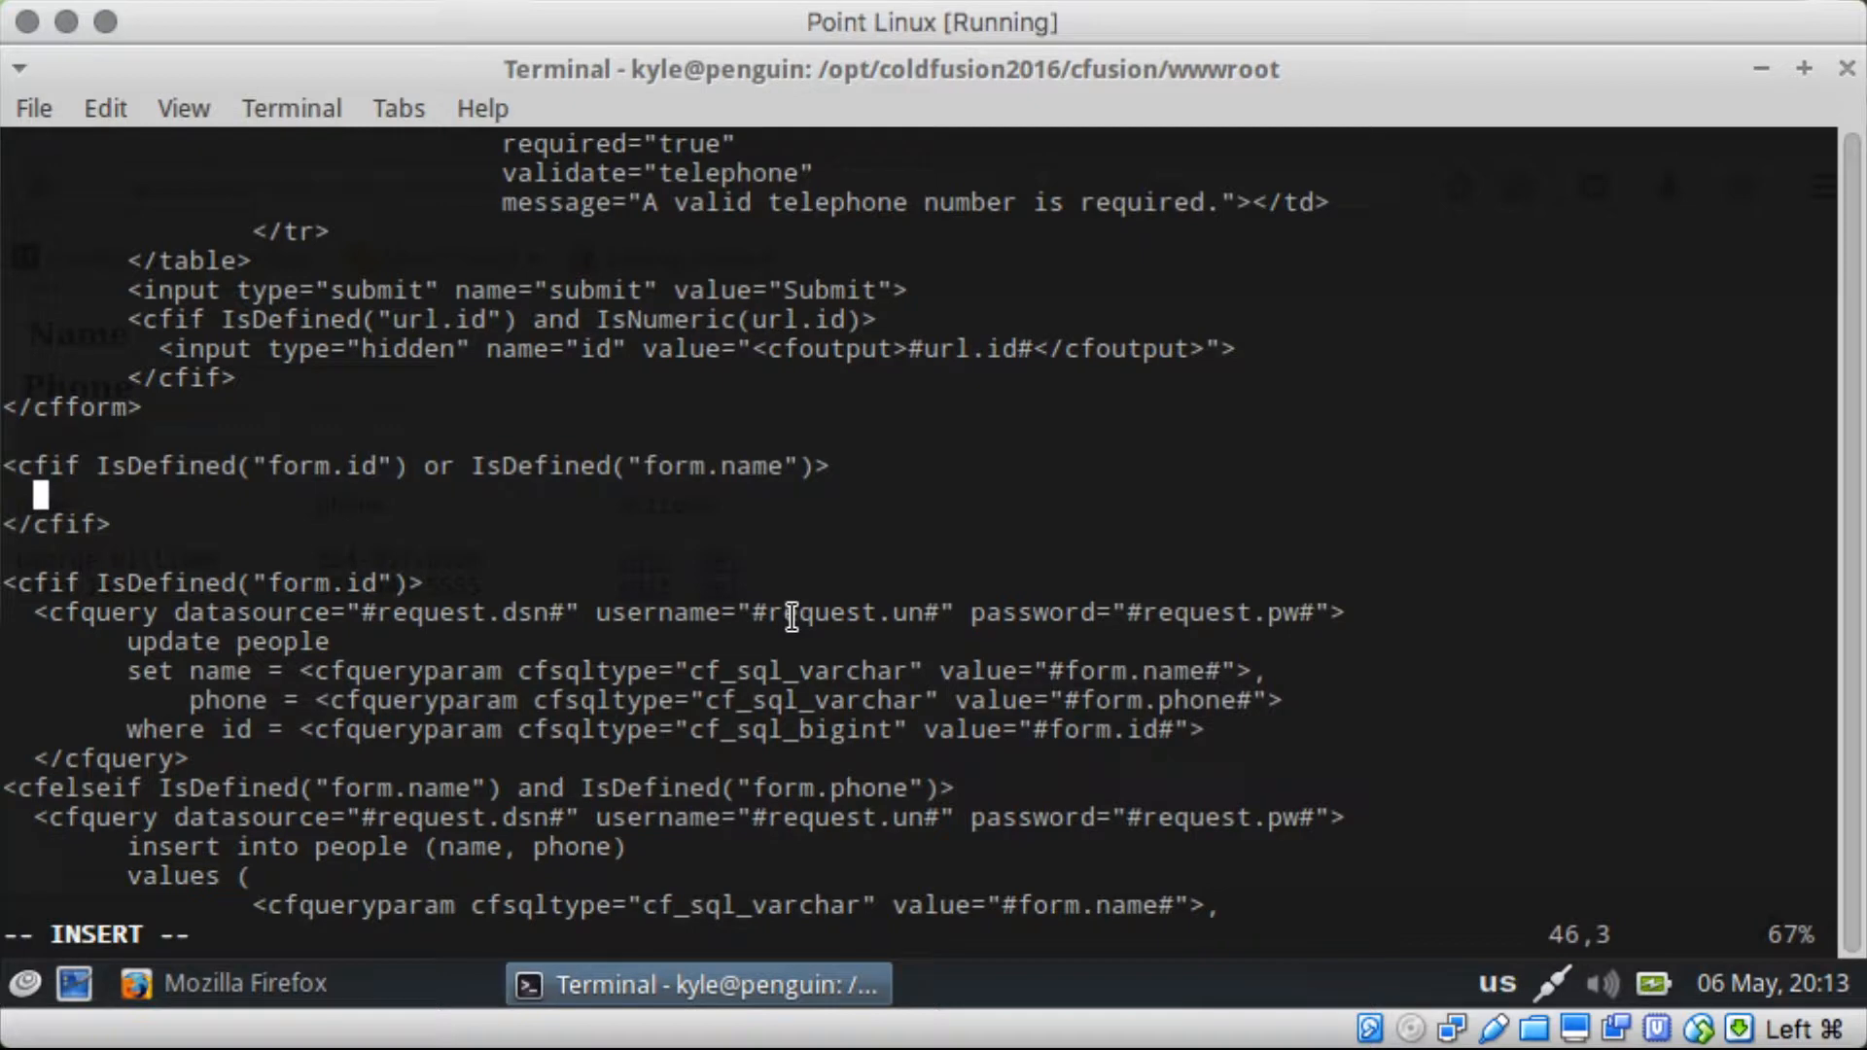
Step: Write the empty-name check <cfif len(trim(form.name)) eq 0>
text(<)
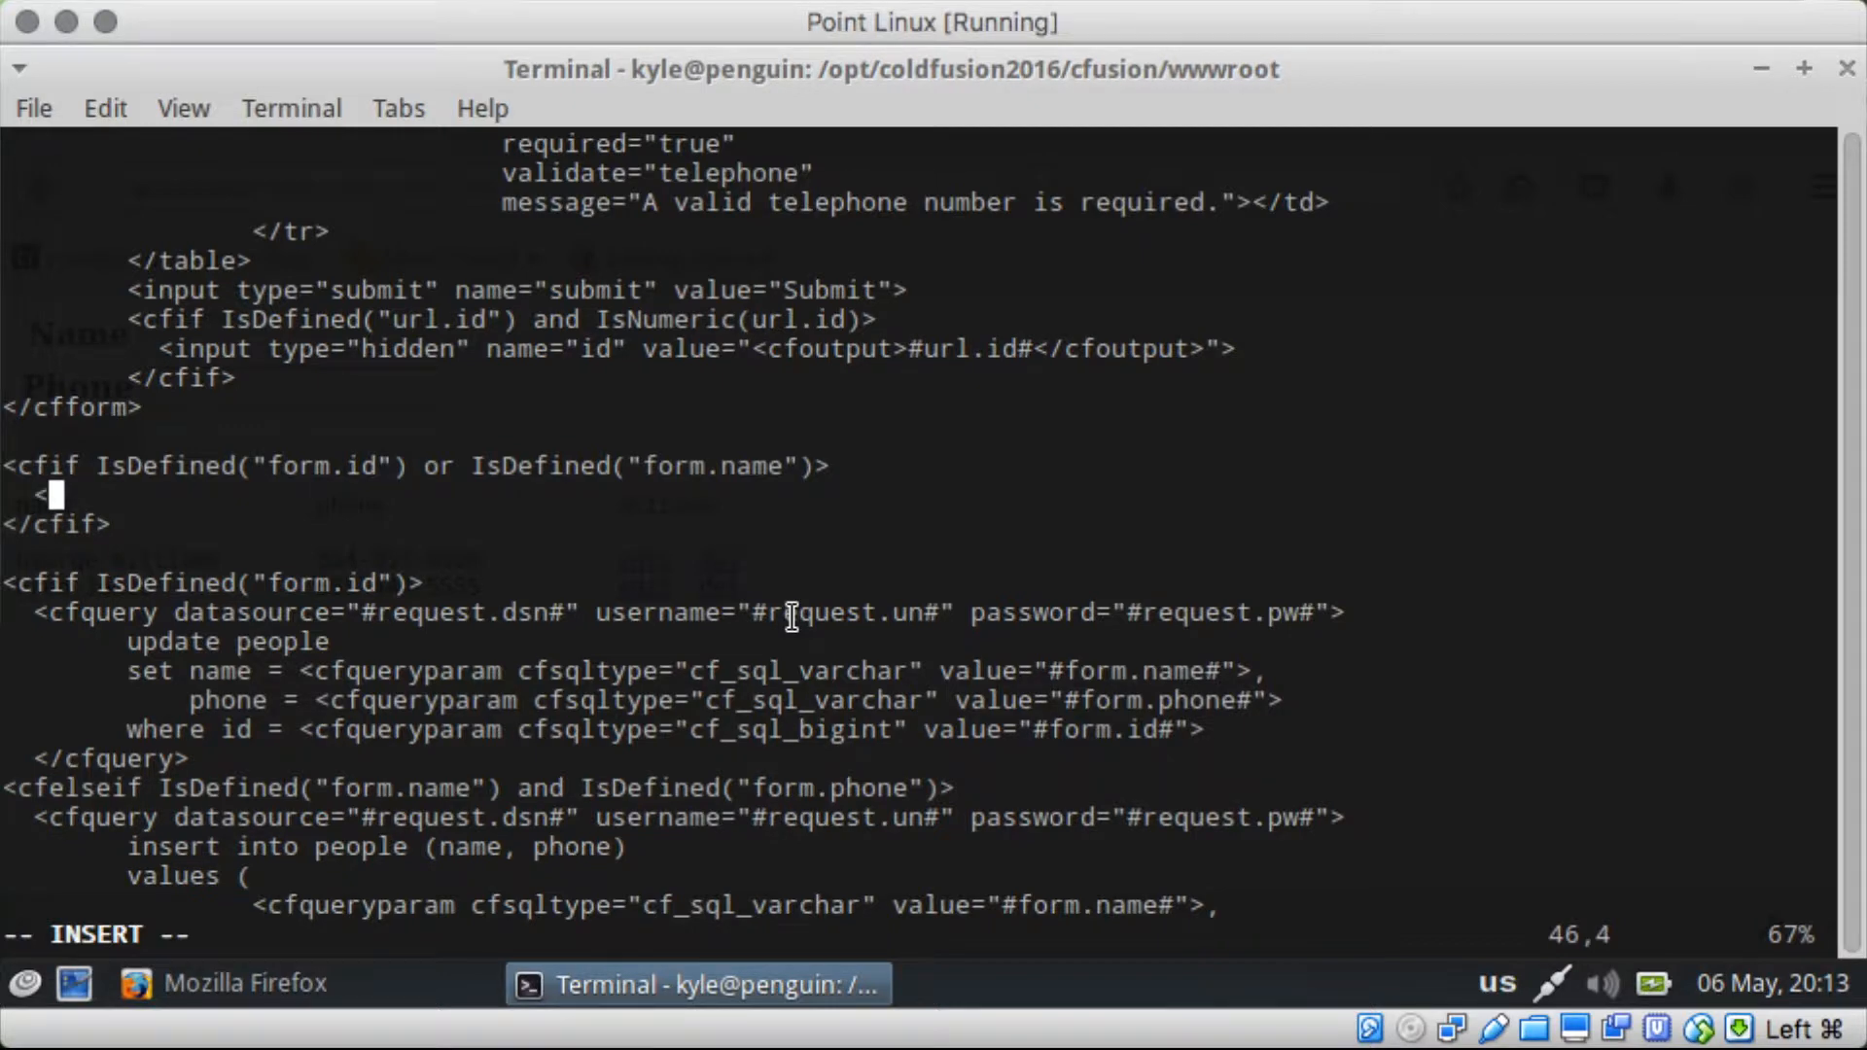
text(cfif)
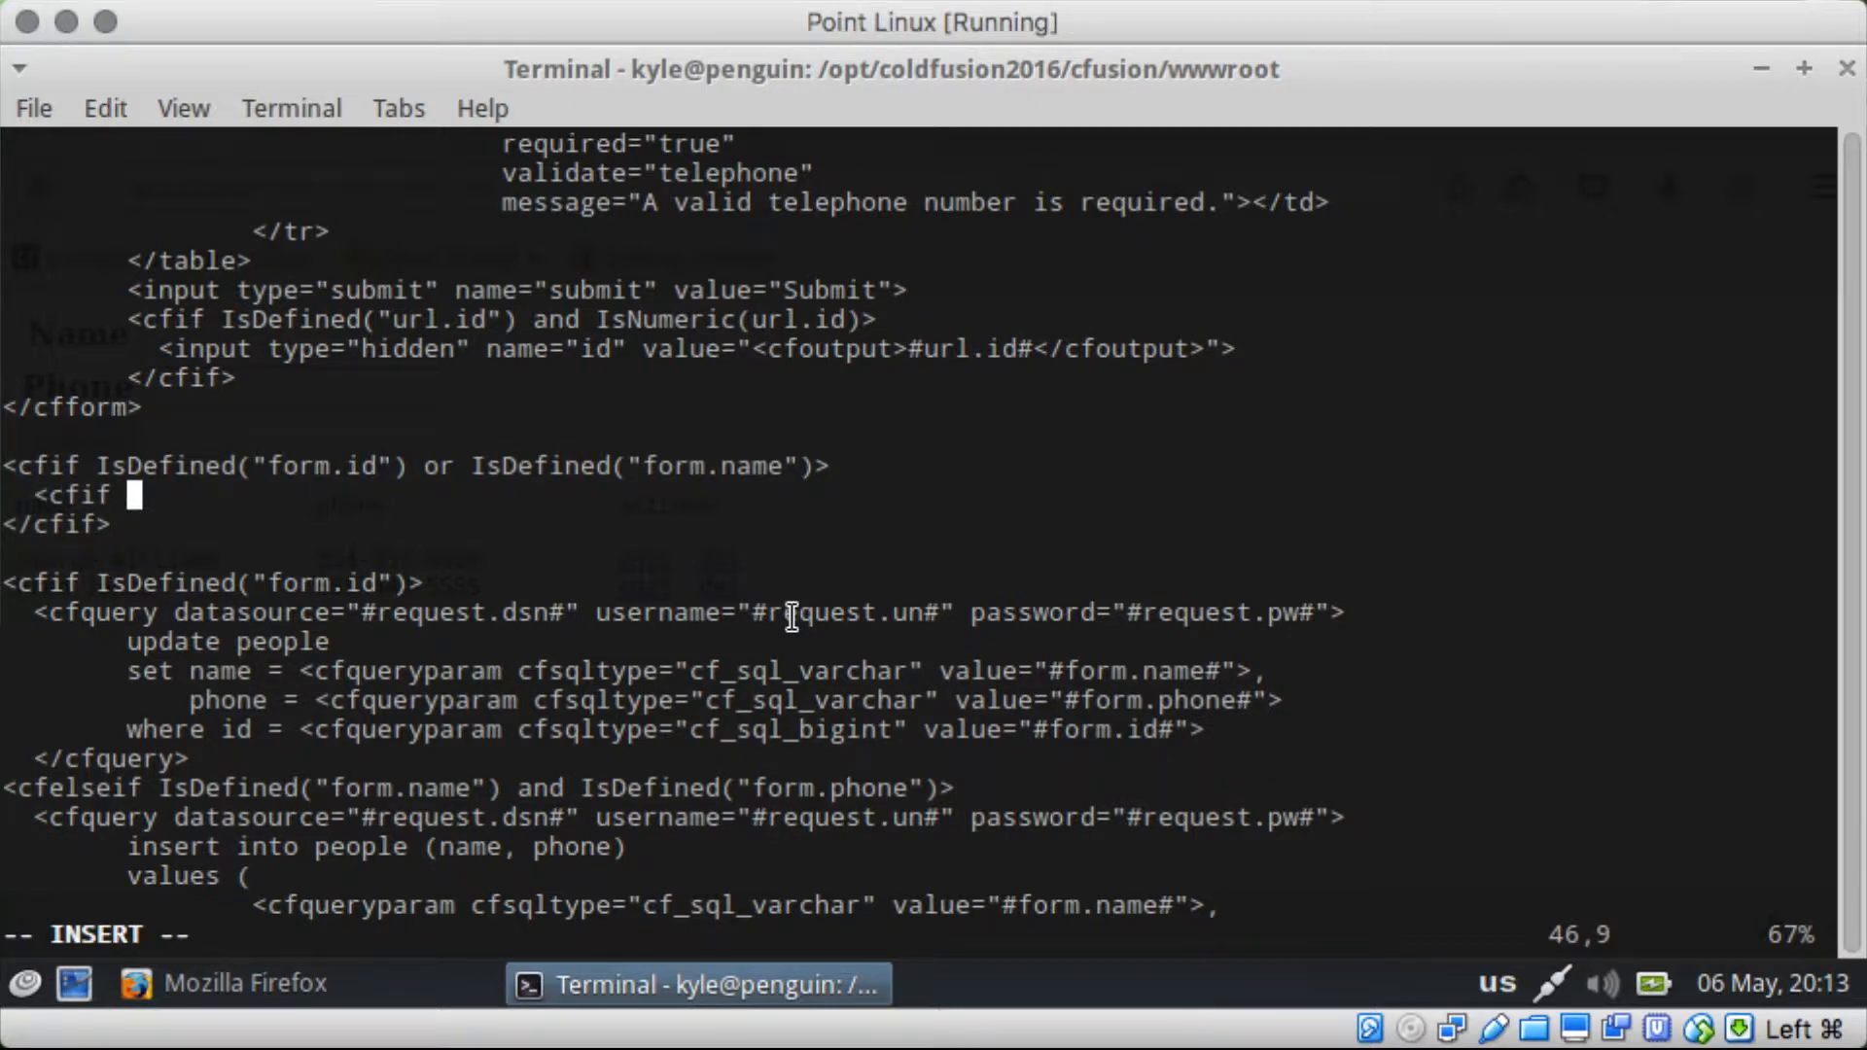
text(trim(form.na)
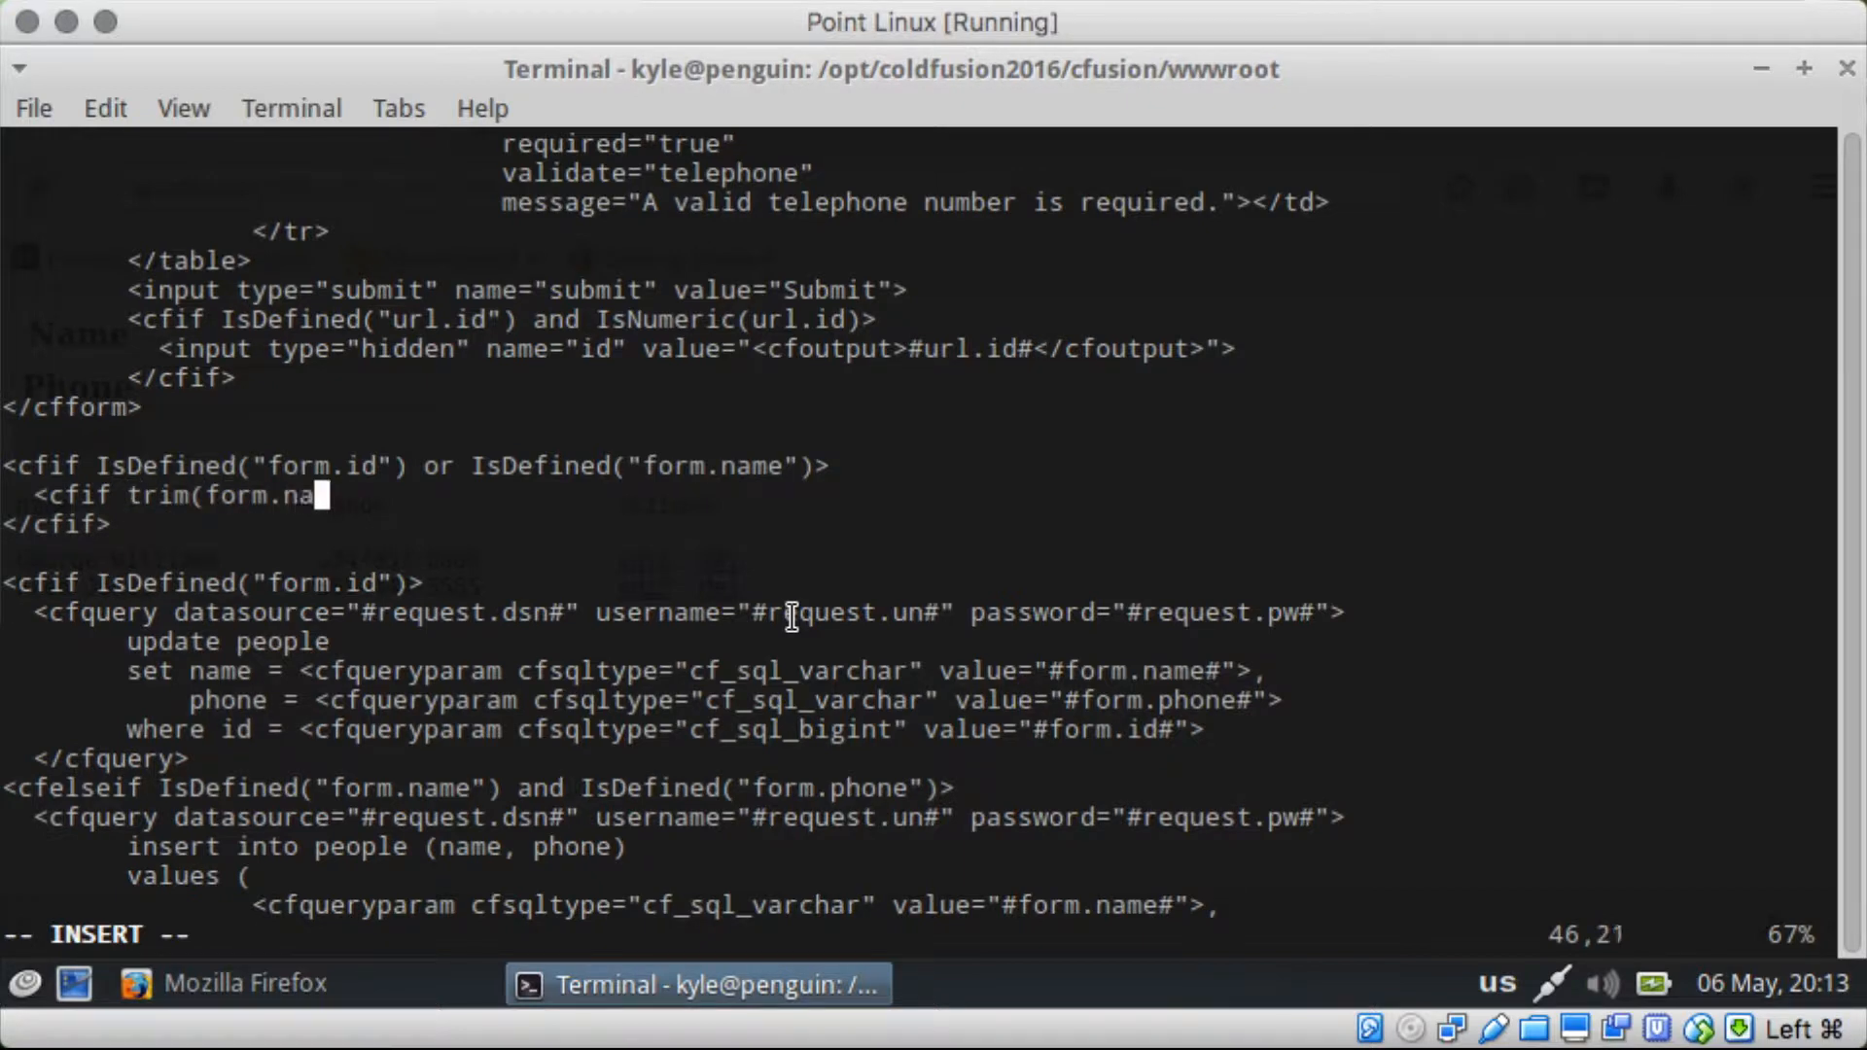
text(me))
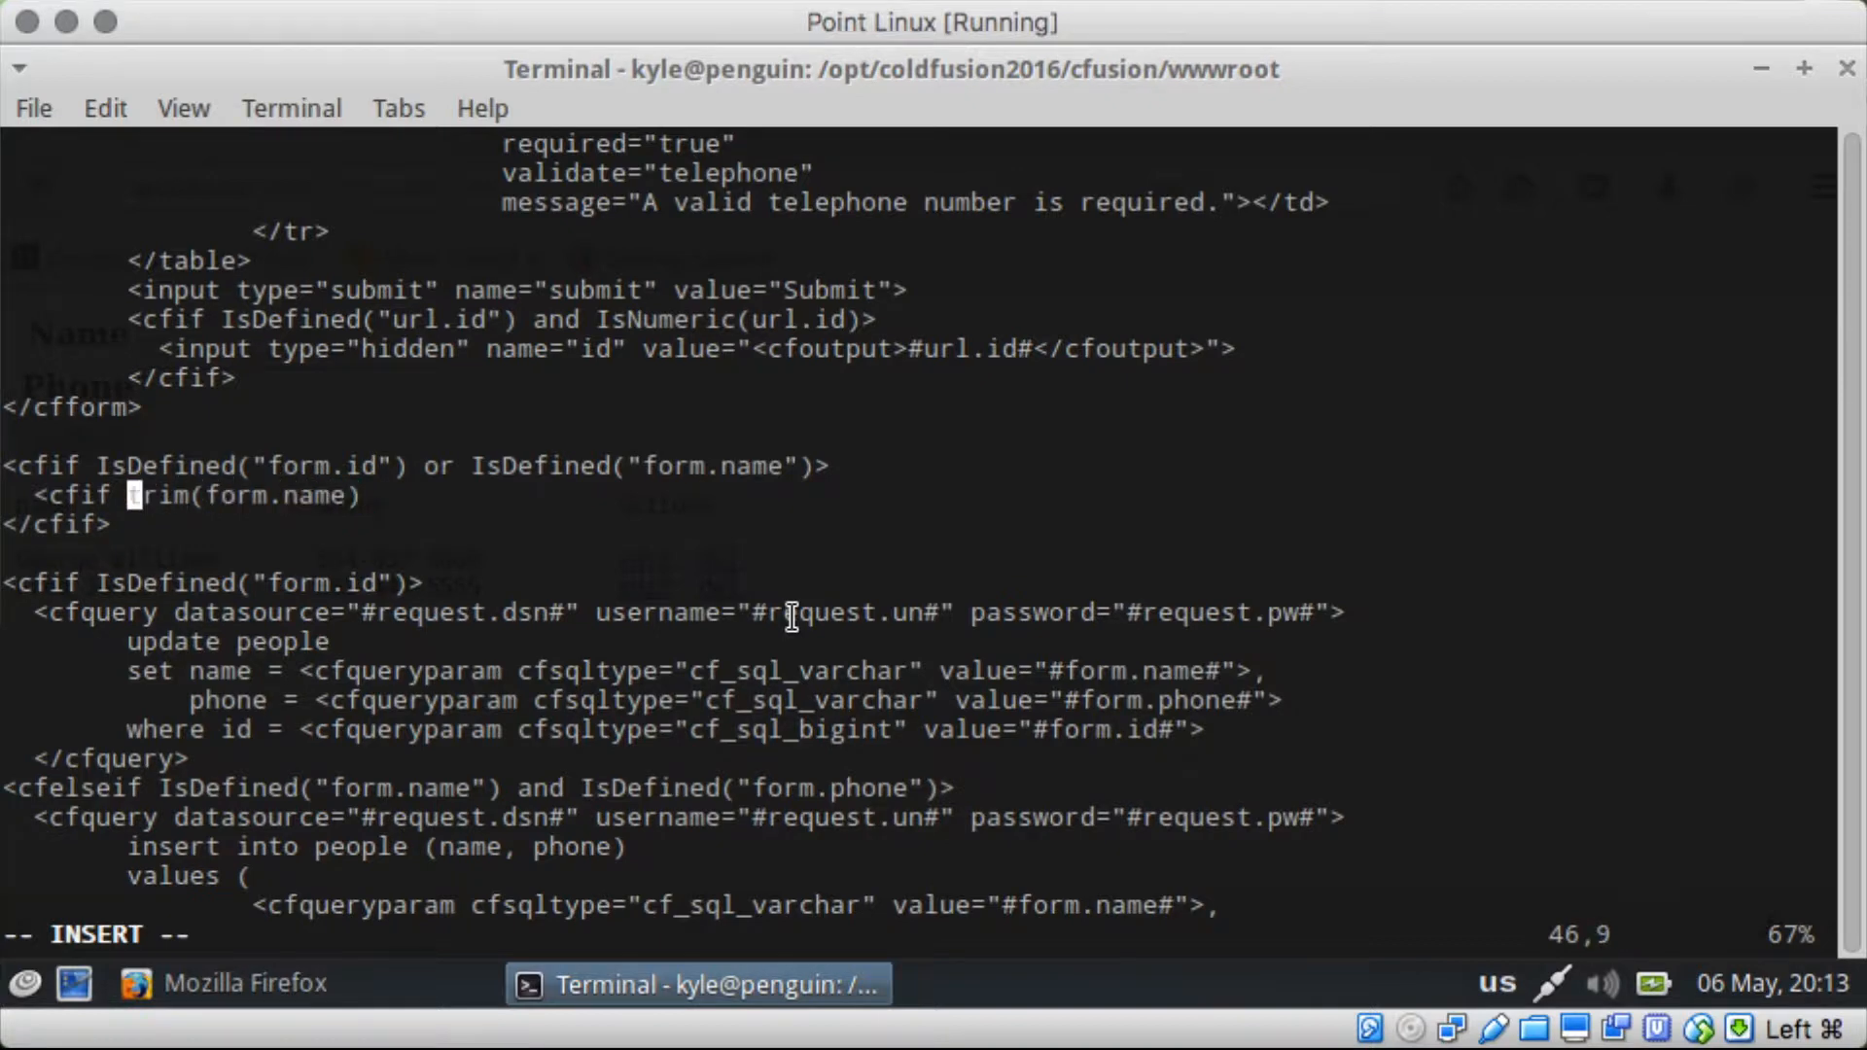
text(len()
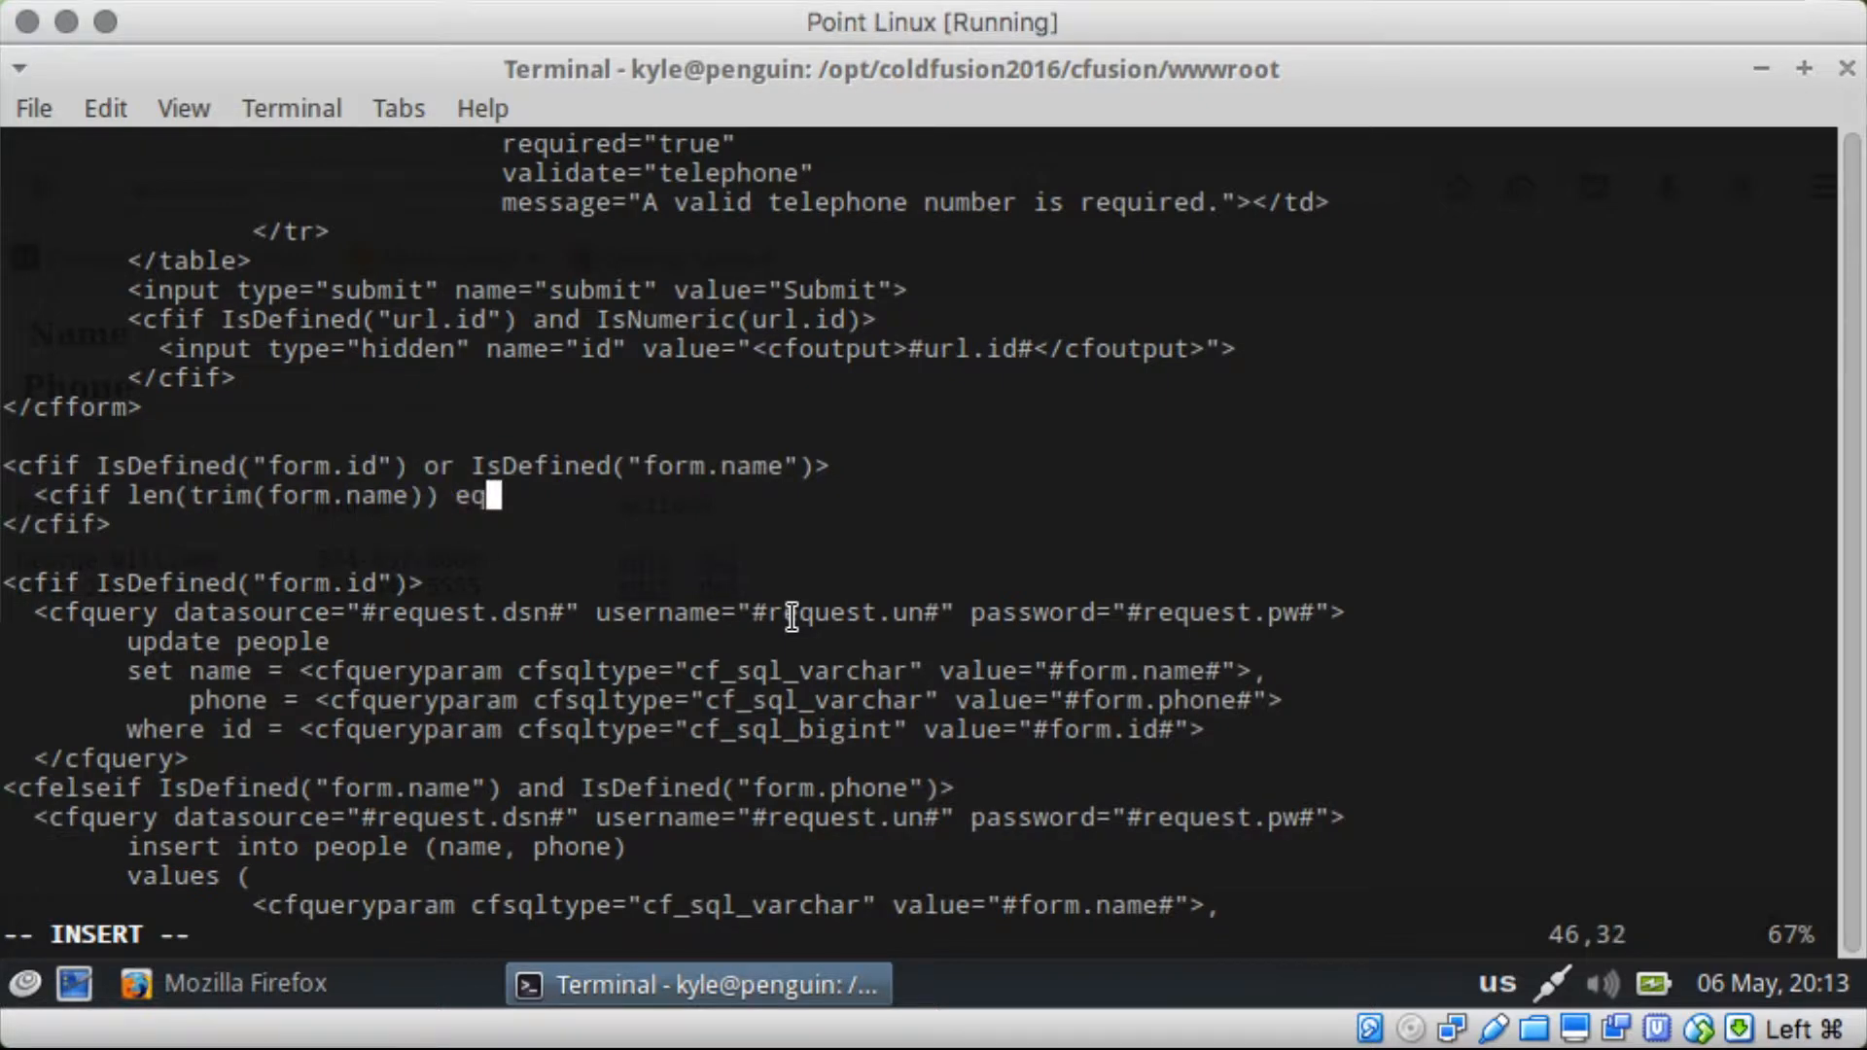
text(0>)
text(<cfset e)
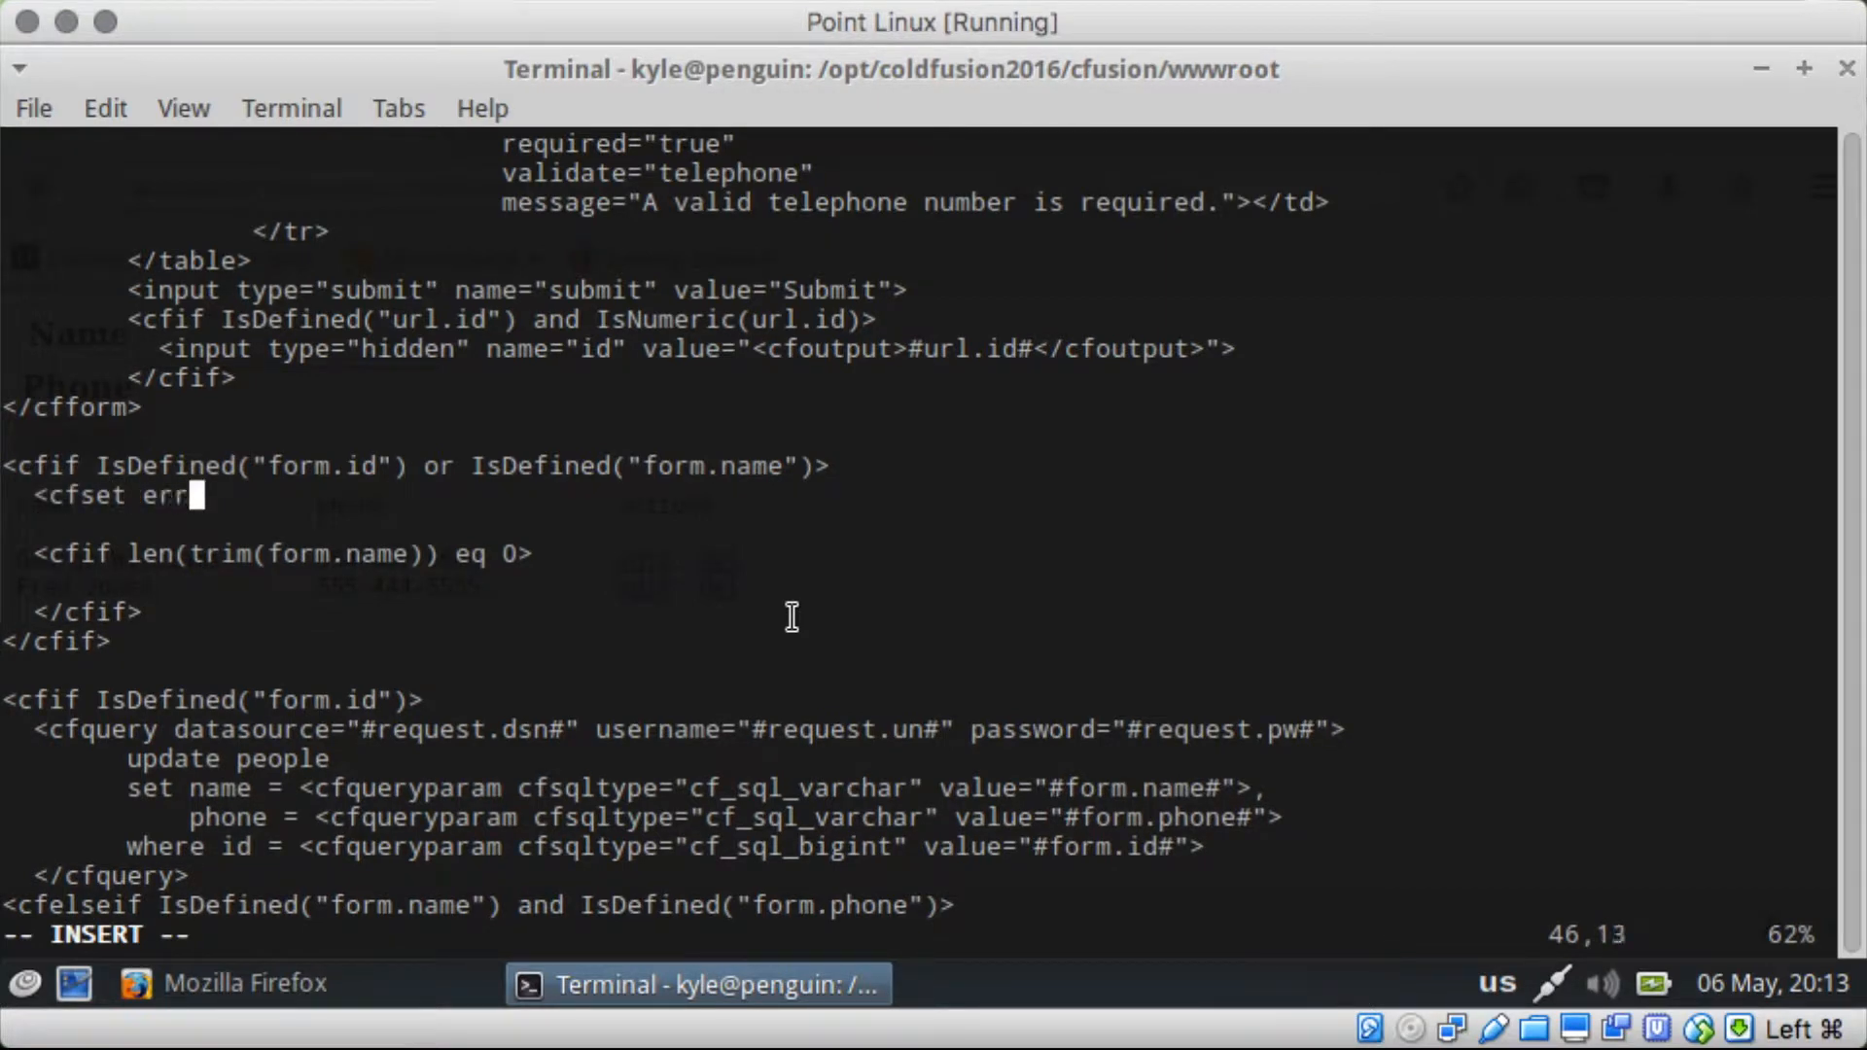
Step: Initialise errArray with <cfset errArray = ArrayNew(1)>
text(rra)
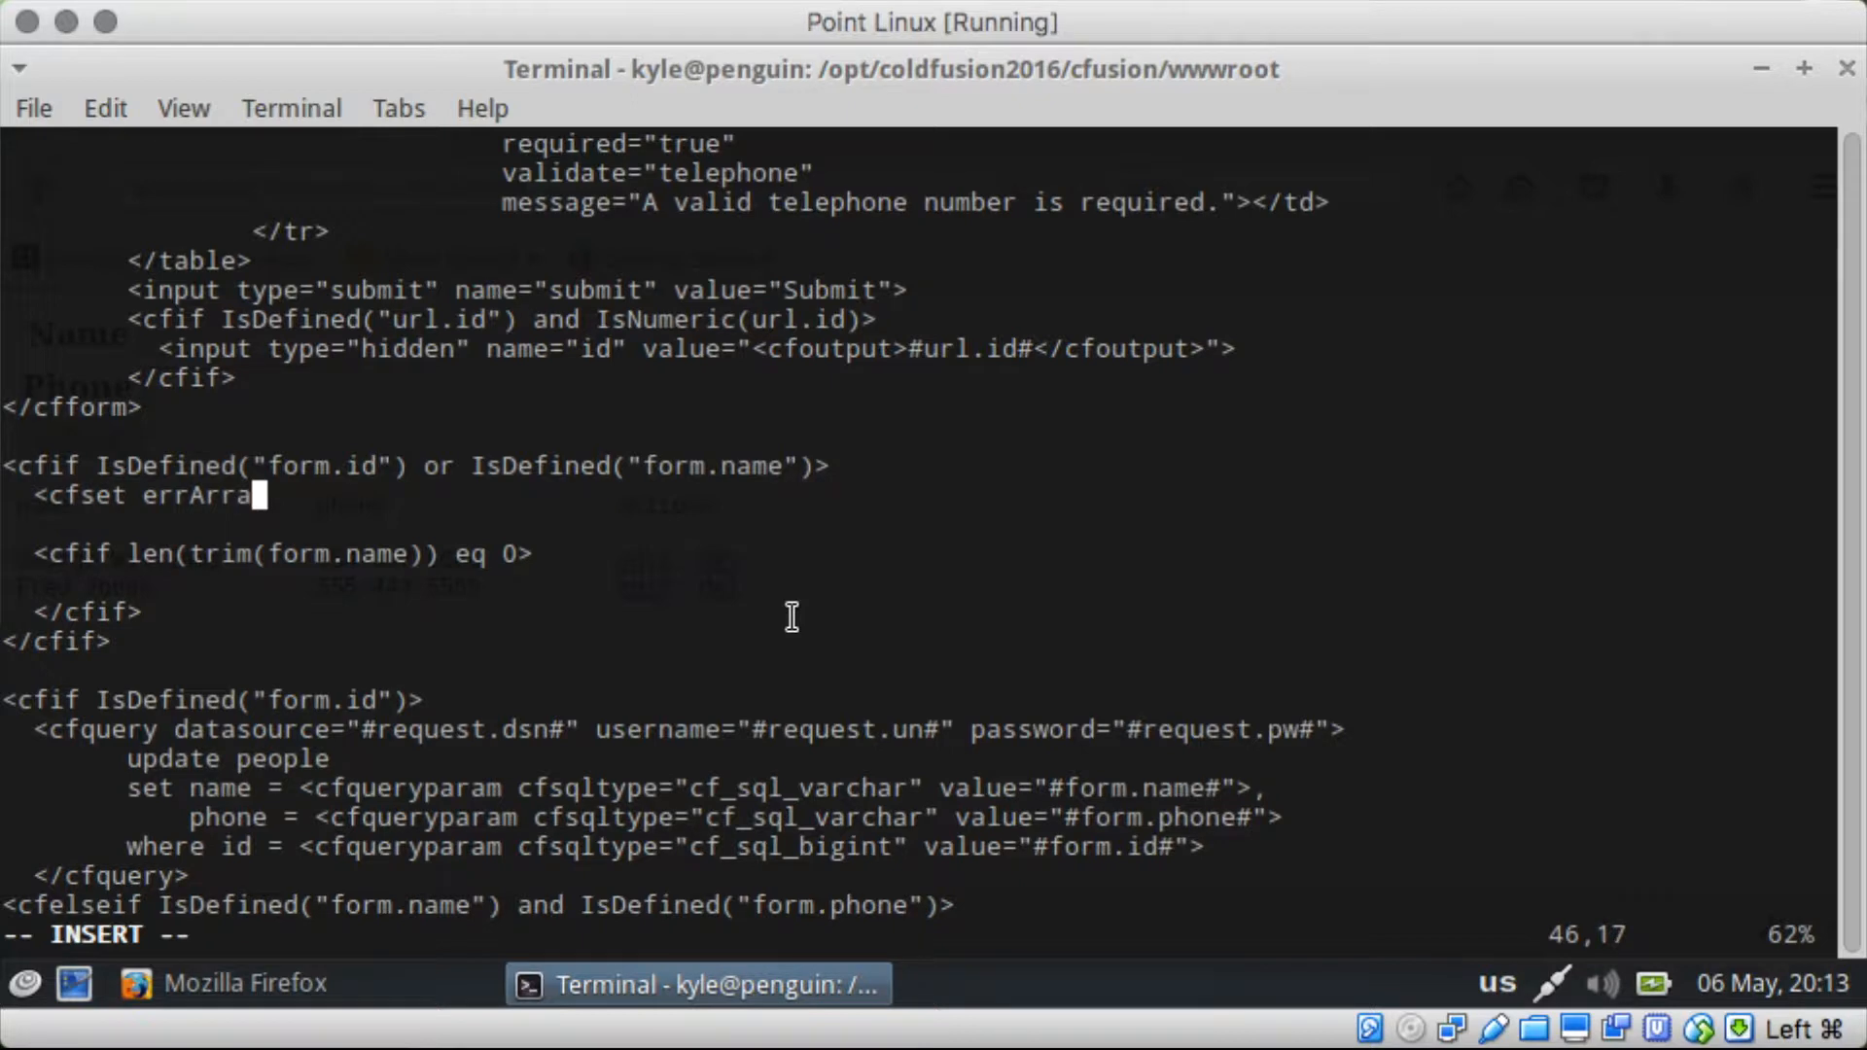
text(= new)
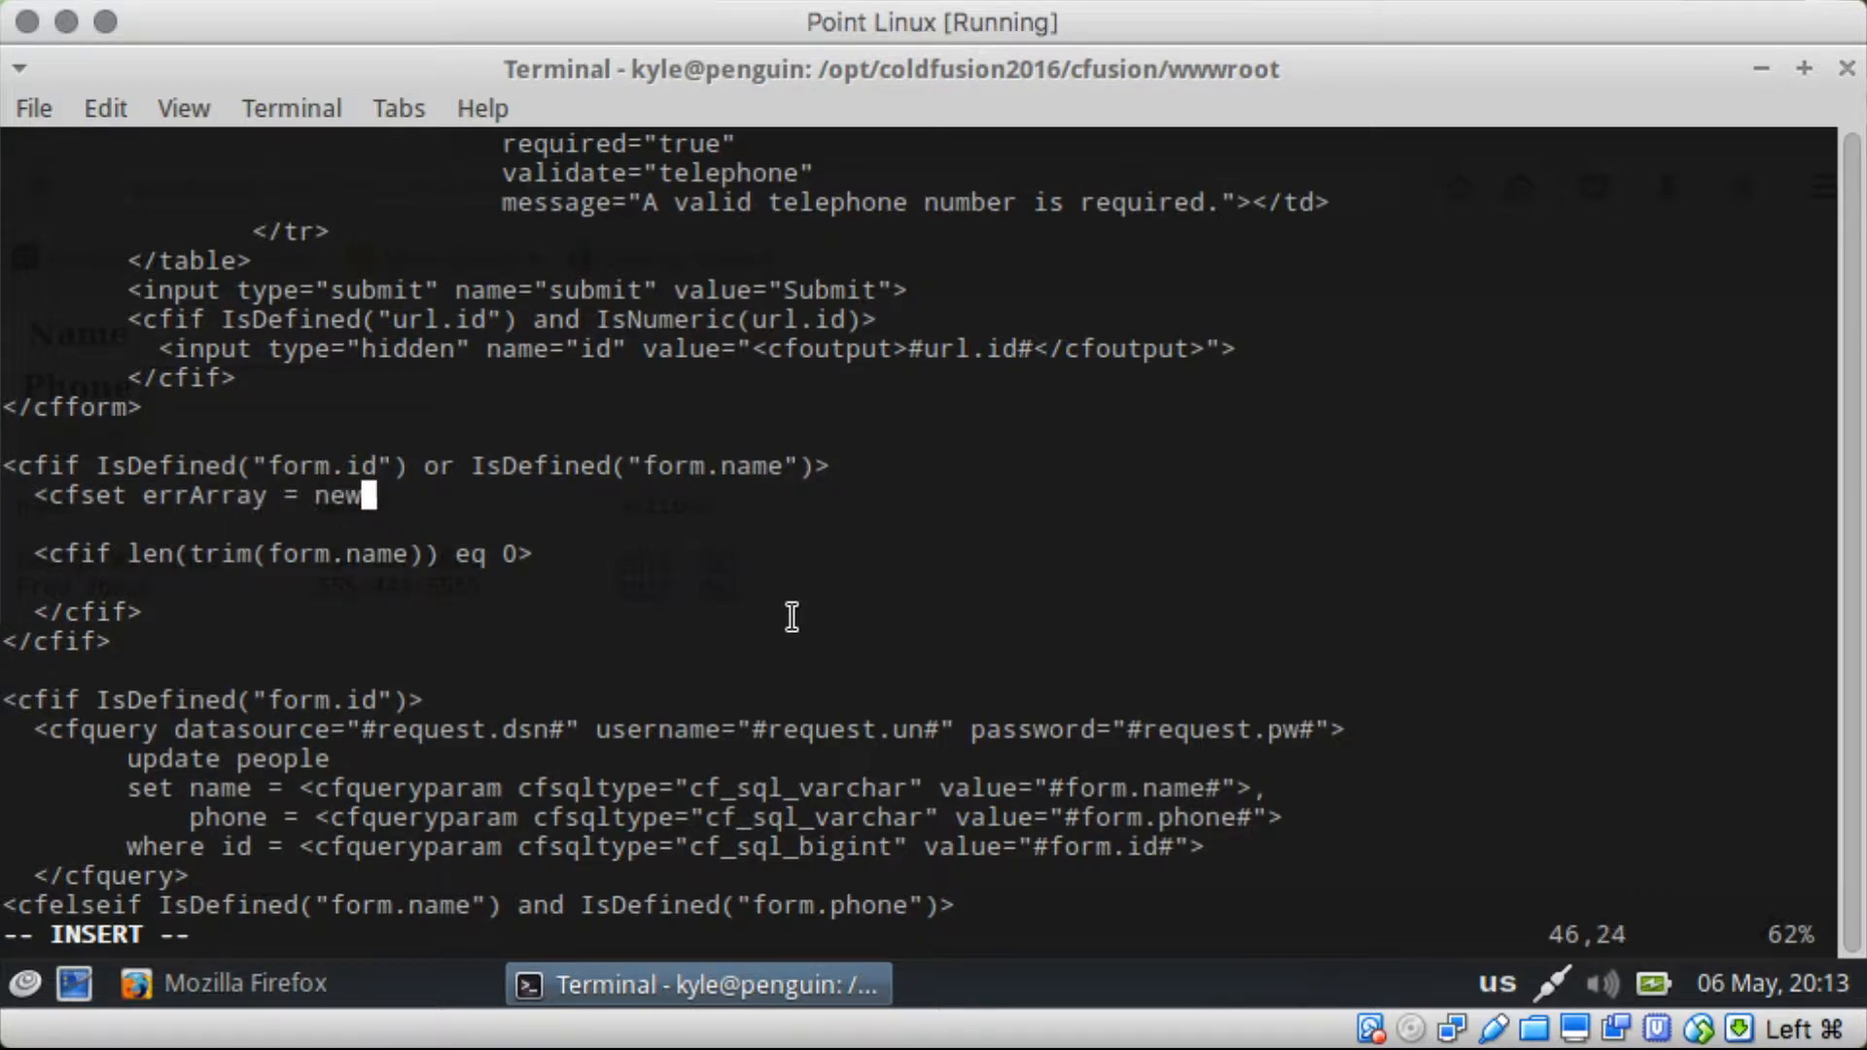
text(ArrayNew)
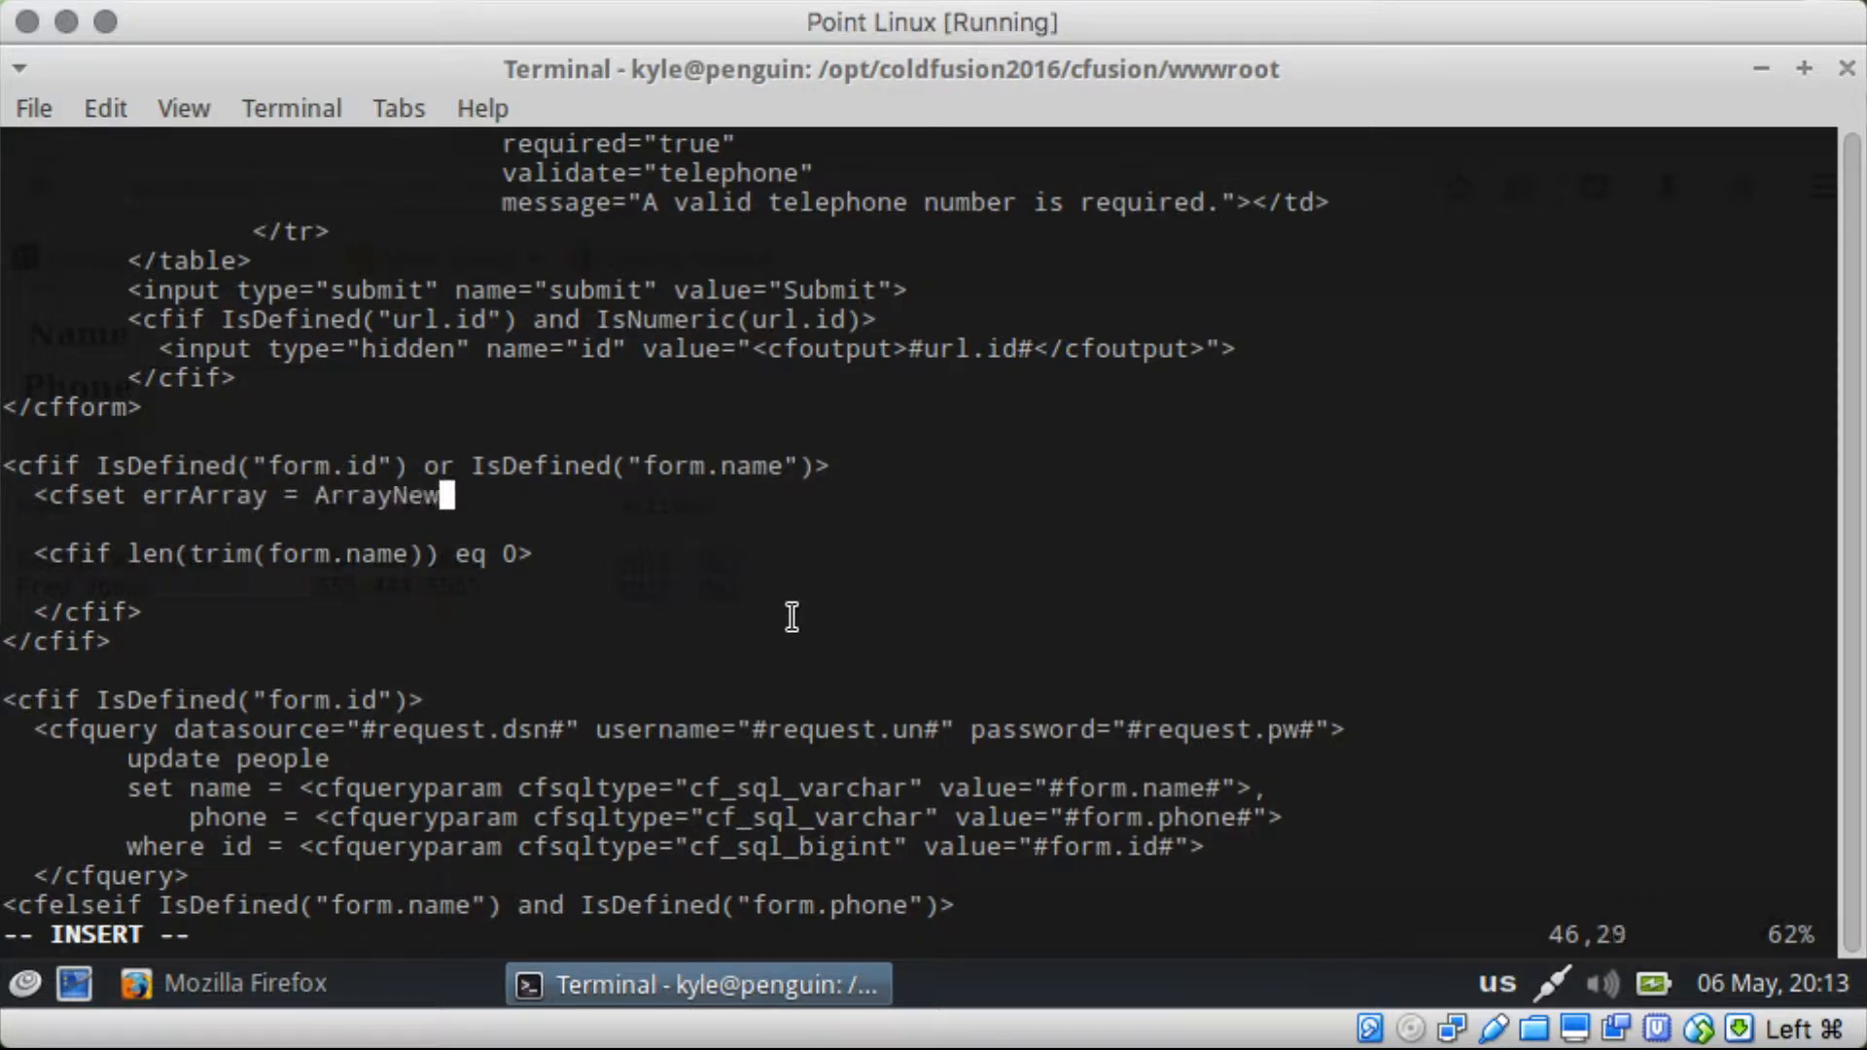
text((1)>)
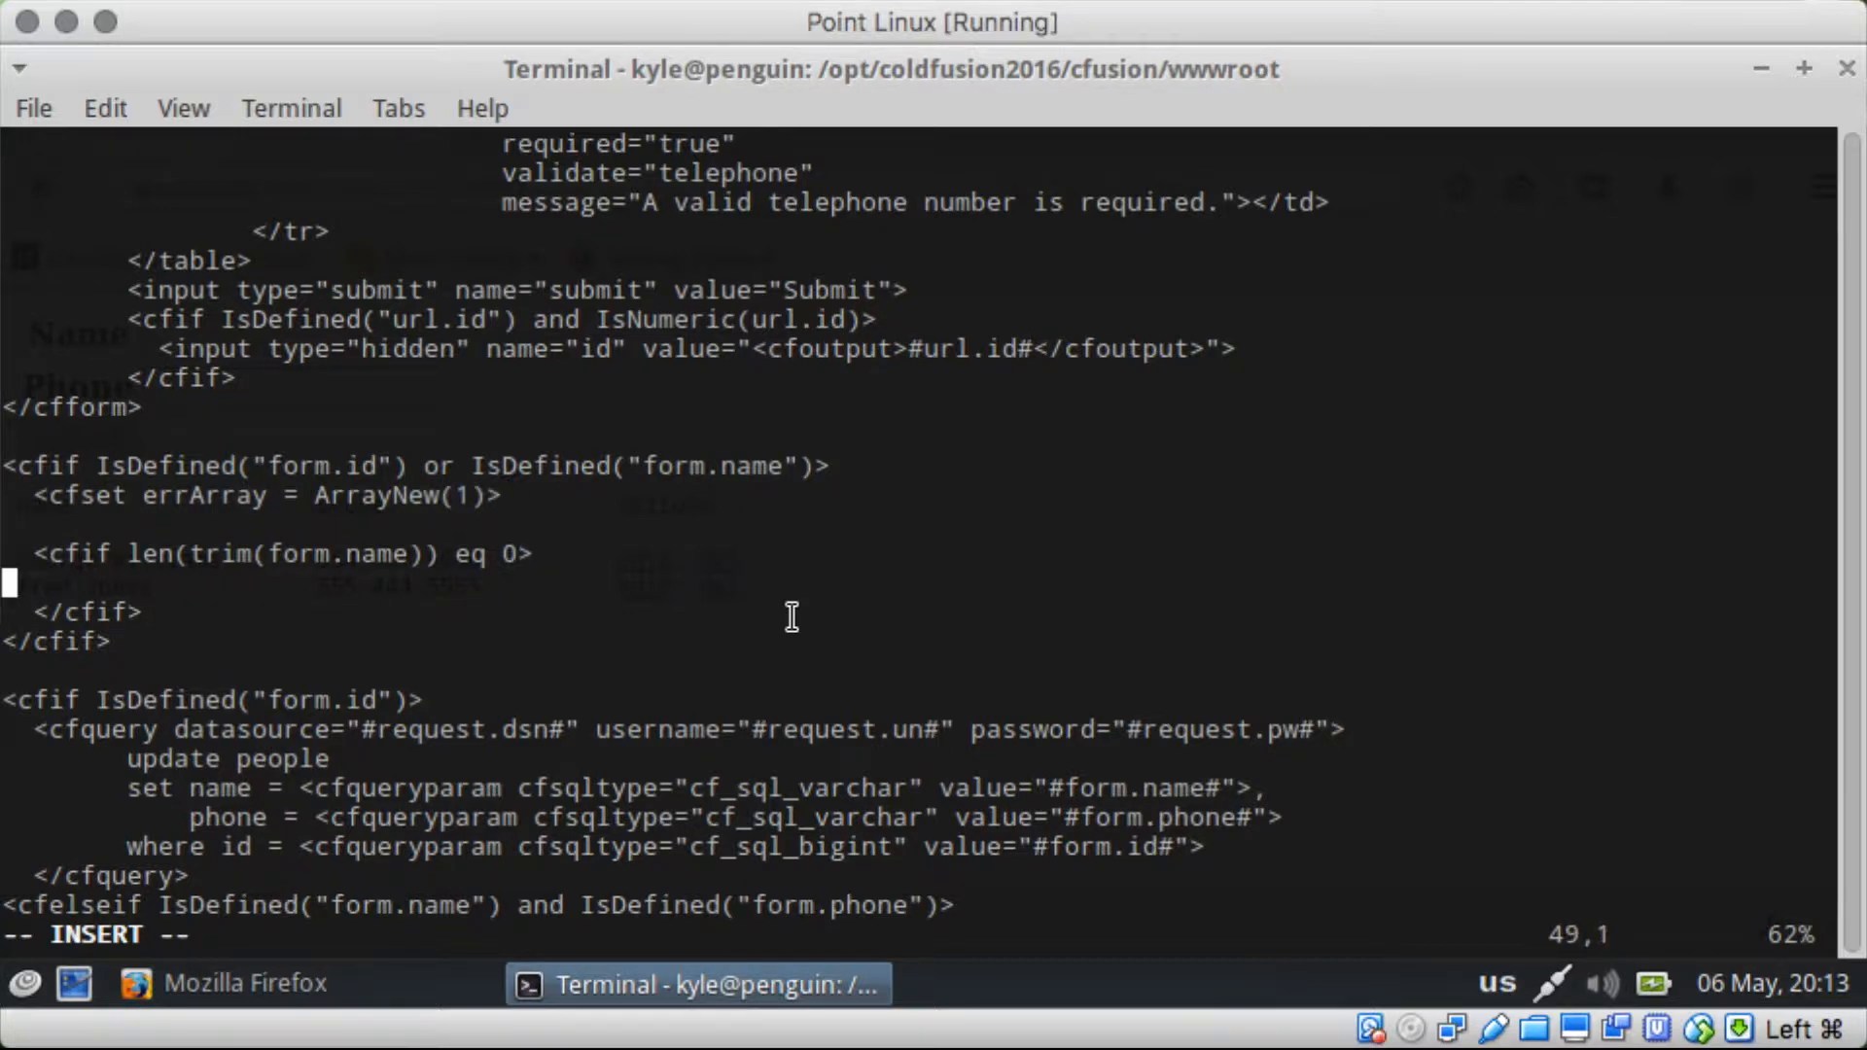
Step: Append "Name is Required" to errArray inside the empty-name check
key(Right)
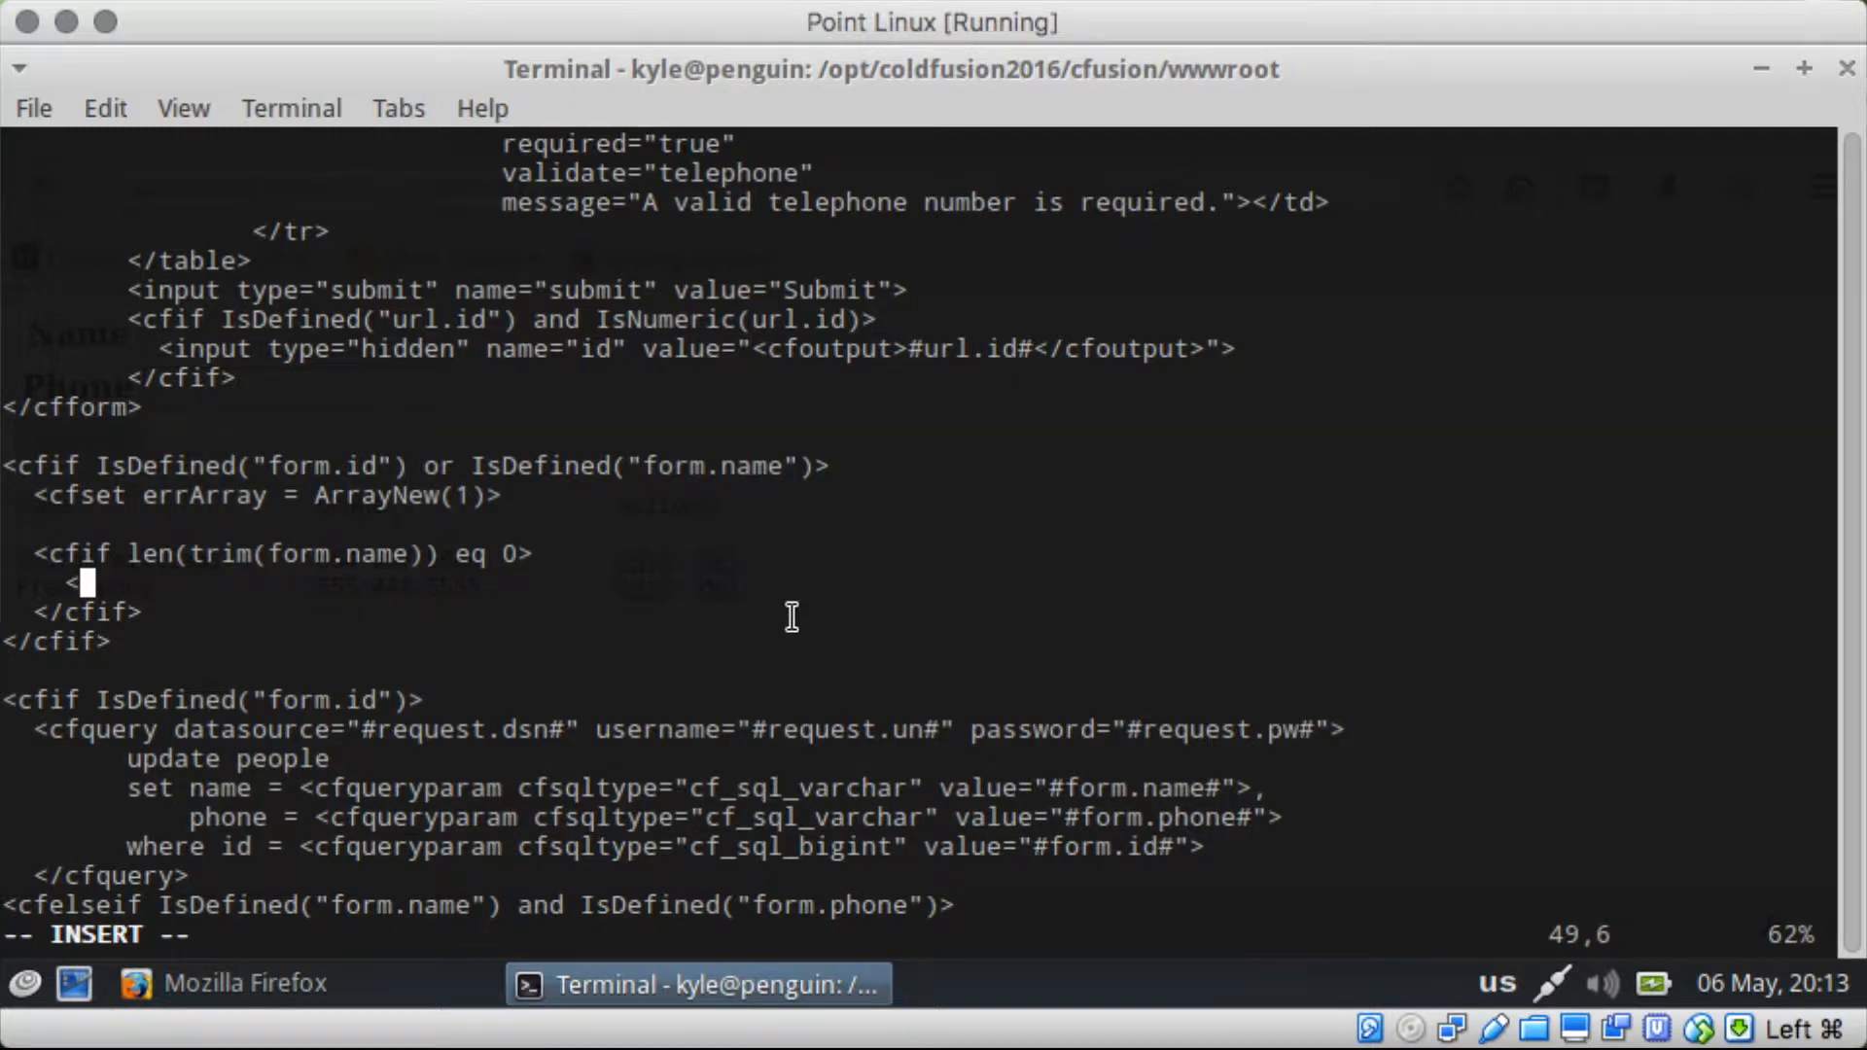
text(f)
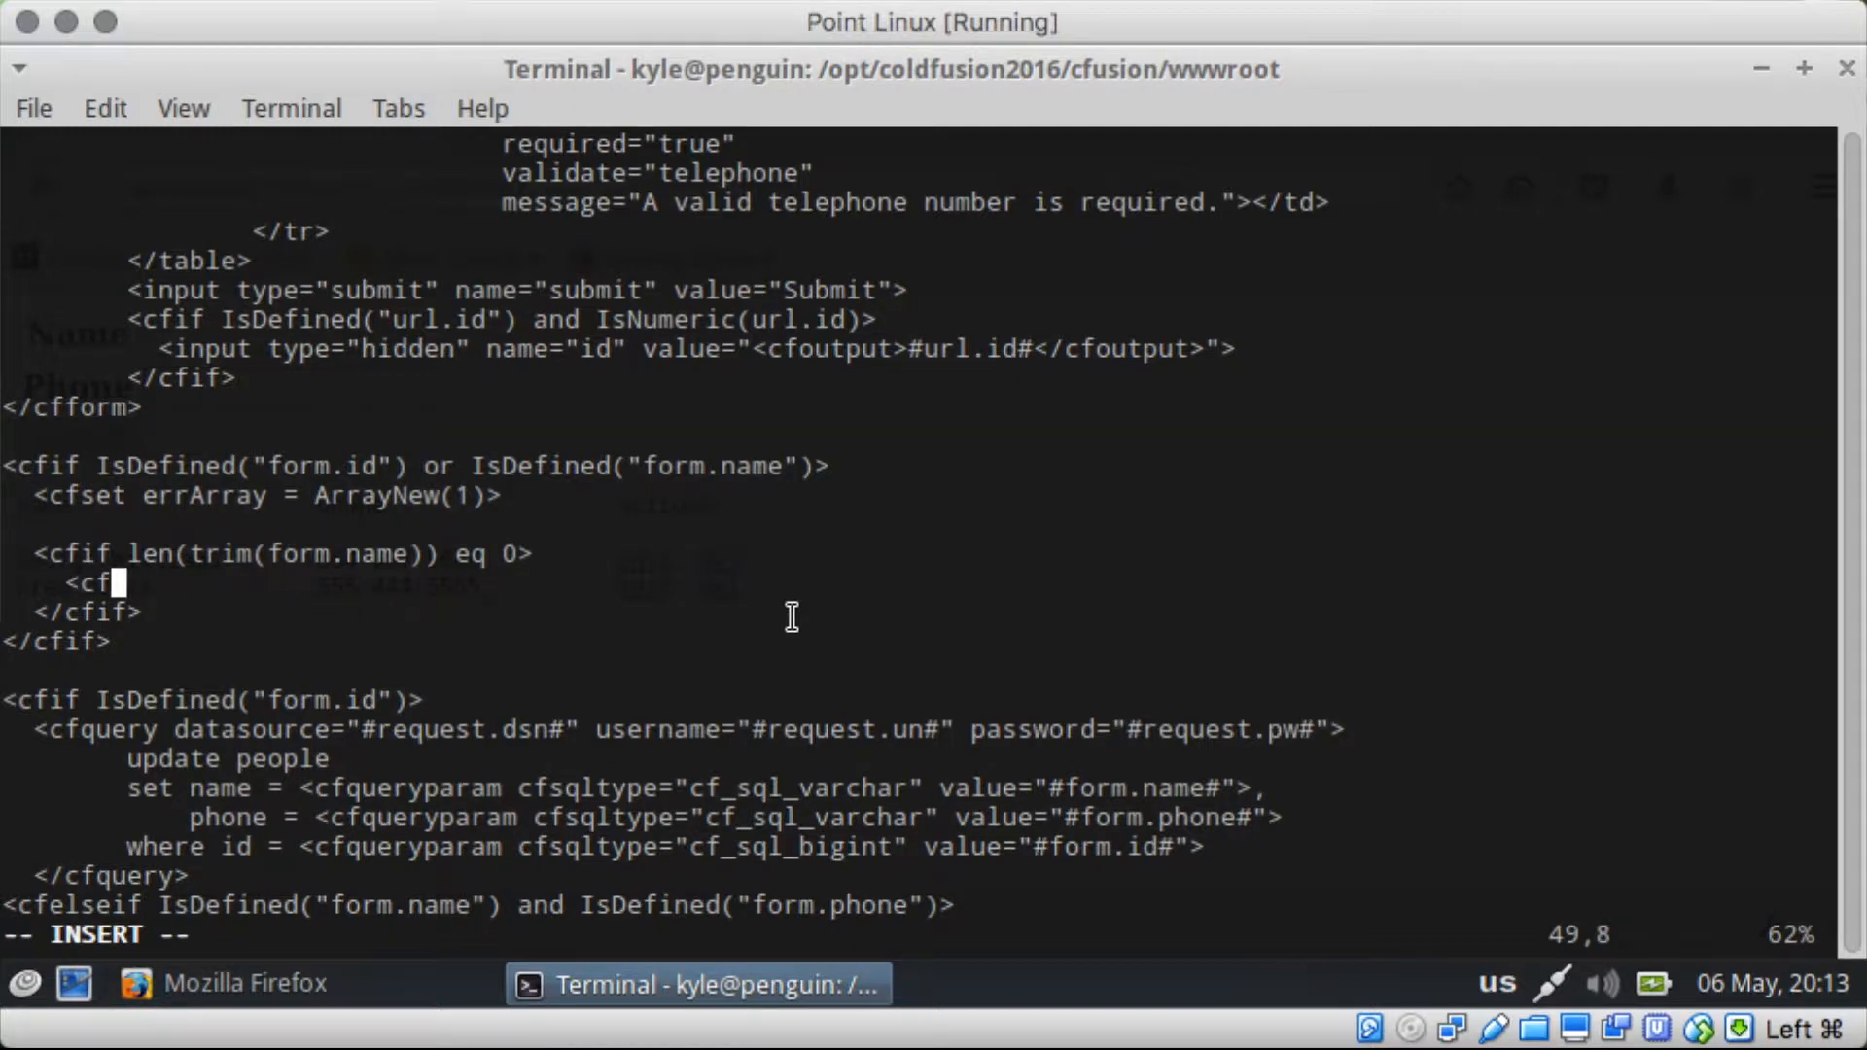
text(set Arr)
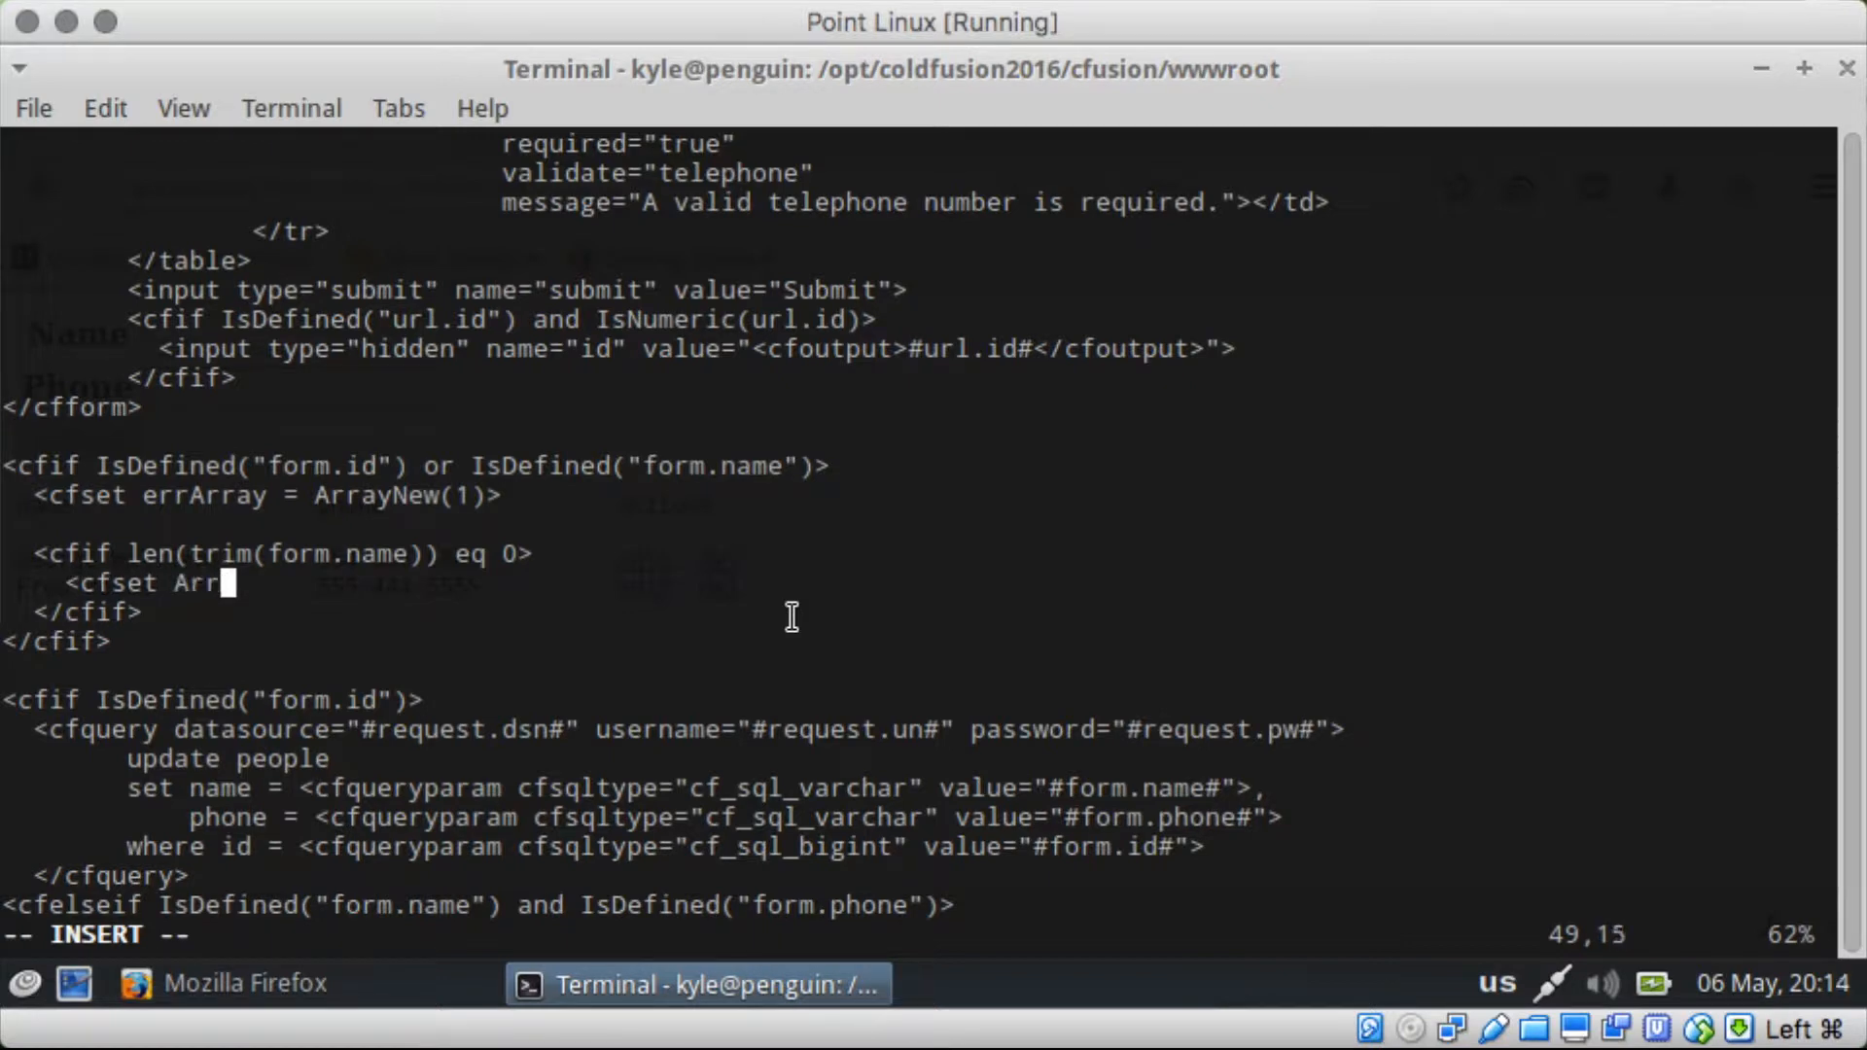
text(ayAppend()
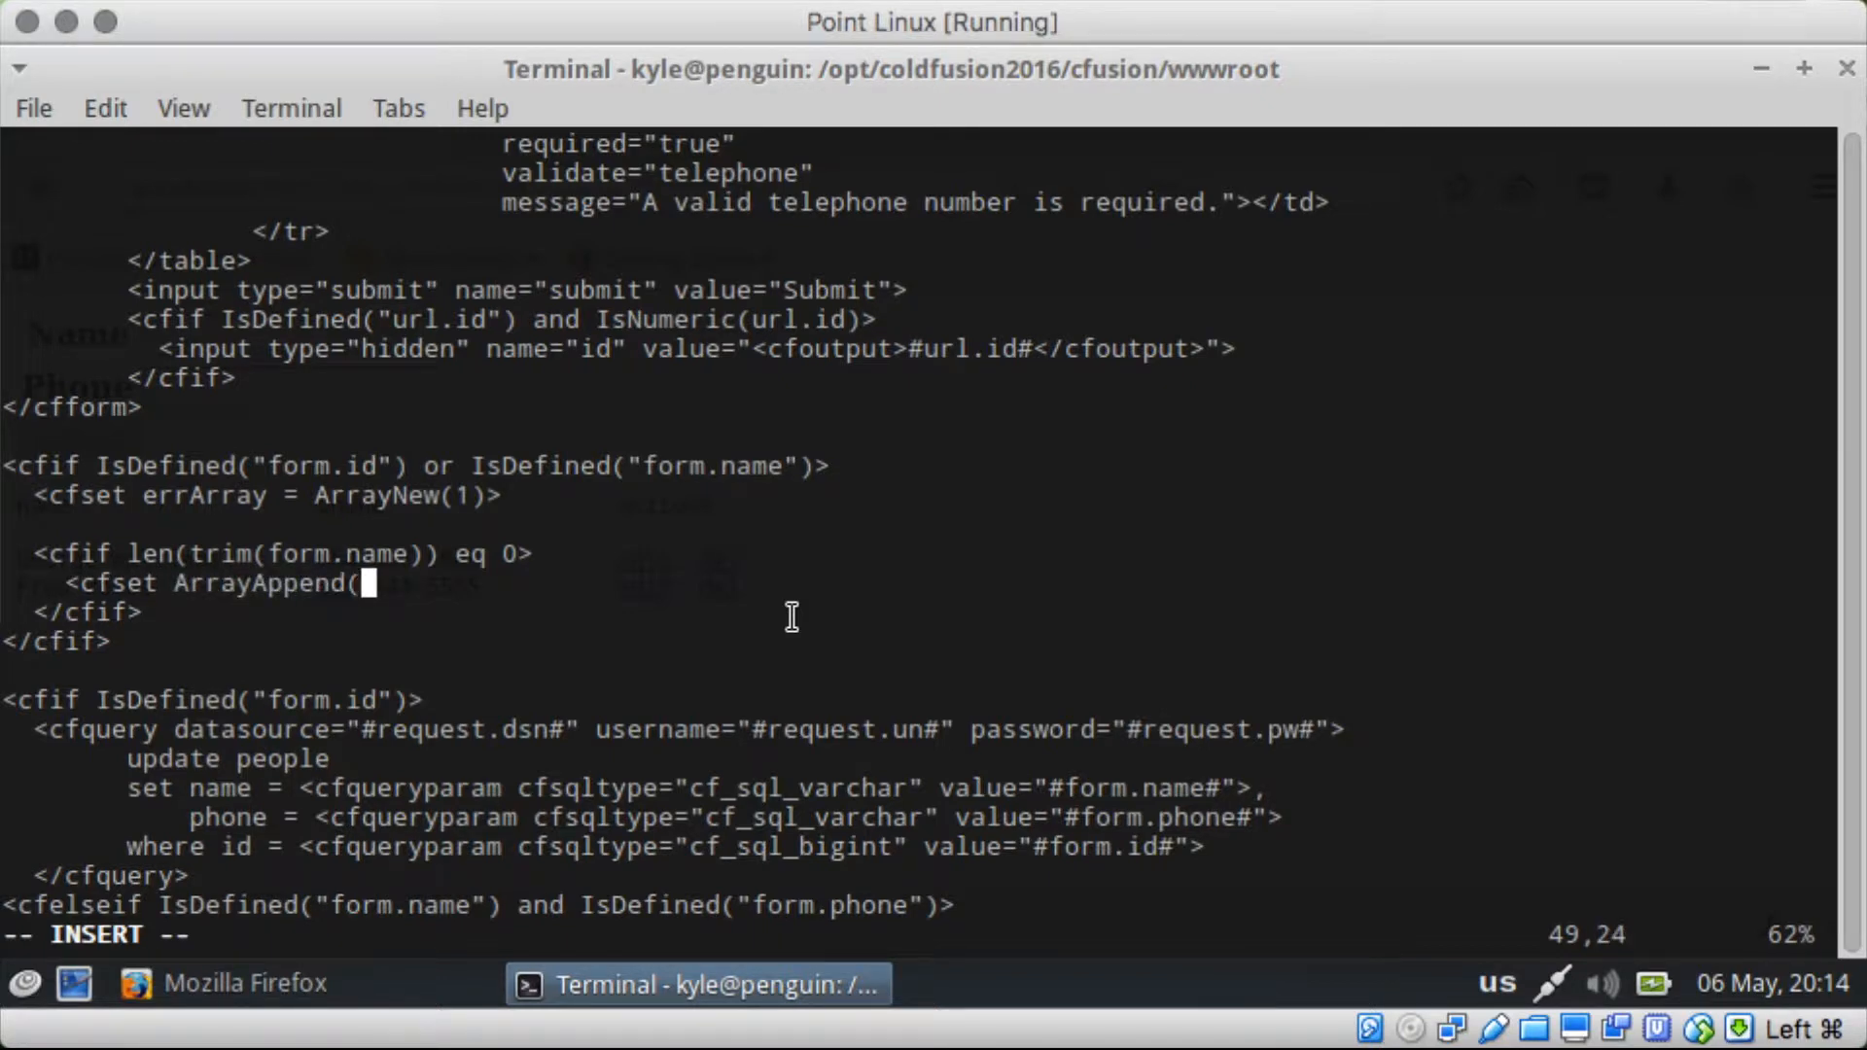
text(errArray,)
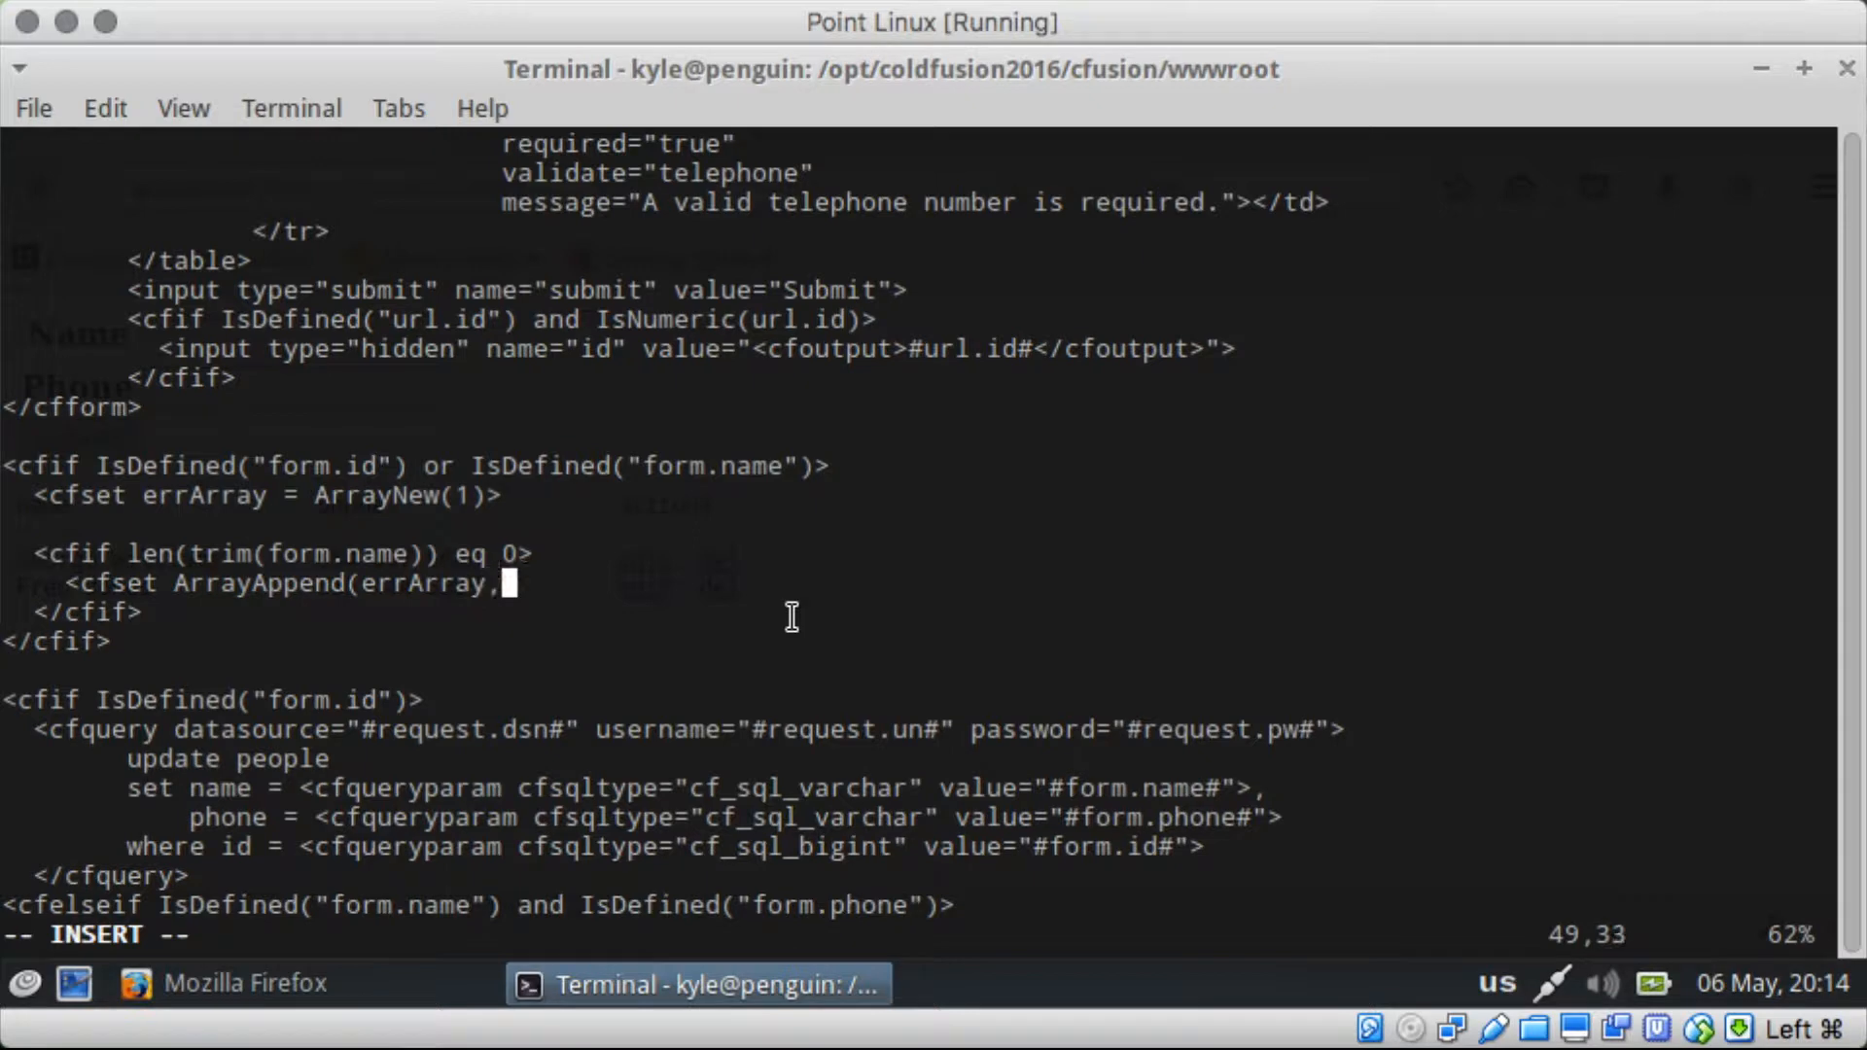
text("")>)
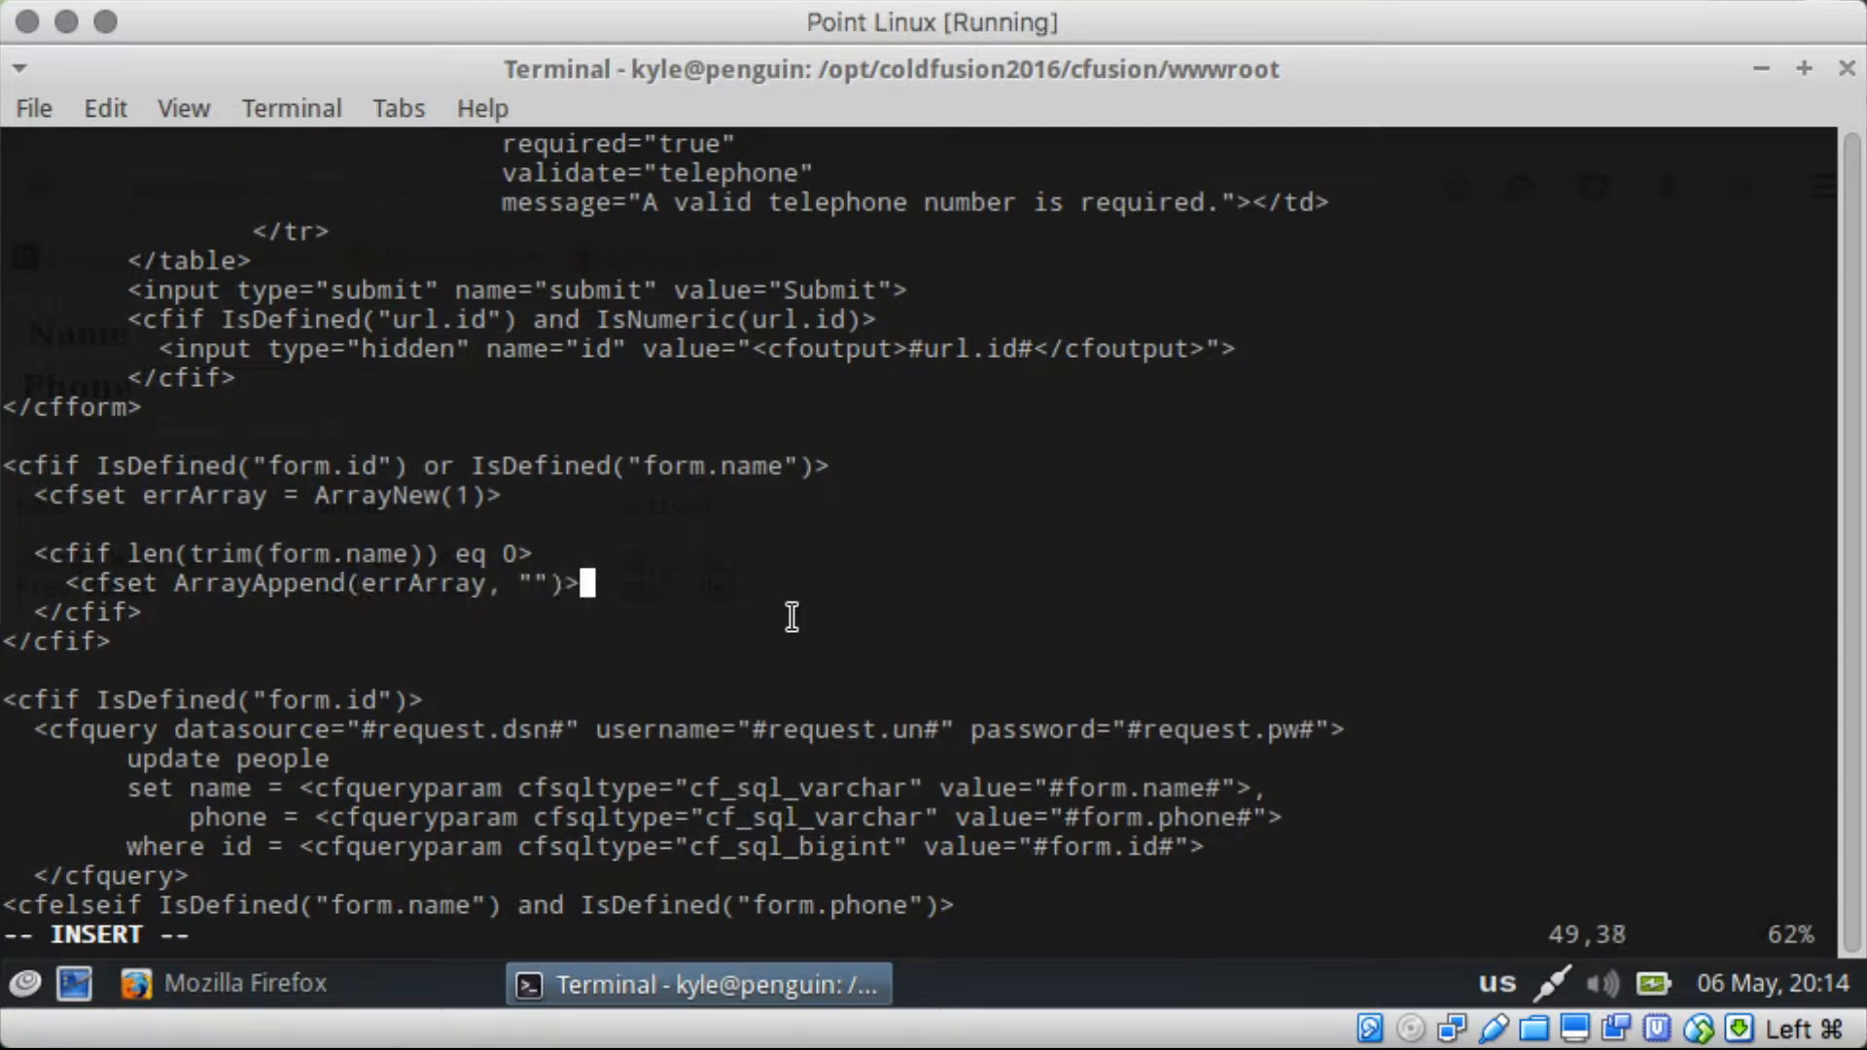
text(Name is Required)
text(<cfif len(tr)
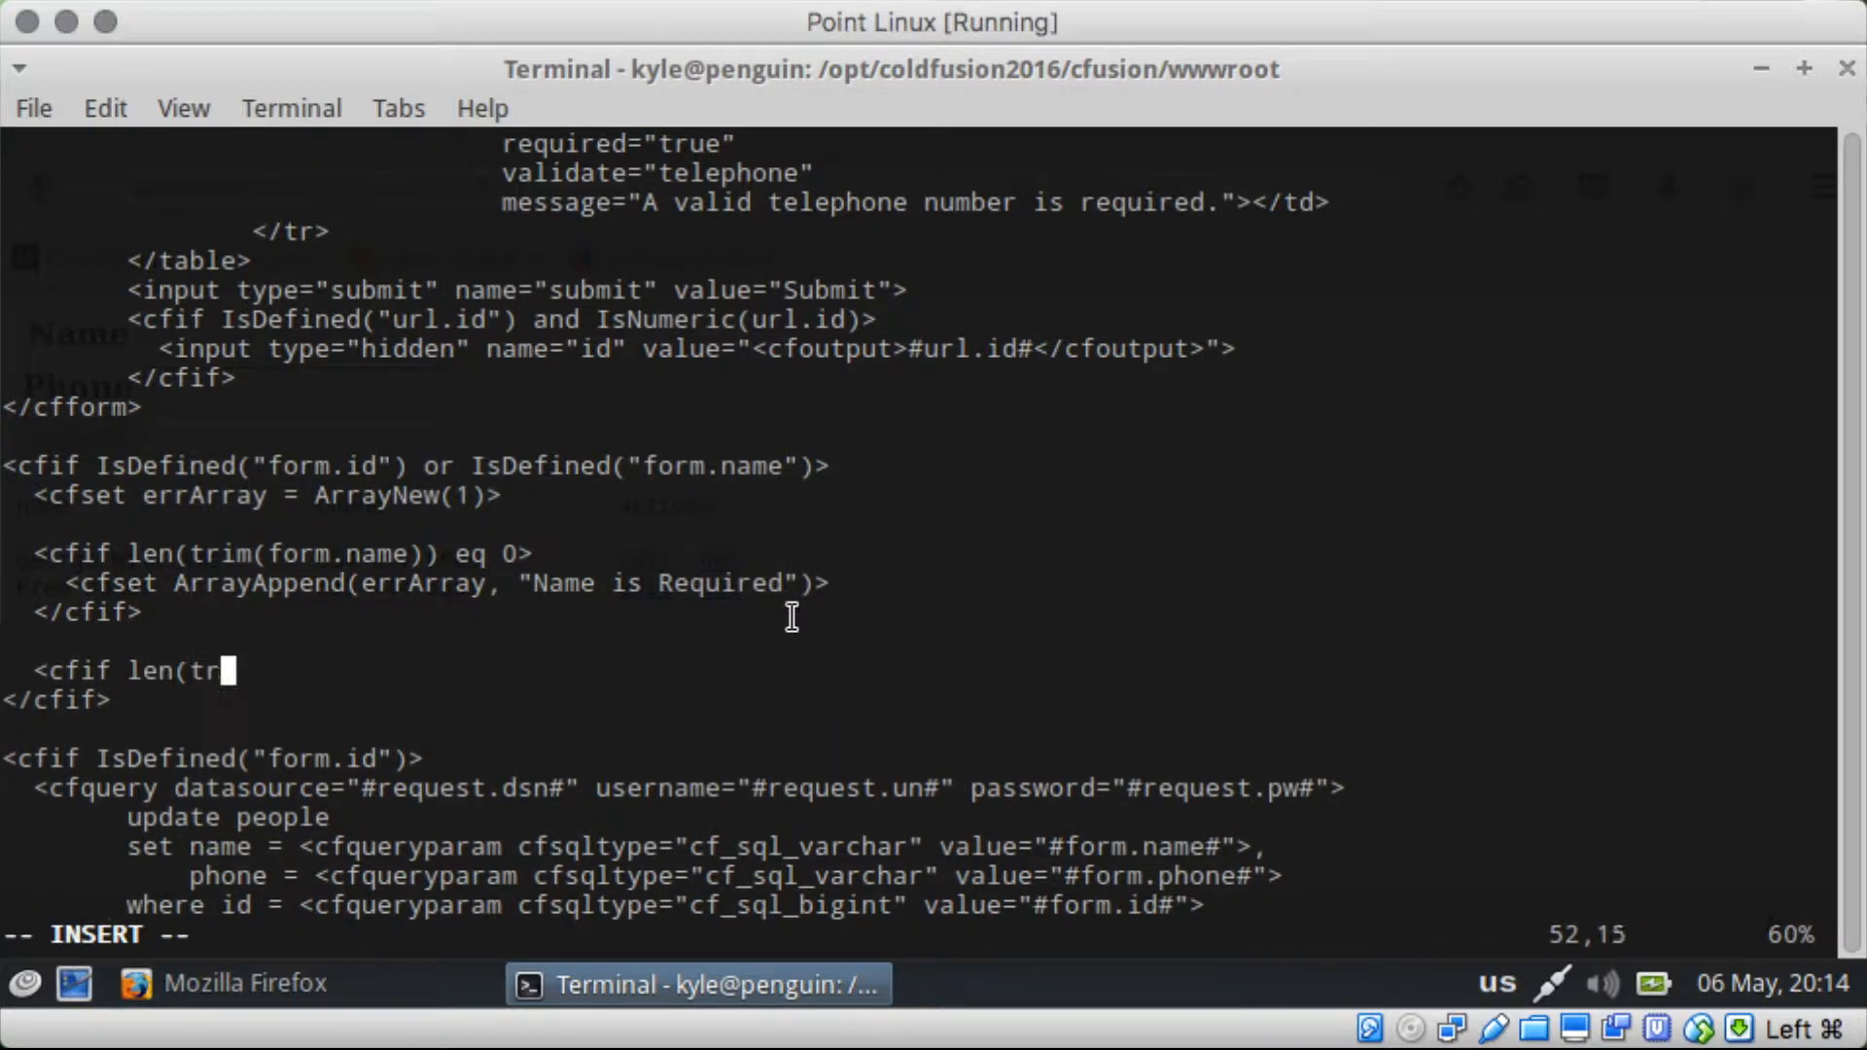
Step: Write the empty-phone check <cfif len(trim(form.phone)) eq 0> with its closing </cfif>
text(im(form)
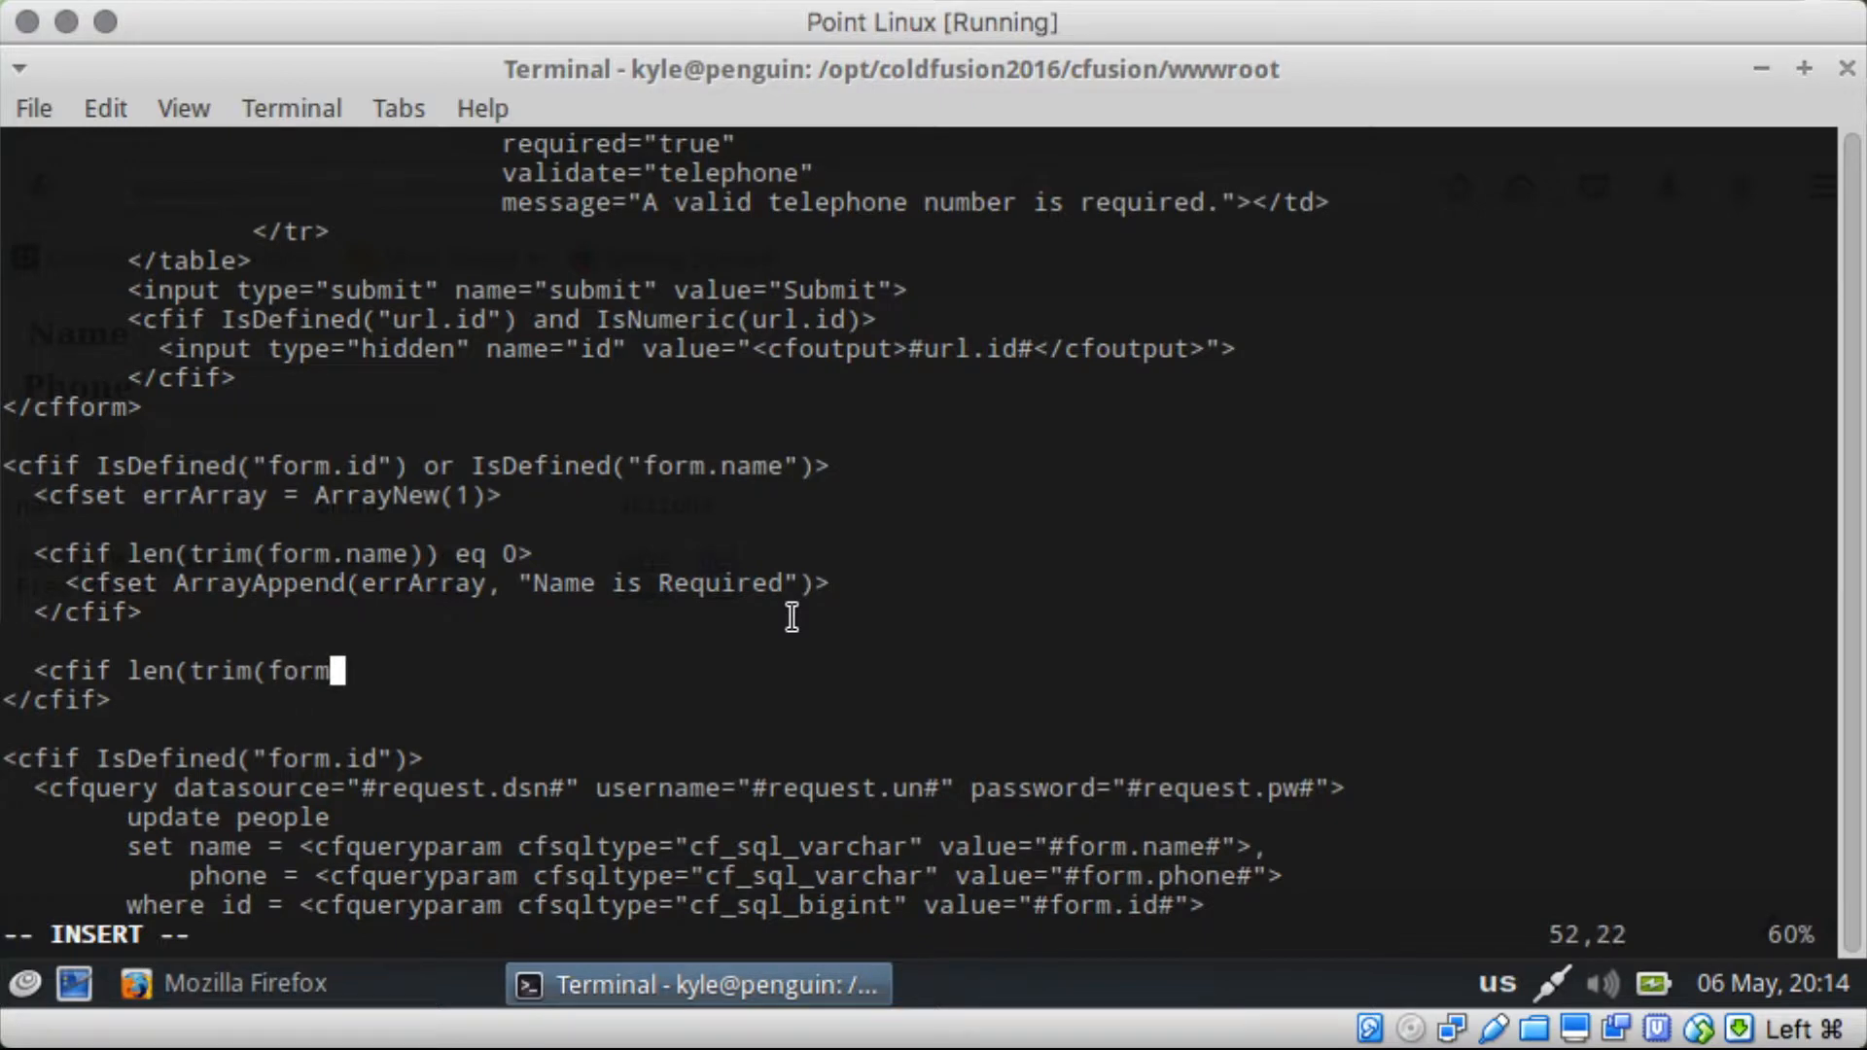
text(.phone)))
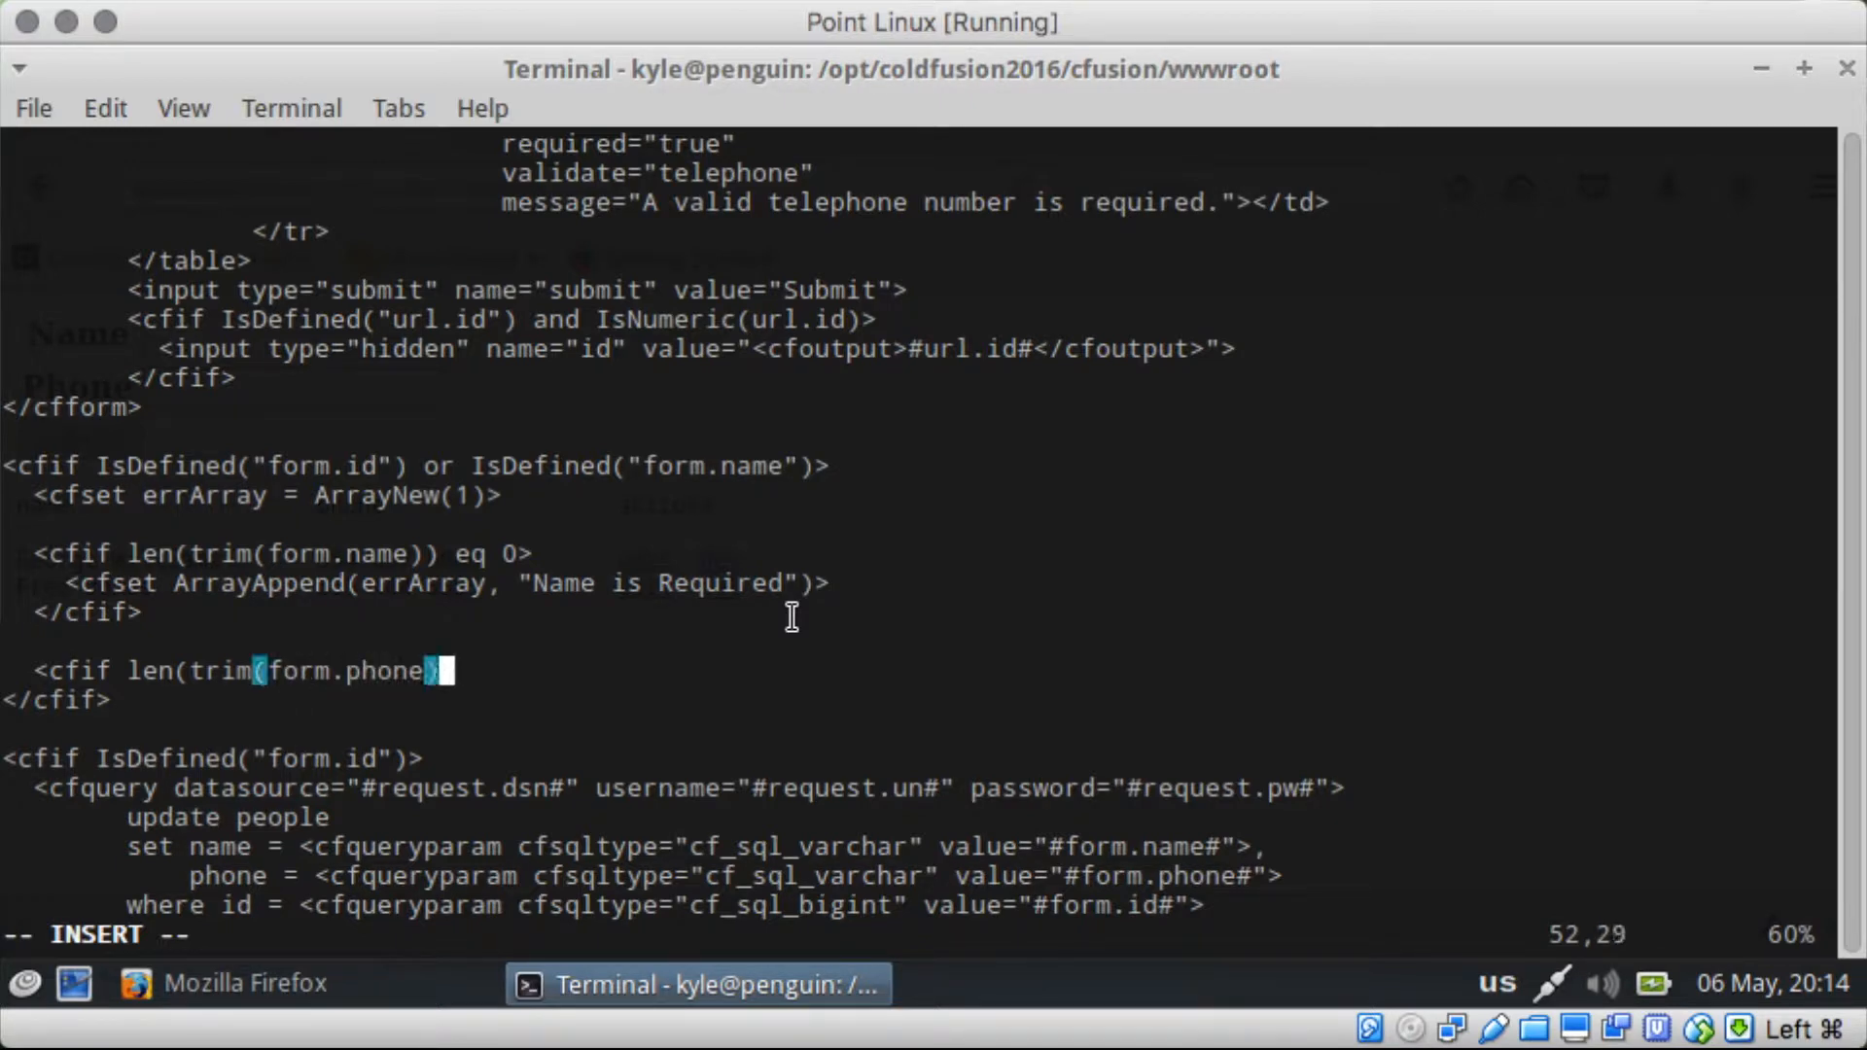
text(eq 0>)
text(<)
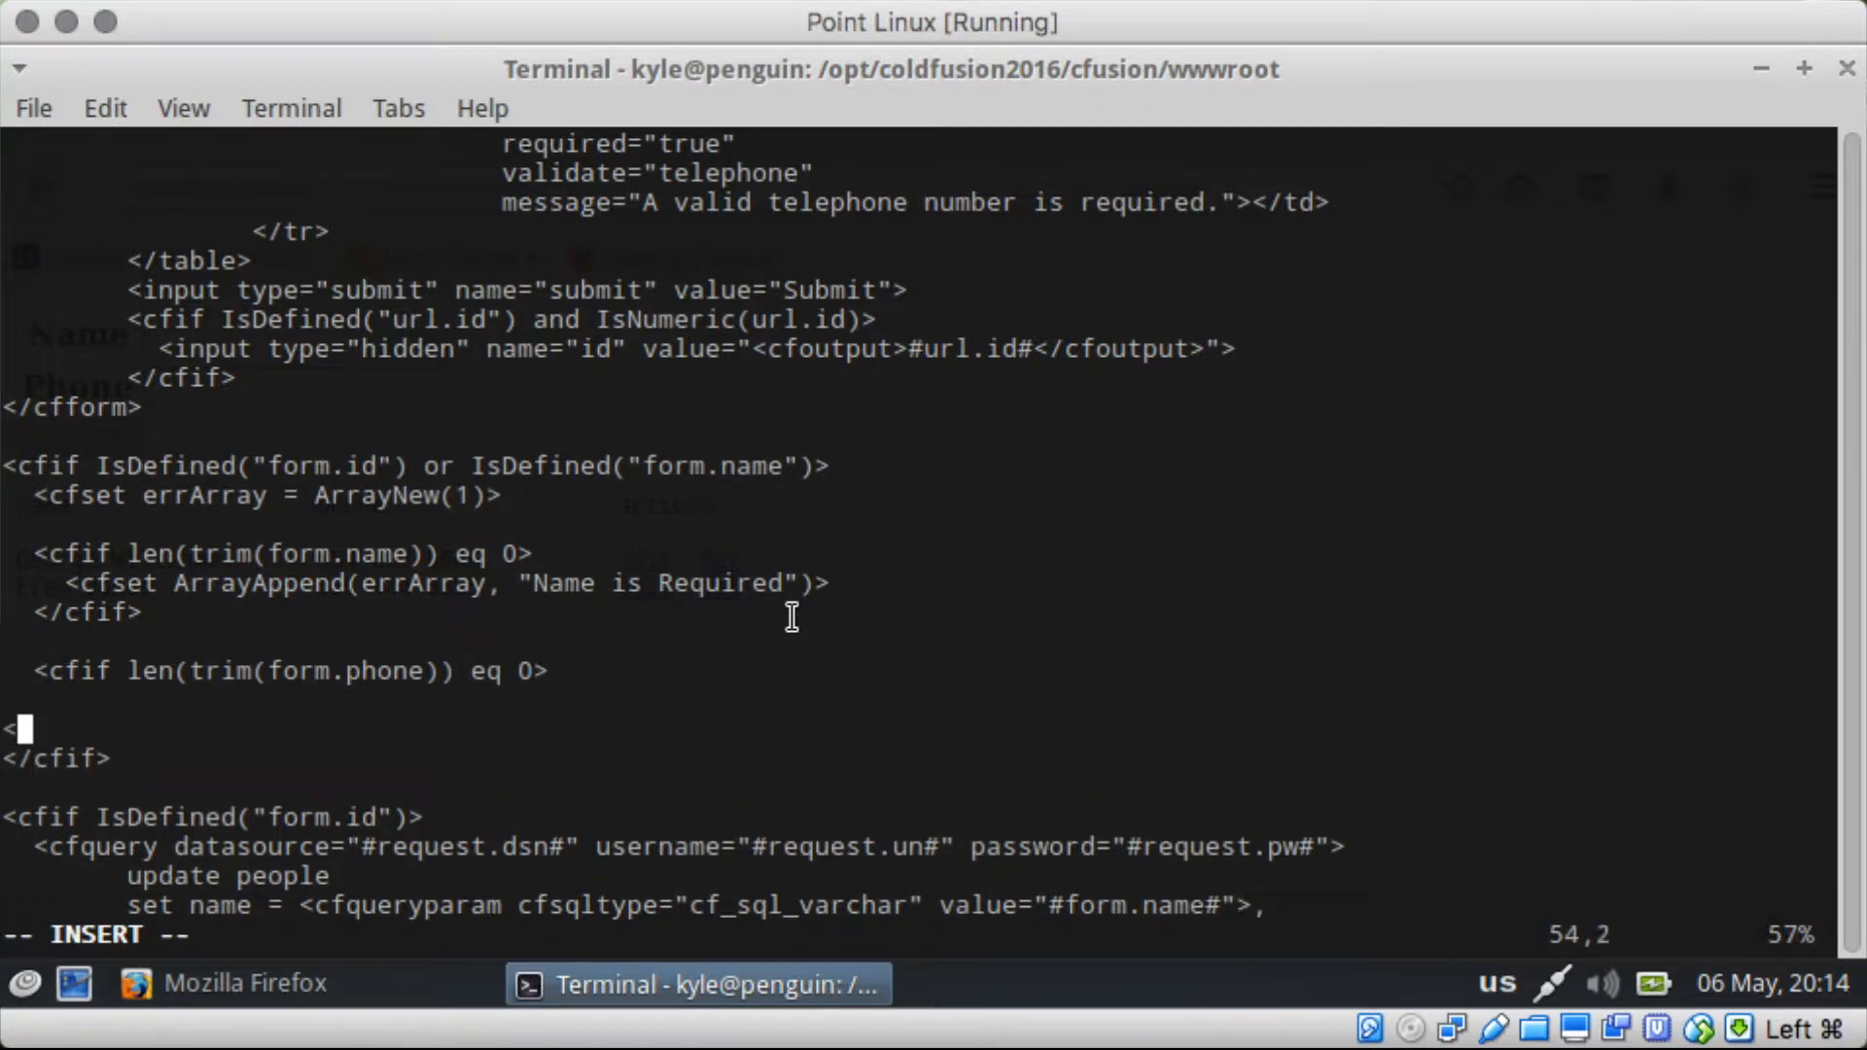
text(/cfif>)
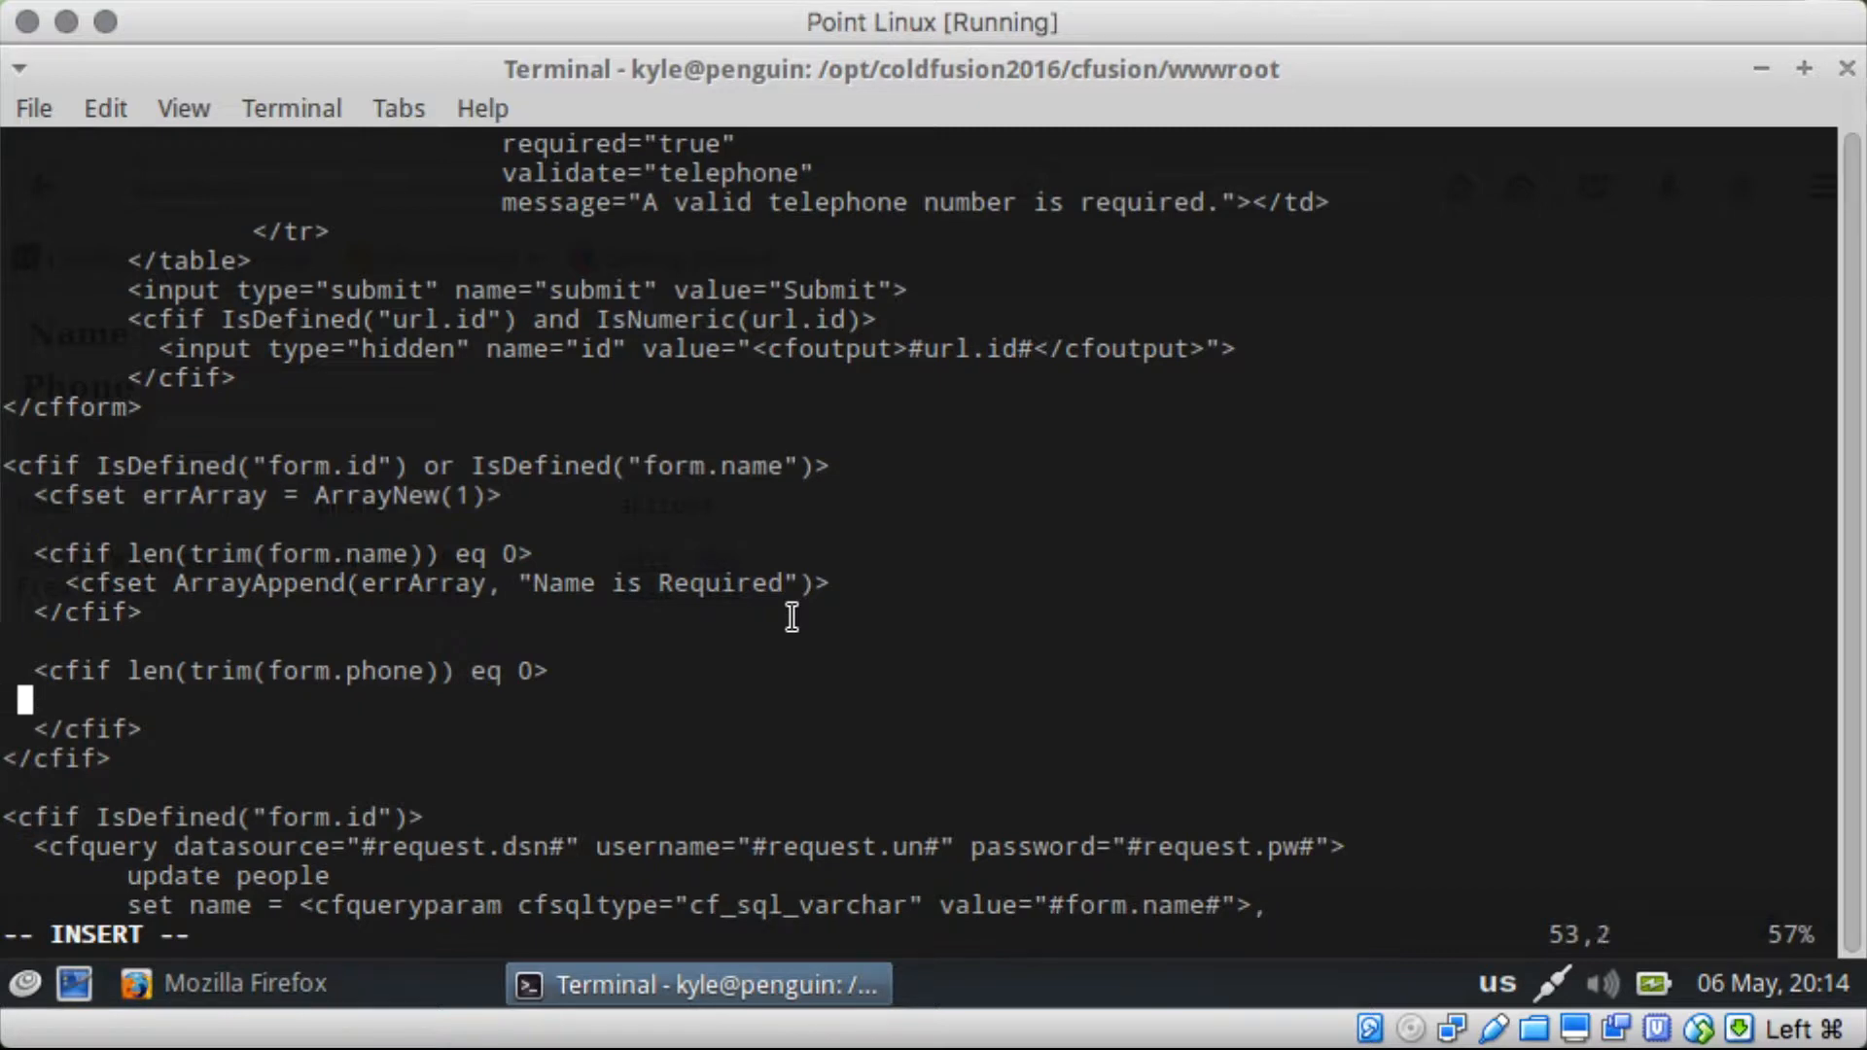
Step: Append "Phone is Required" to errArray inside the phone check and begin a third cfif
text(<cfset)
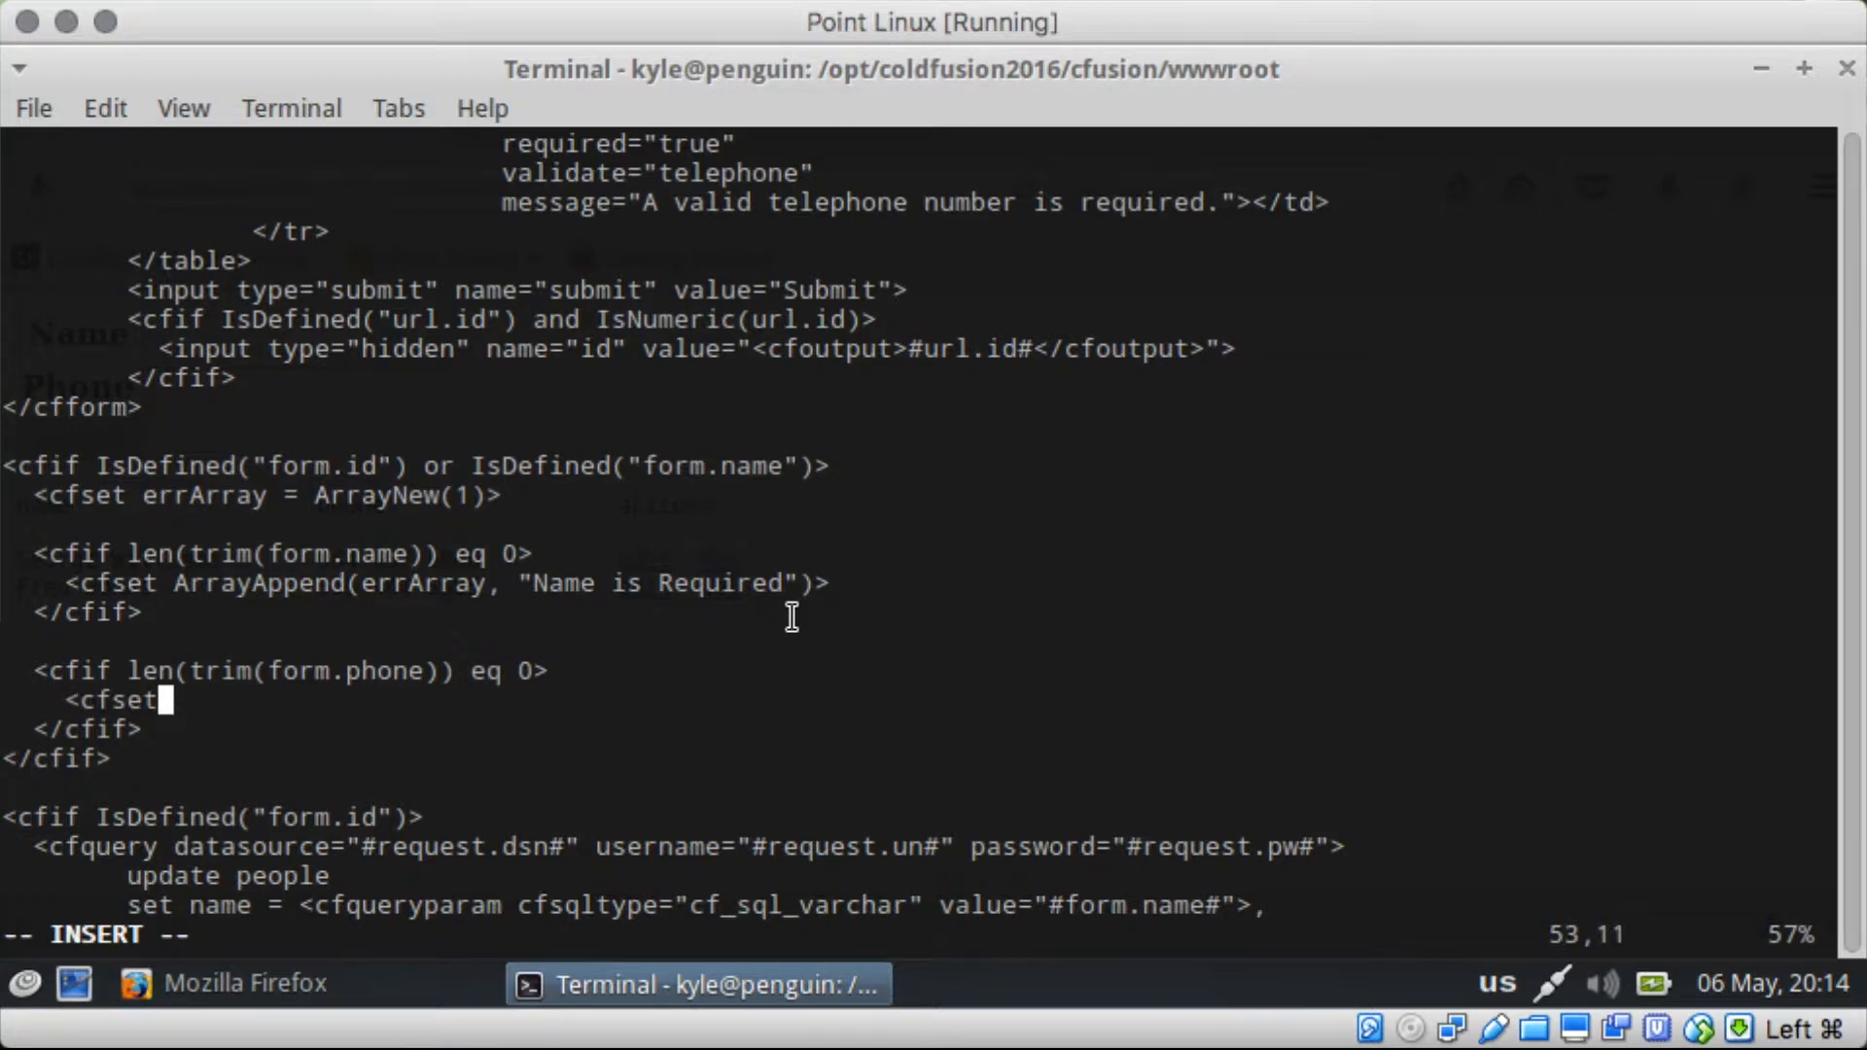
text(ArrayAppen)
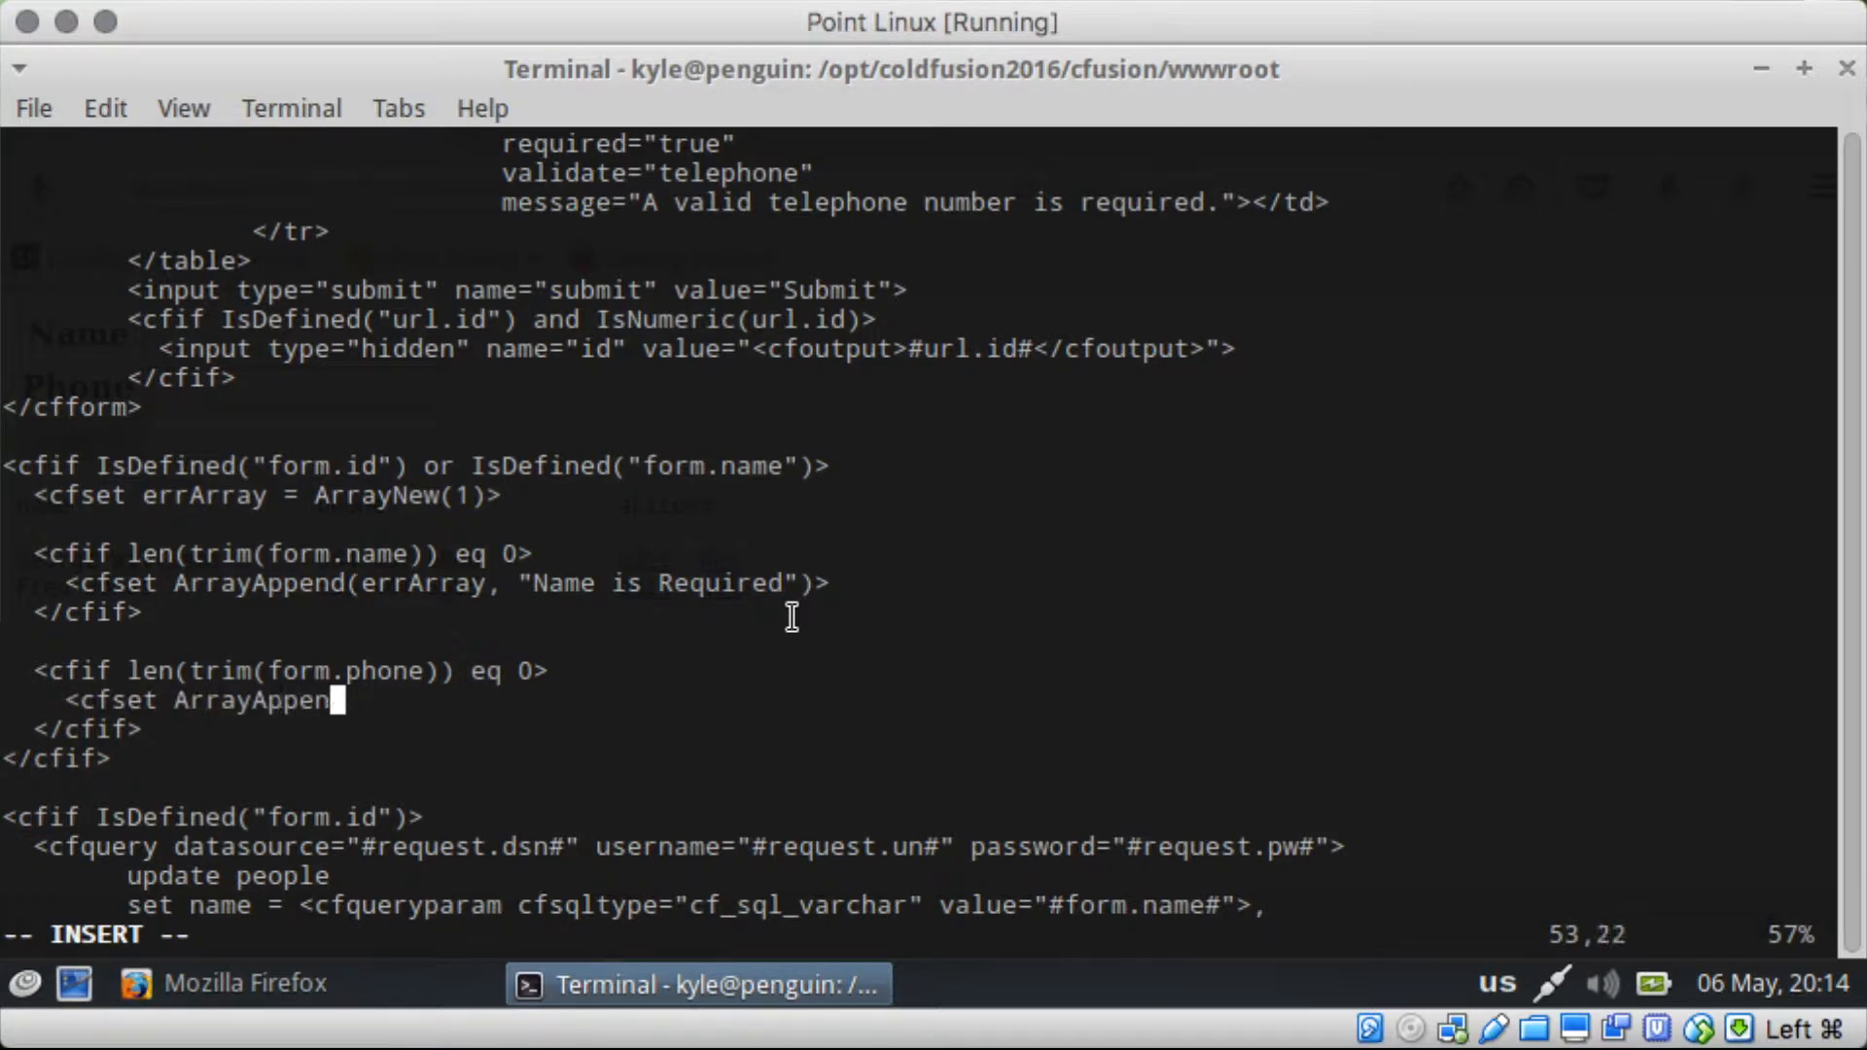
text(d(errArray, "<br)
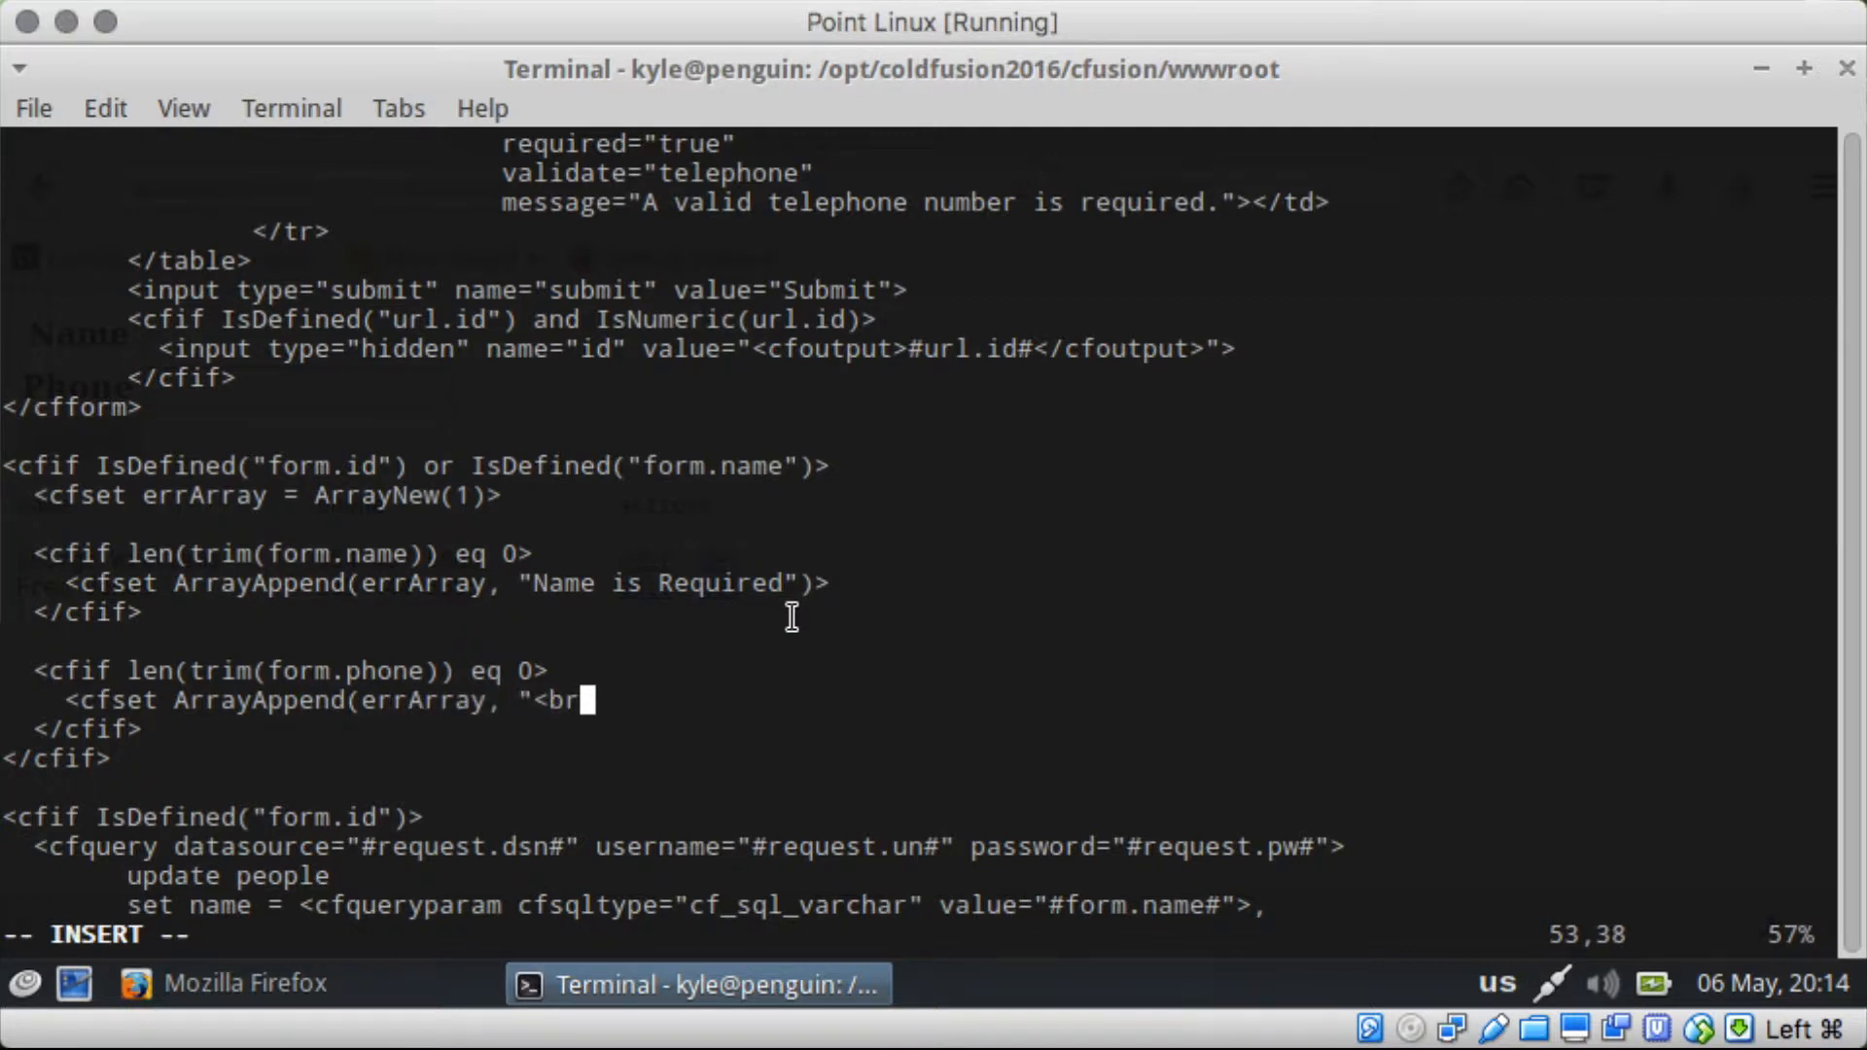
text(>)
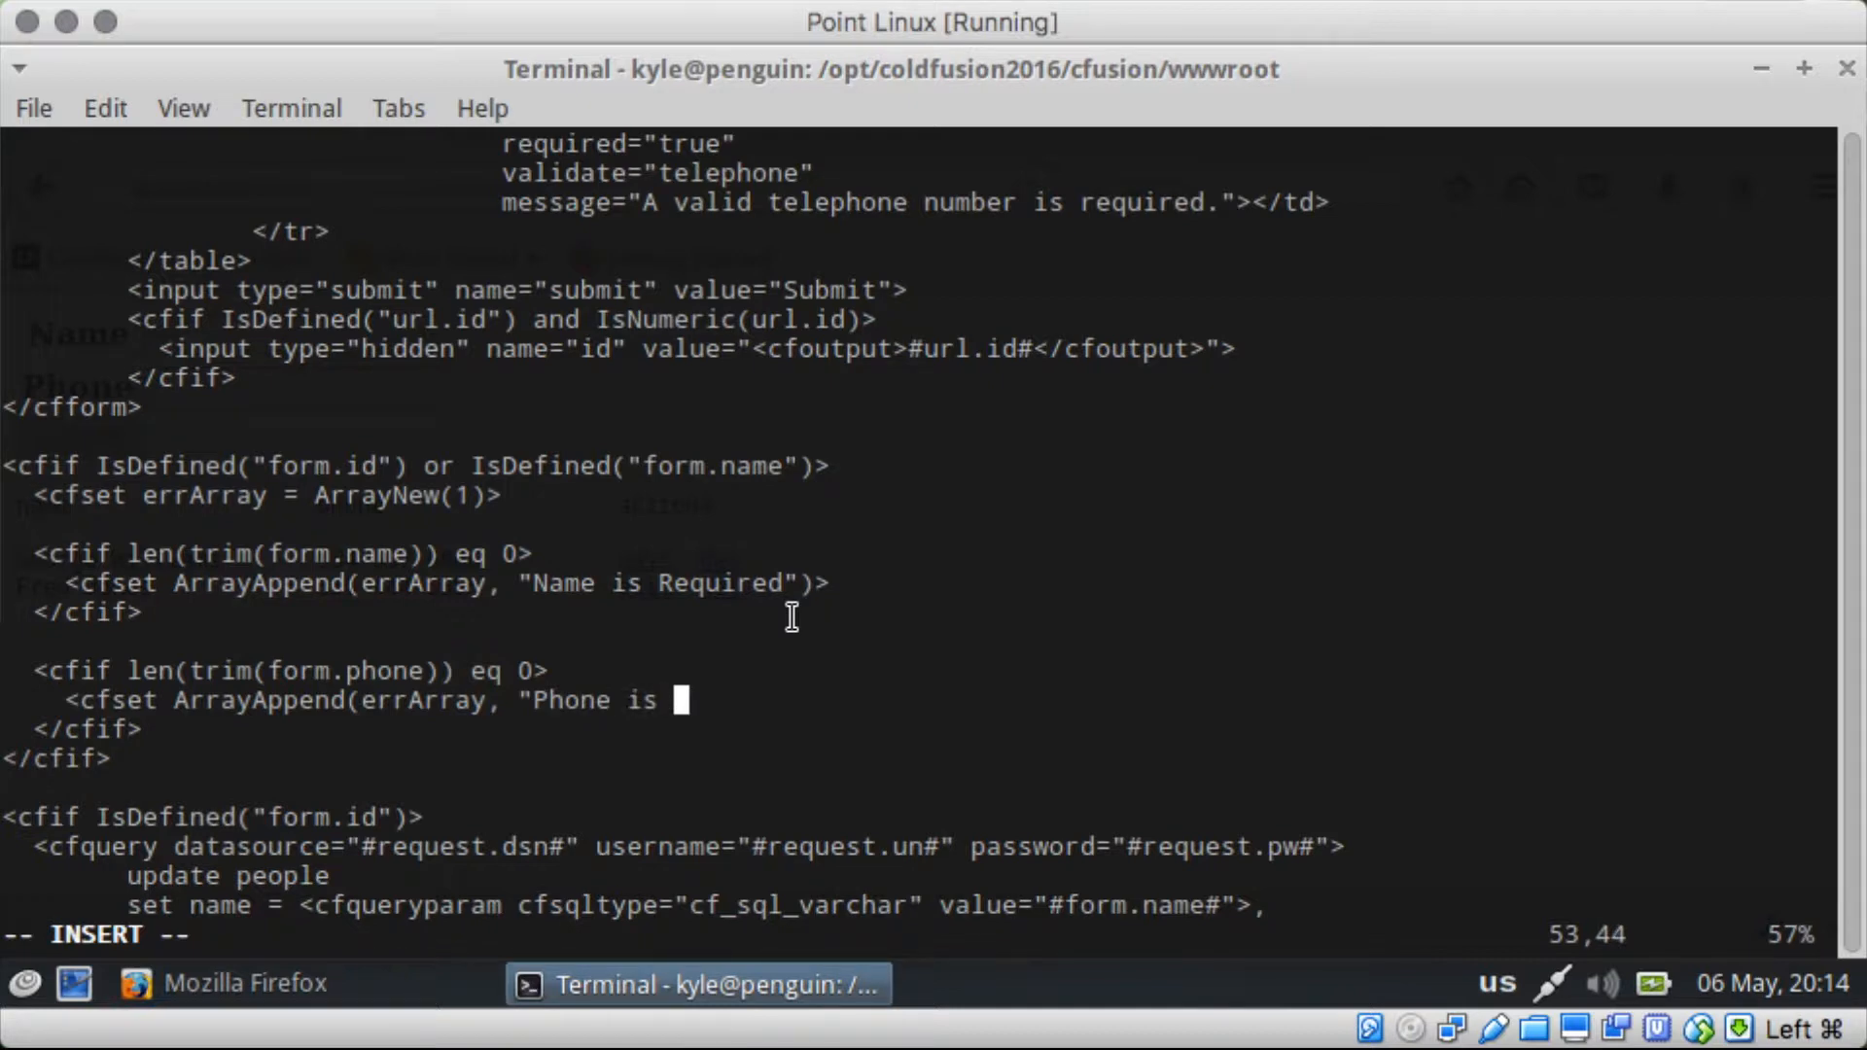
text(Required)
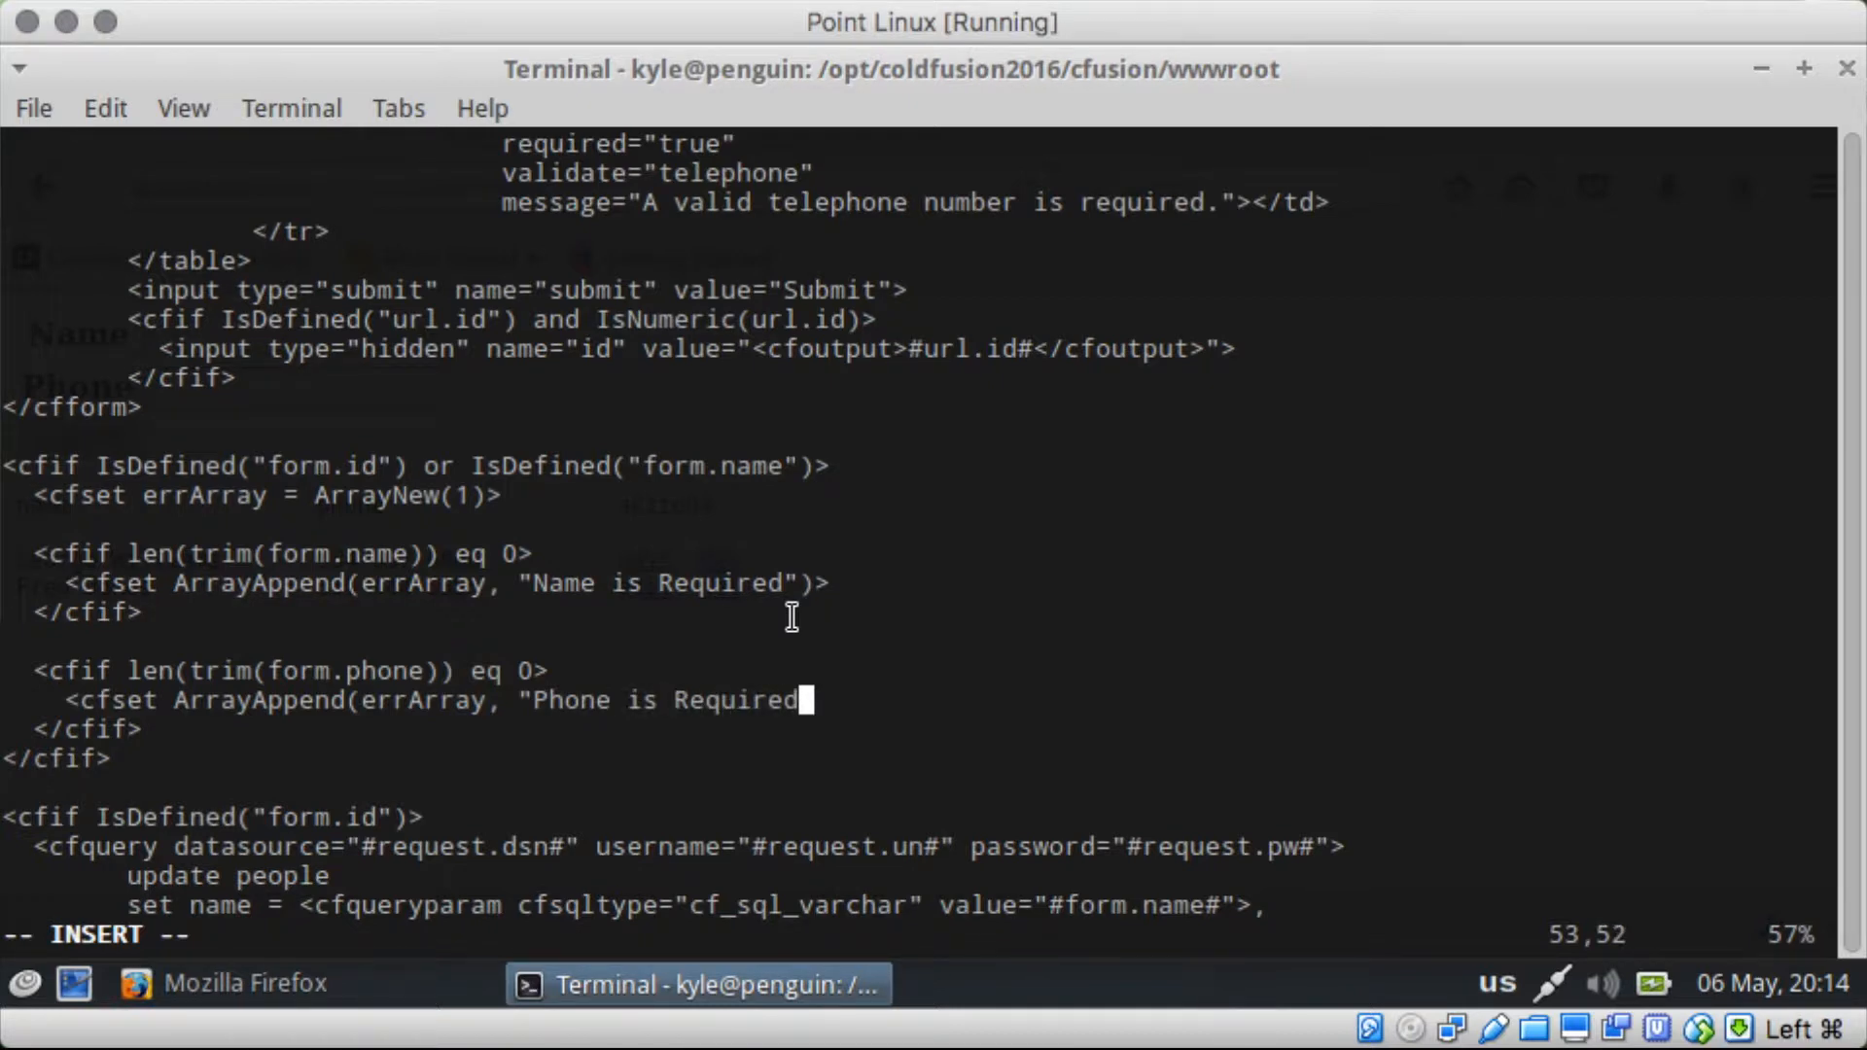
text(")>)
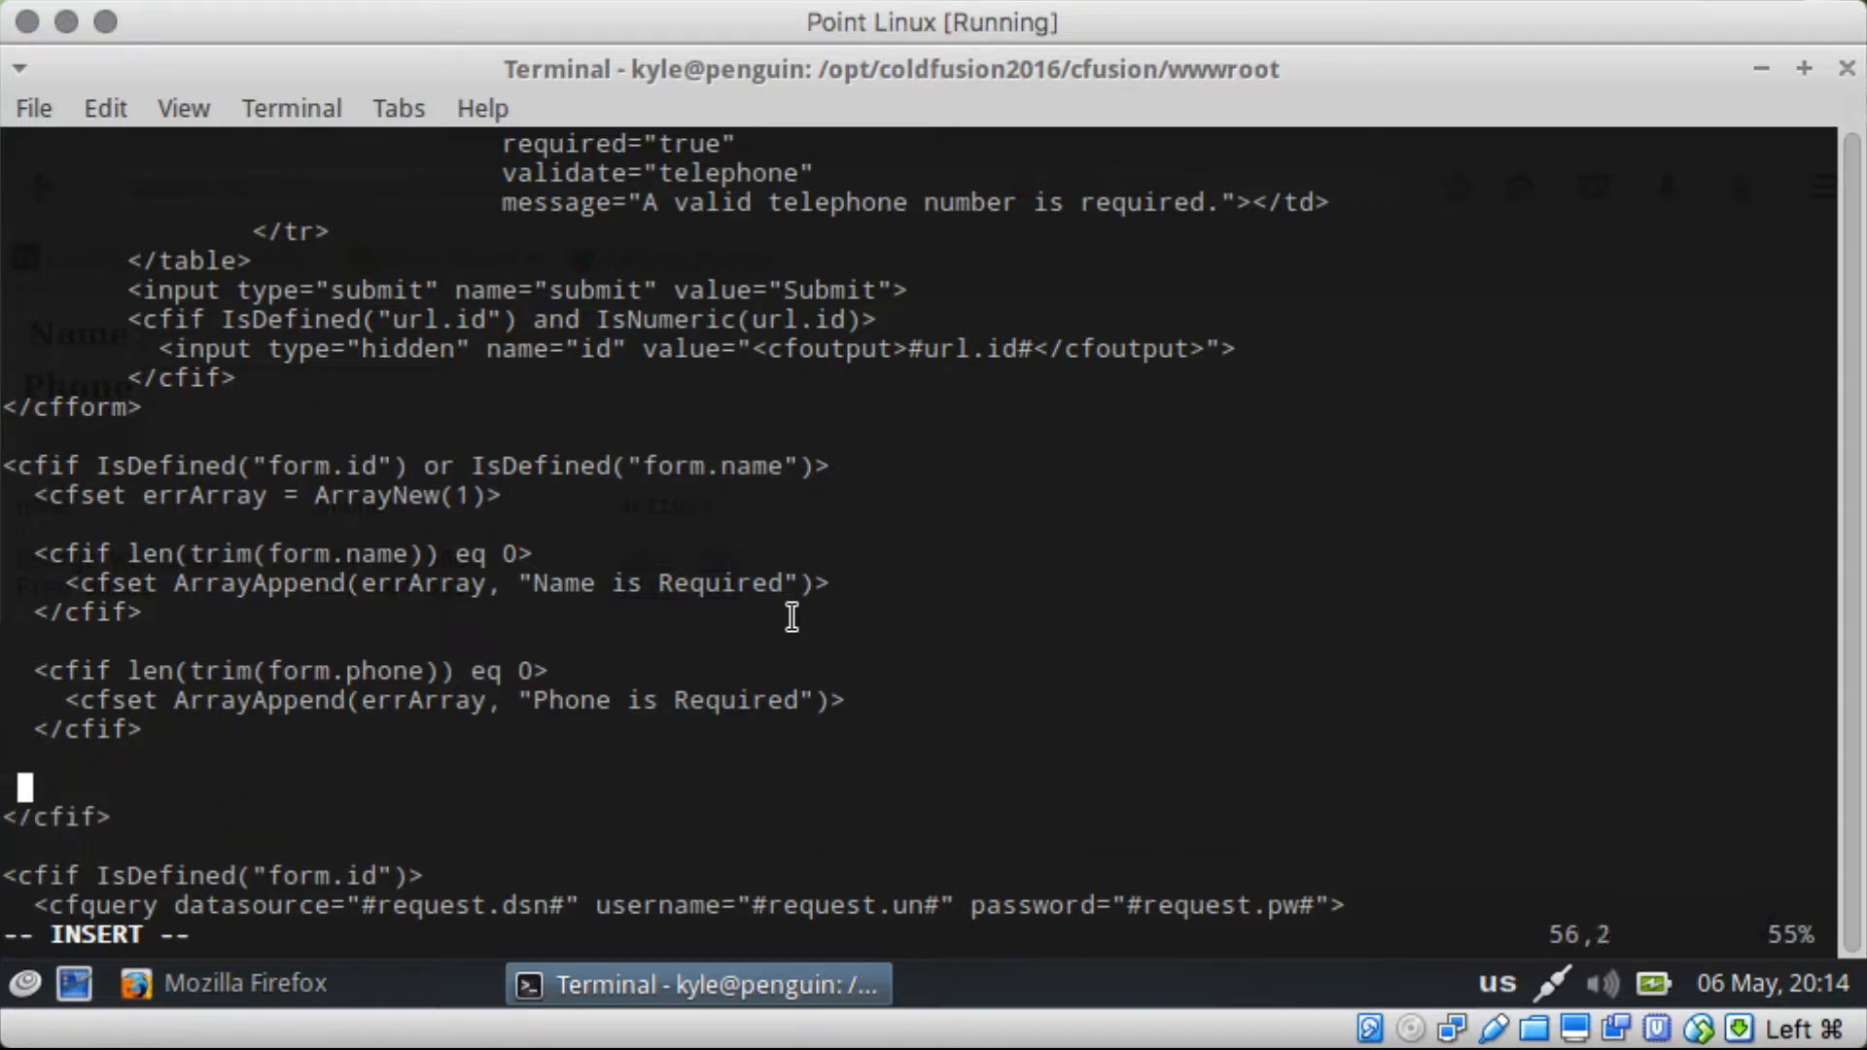
text(<cfif)
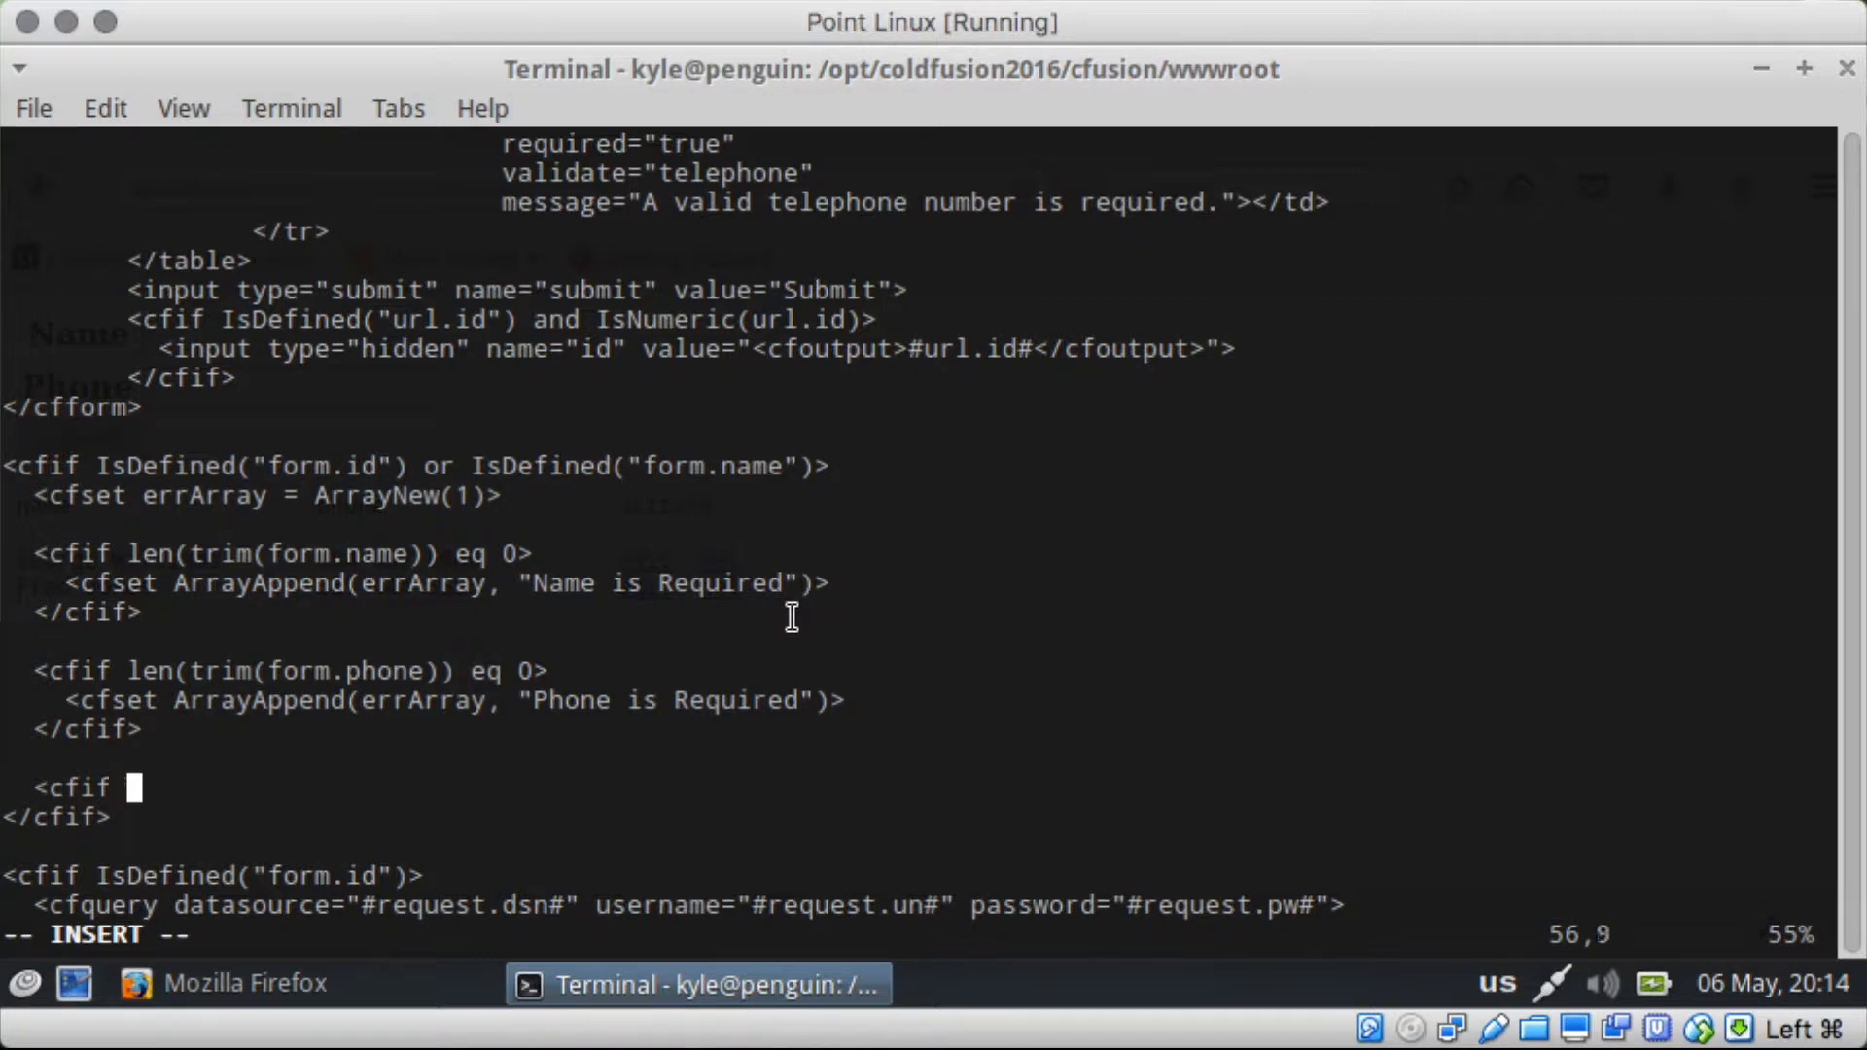
Step: Write the condition not isValid(form.phone, "telephone") for the third check
text(not isValid()
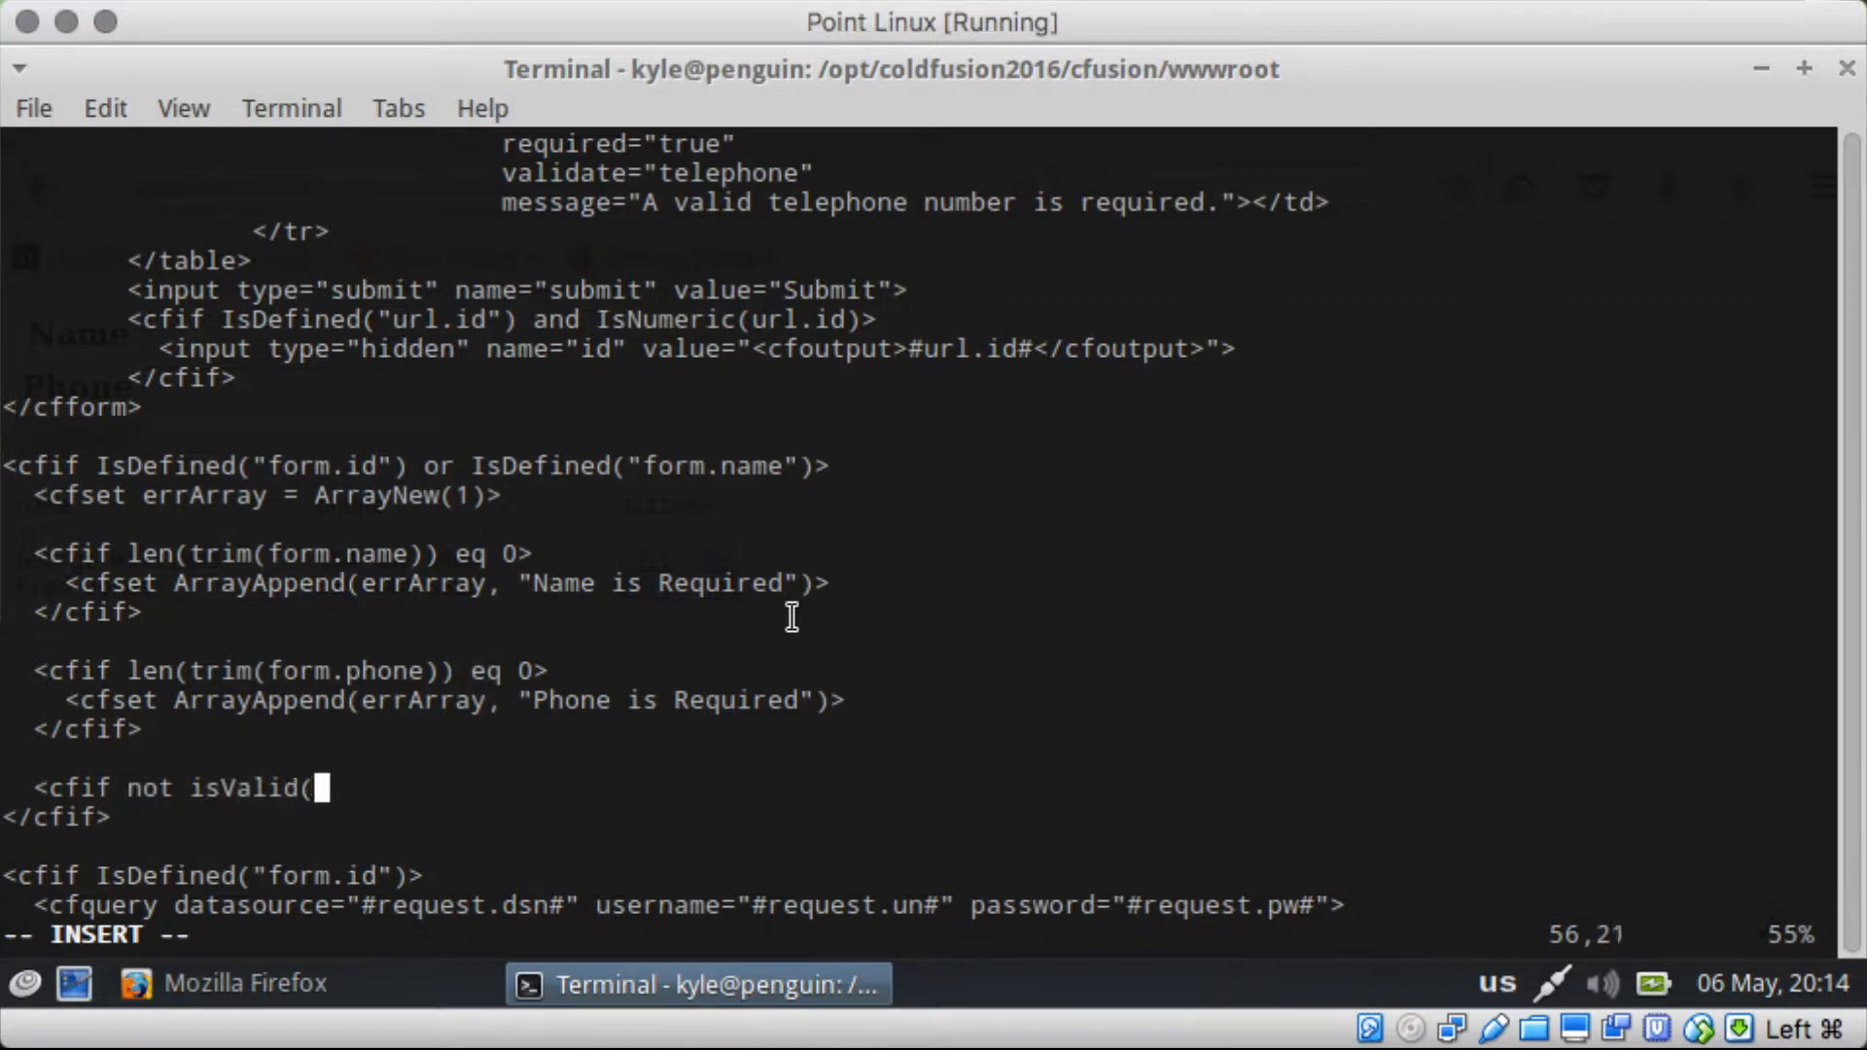
text(form.p)
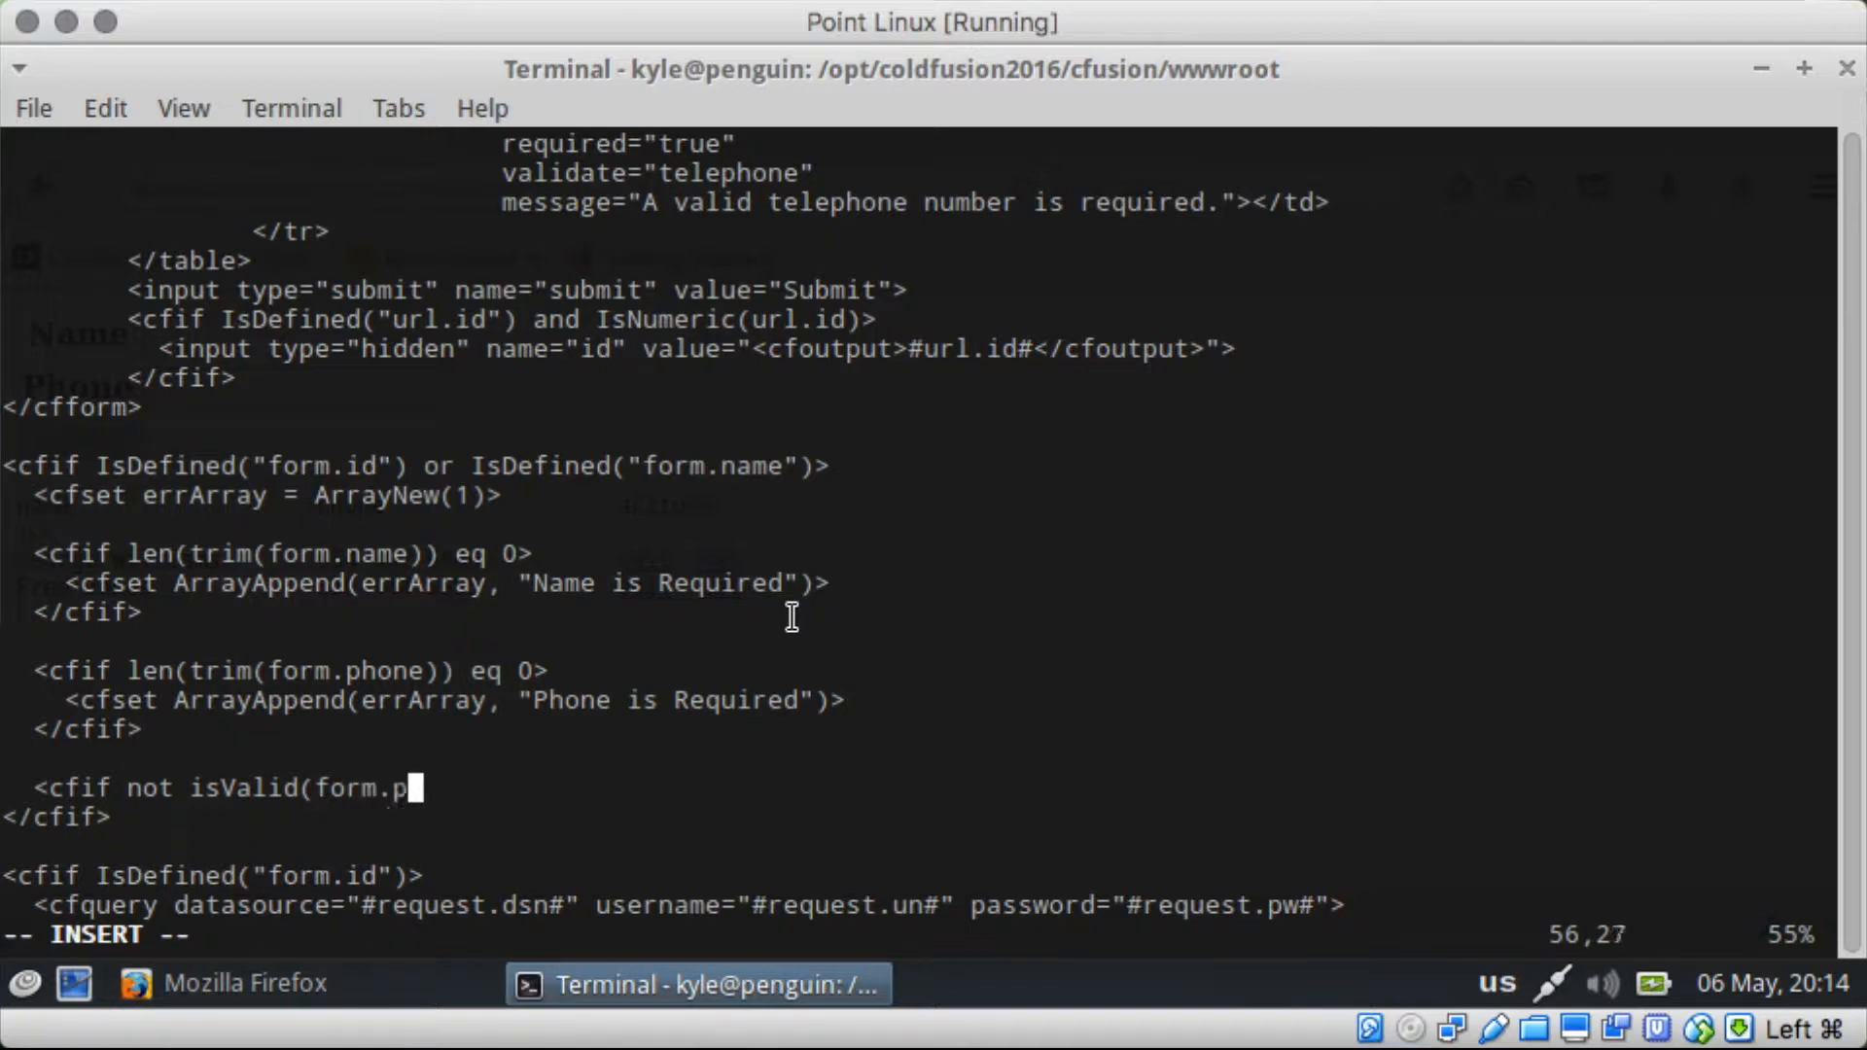
text(hone, "tele)
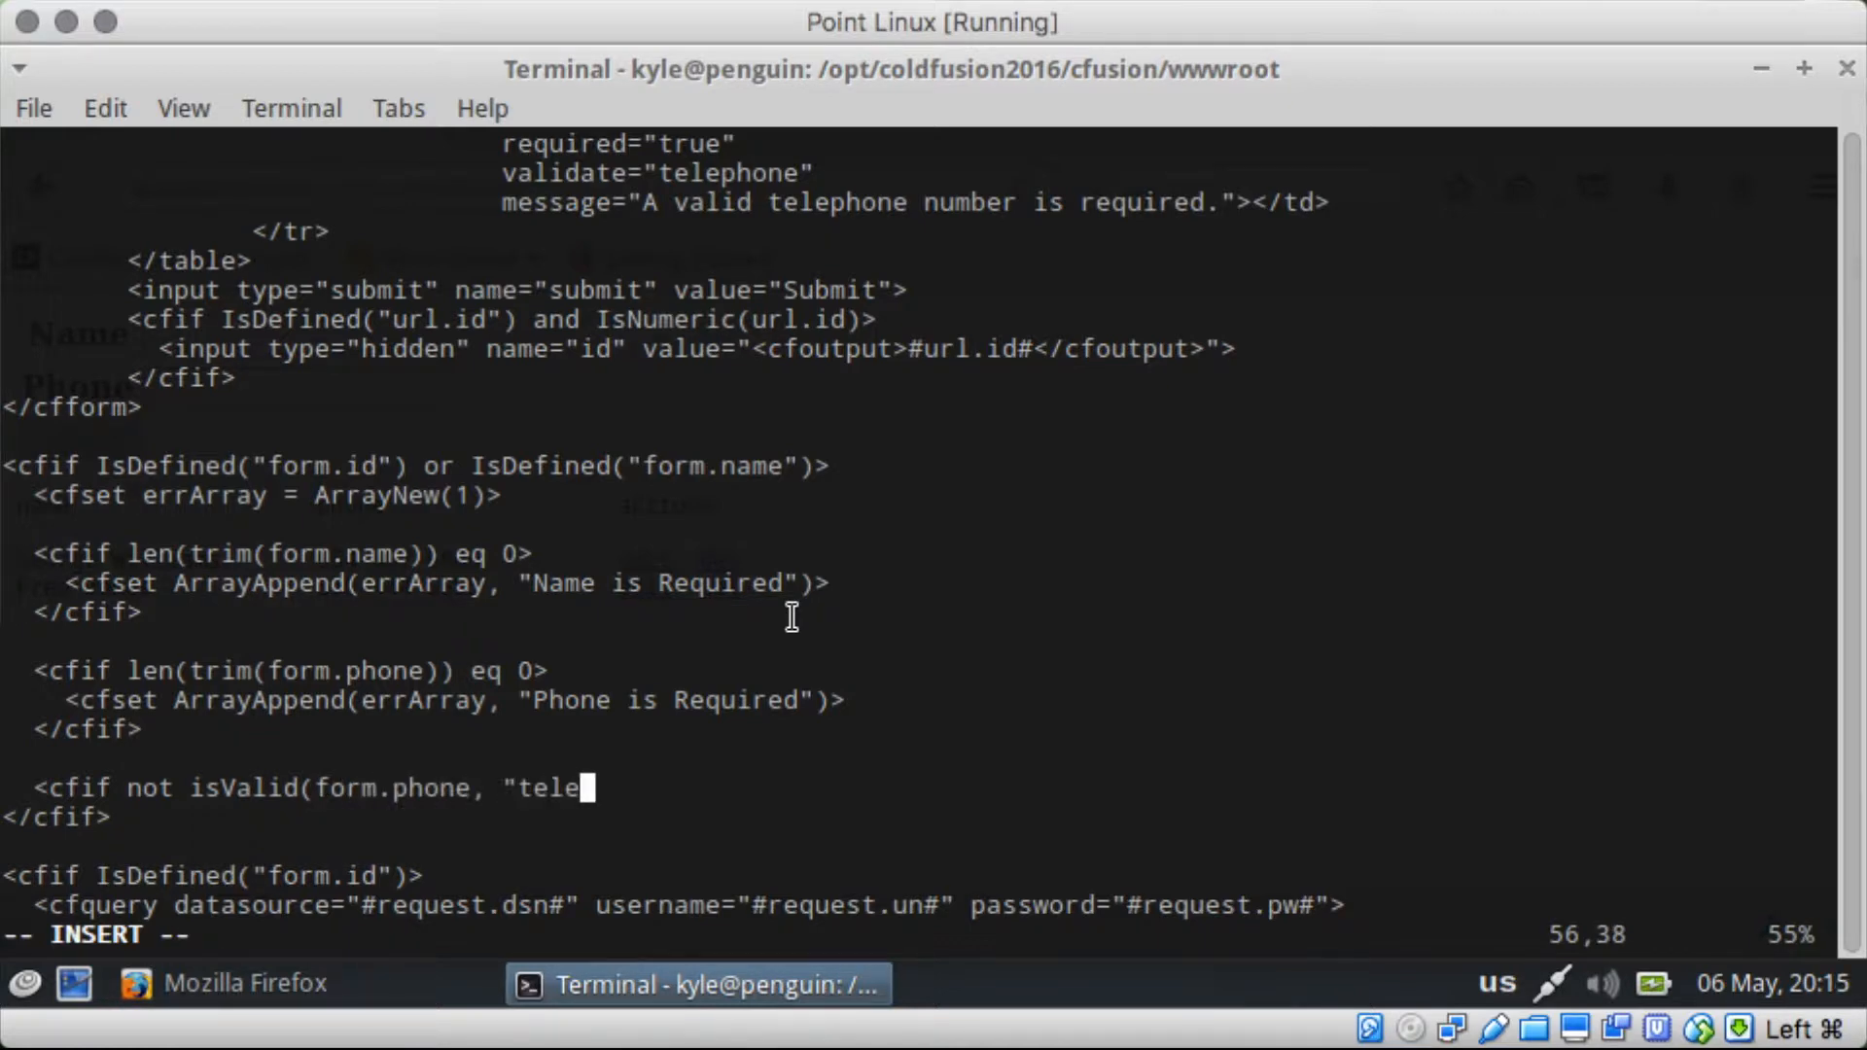
text(phone")>)
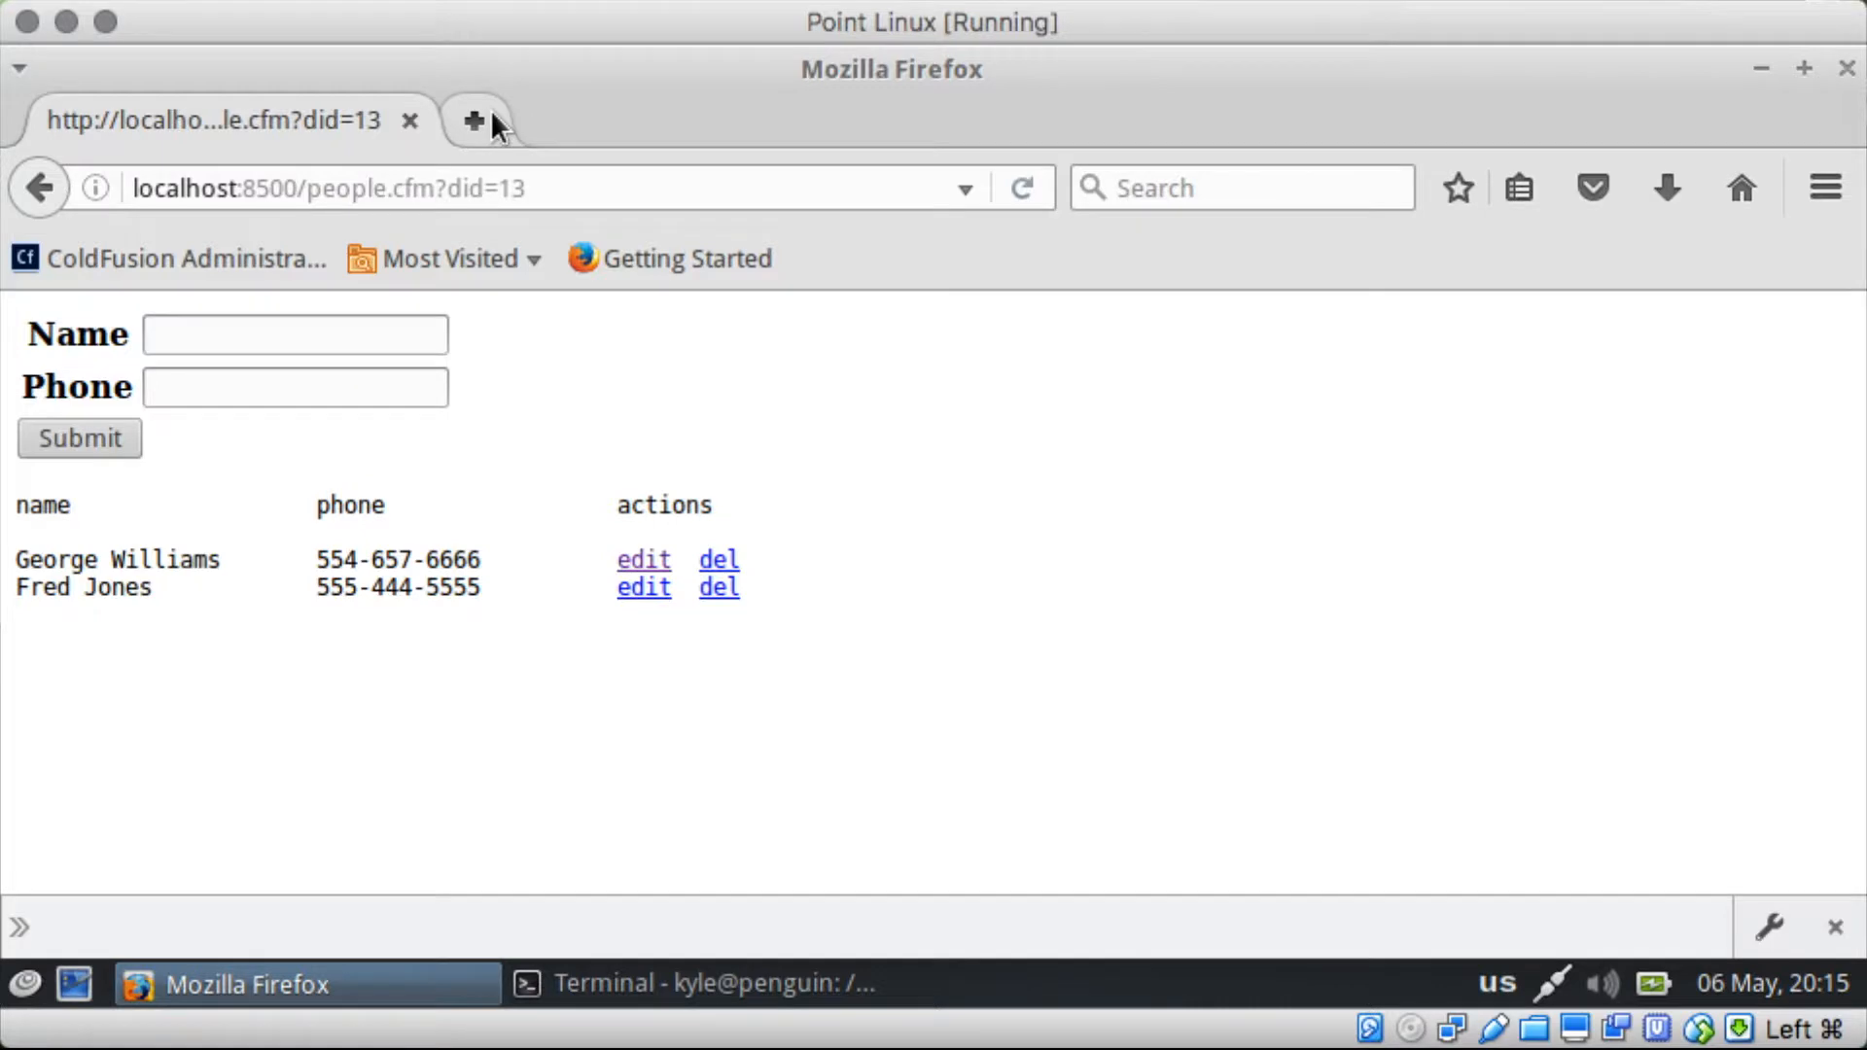
Step: Look up the ColdFusion 9 IsValid reference and highlight its type, value parameters
text(coldfusion isv alid)
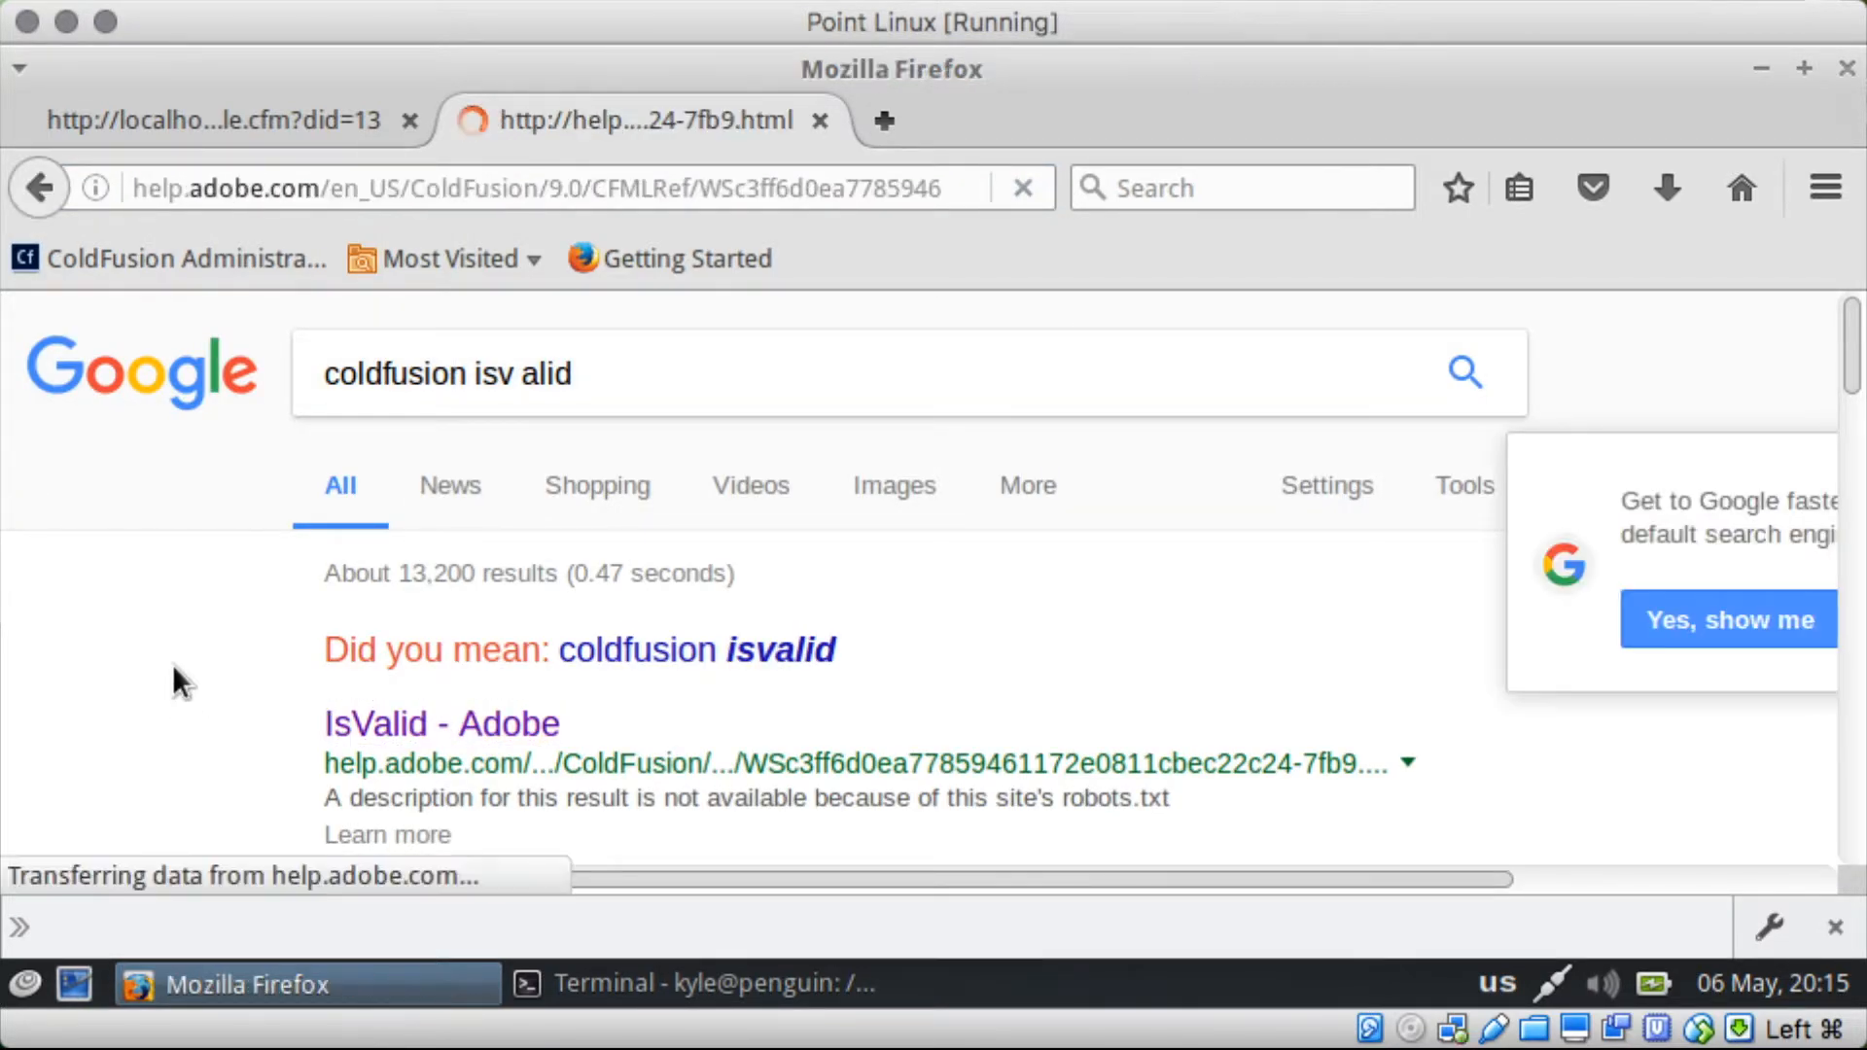
click(439, 723)
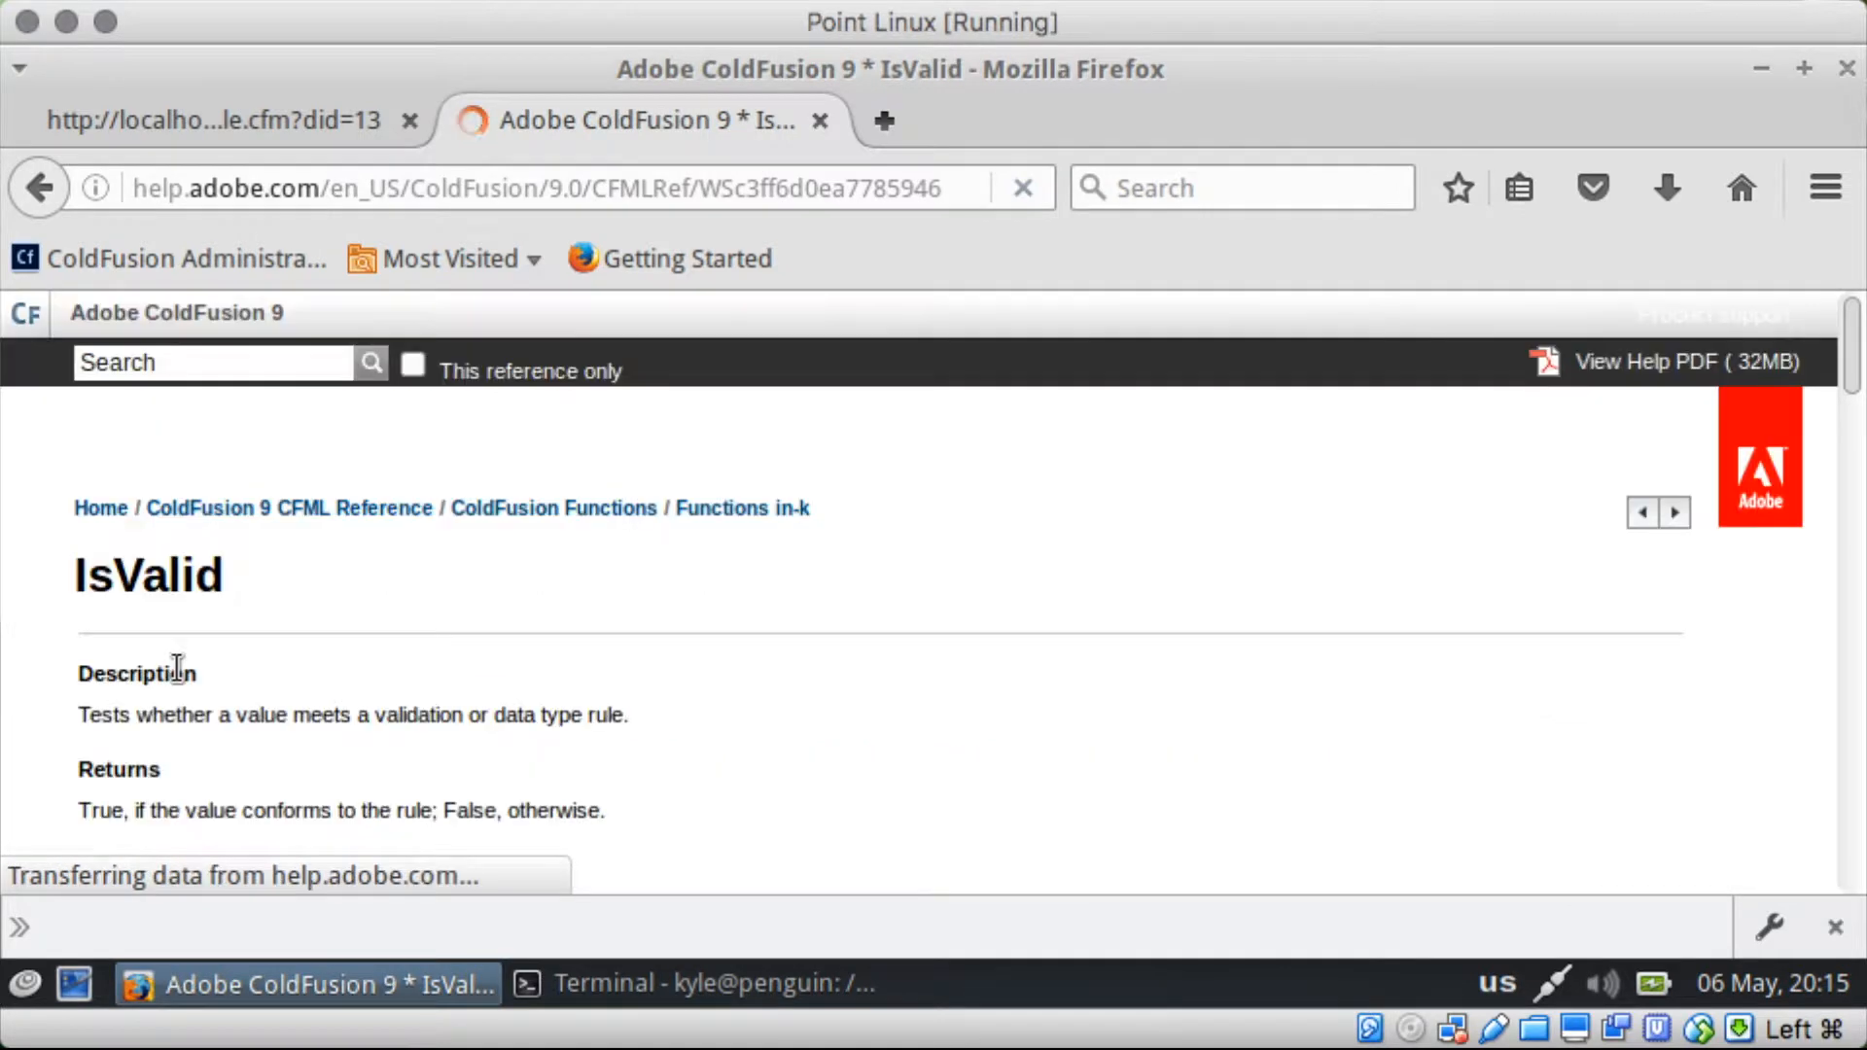
scroll(down, 3)
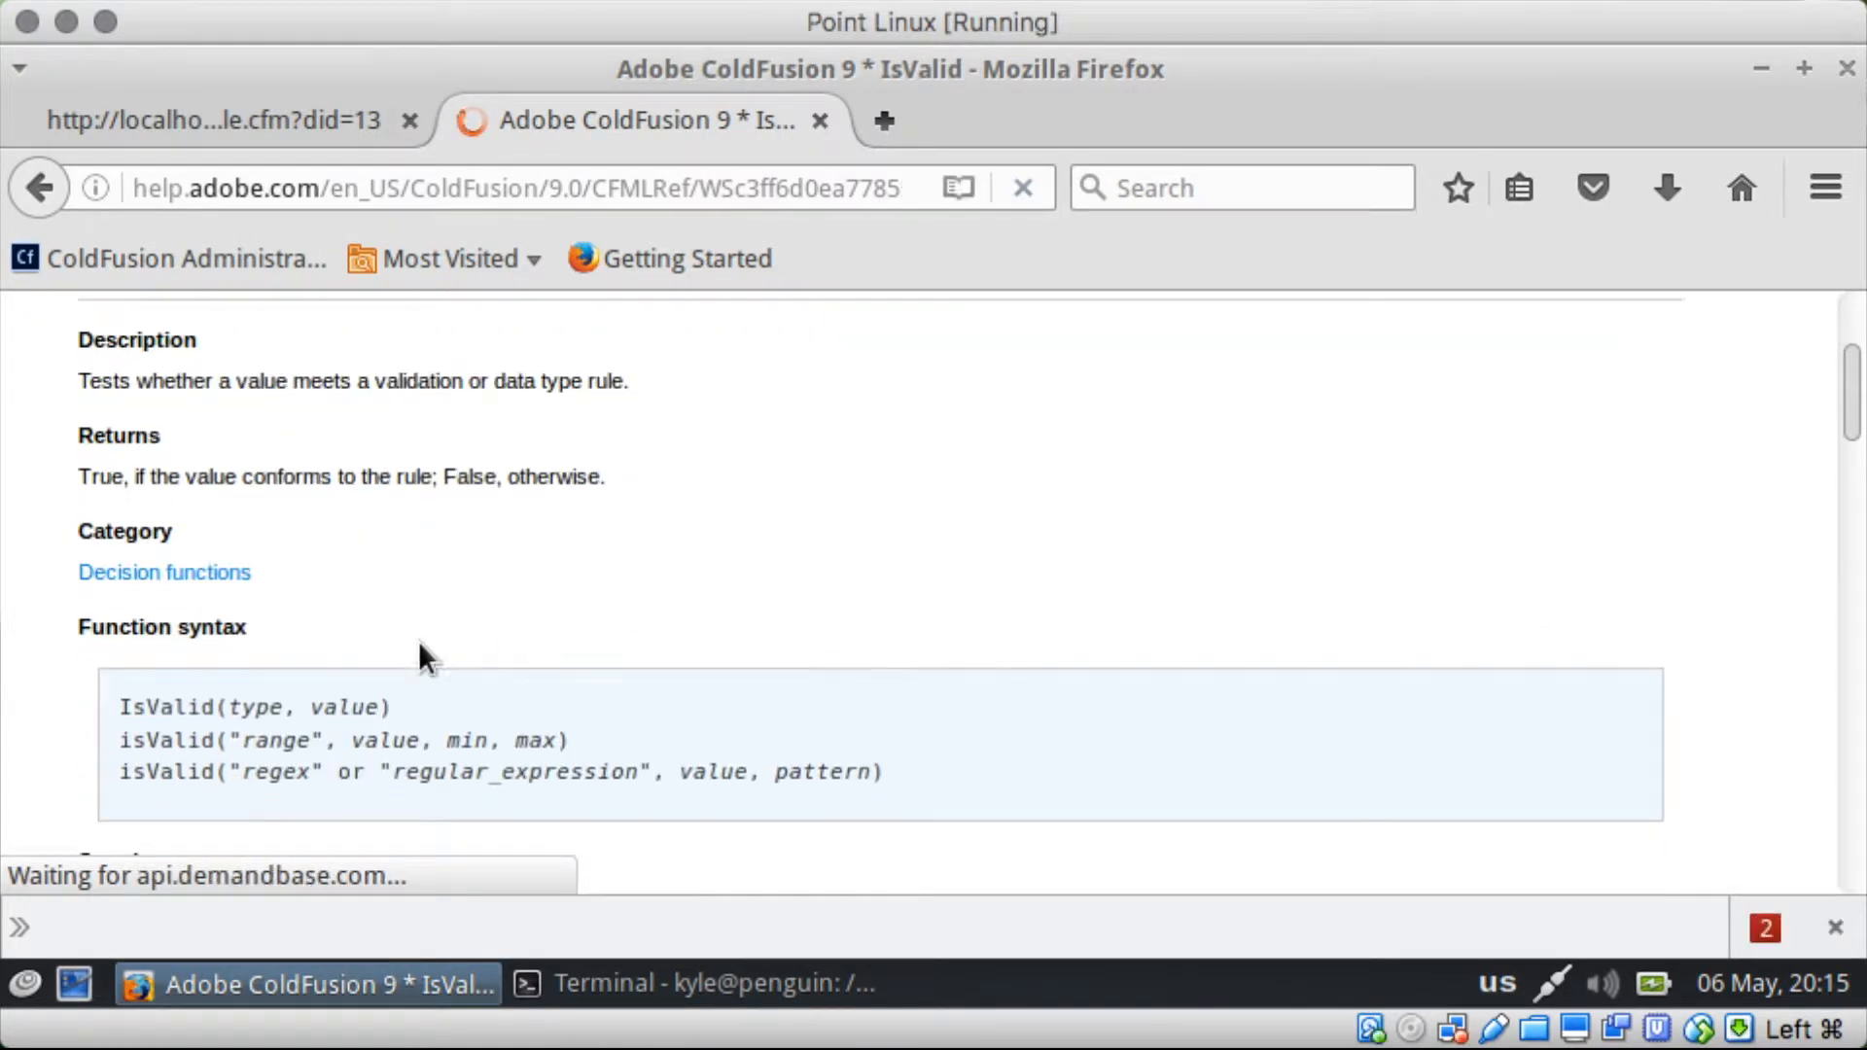
scroll(down, 3)
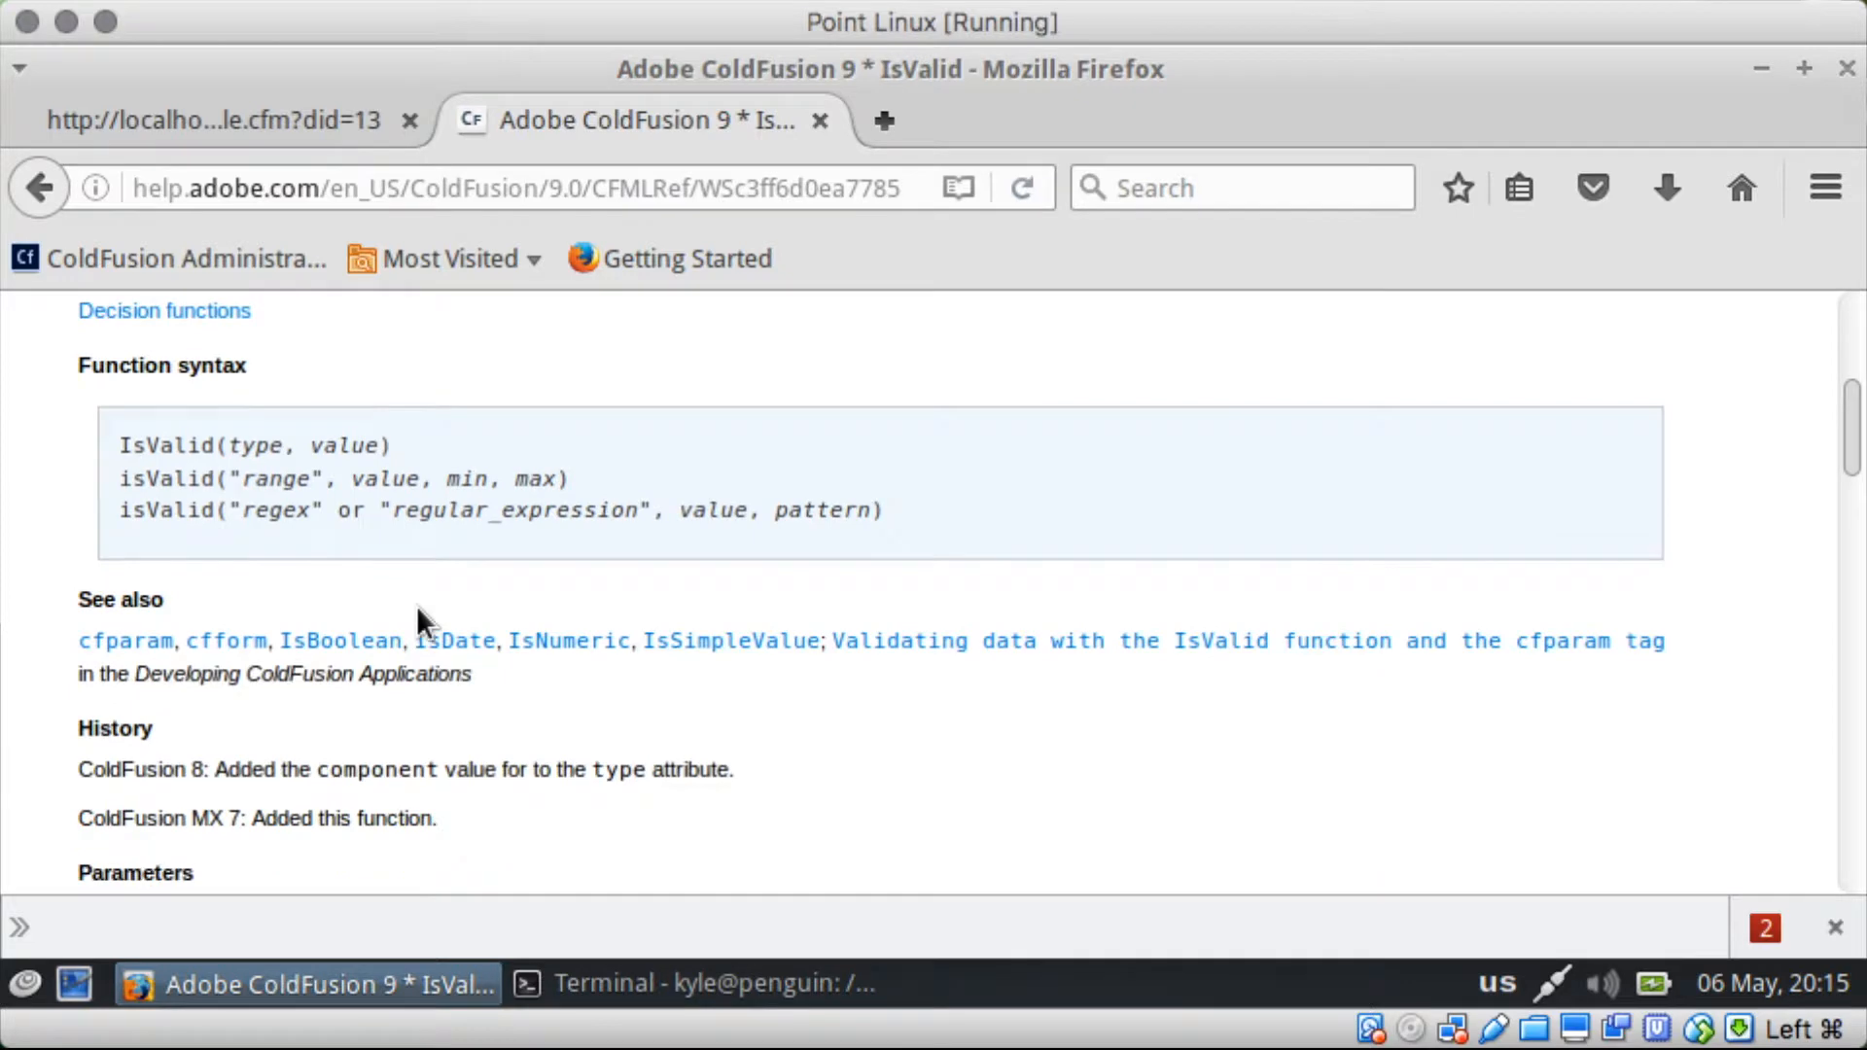
scroll(down, 3)
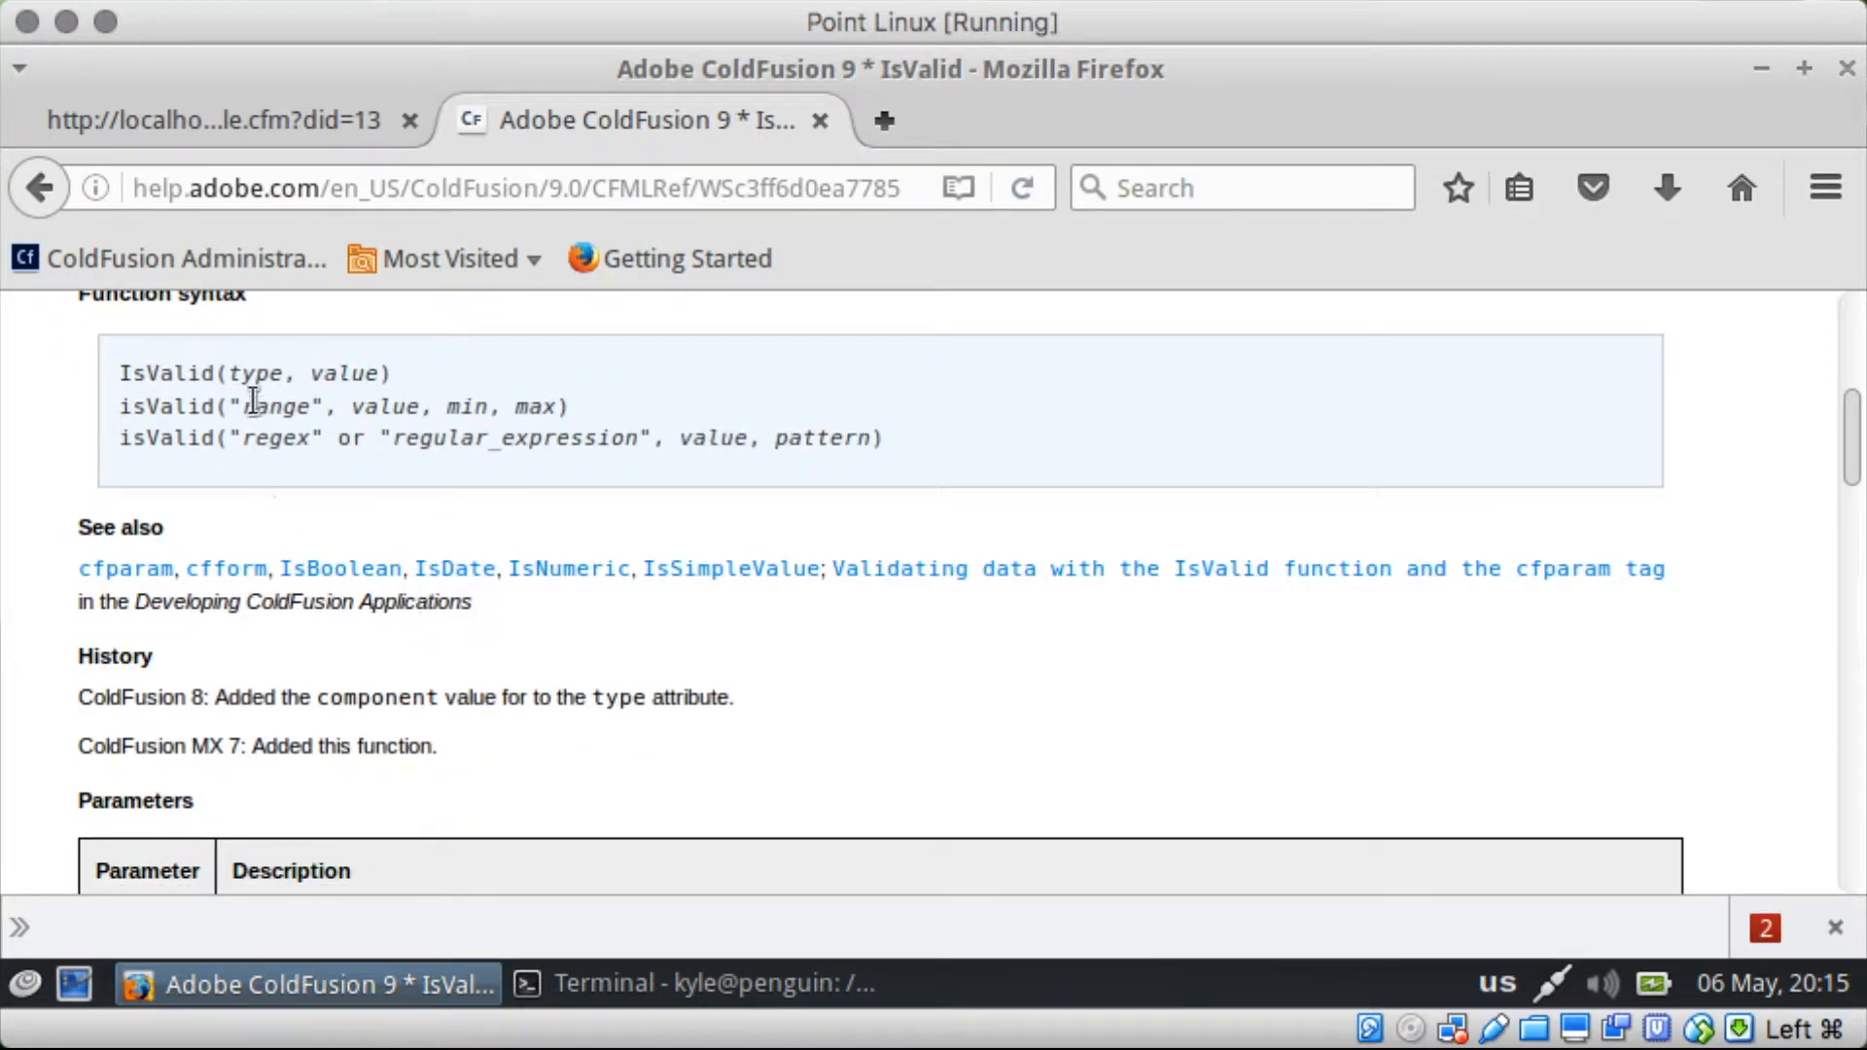
drag(232, 373, 381, 373)
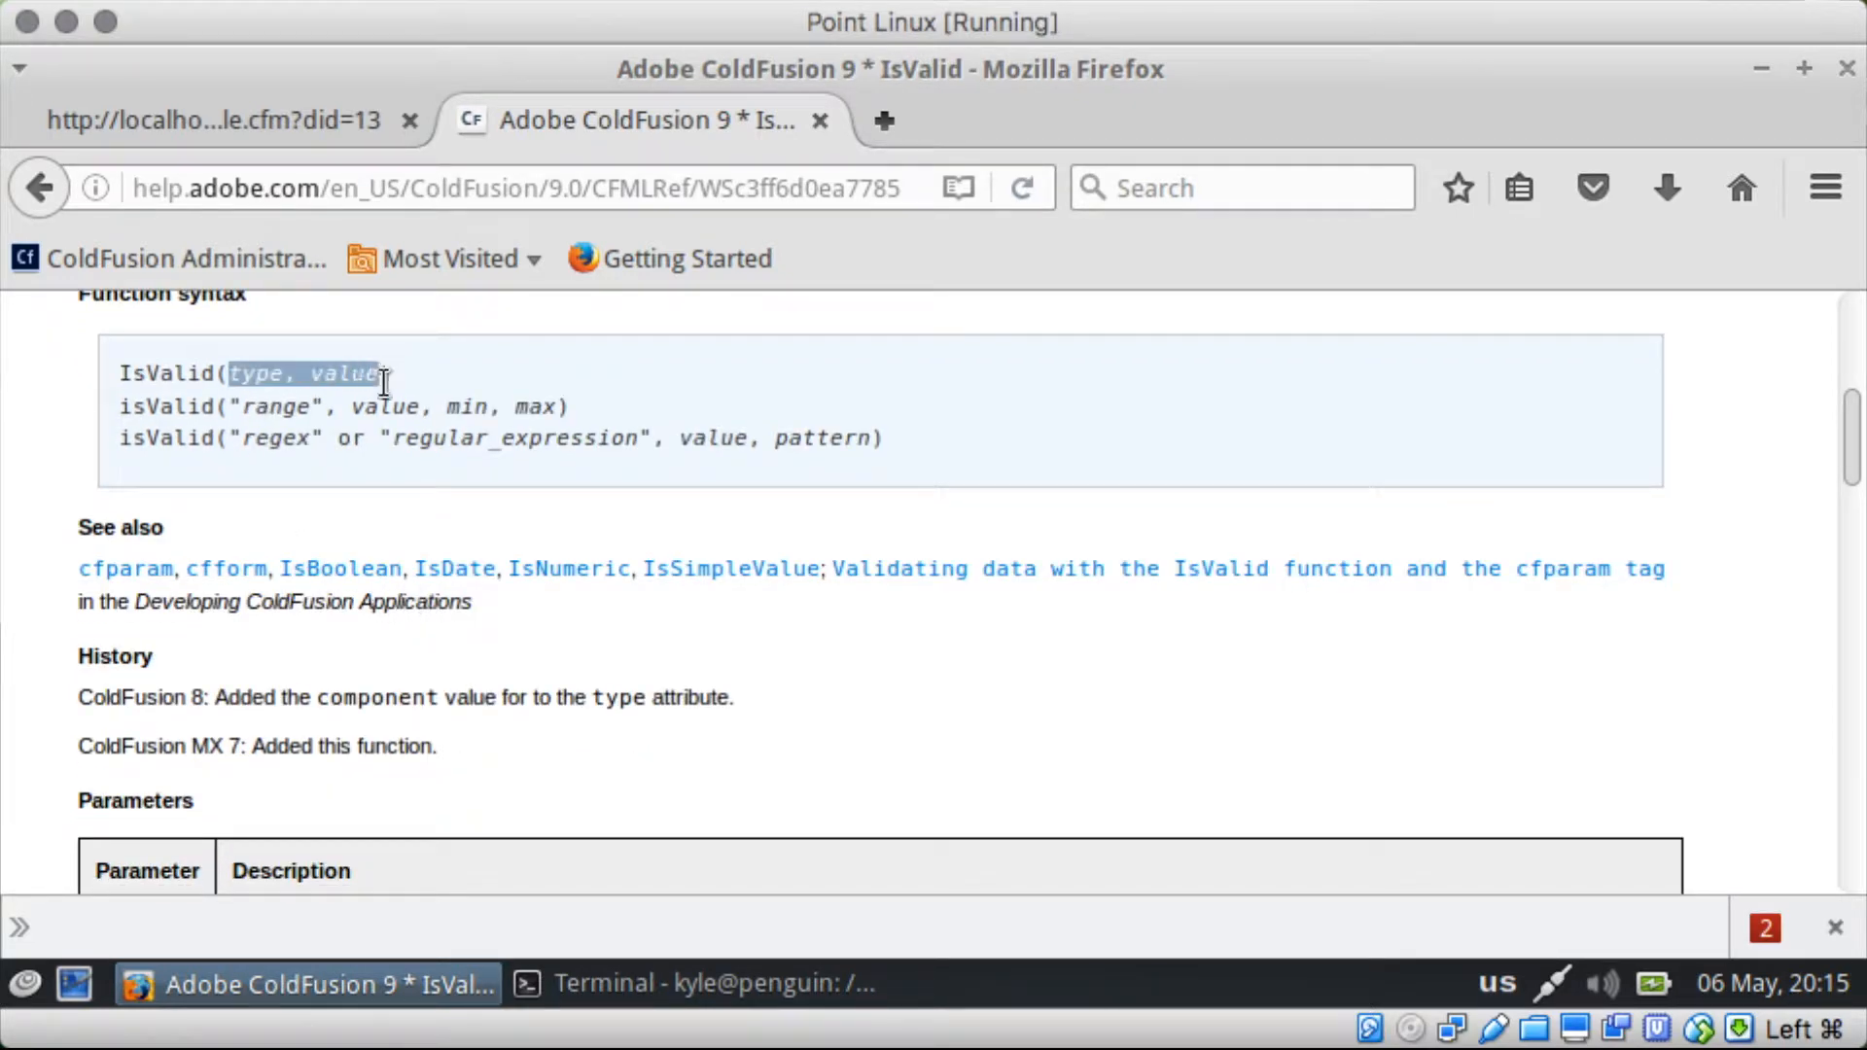
Step: Scroll through the IsValid type list down to the telephone entry
scroll(down, 3)
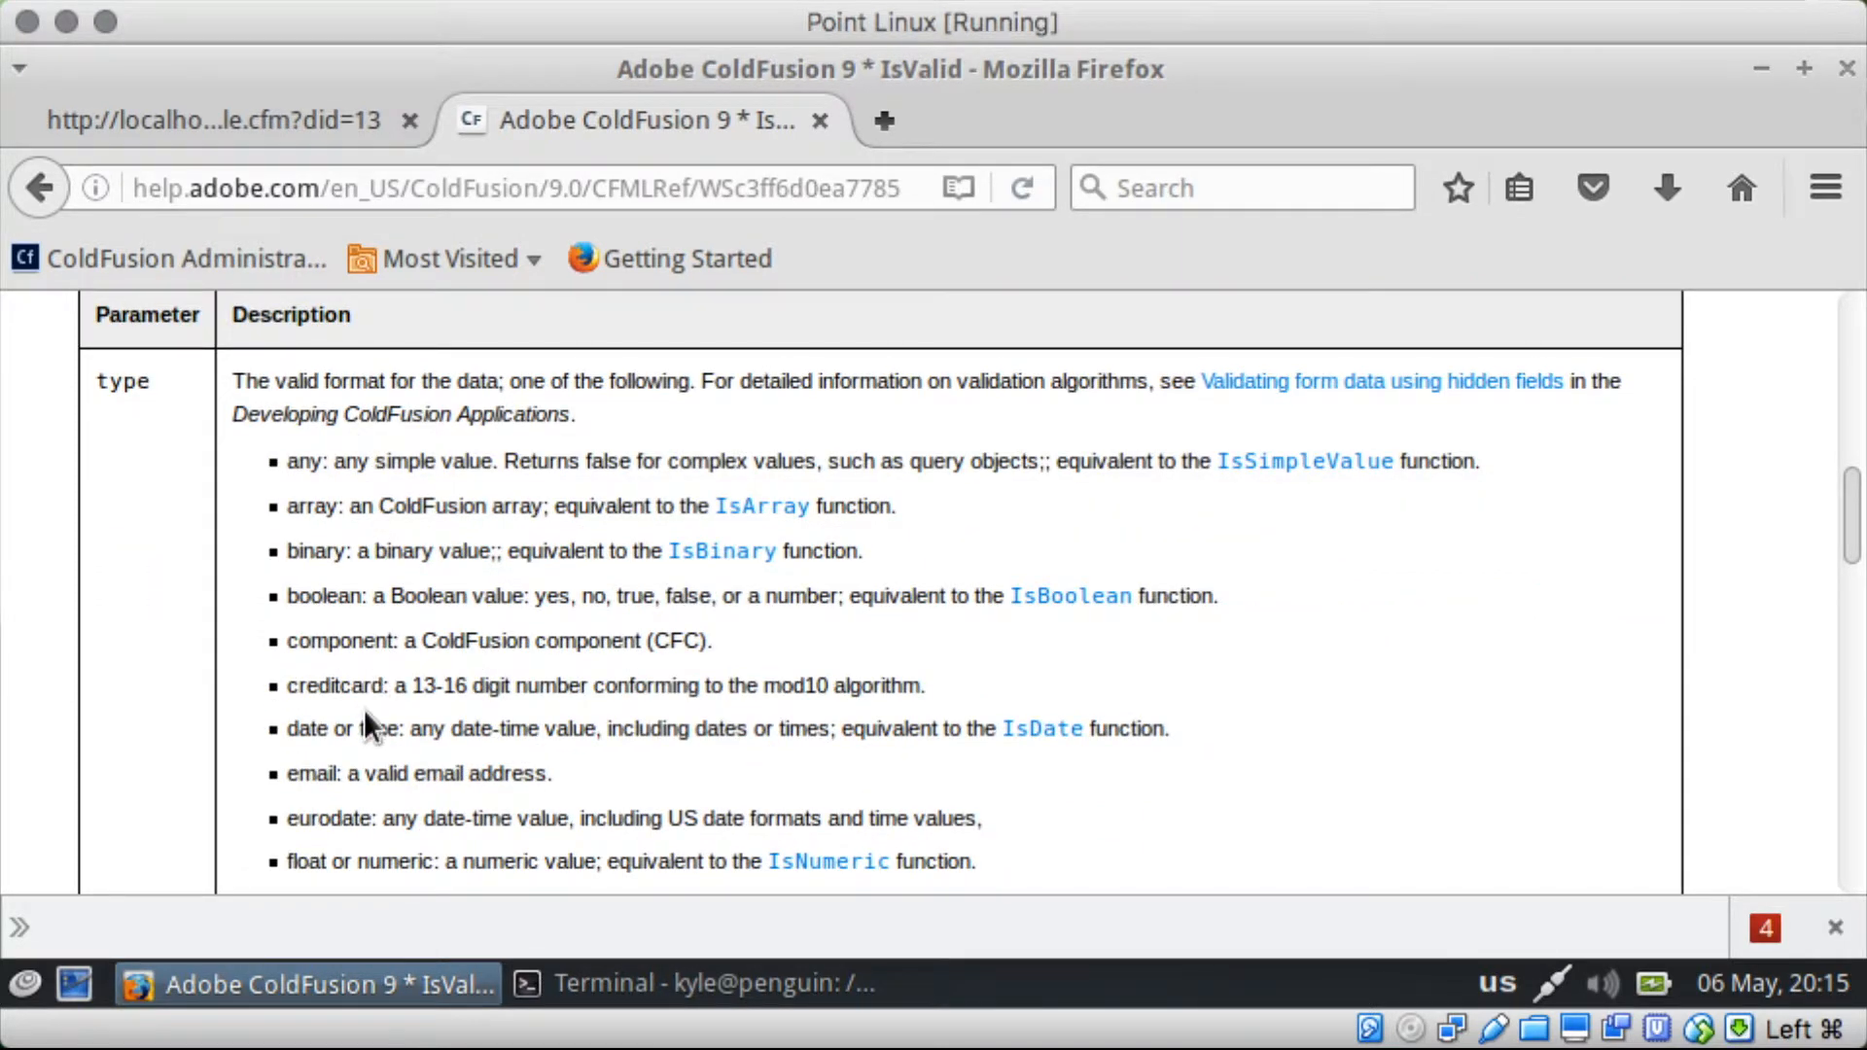
scroll(down, 3)
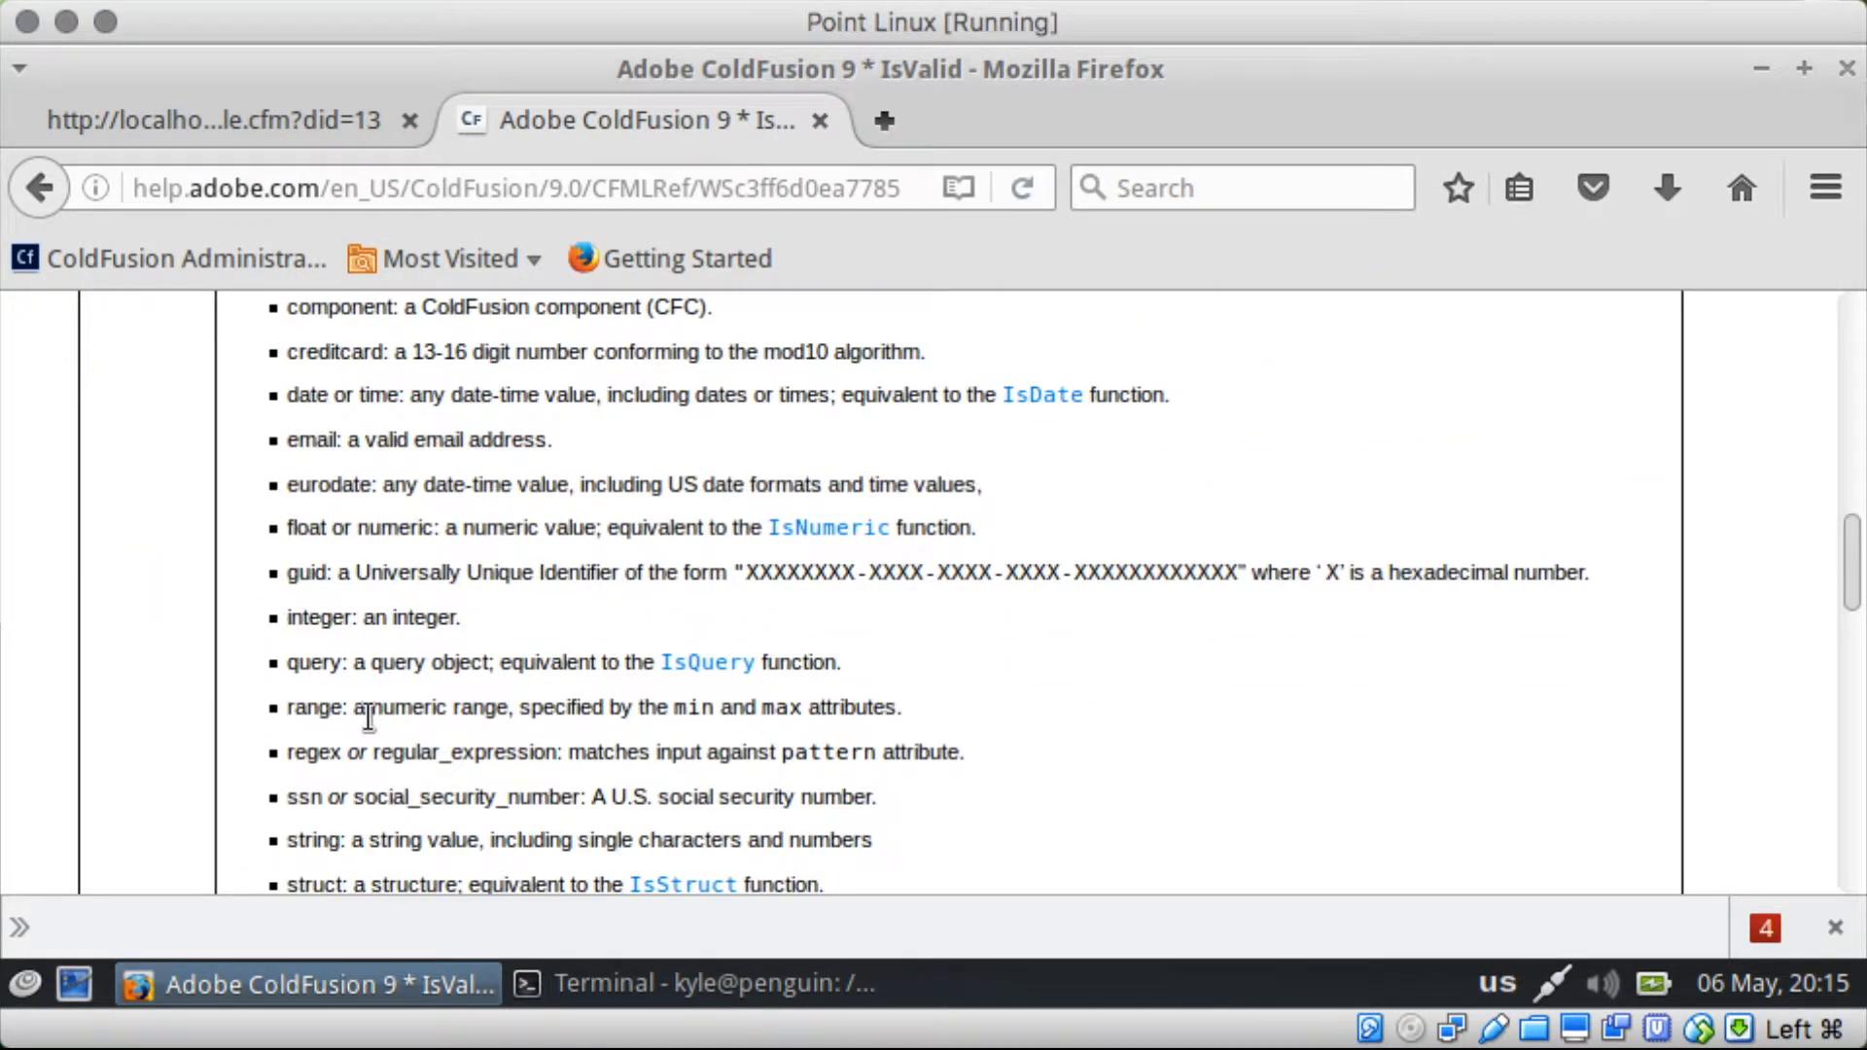
scroll(down, 3)
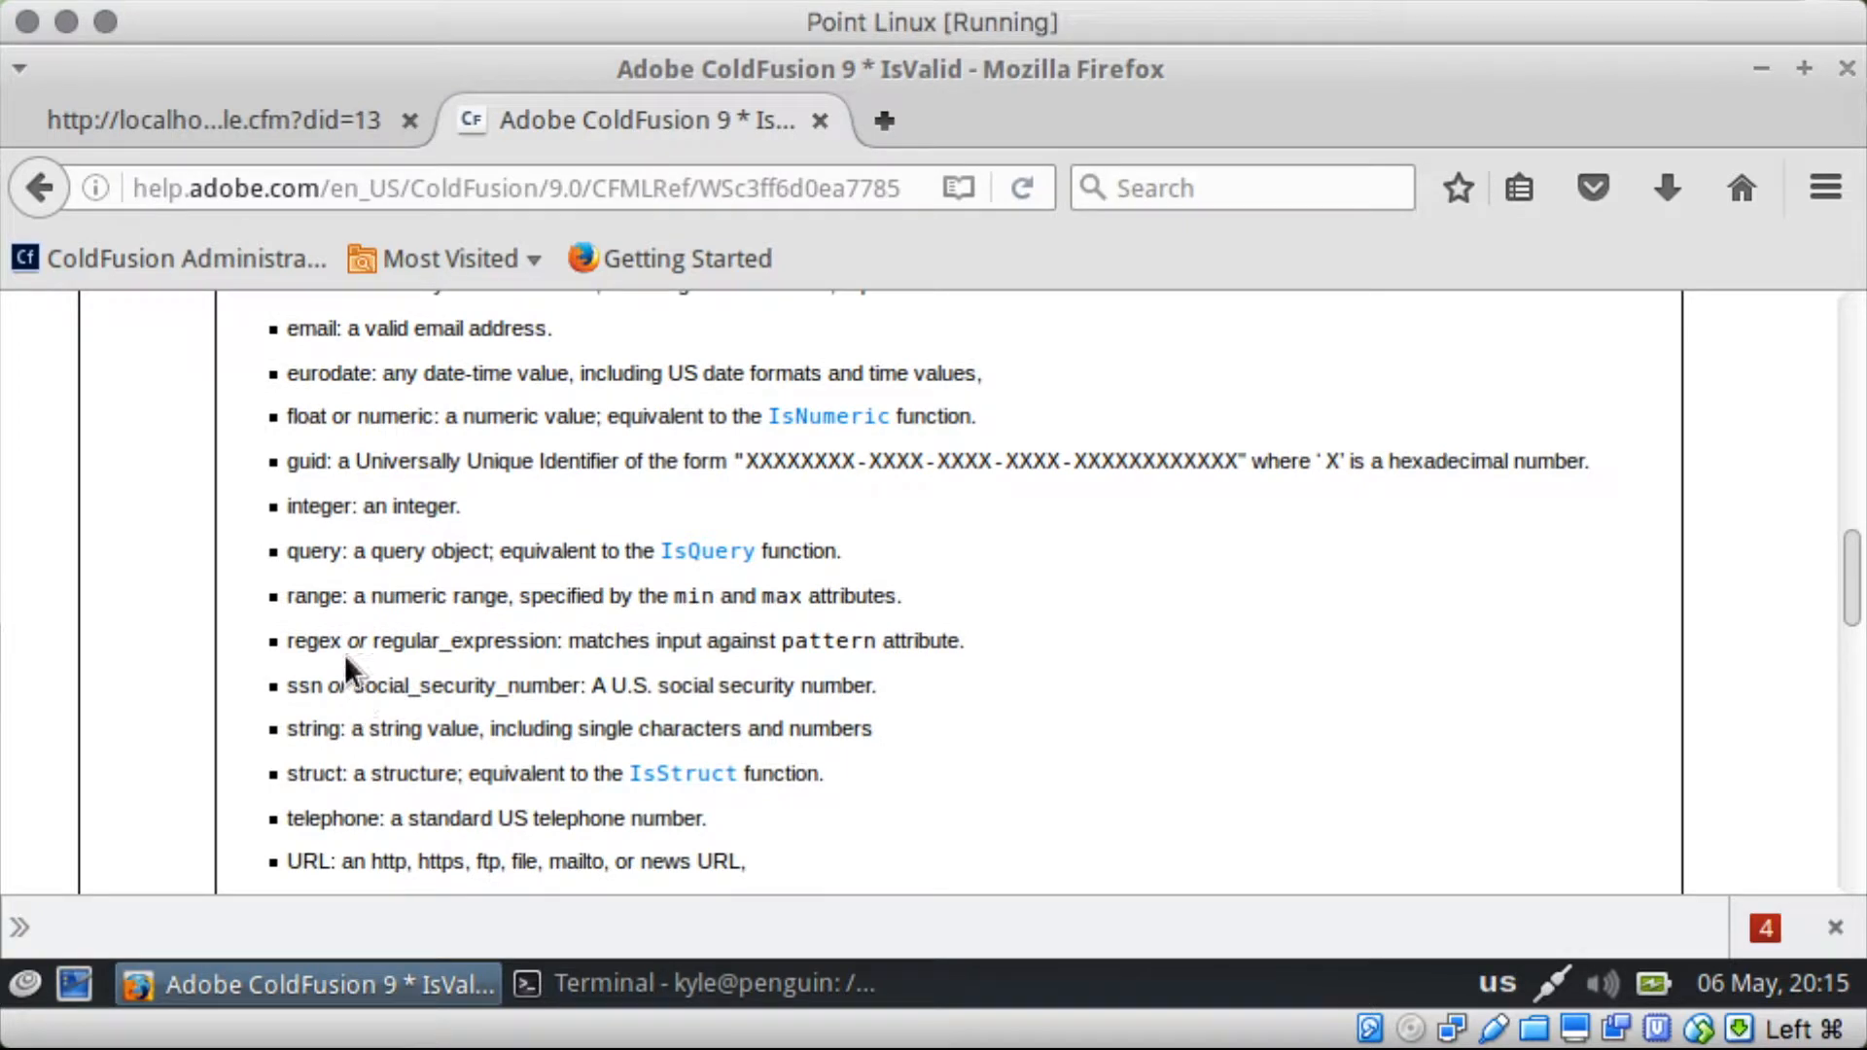
mouse_move(369, 803)
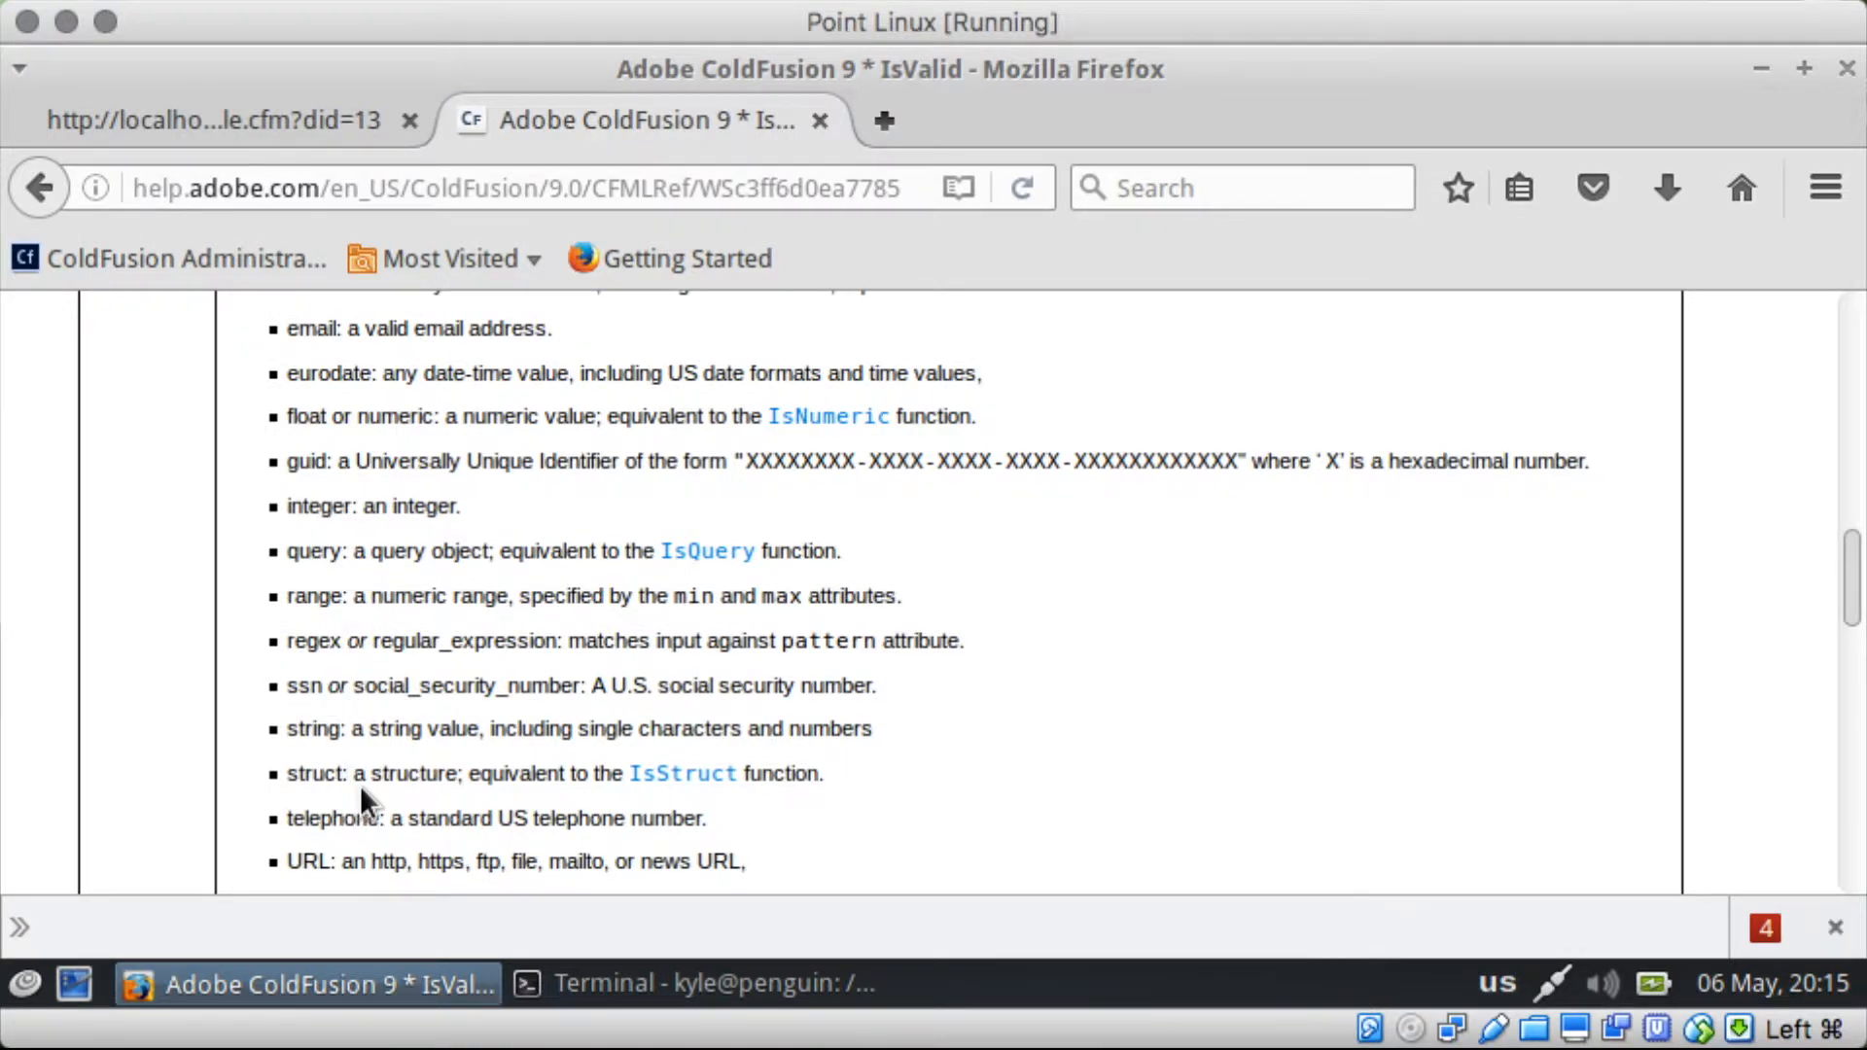
scroll(down, 3)
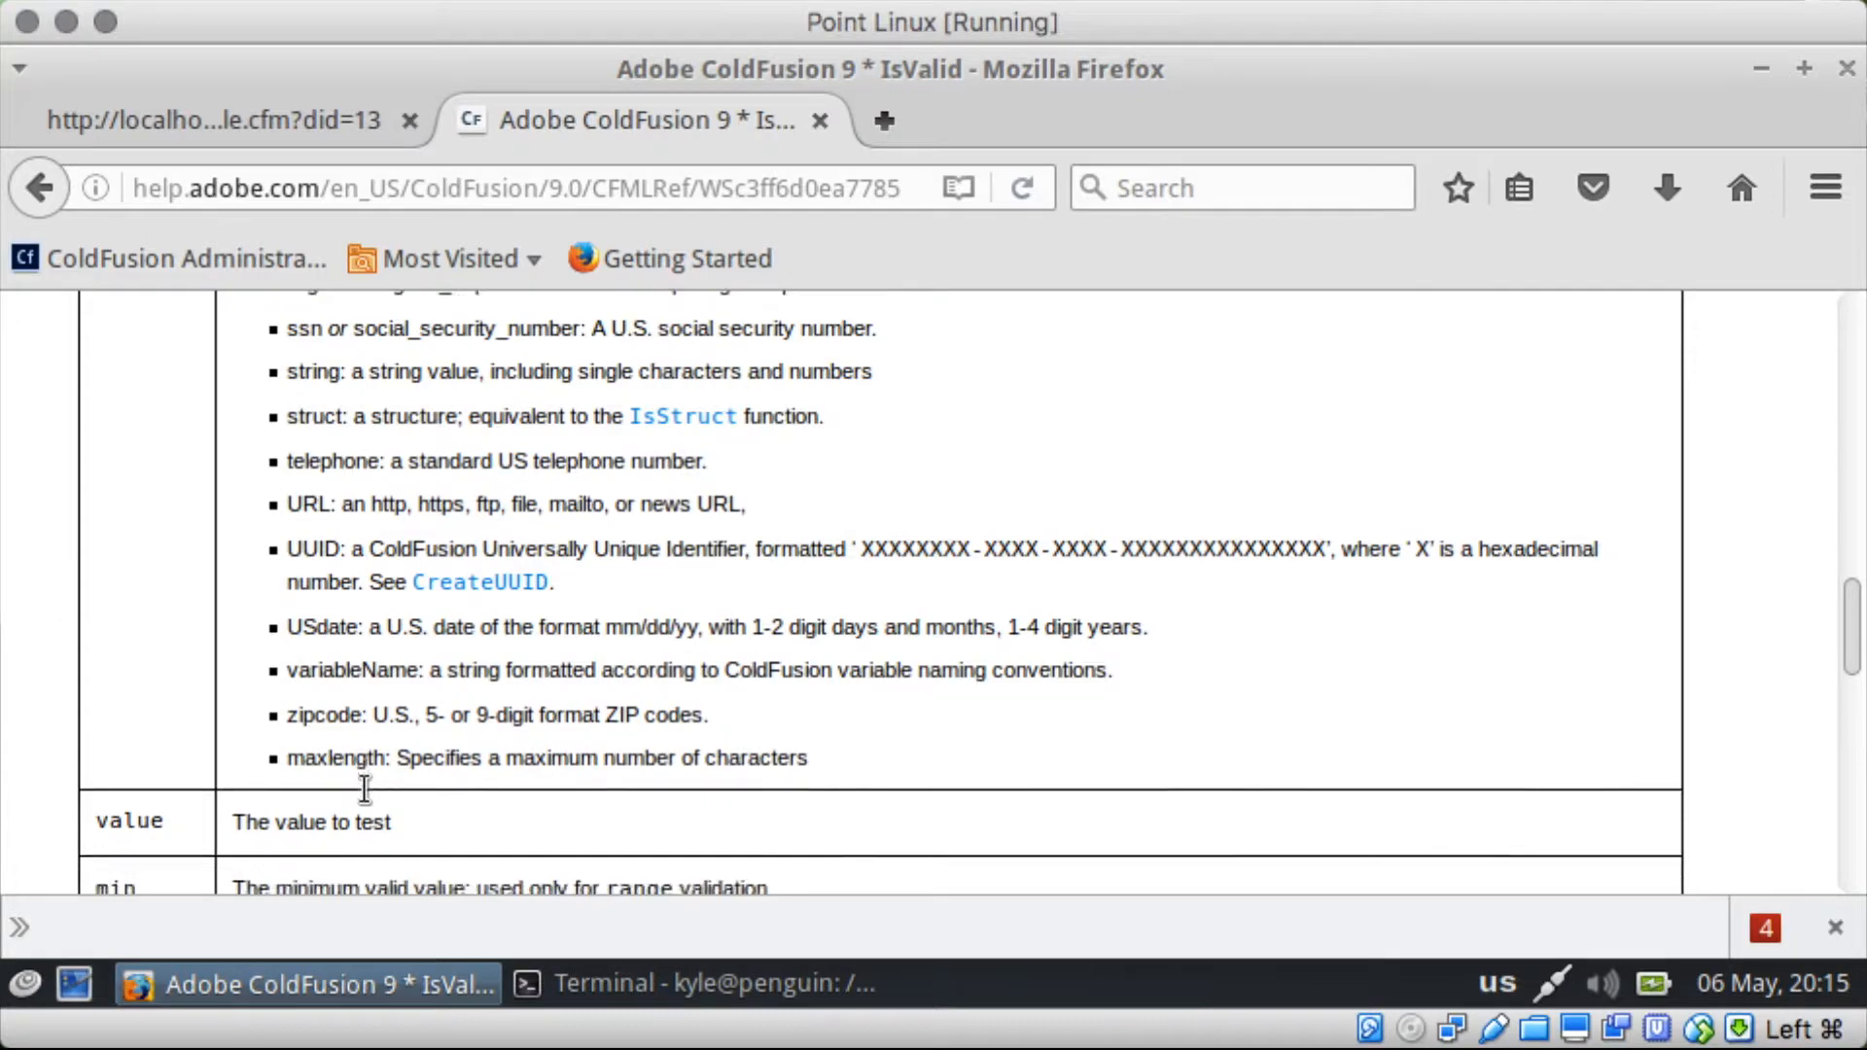
scroll(down, 3)
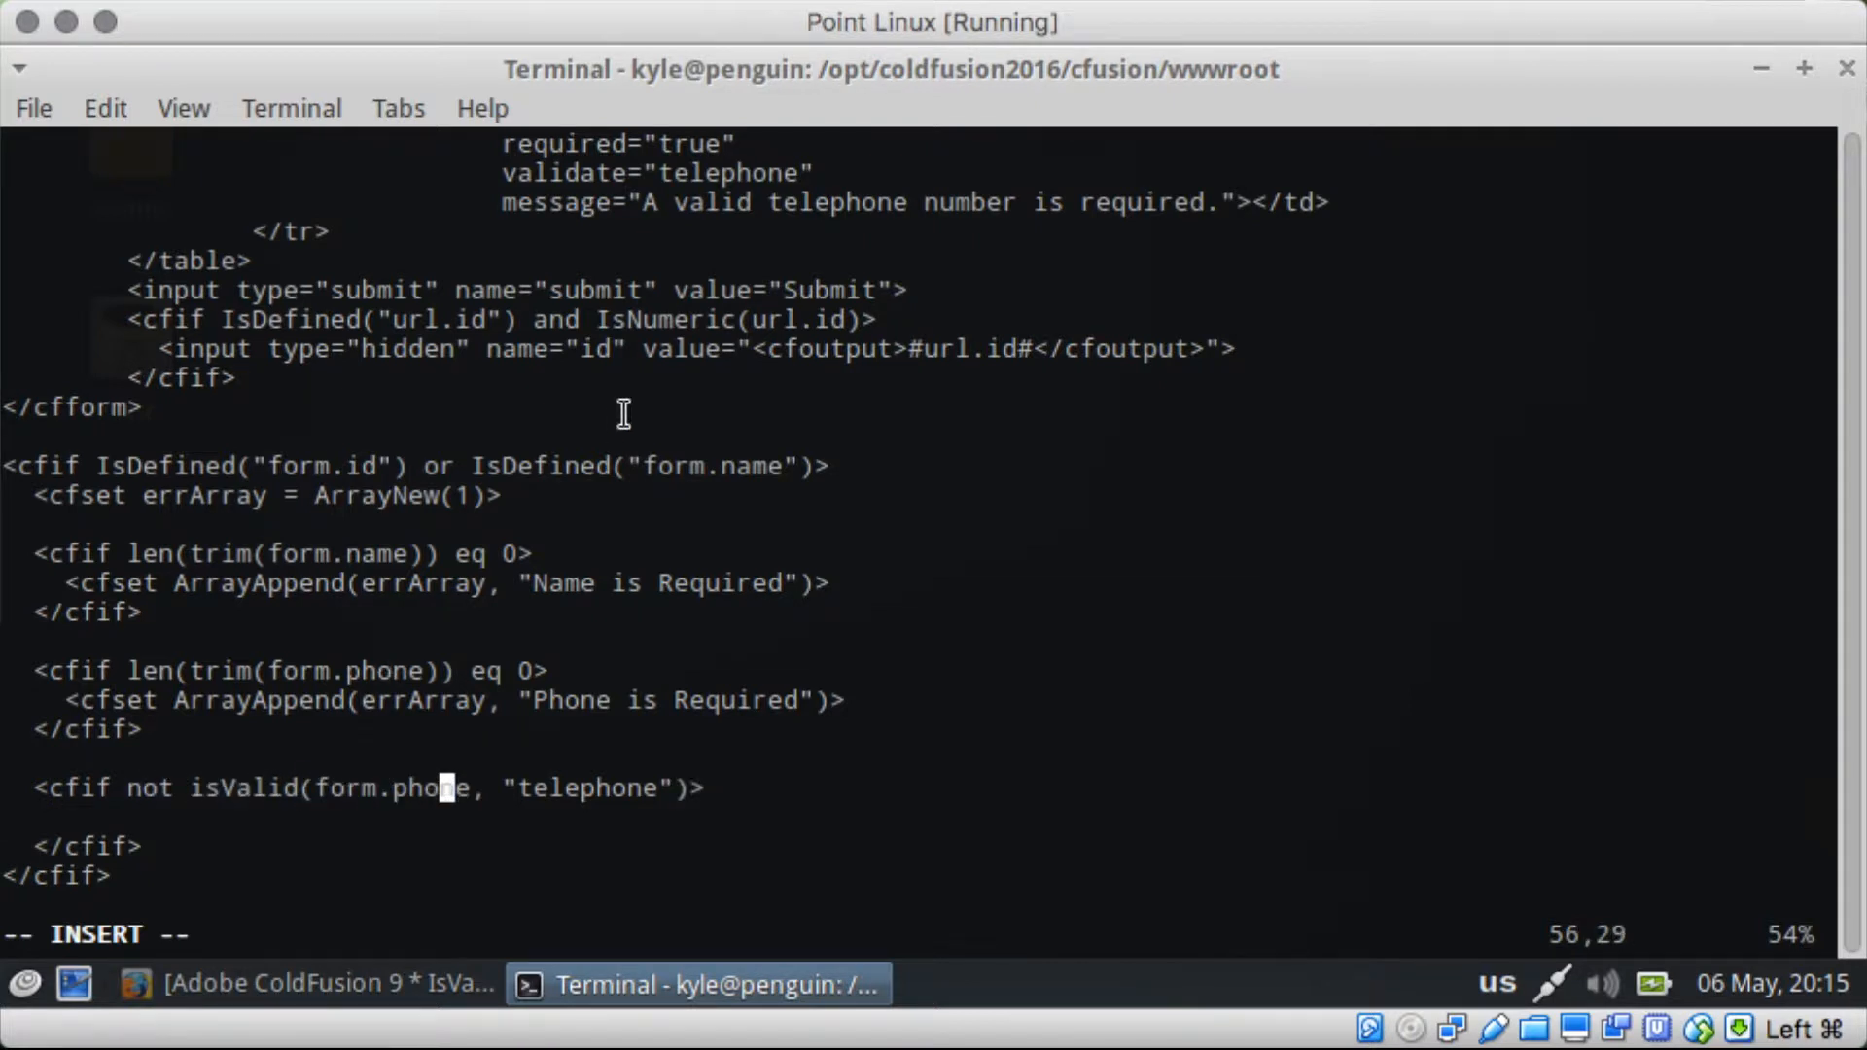
Step: Reorder the call to isValid("telephone", form.phone)
text(,i)
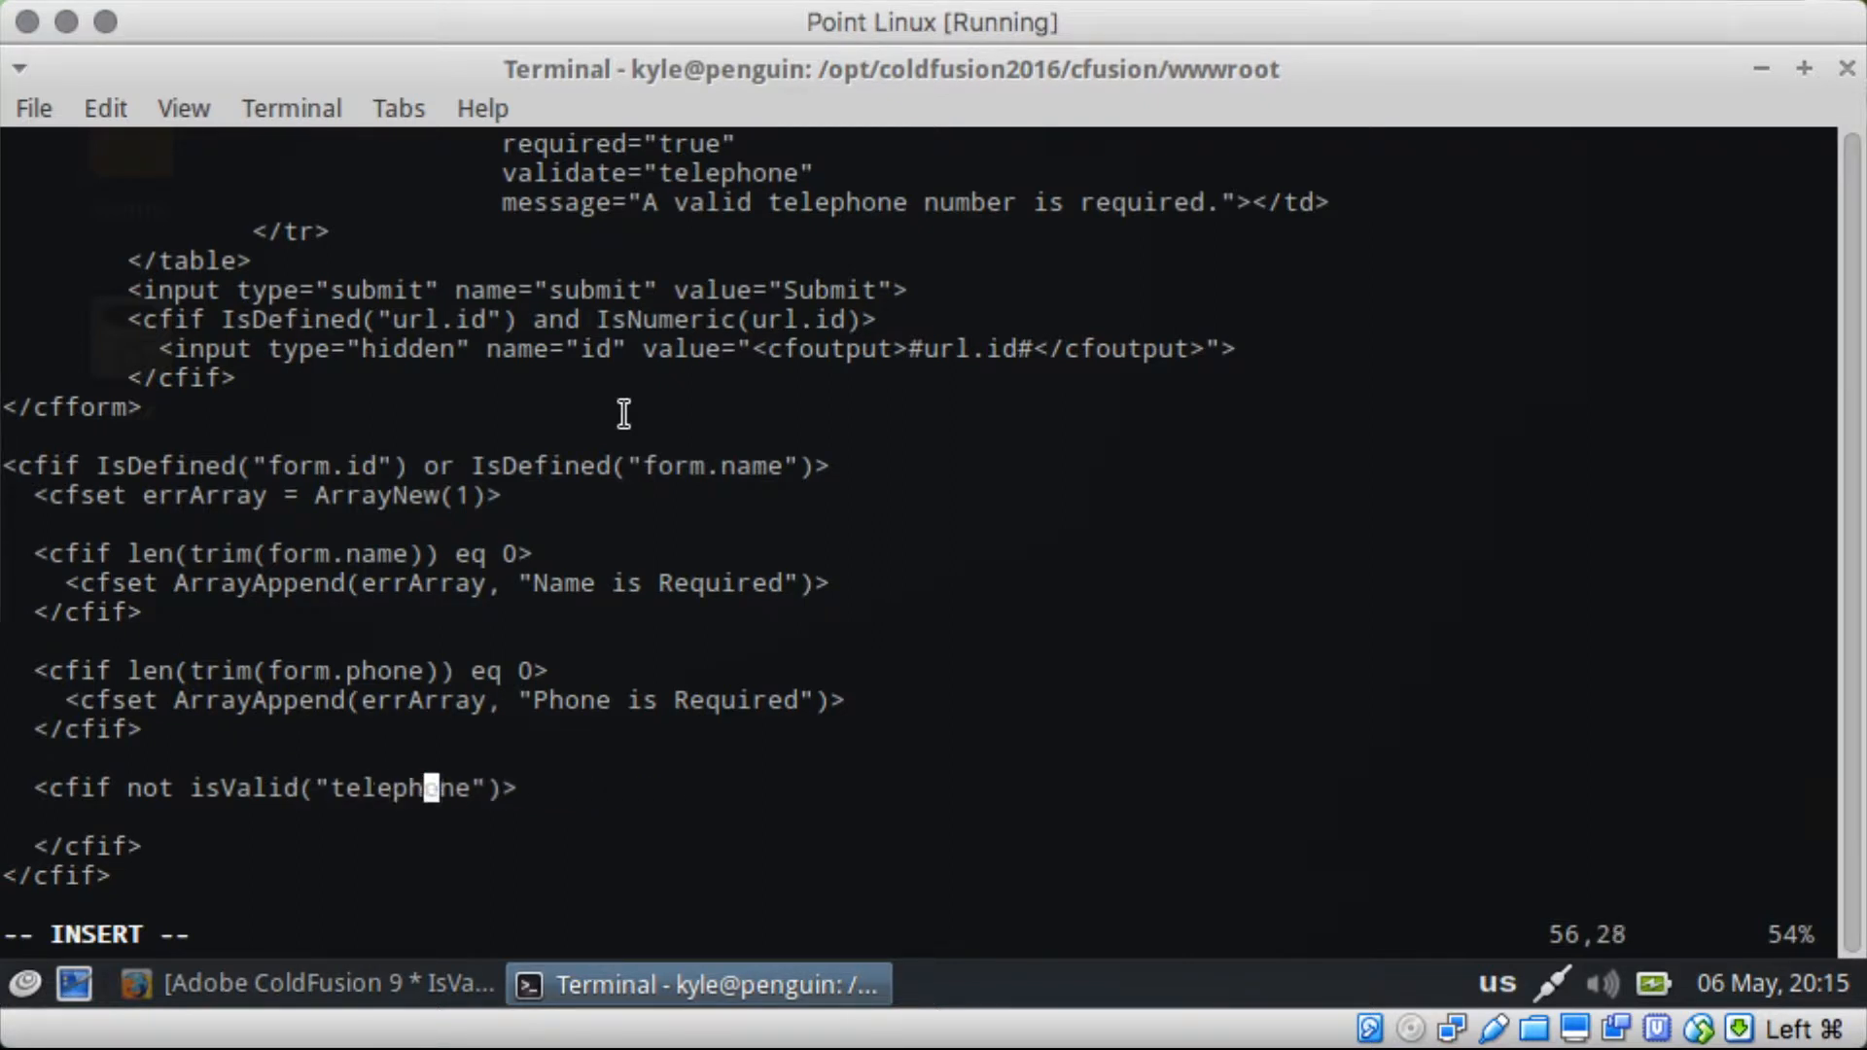
text(, fo)
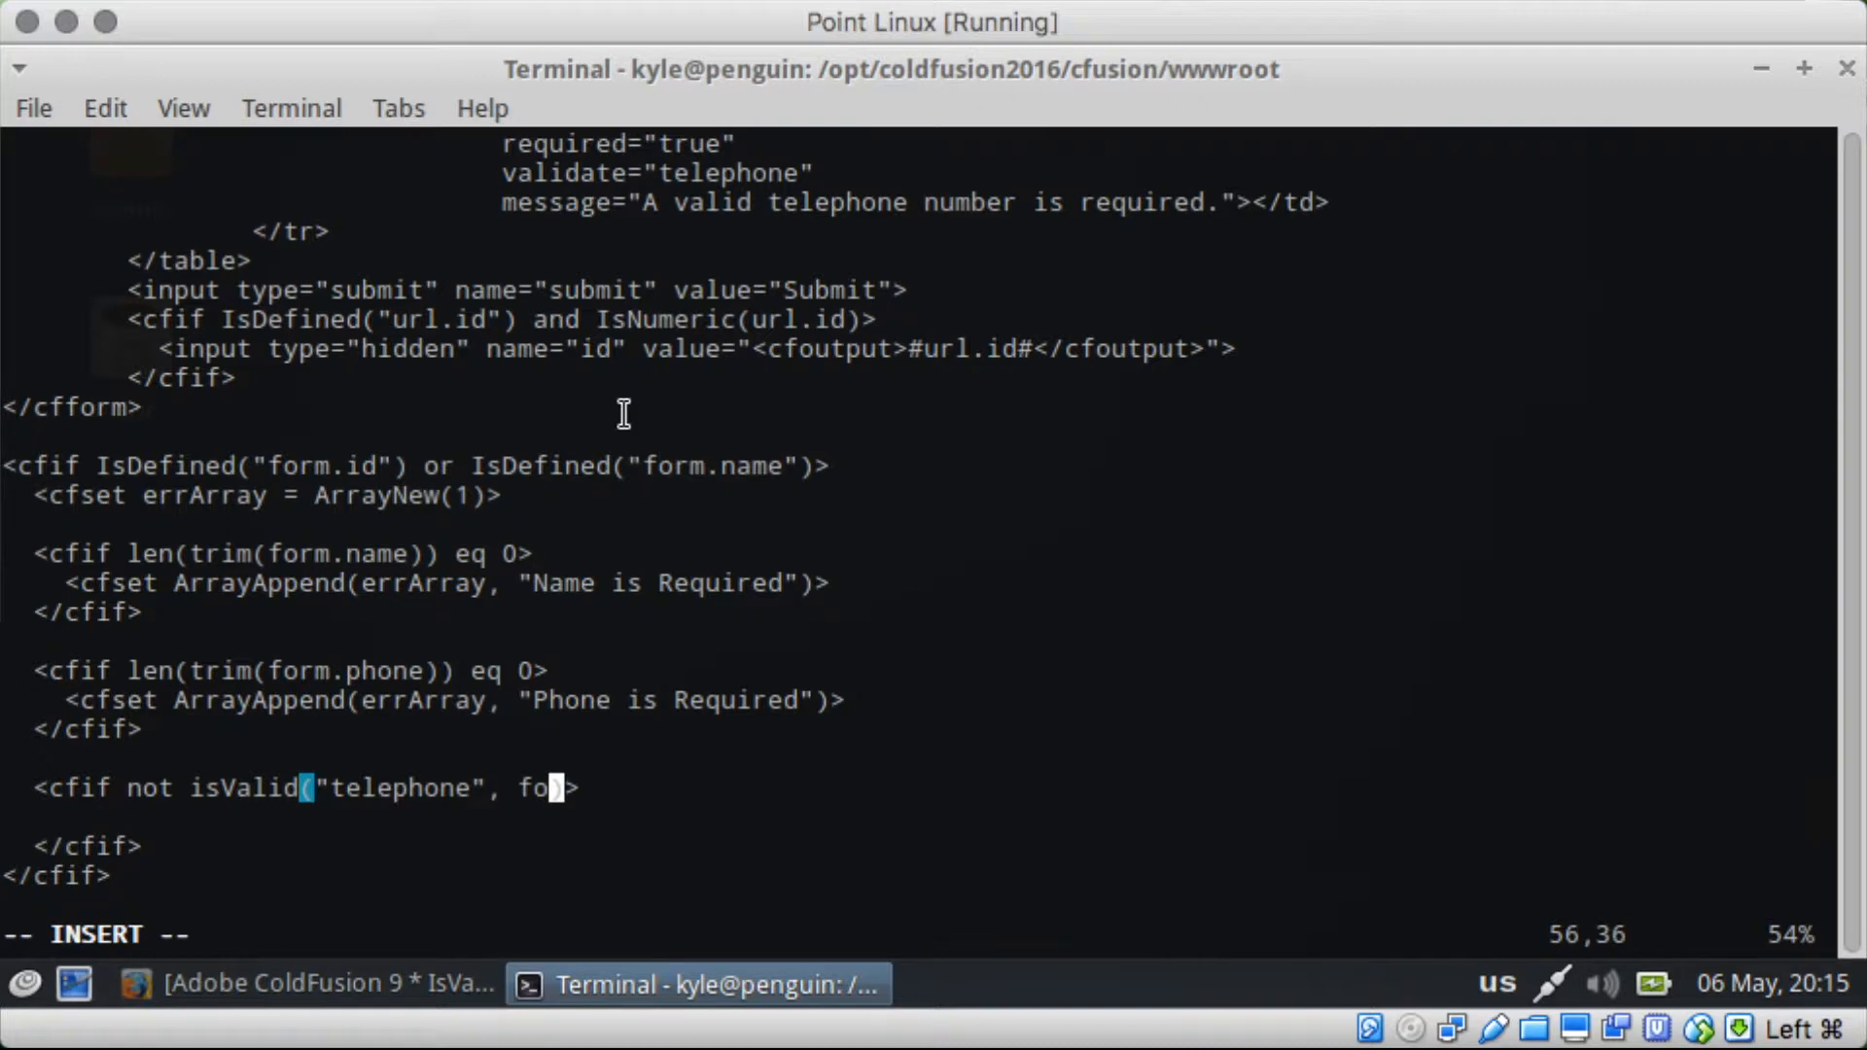
text(rm.phone)
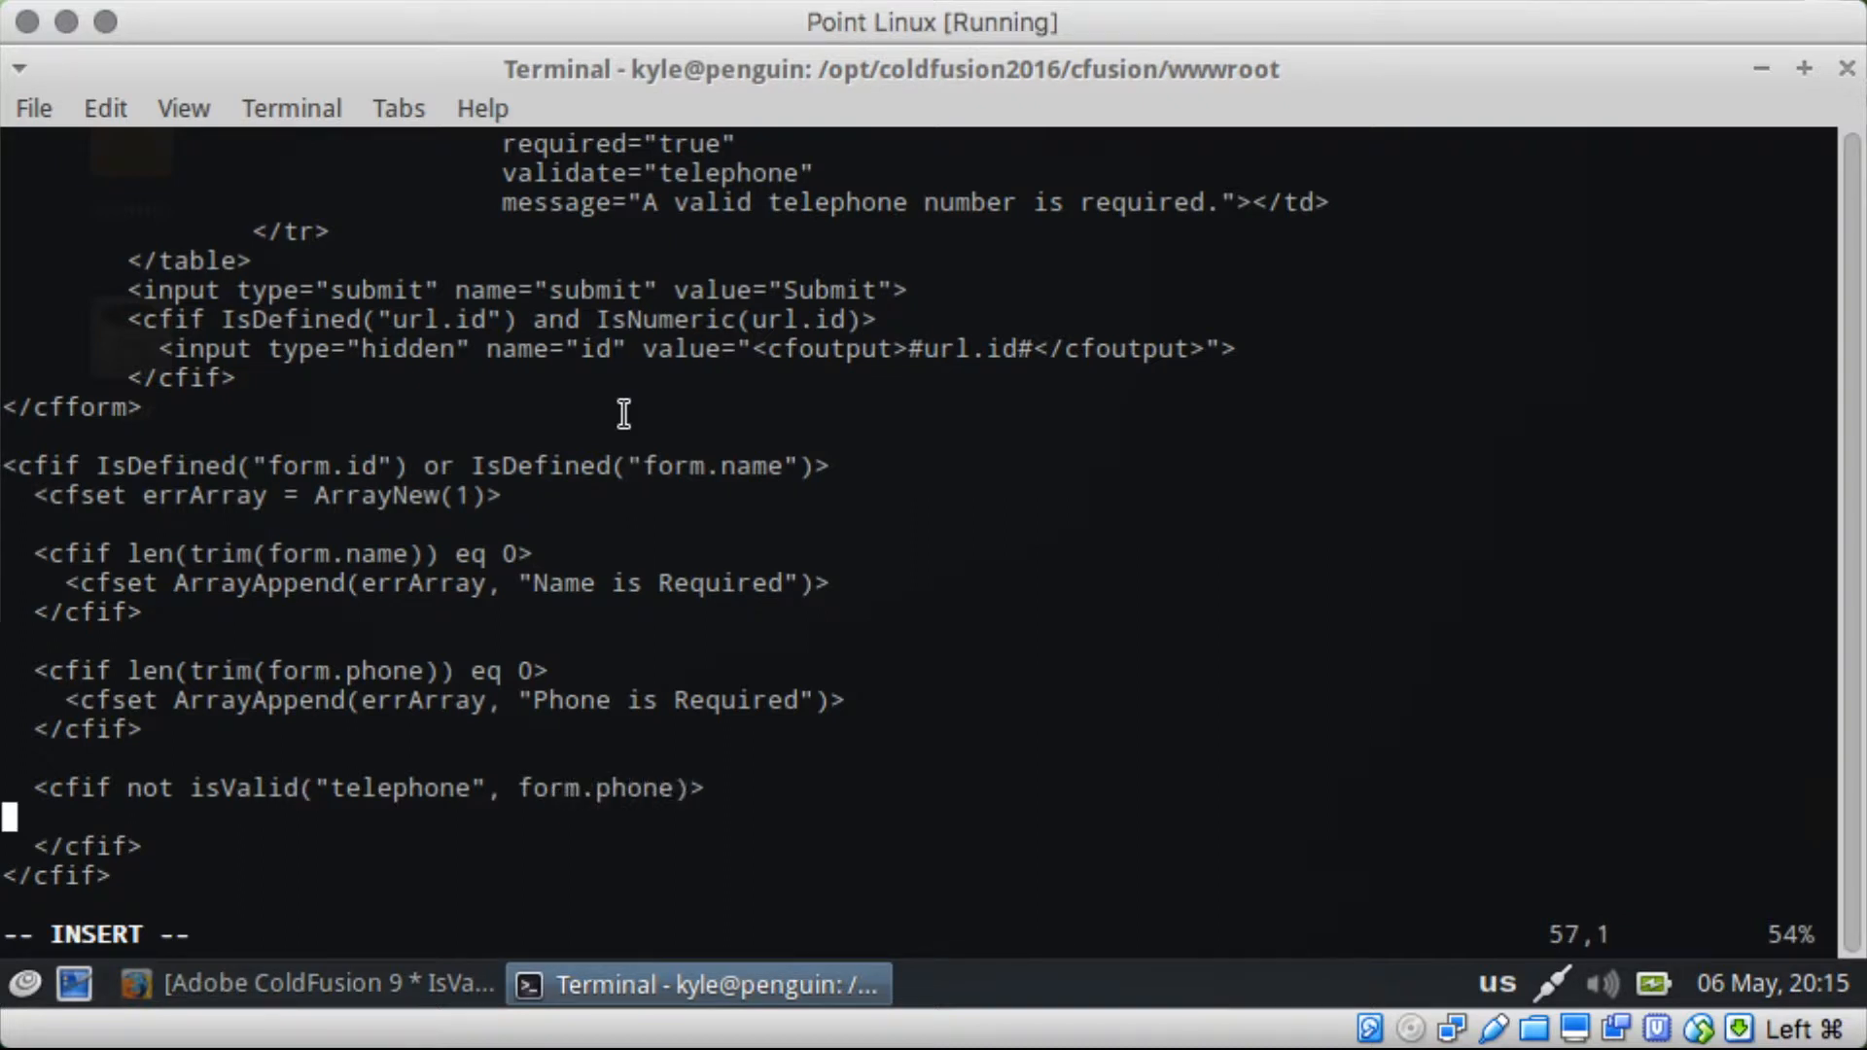
Step: Append "A valid telephone number is required." to errArray inside the telephone check
text(<cfse)
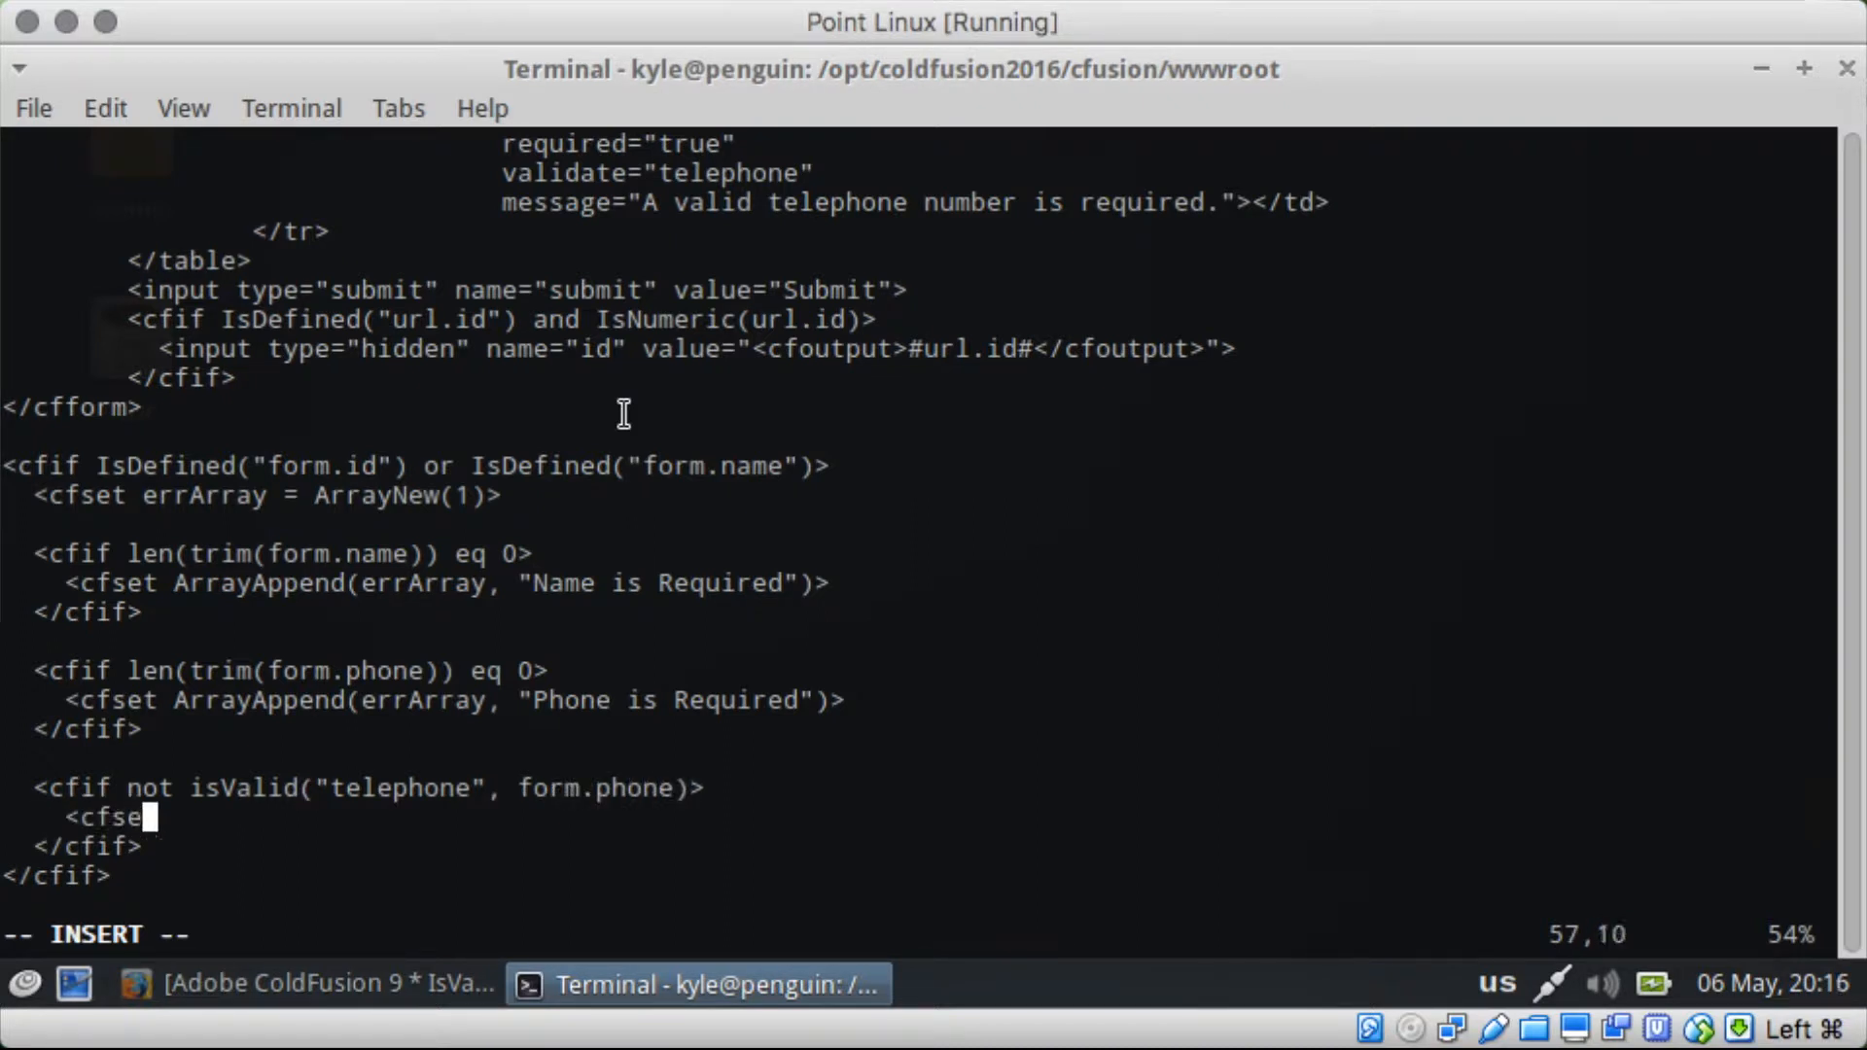
text(ArrayAppen)
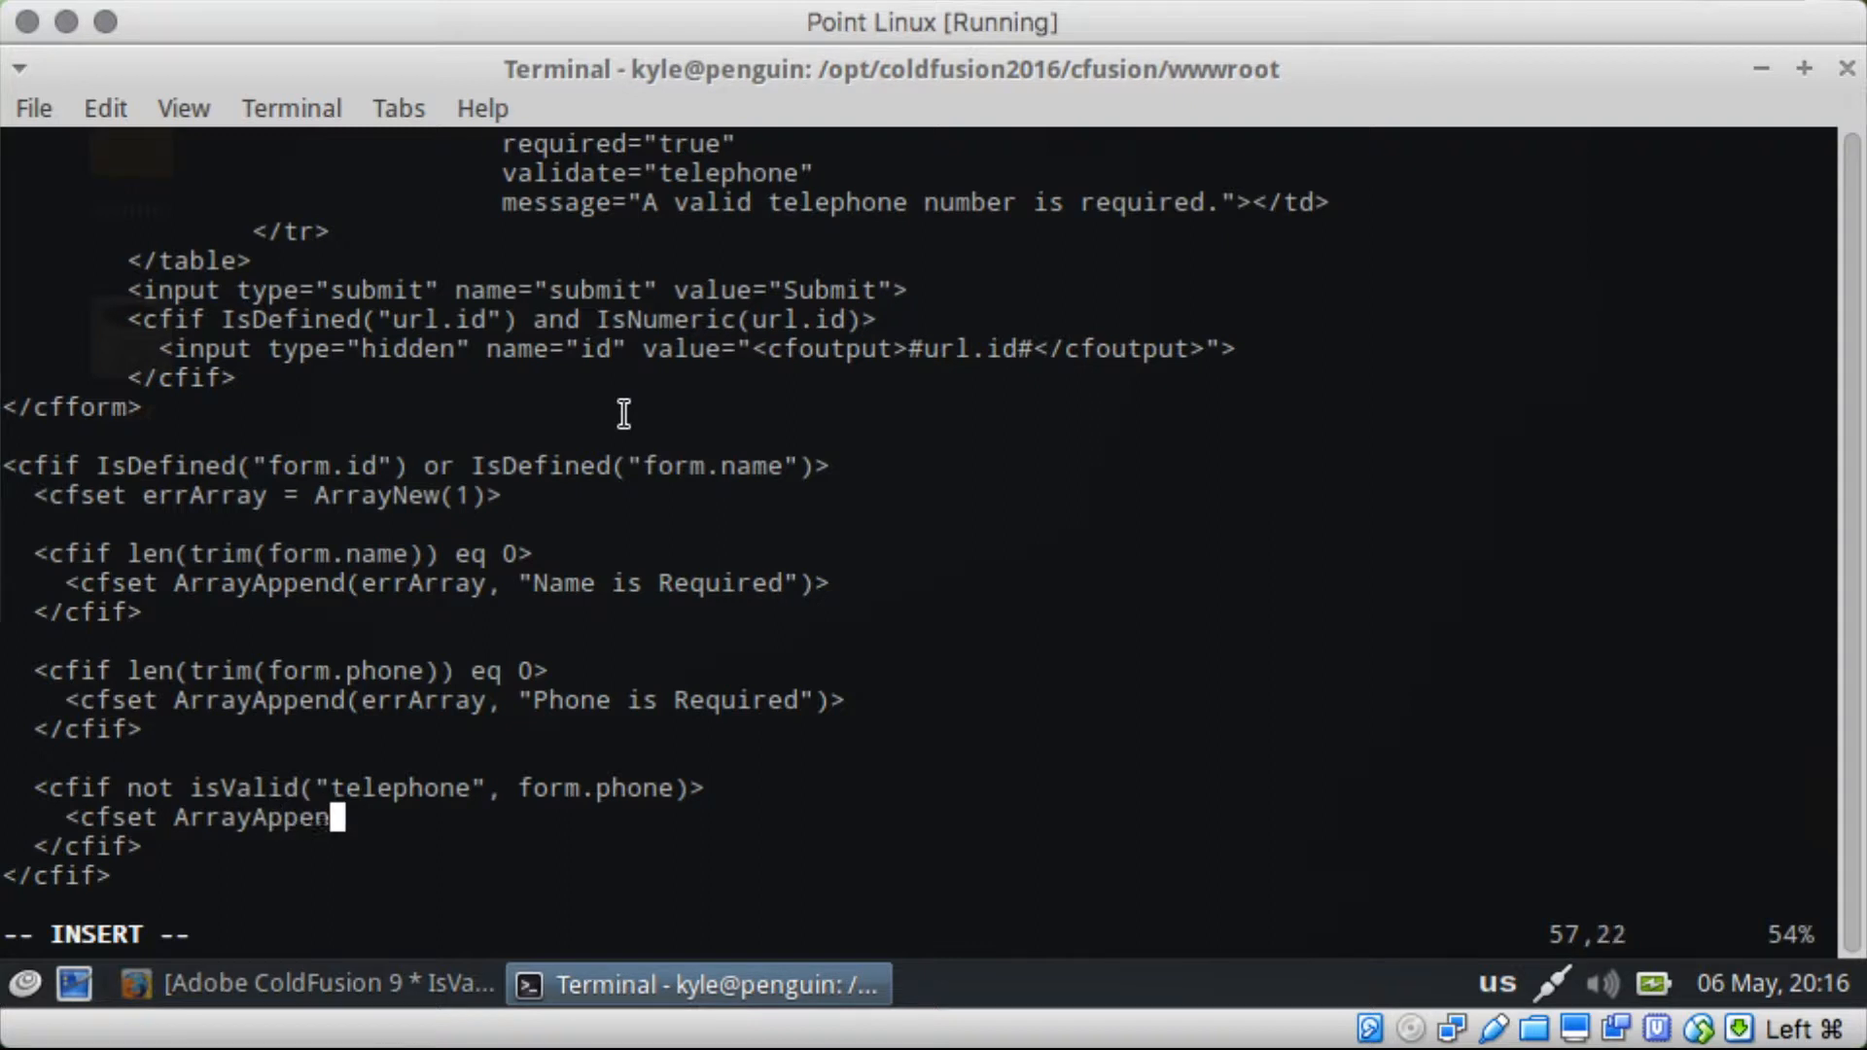
text(d(errArray,)
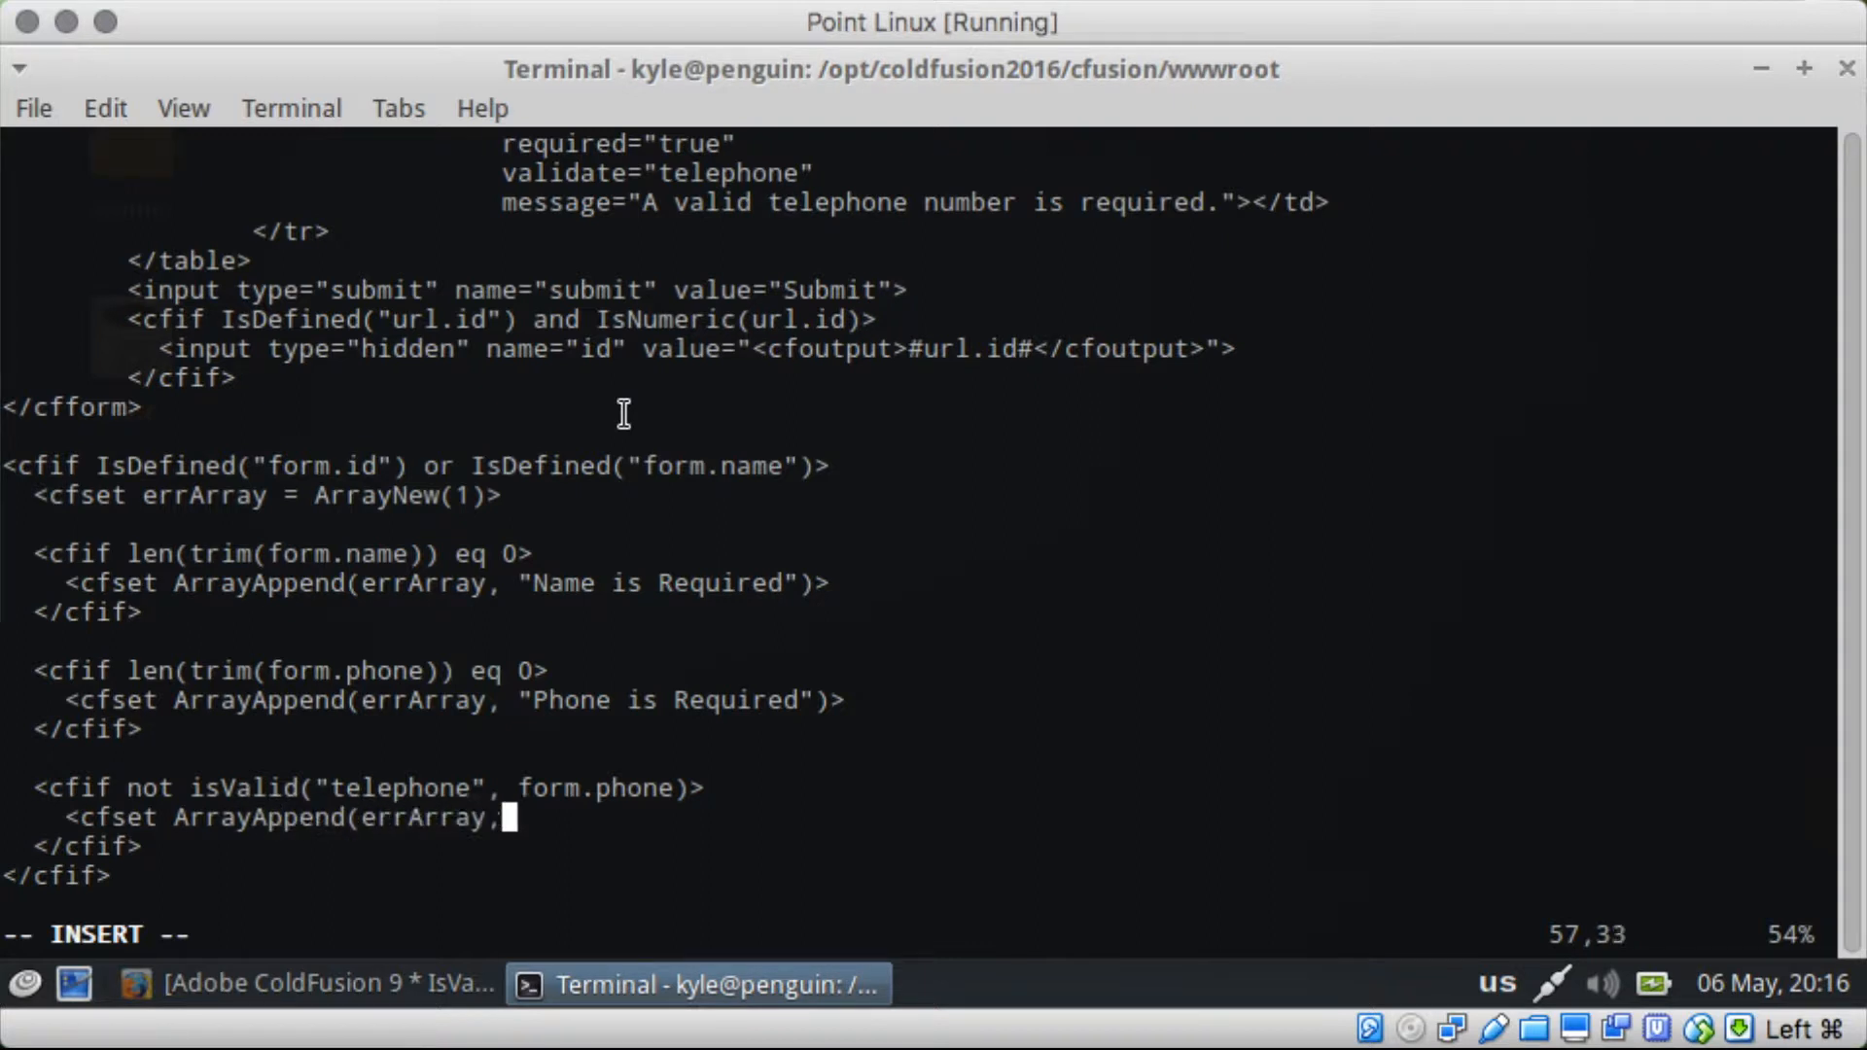
text(")
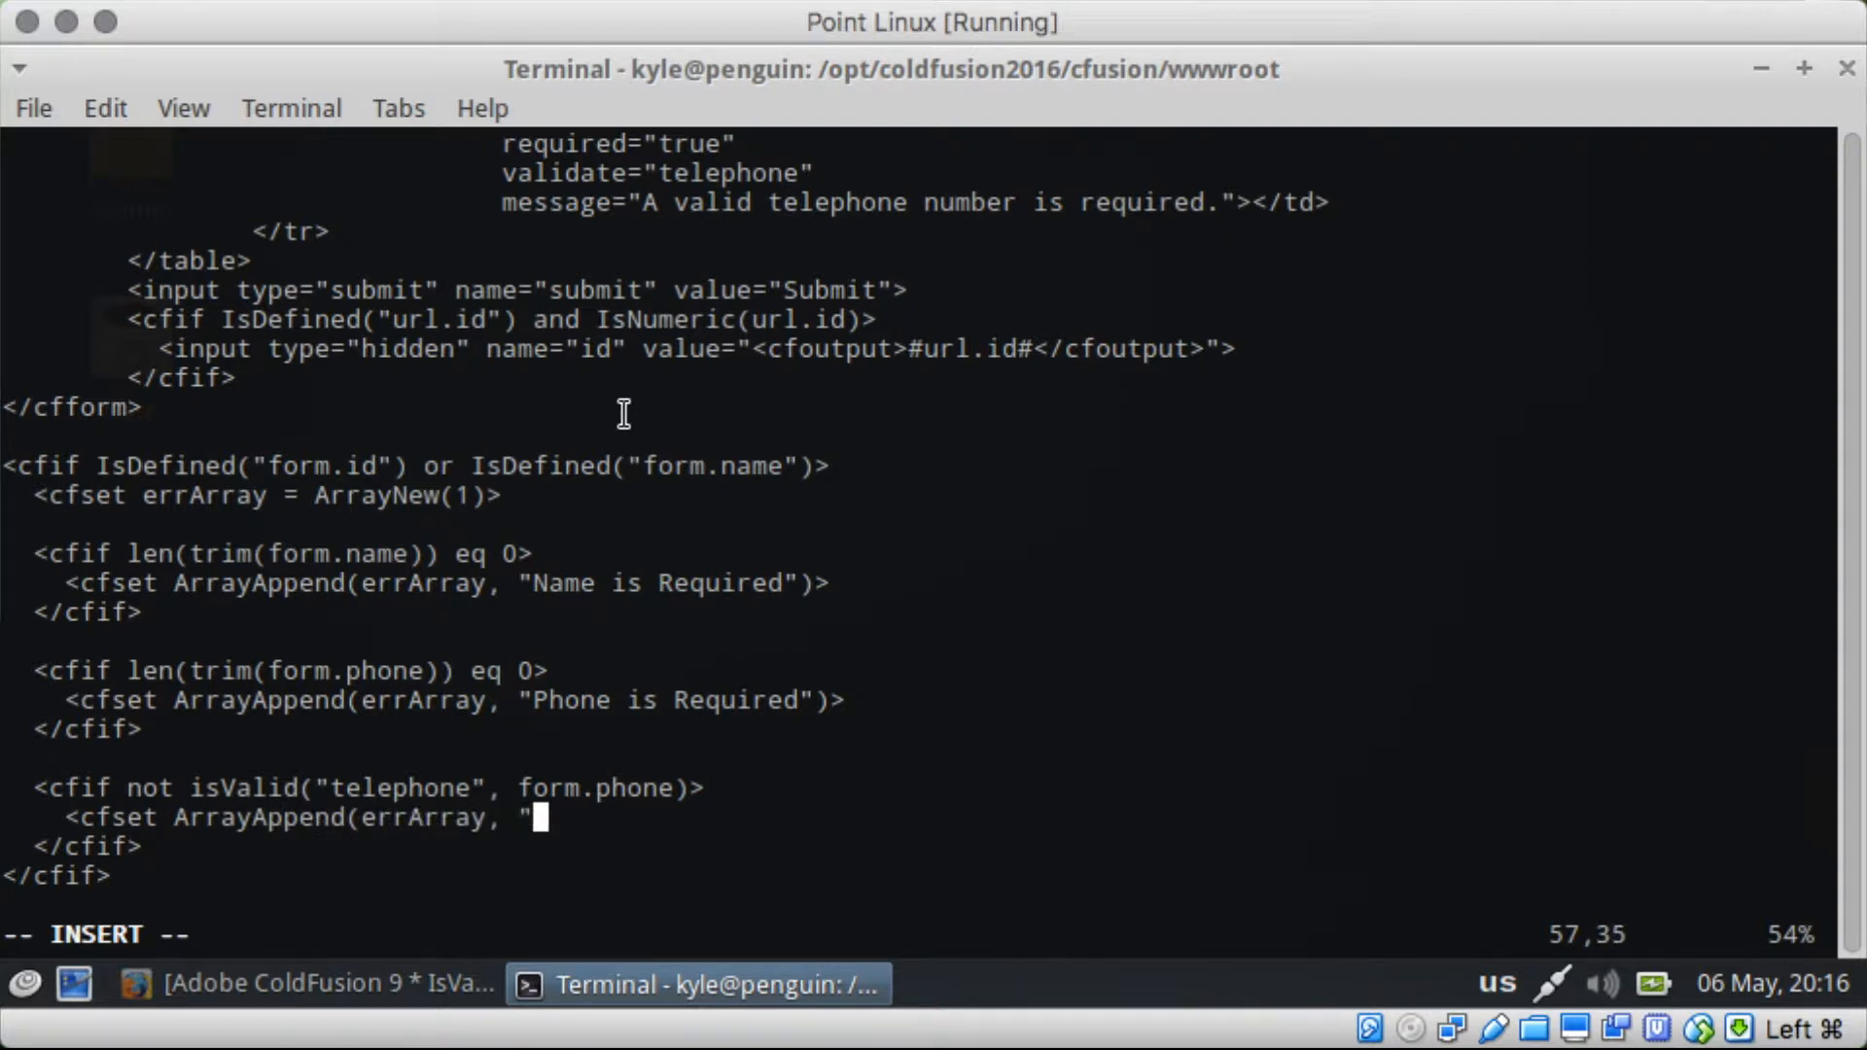
text(A vali)
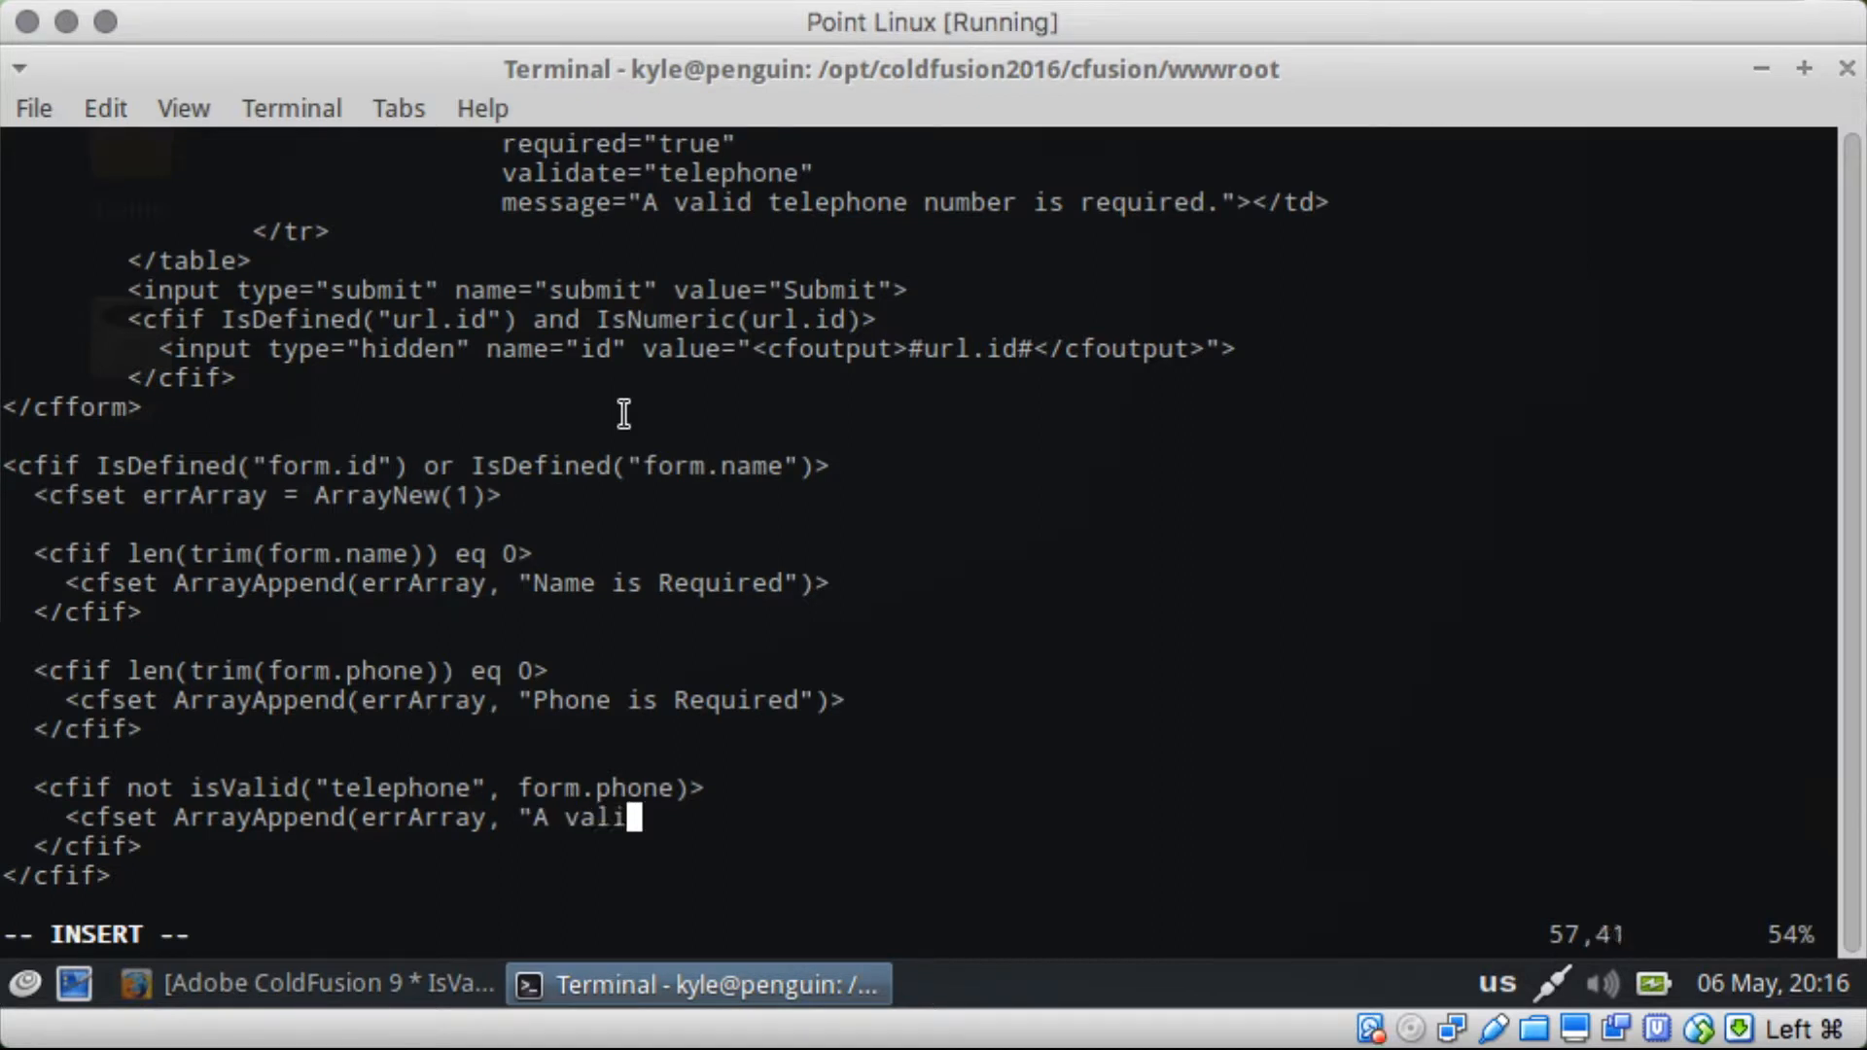
text(telephone number is required.">)
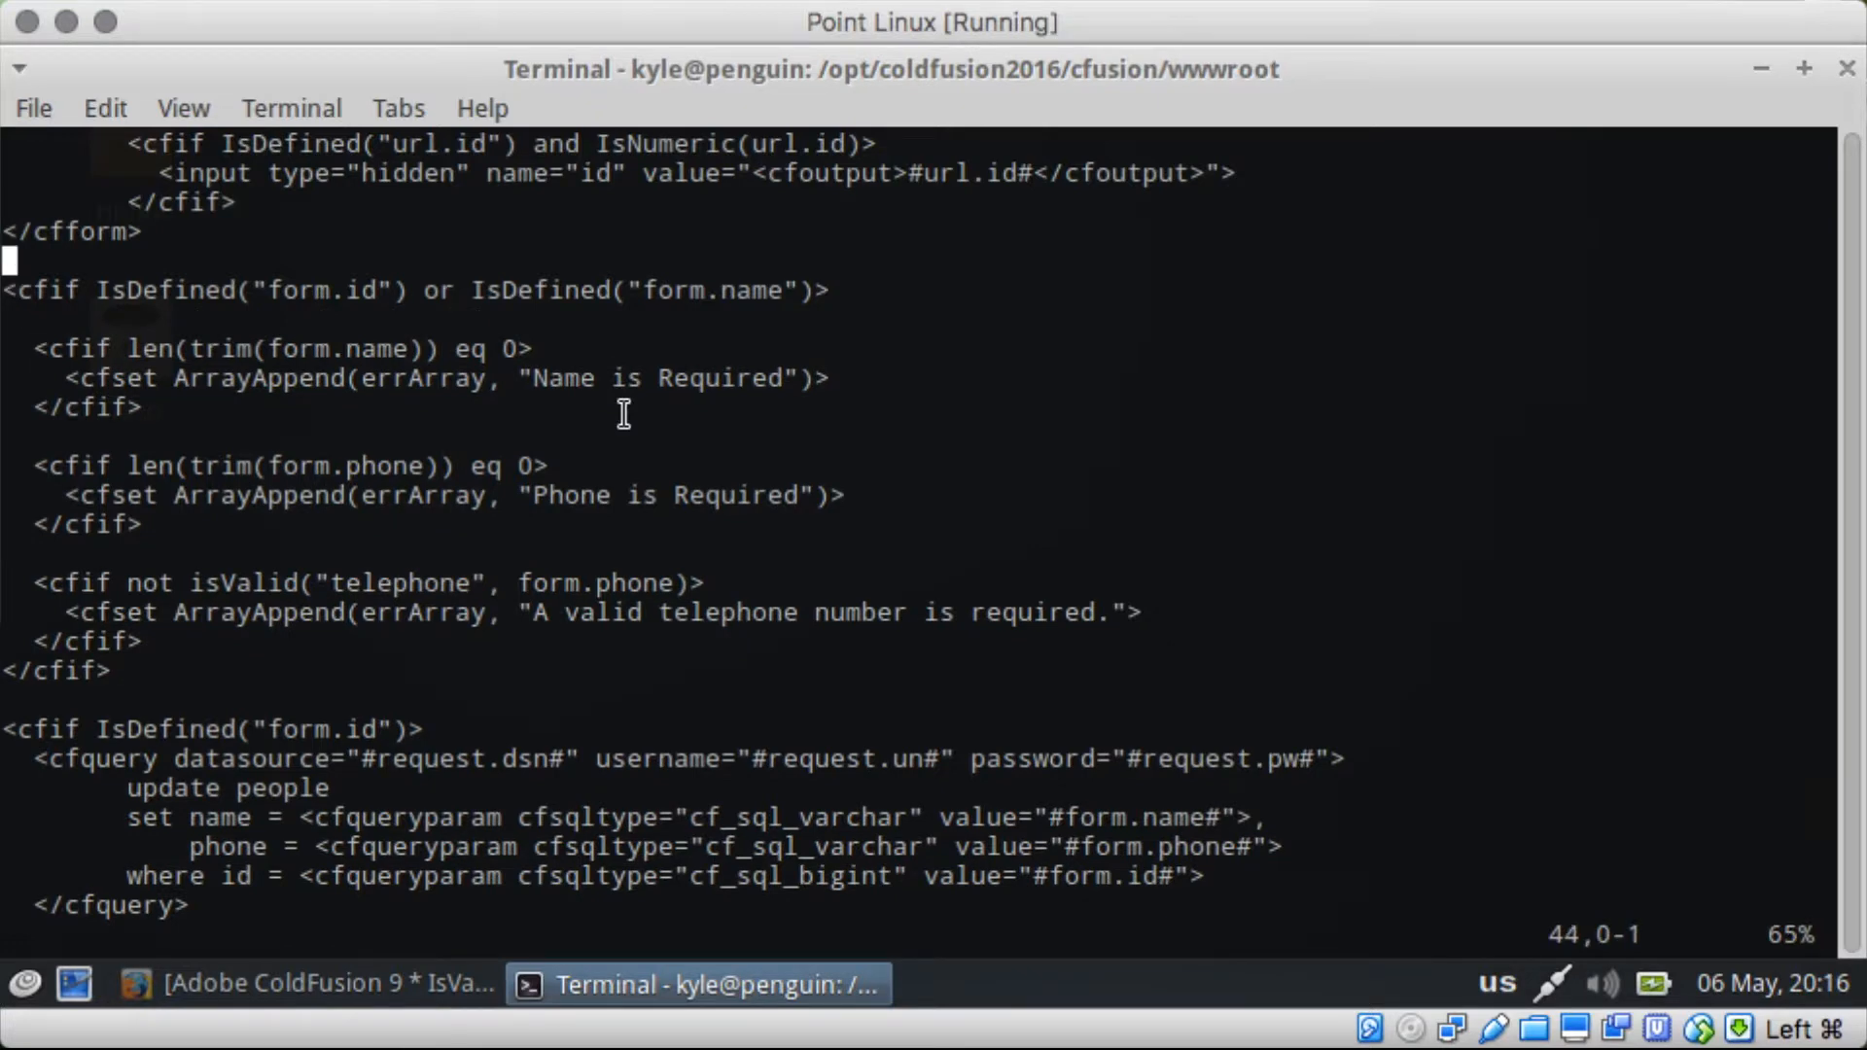
Step: Move <cfset errArray = ArrayNew(1)> above the form-submission check and head to the query block
text(<cf)
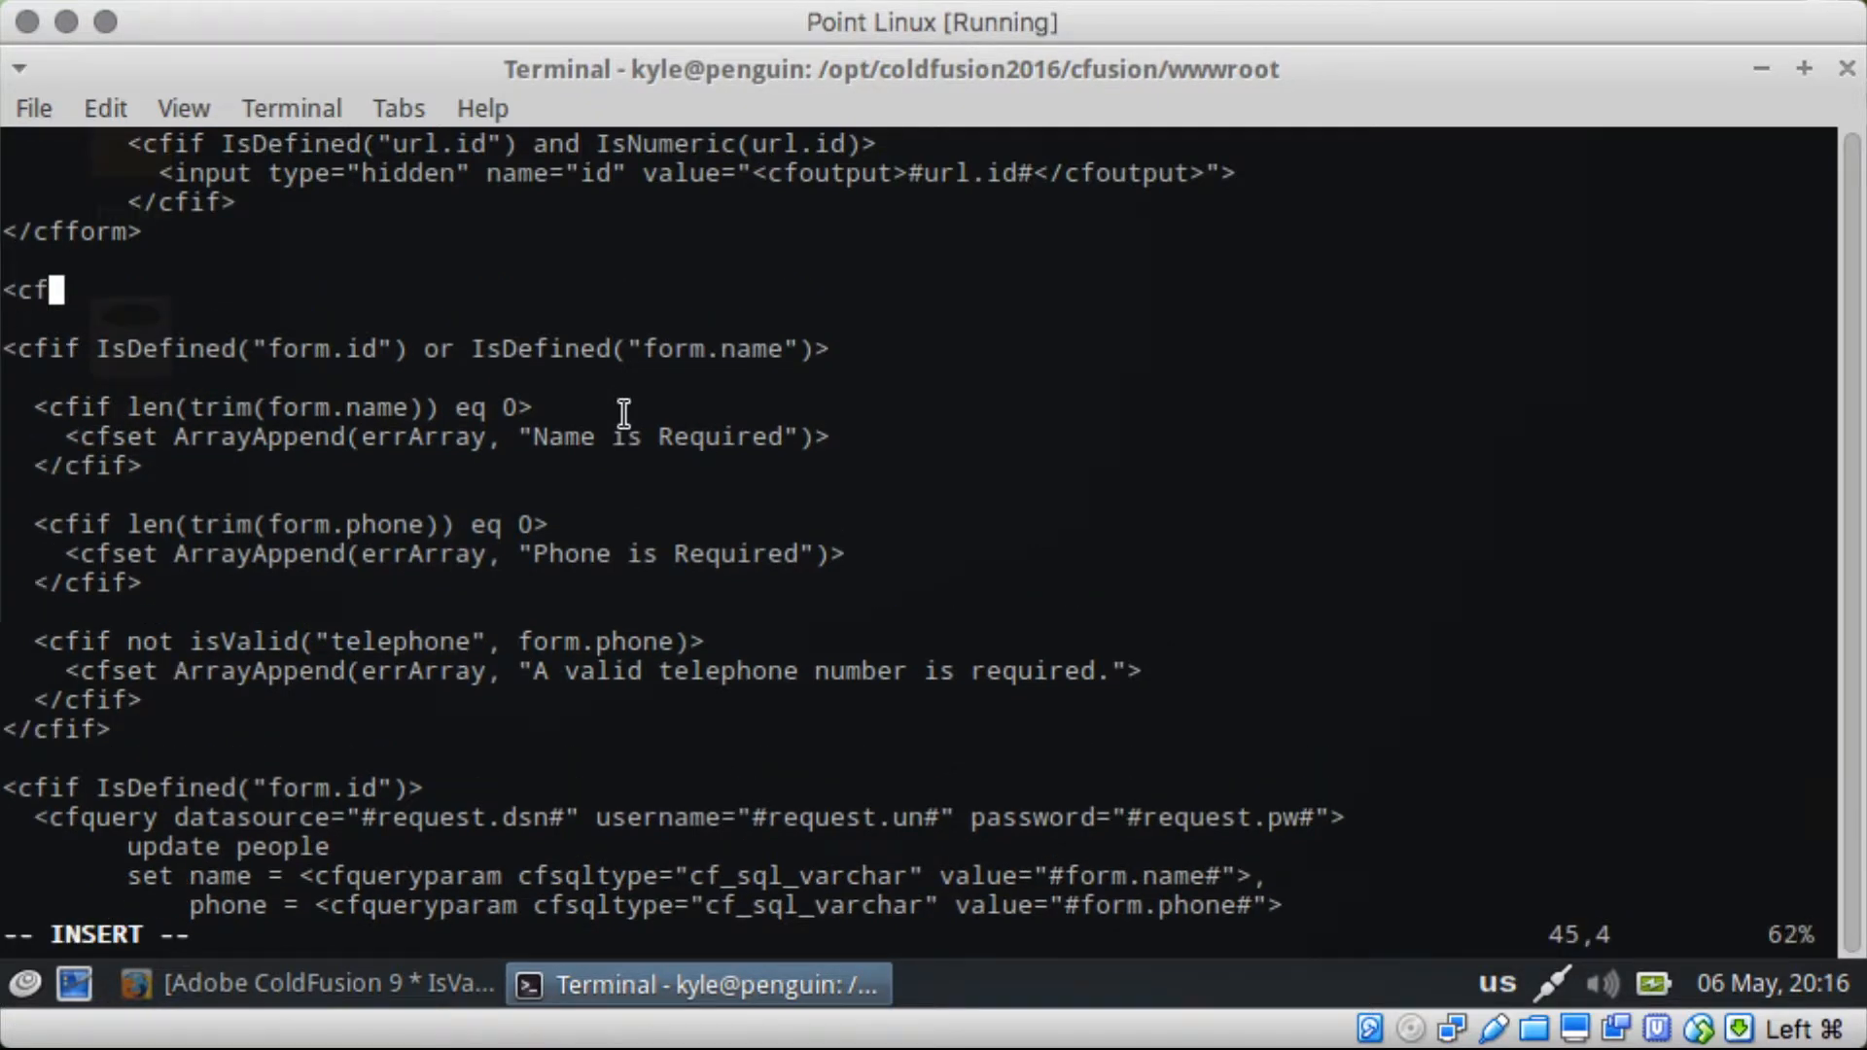
text(set errAr)
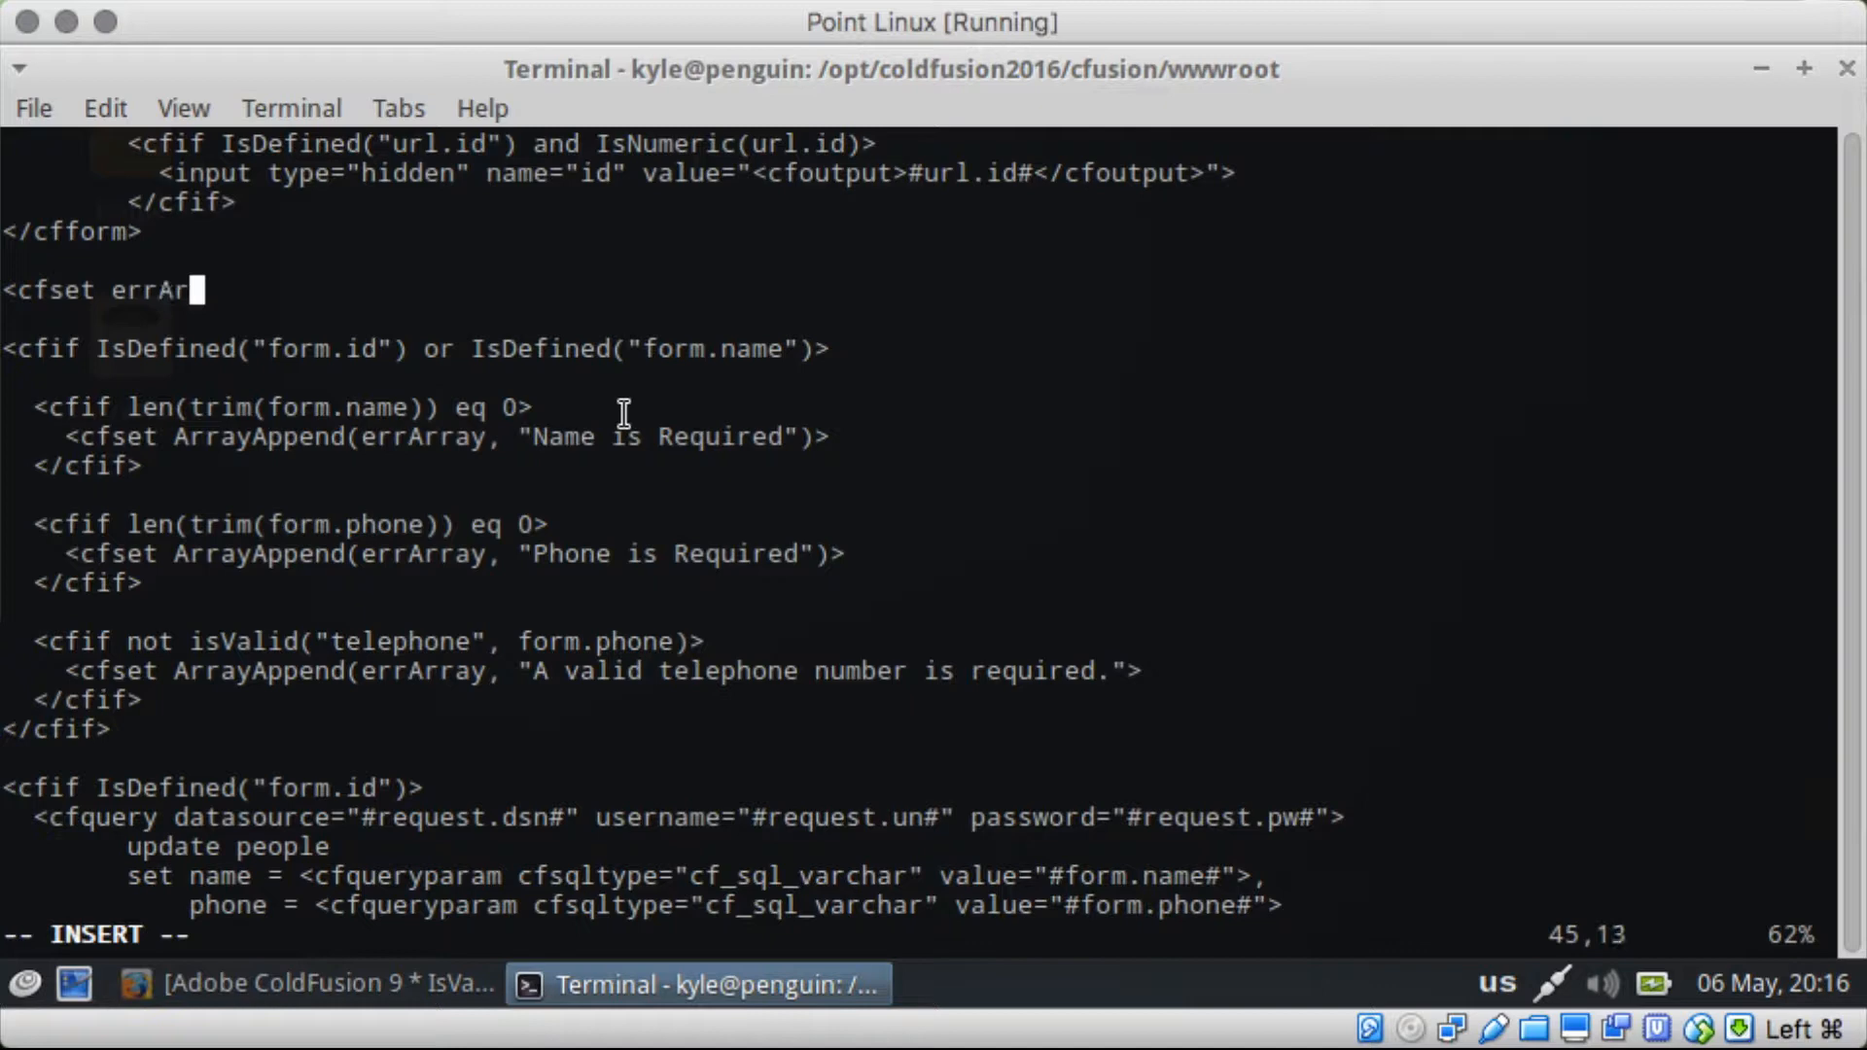
text(ray = ArrayN)
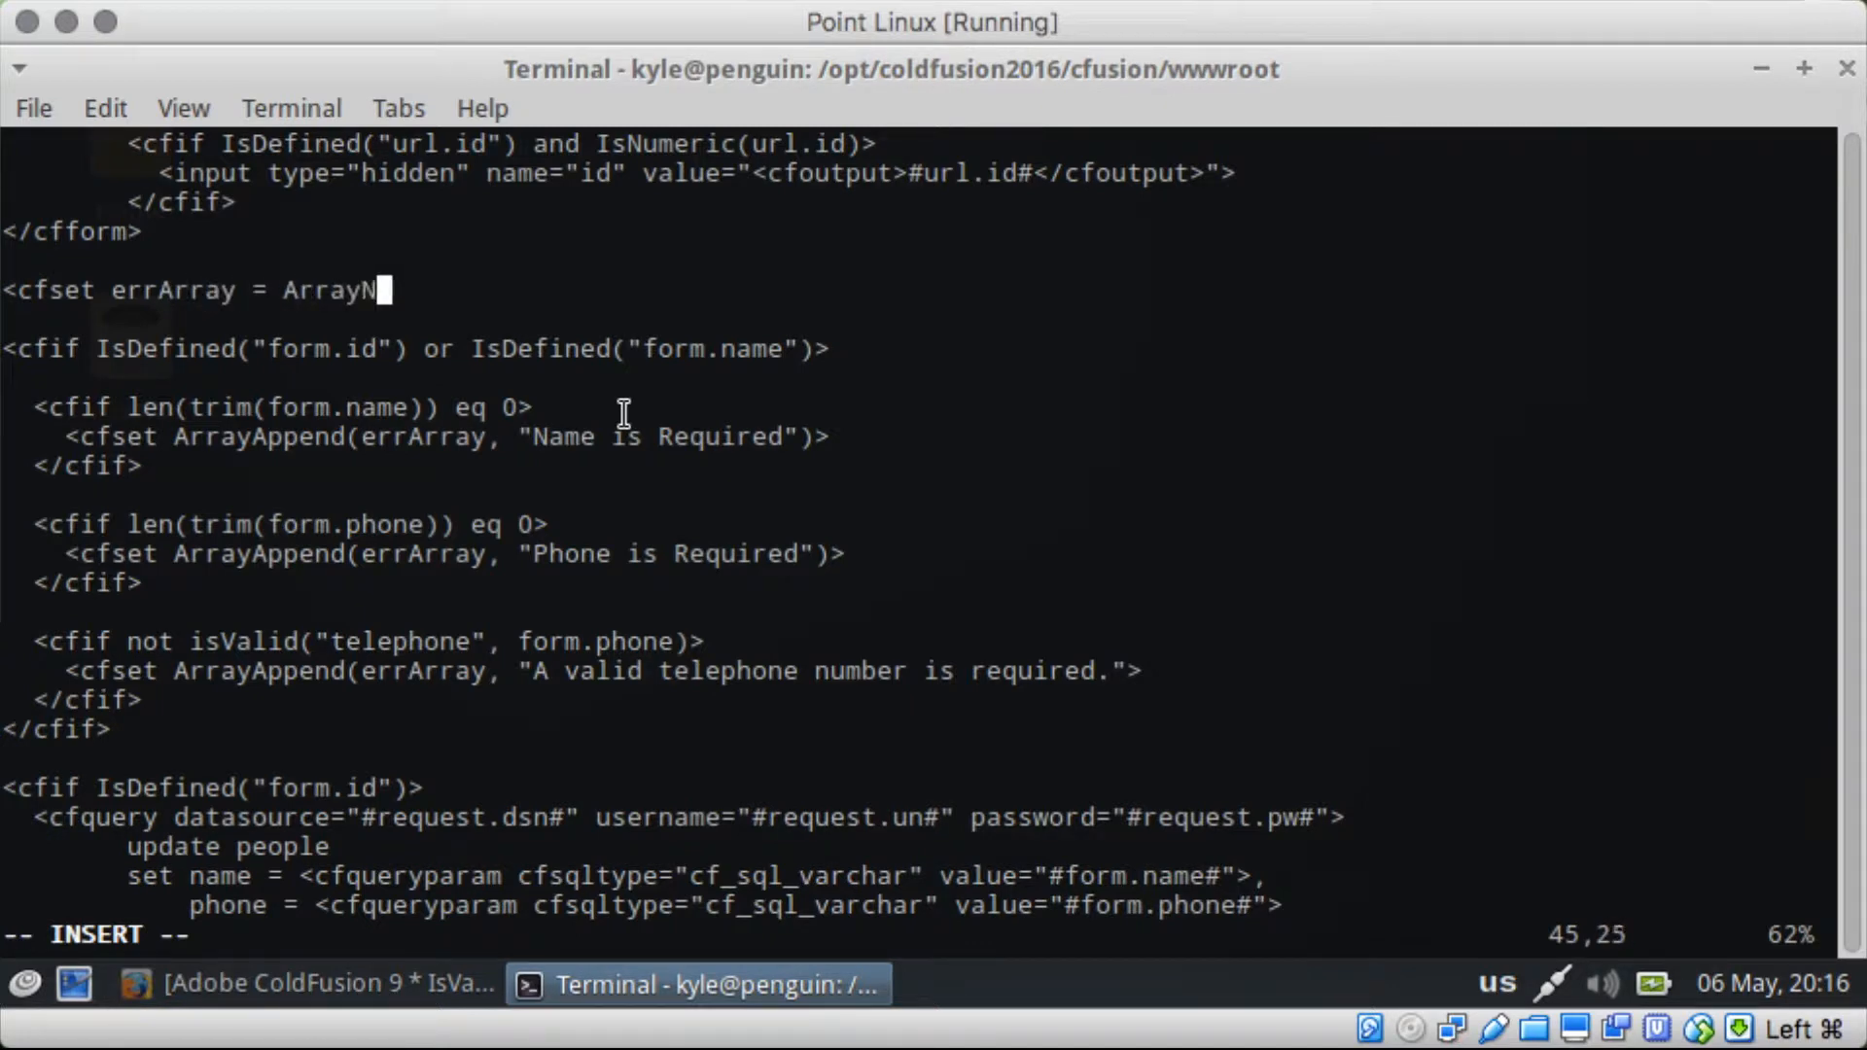
text(ew(1)<)
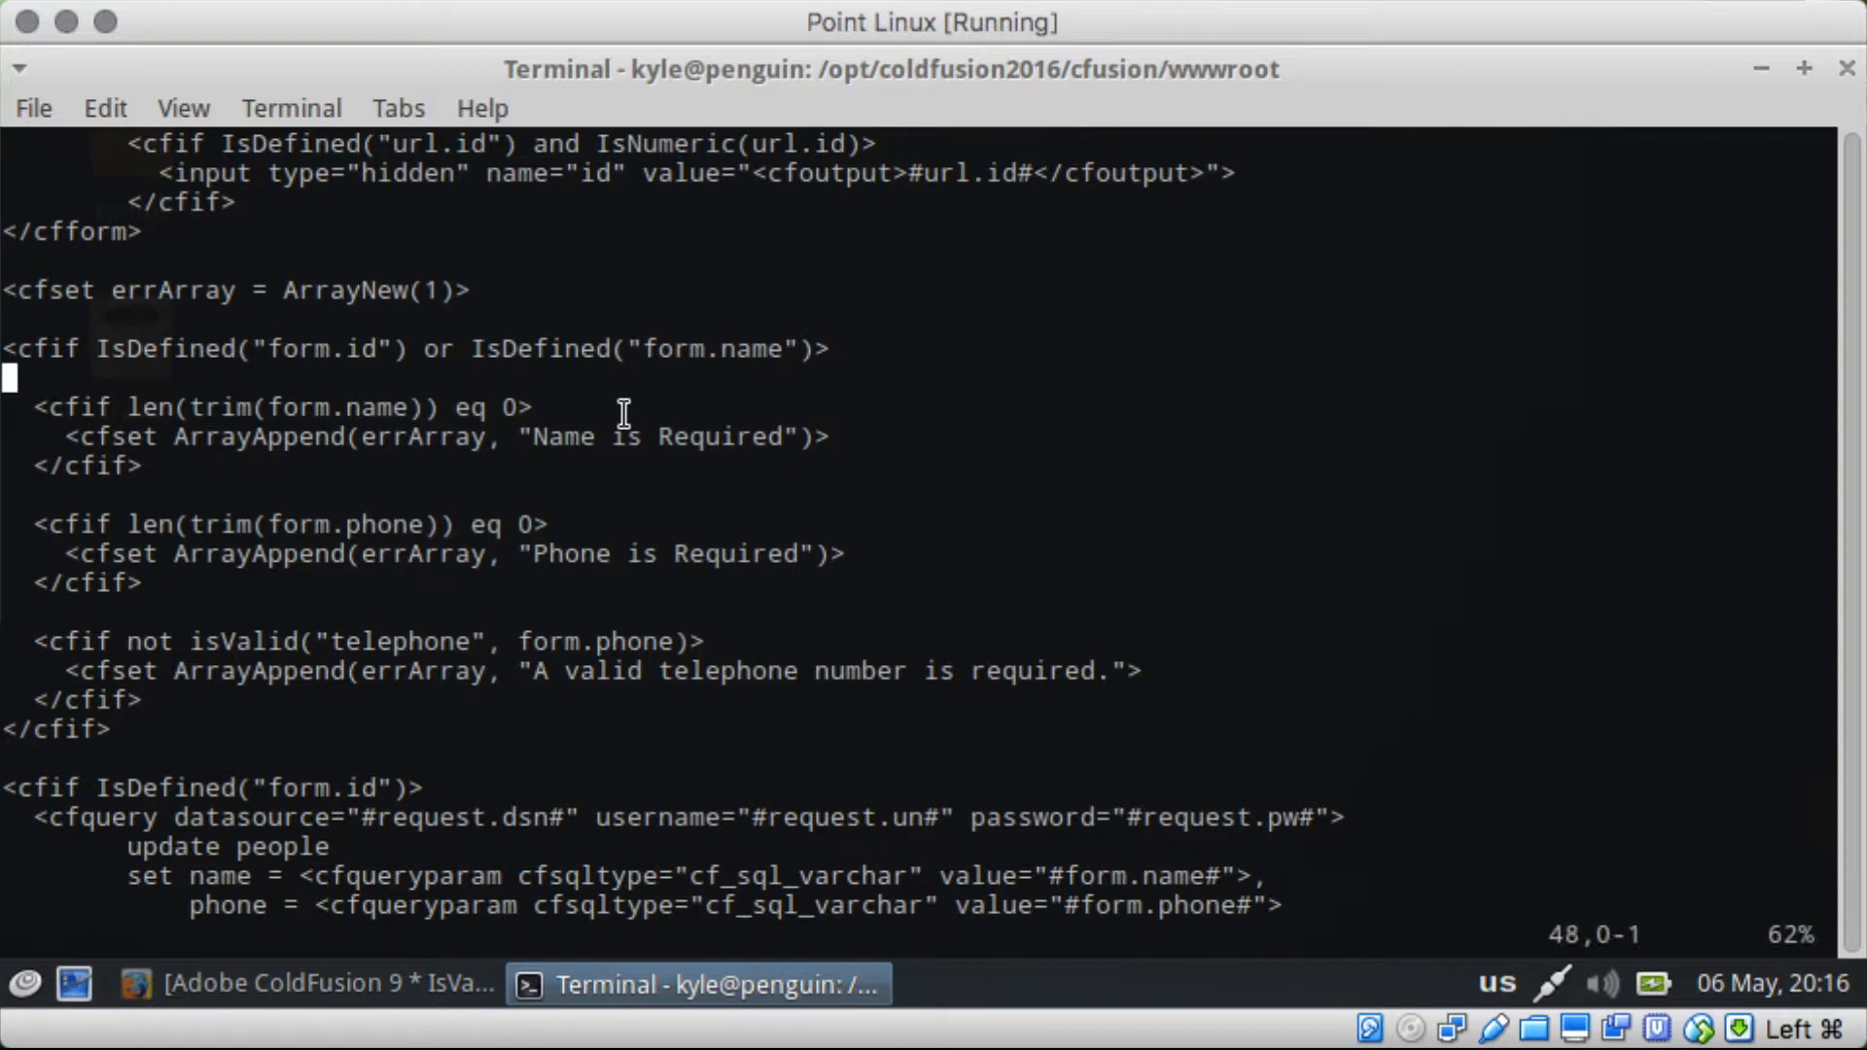
scroll(down, 3)
text(<cfif)
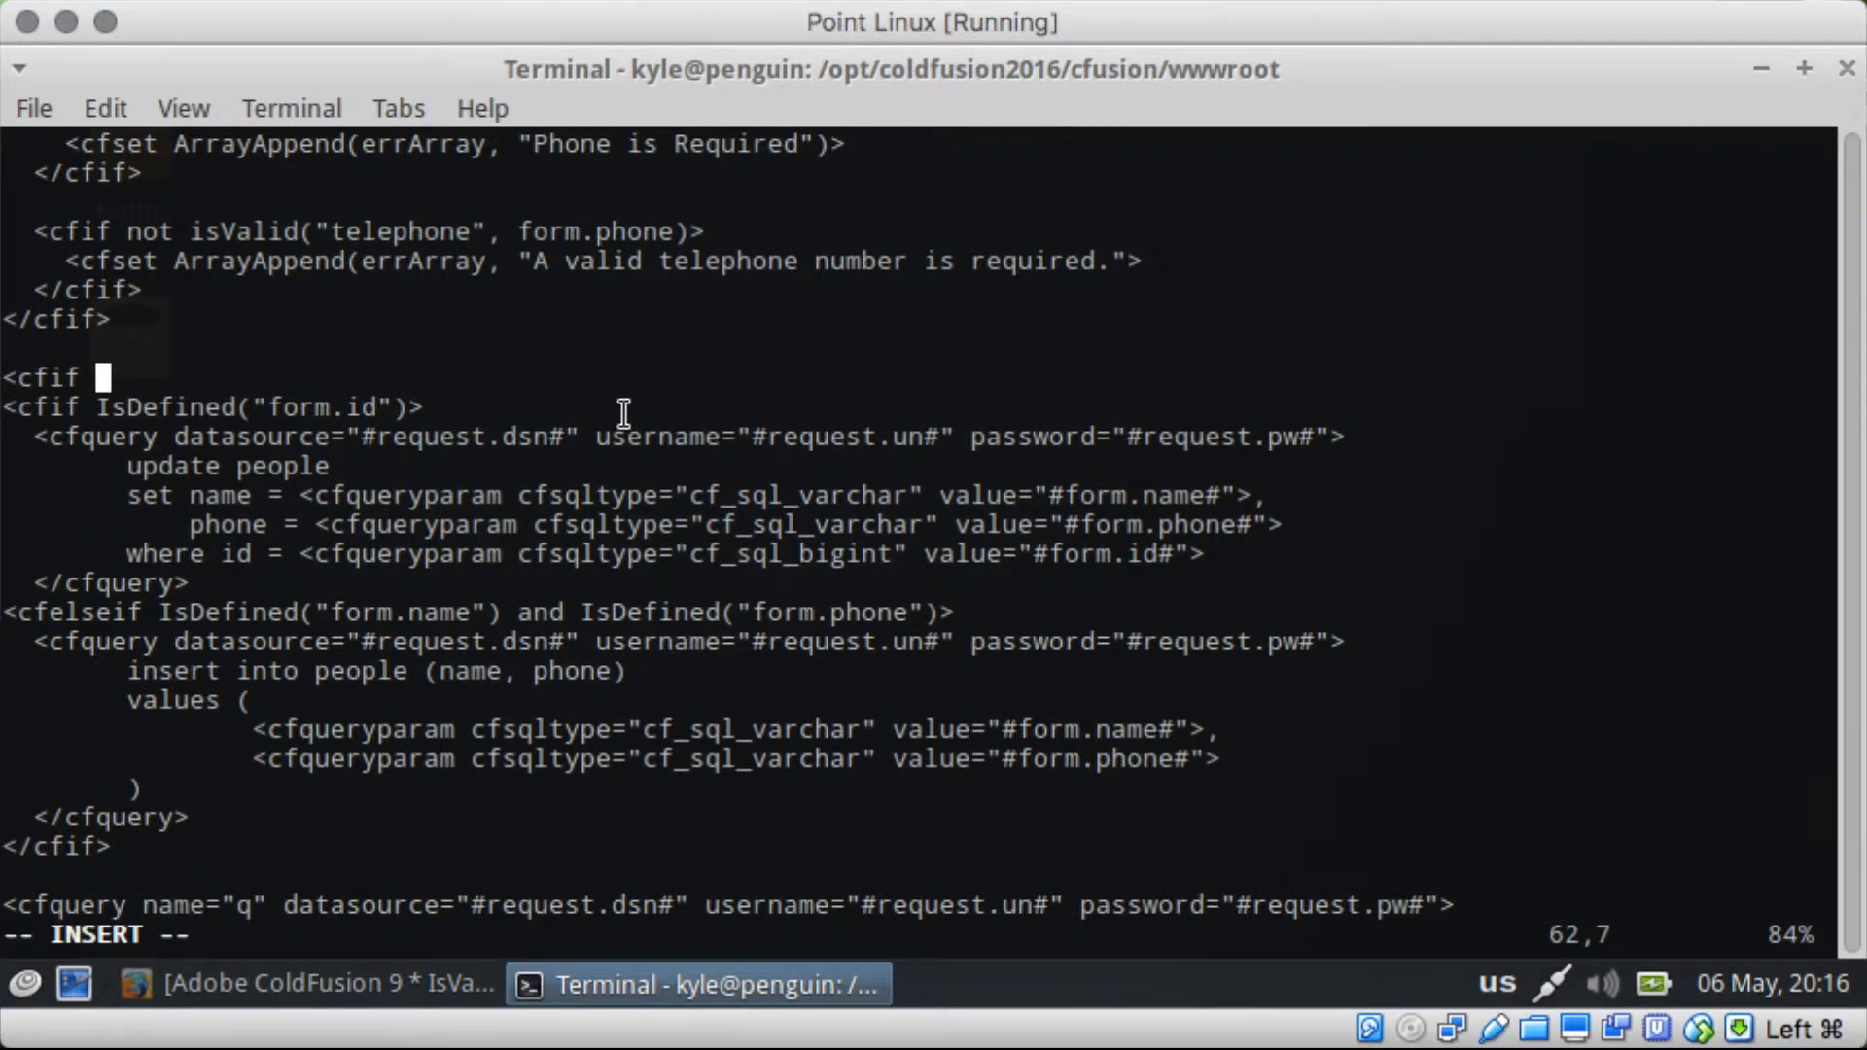
Step: Wrap the update/insert queries in <cfif ArrayLen(errArray) eq 0> with a cfelse branch
text(ArrayLen)
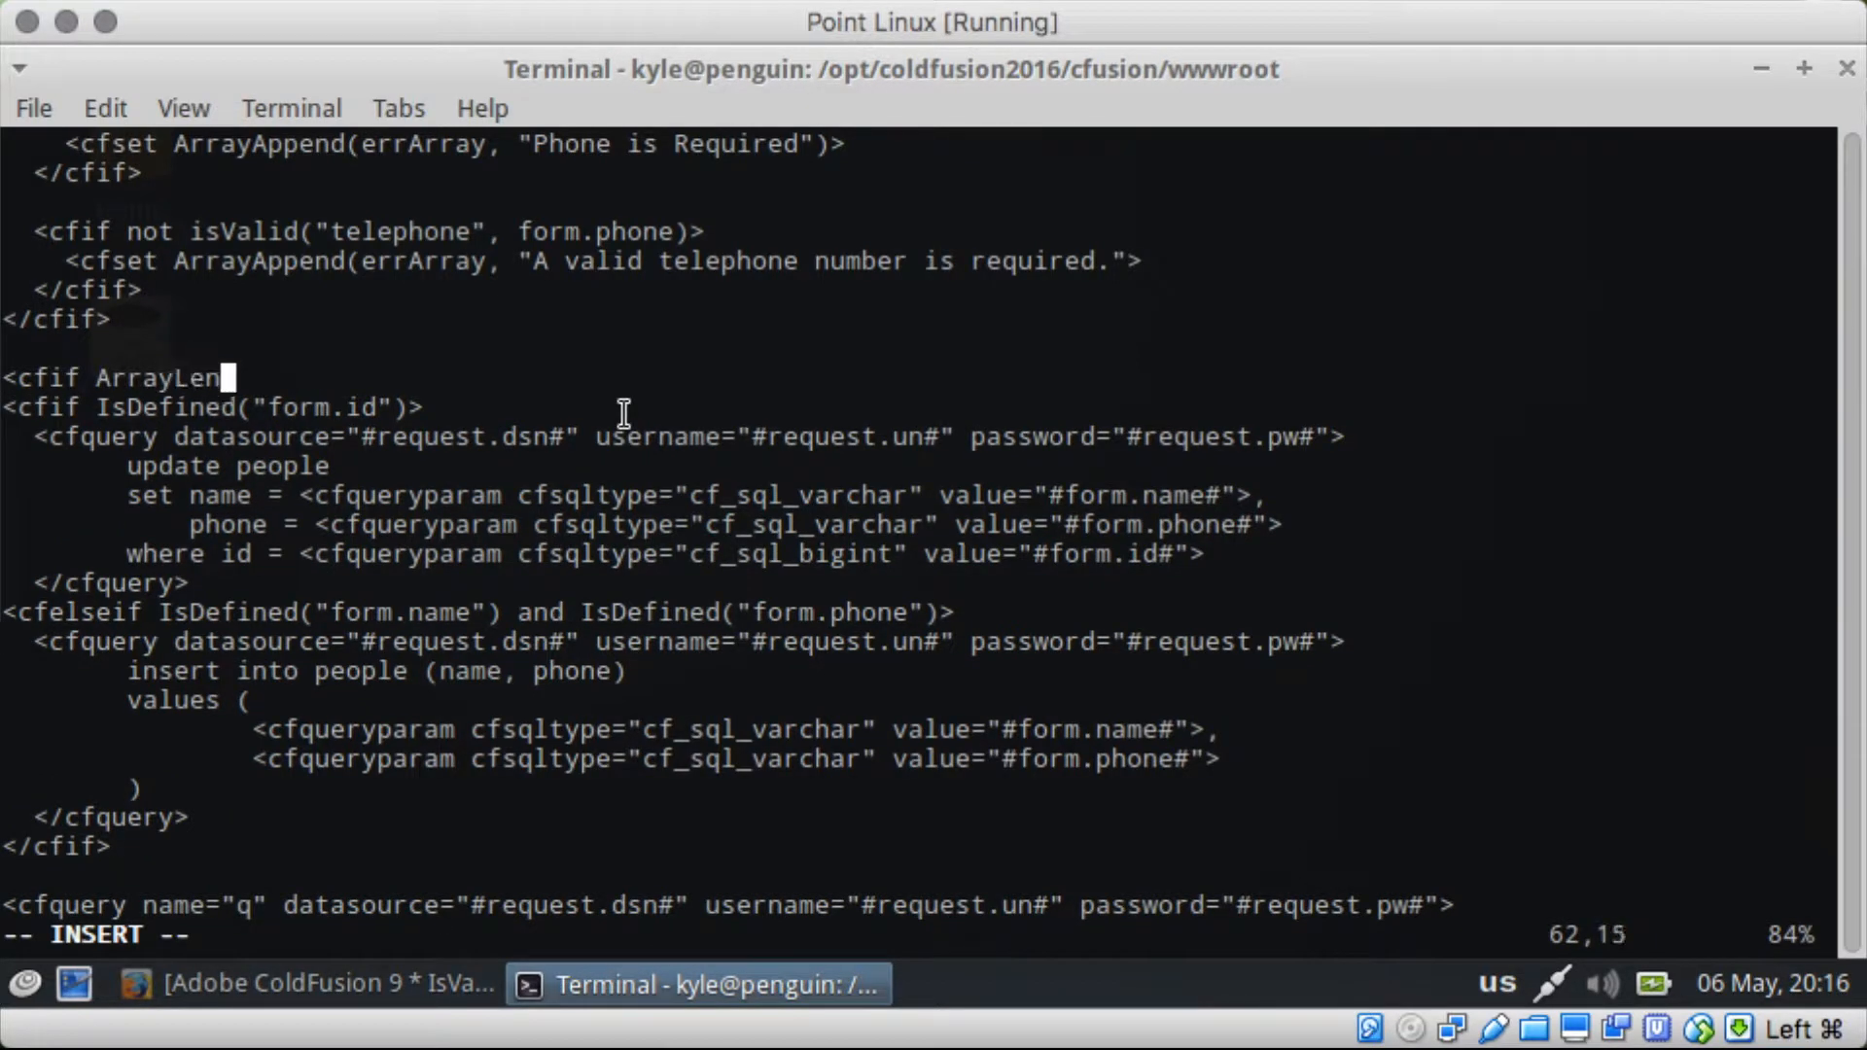
text((errArray))
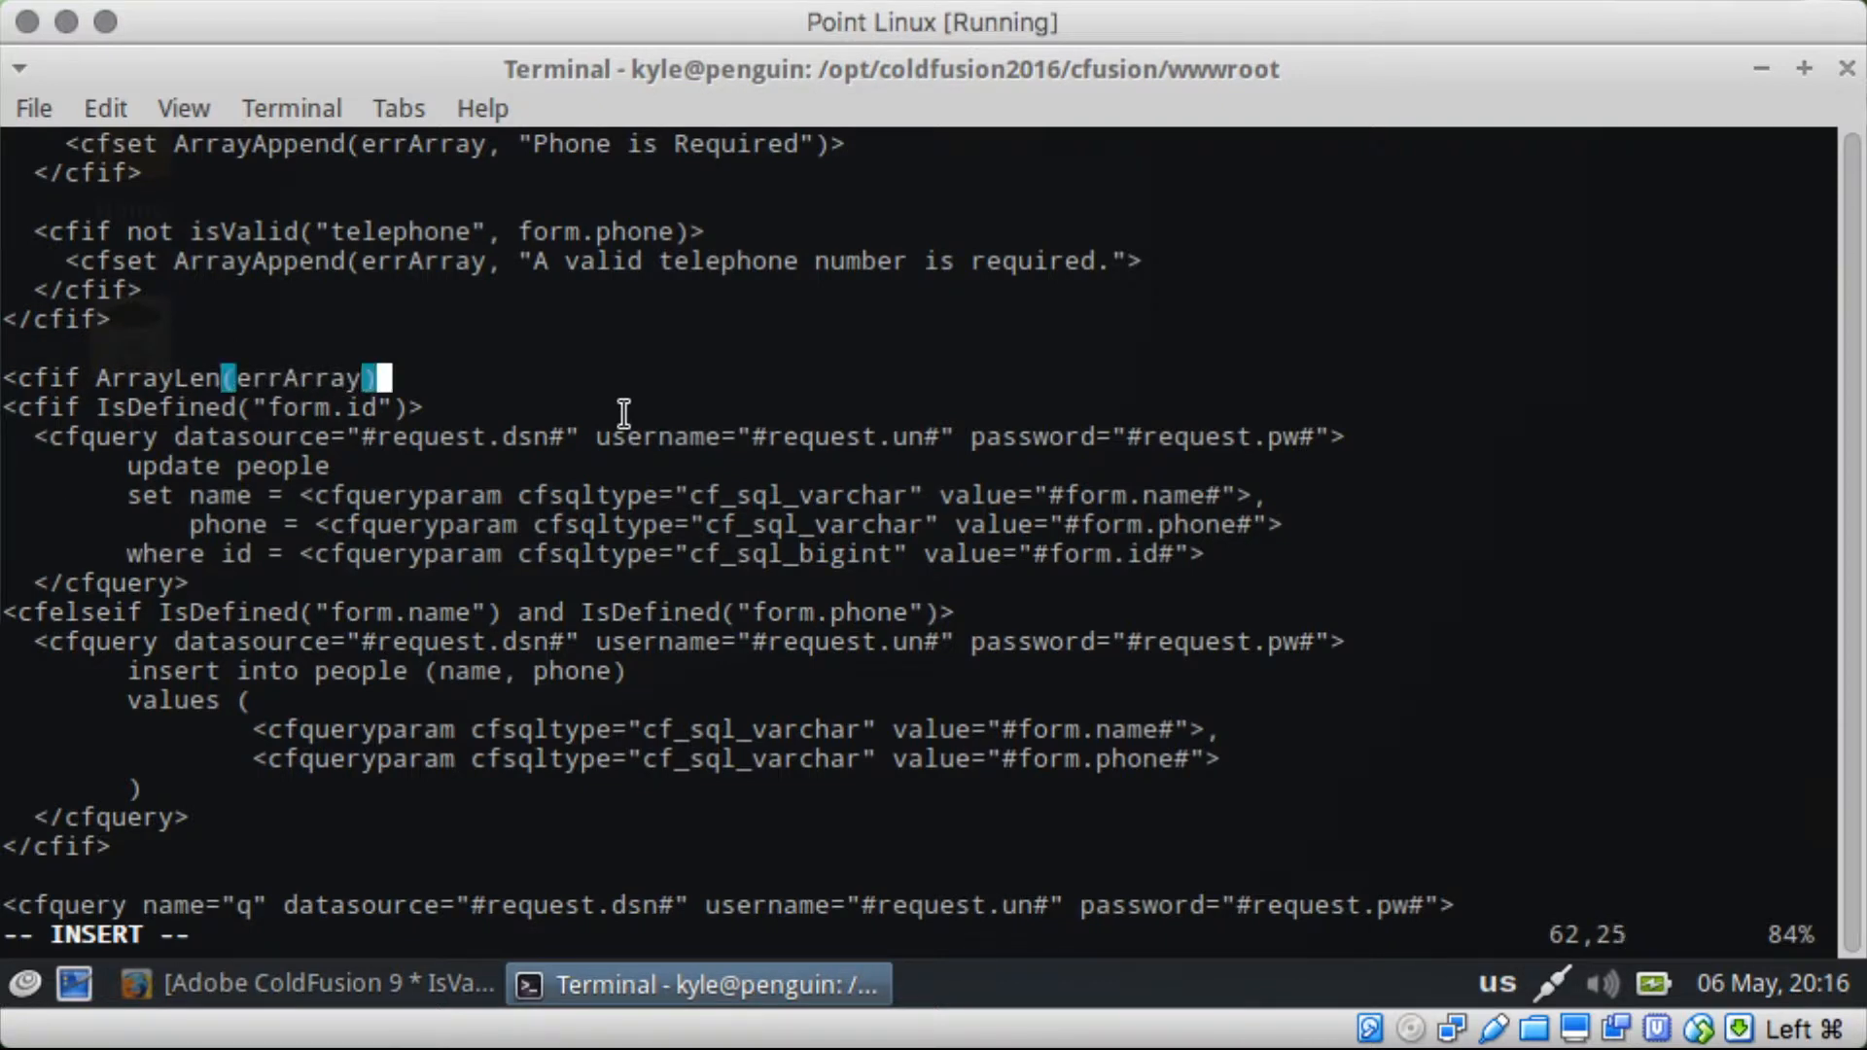
text(eq 0>)
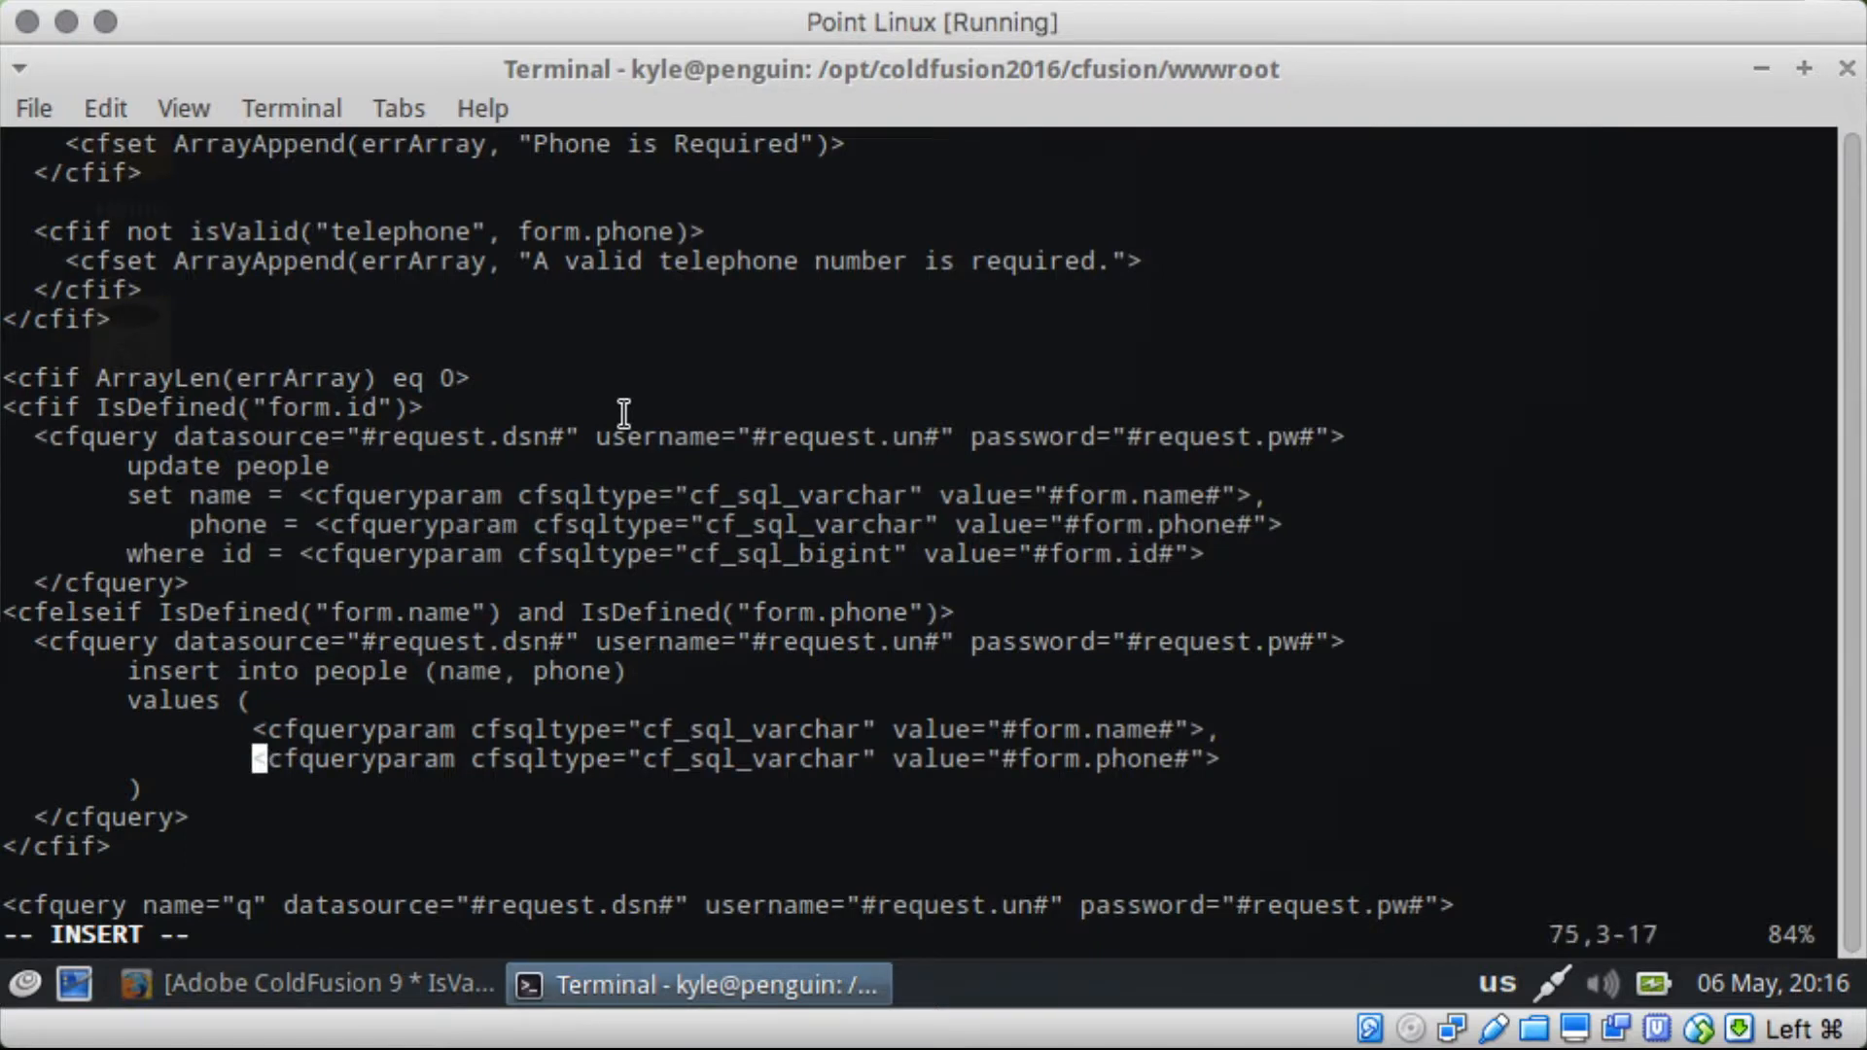
text(</c)
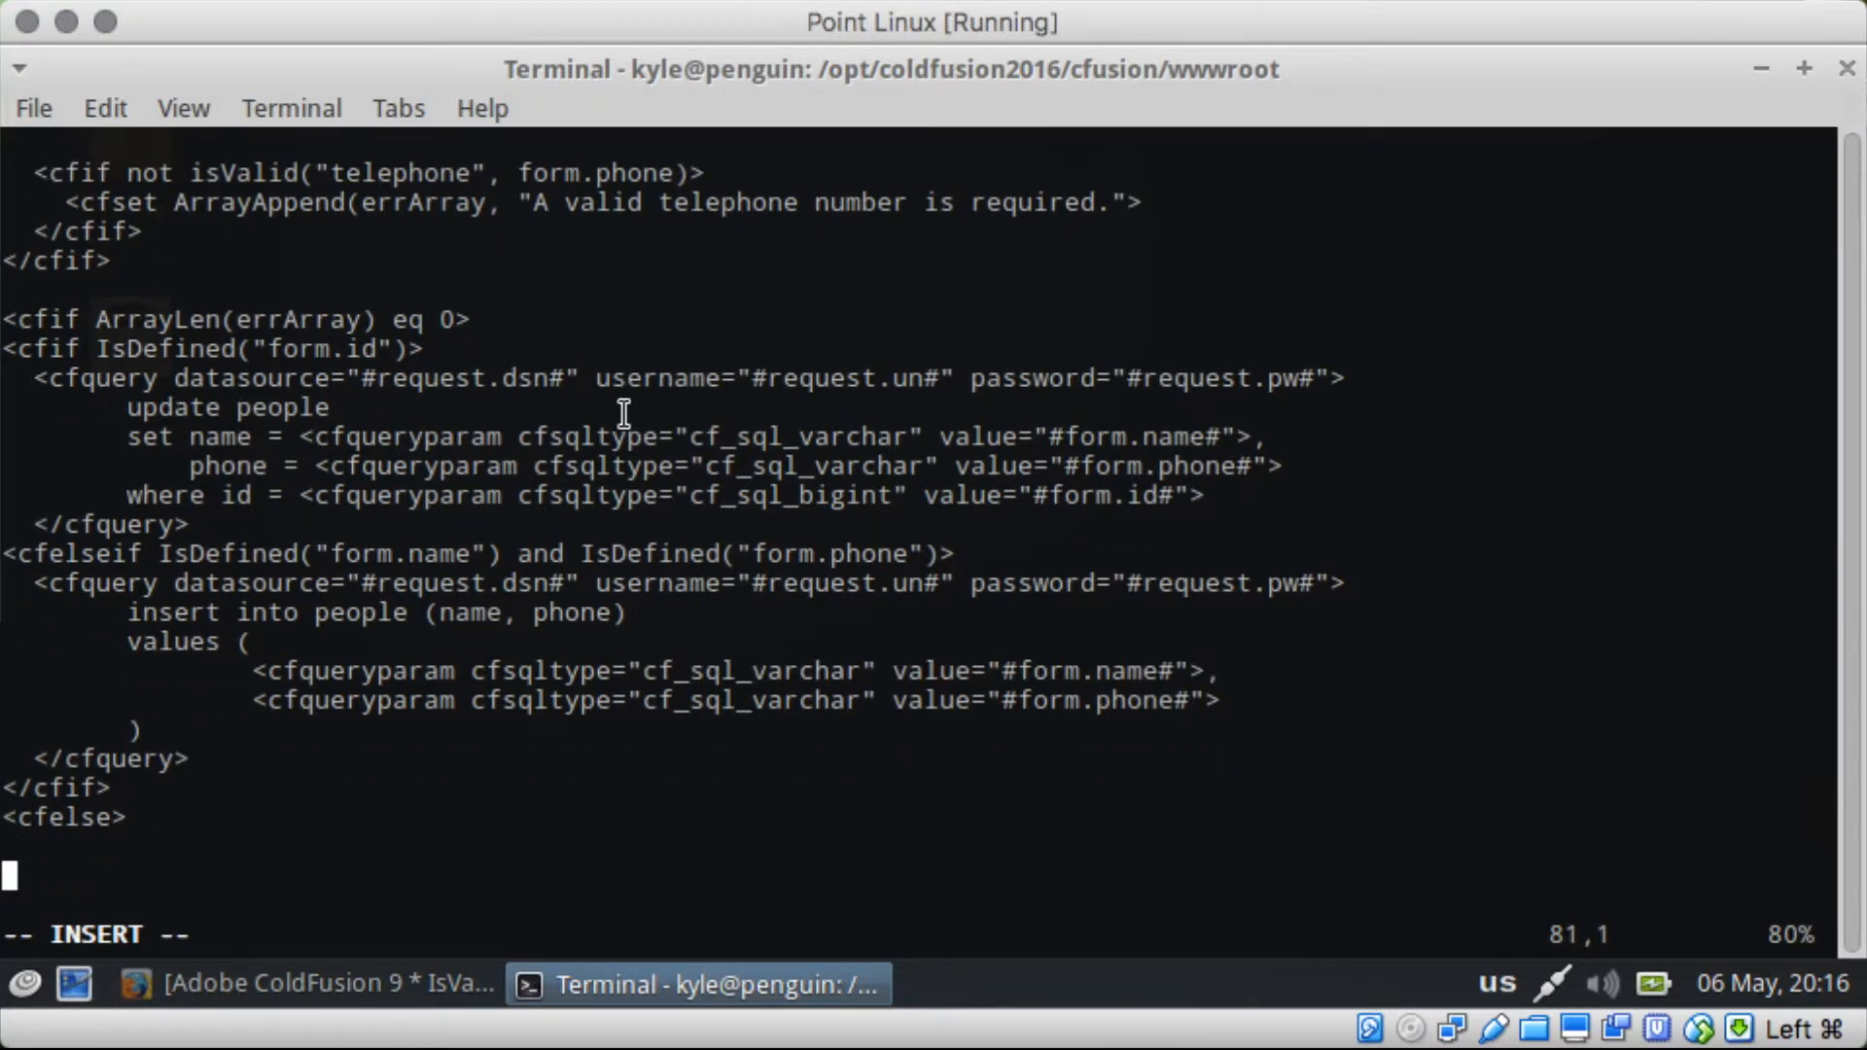
Step: Loop over #errArray# with index i, outputting #errArray[i]# followed by <br>, and save
text(<cfloop a)
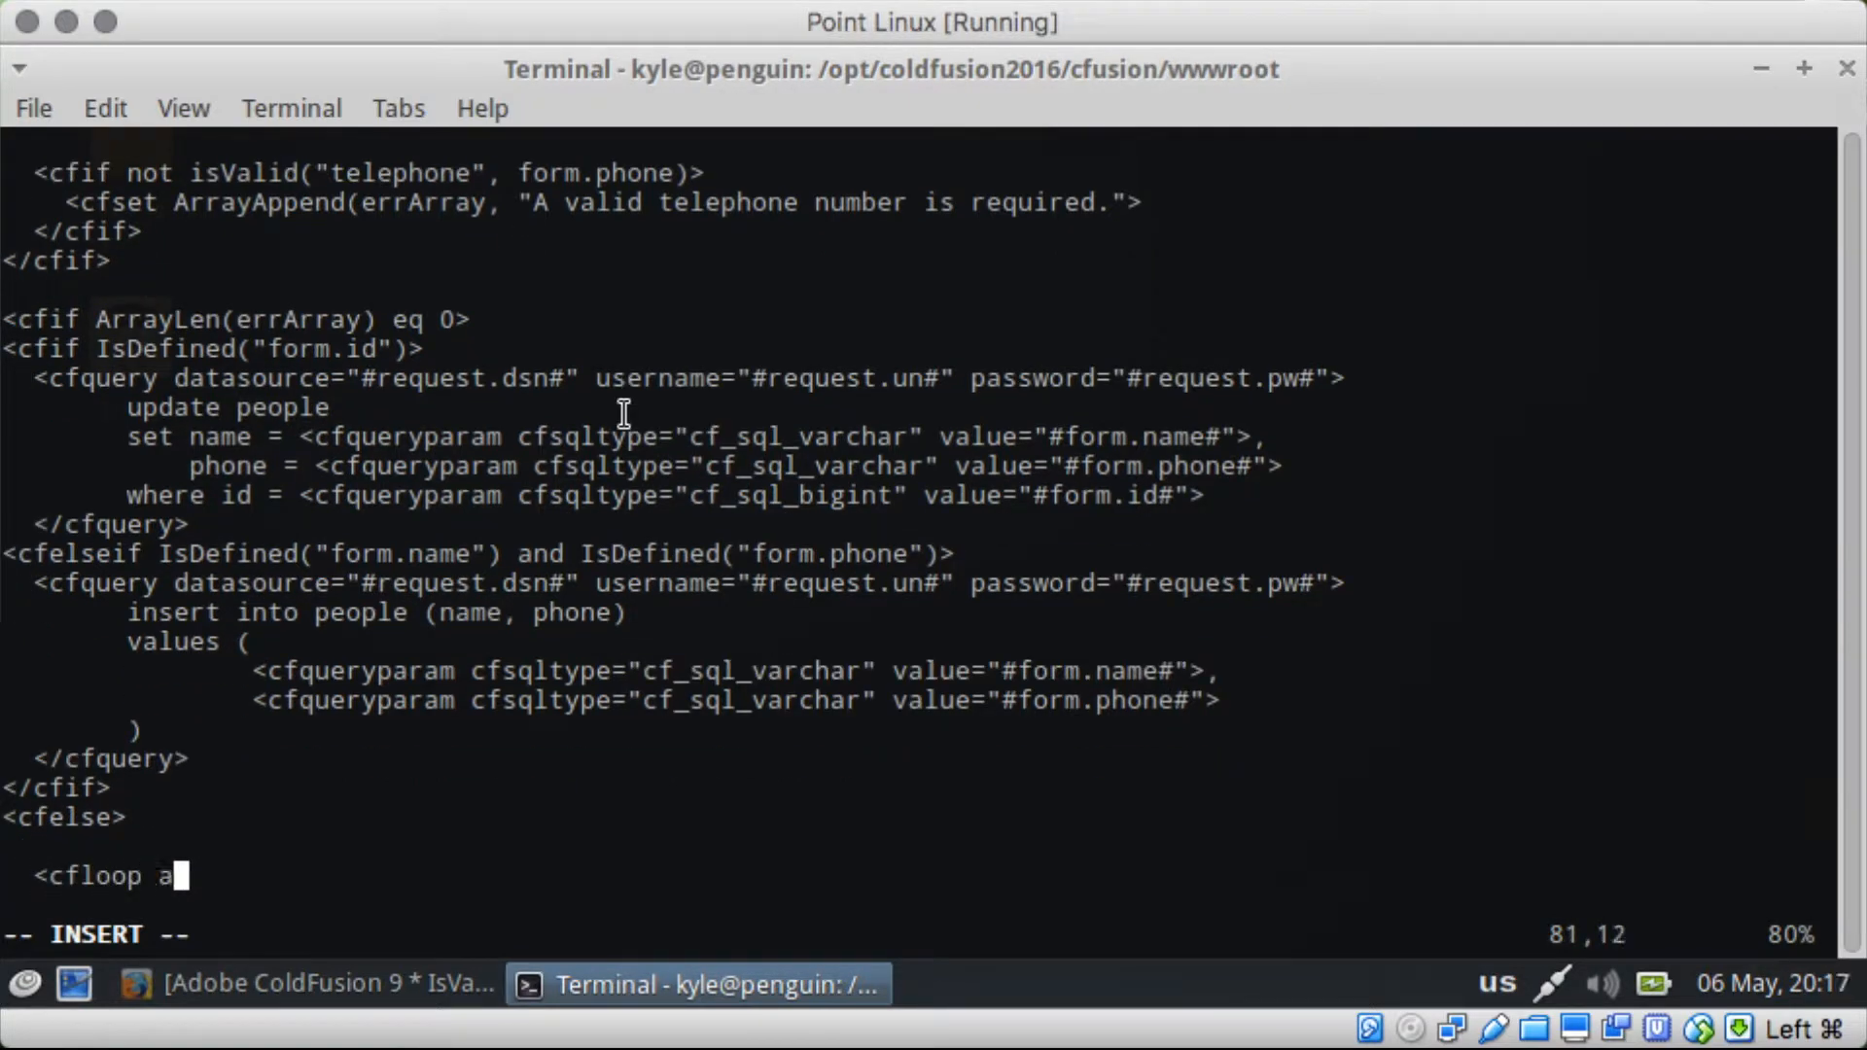
text(rray=")
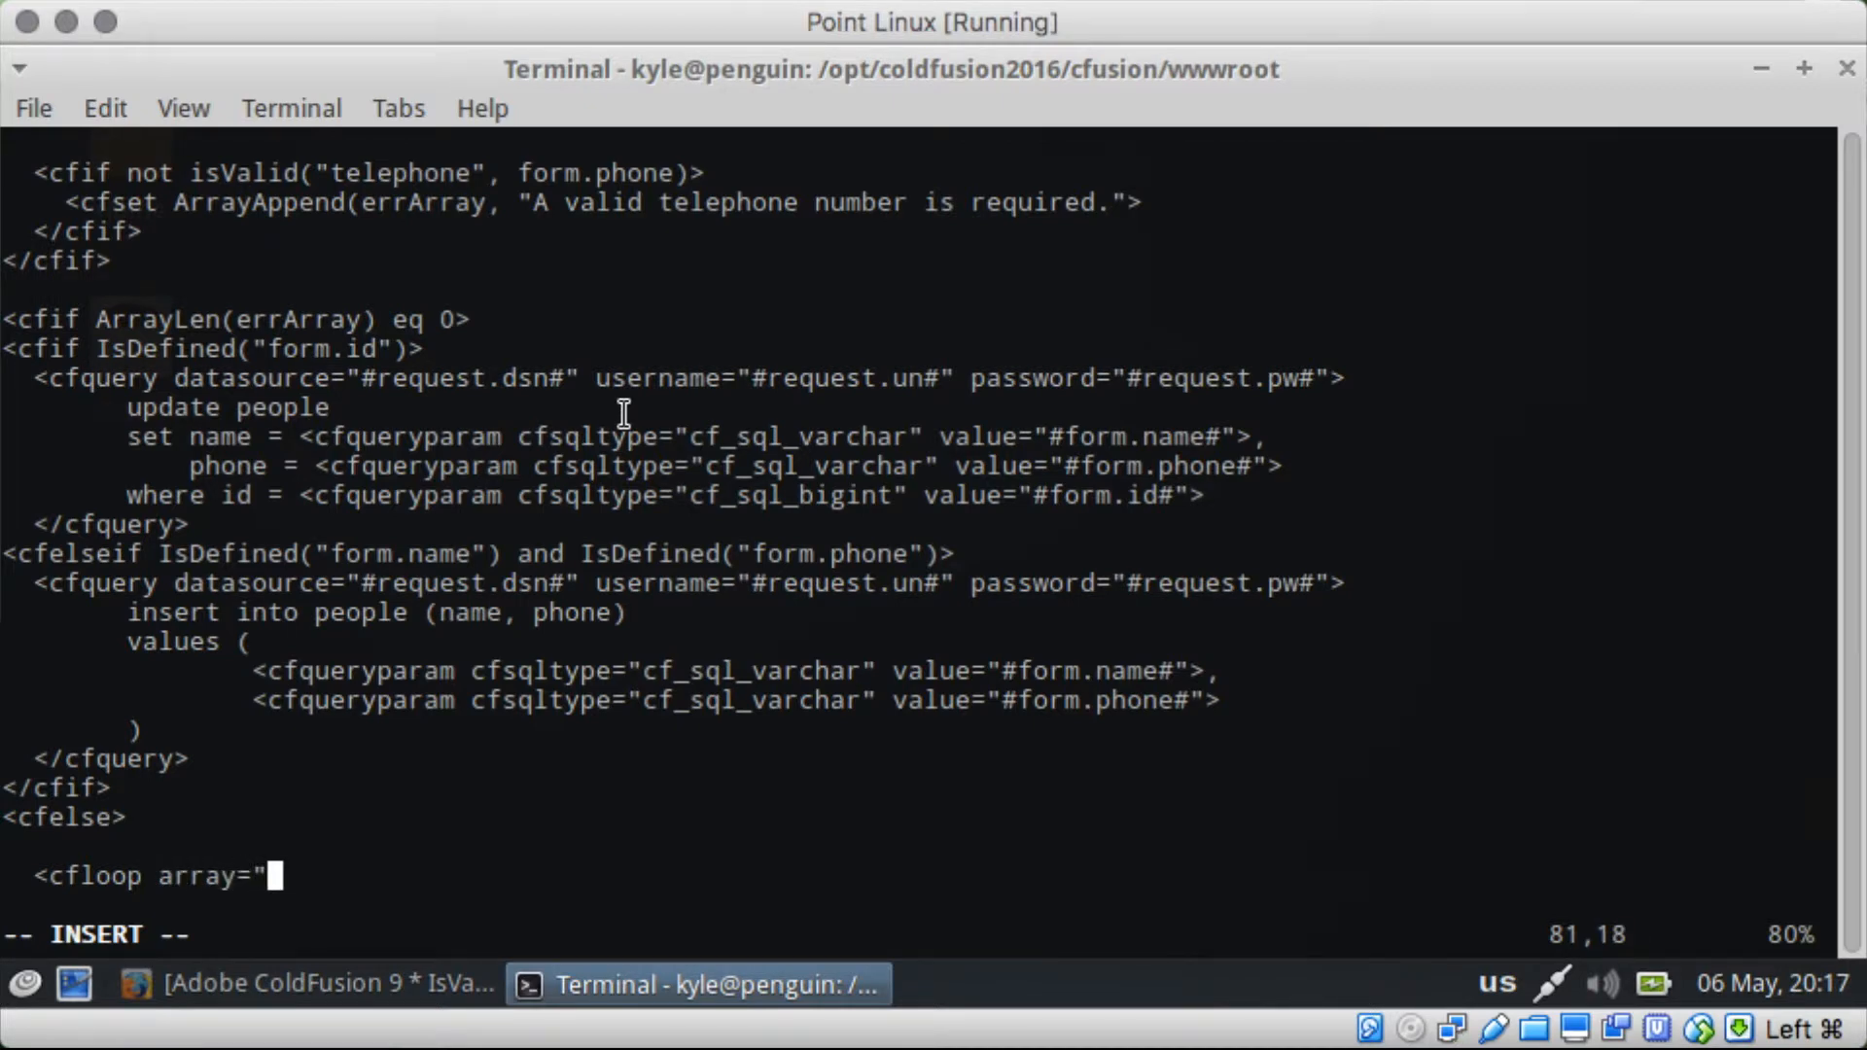
text(#errArra)
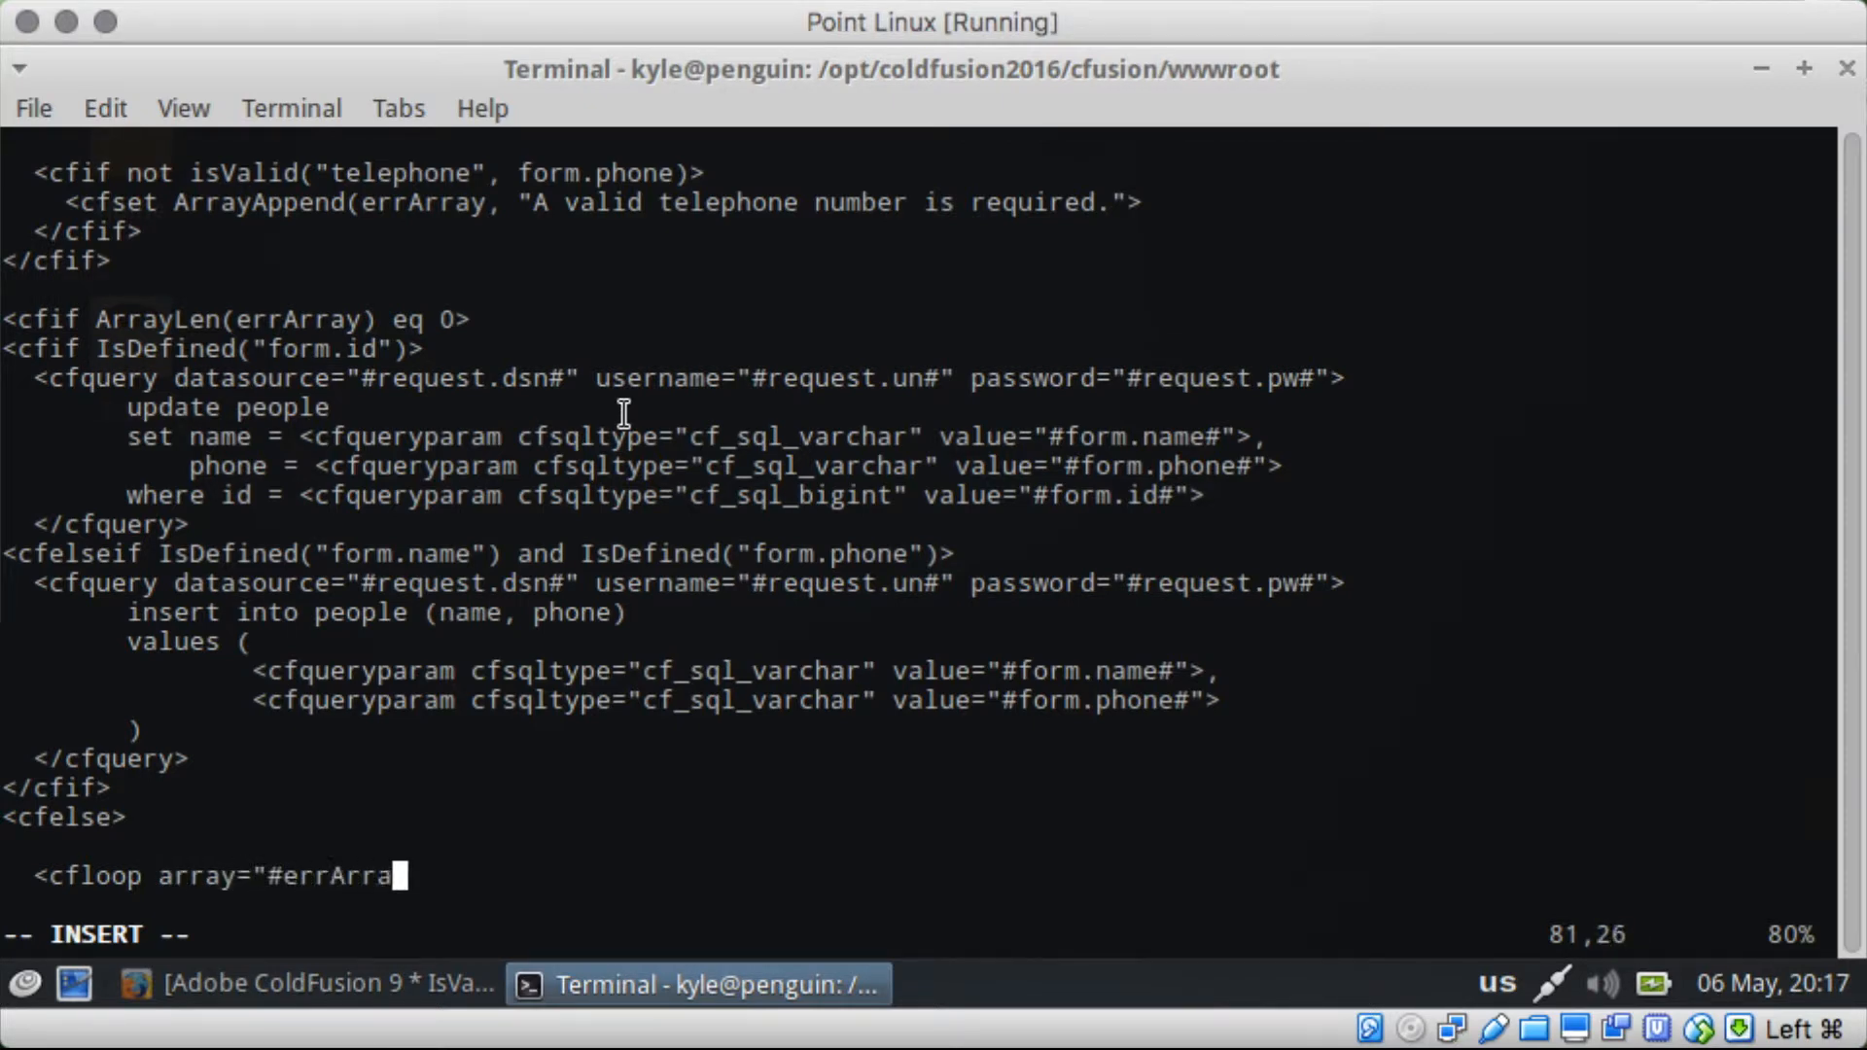
text(y#" index="i">)
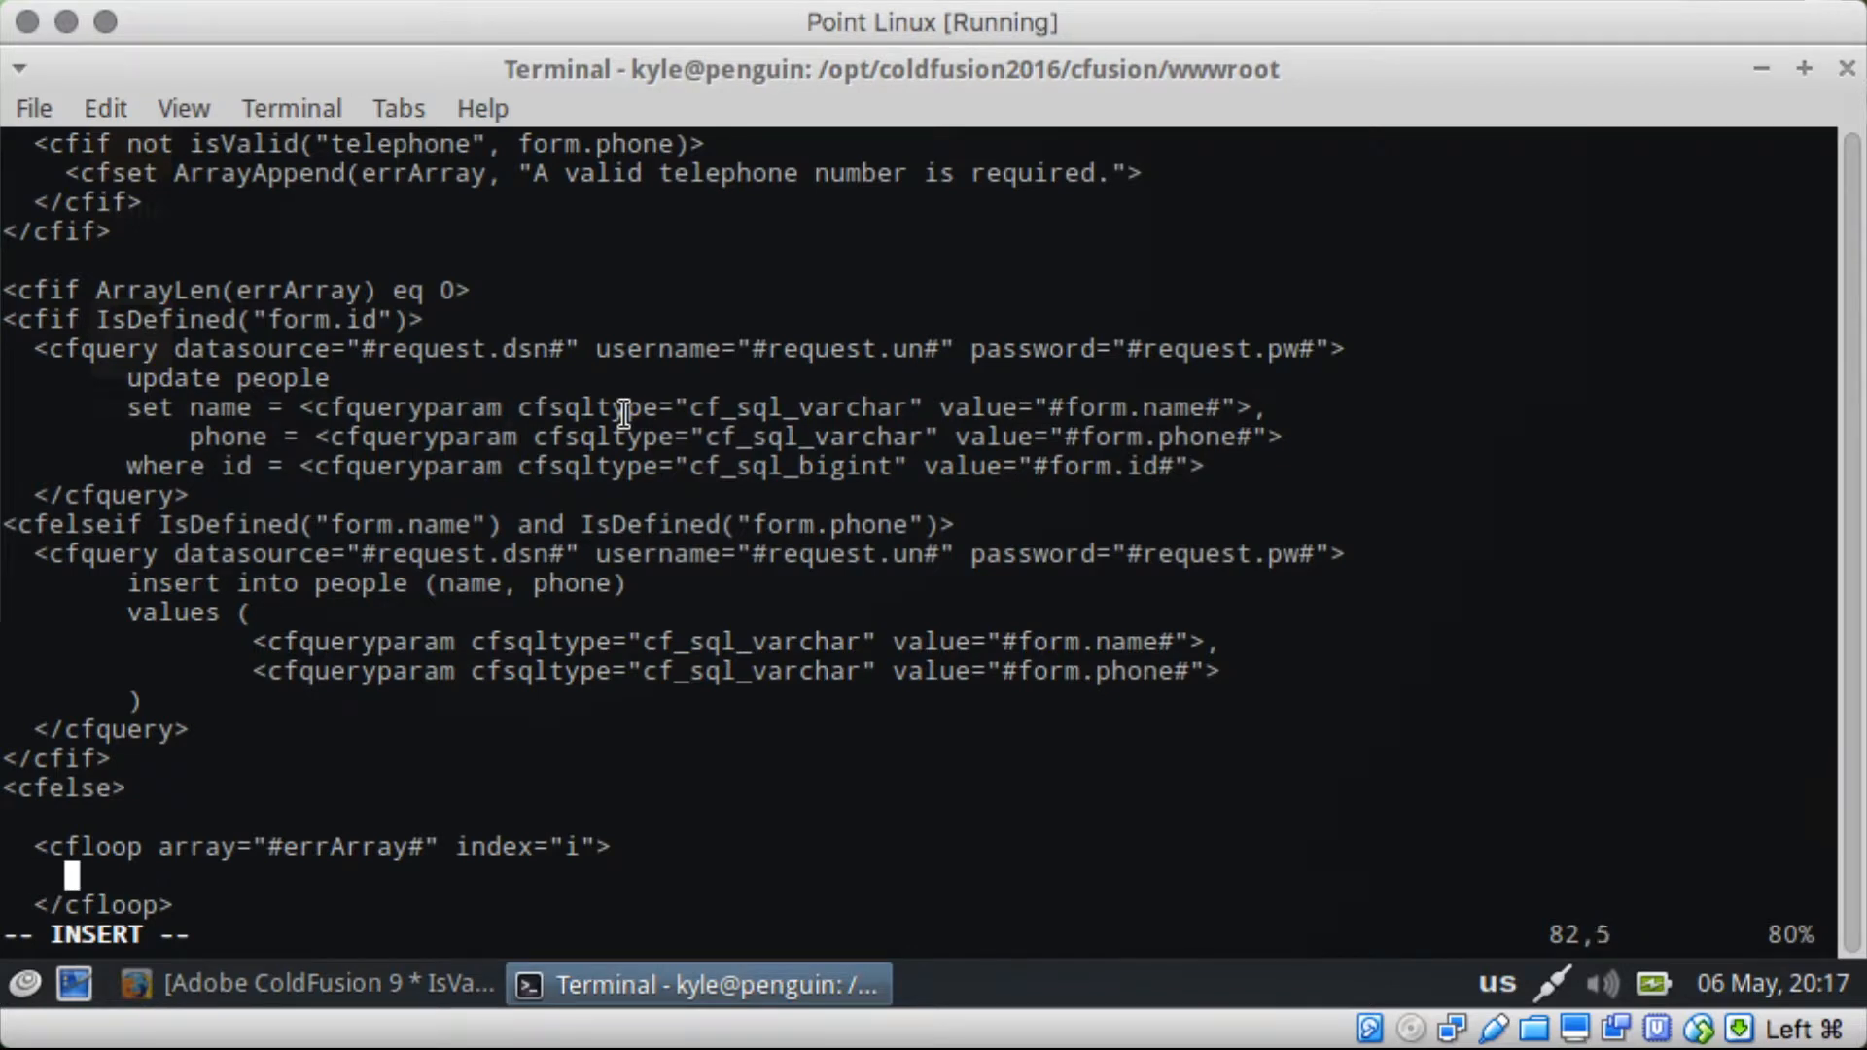
key(Right)
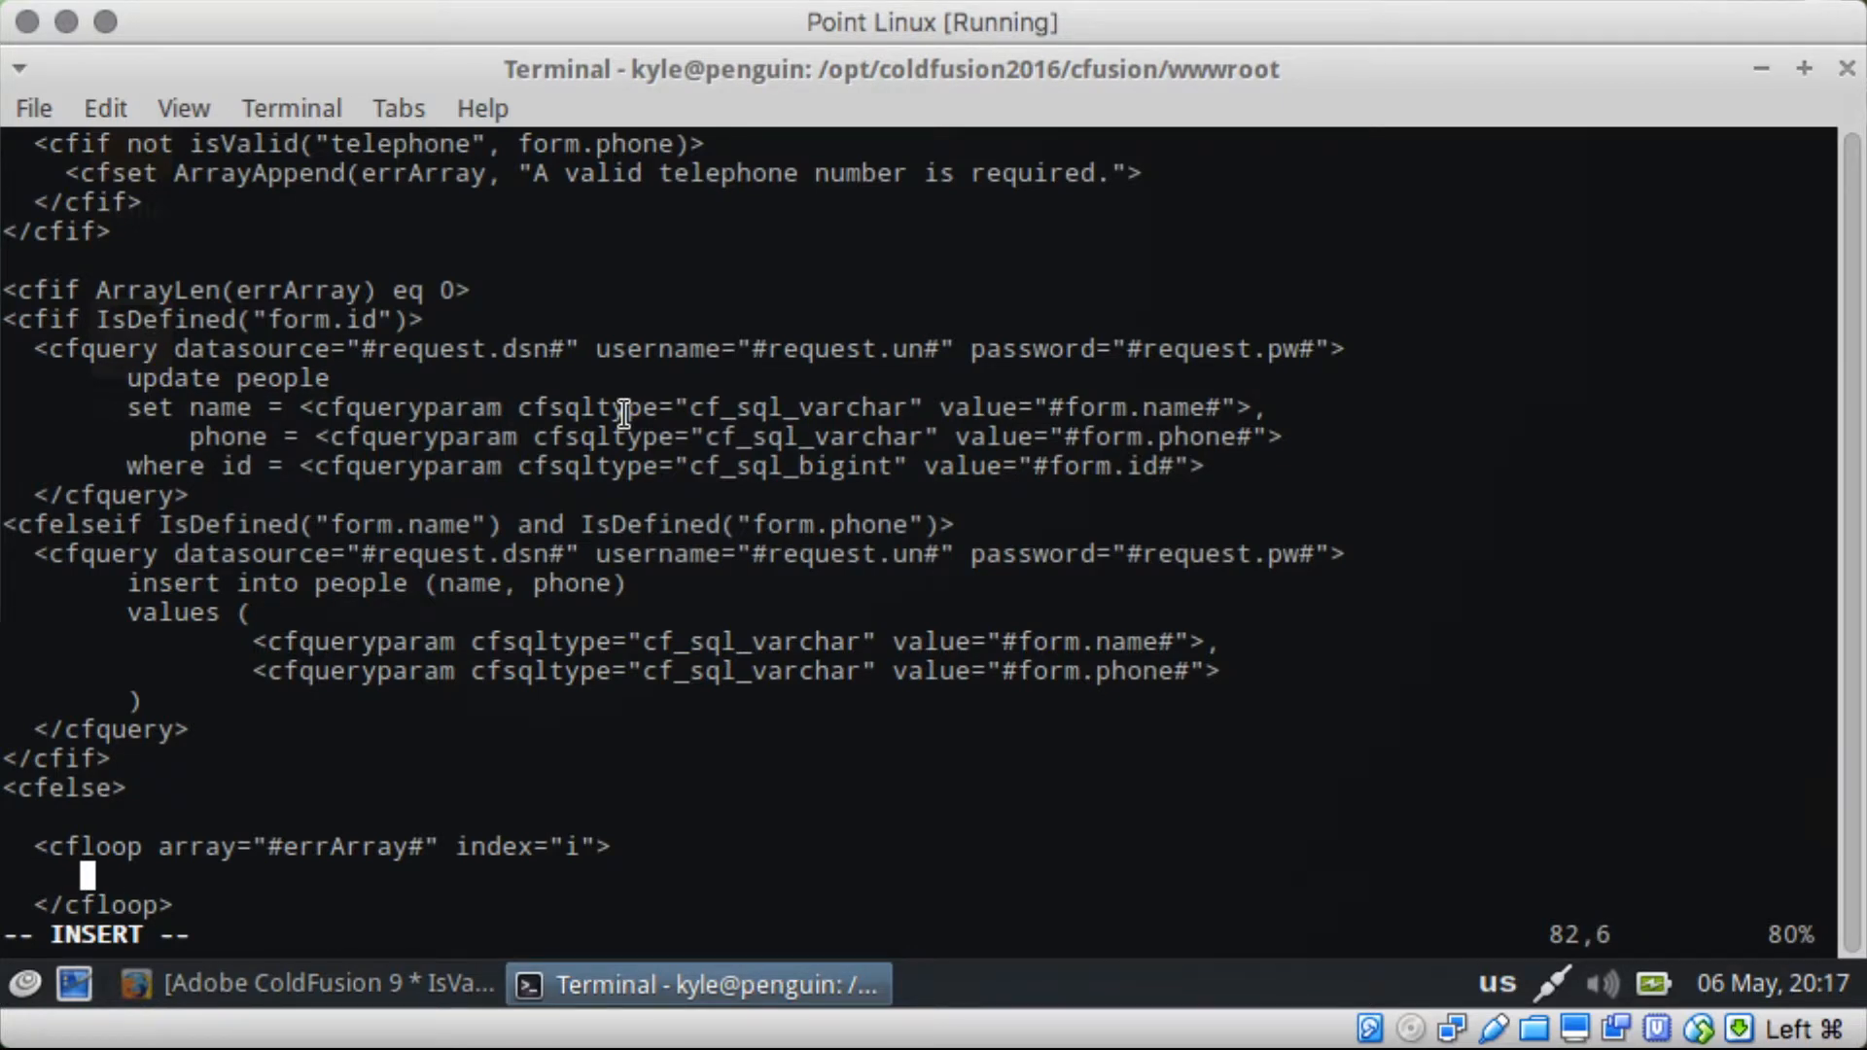
text(<cfoutput>)
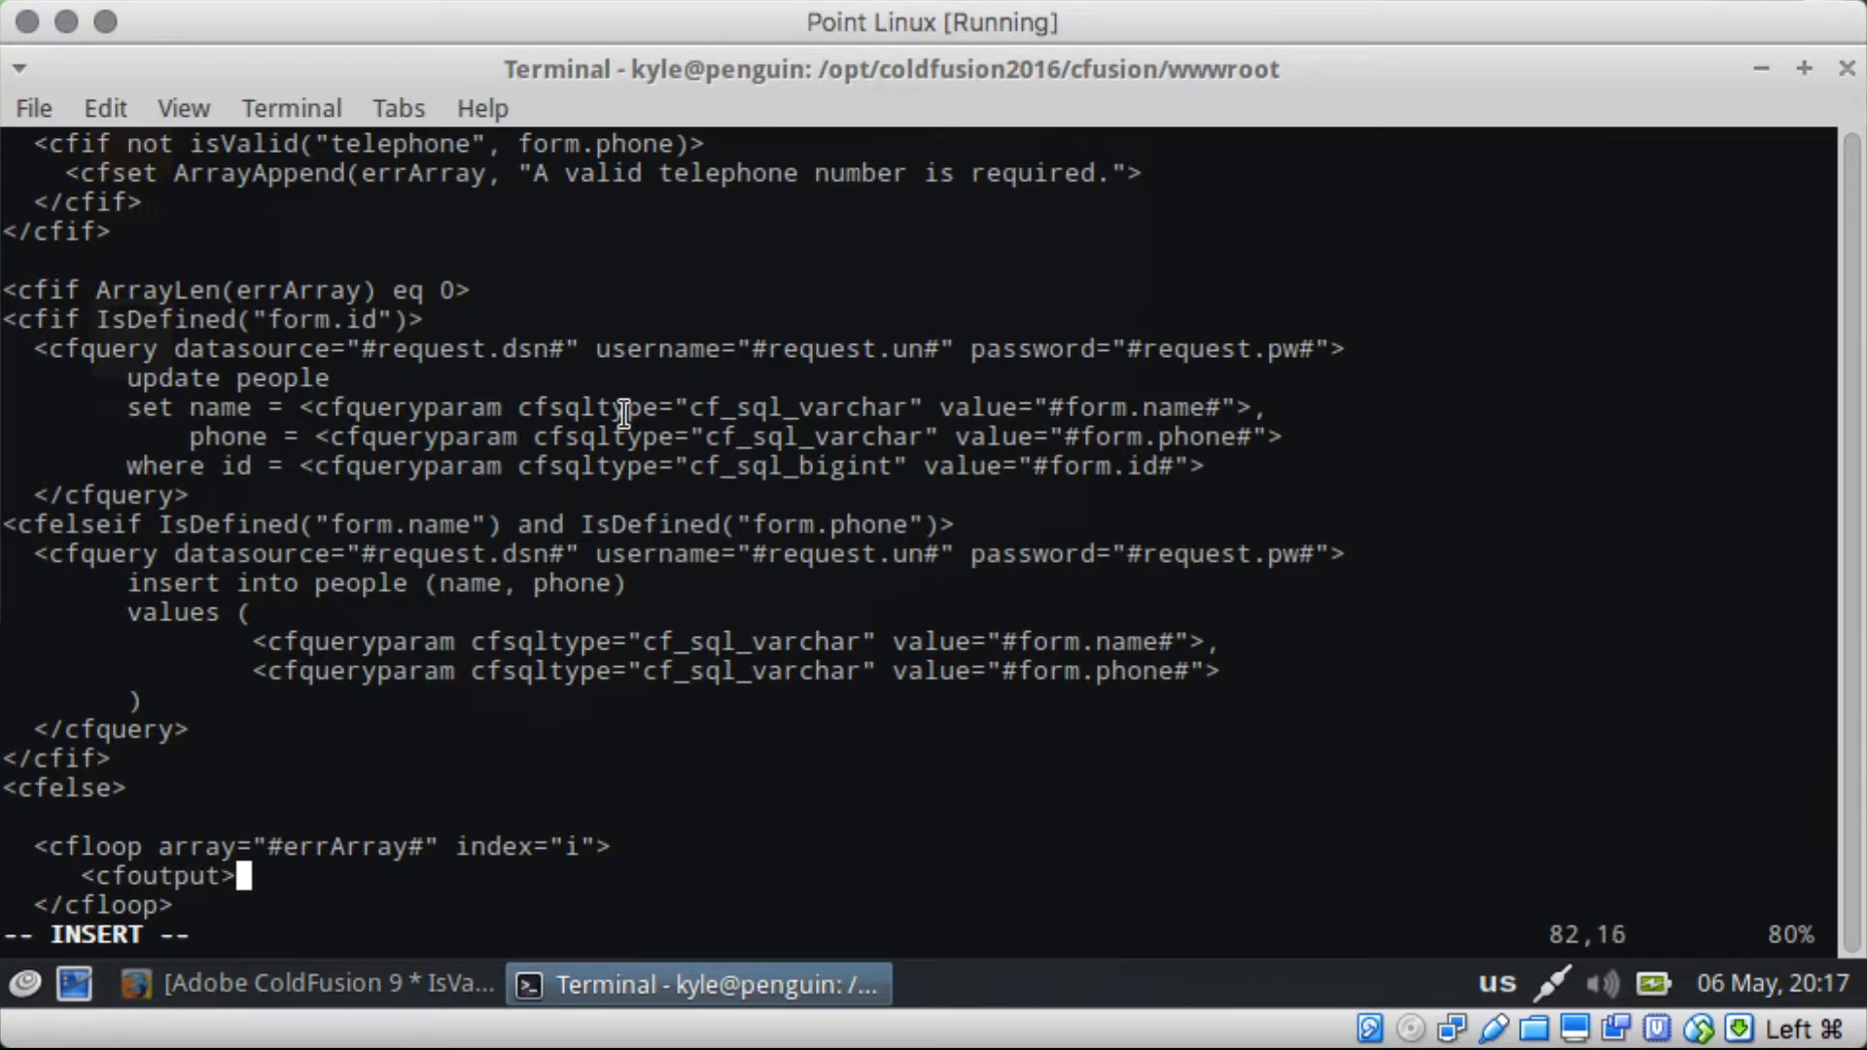
text(#errArra)
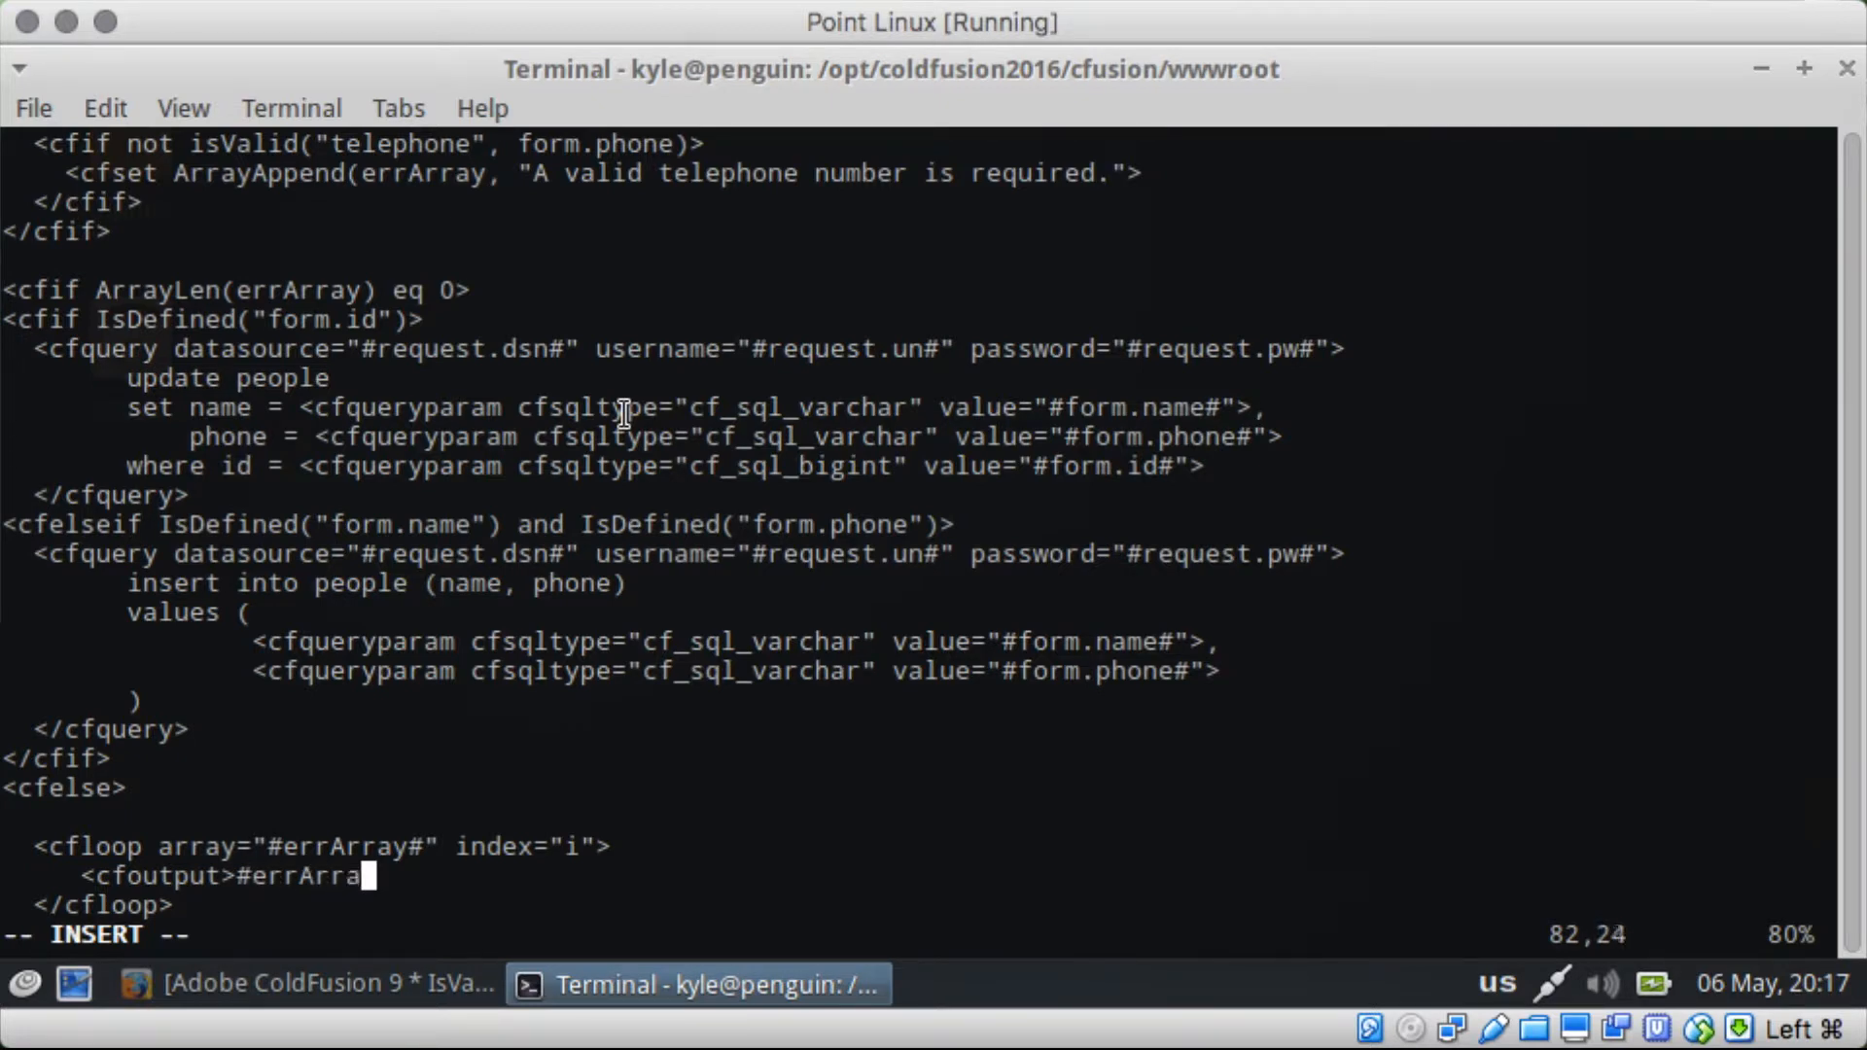
text(y[i)
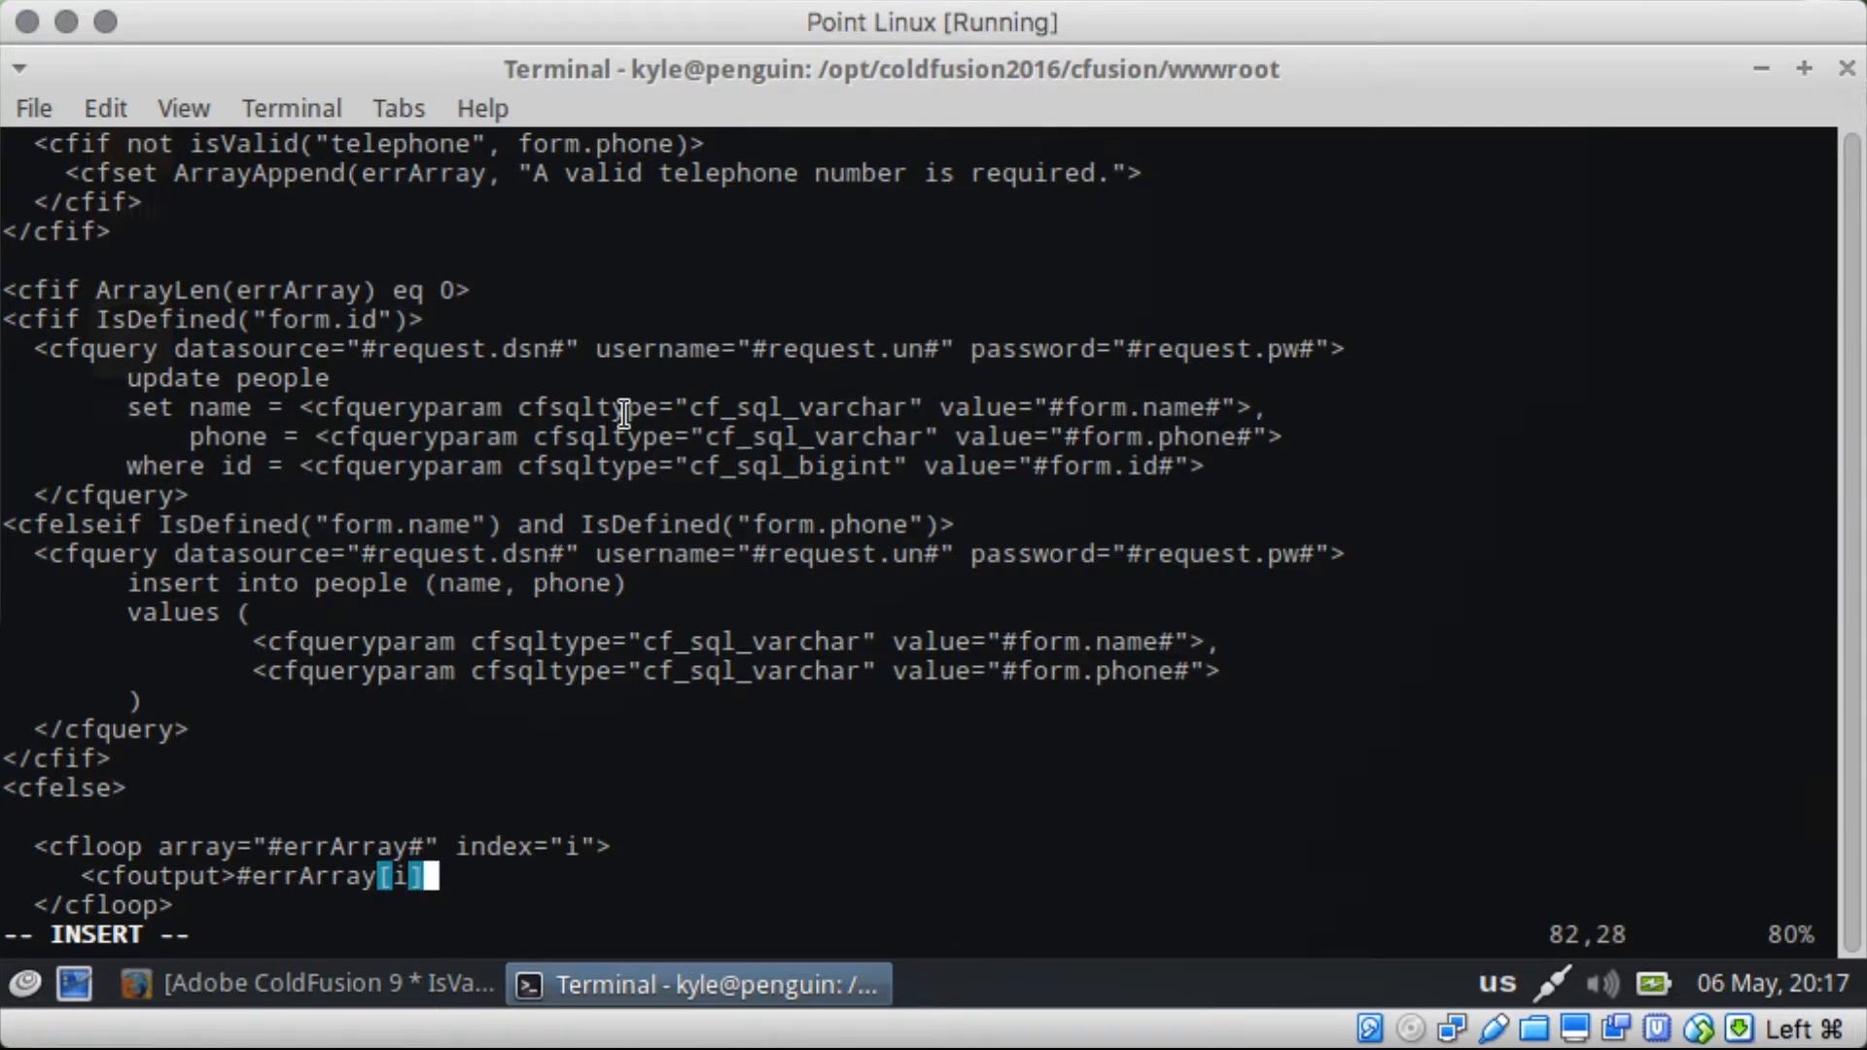
text(]#</cfoutput><br>)
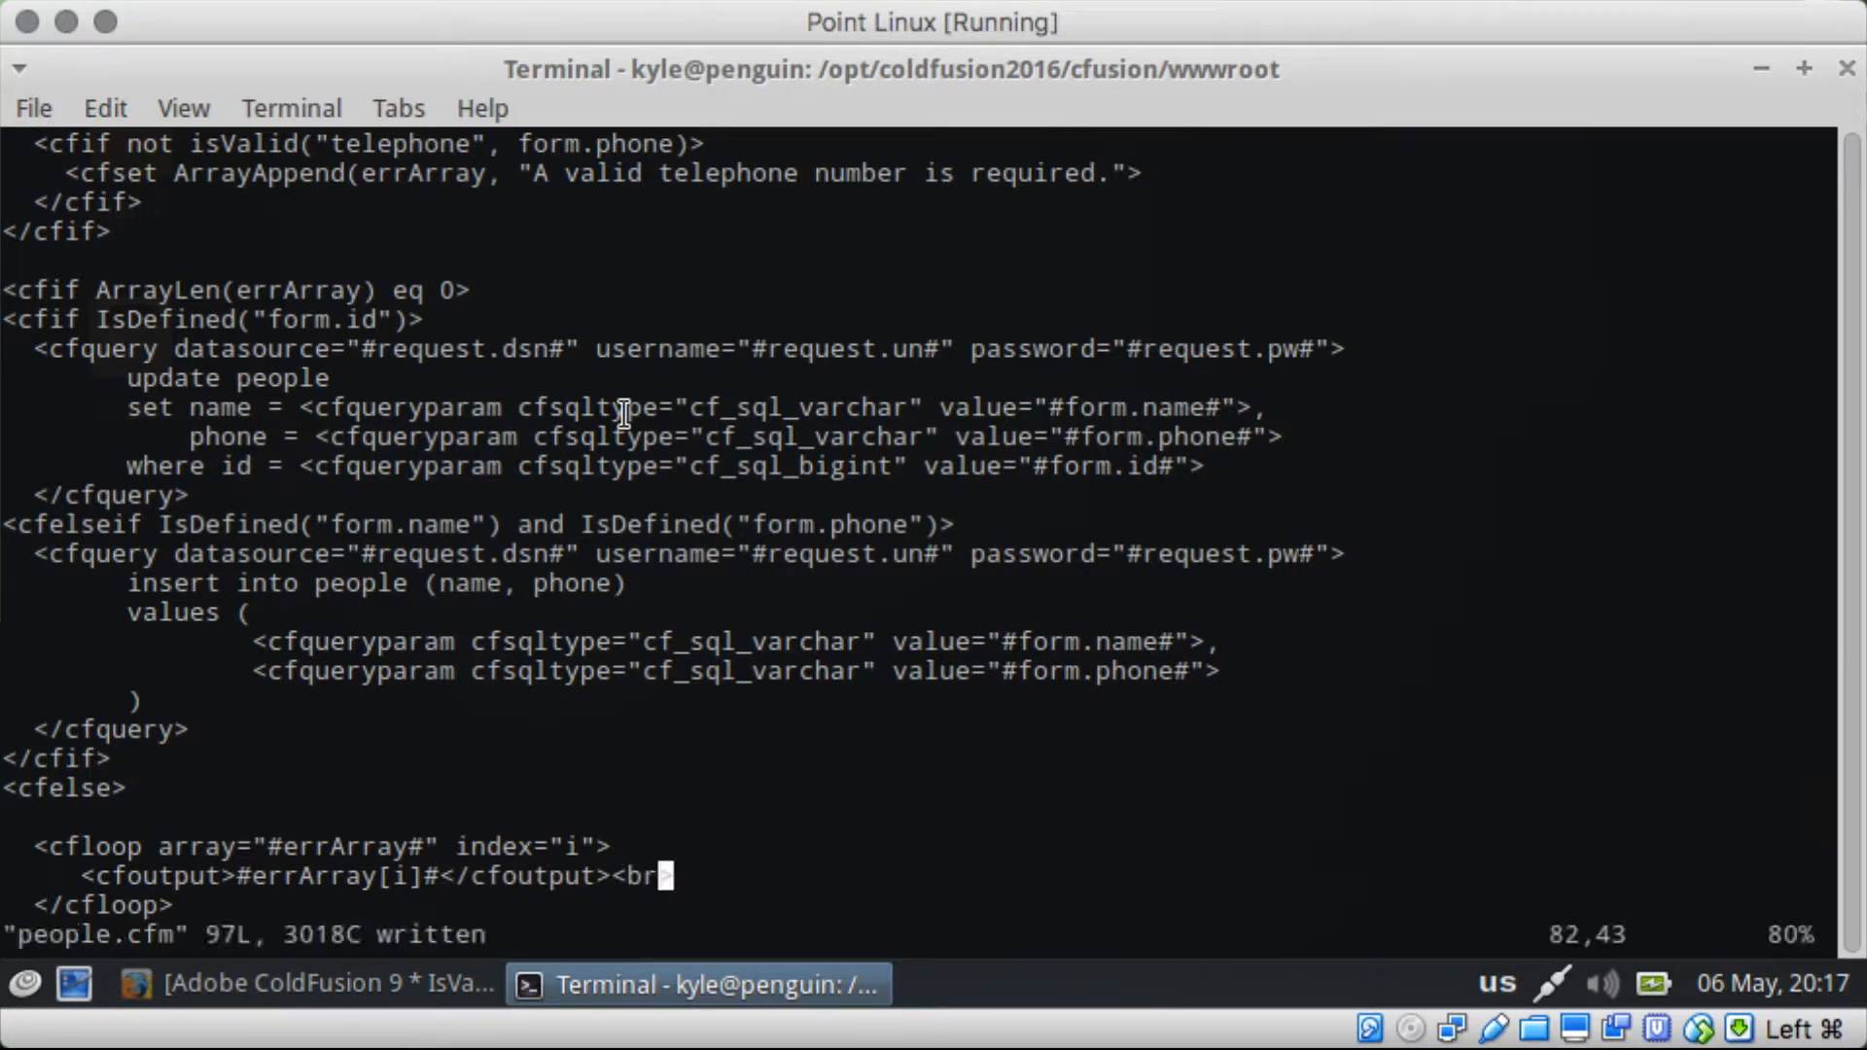
Step: Reload people.cfm in Firefox, revealing an invalid CFML construct error on line 58
click(303, 984)
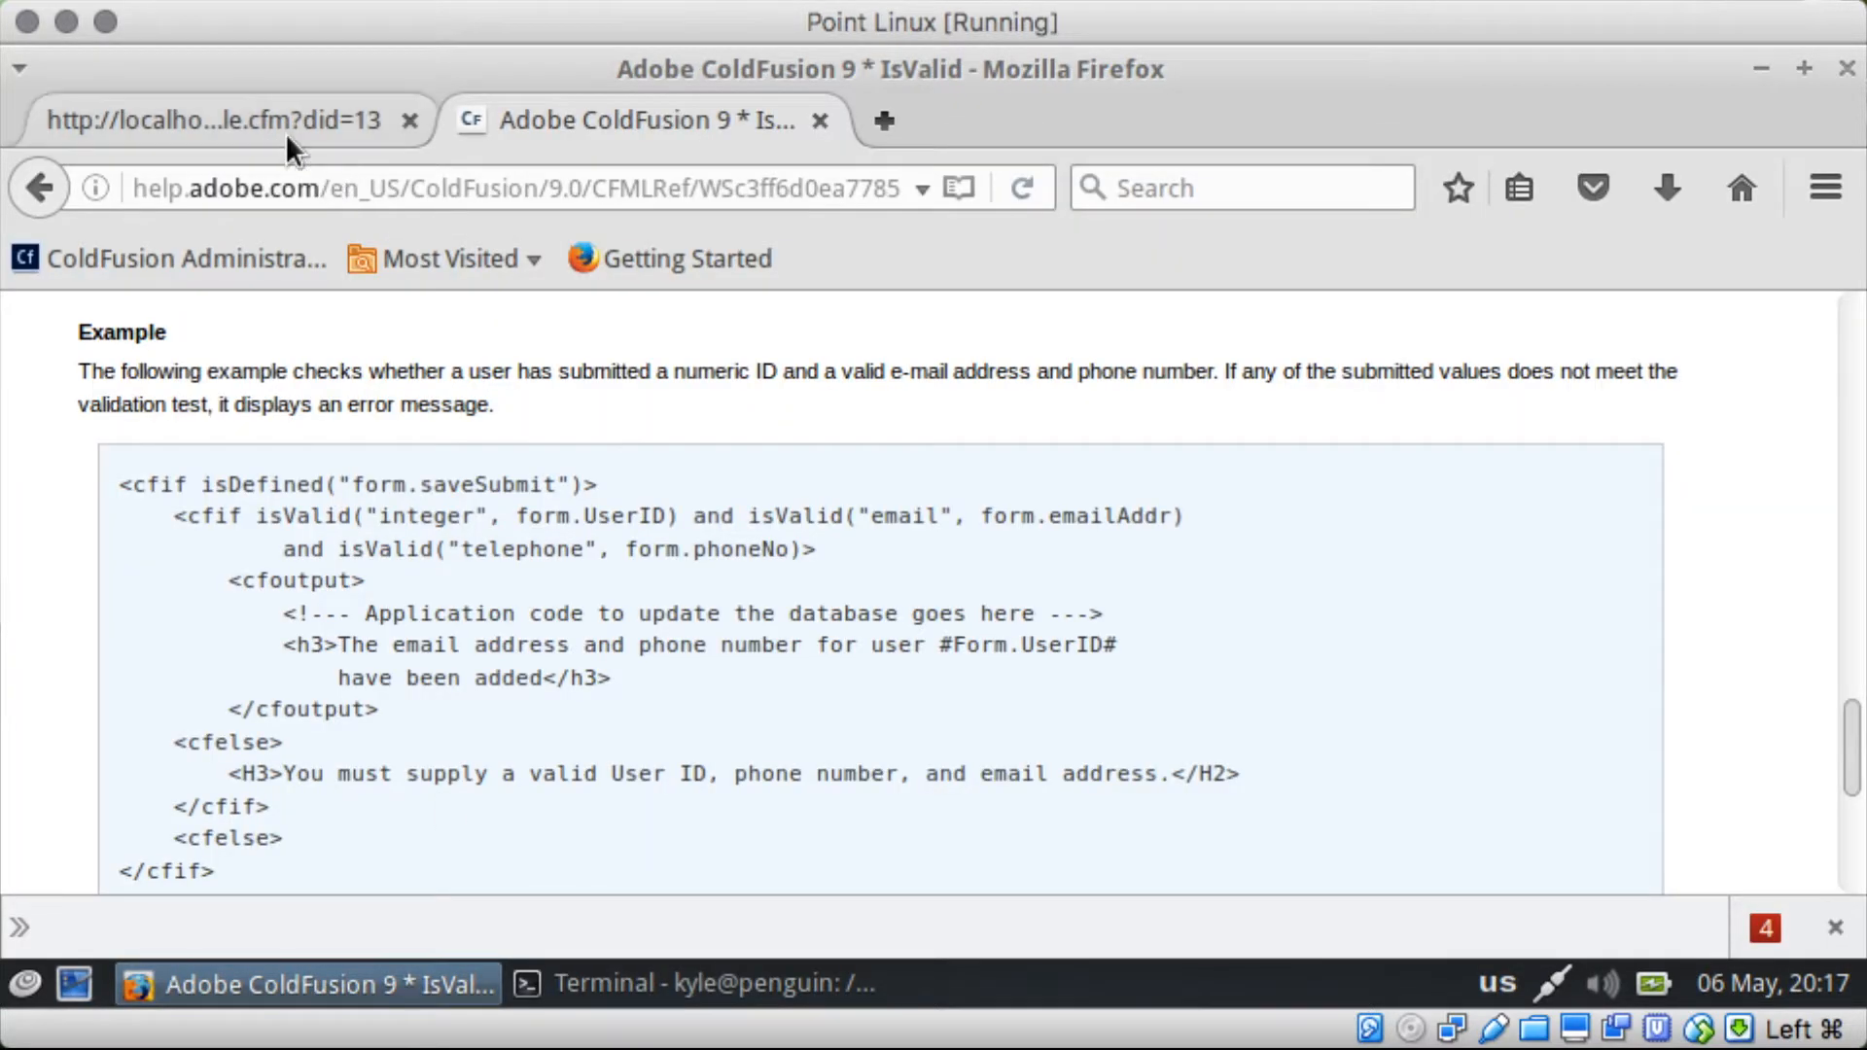
click(214, 119)
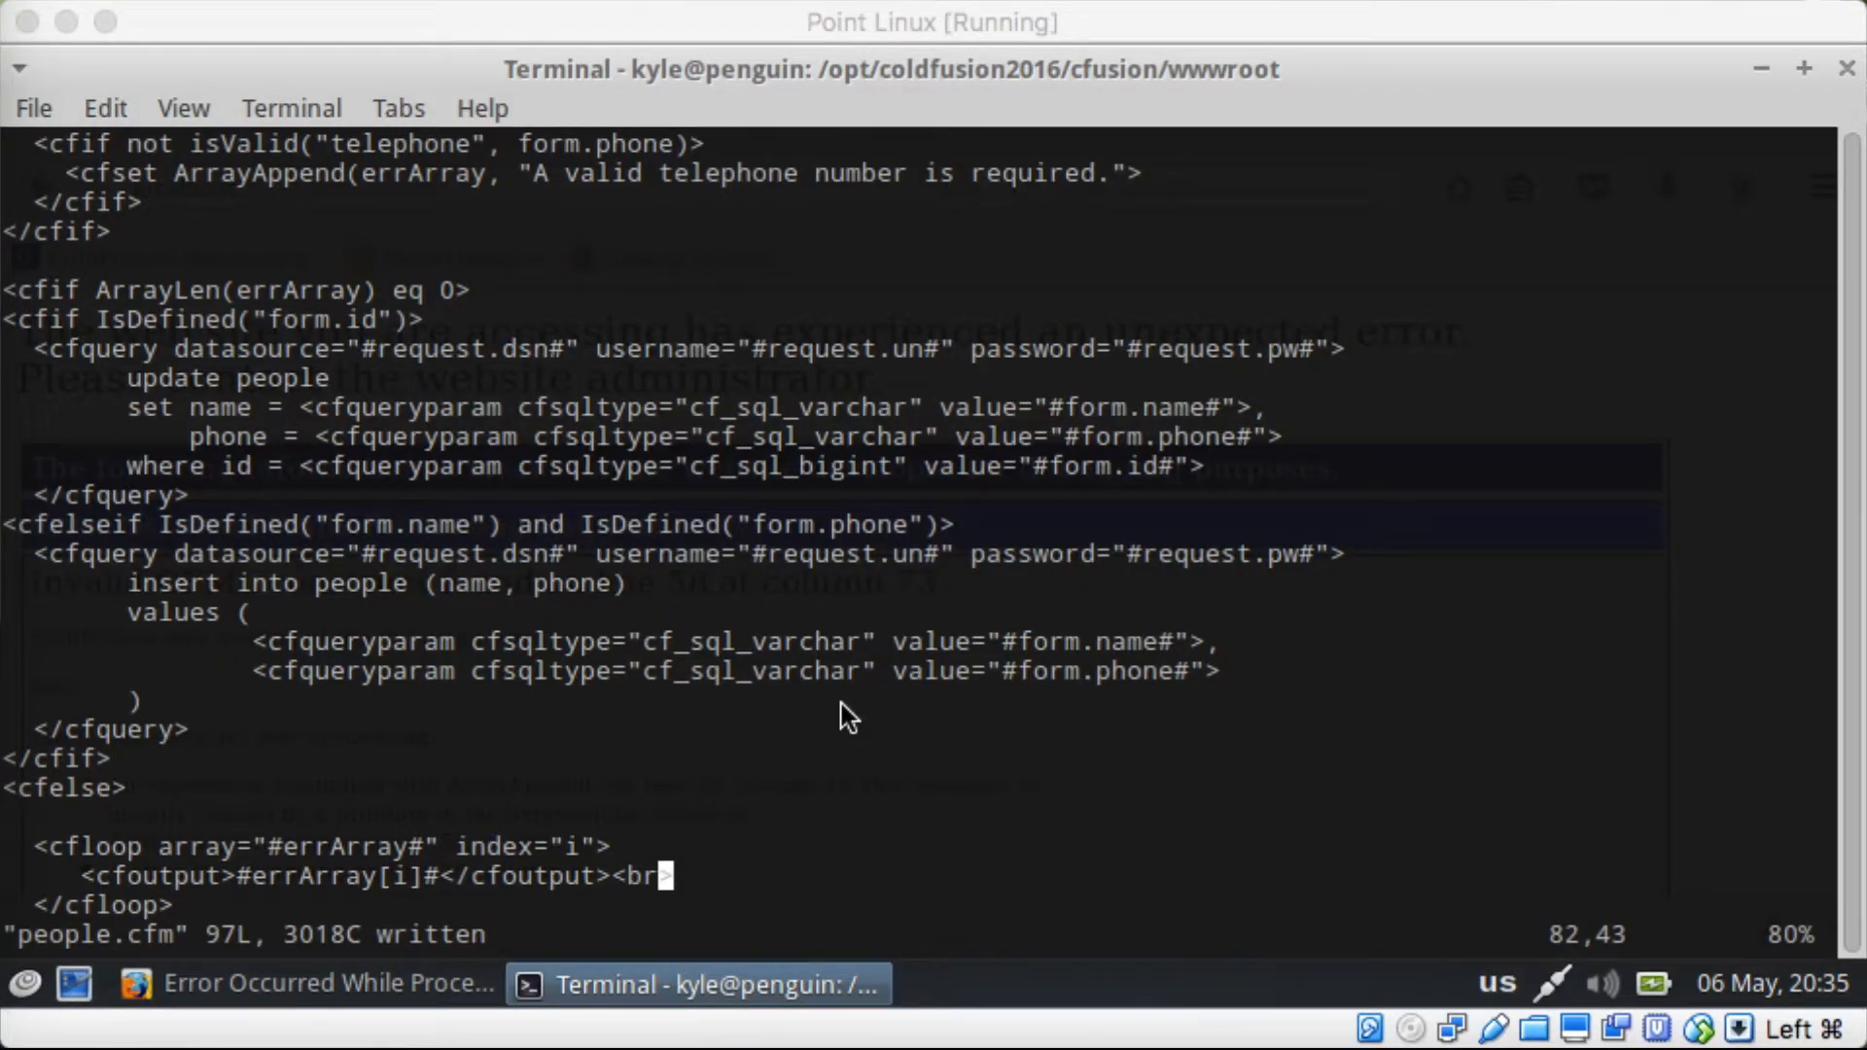
mouse_move(690, 282)
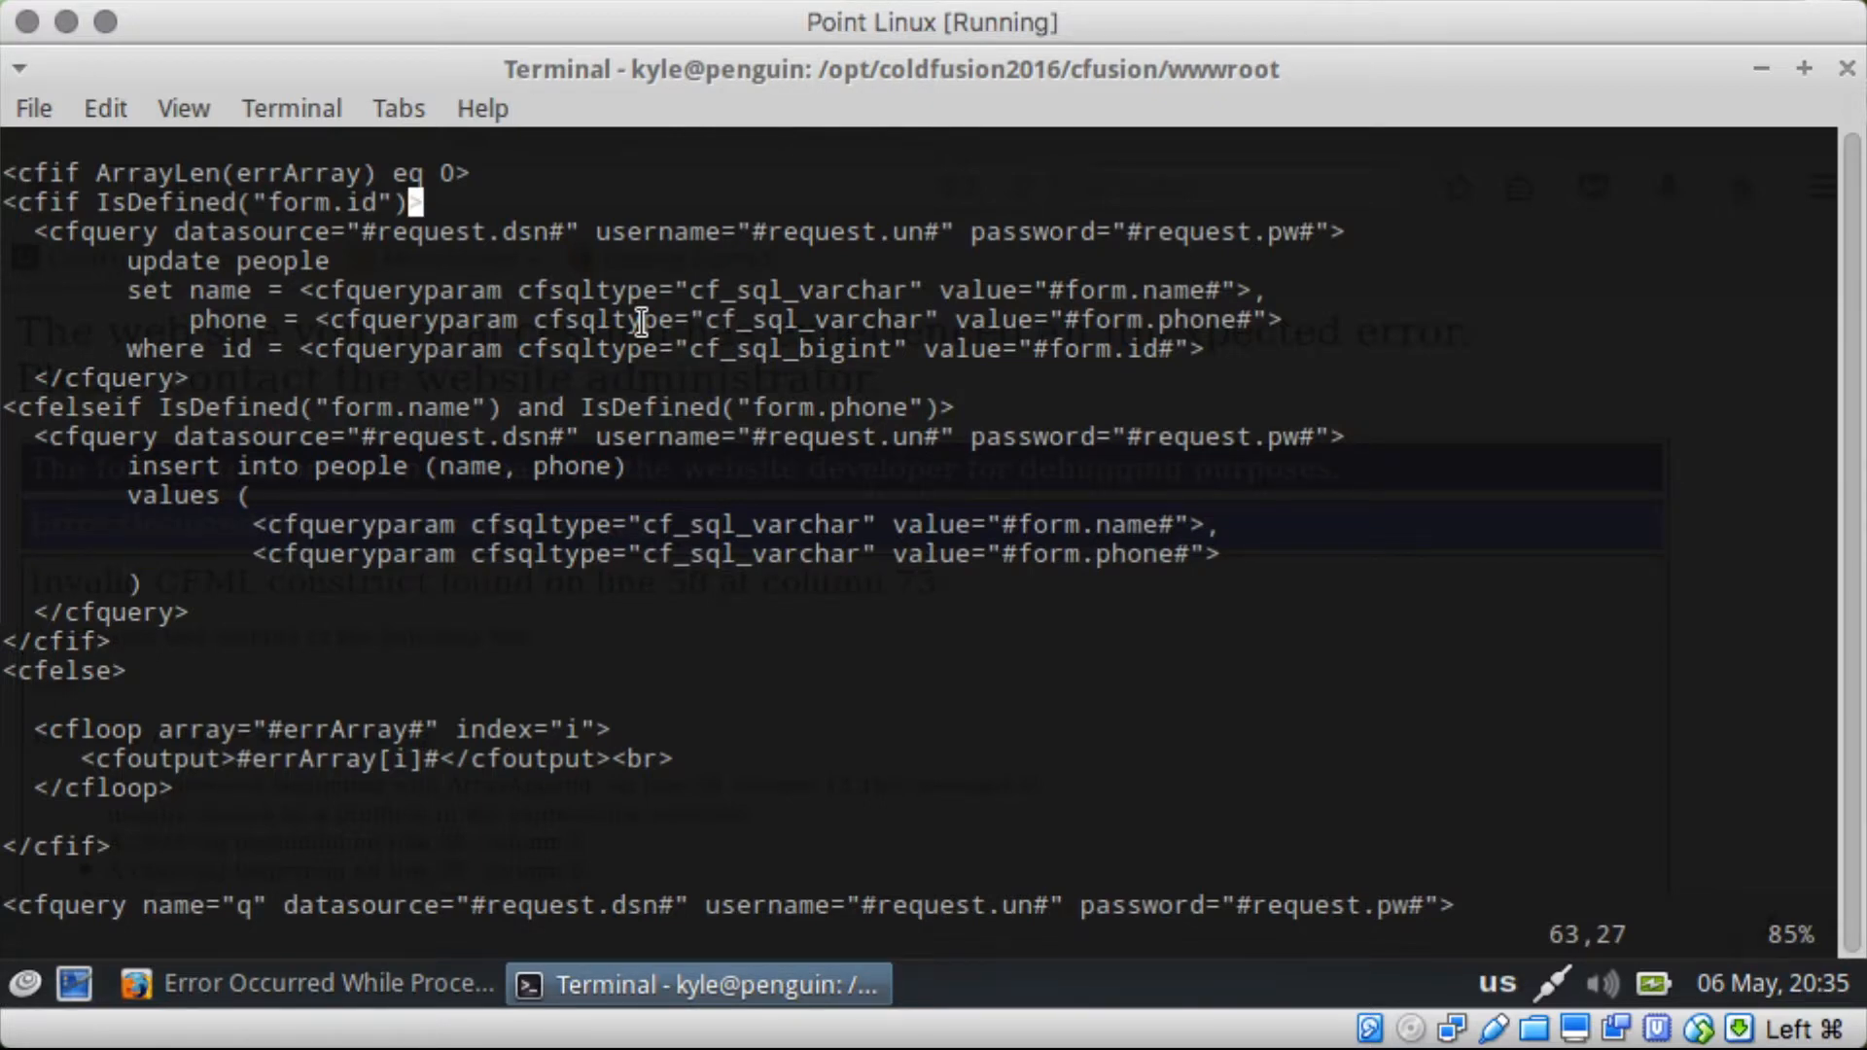
mouse_move(433, 677)
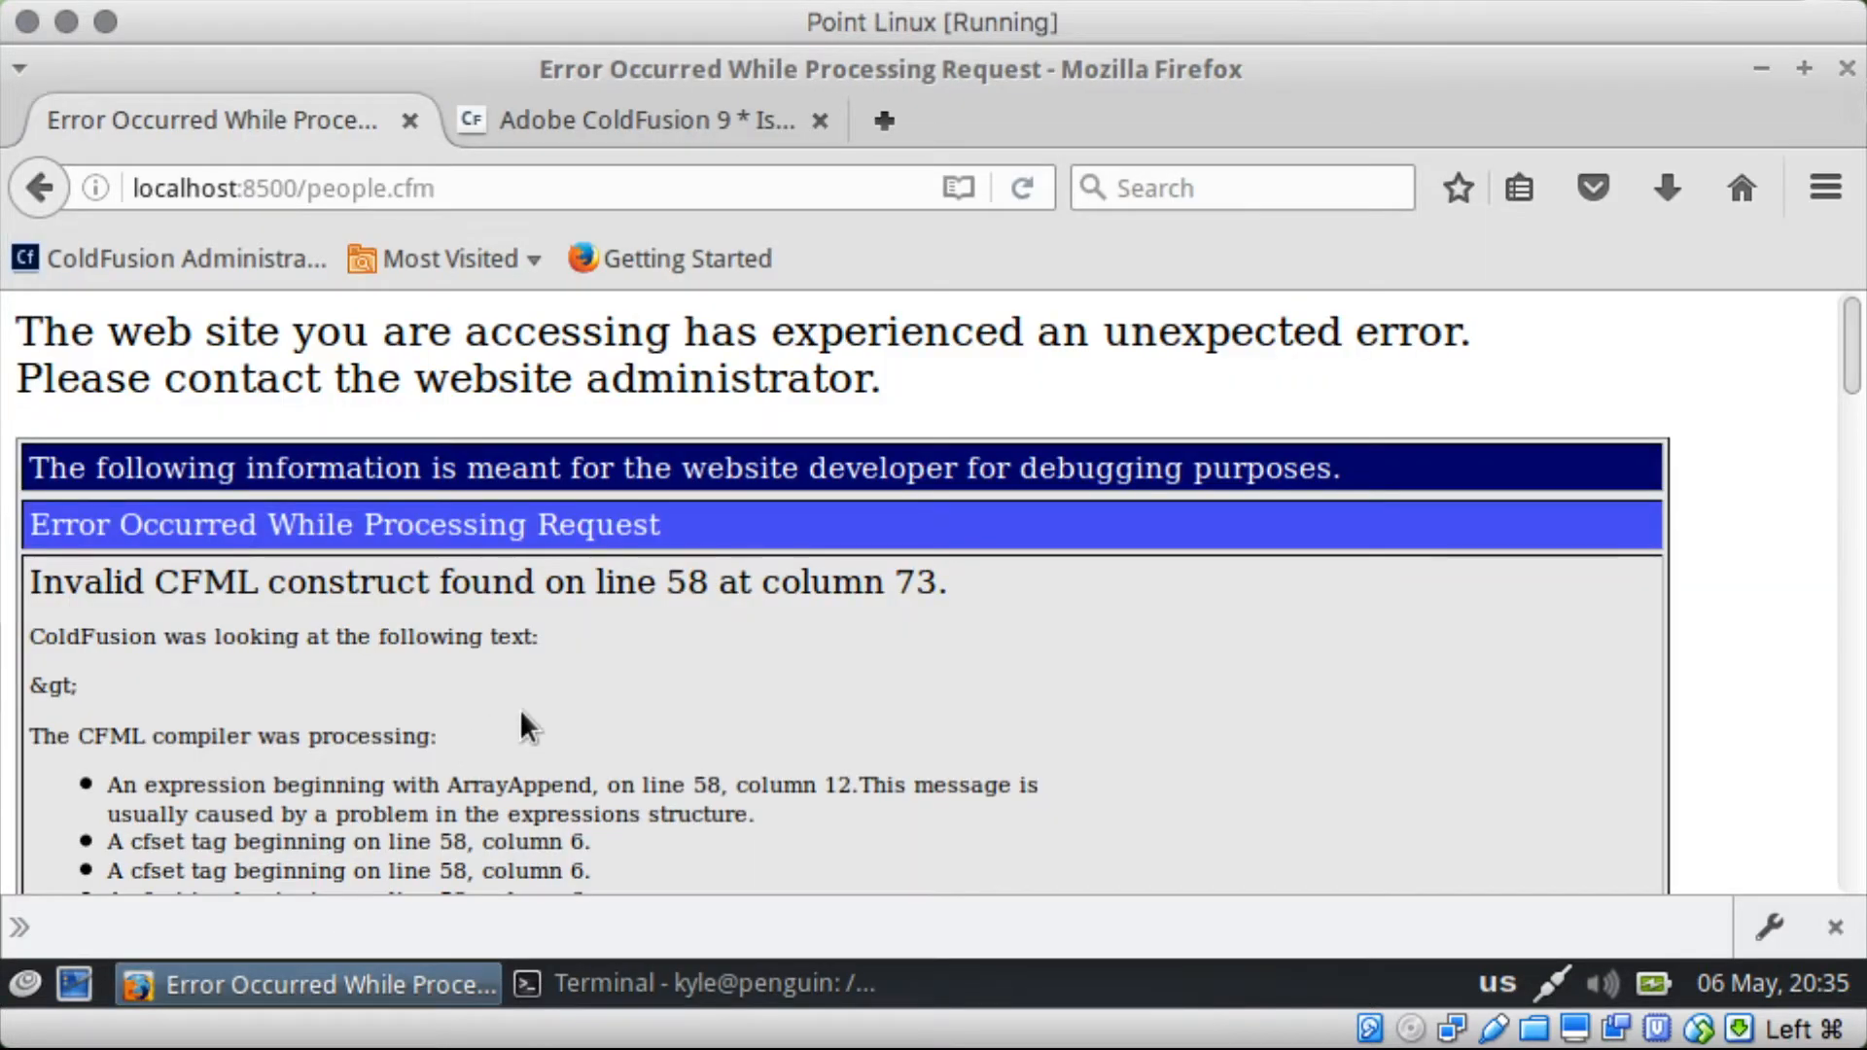
mouse_move(579, 723)
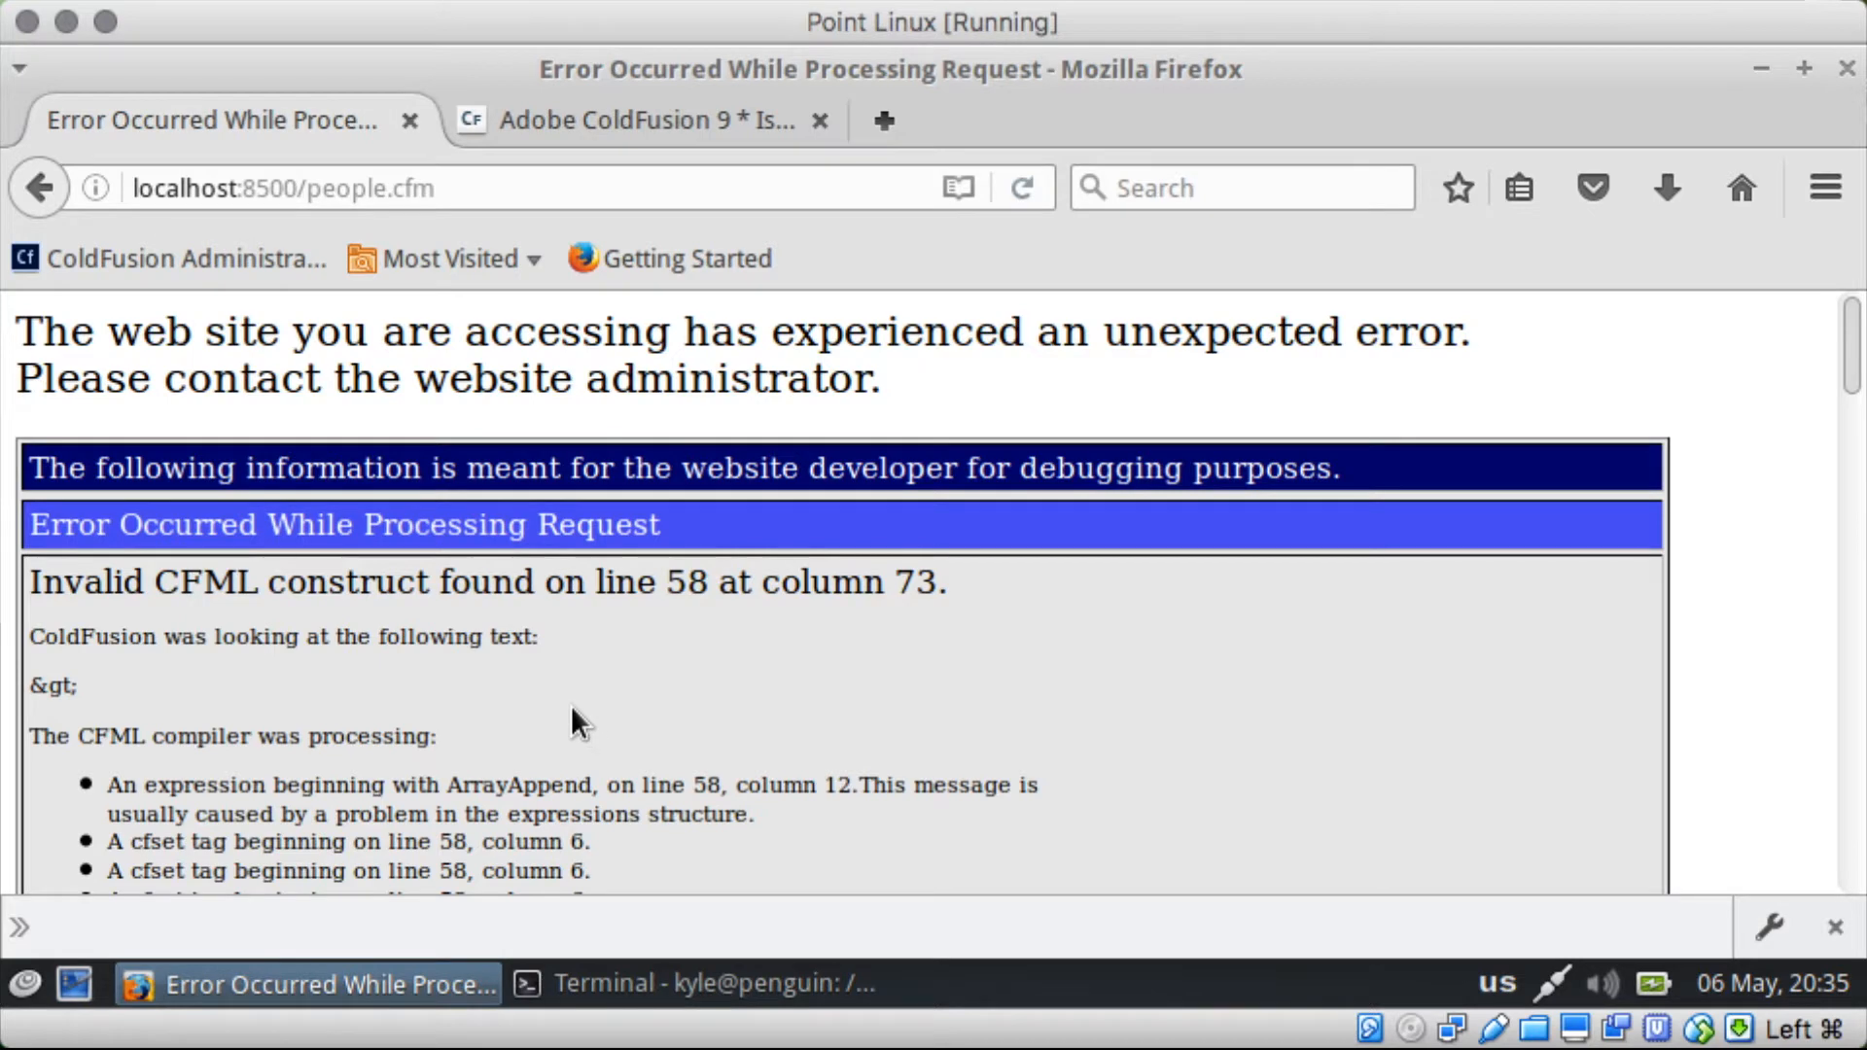
mouse_move(564, 687)
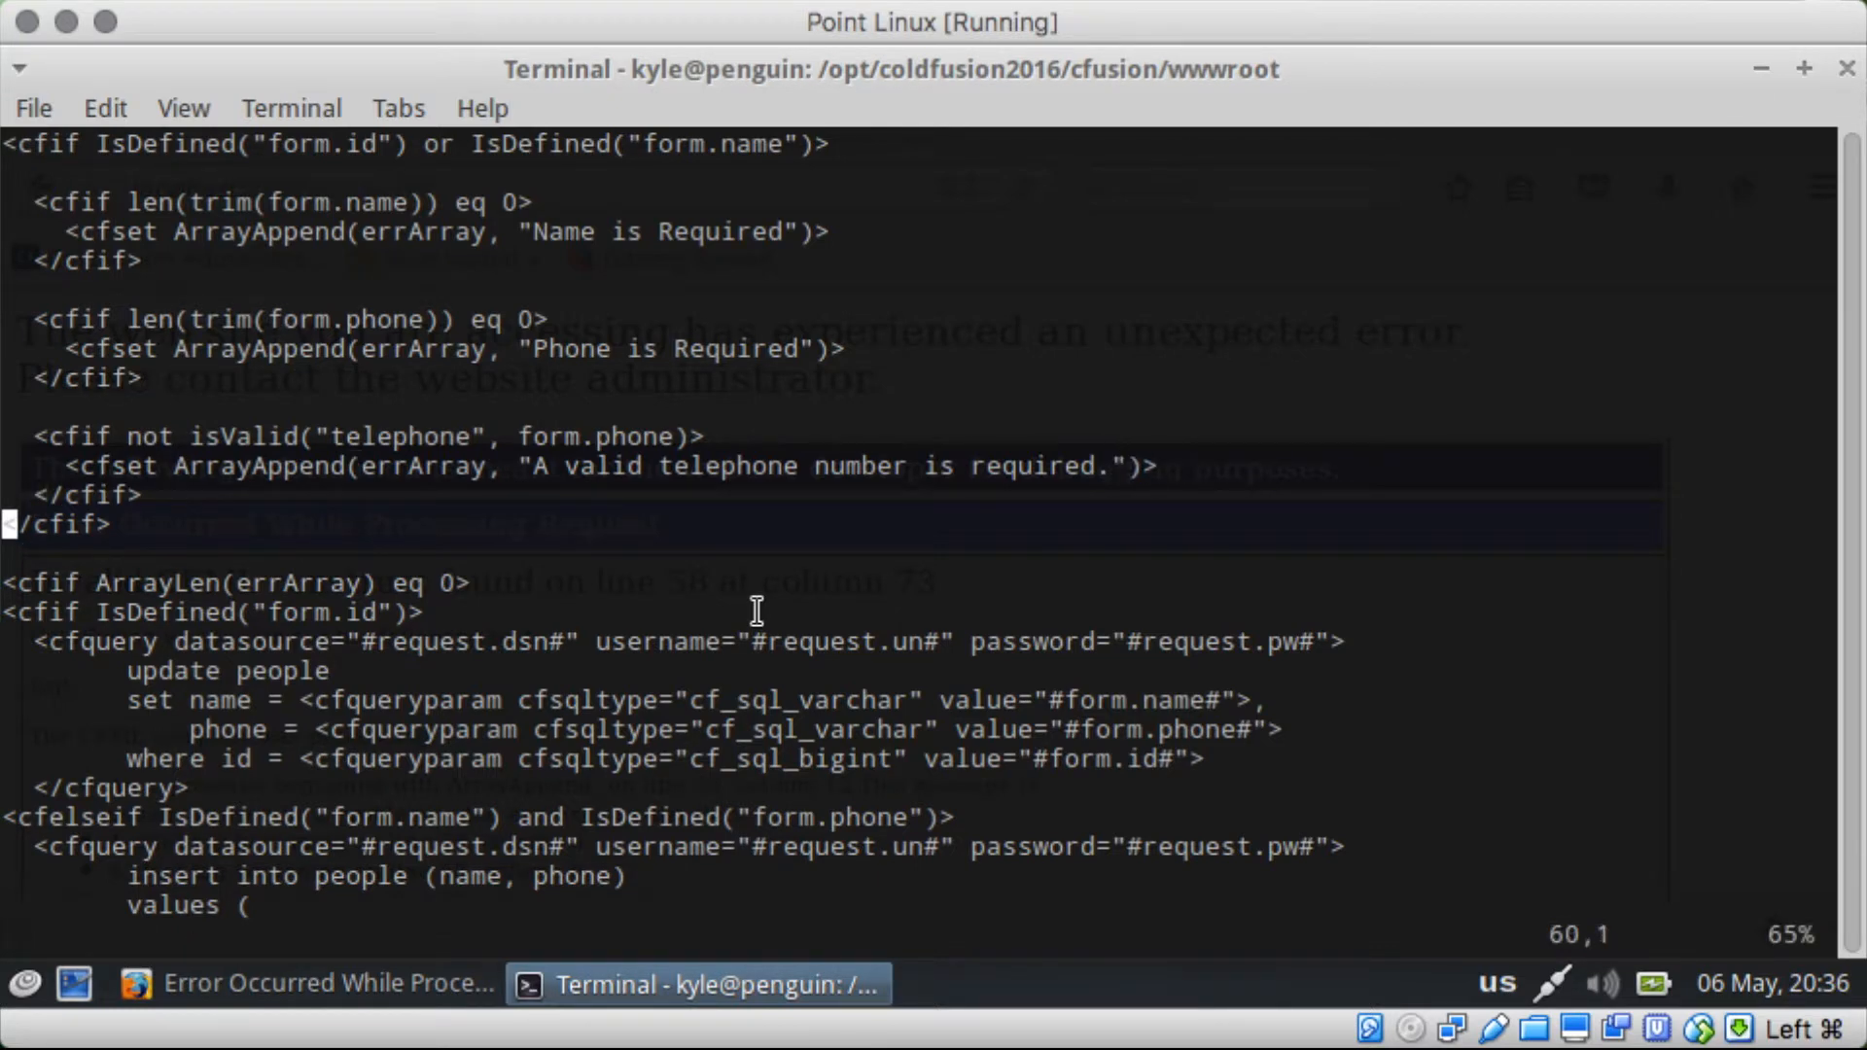
Step: Save the line-58 parenthesis fix and reload people.cfm so the form and people list appear
text(:w)
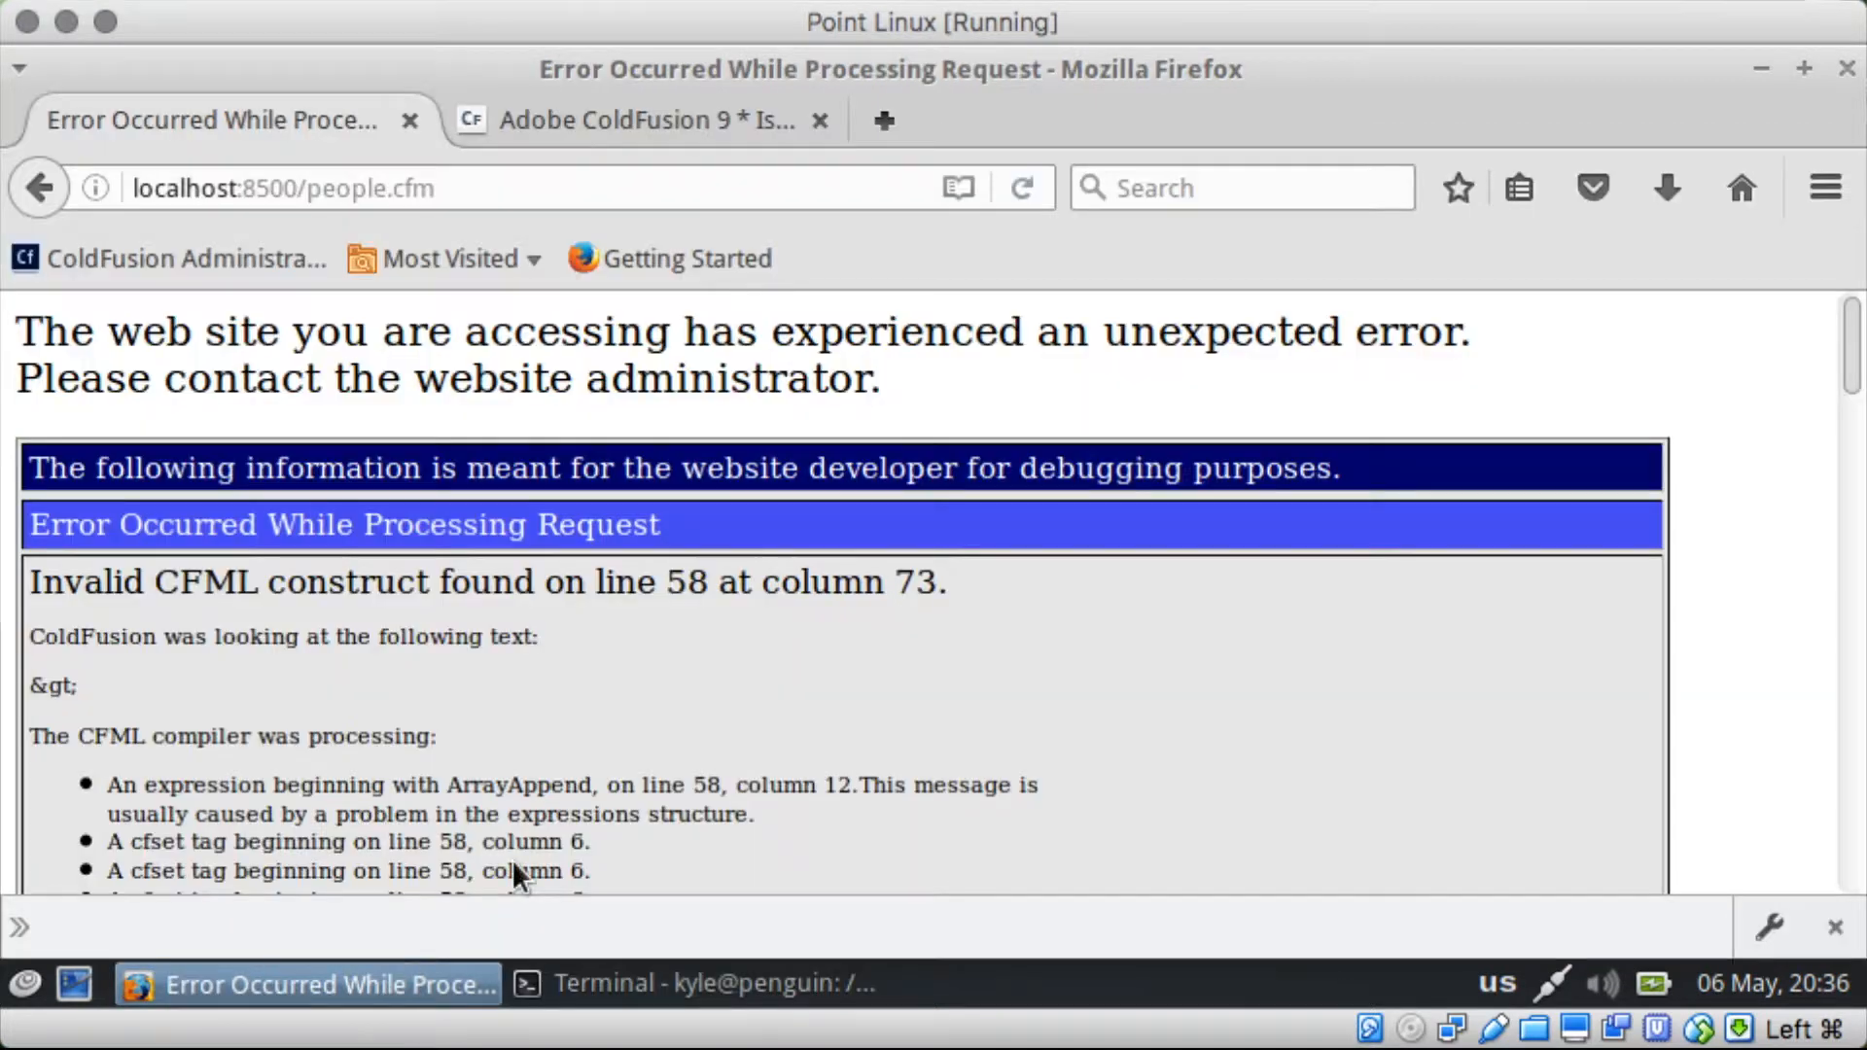
click(1021, 189)
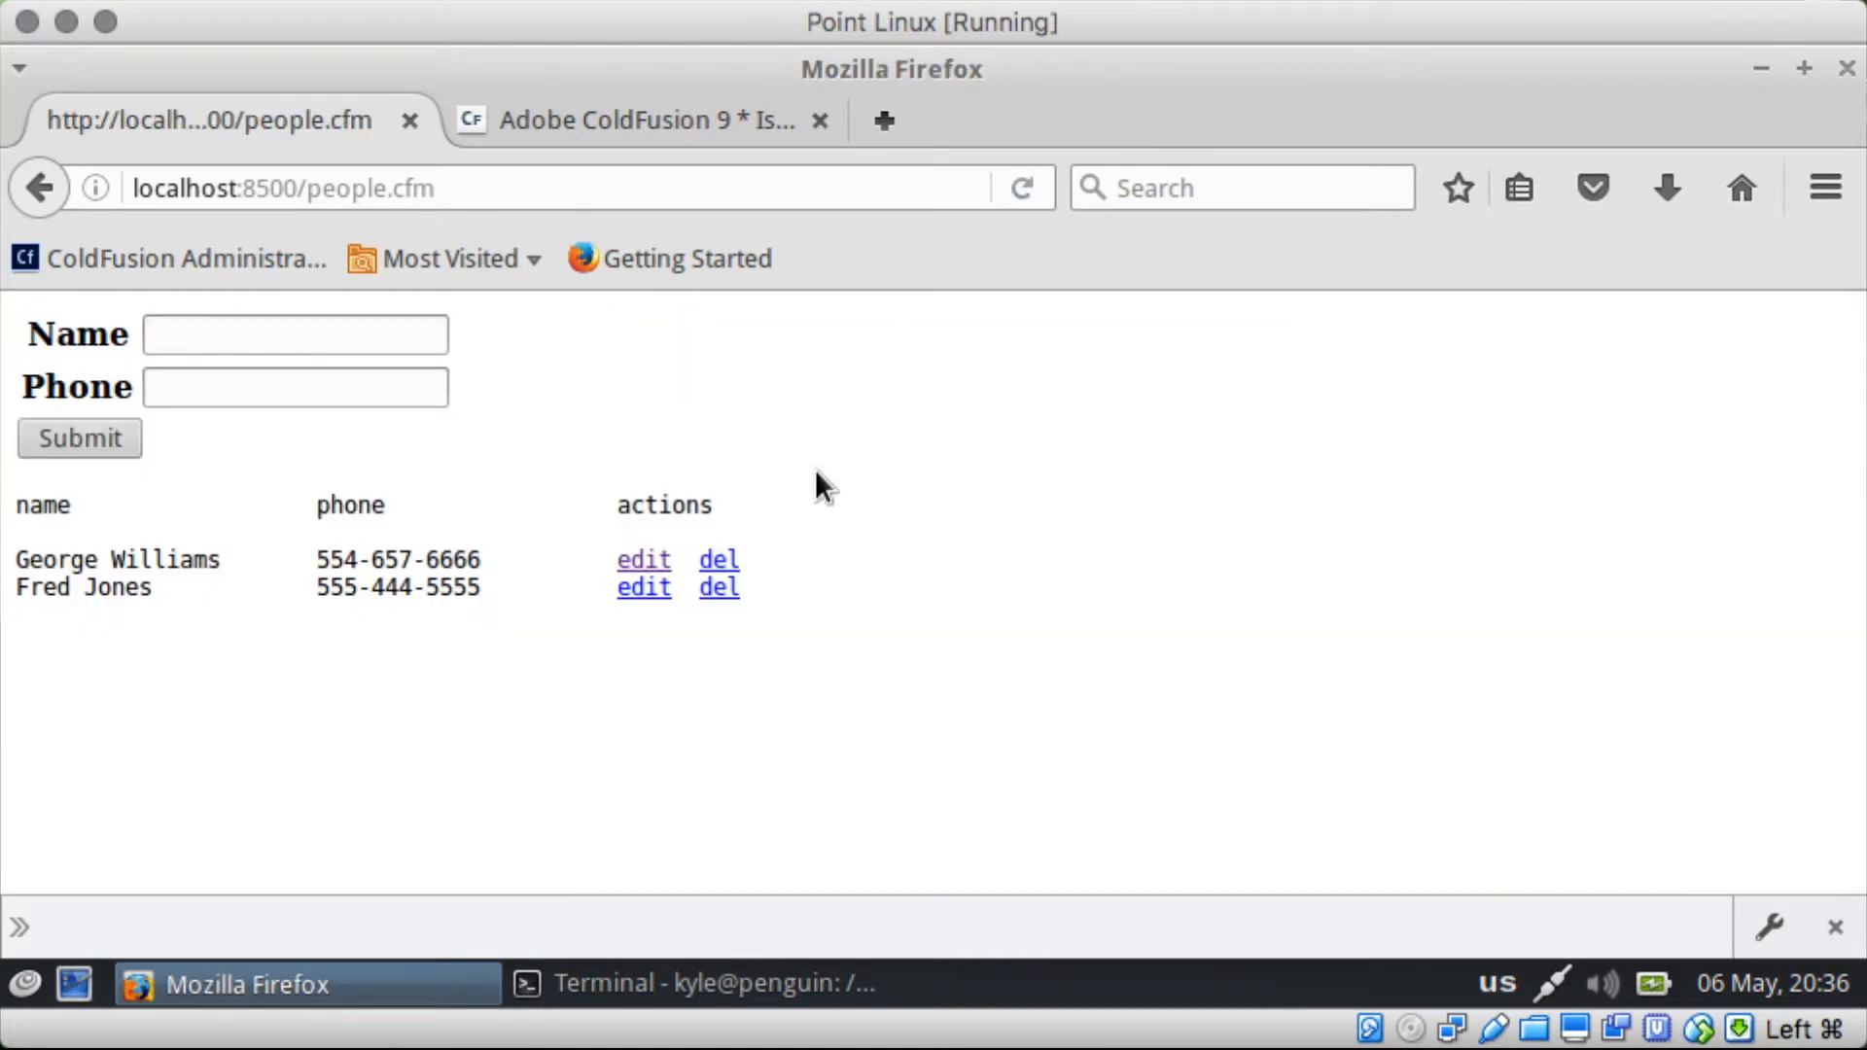
Step: Submit the empty form, dismiss the name/telephone alert and inspect the 500 GET entry in the Console
click(78, 438)
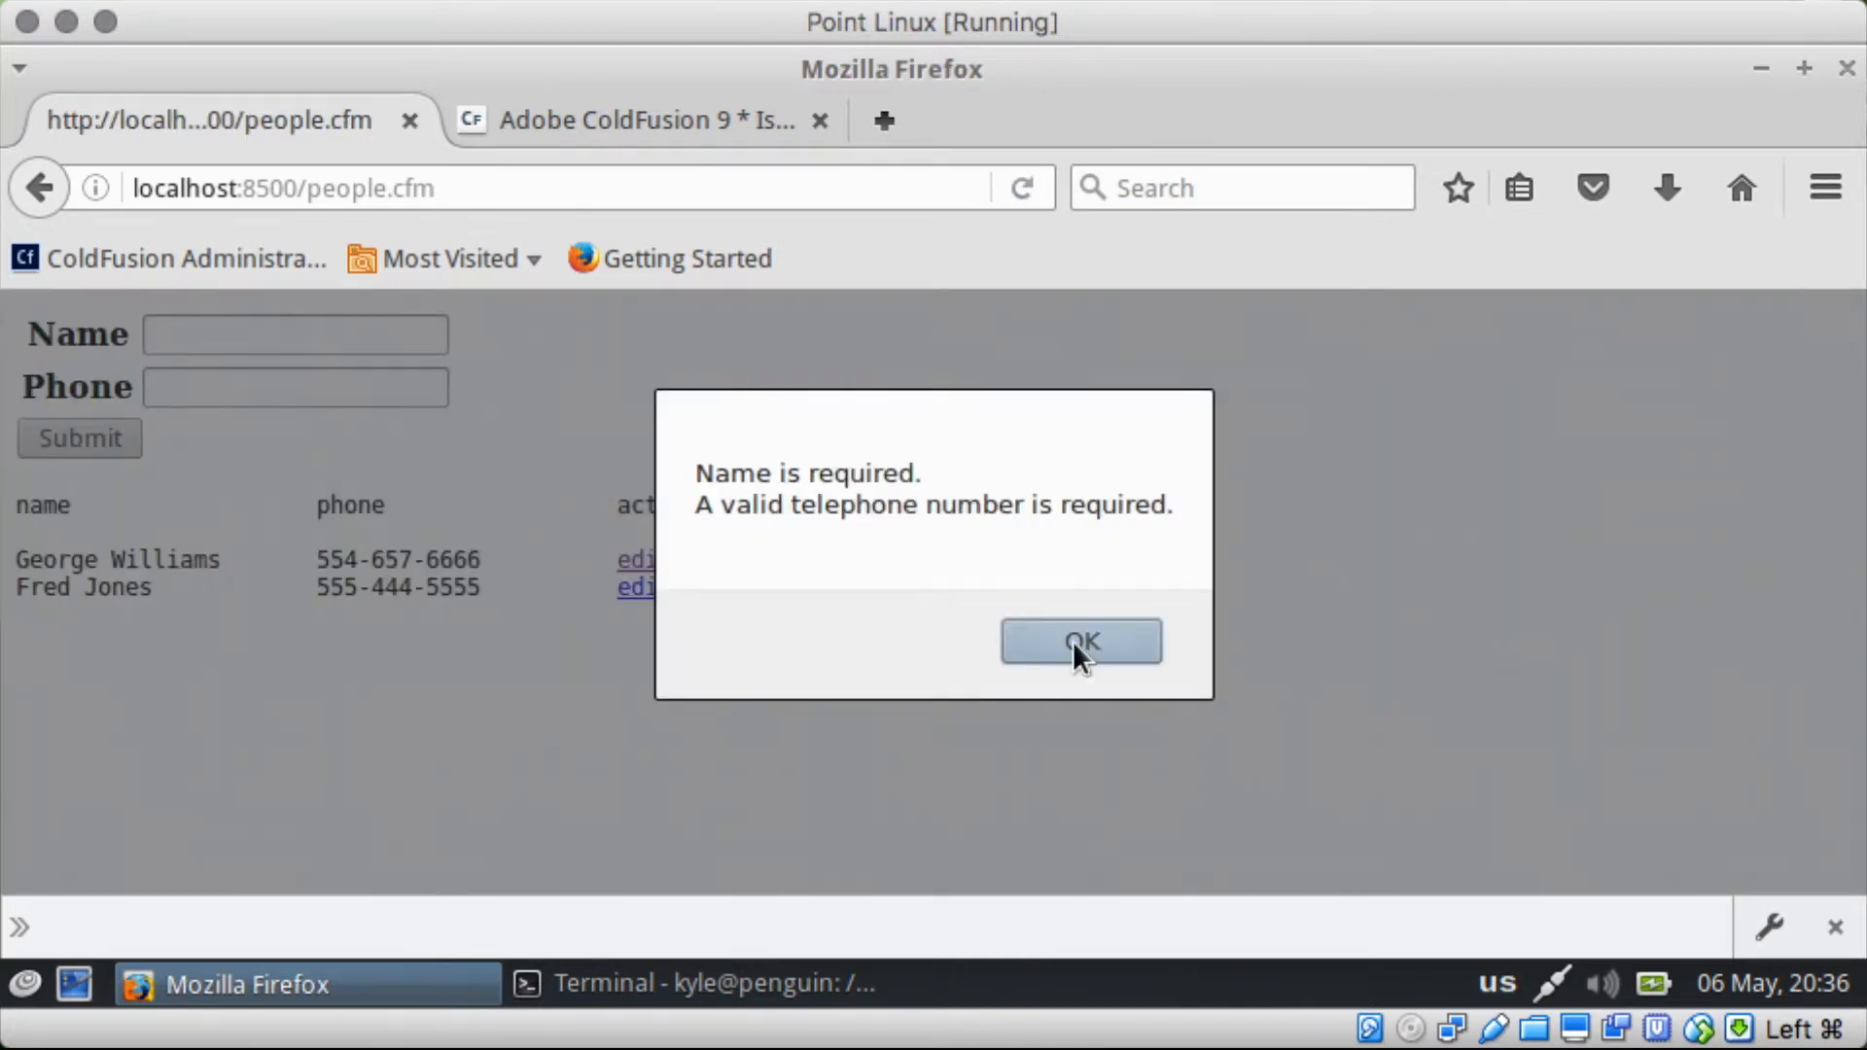
click(1079, 642)
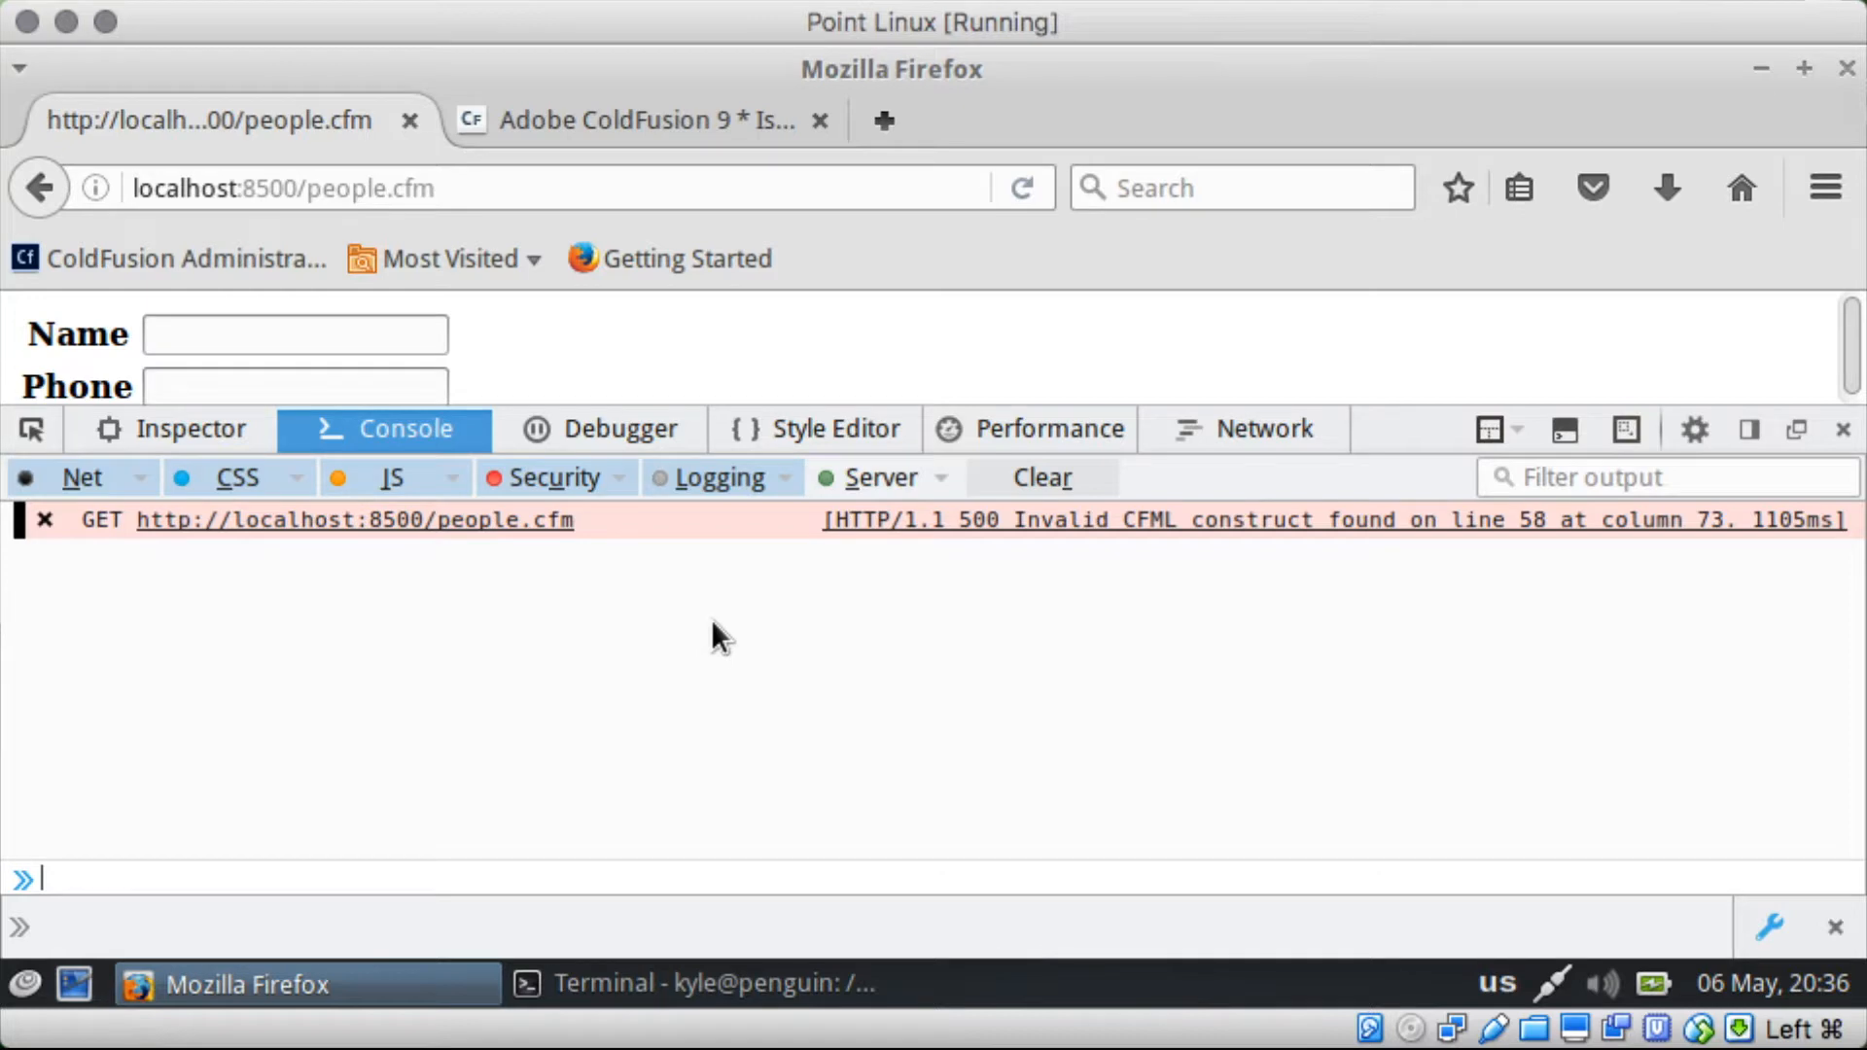
mouse_move(708, 630)
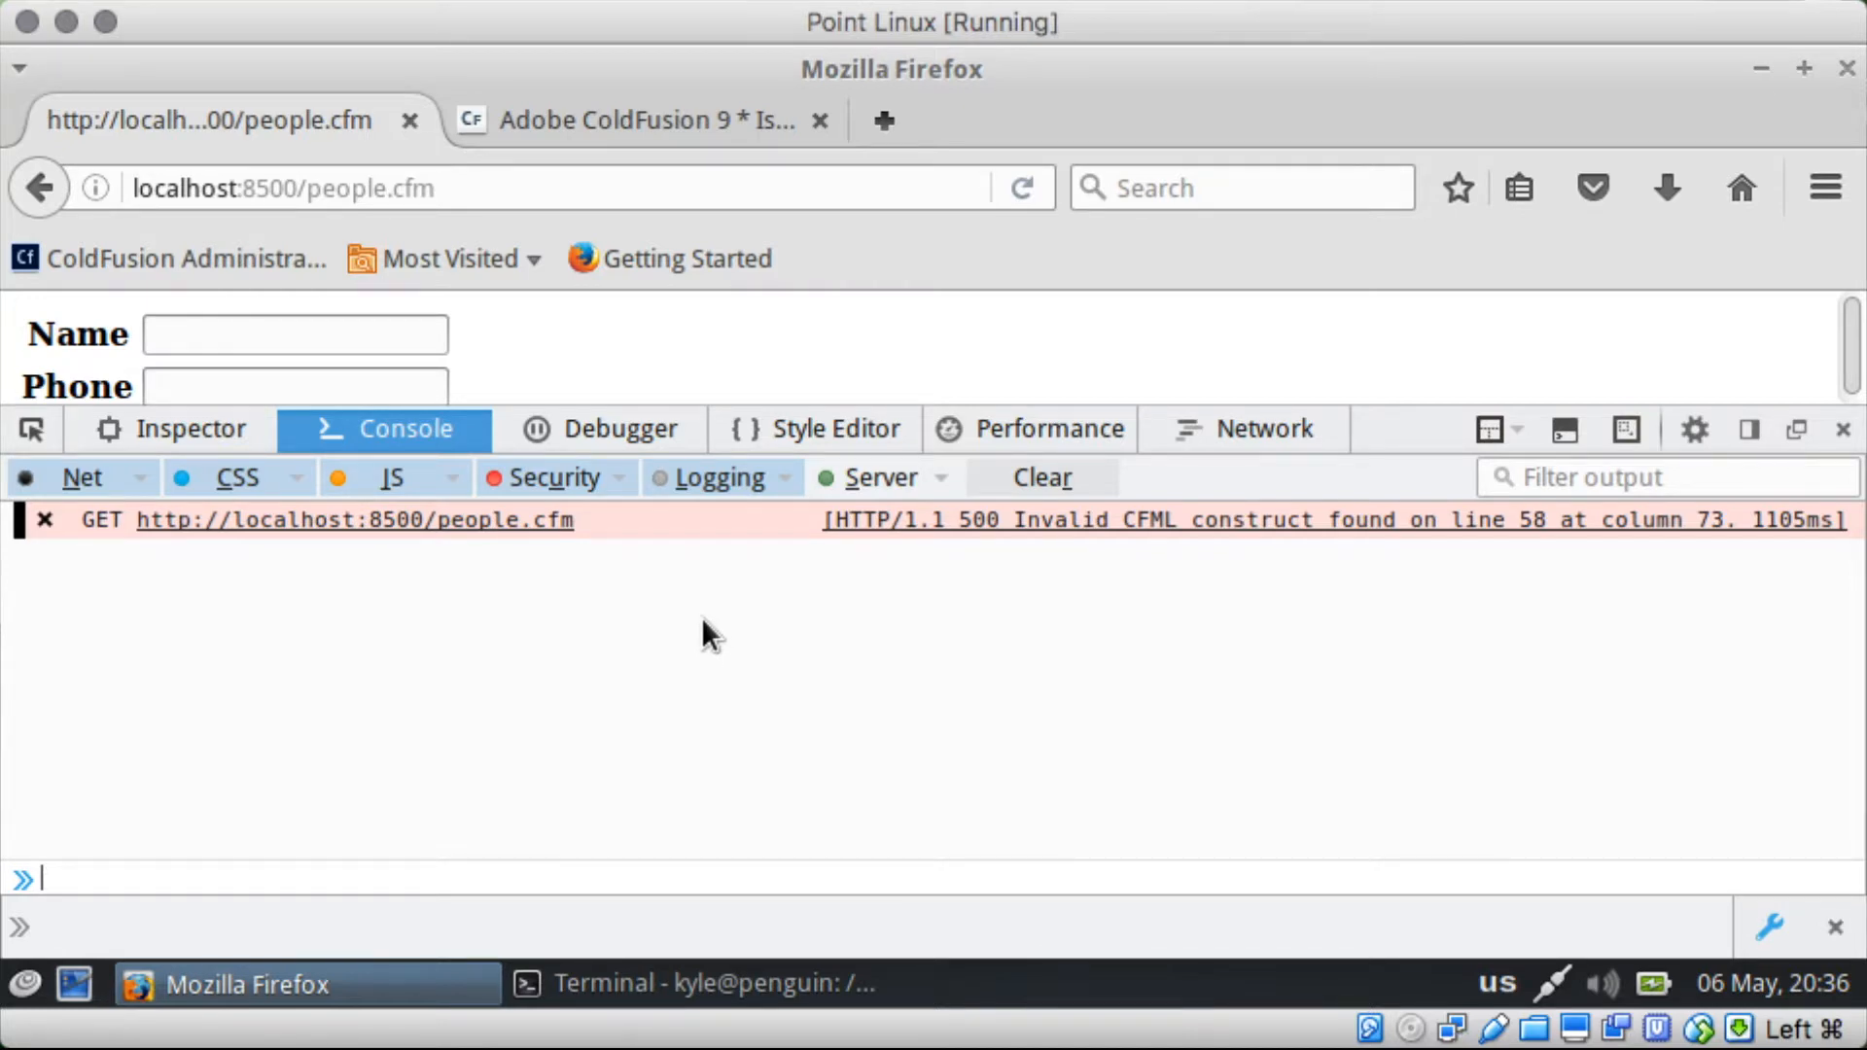
click(40, 522)
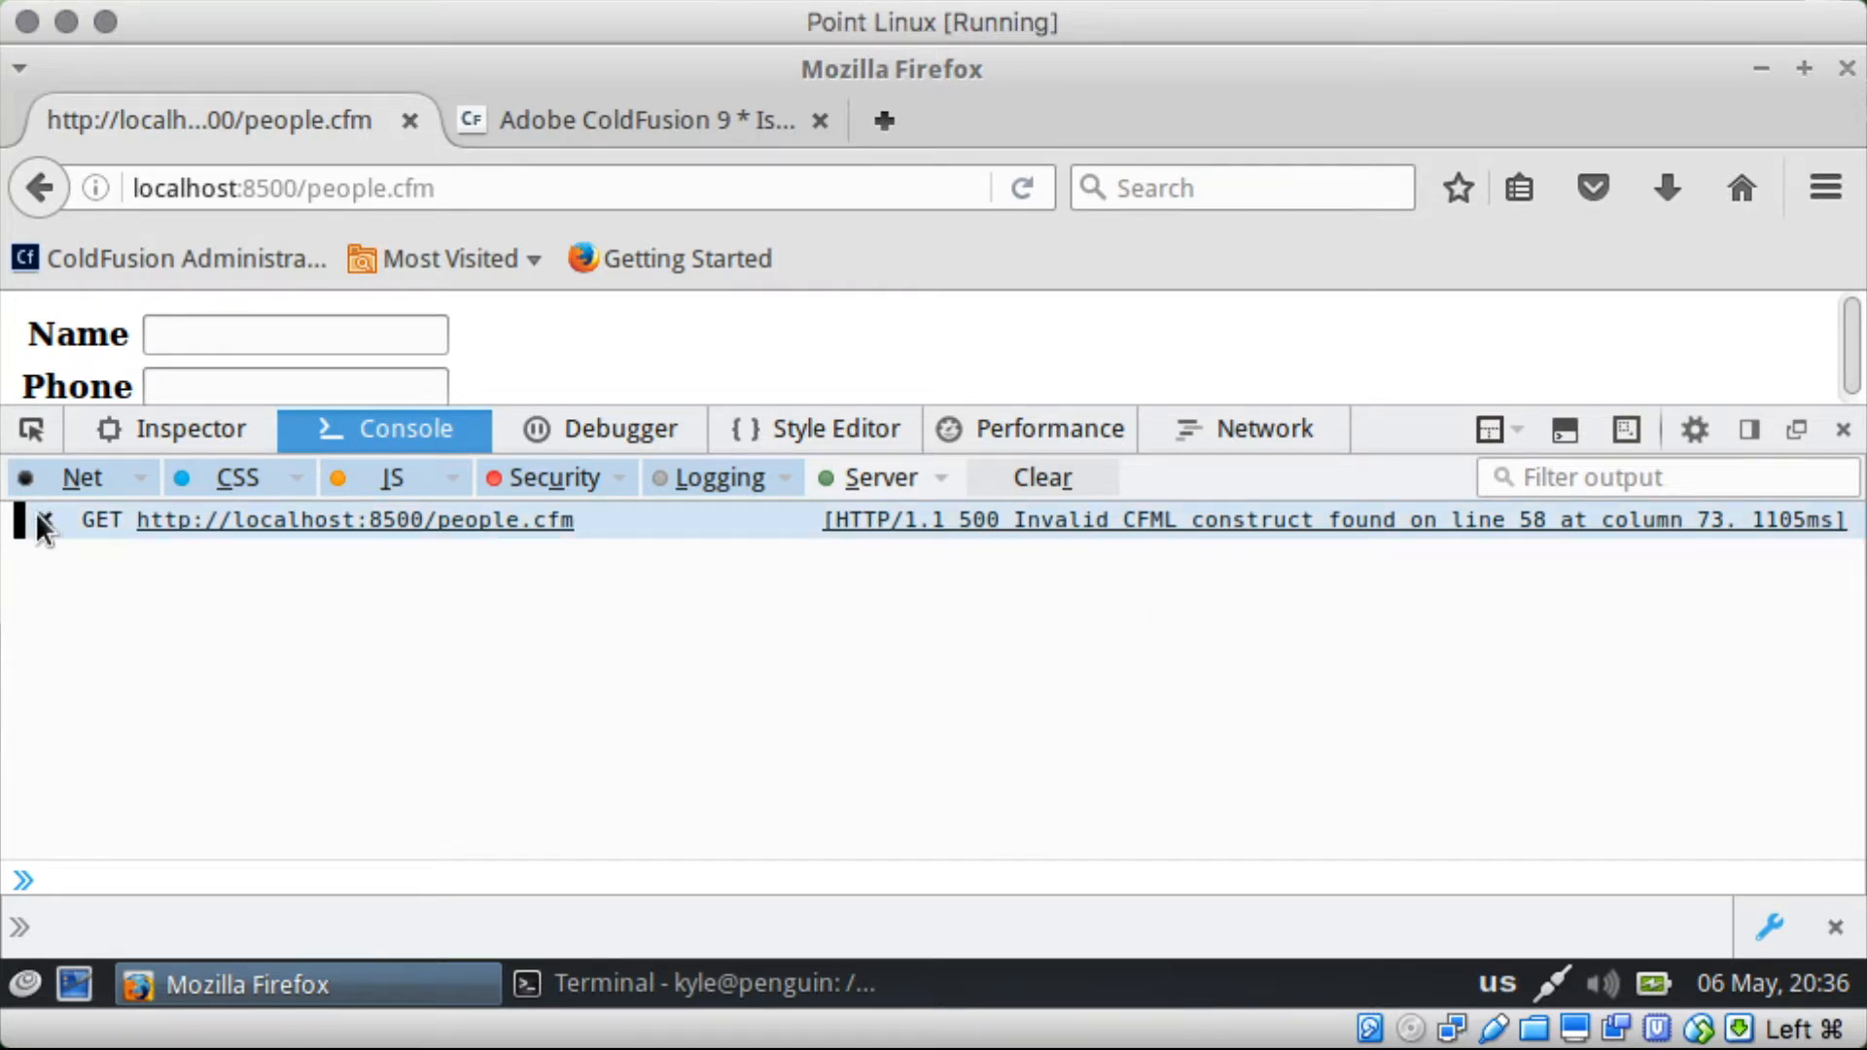
click(354, 521)
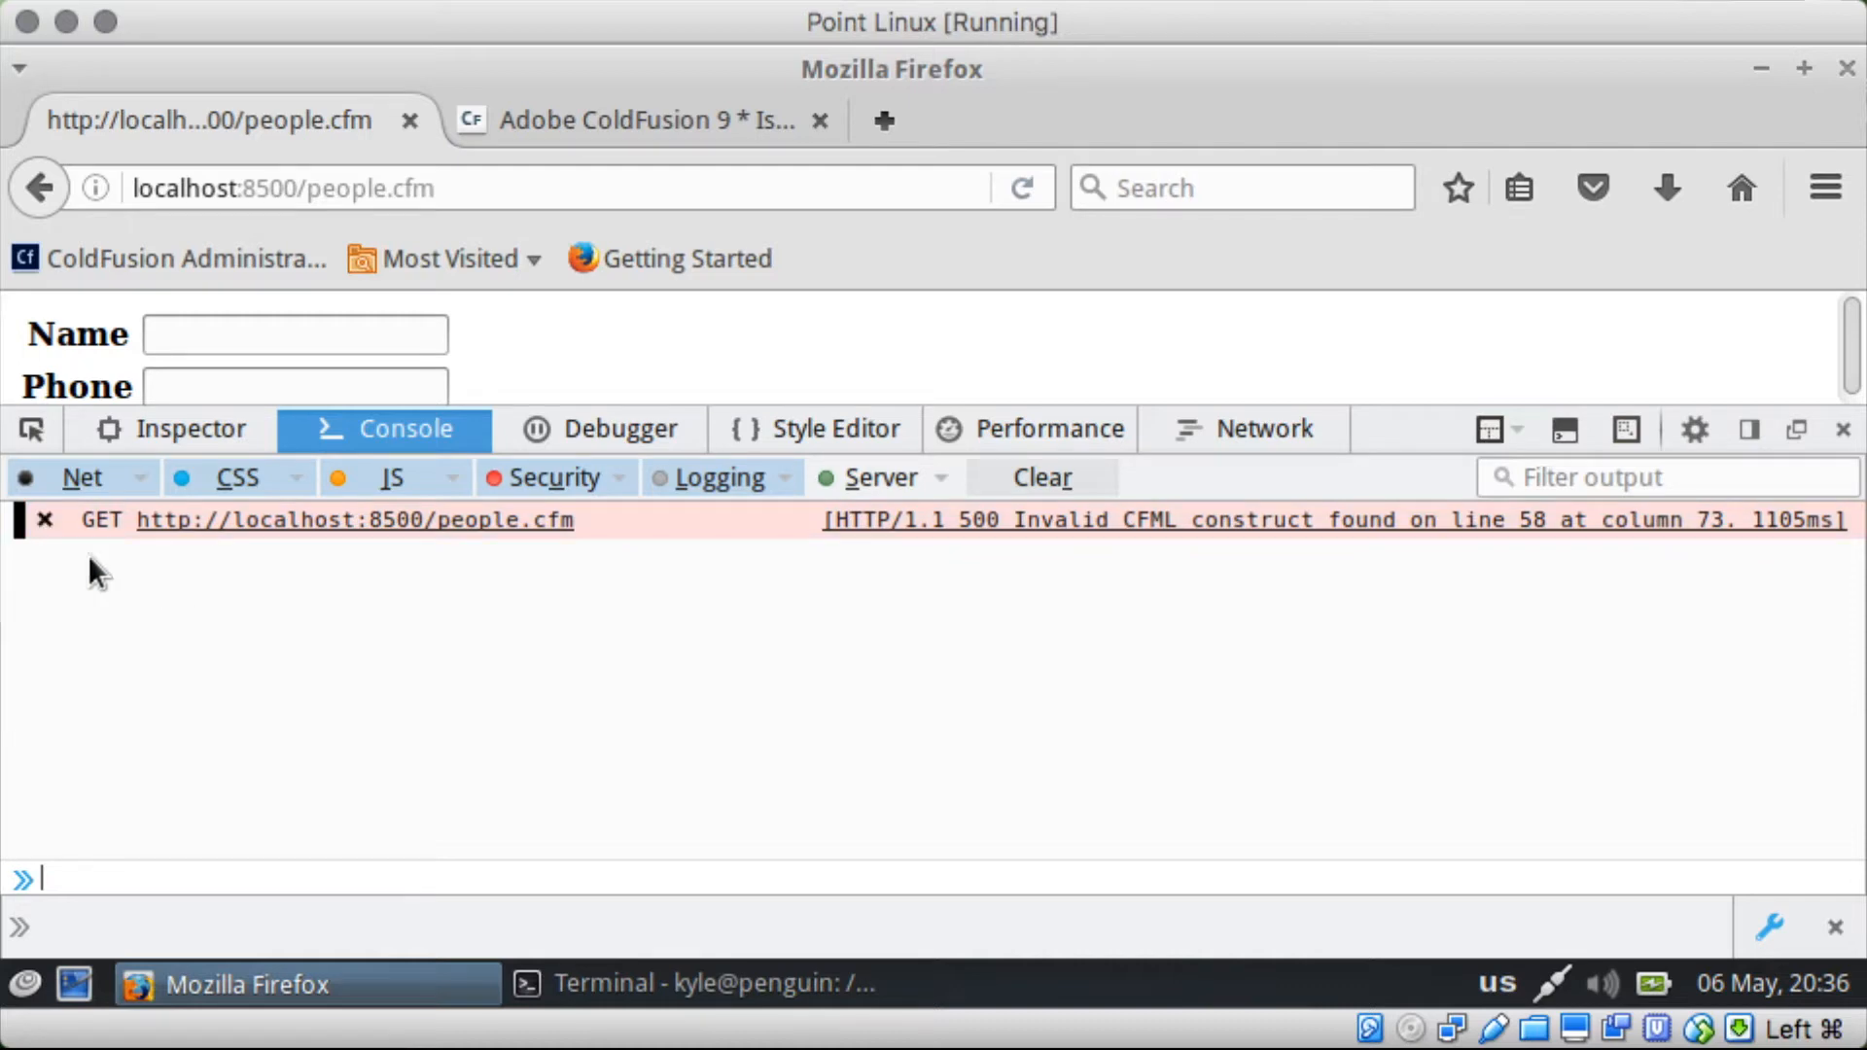
Step: Dismiss the failed request's context menu and bring up the Toolbox Options settings
right_click(354, 521)
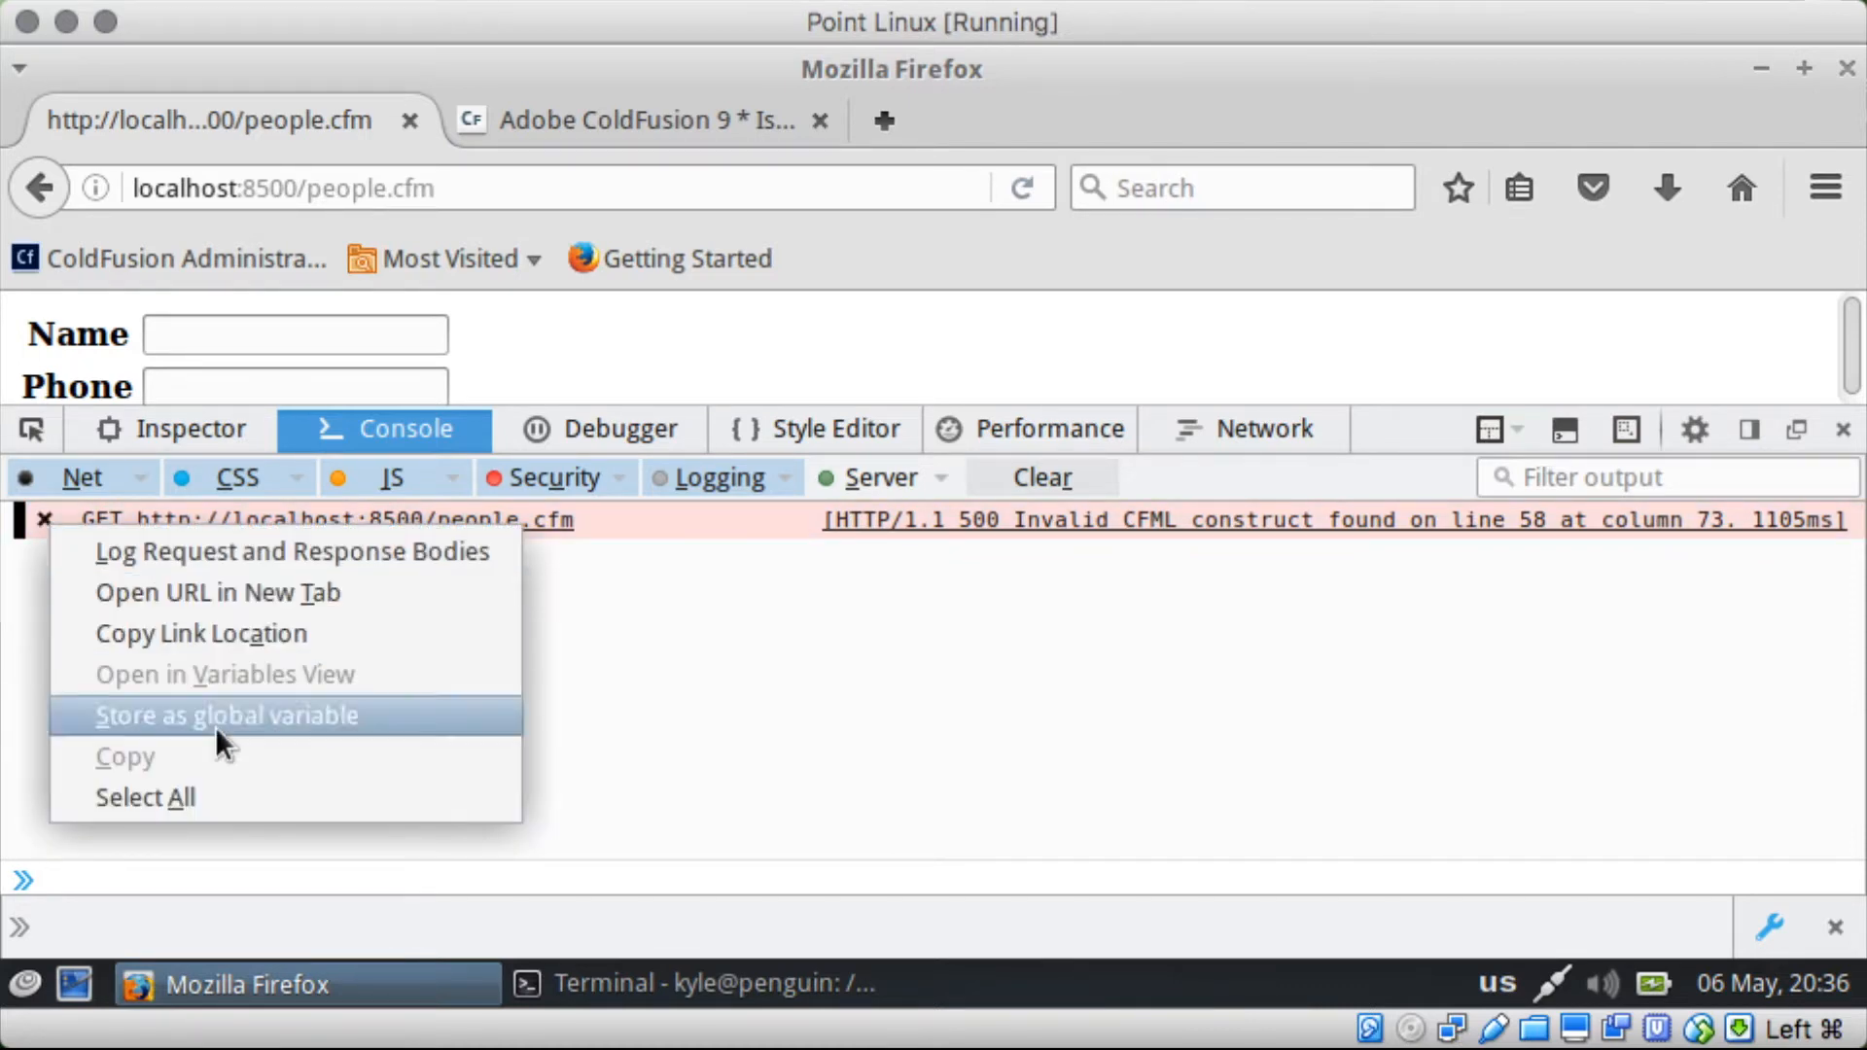
click(739, 720)
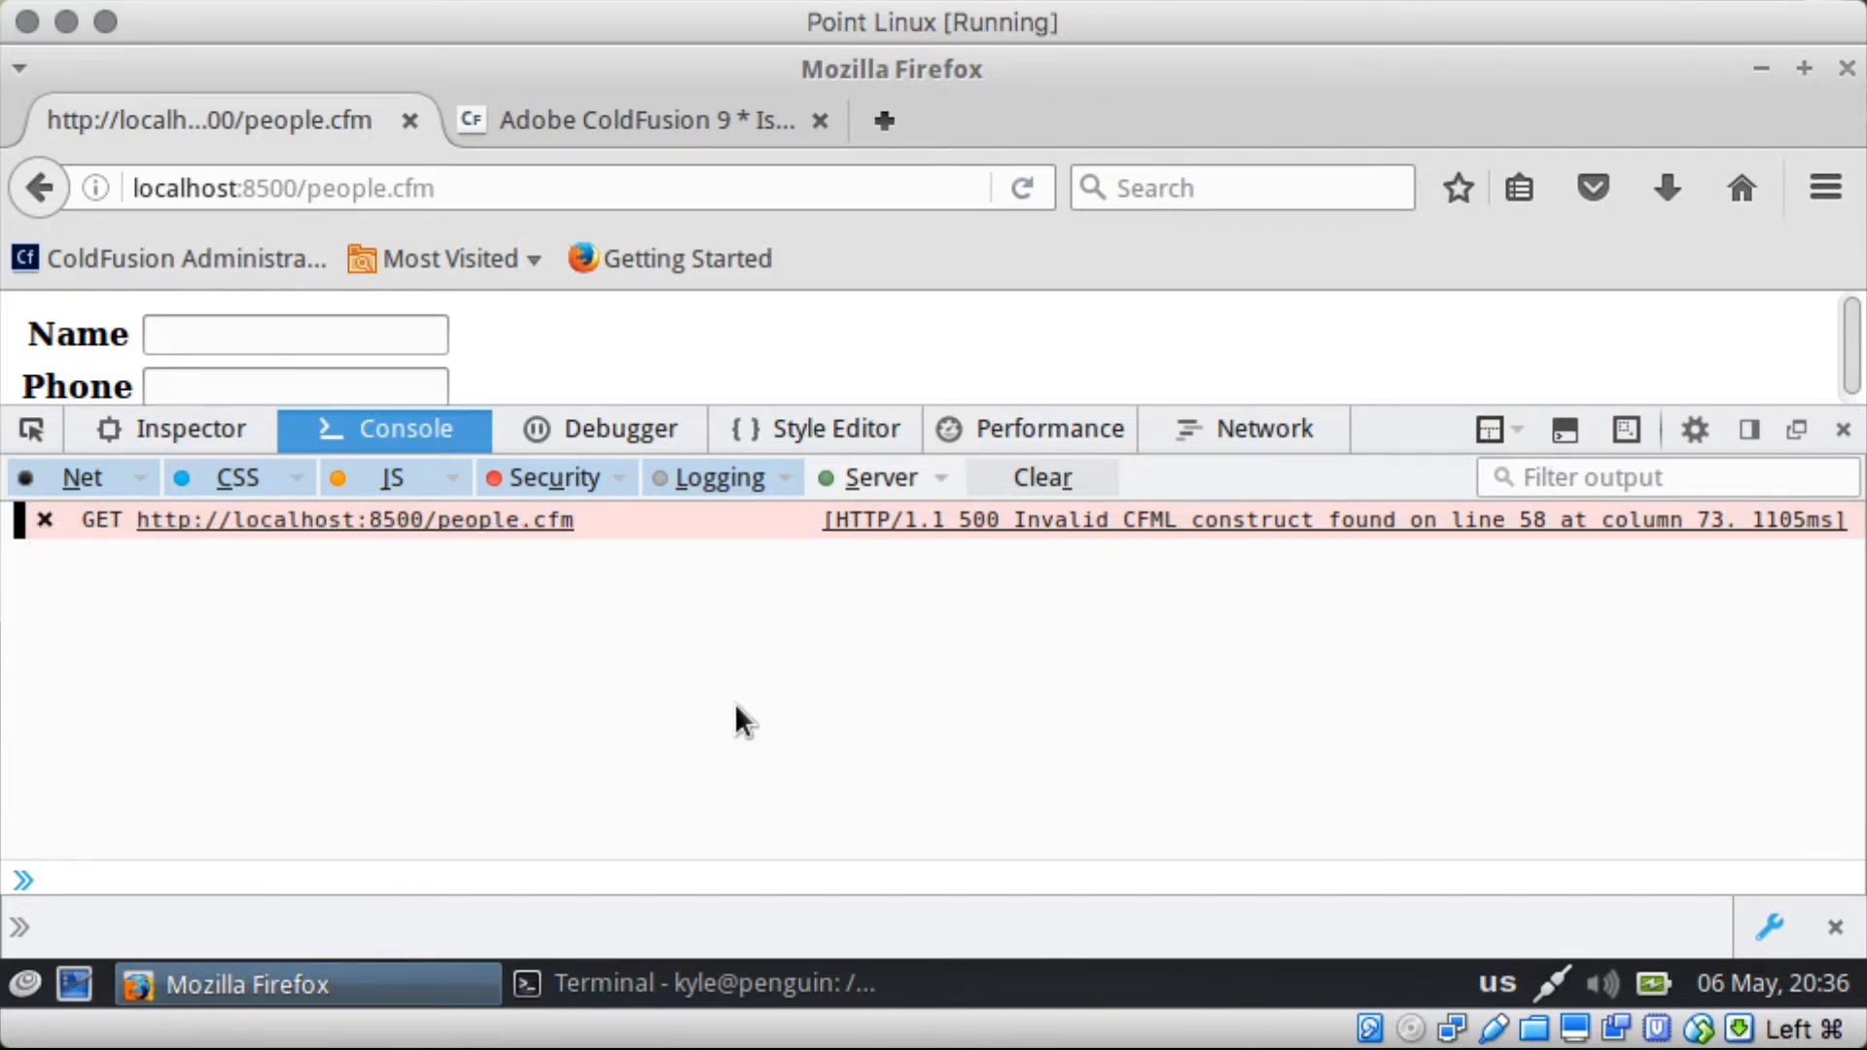
click(1694, 428)
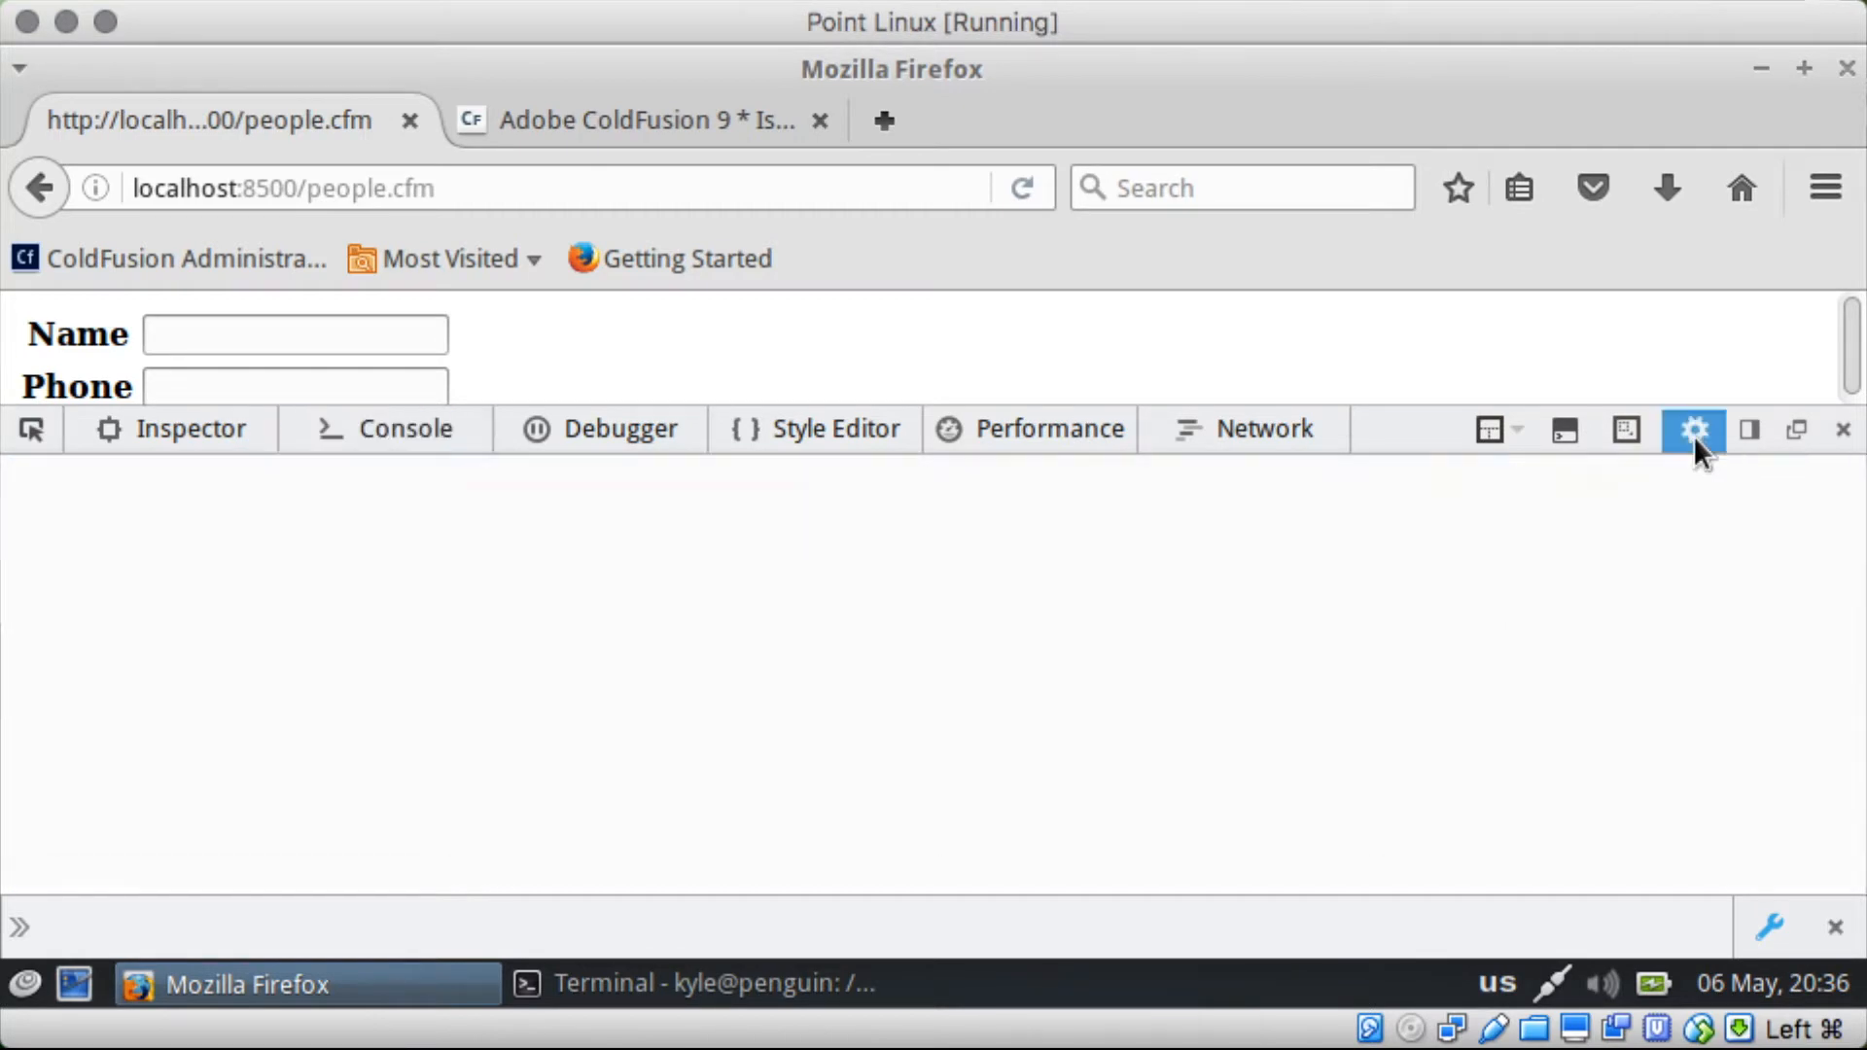
Step: Disable JavaScript in Toolbox Options and submit the empty form, getting a conversion error
click(1691, 428)
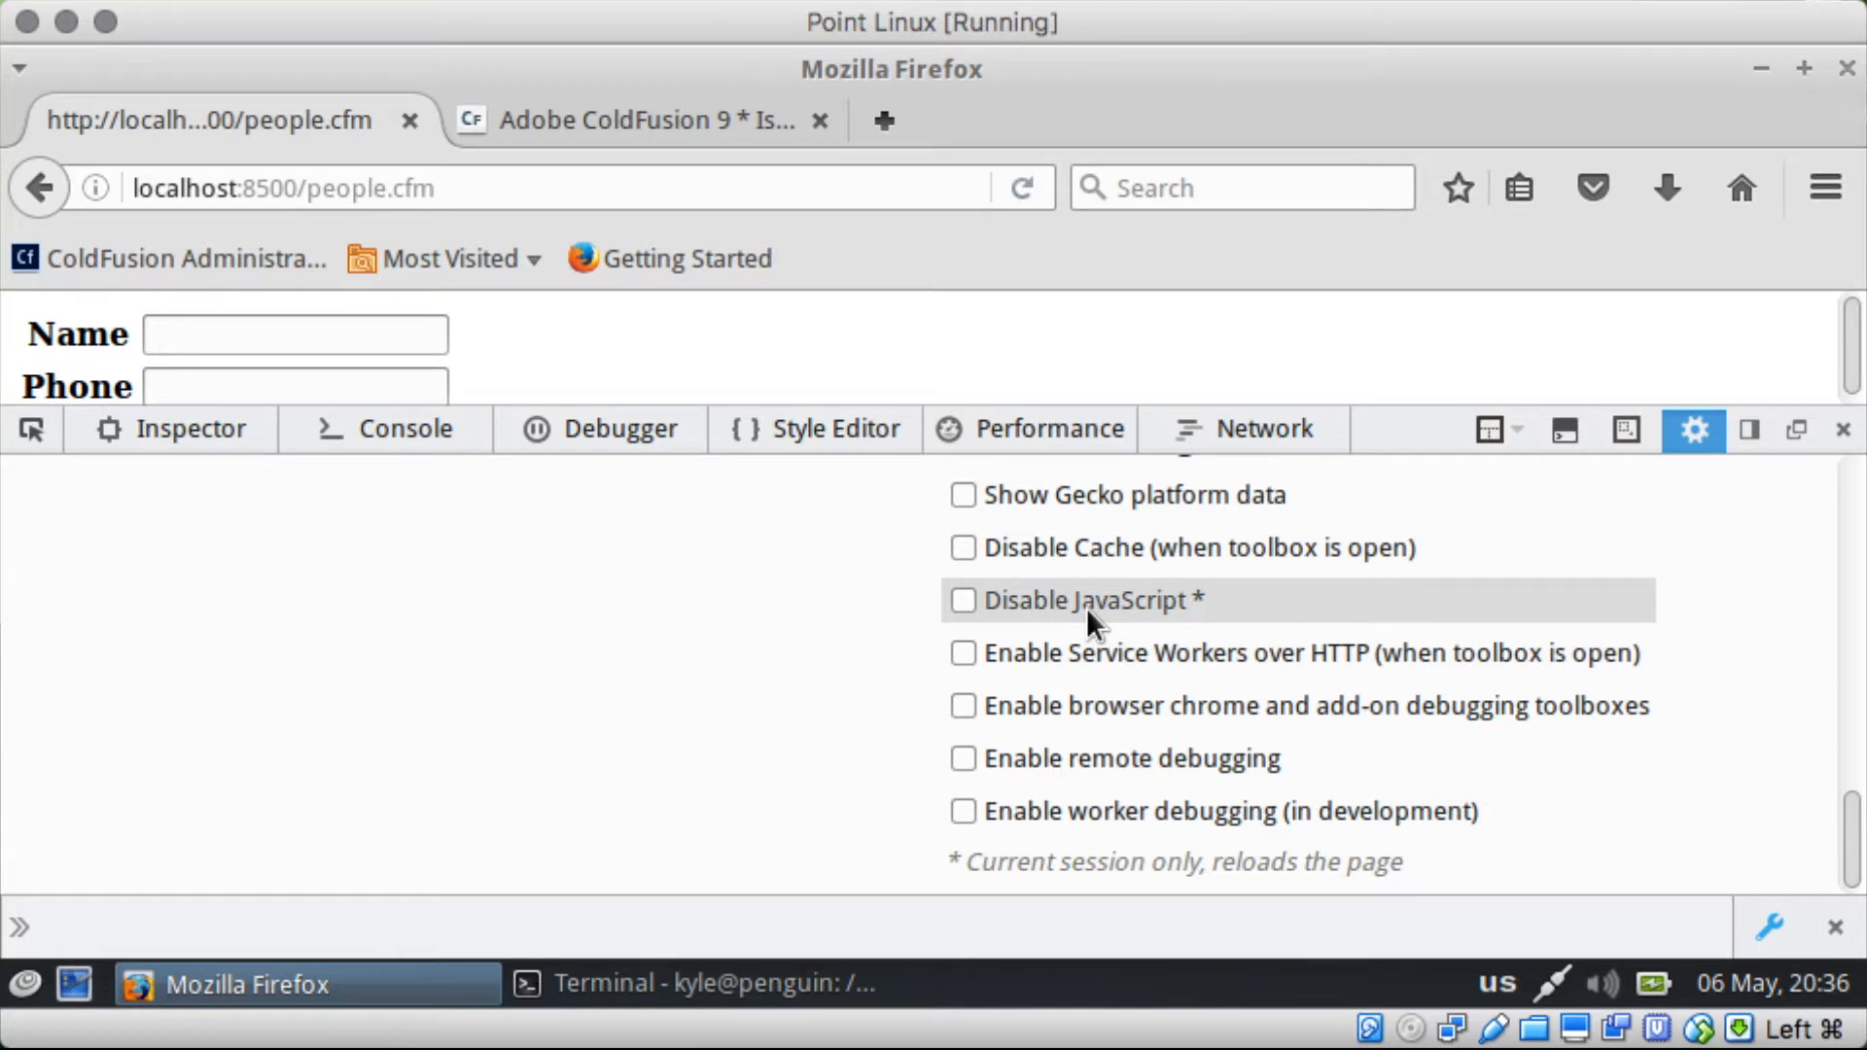
click(964, 599)
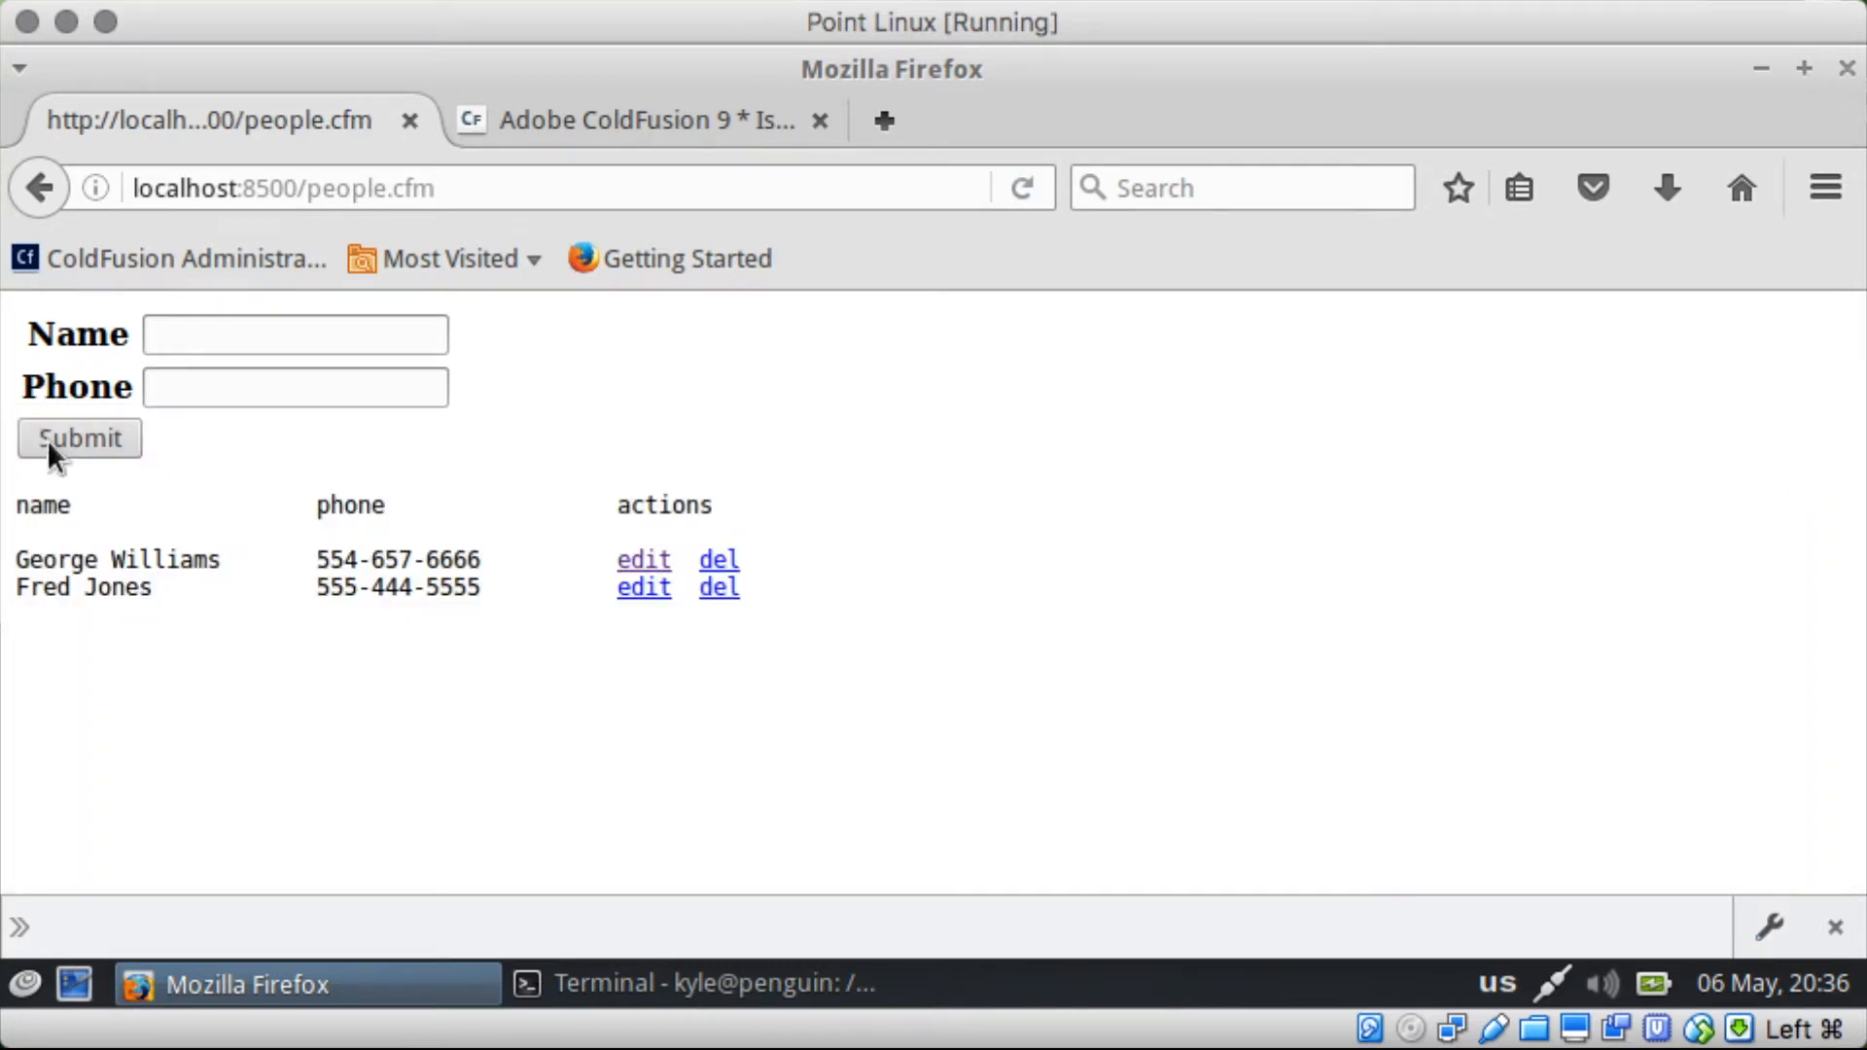
click(77, 437)
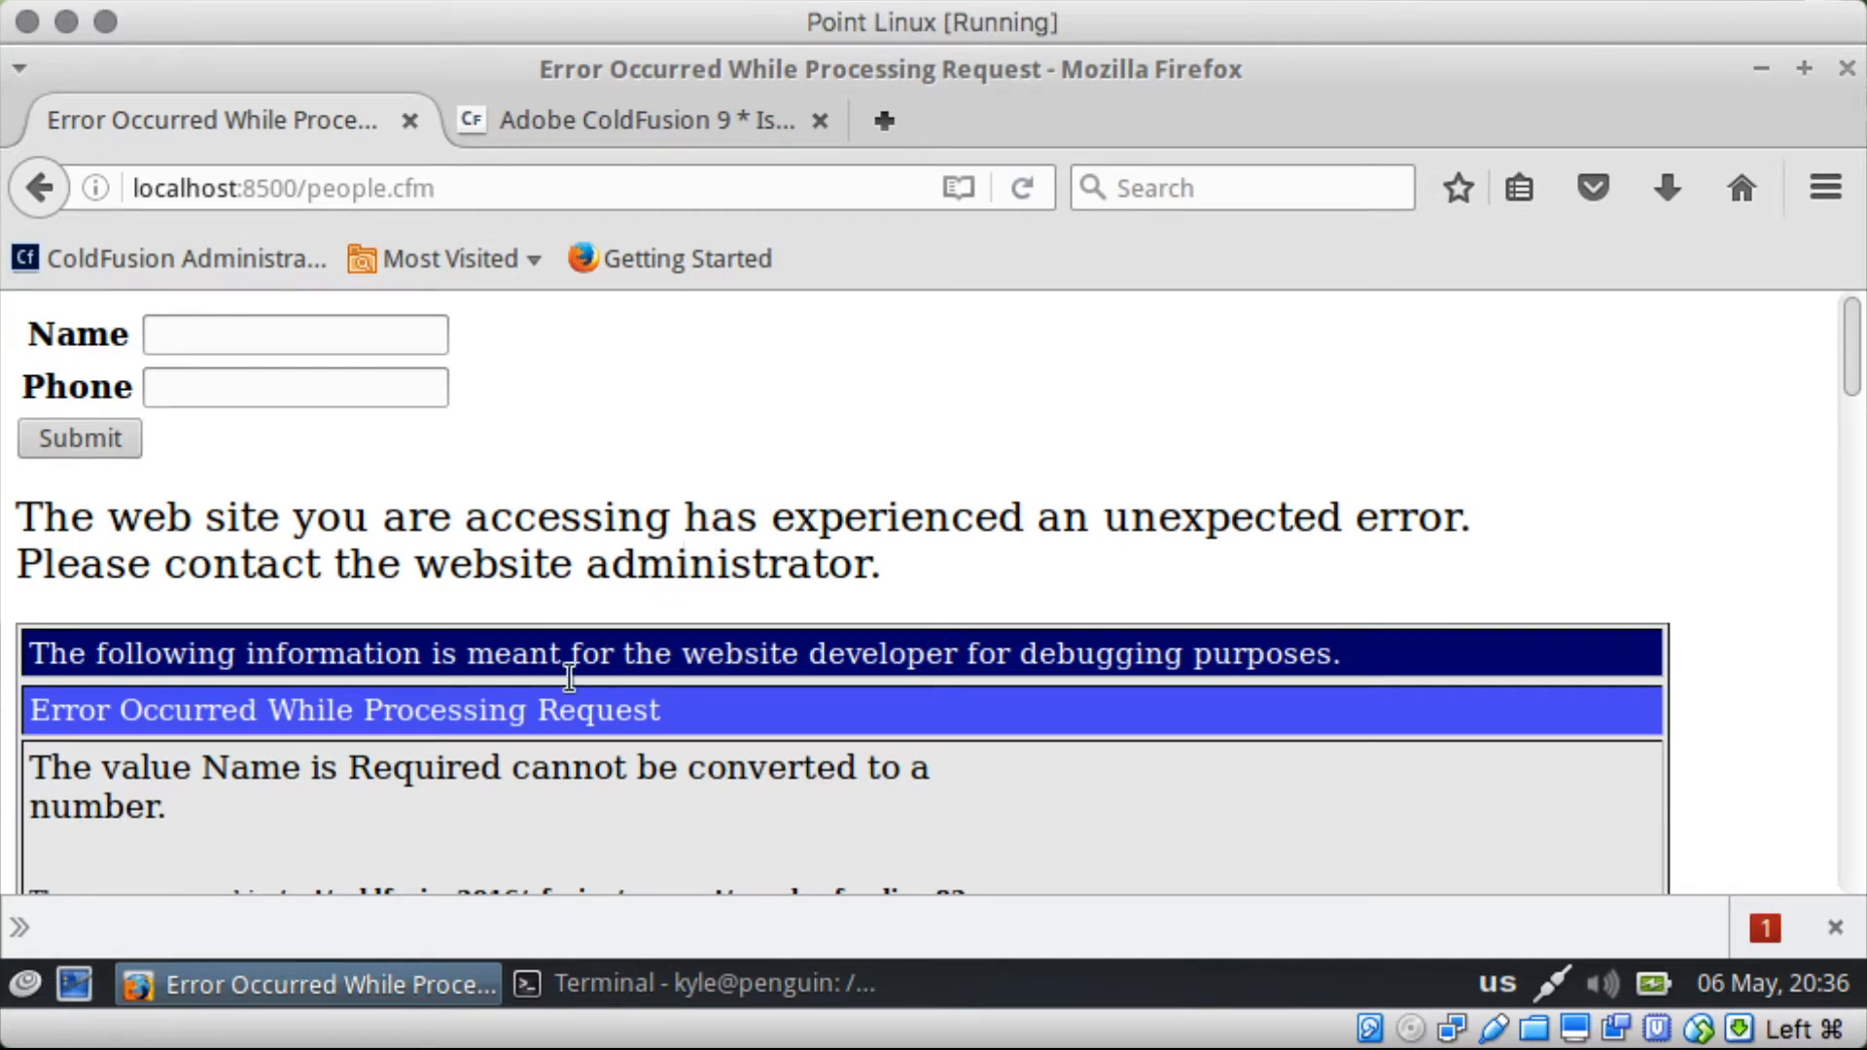
mouse_move(443, 762)
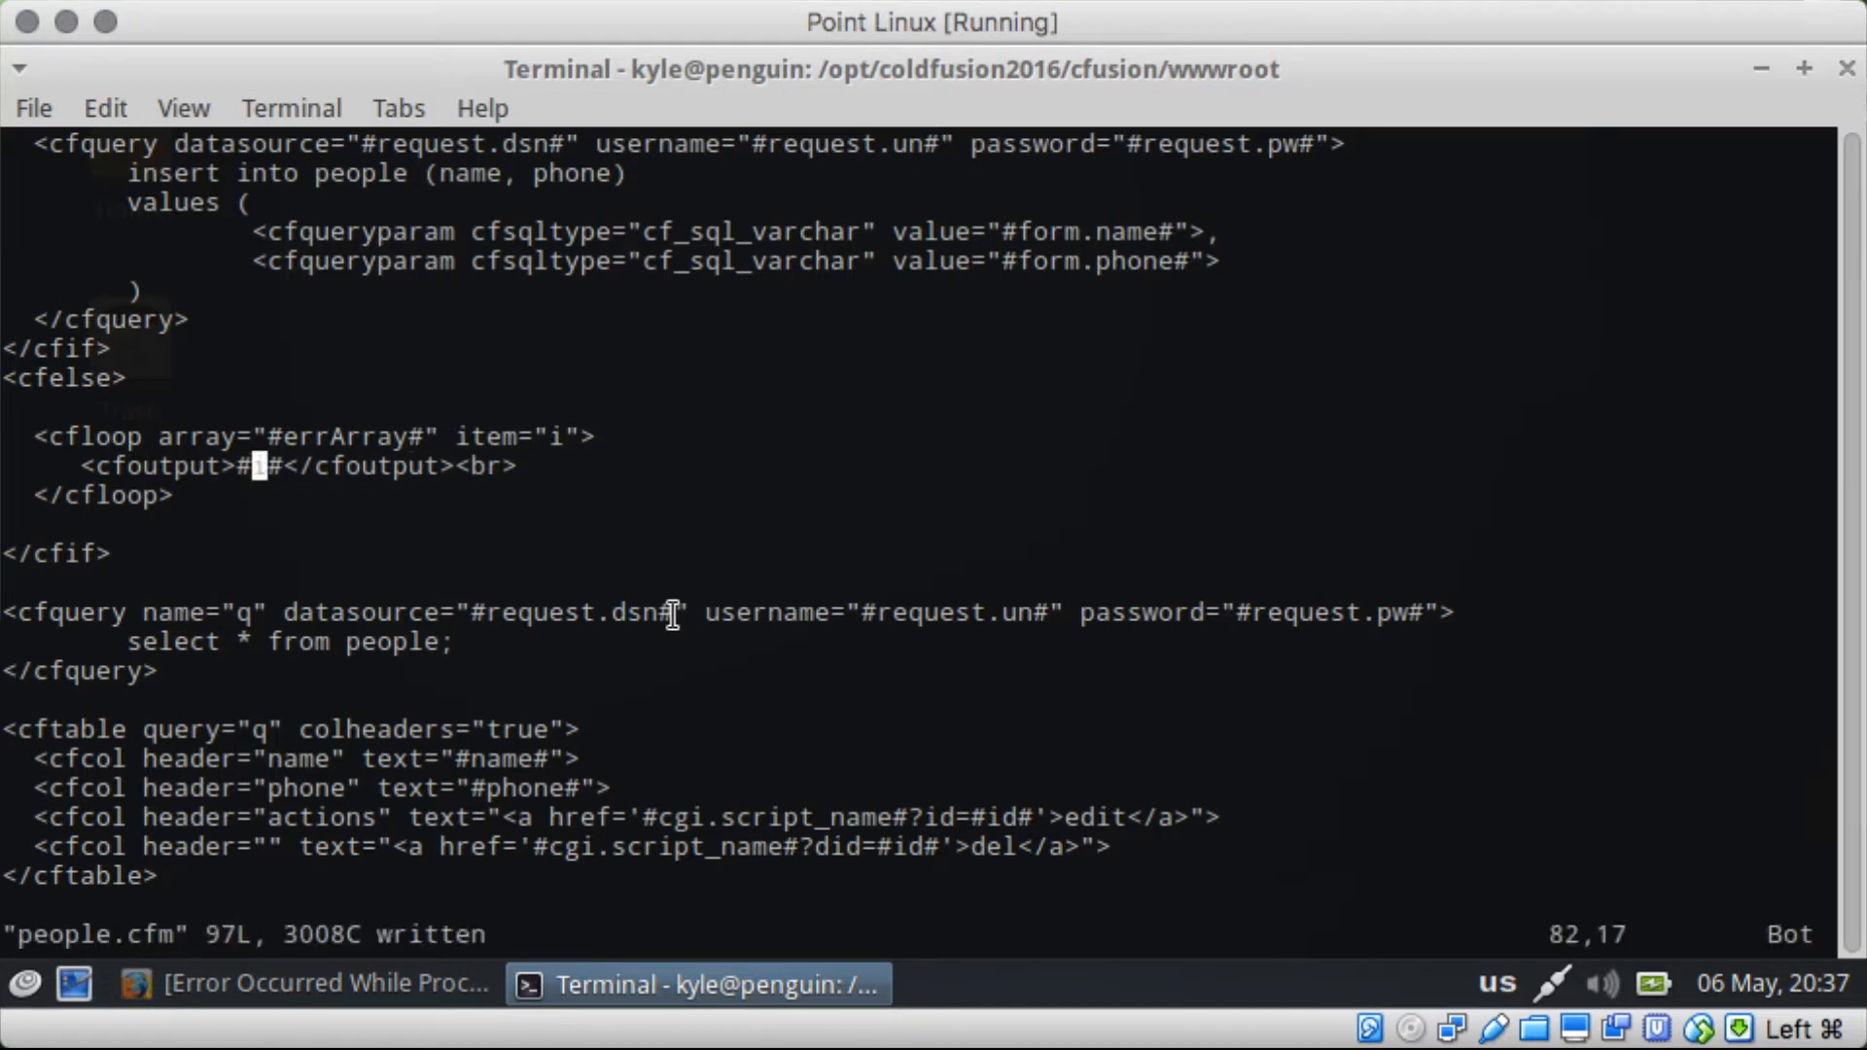
Step: Reload people.cfm, disable JavaScript via F12 settings, and submit the empty form to list the three errors
click(305, 984)
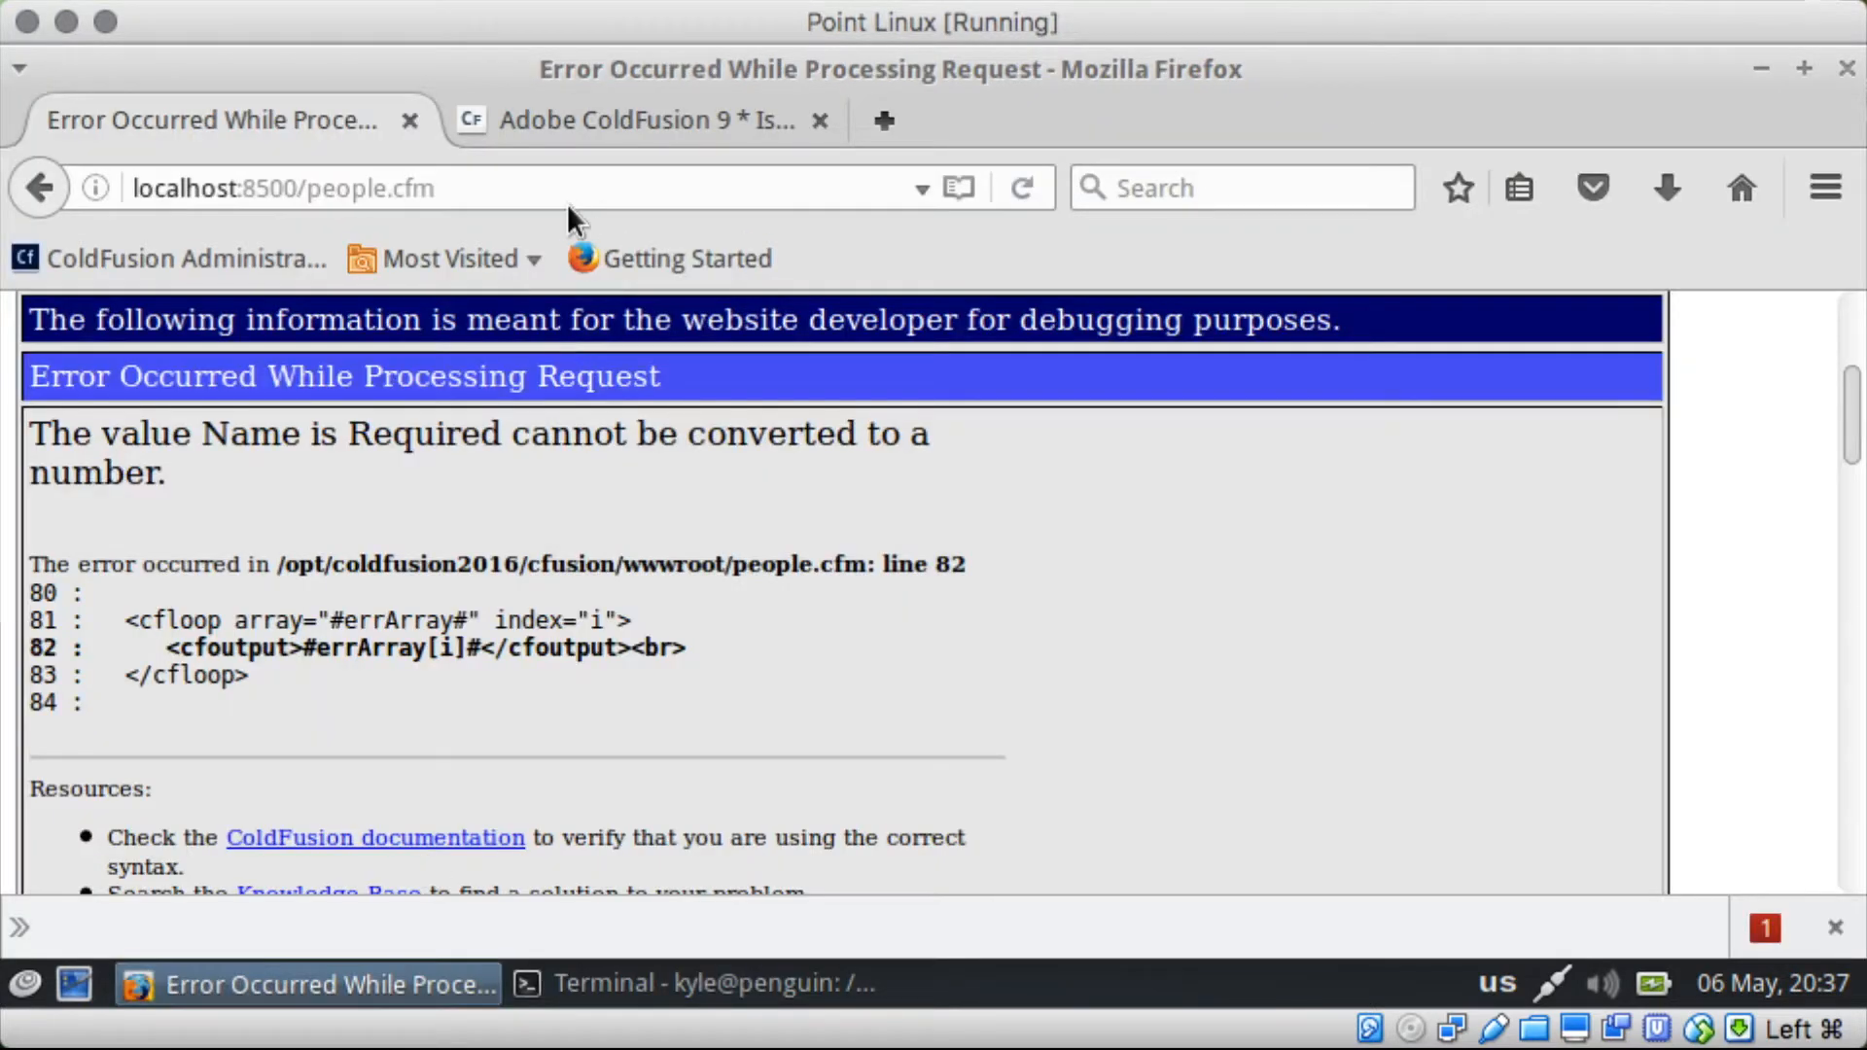
click(1017, 189)
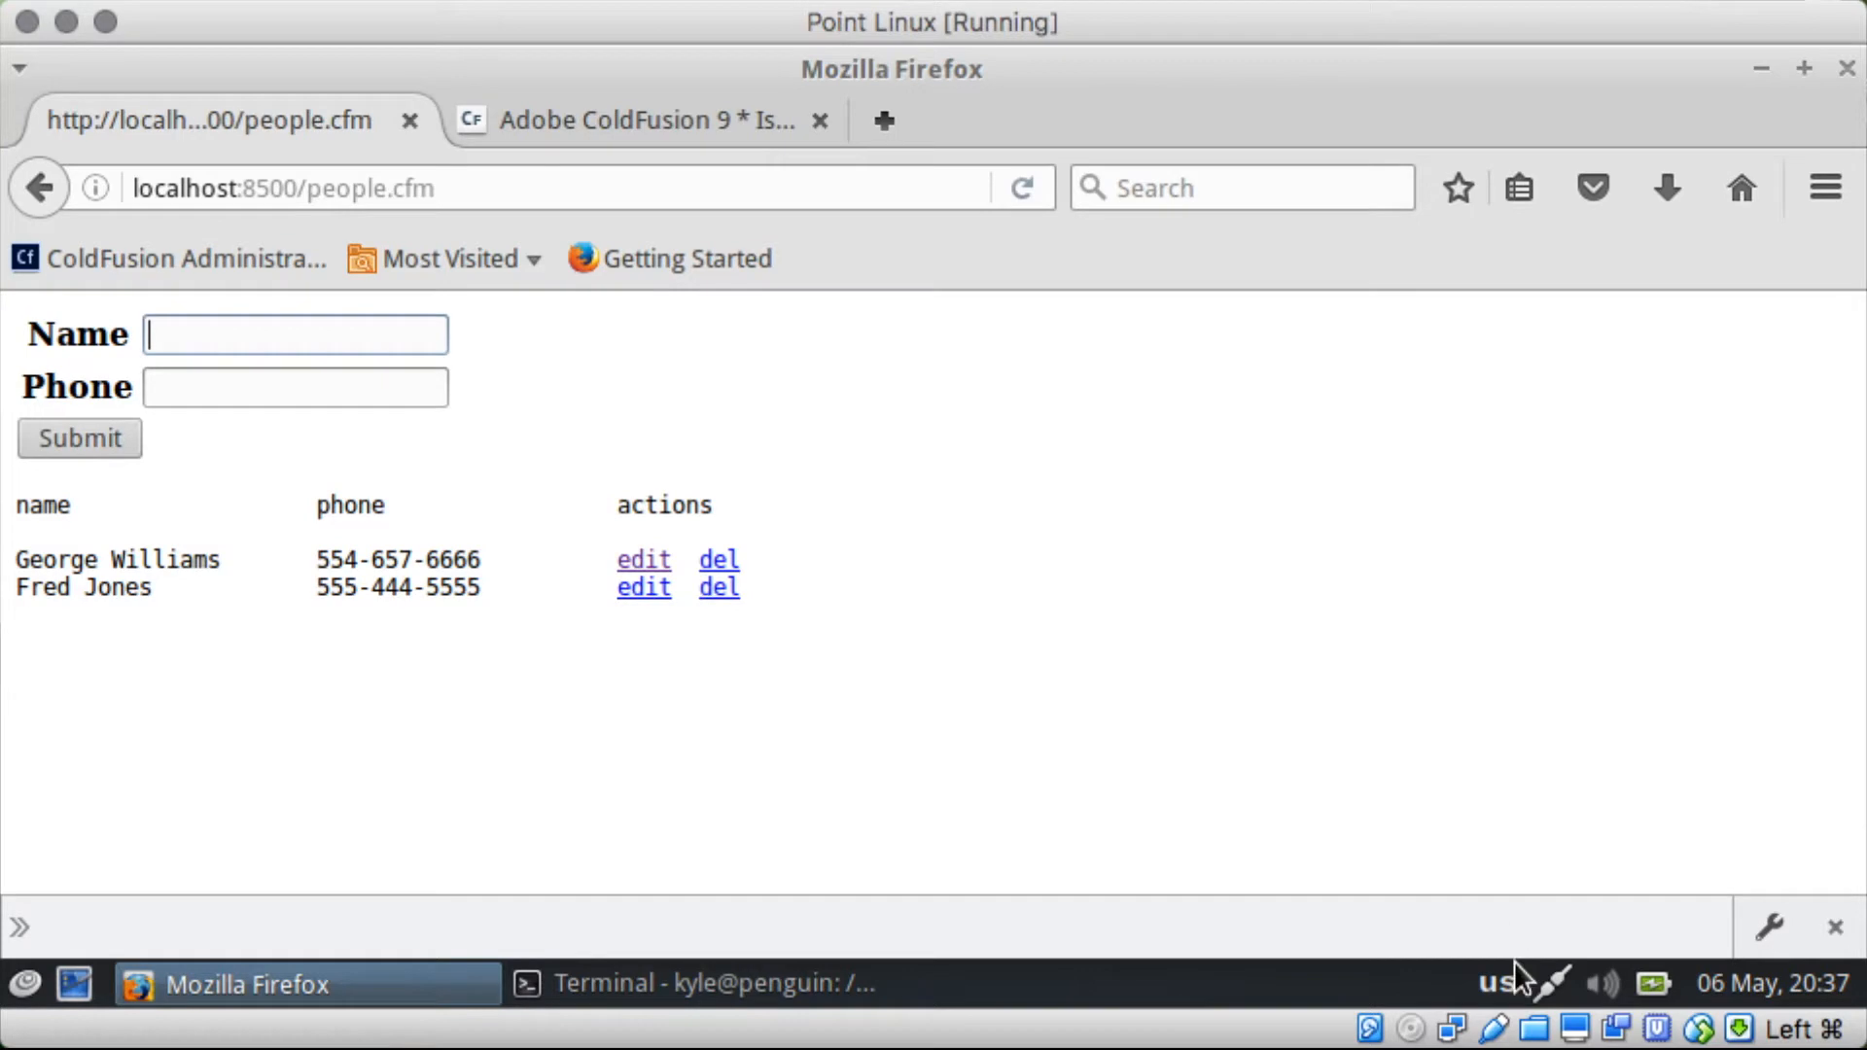
key(F12)
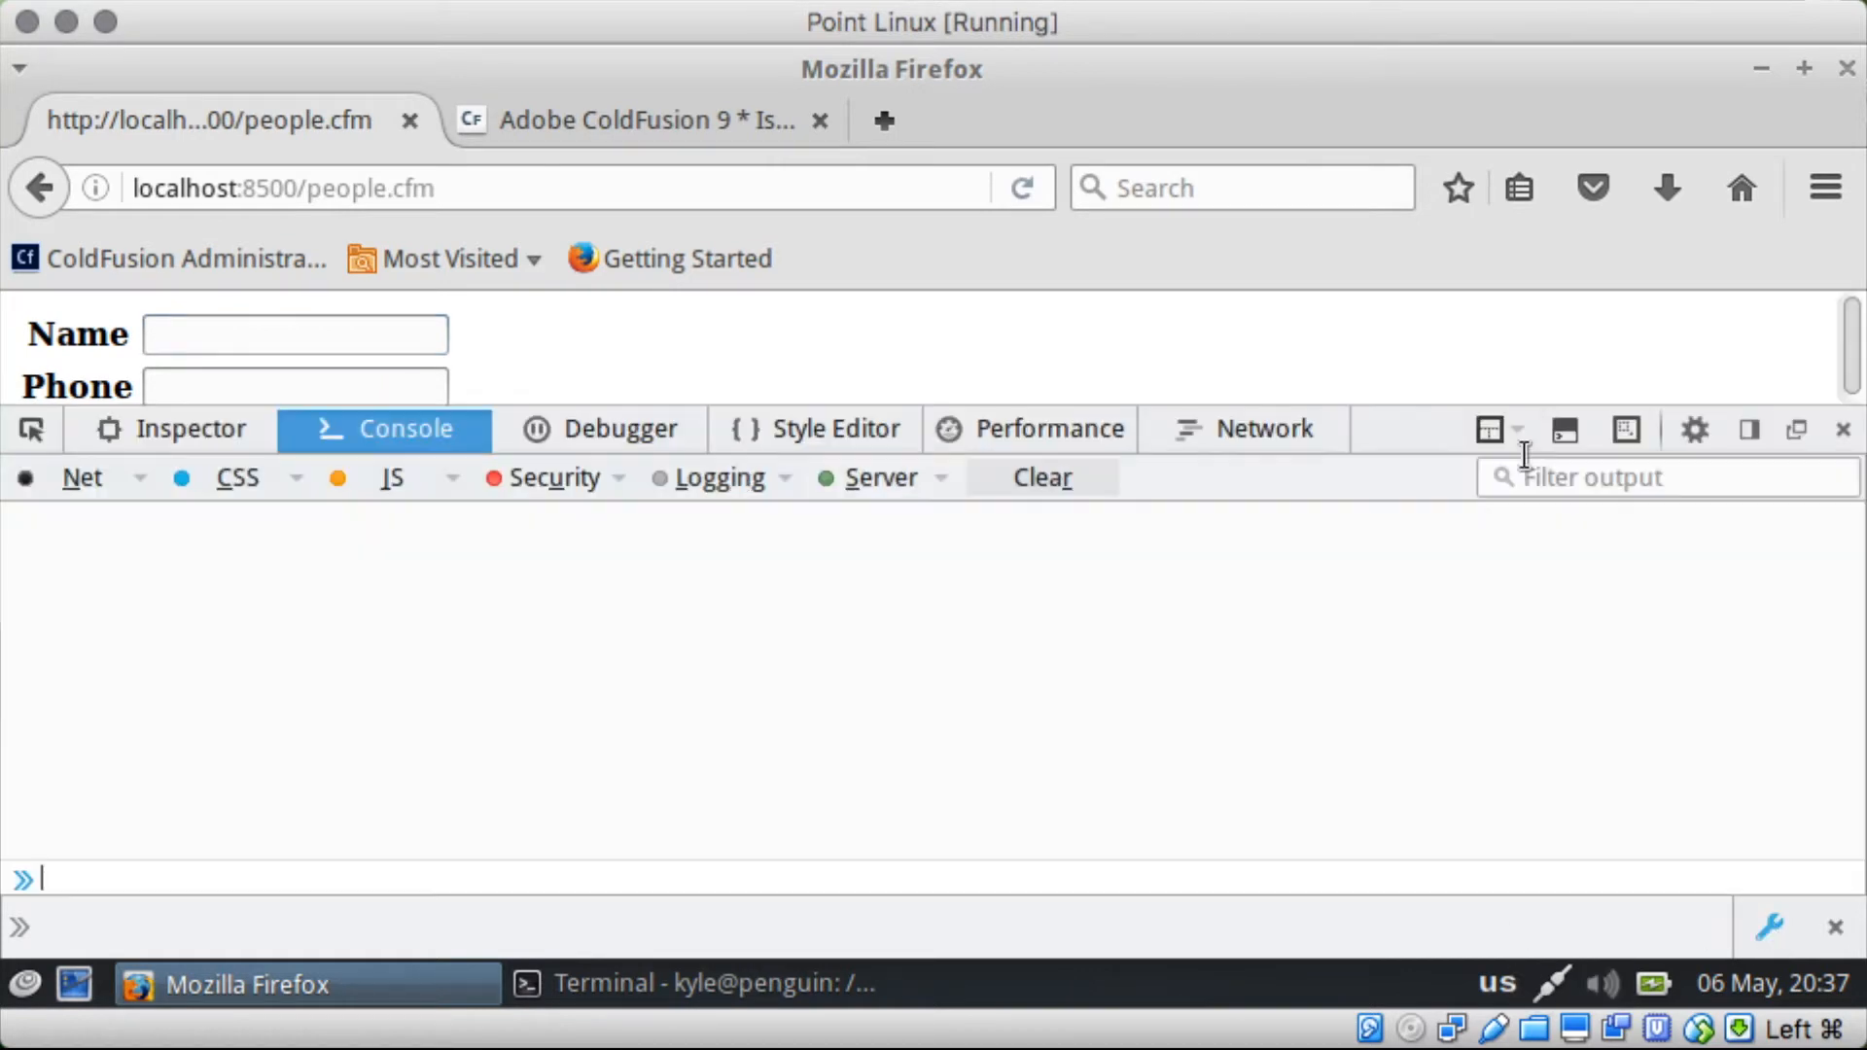
click(1694, 429)
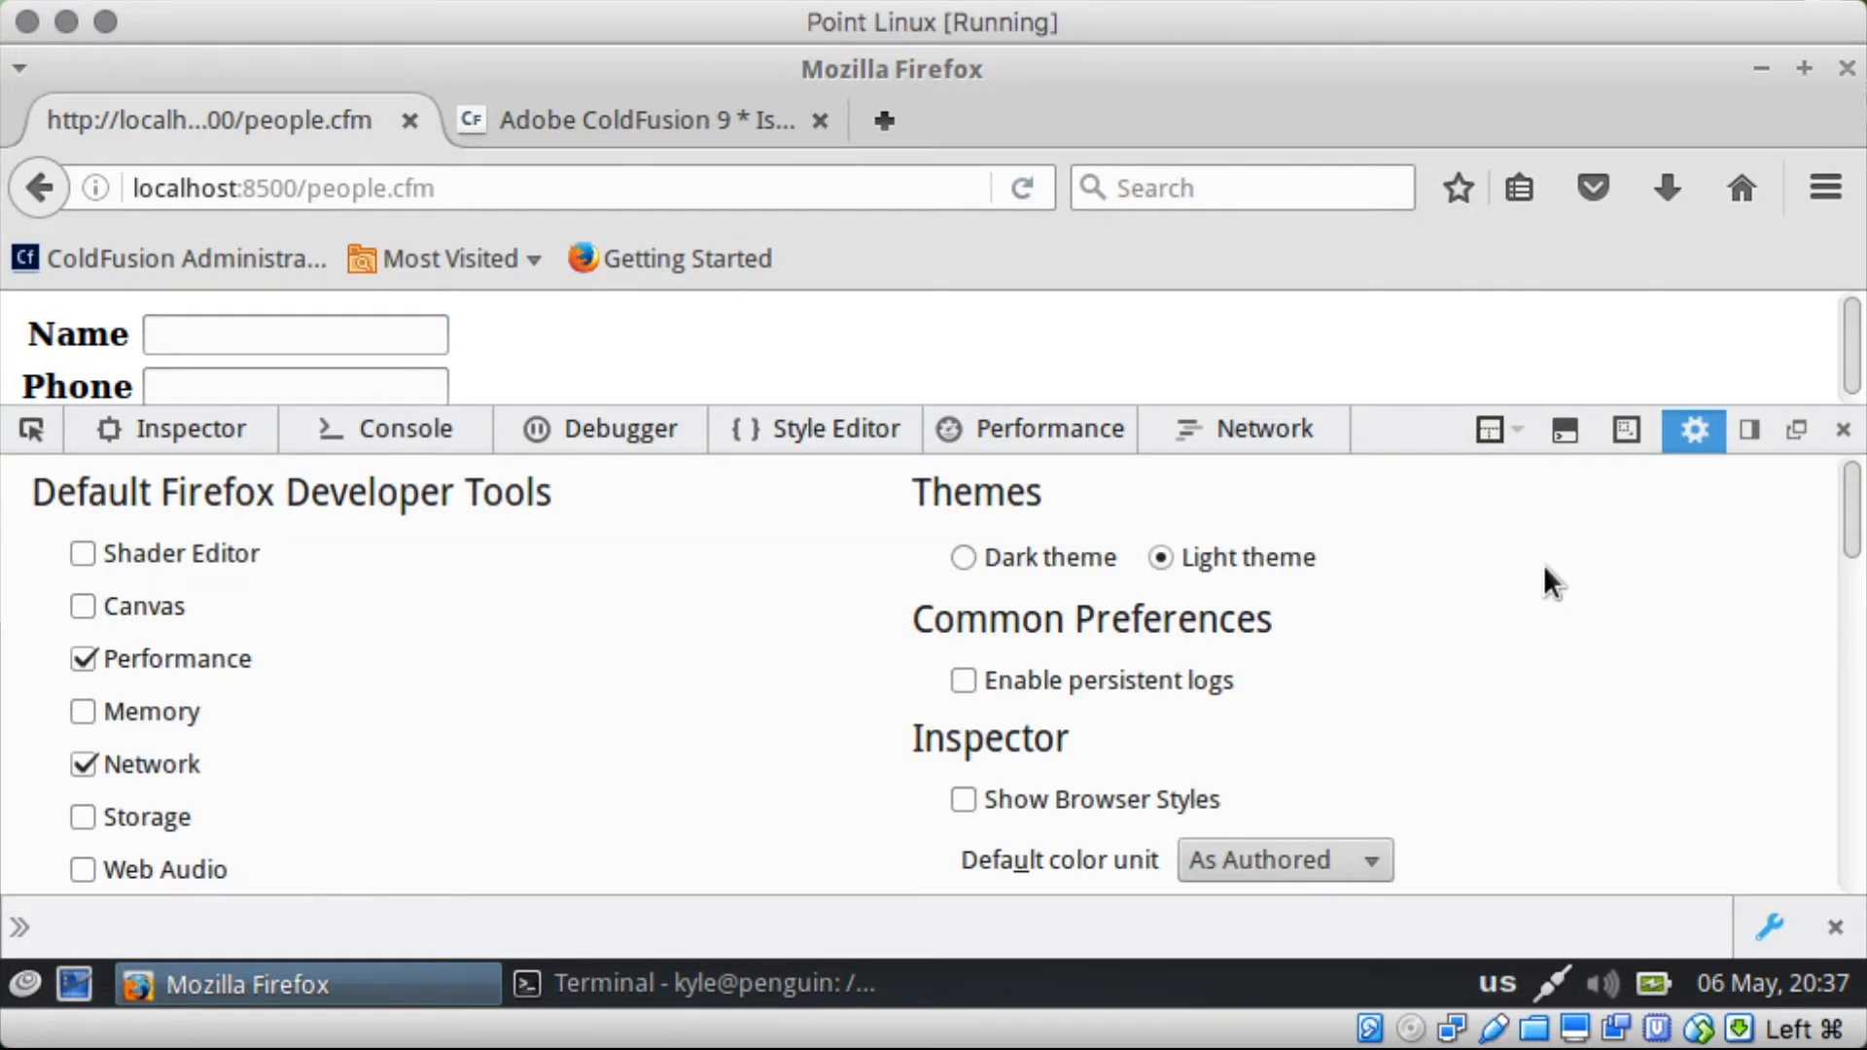
scroll(down, 3)
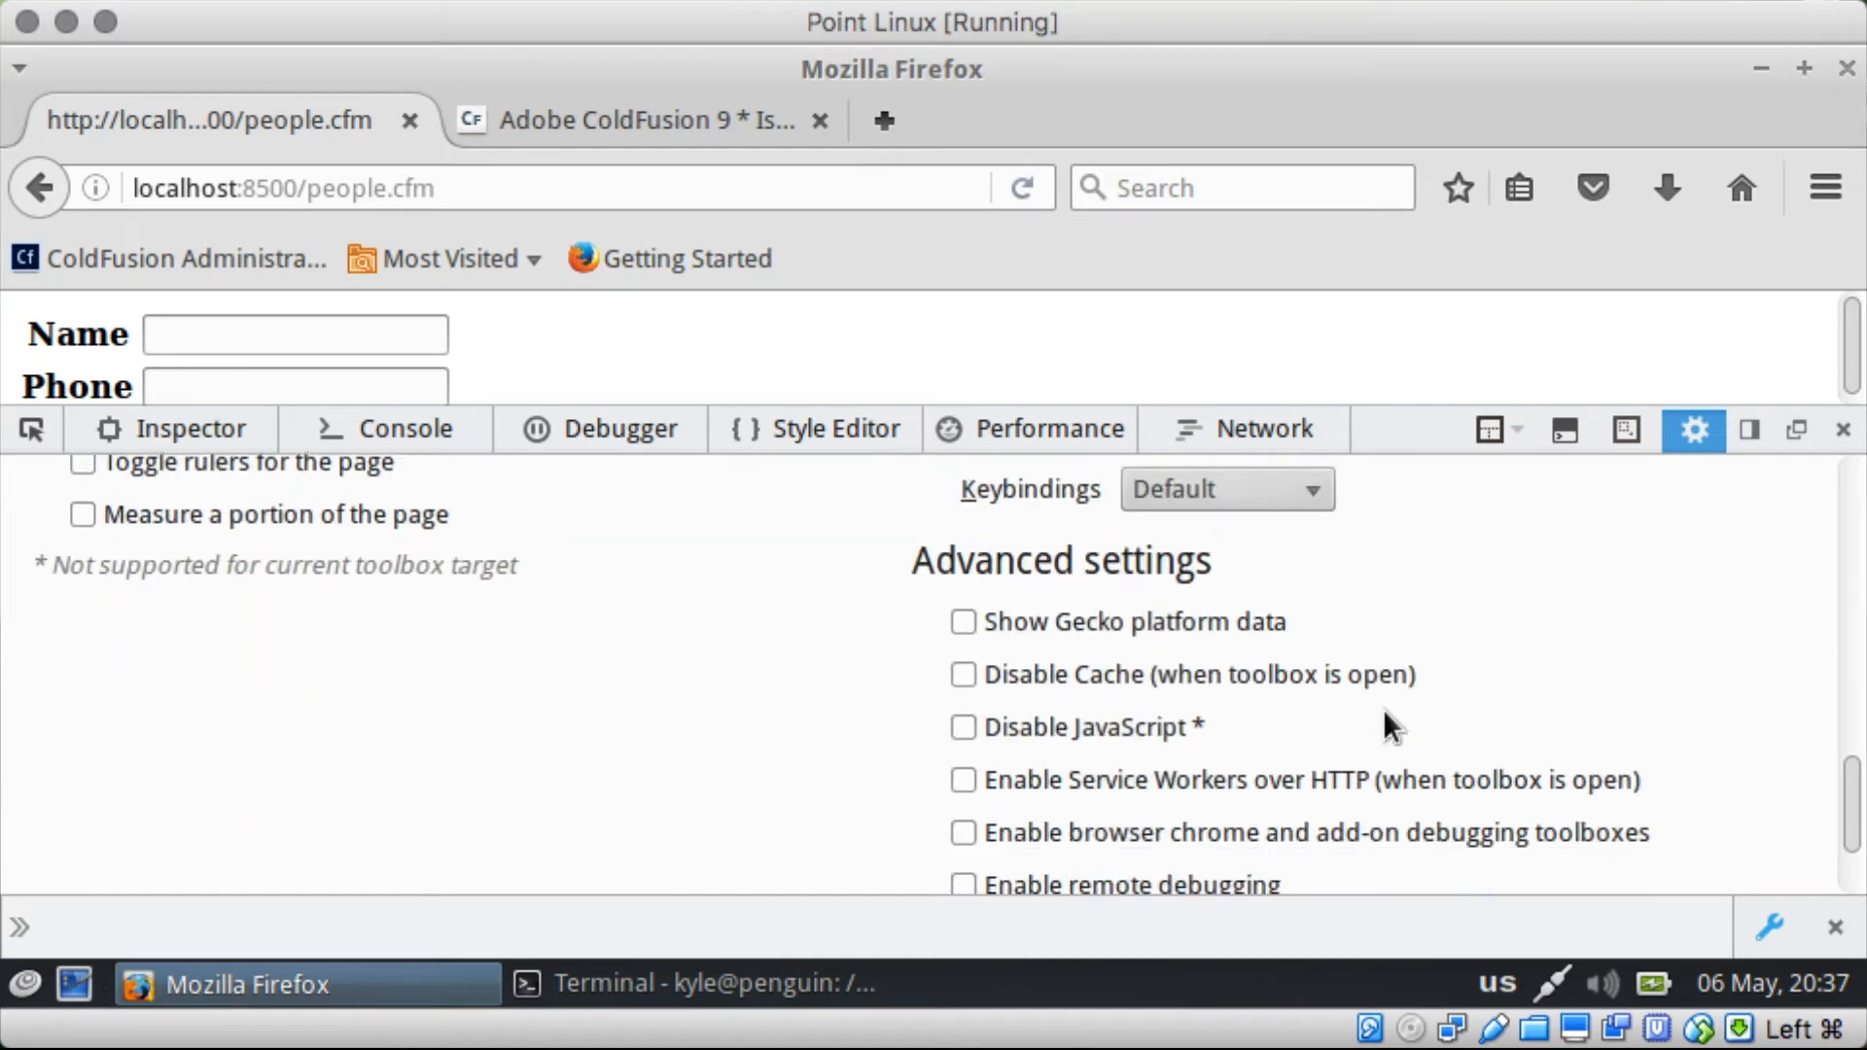
click(964, 726)
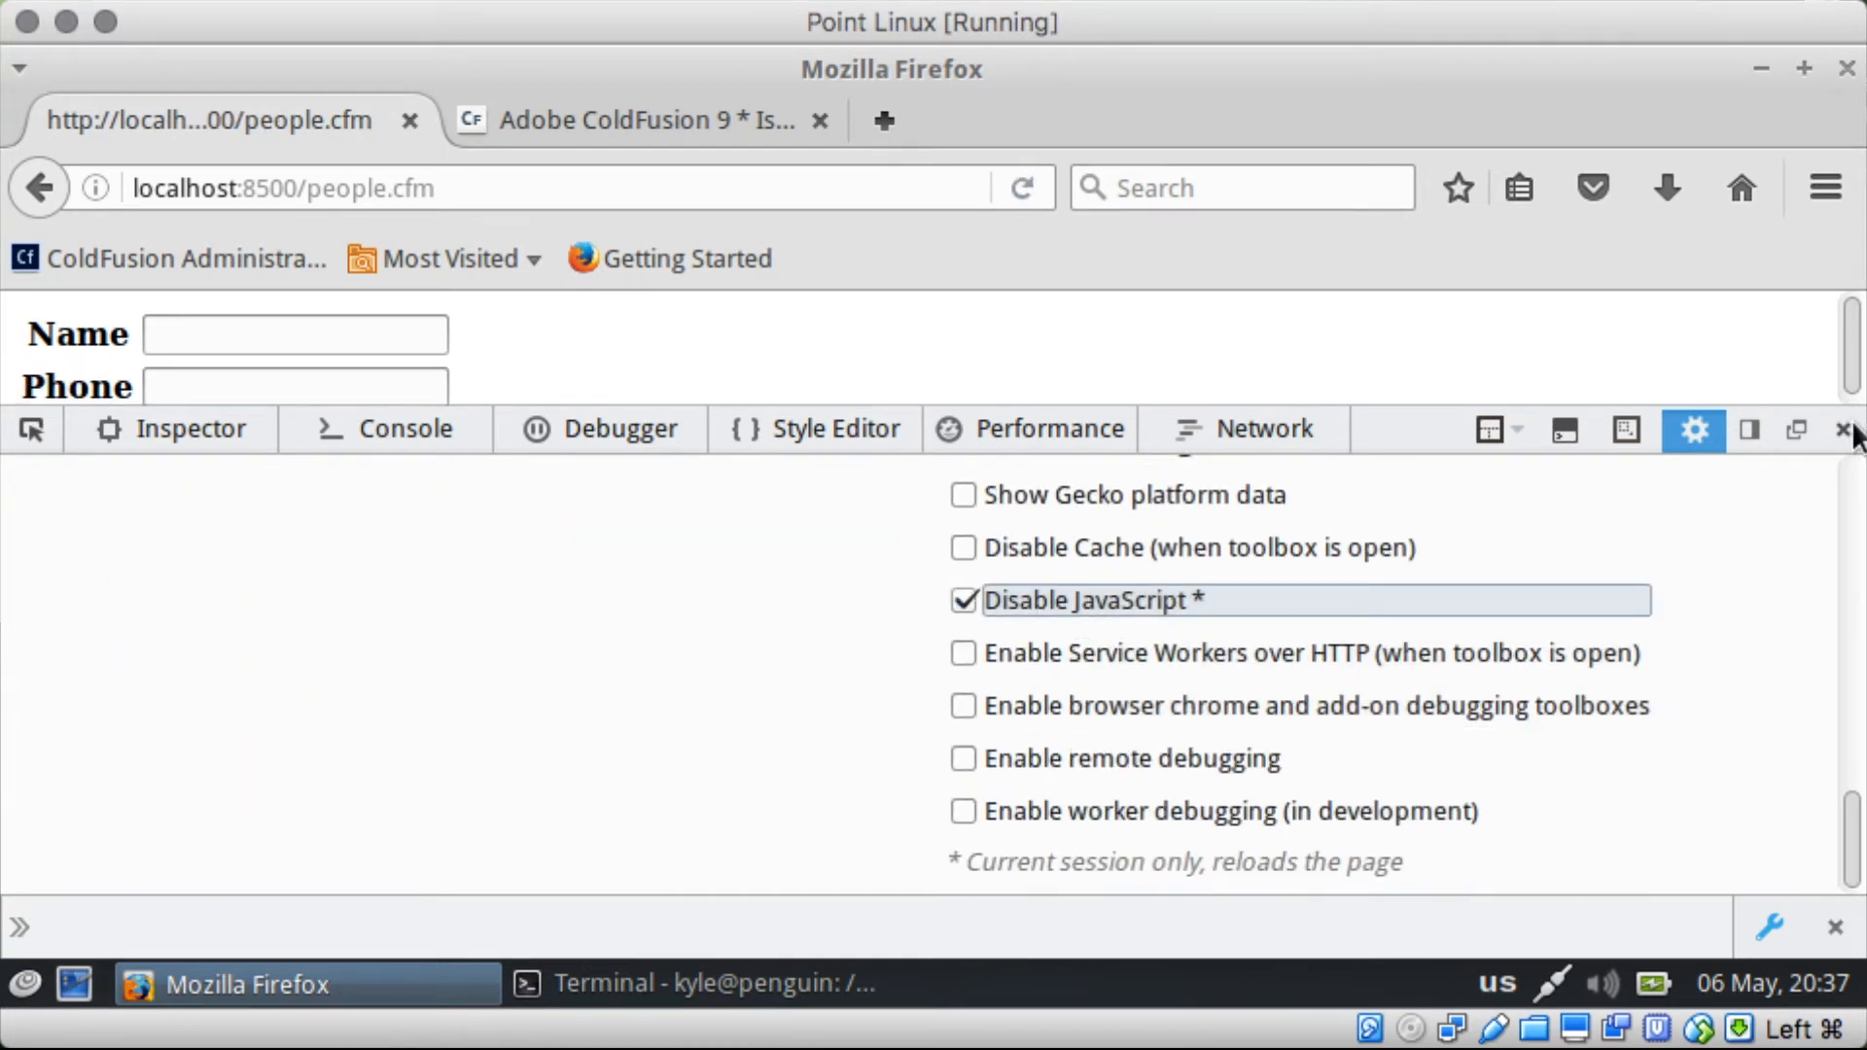
click(1847, 428)
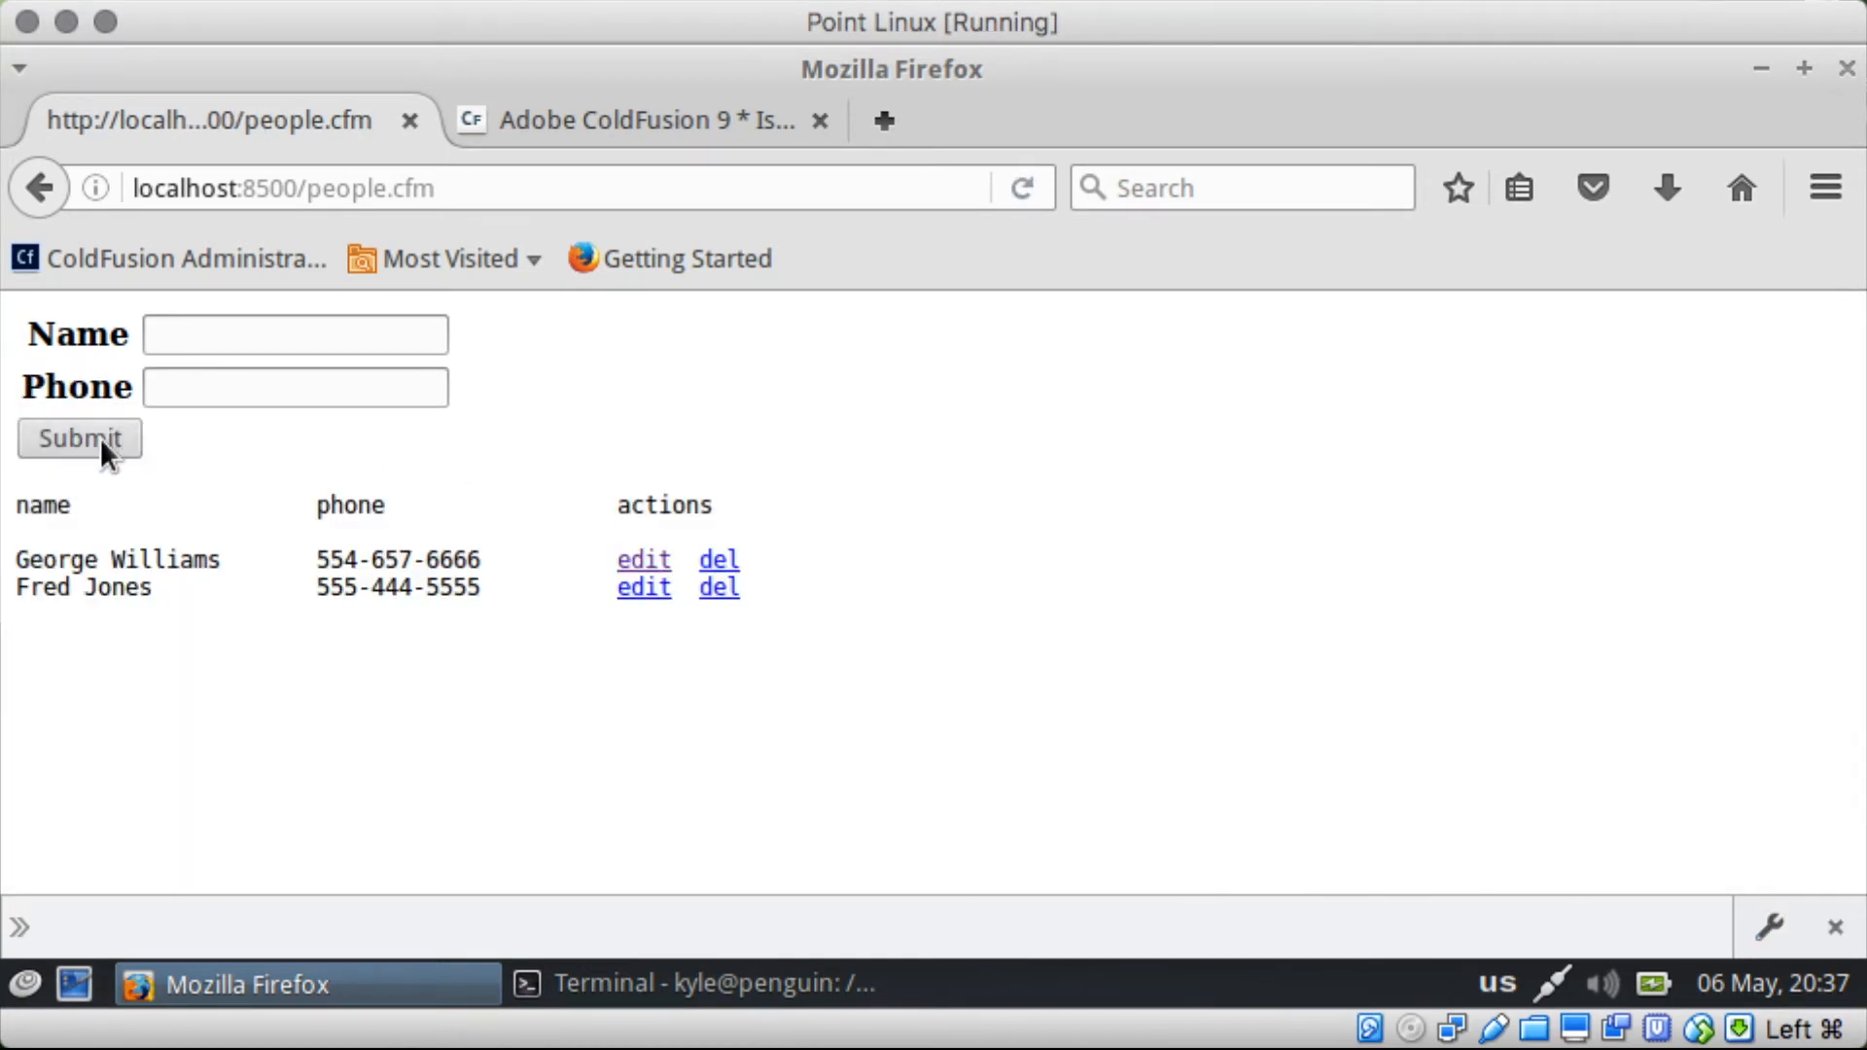
click(78, 437)
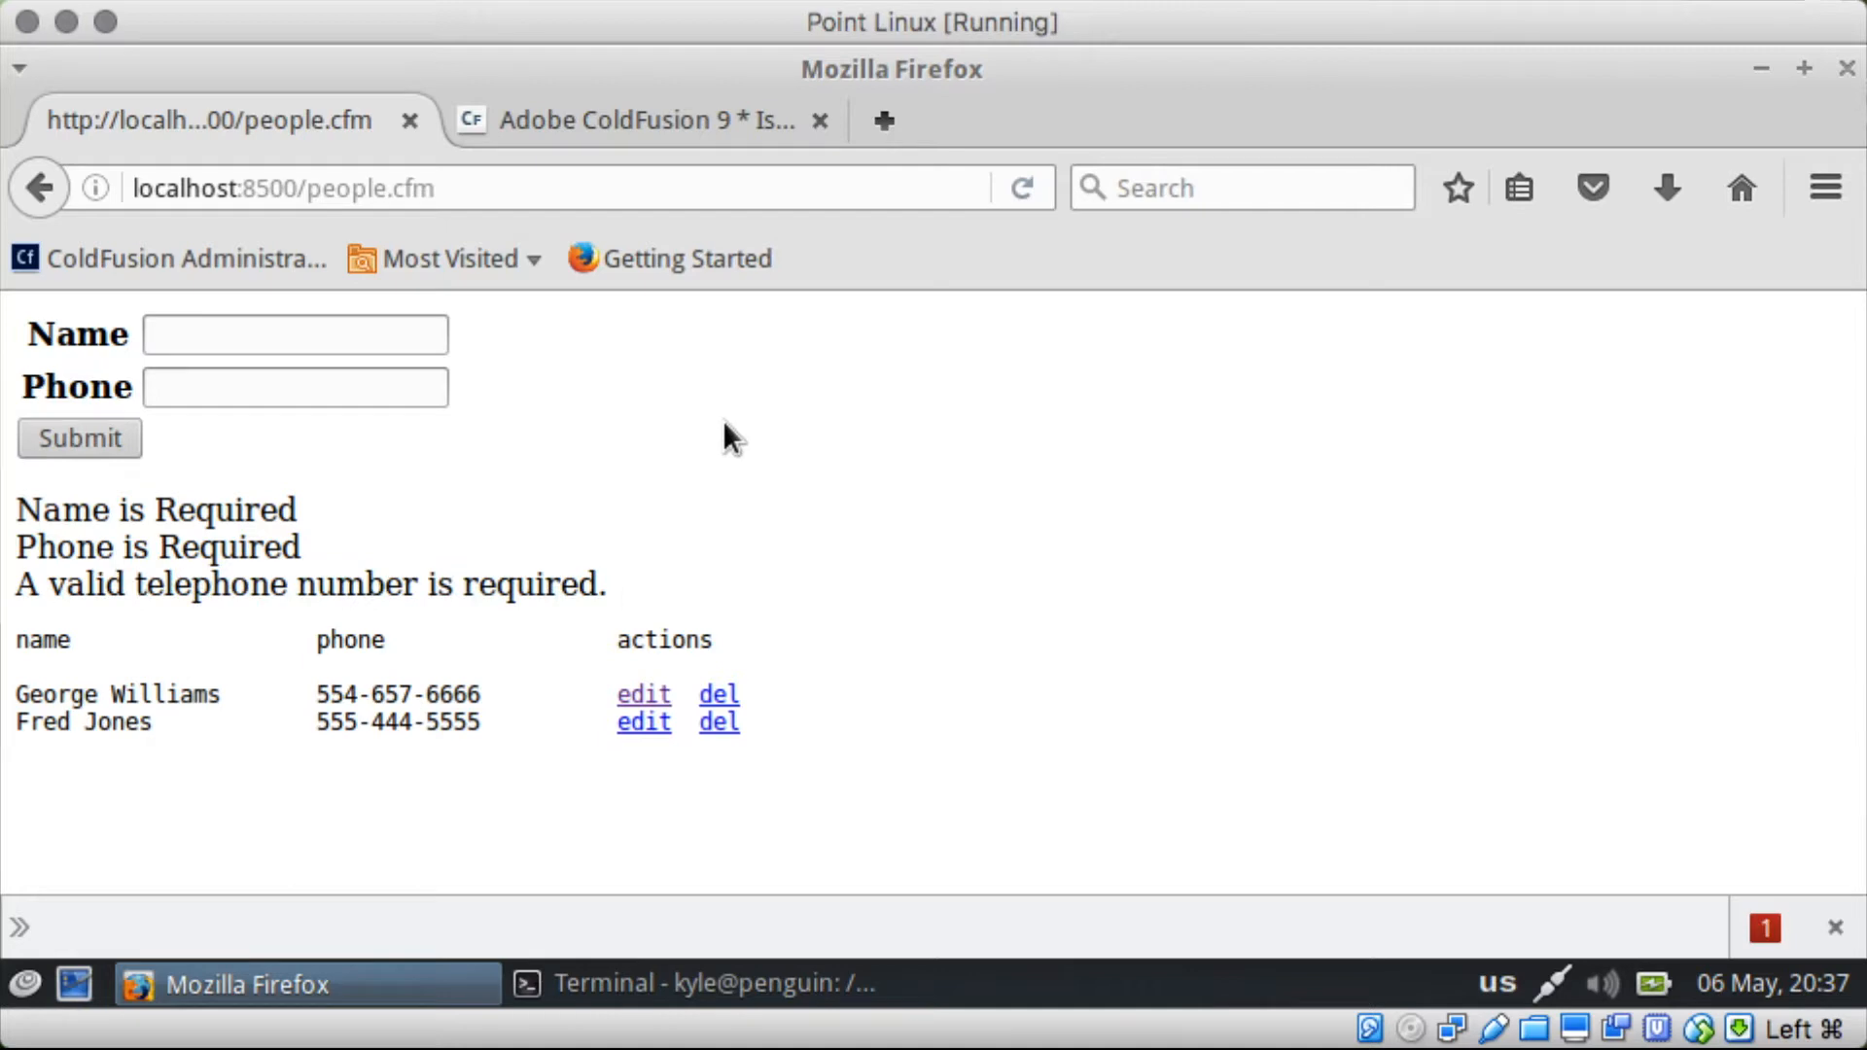
mouse_move(720, 431)
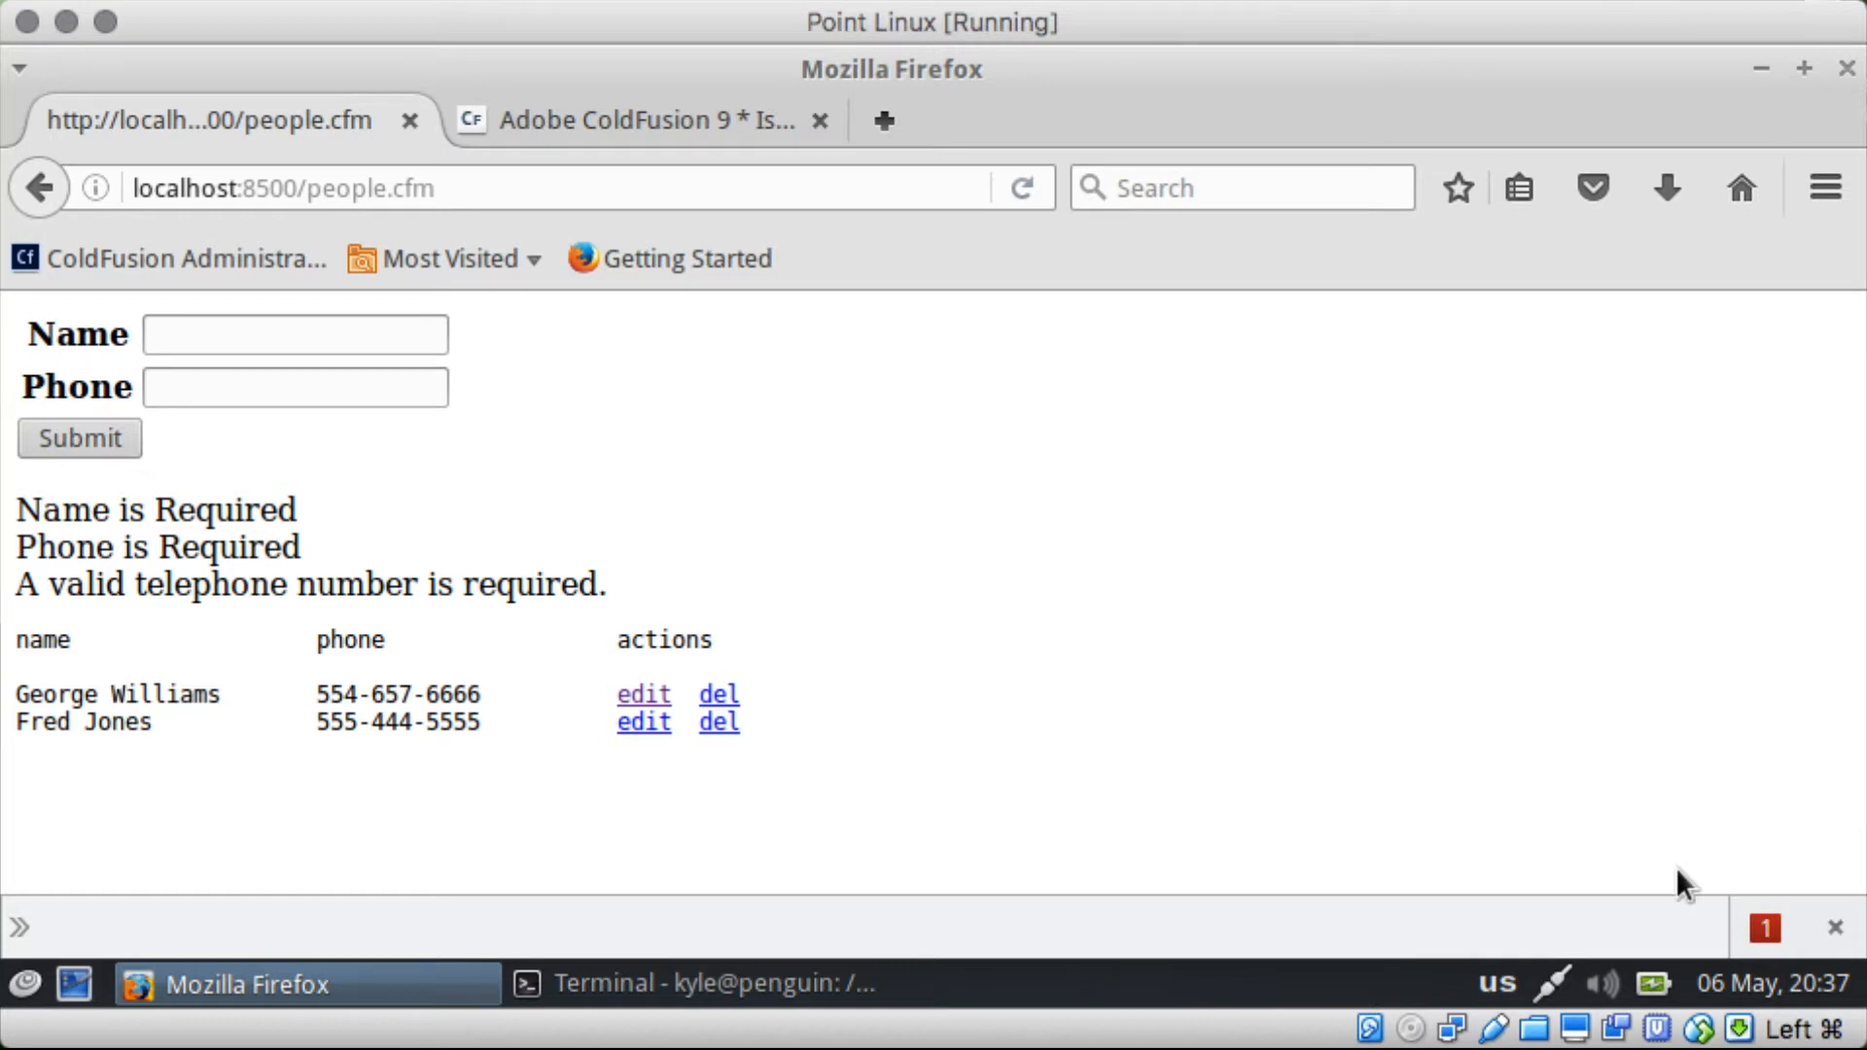
mouse_move(1766, 927)
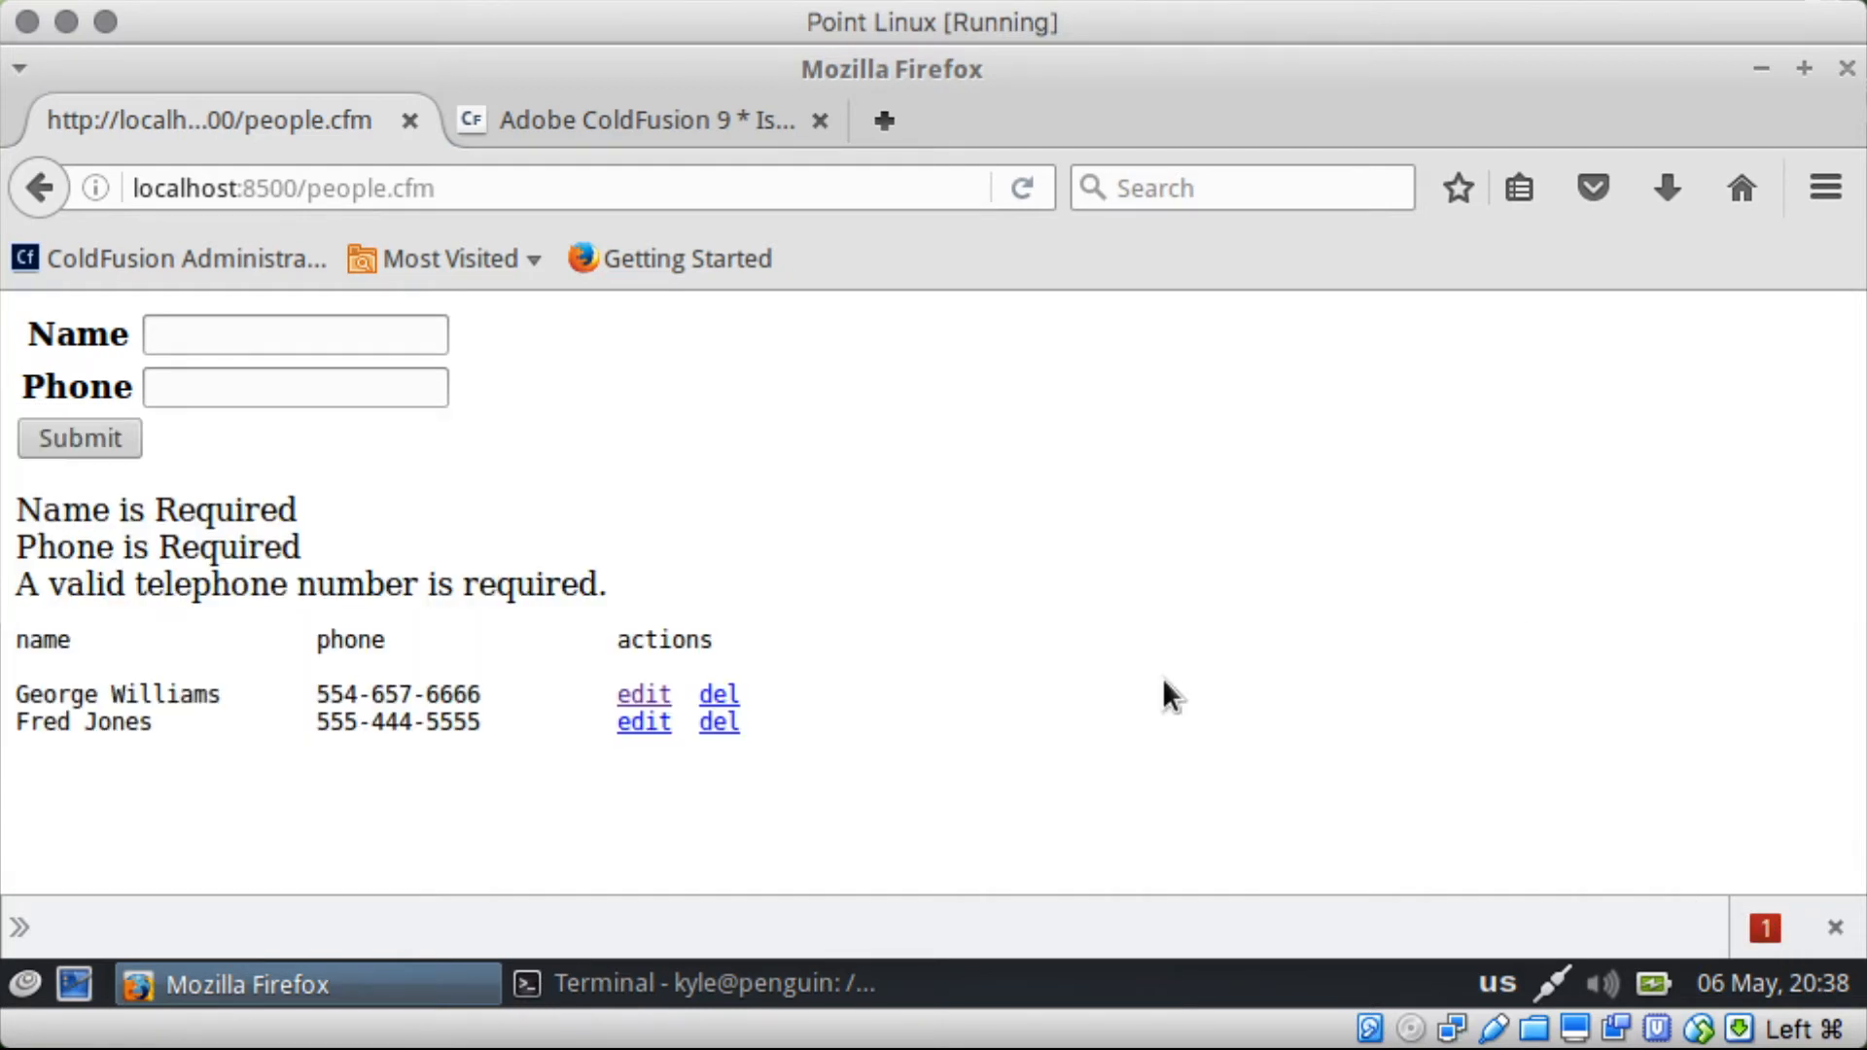
mouse_move(554, 566)
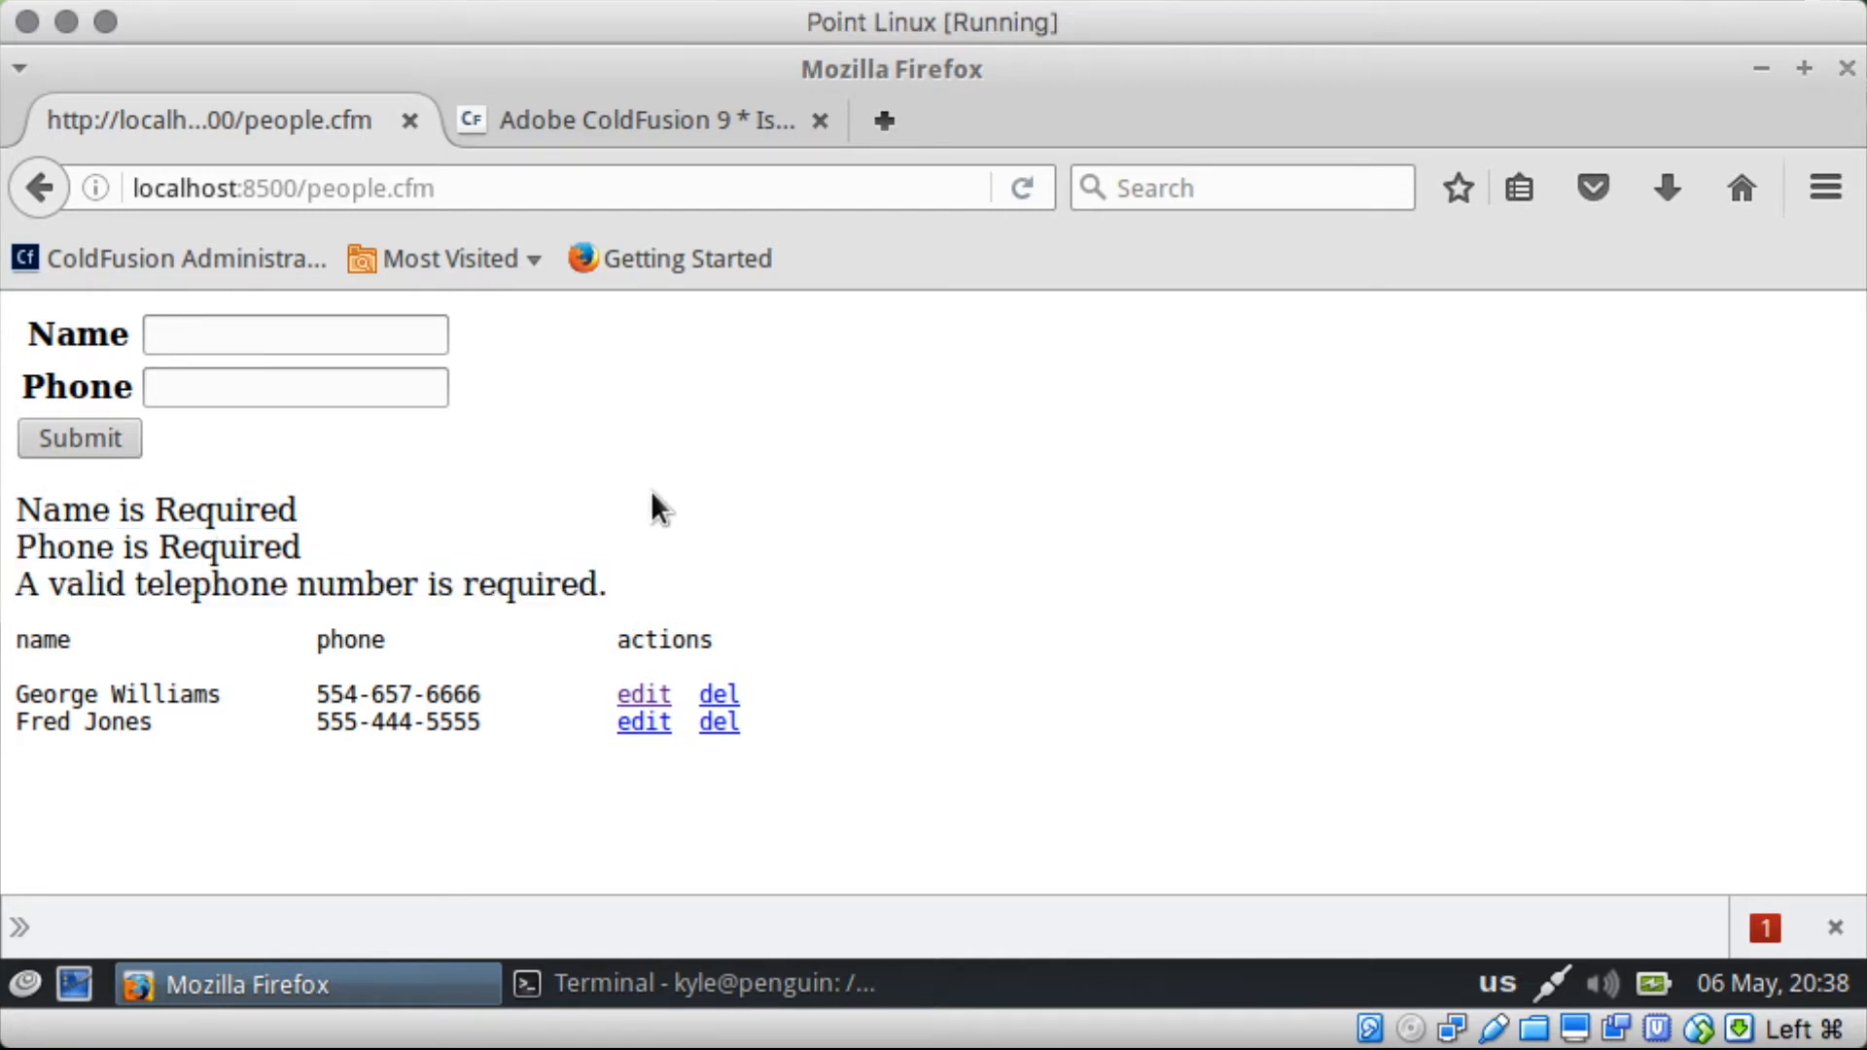
mouse_move(1318, 766)
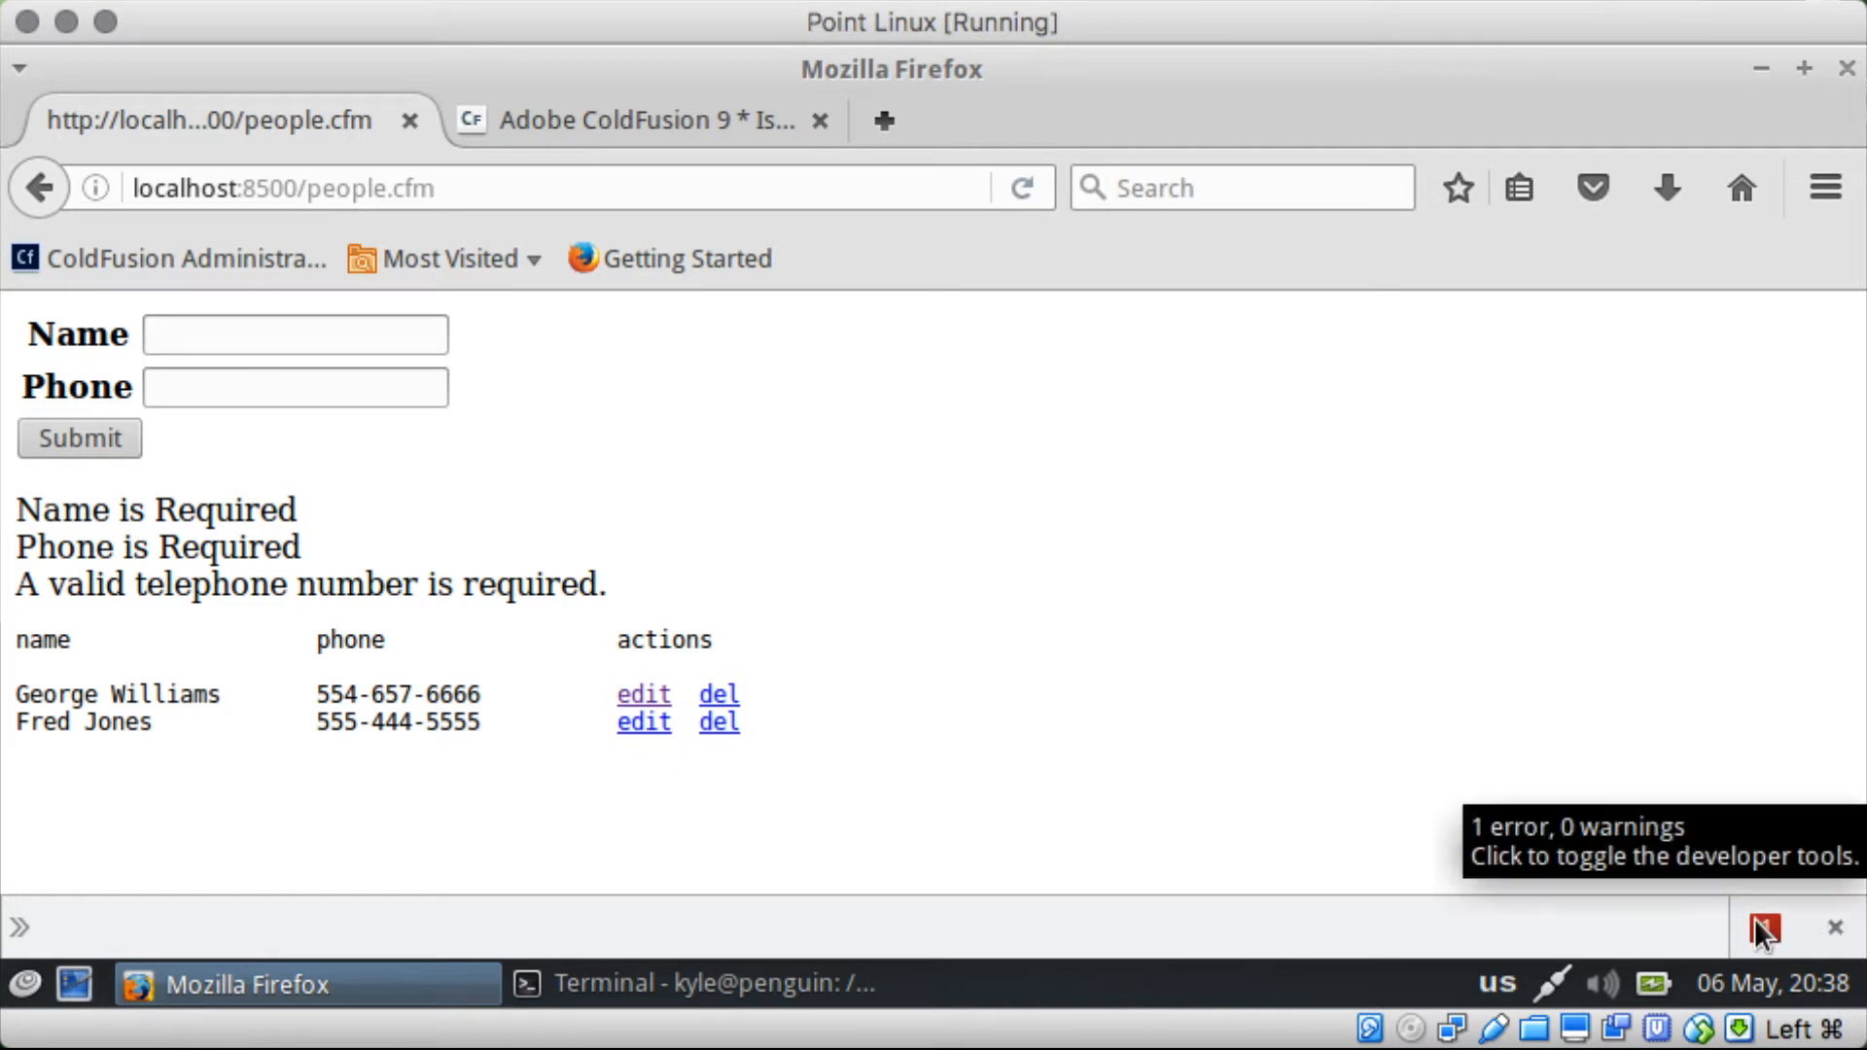
Step: Re-enable JavaScript in the toolbox settings and resend the empty submission, still listing three errors
click(1764, 930)
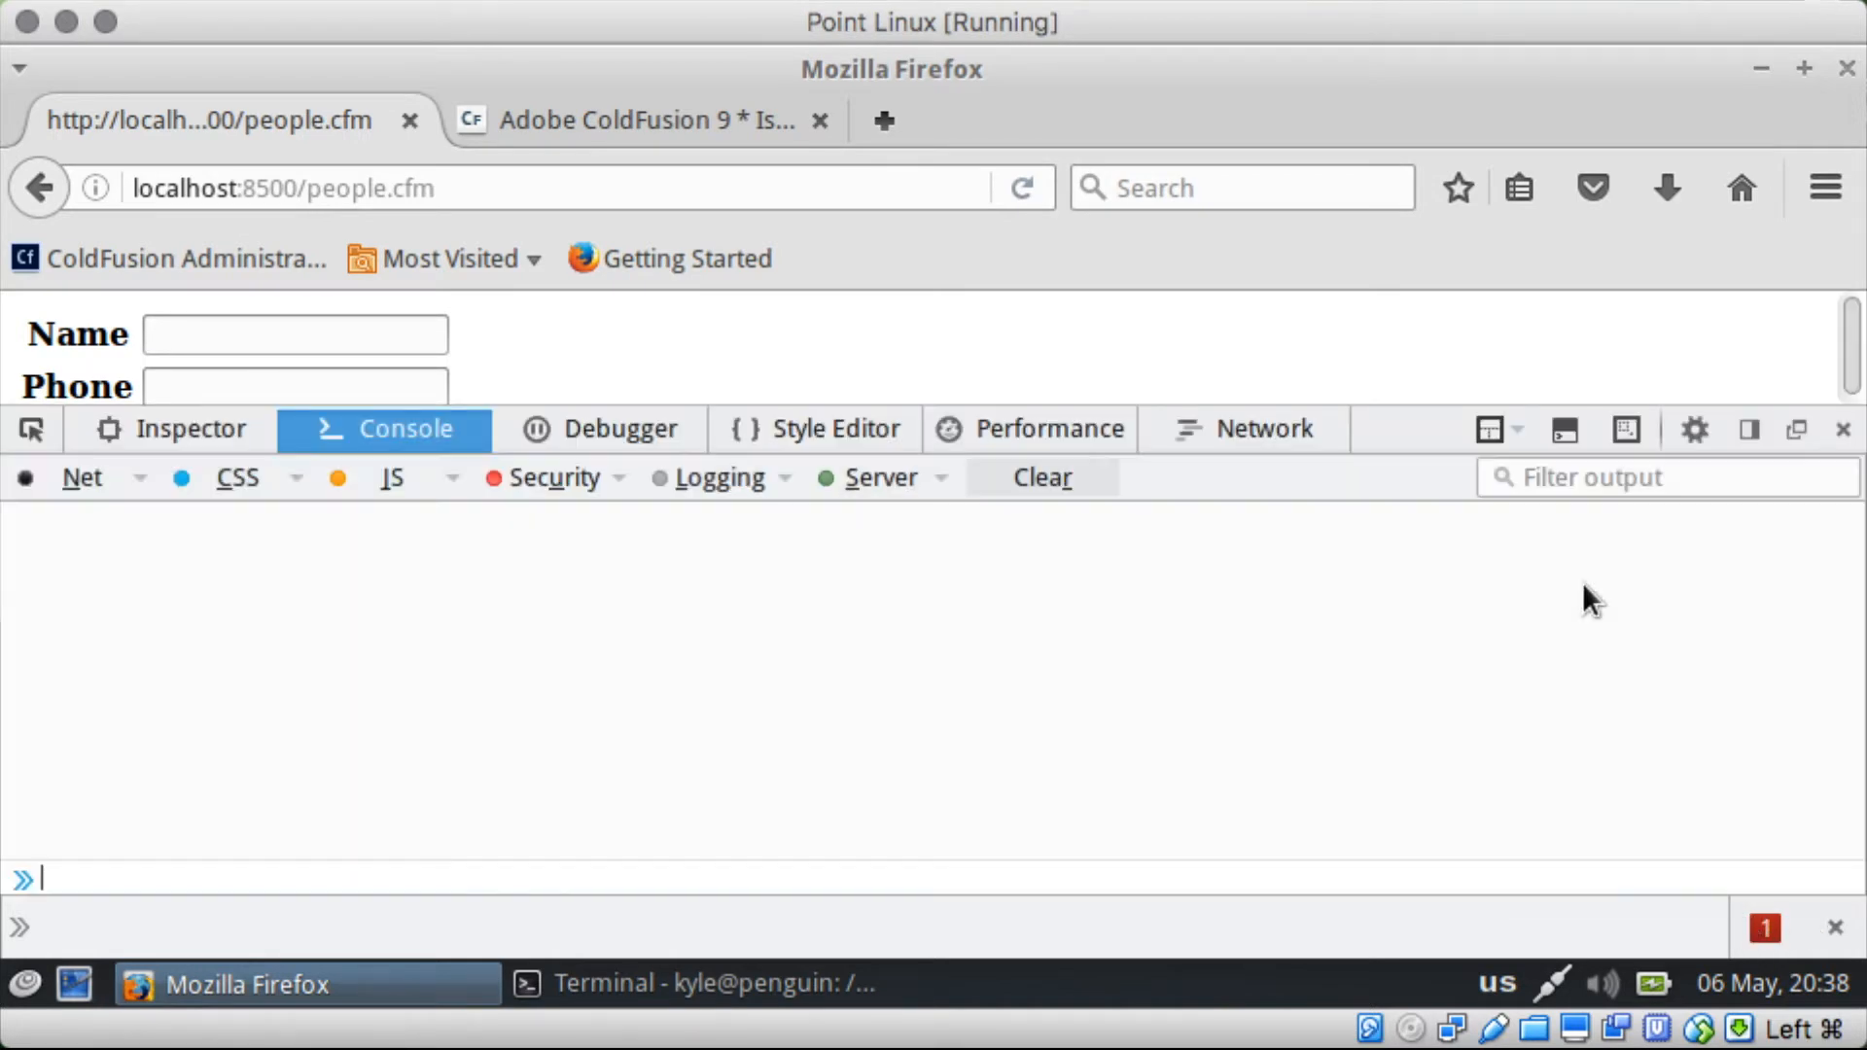
click(1693, 428)
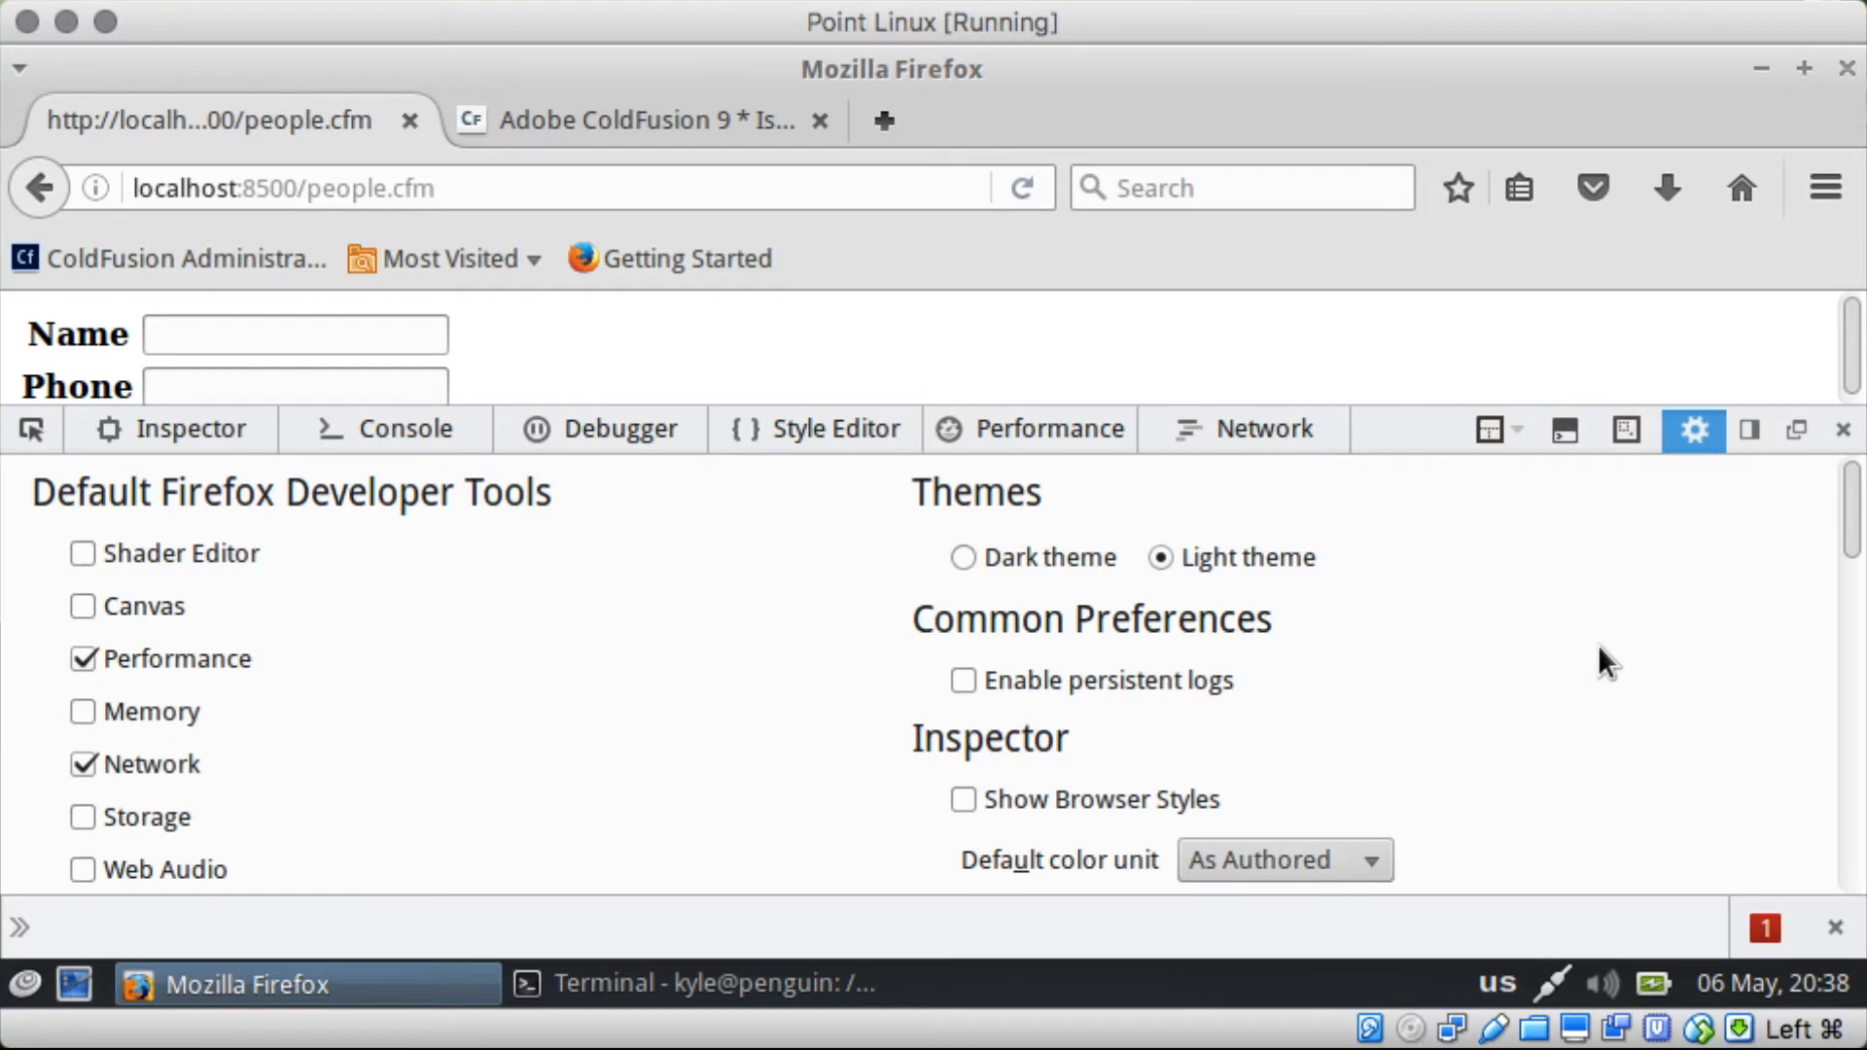
scroll(down, 3)
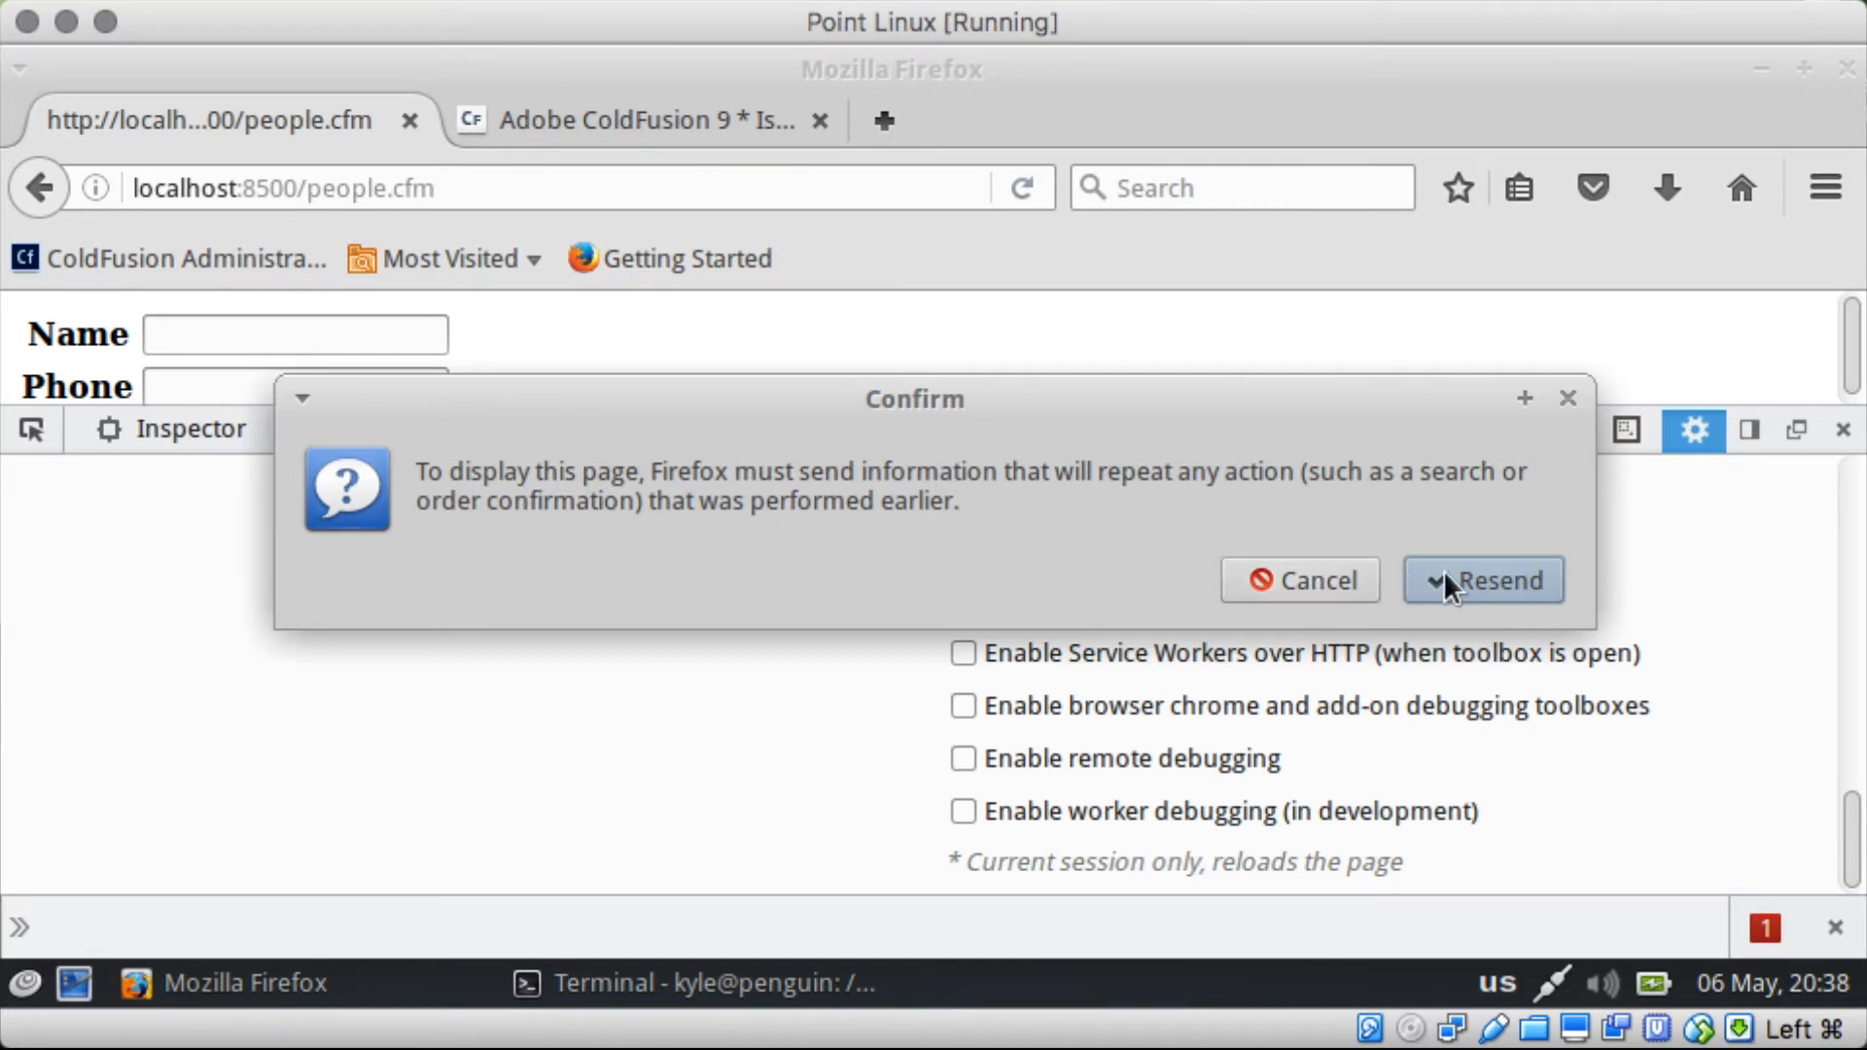
click(1482, 579)
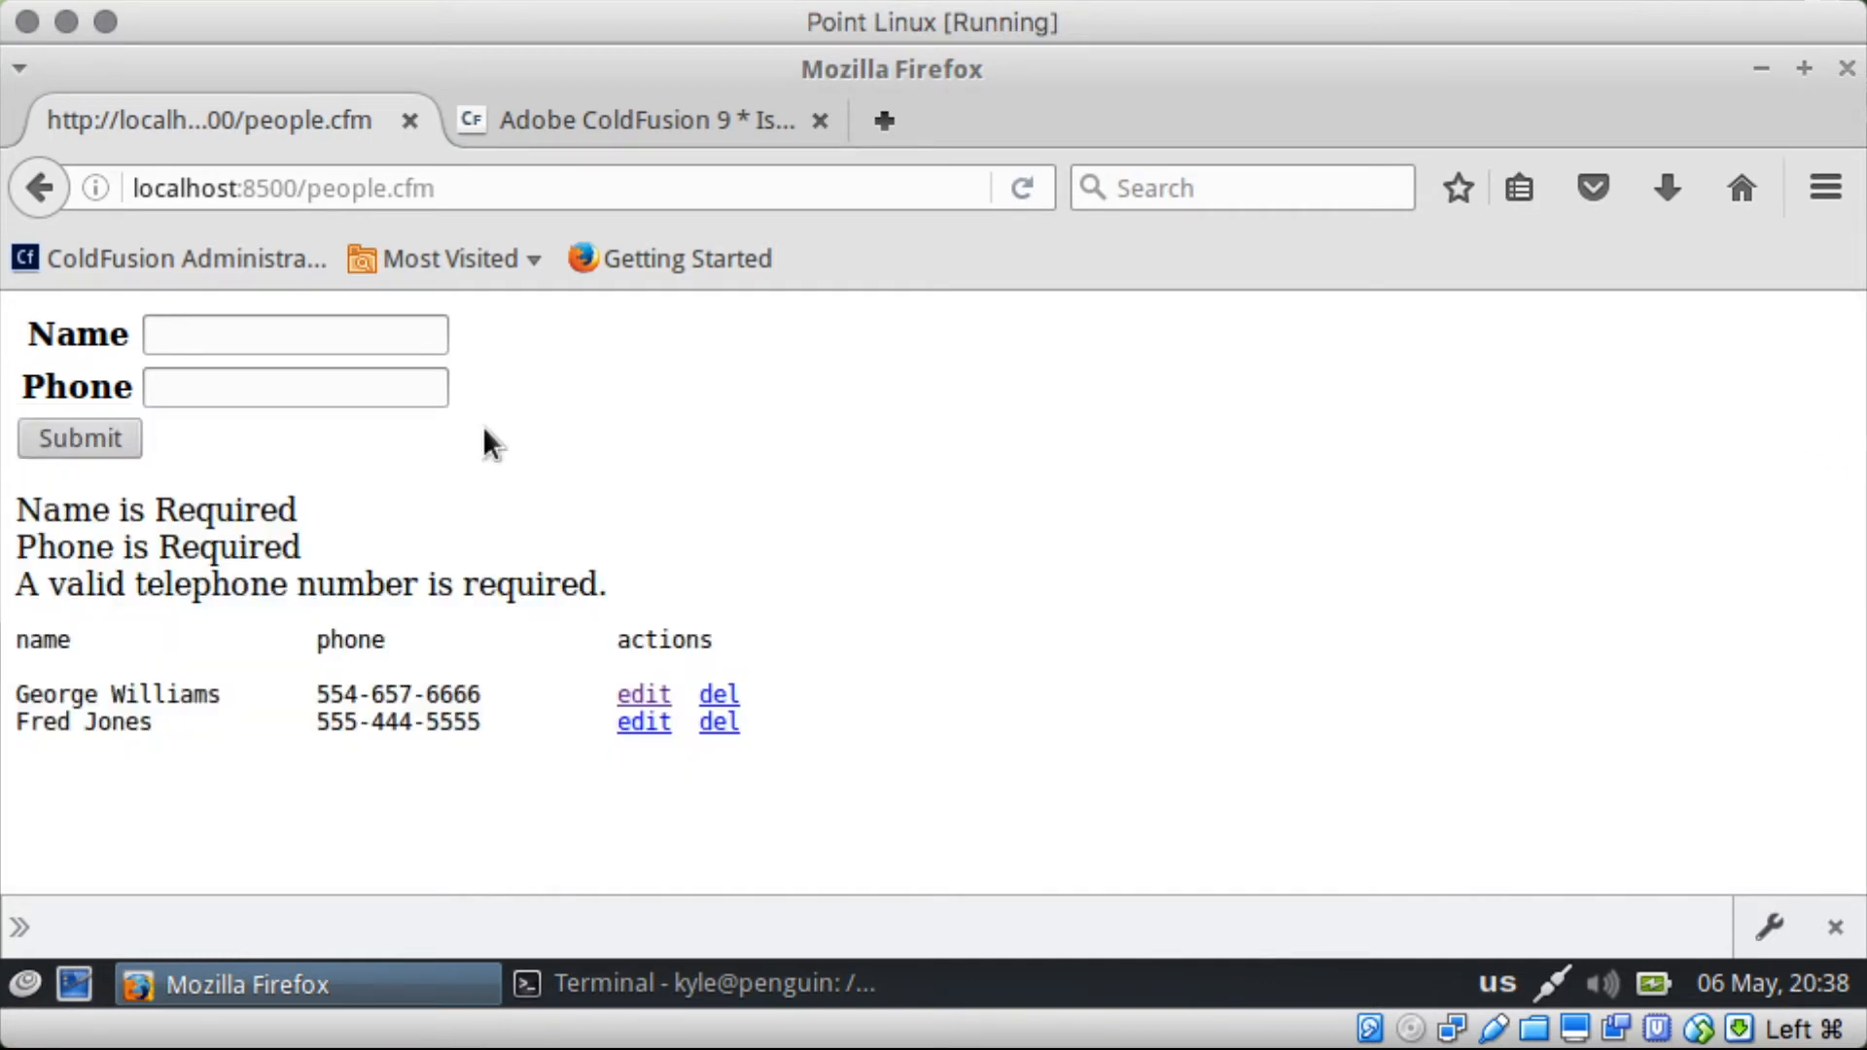
Step: Submit John Smith with phone 33, leaving only the valid-telephone error and both fields empty
click(294, 334)
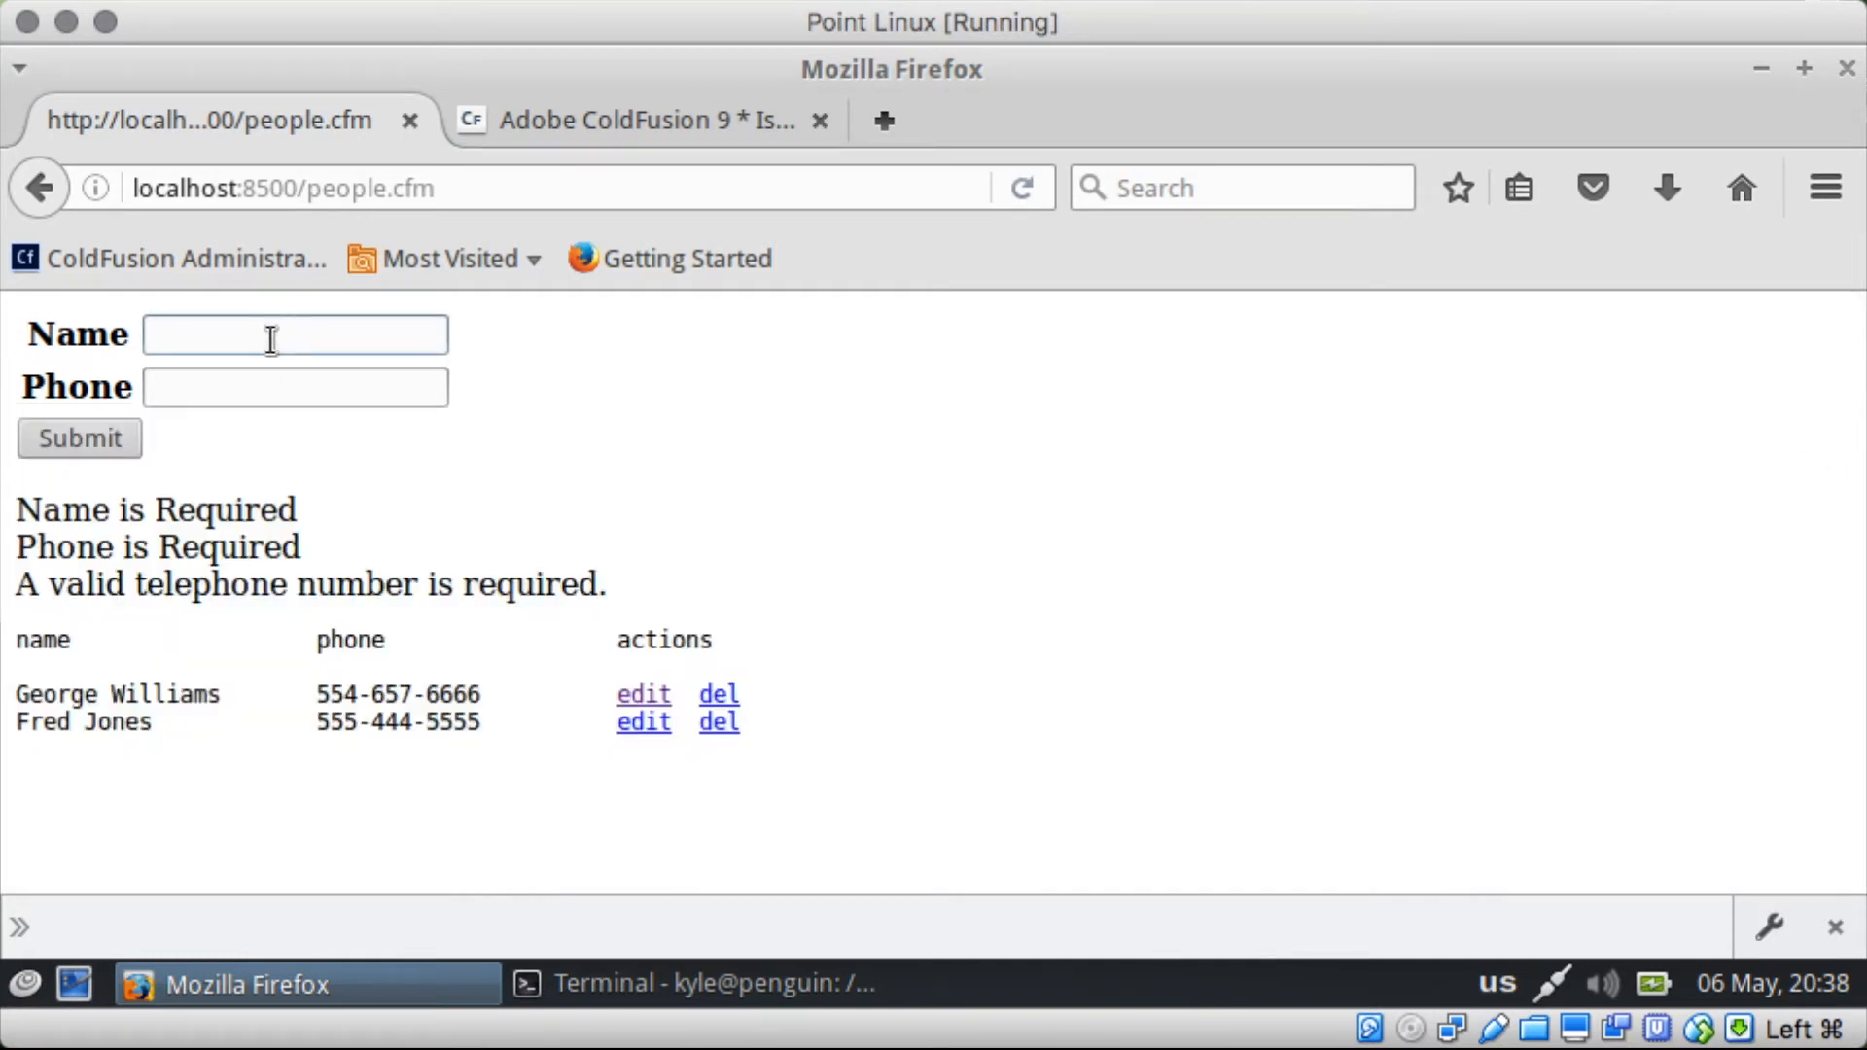
text(Fred Jones)
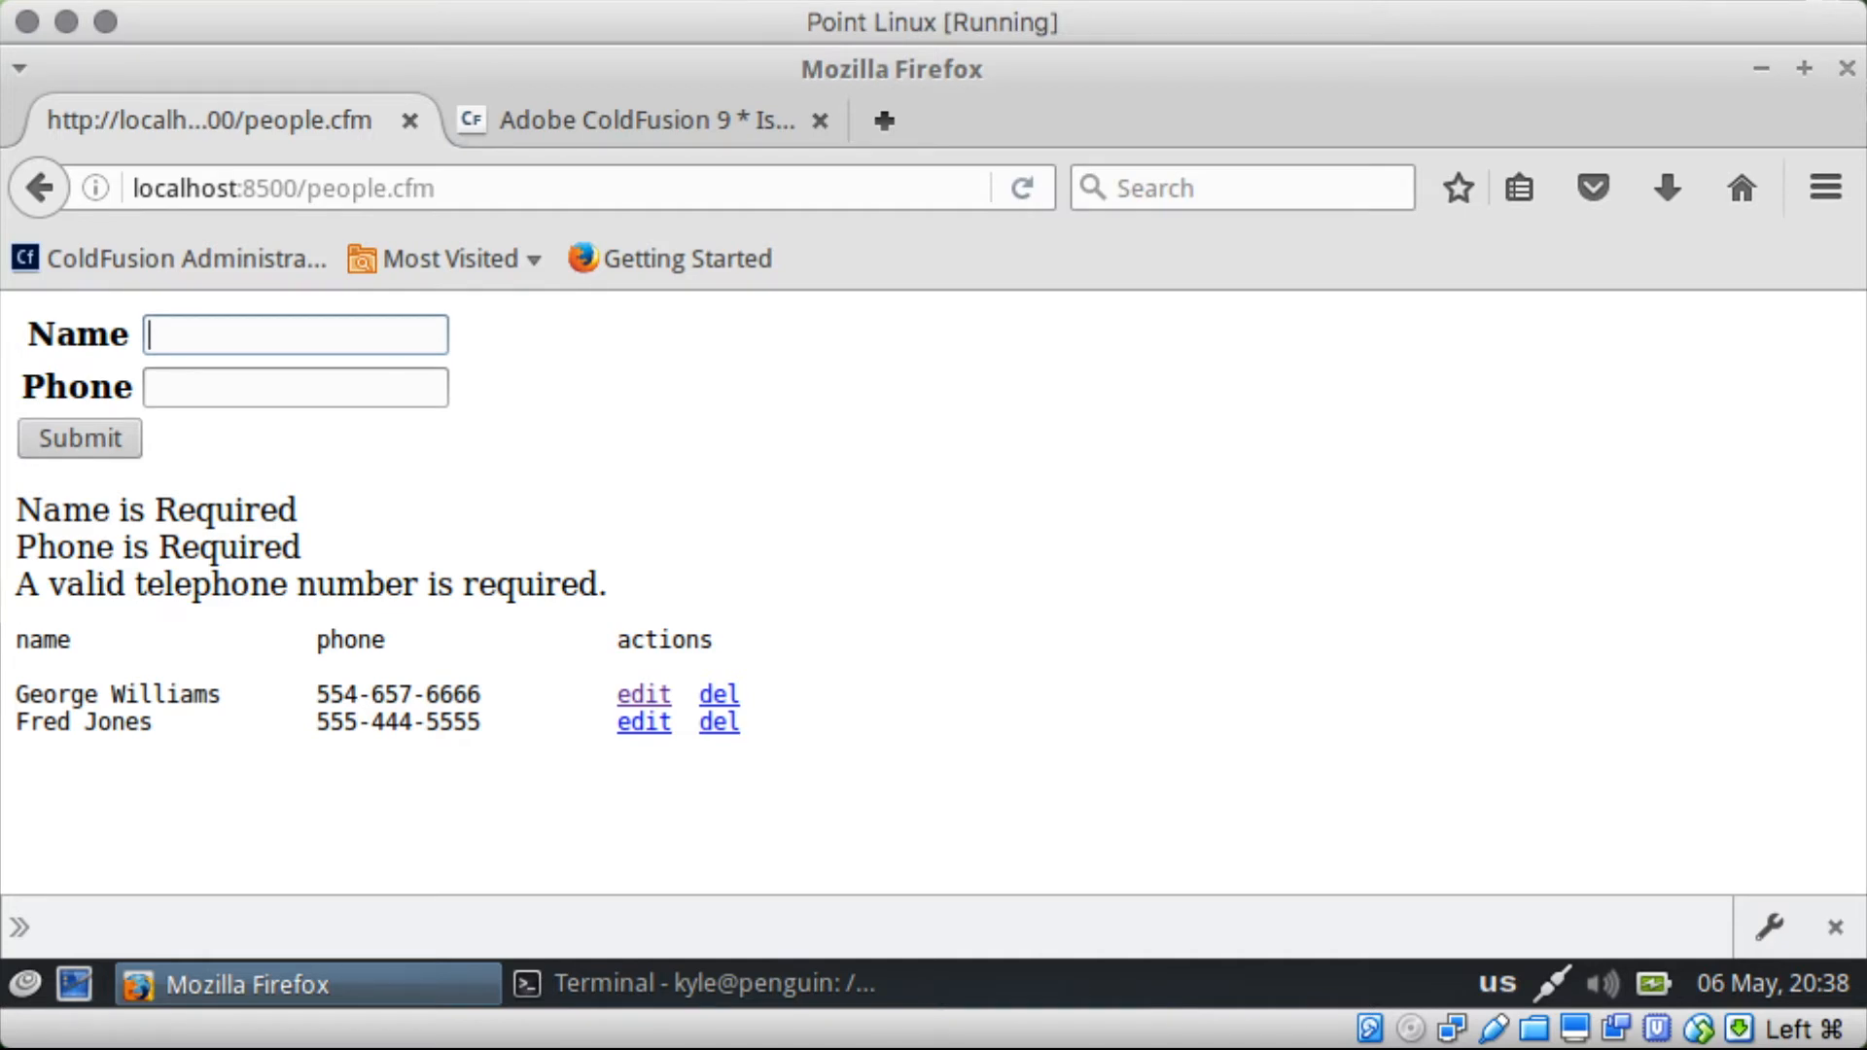
text(John Smith)
click(296, 385)
text(33)
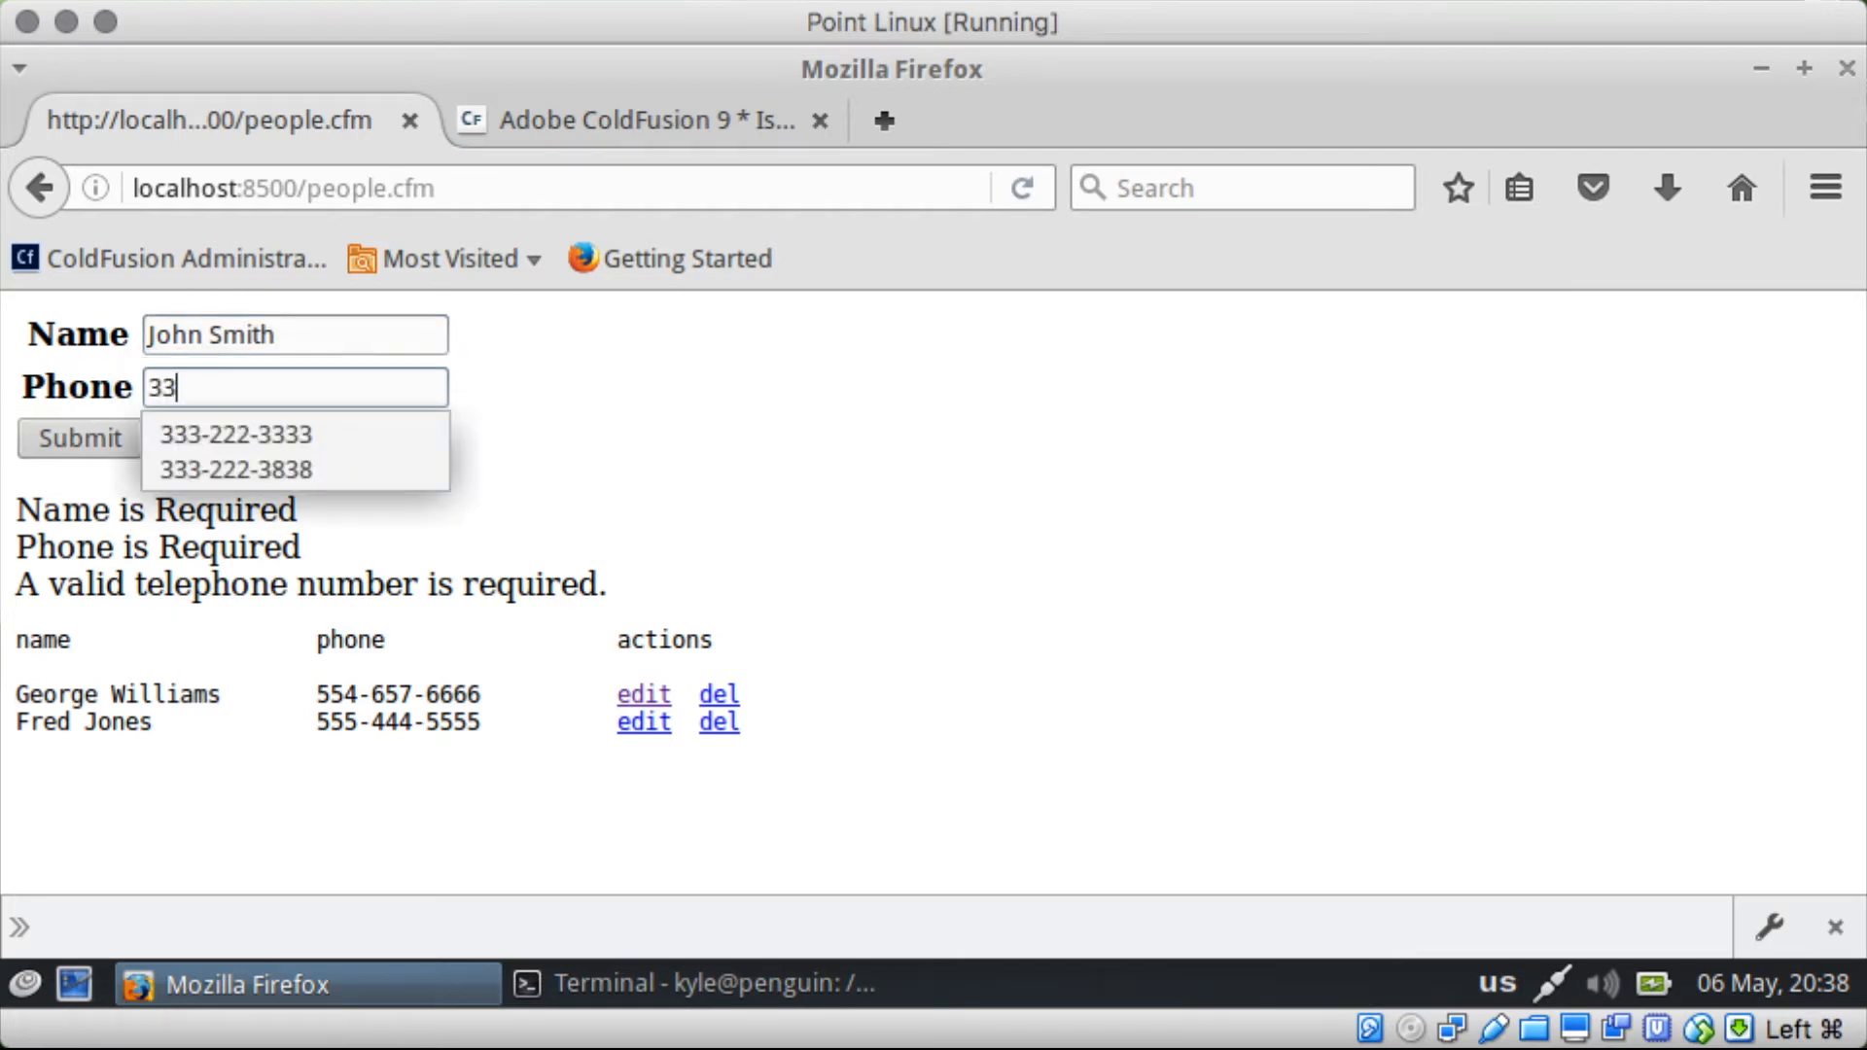
click(78, 437)
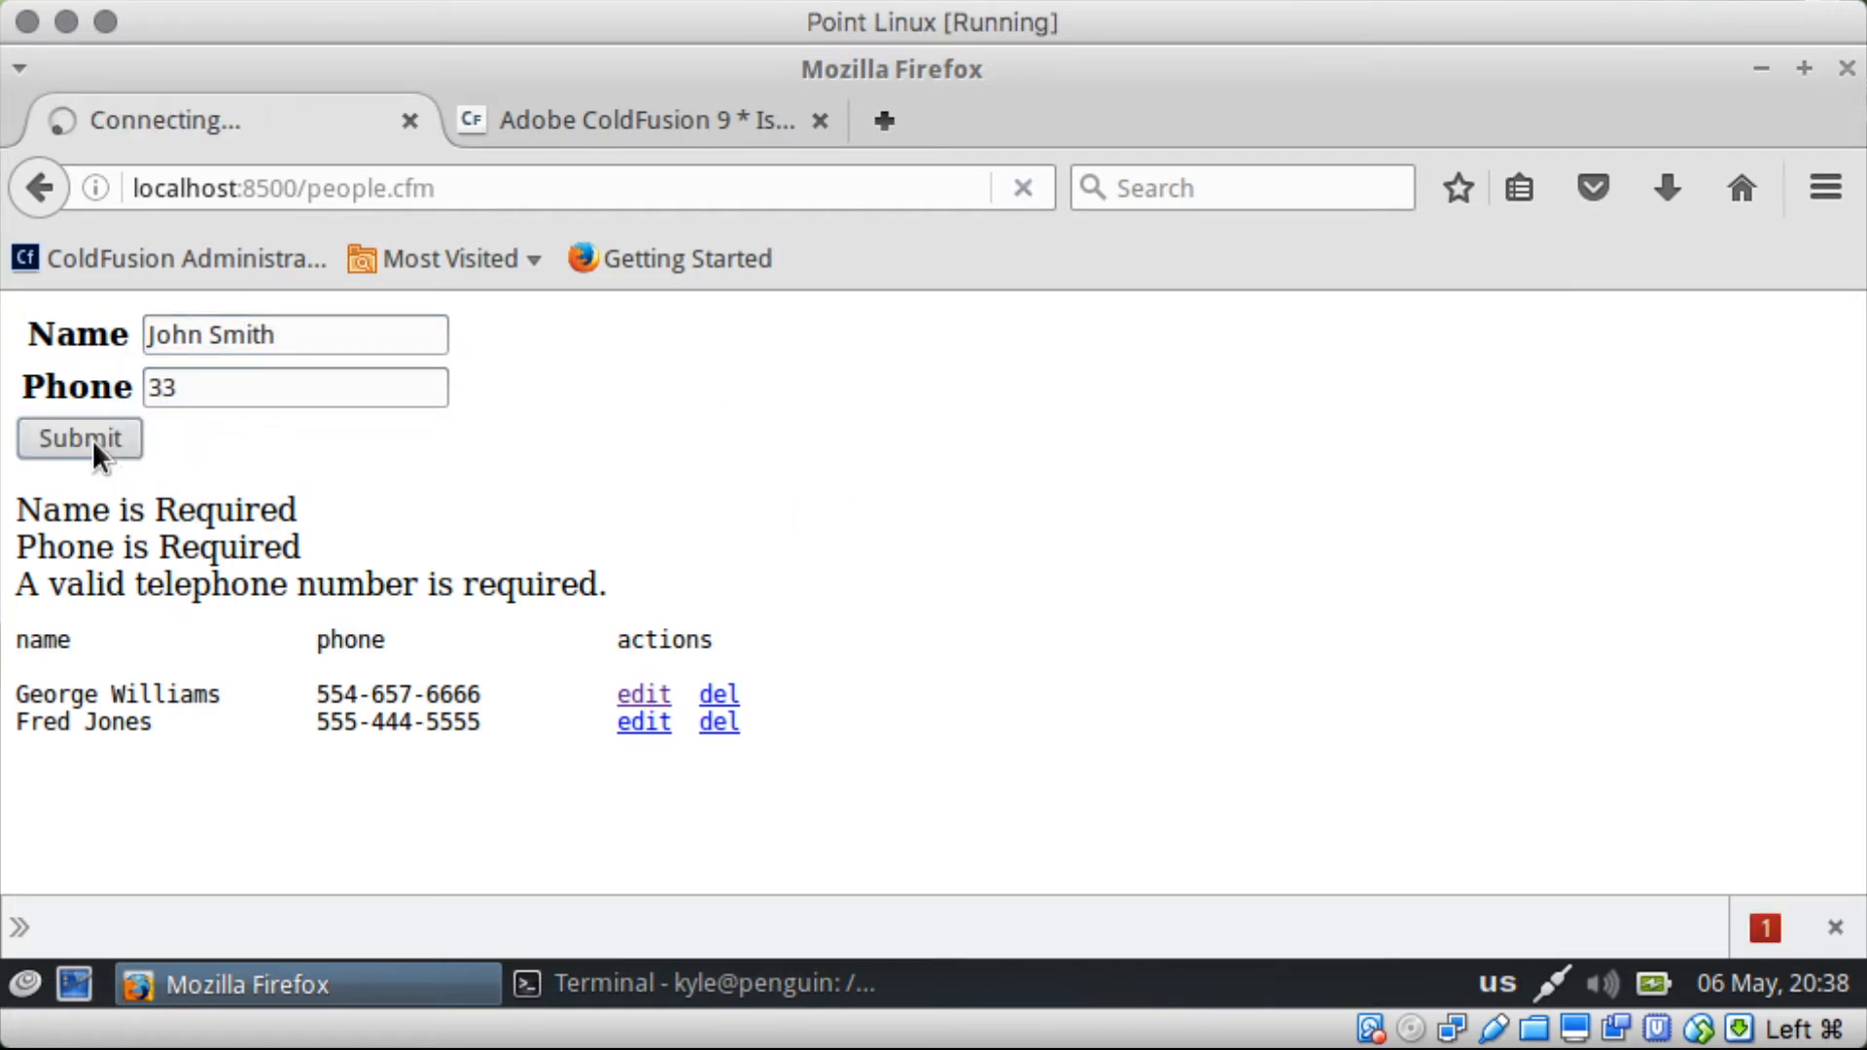
click(78, 438)
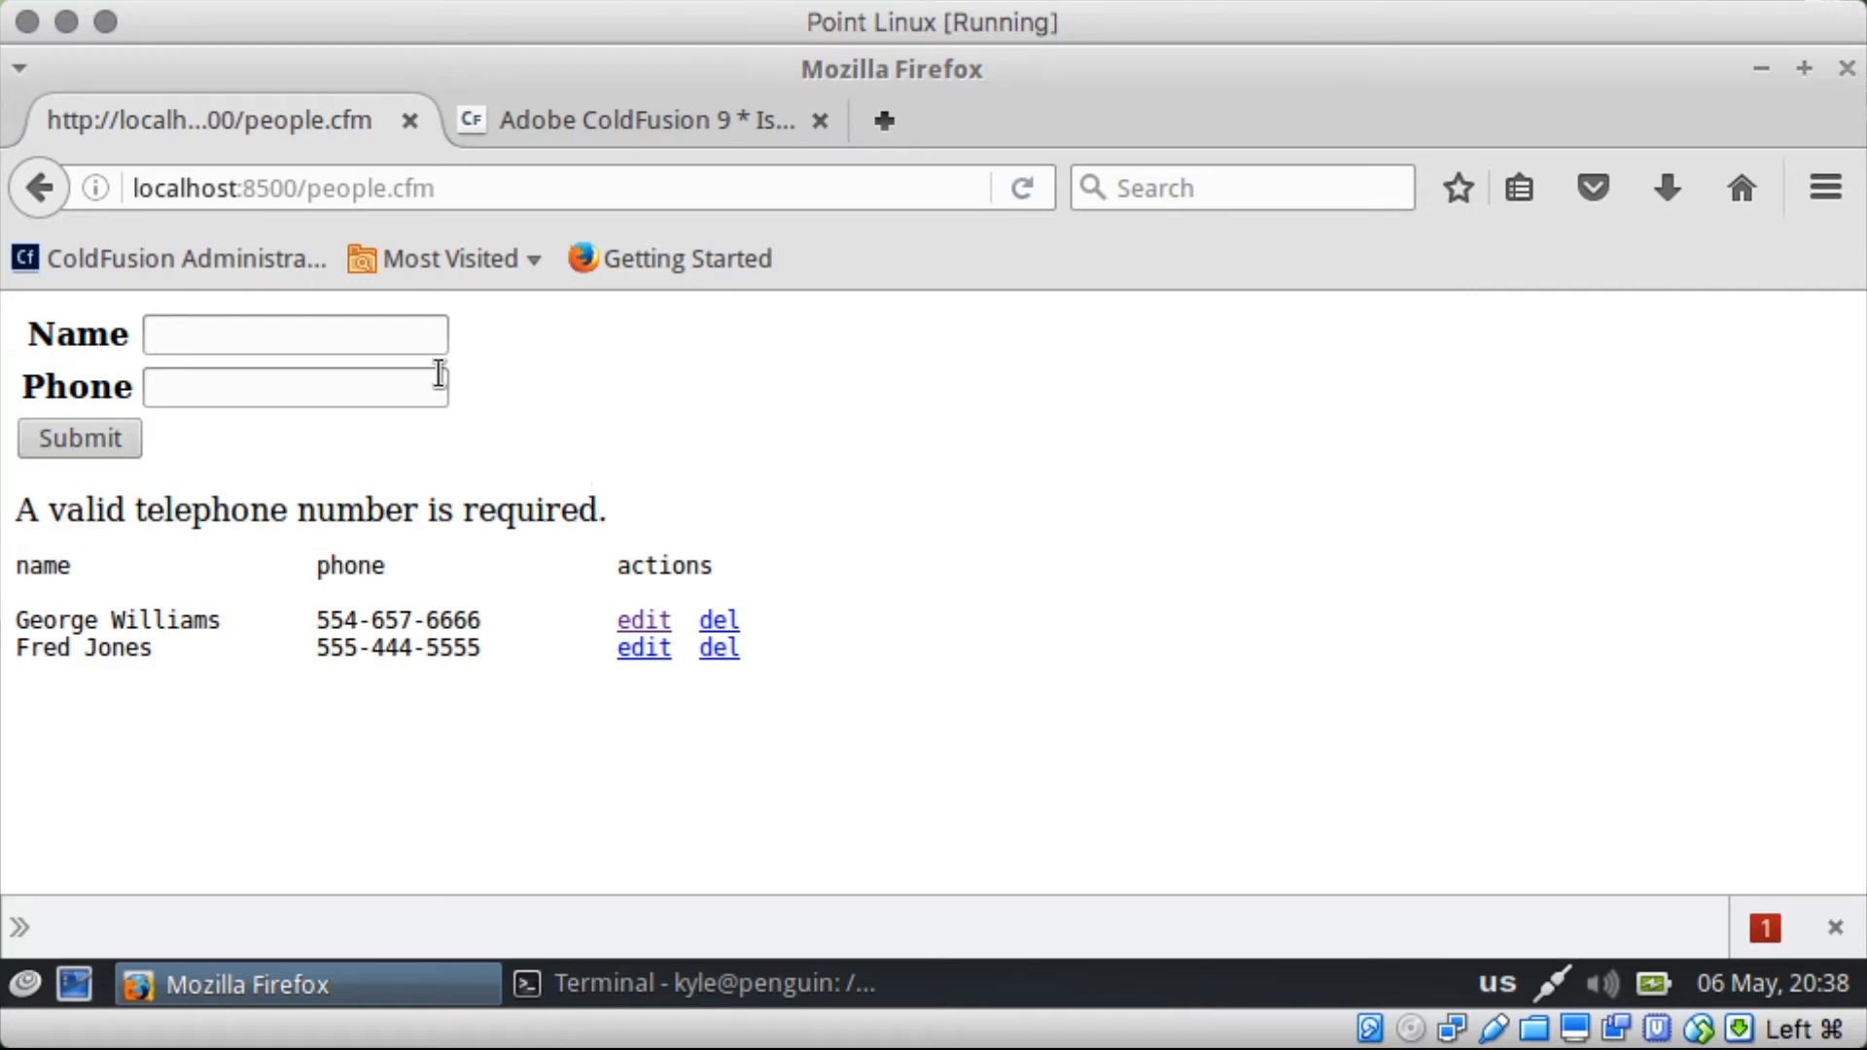
click(294, 385)
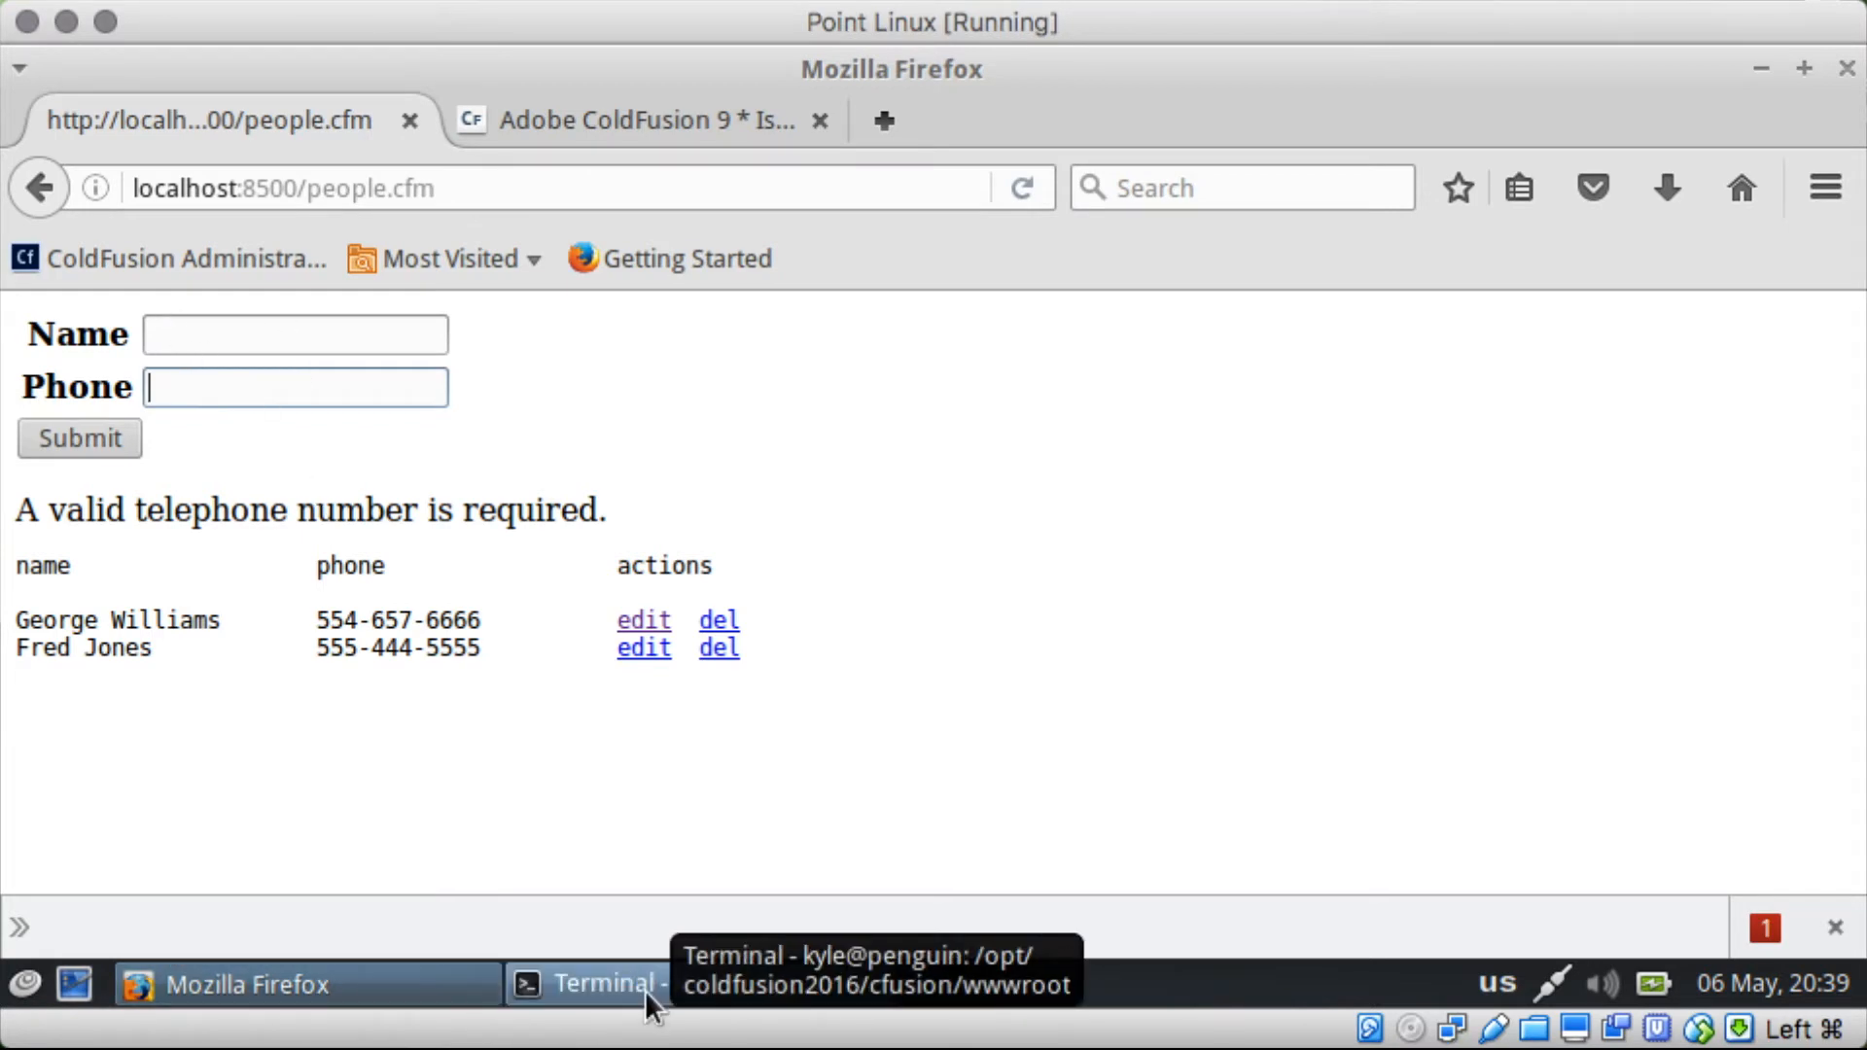
Step: Add a script setting the name field's value to <cfoutput>#form.name#</cfoutput> in the error branch
click(606, 984)
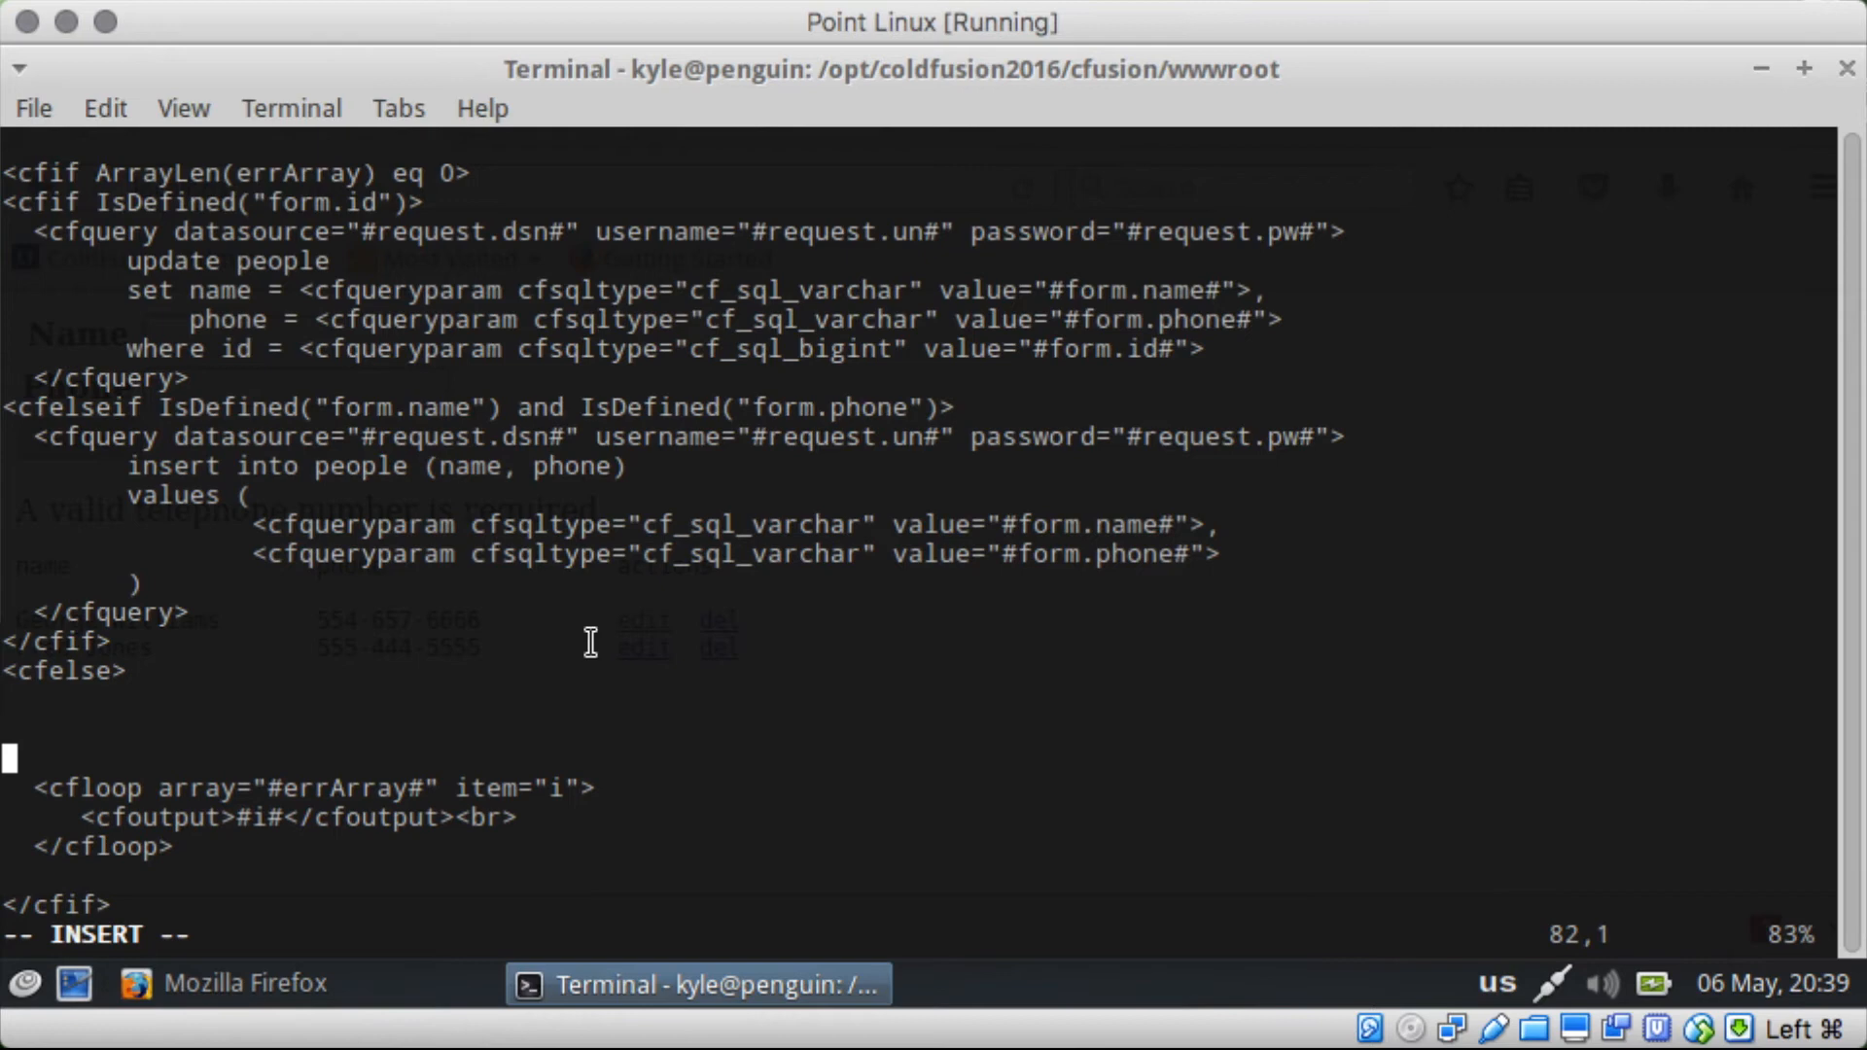
text(<script>)
text(</s)
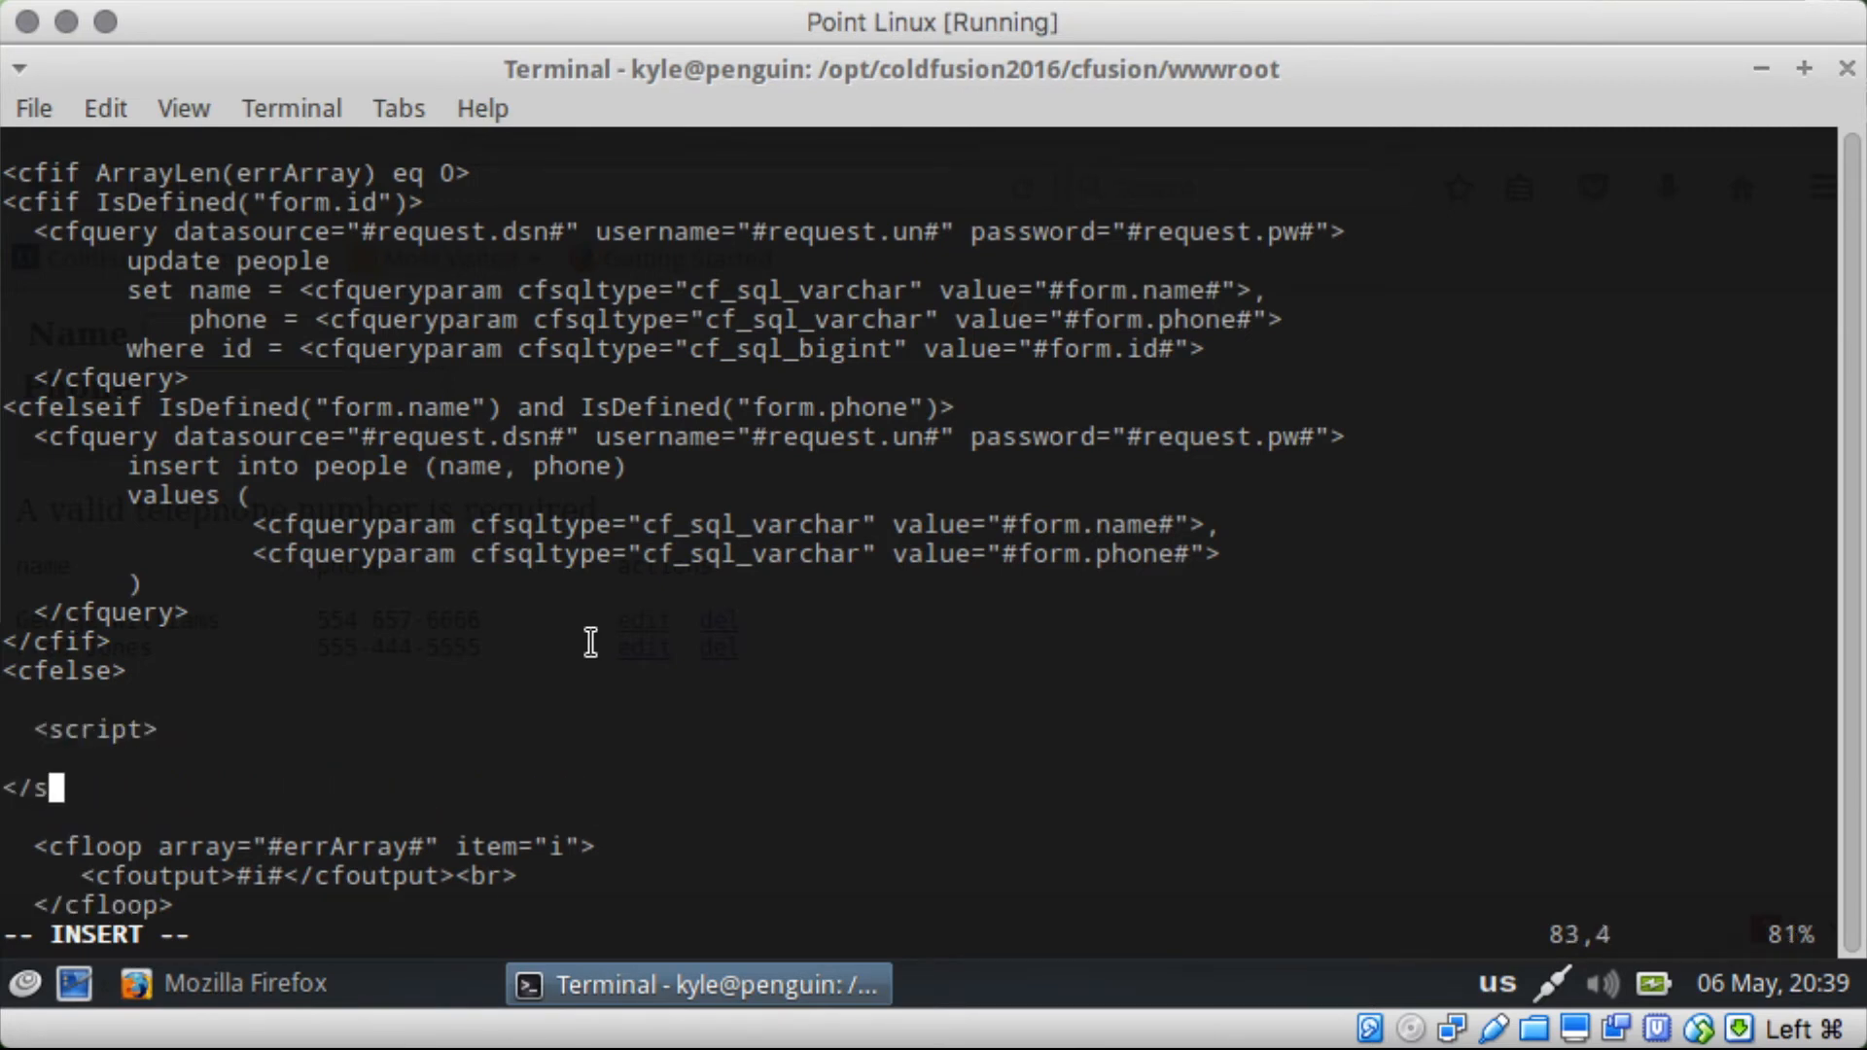
text(cript>)
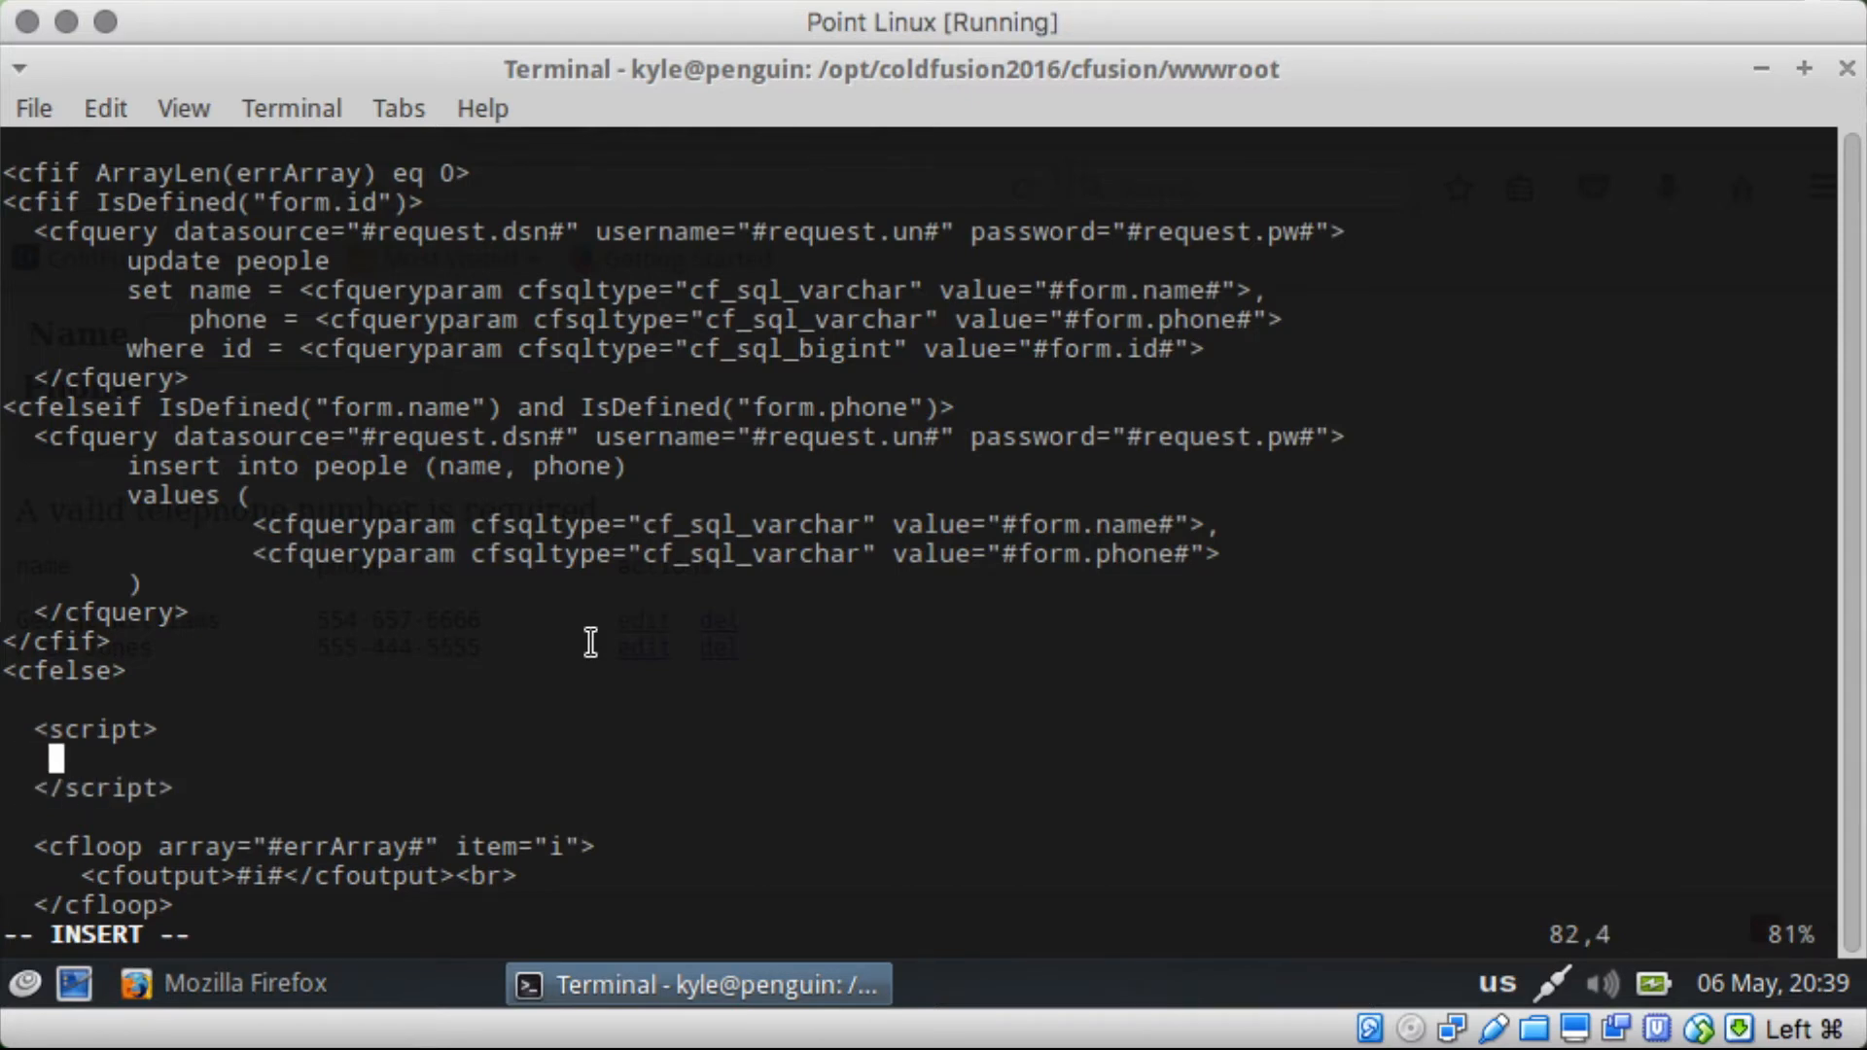
text(document)
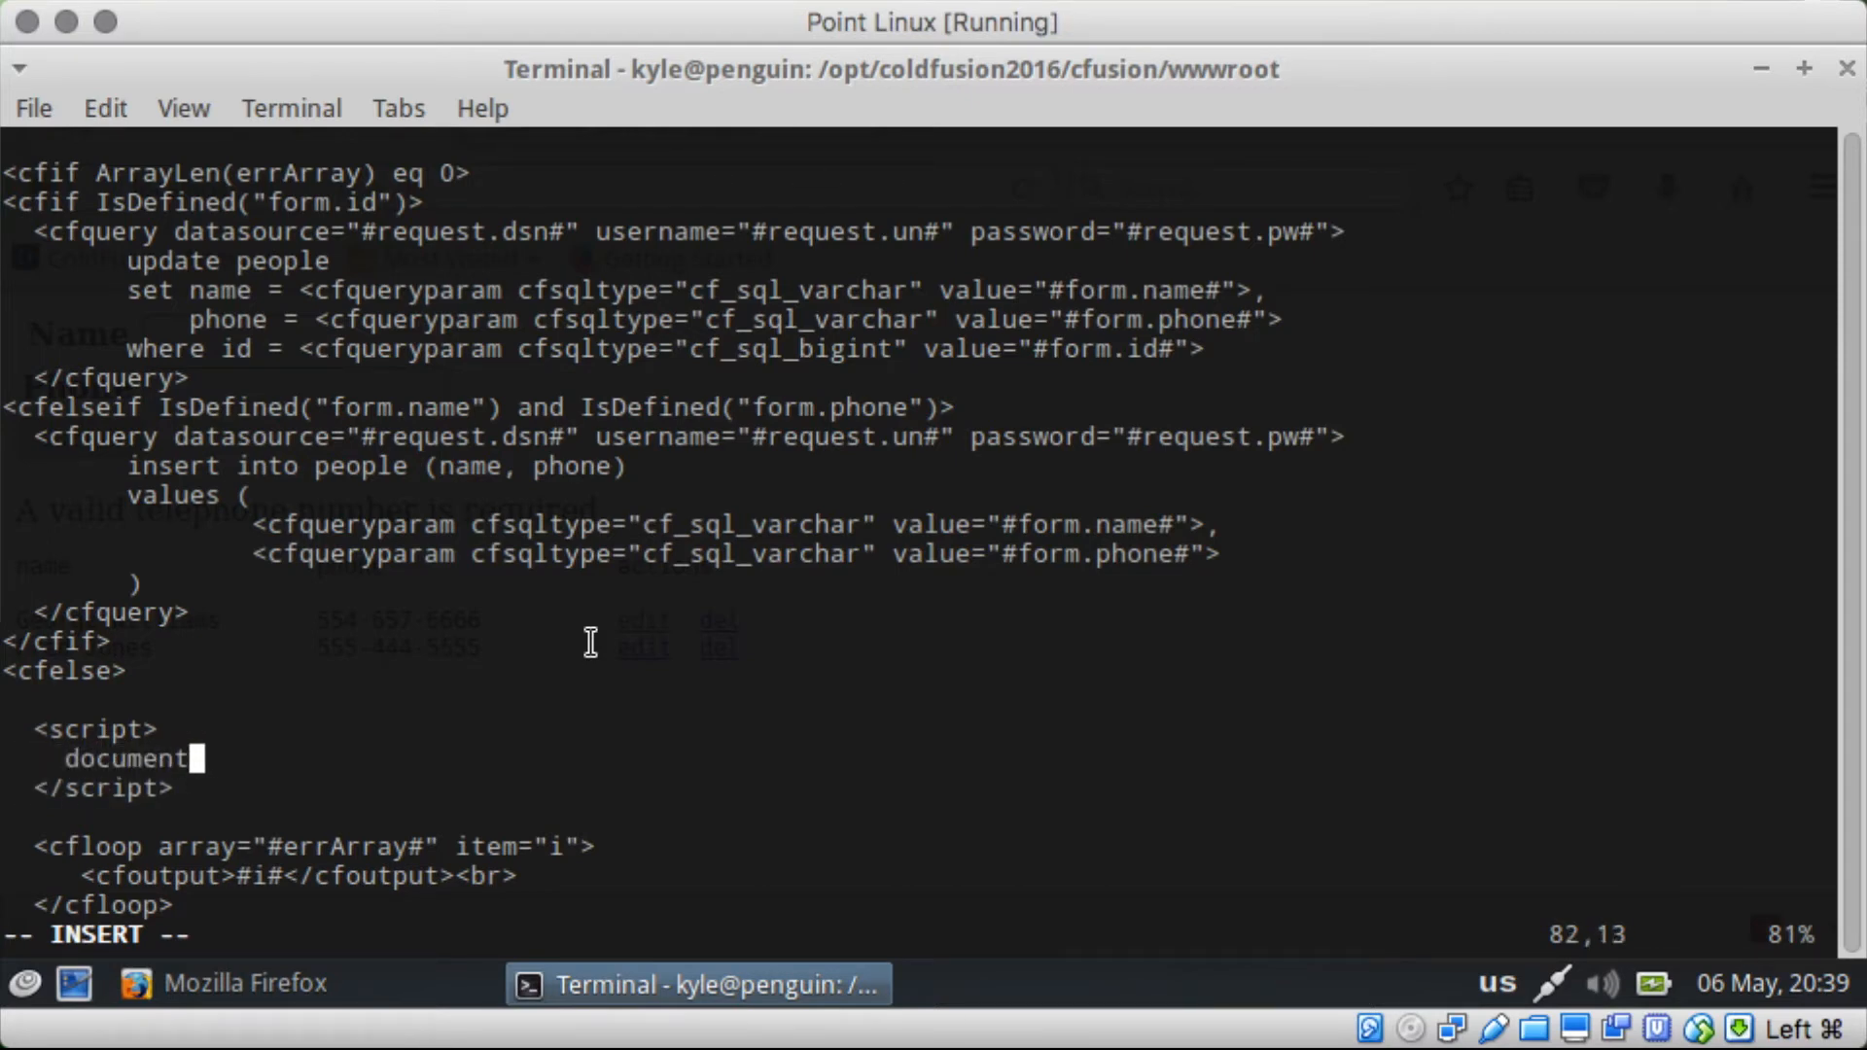
text(.getEle)
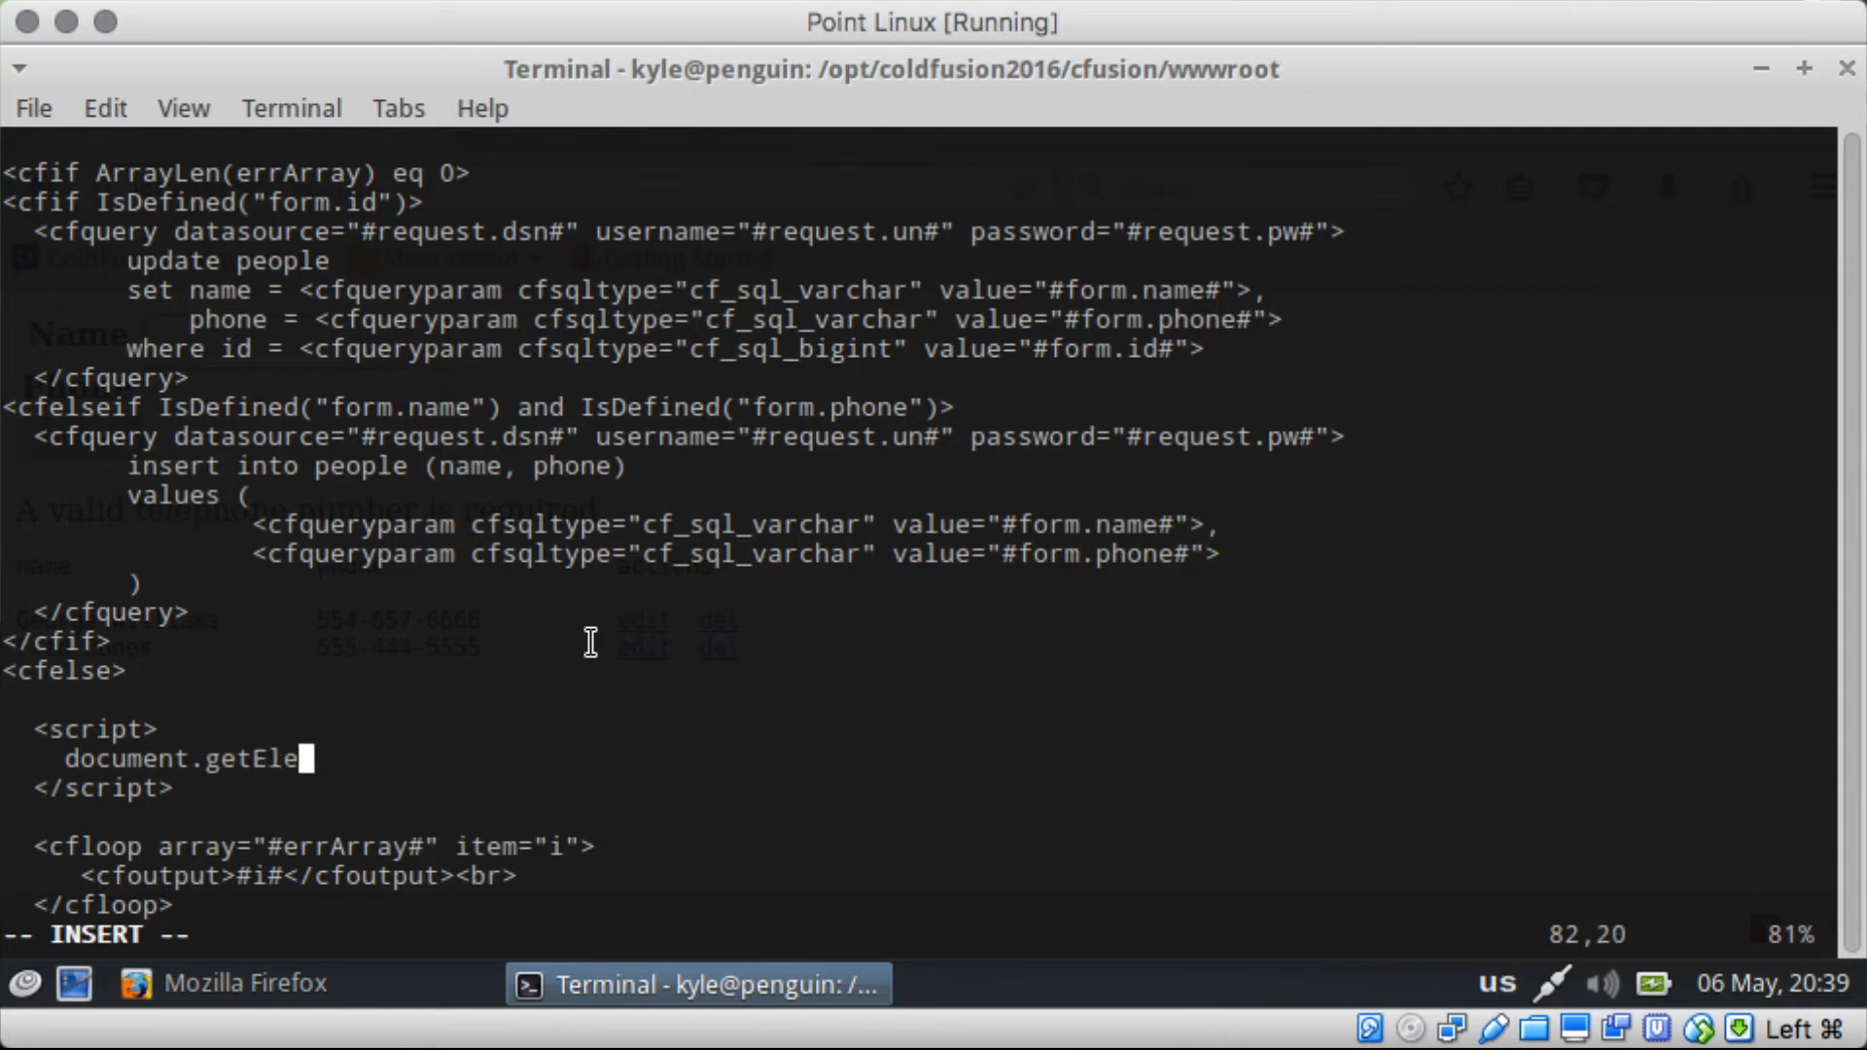
text(ment)
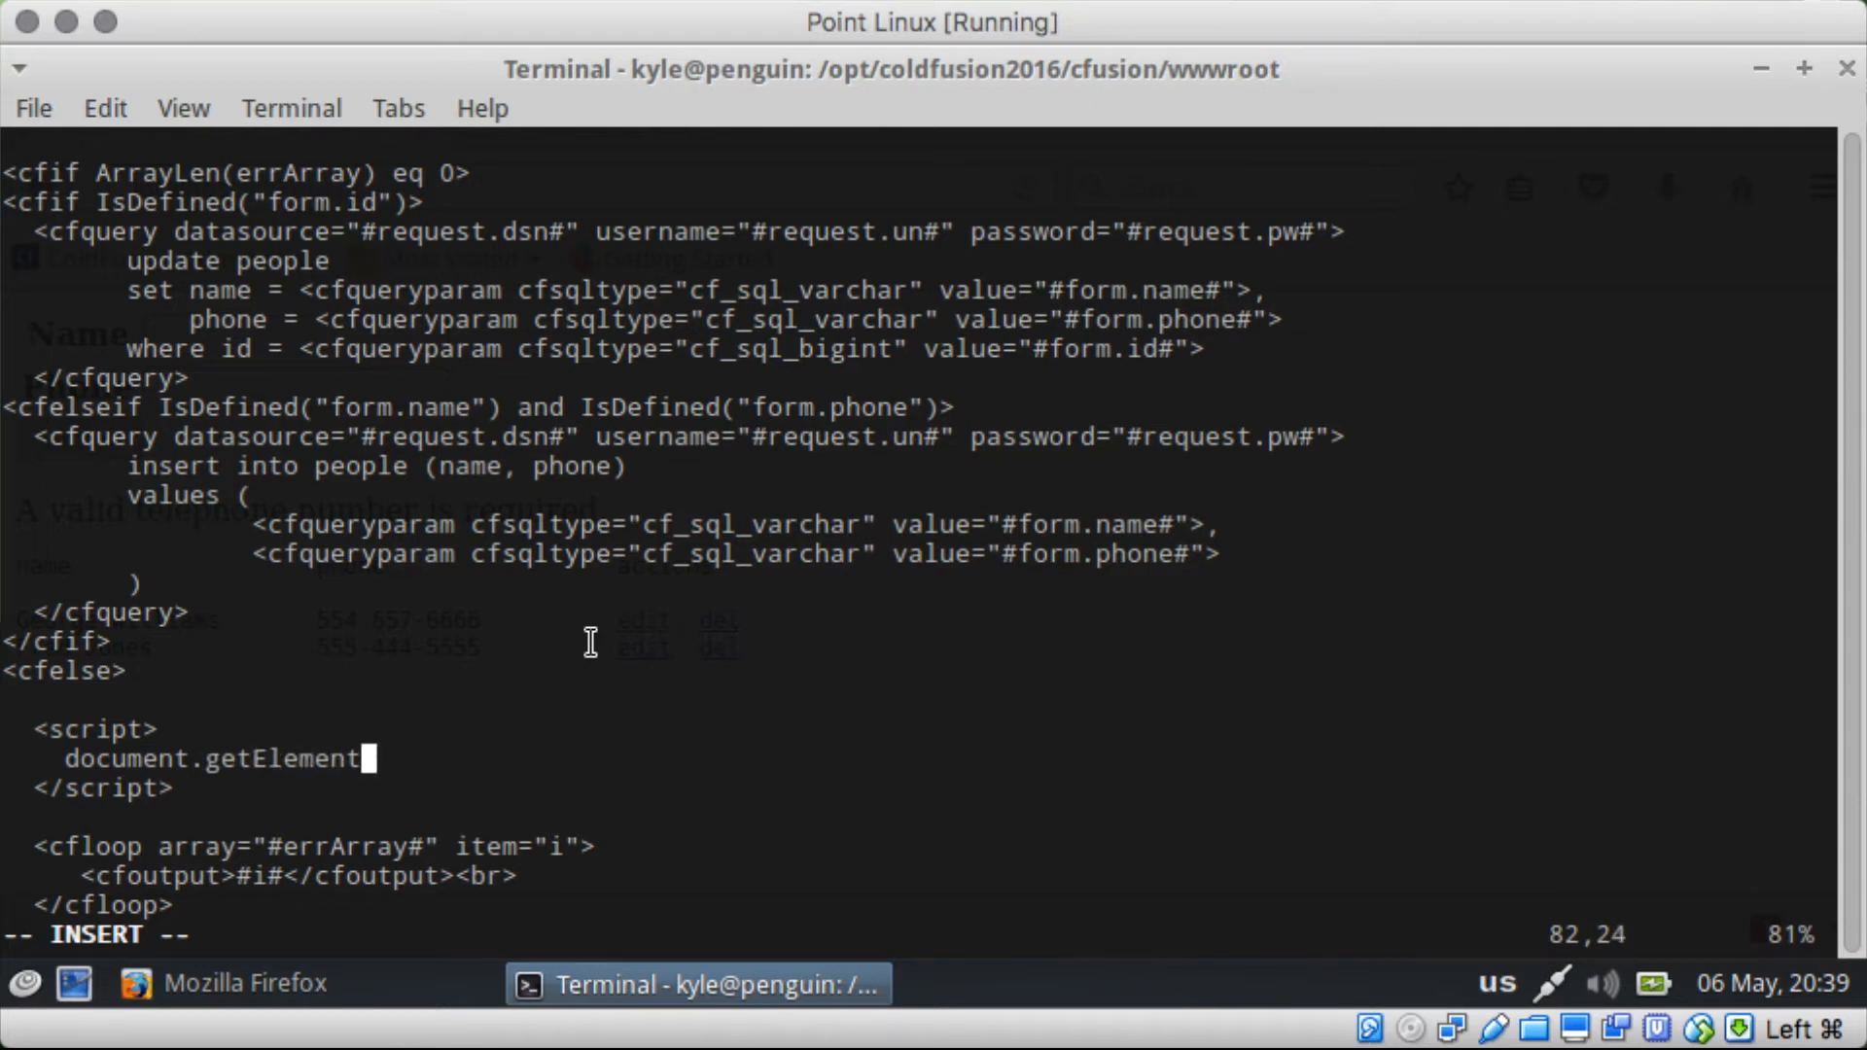
text(ById("na)
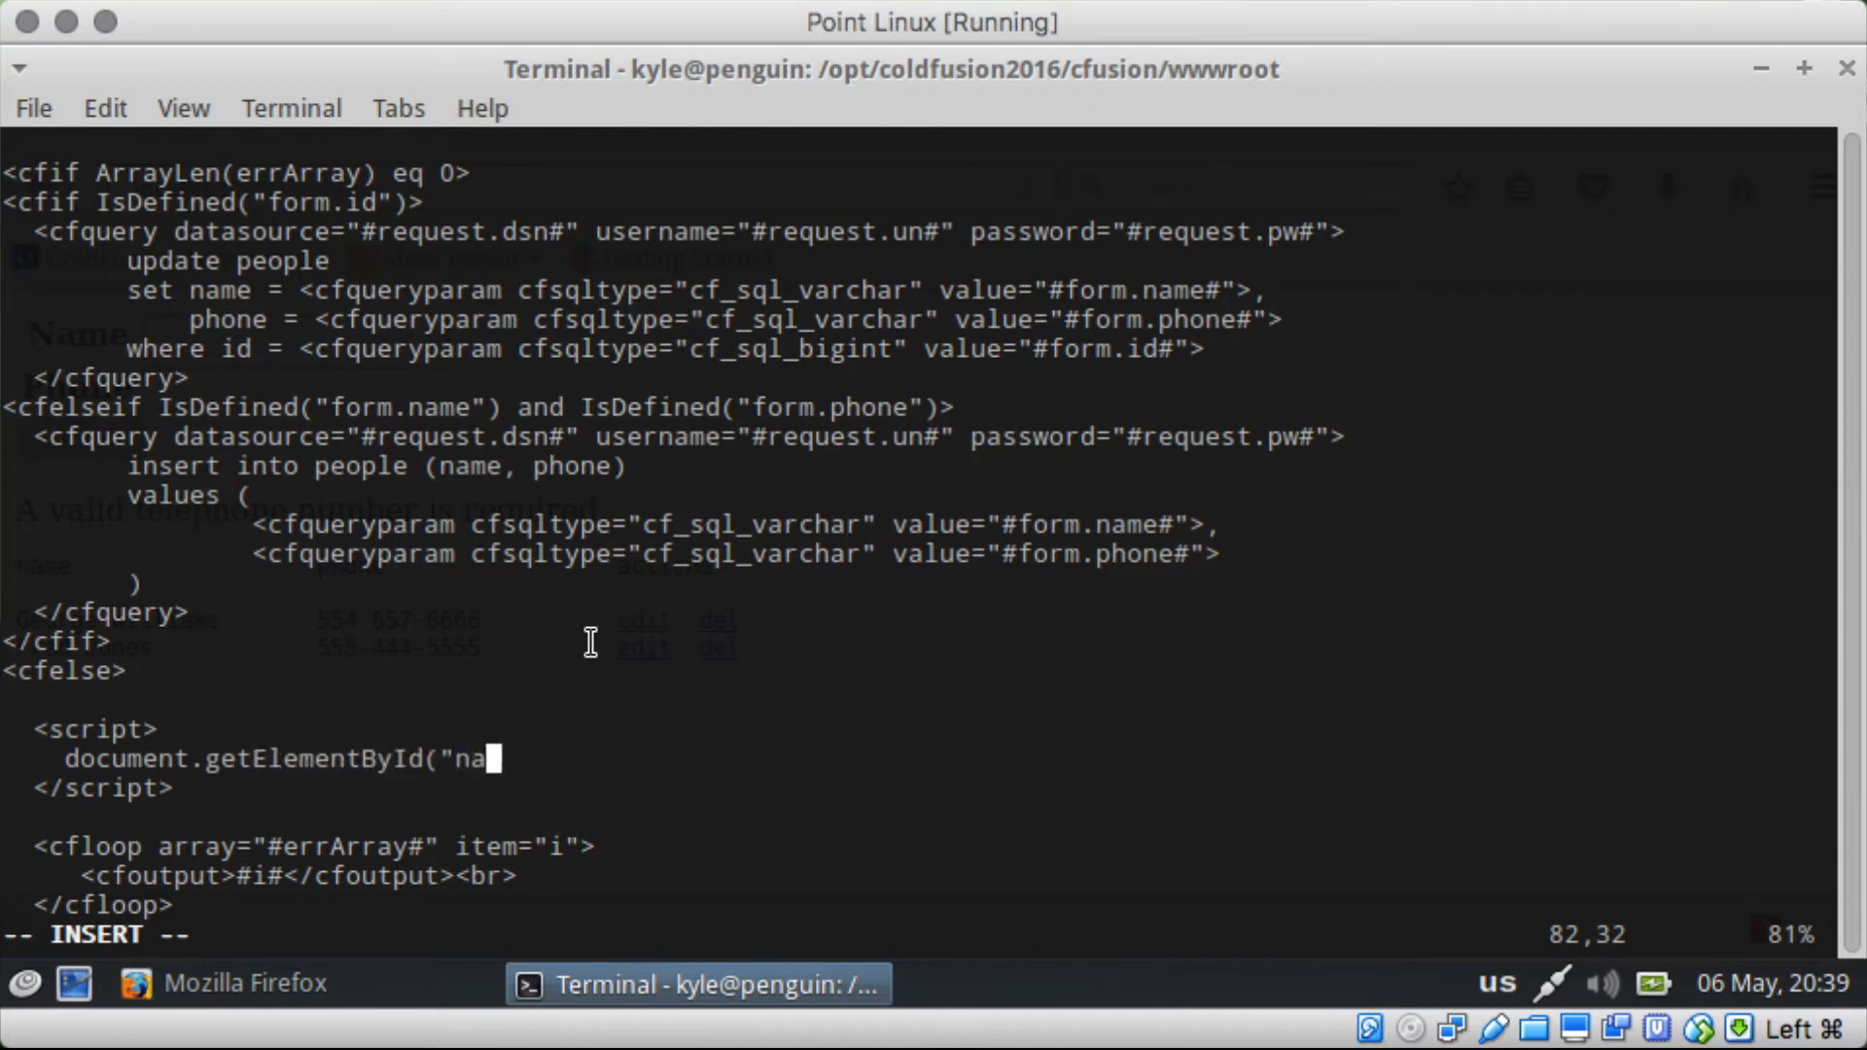
text(me").value = <c)
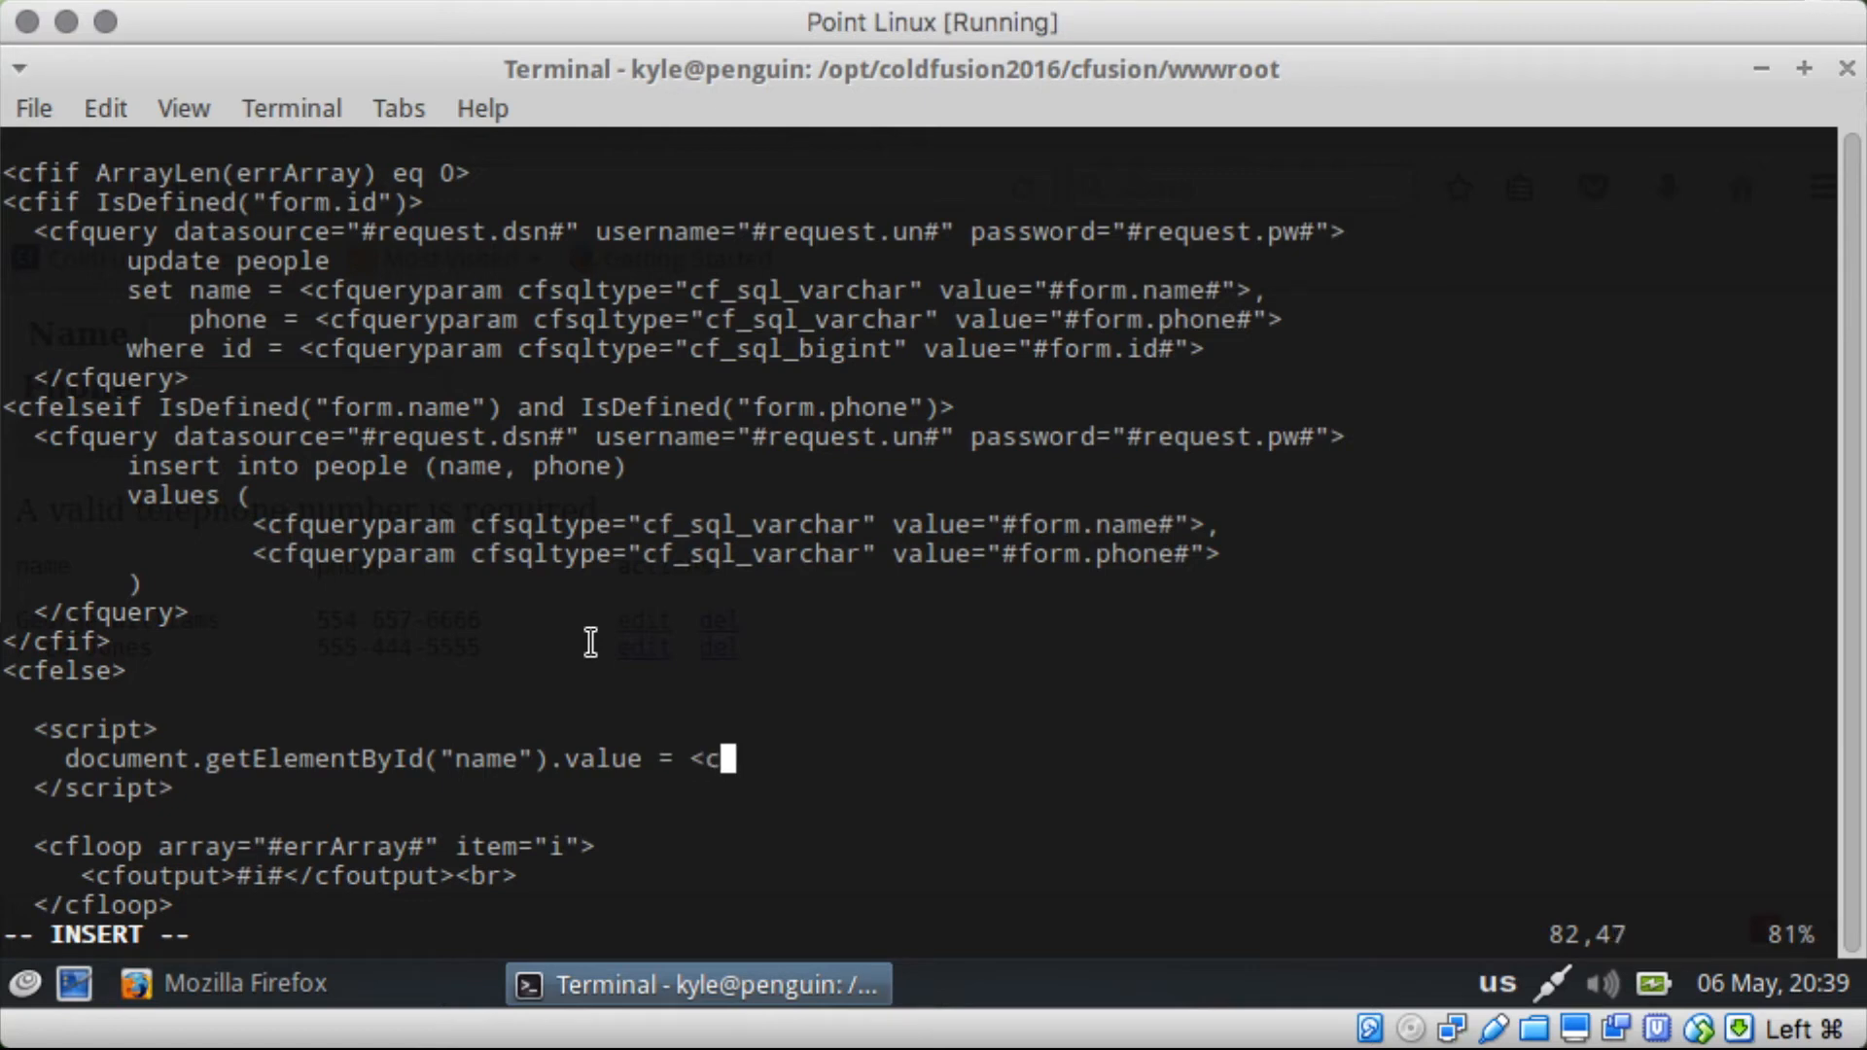
text(foutput>#form)
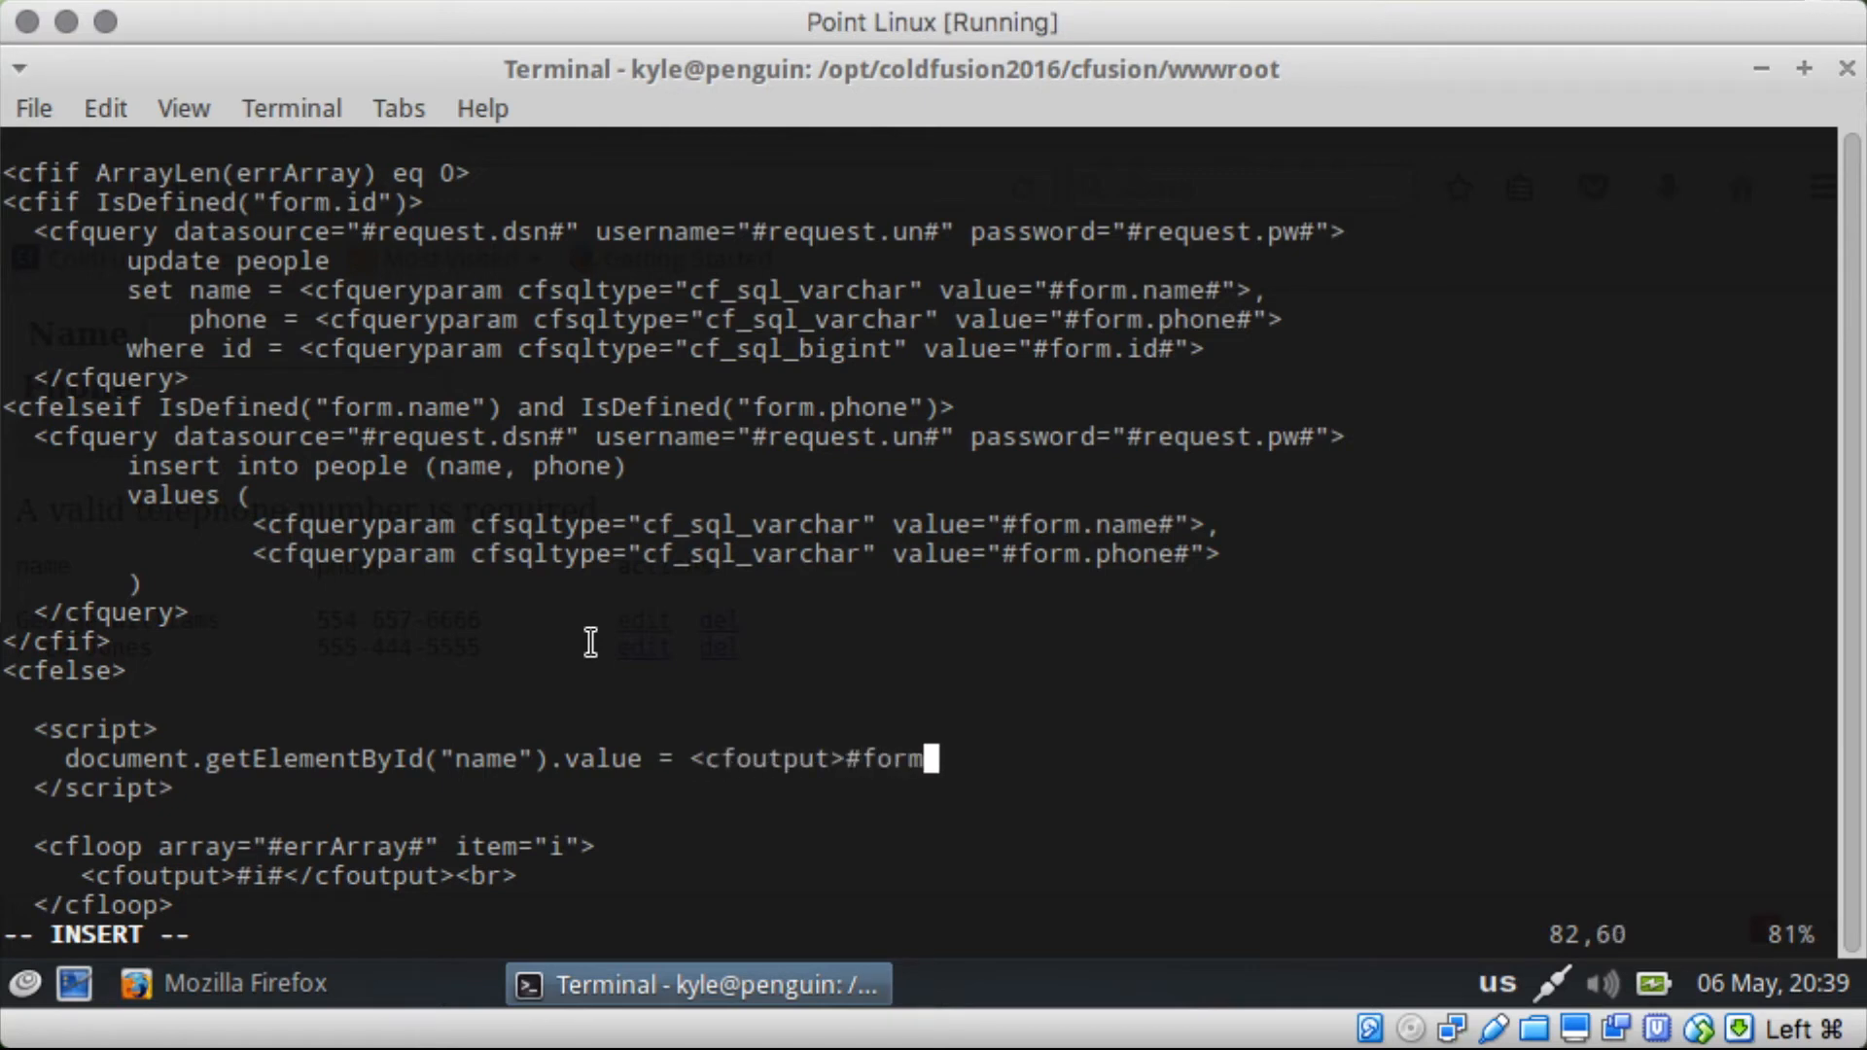
text(.name#)
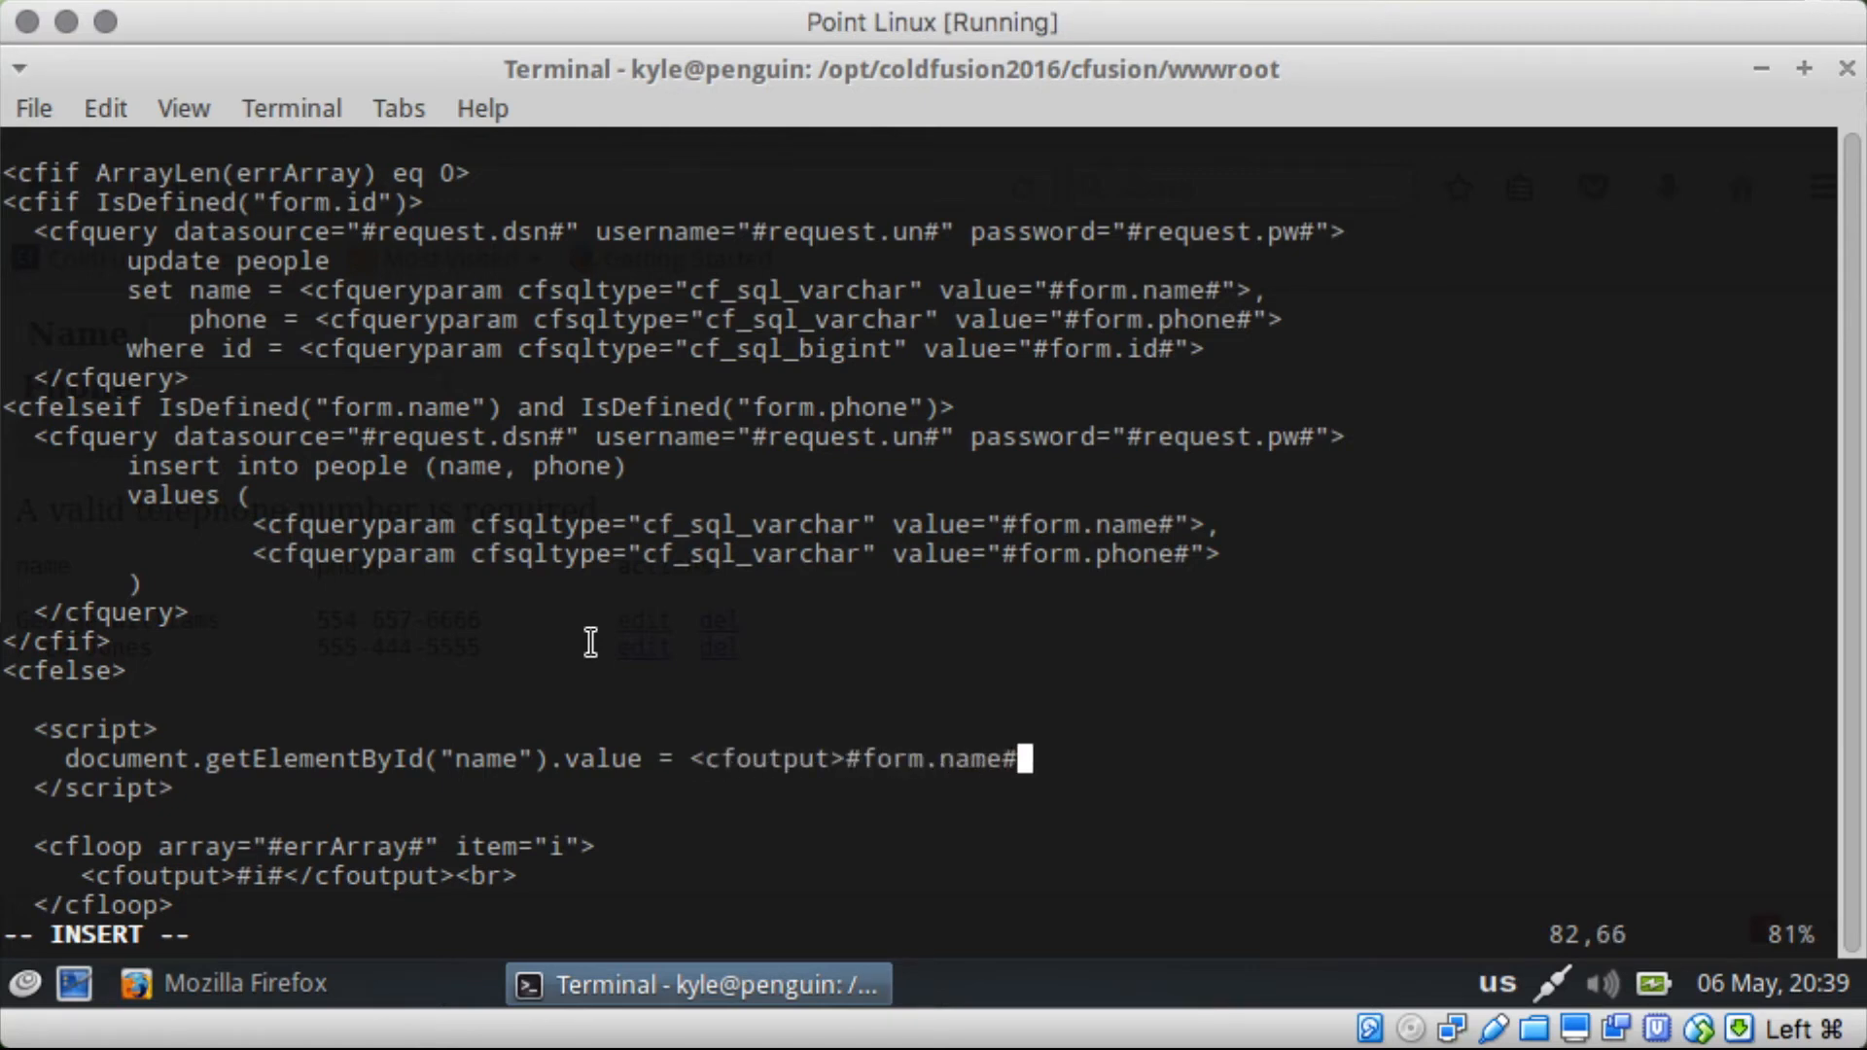
text(</cfoutput>';)
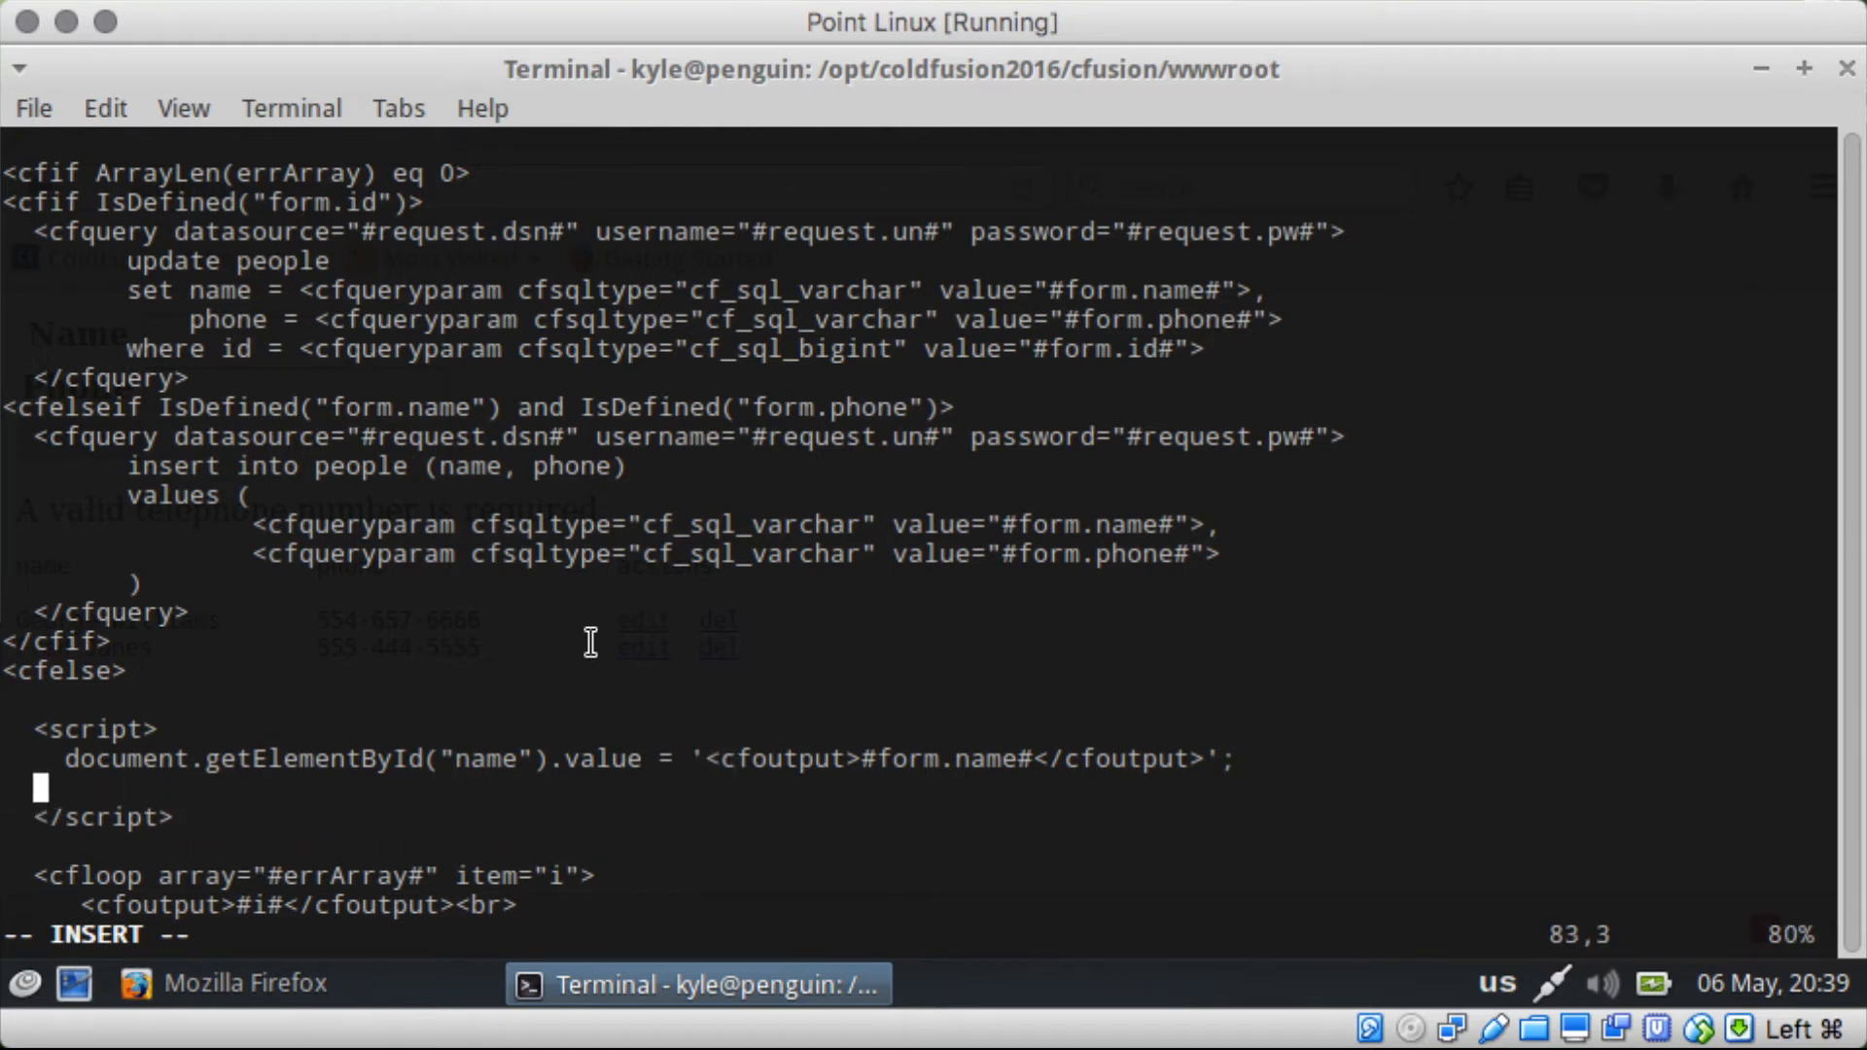
Step: Add the matching line setting the phone field's value to <cfoutput>#form.phone#</cfoutput>
text(document.g)
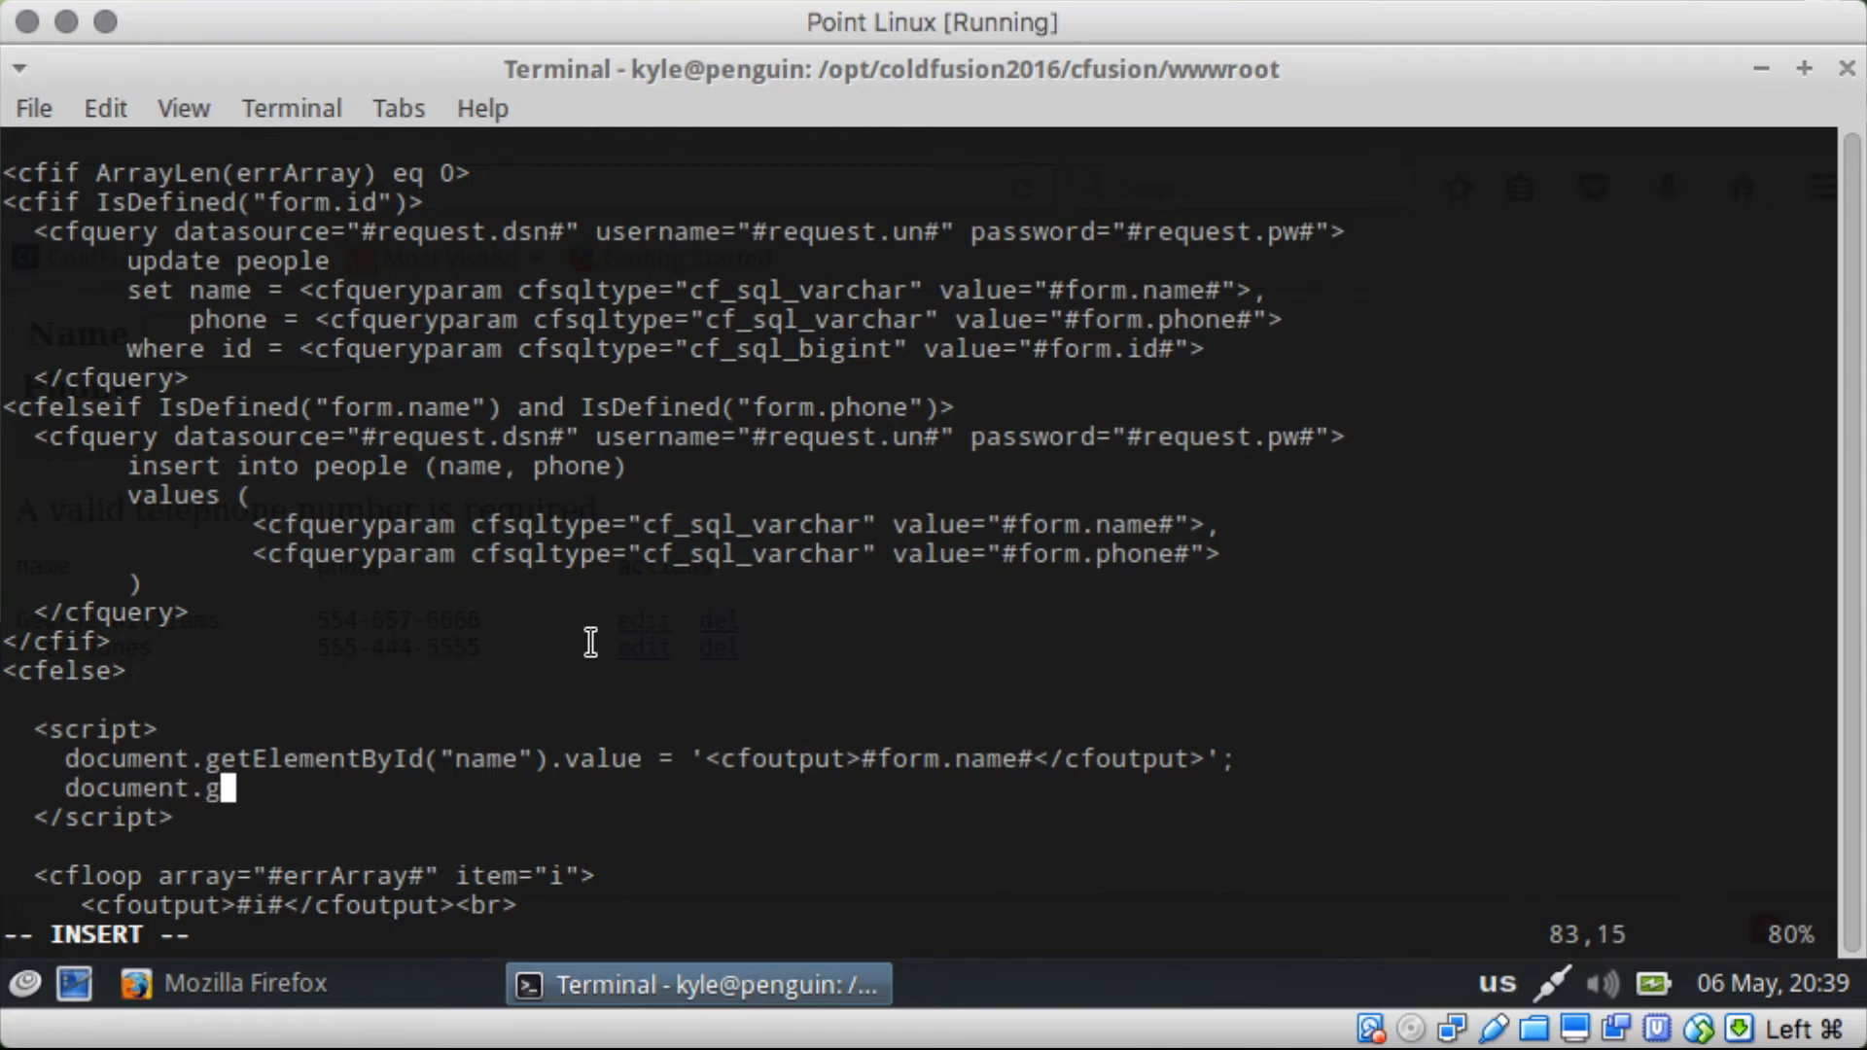
text(tEleme)
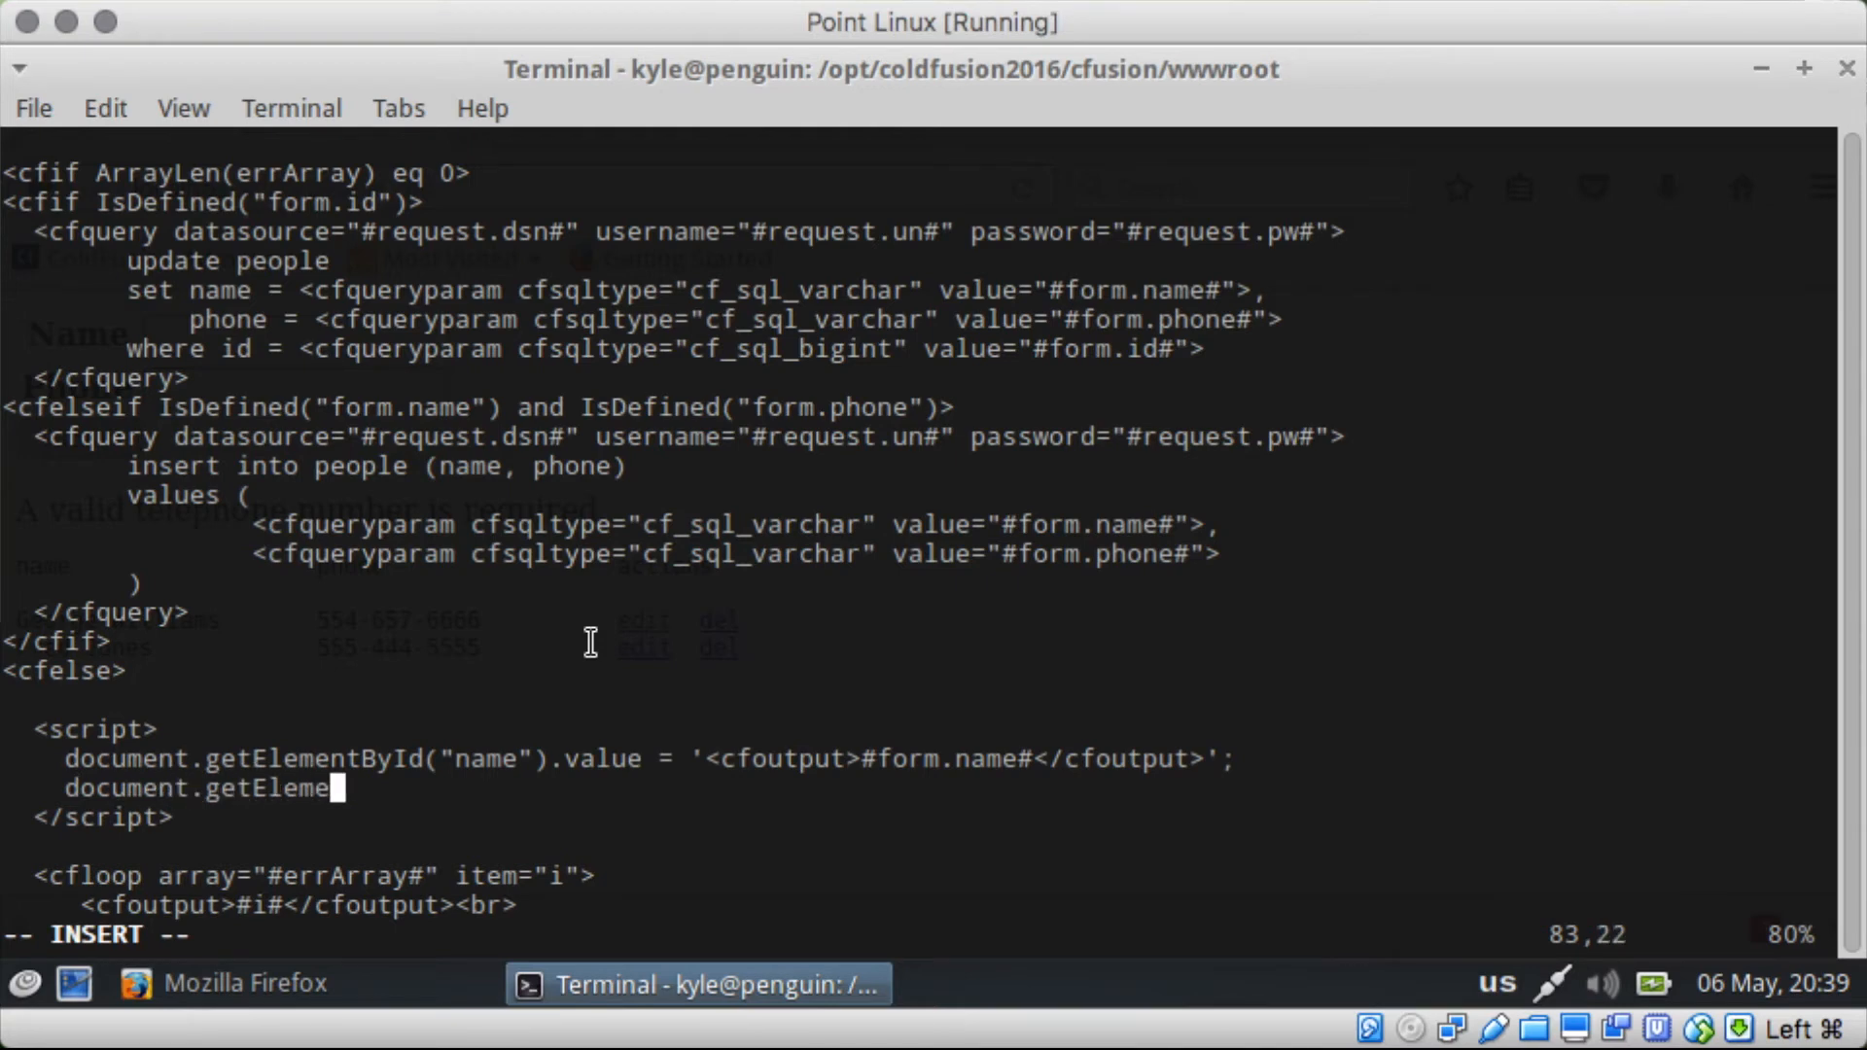
text(ntById(")
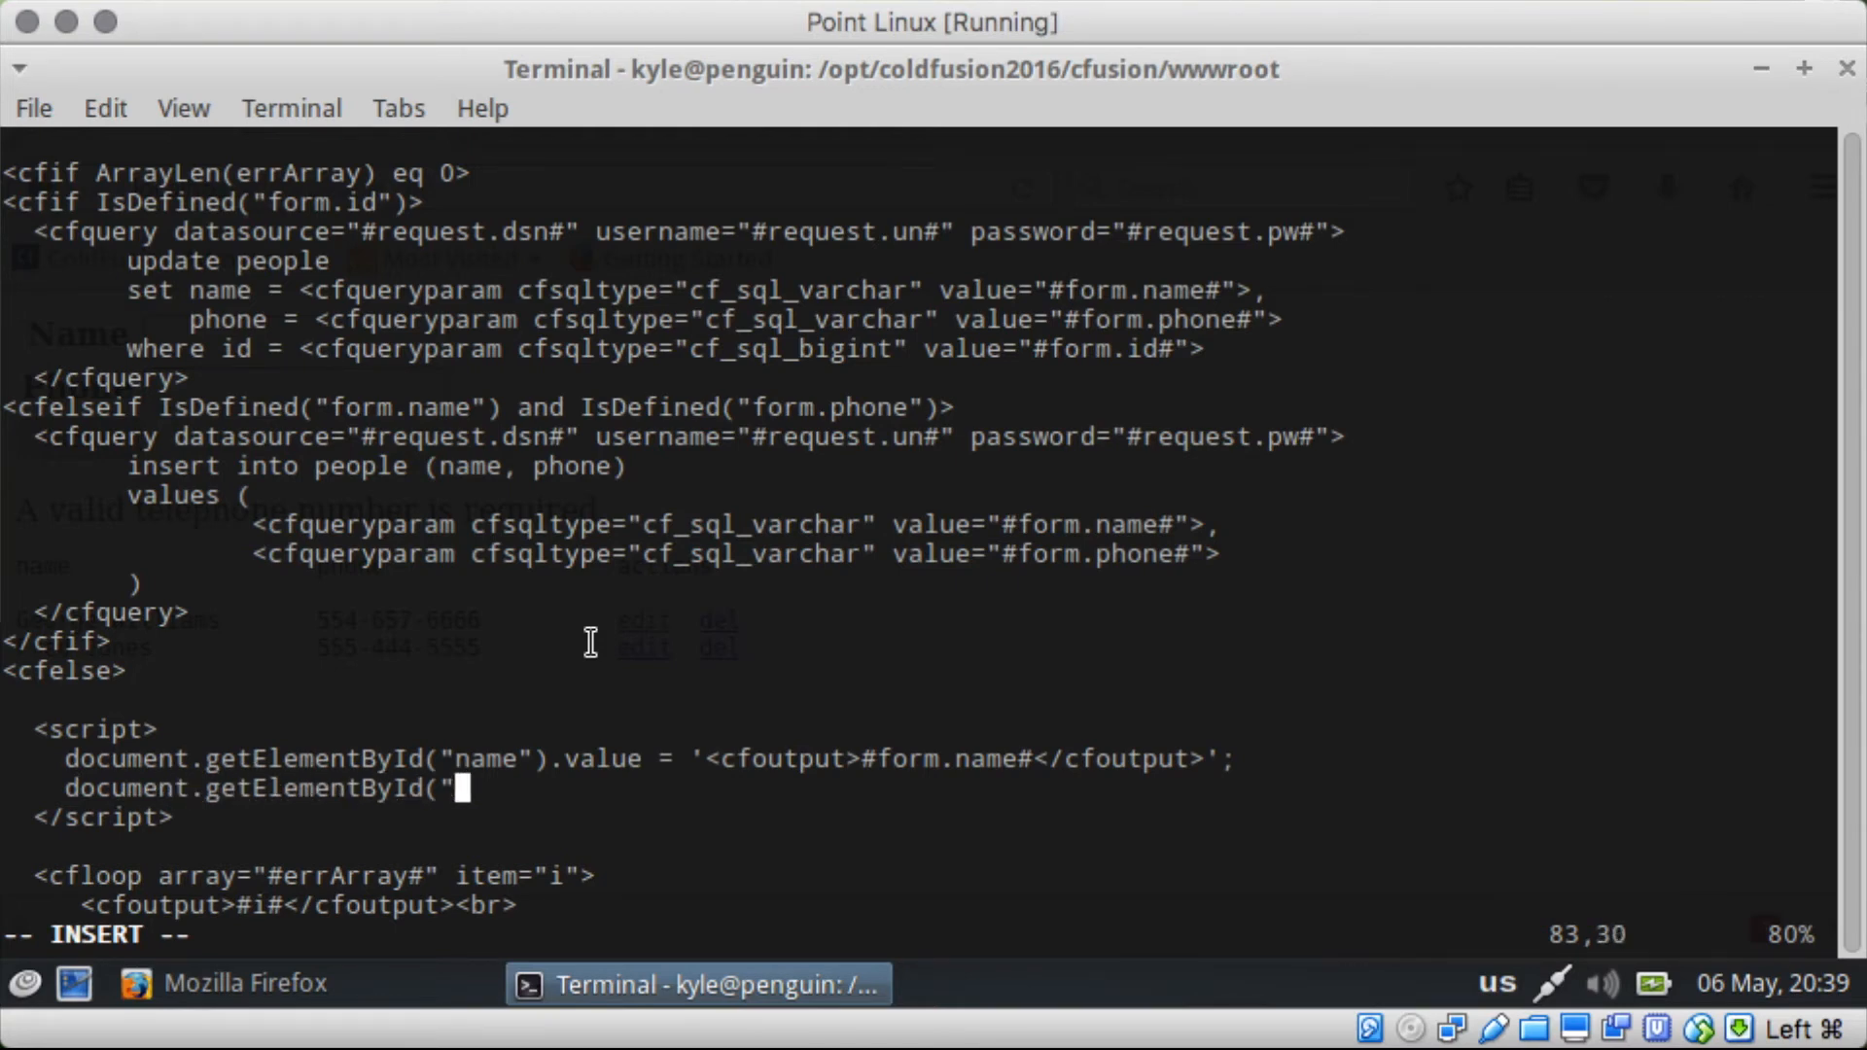
text(phone").value =)
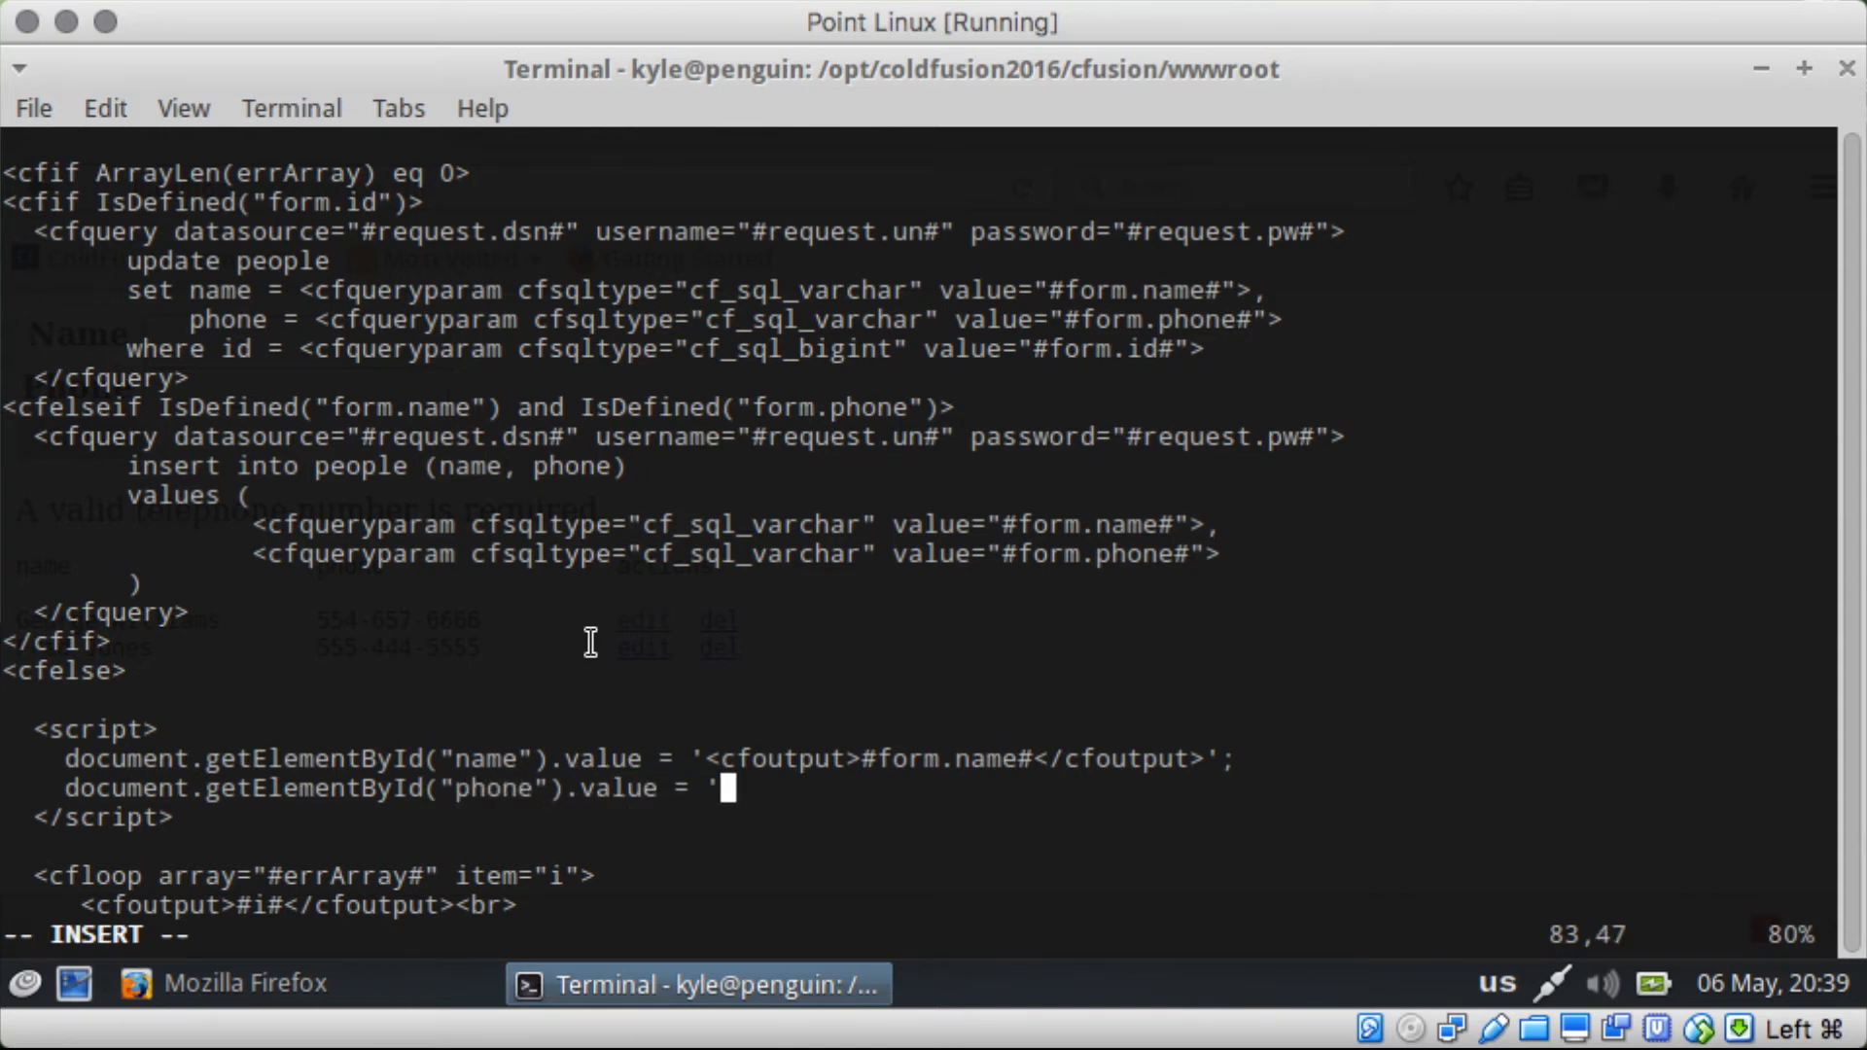
text(<cfoutput>#form.)
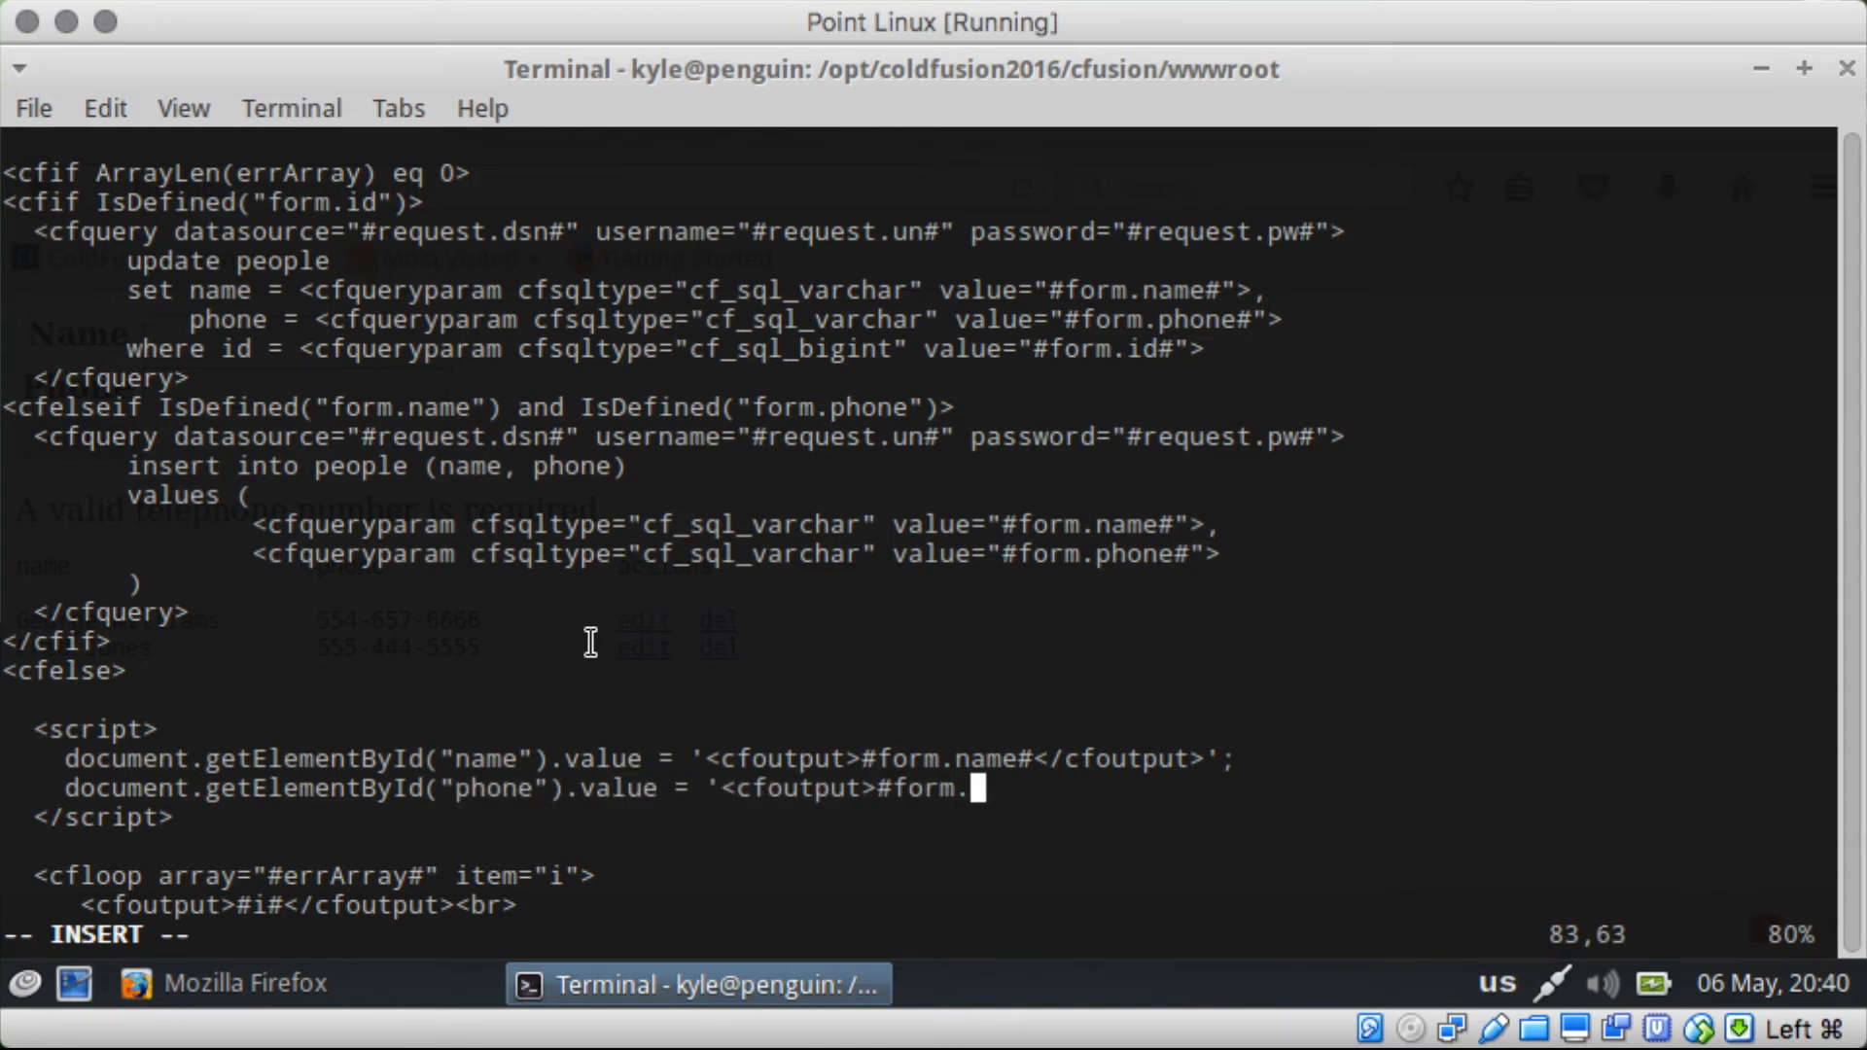
text(phone#</)
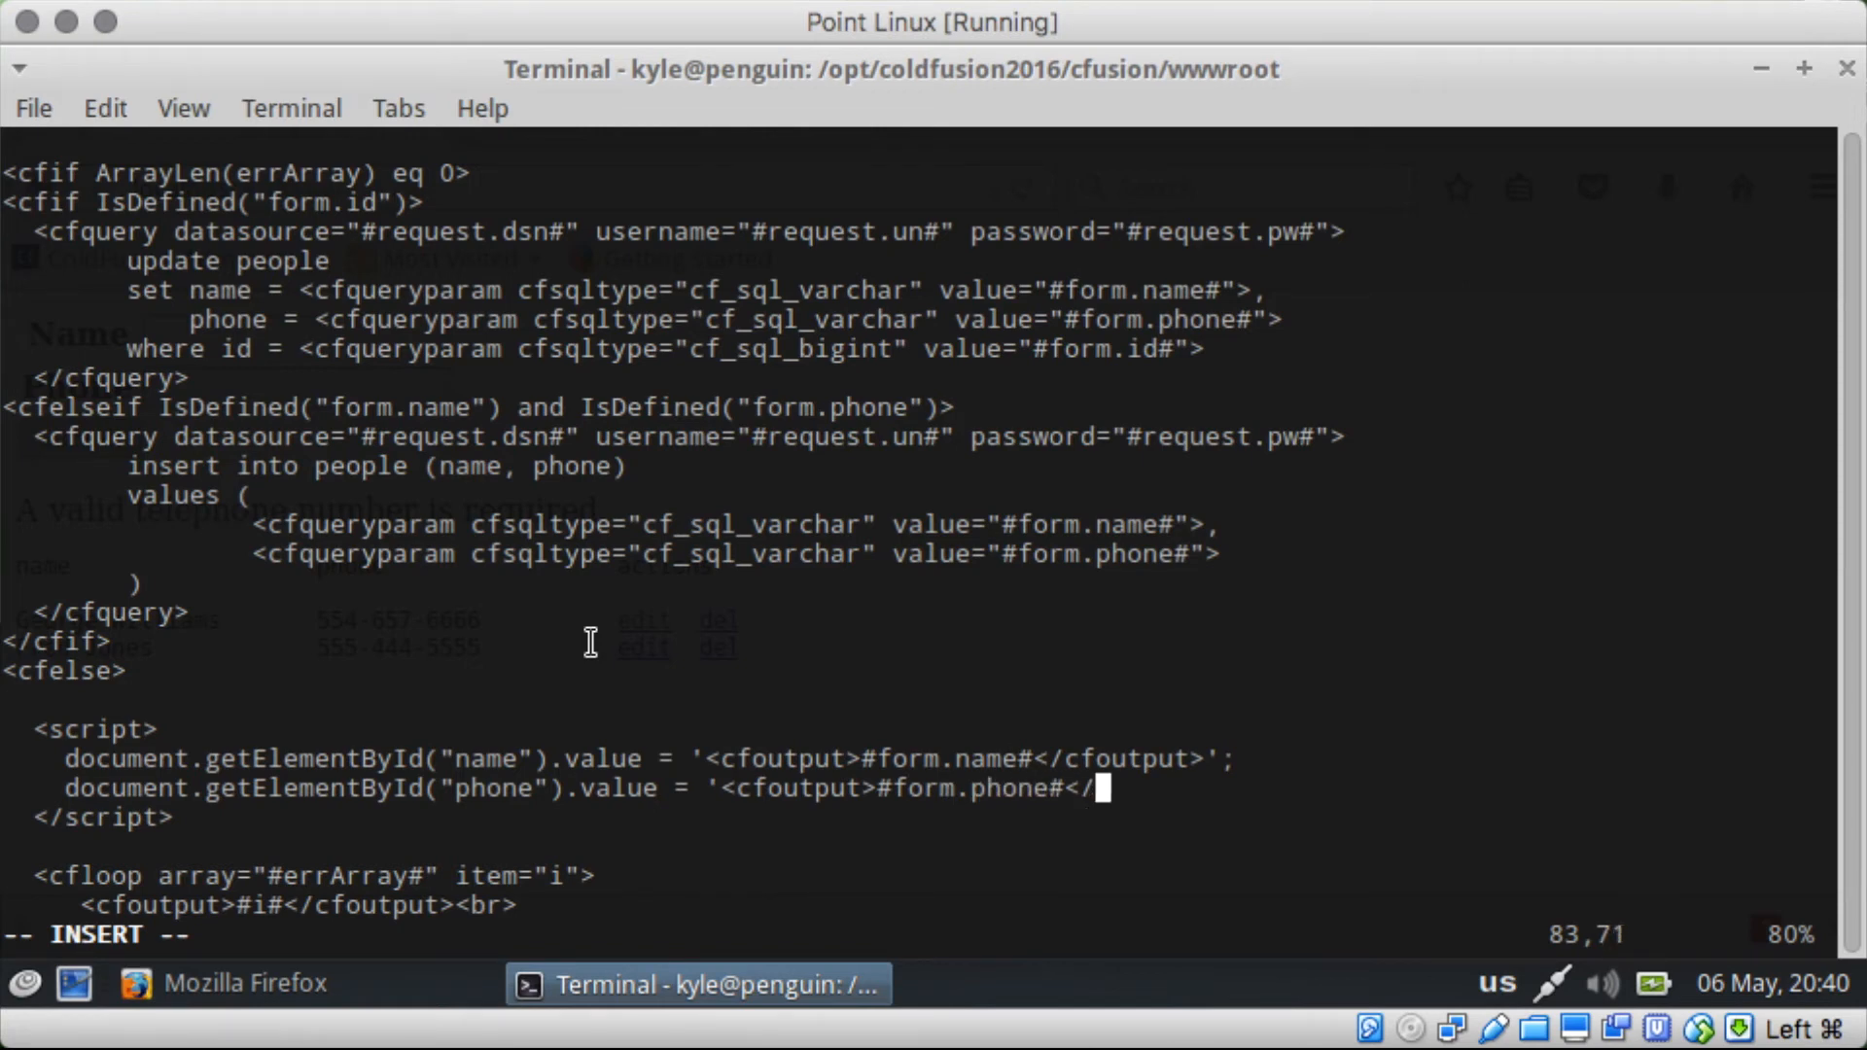
text(cfoutput>';)
click(771, 933)
text(:w)
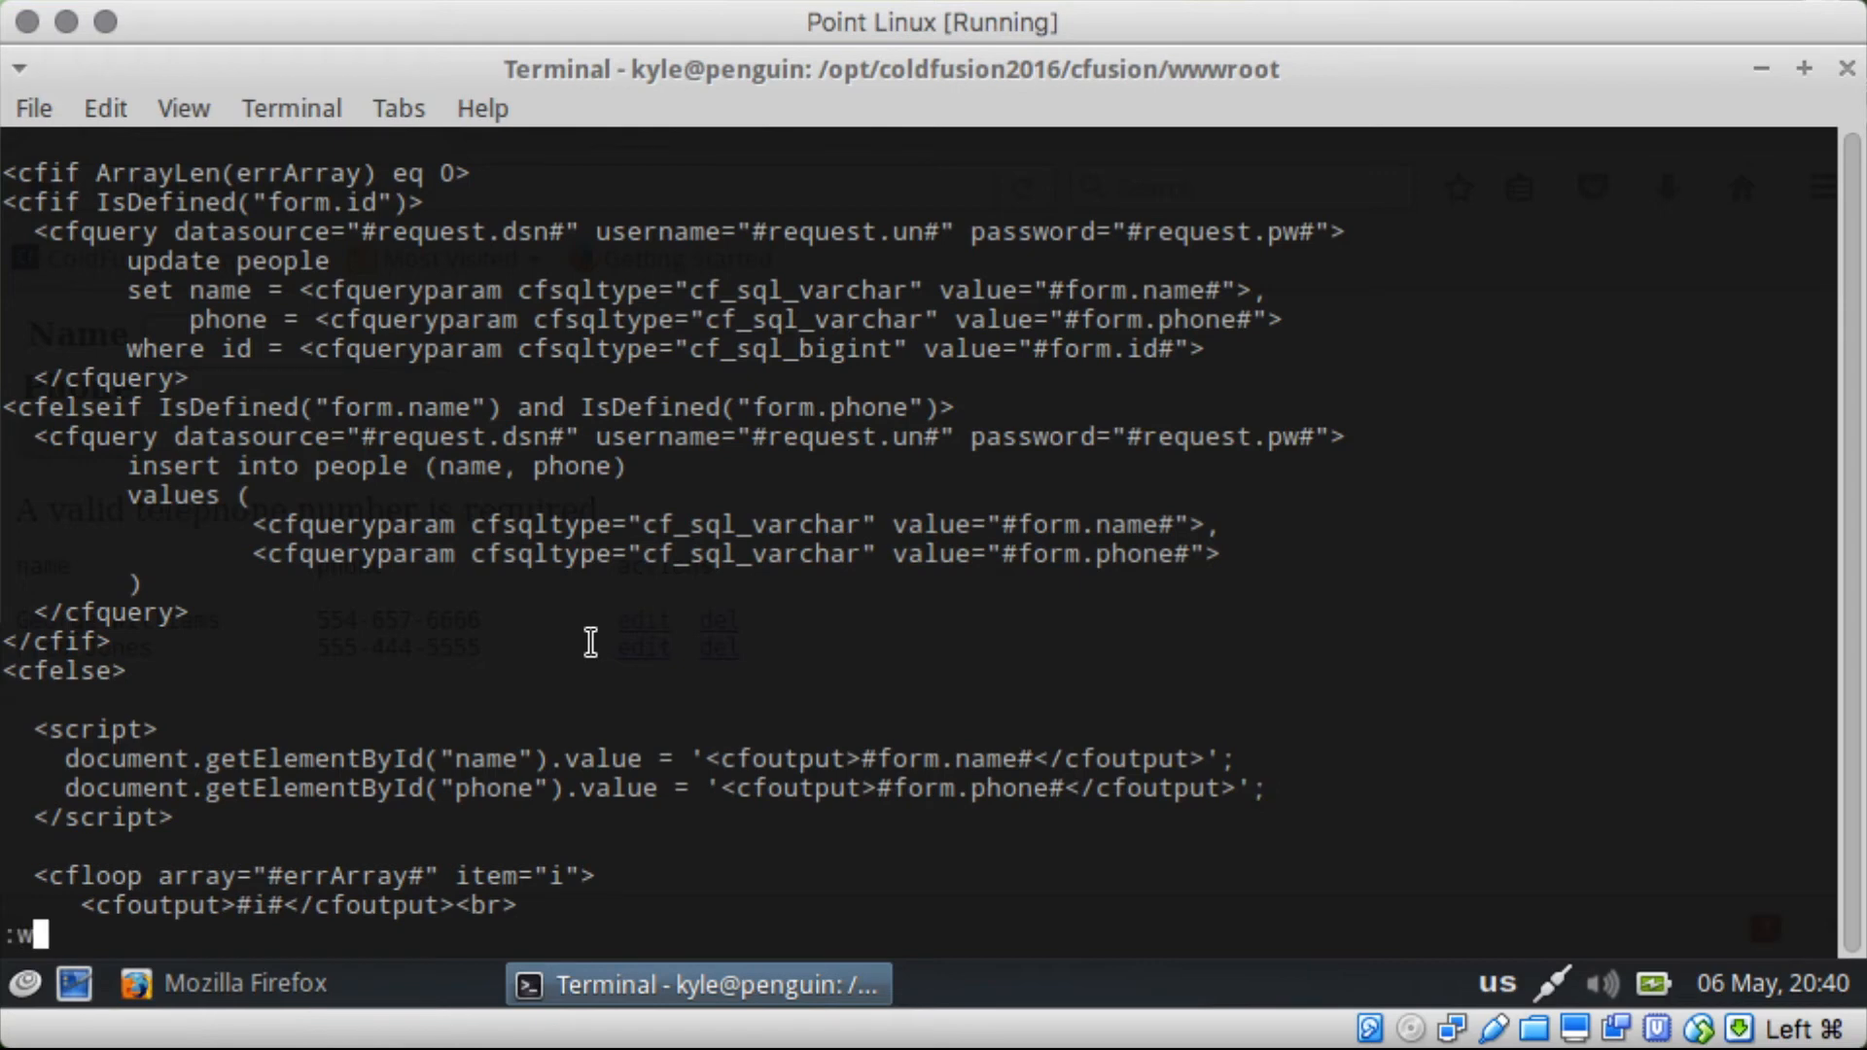
Step: Save people.cfm with id="phone" added to the phone cfinput and return to Firefox
key(Return)
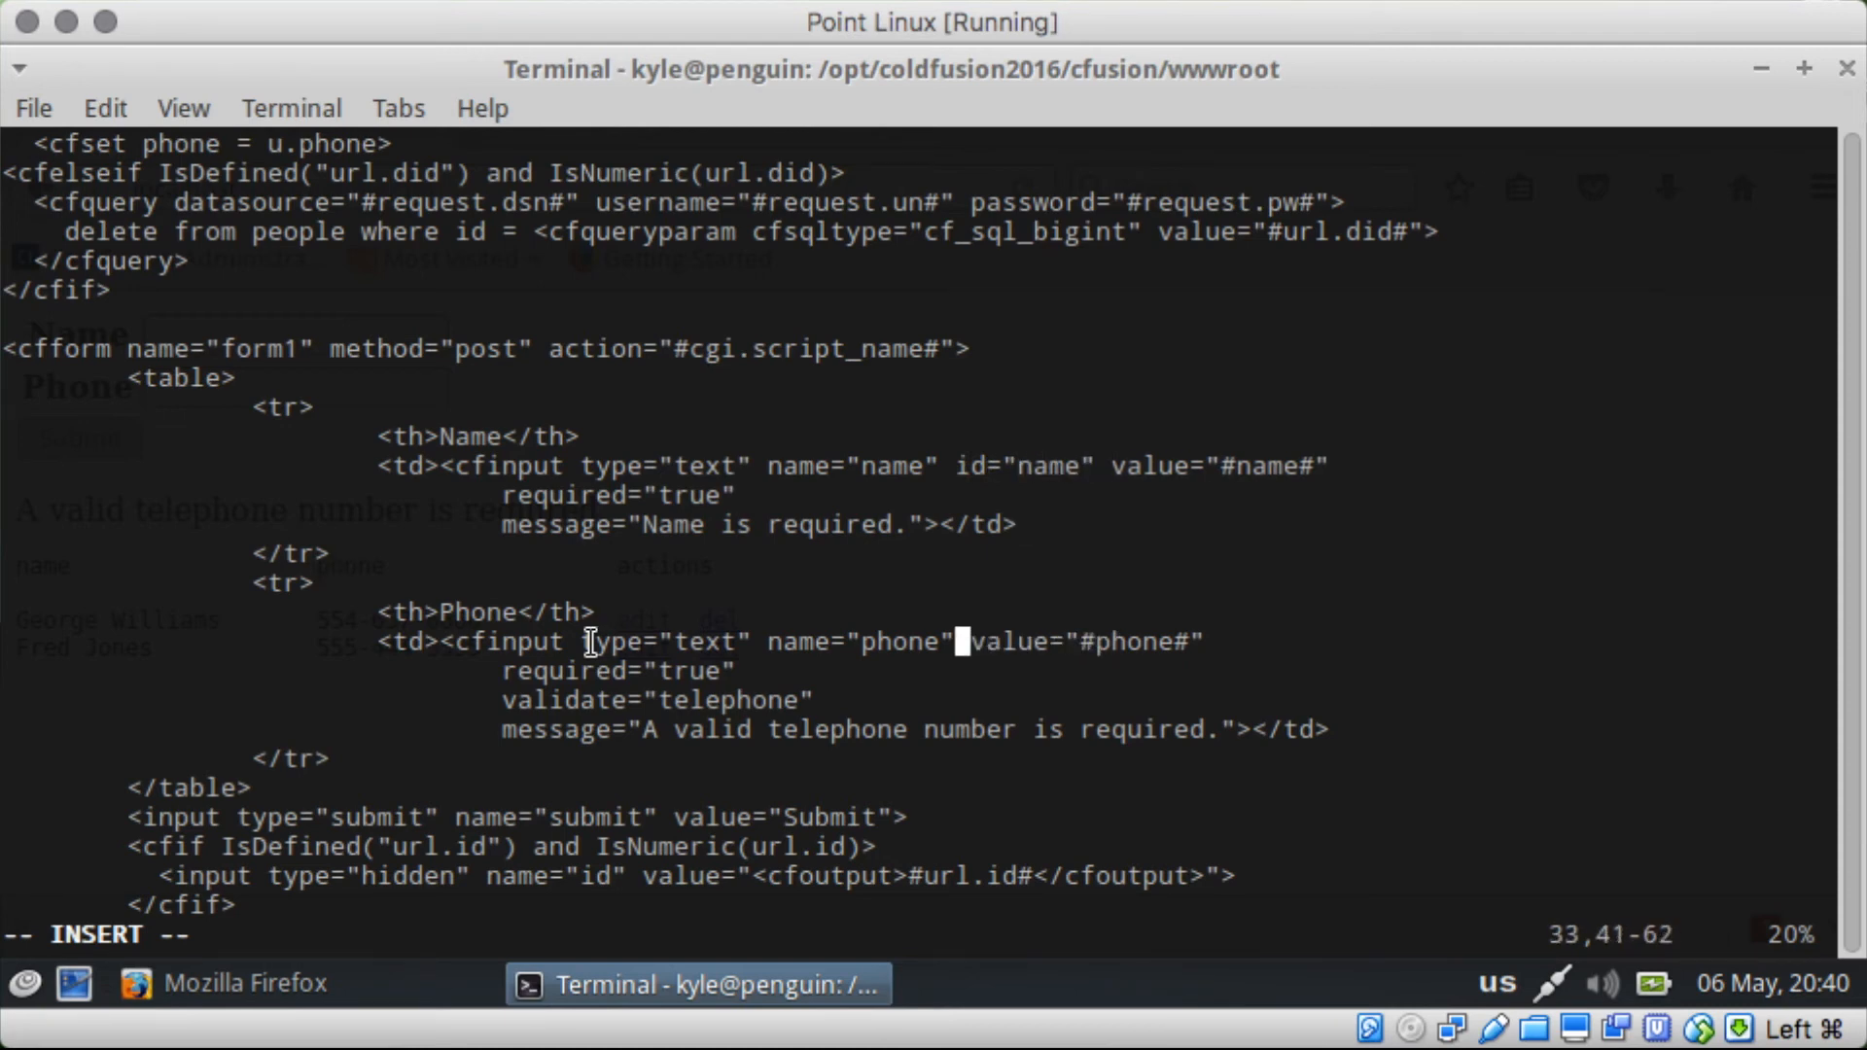
text(id="ph")
click(101, 933)
text(:w)
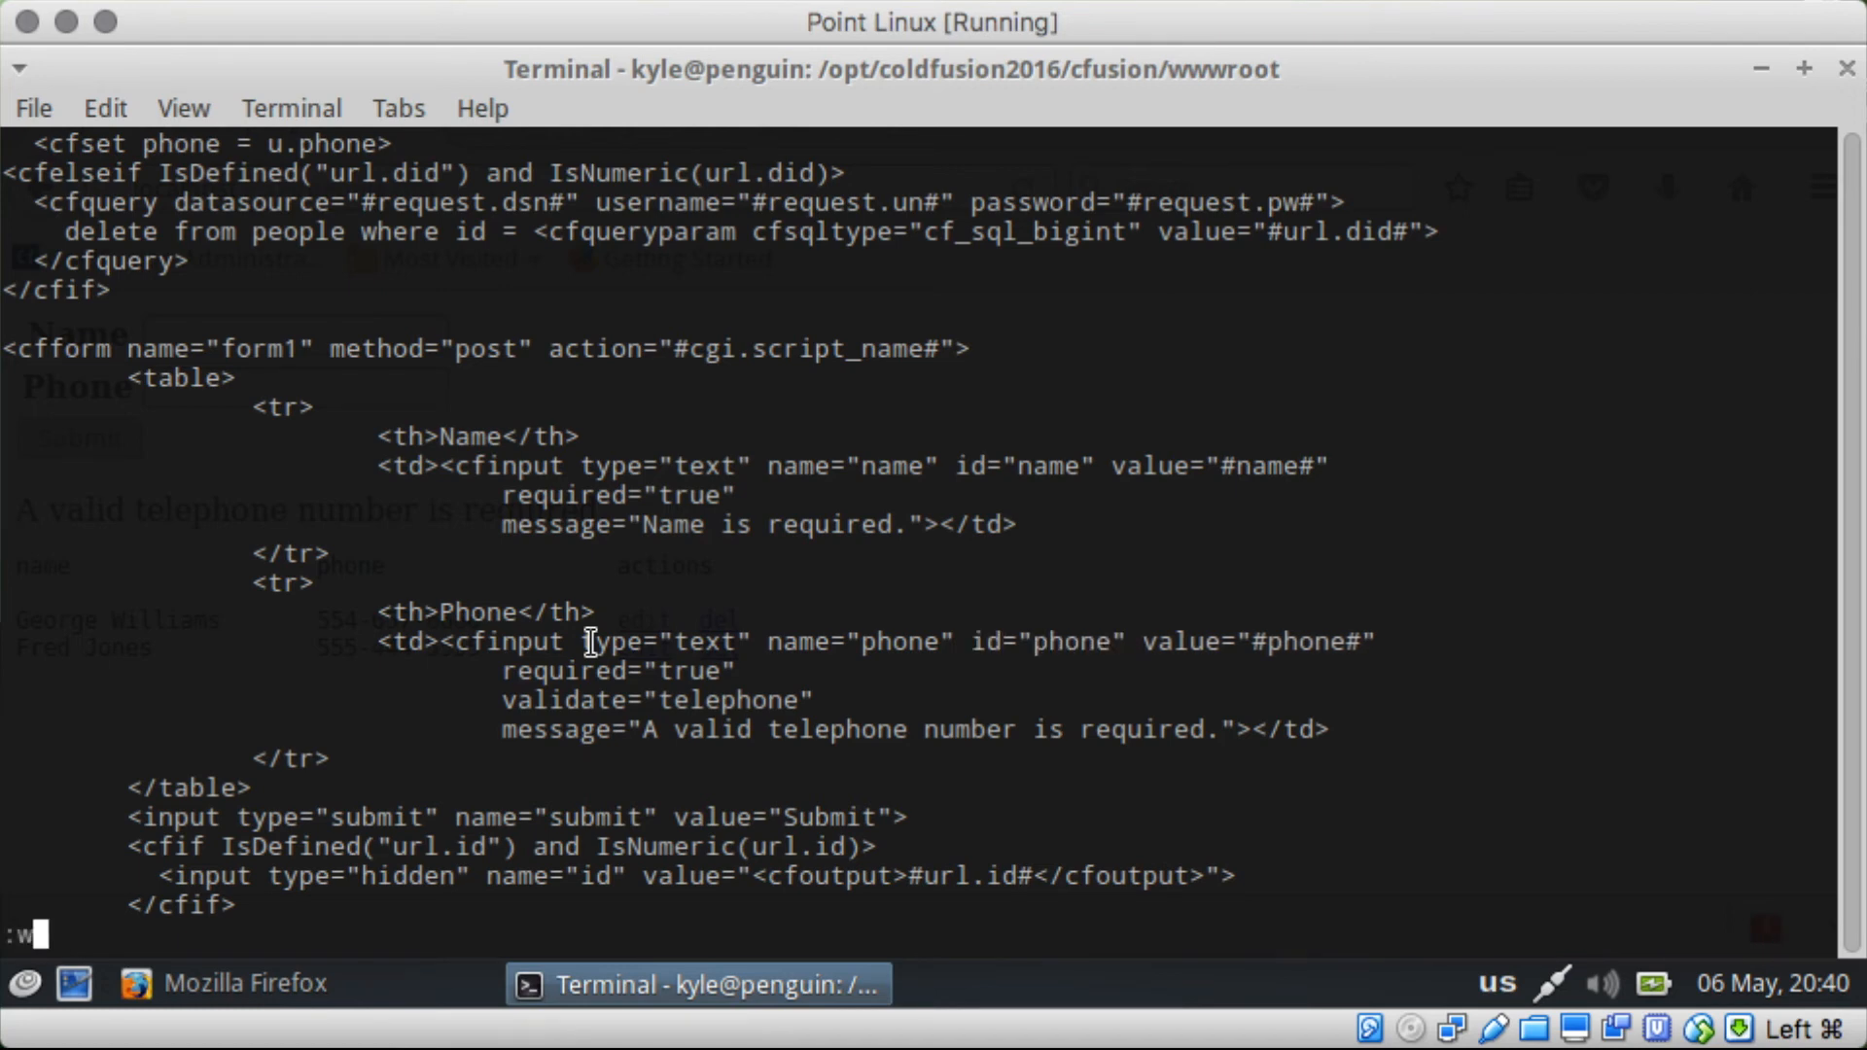
click(247, 984)
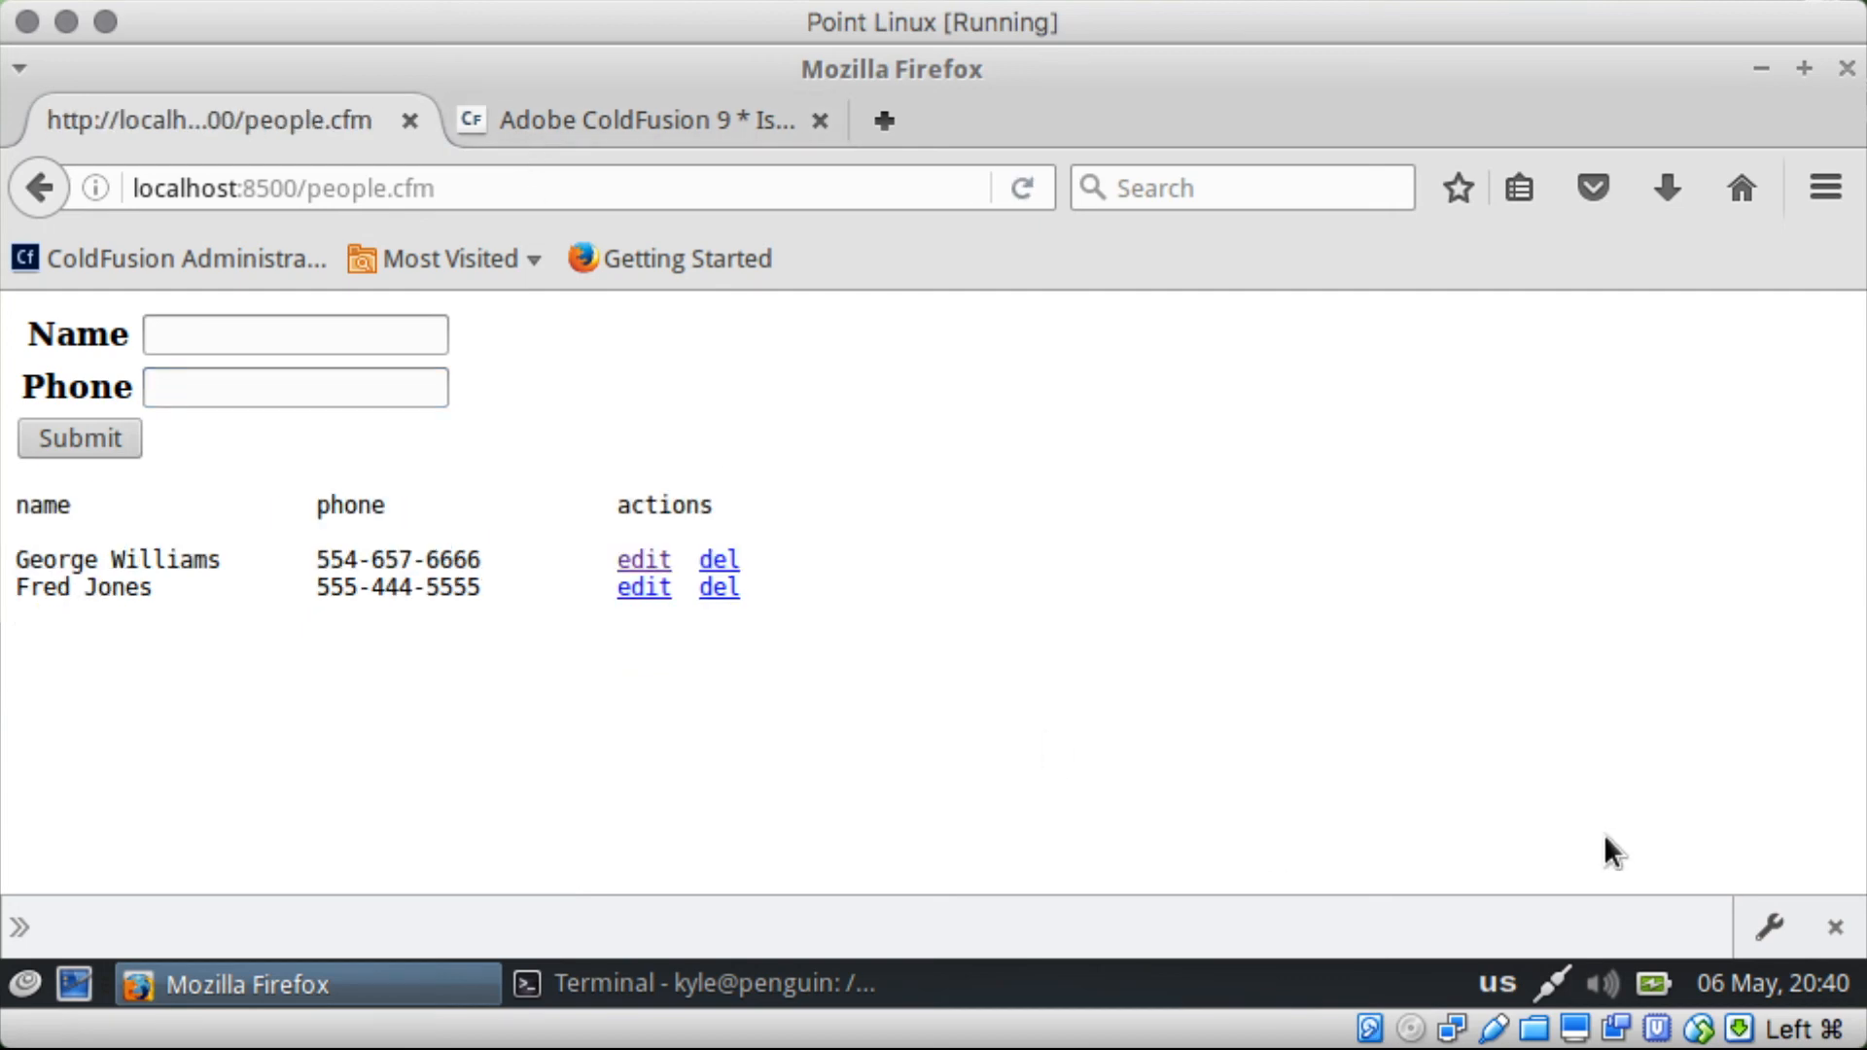
key(F12)
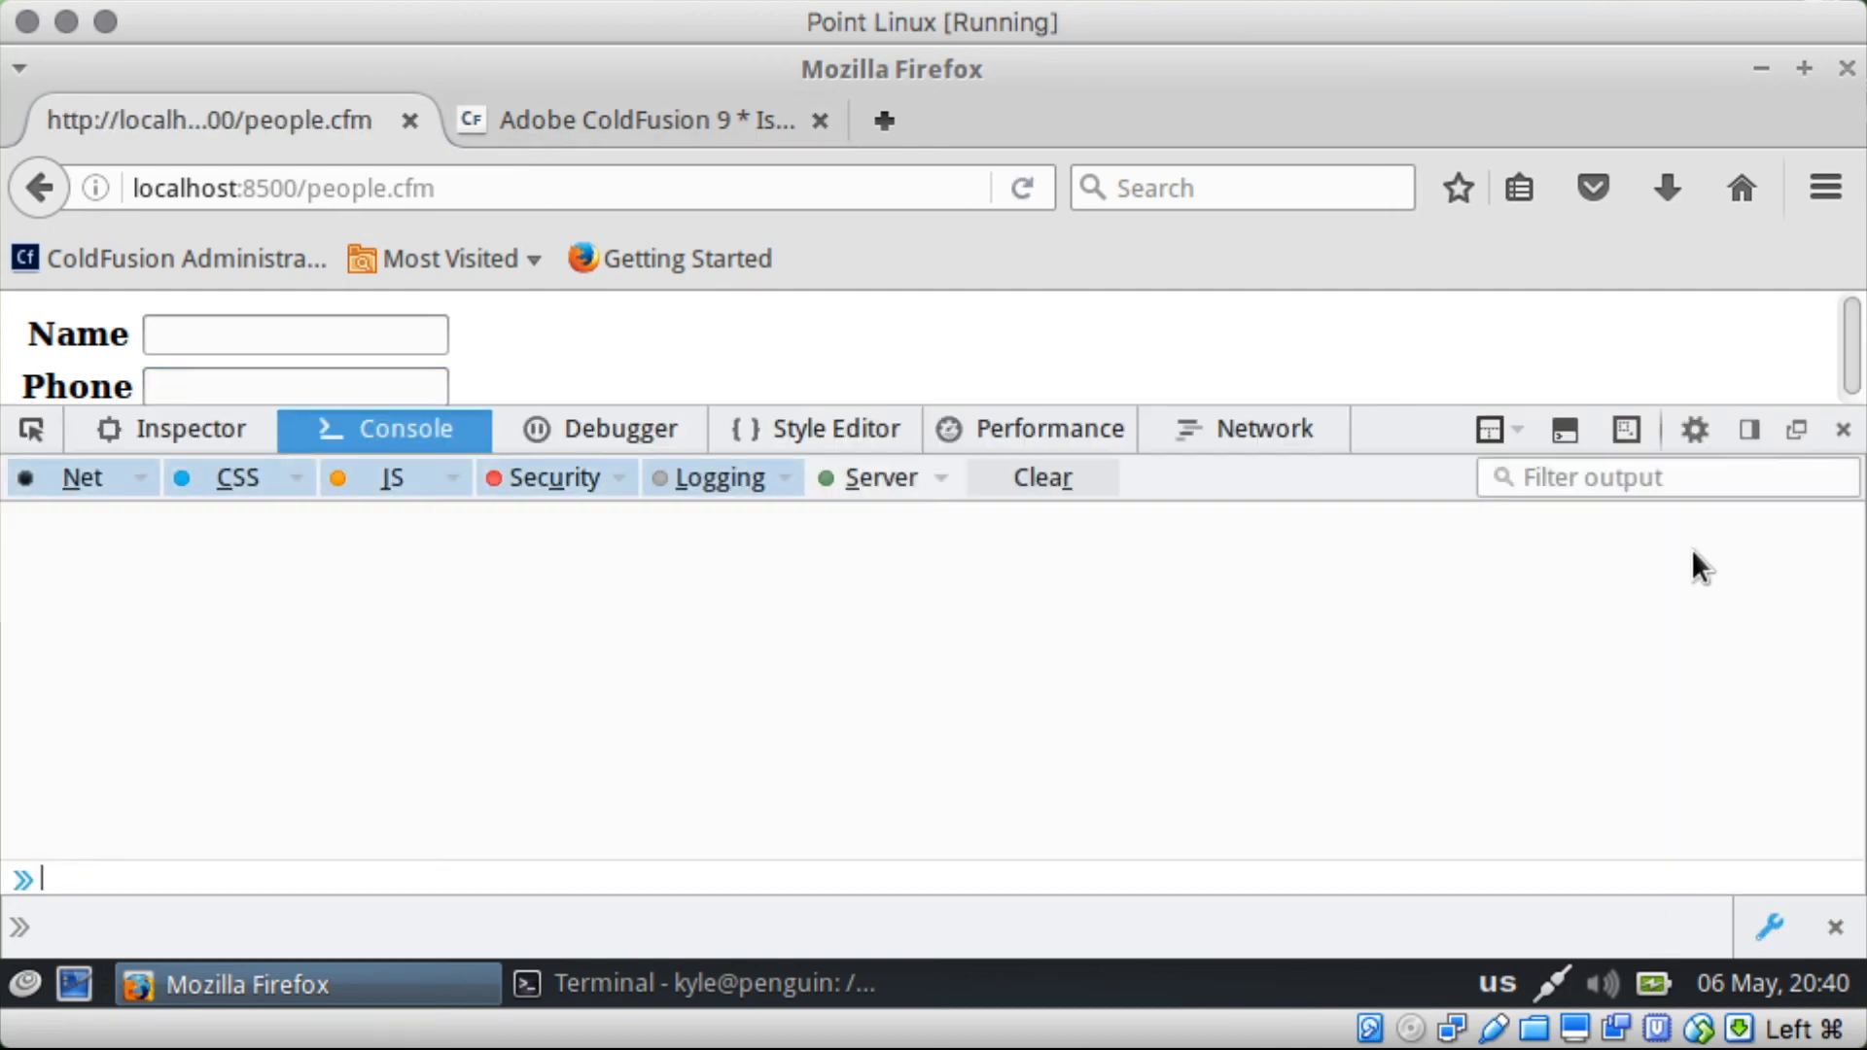
mouse_move(1645, 568)
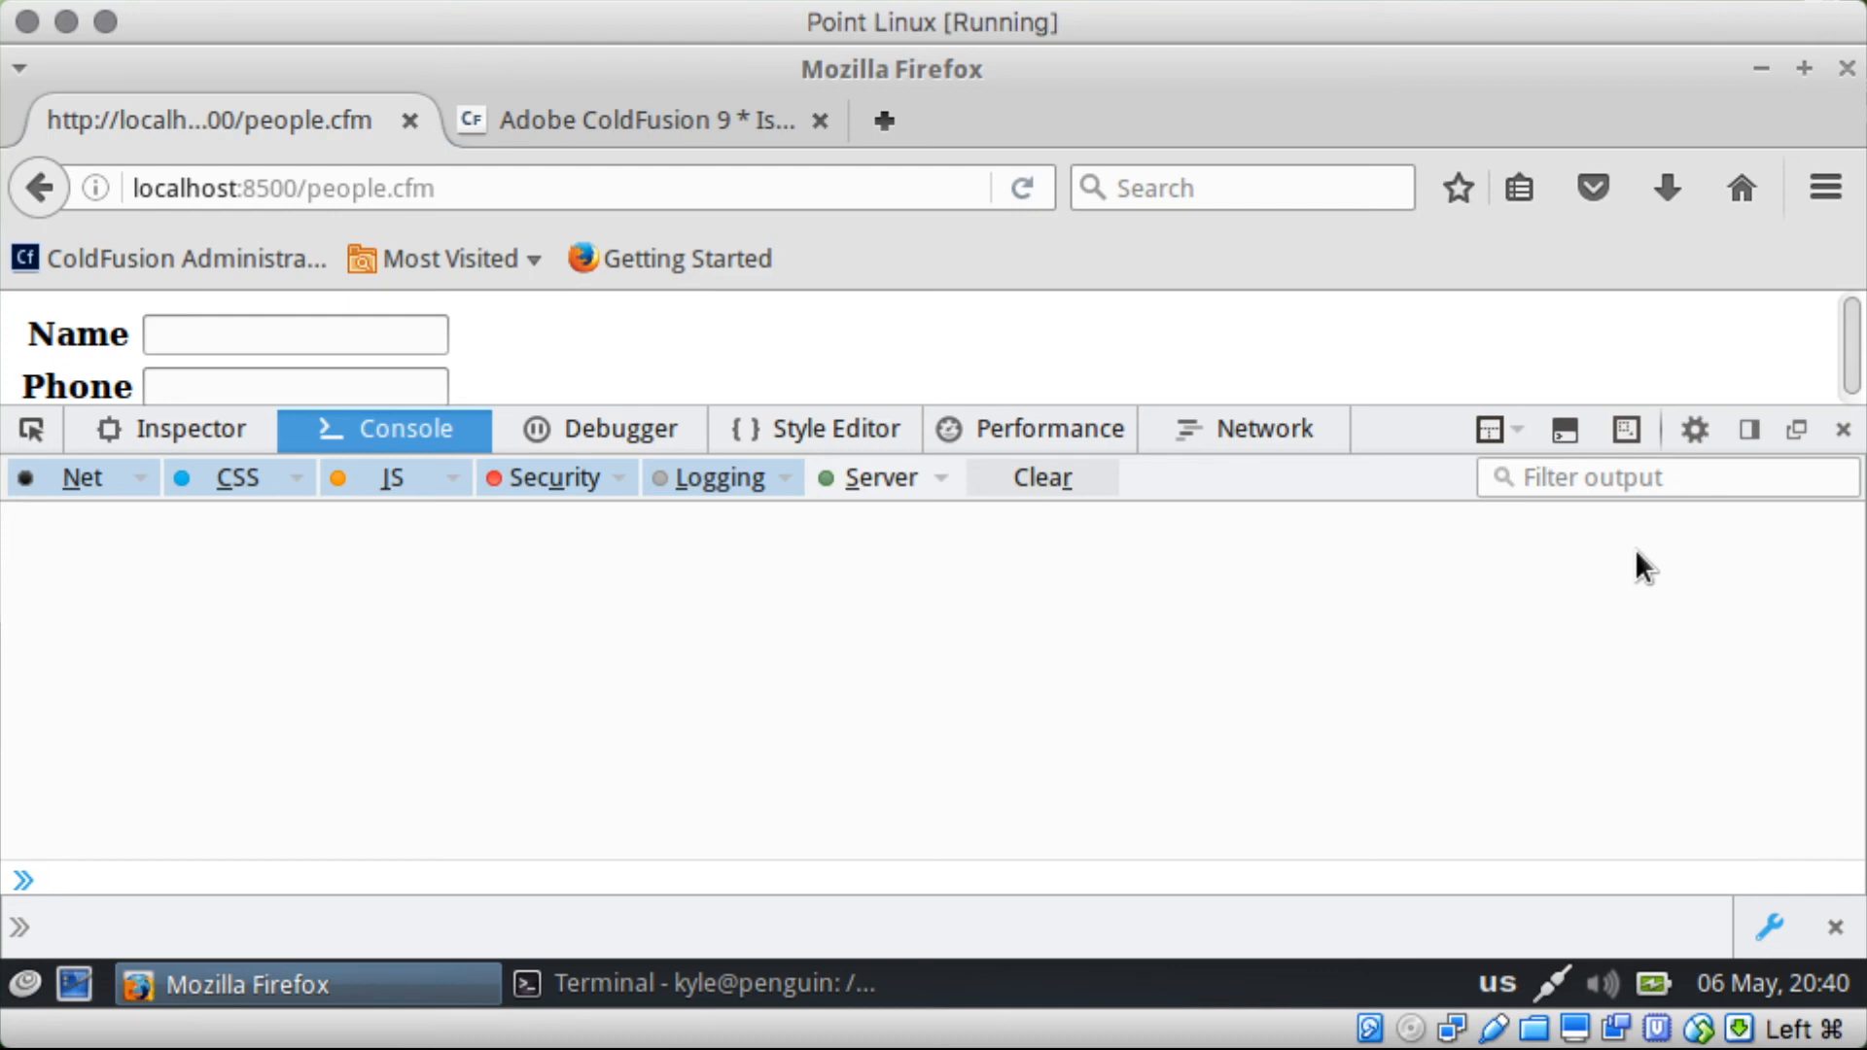
click(1692, 428)
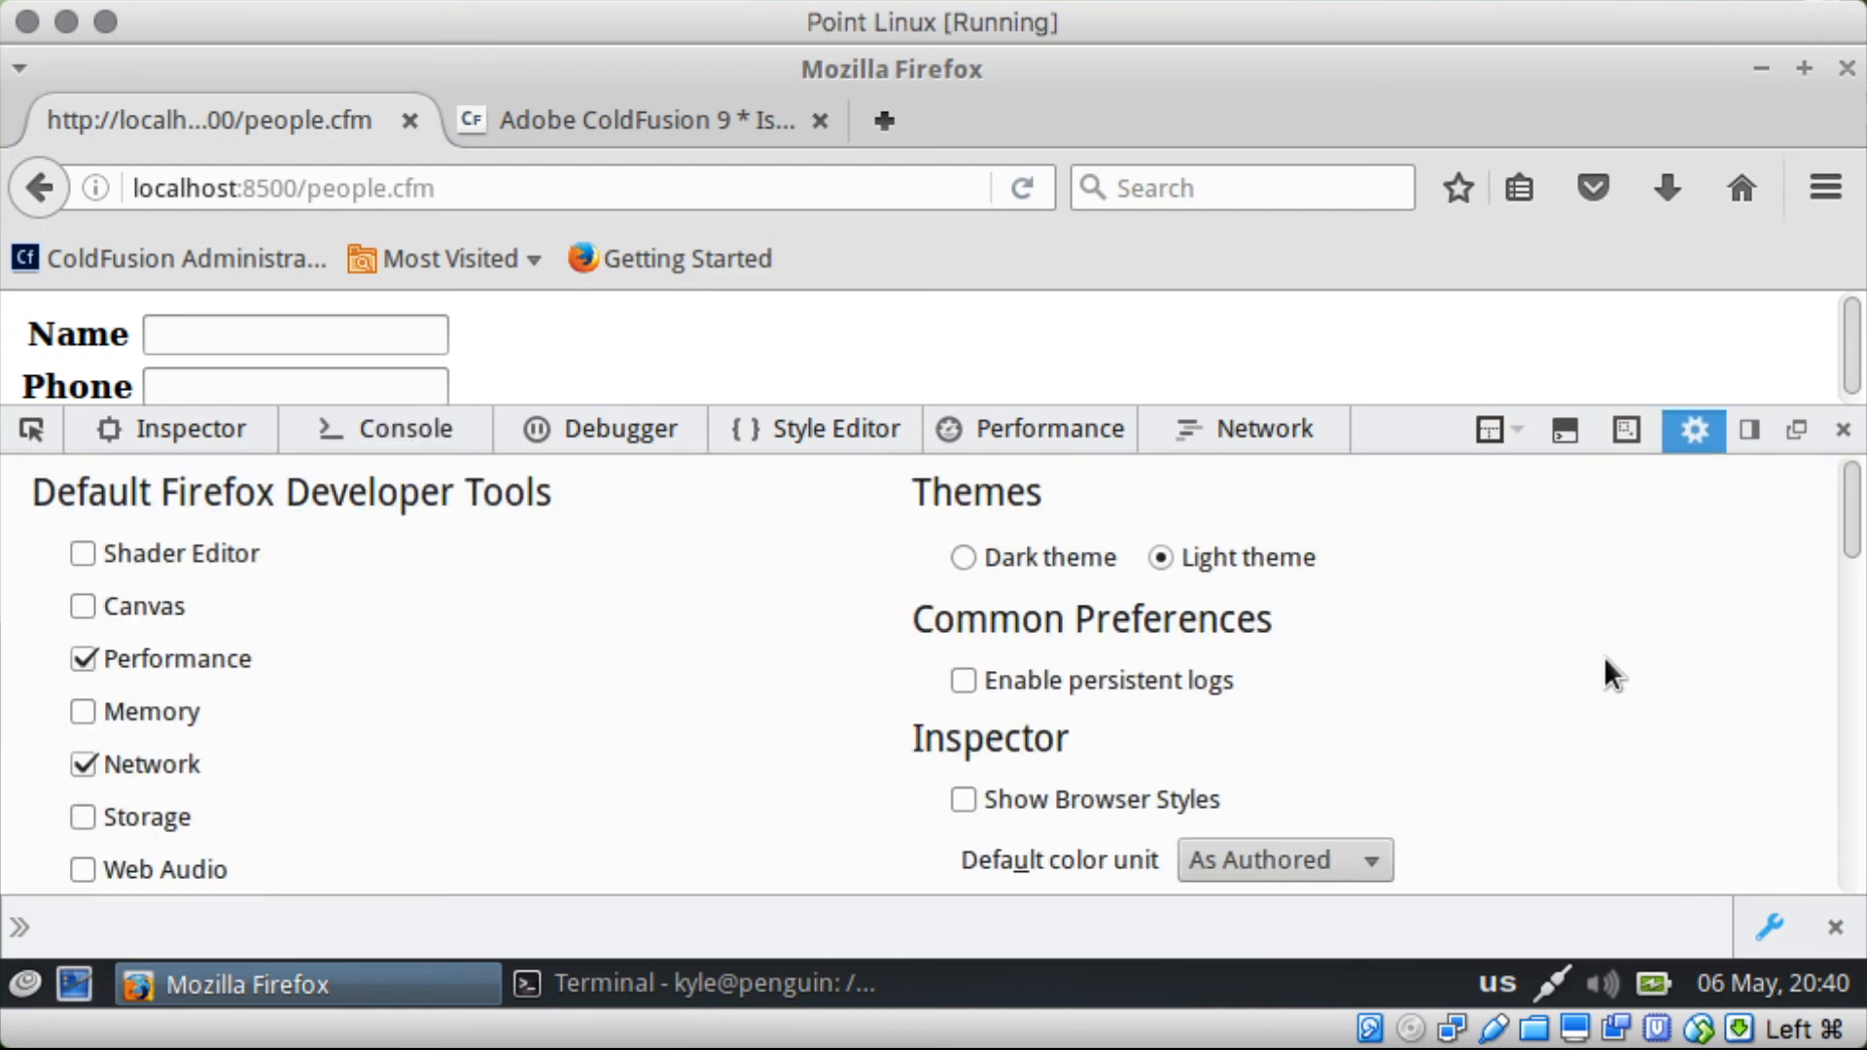
scroll(down, 3)
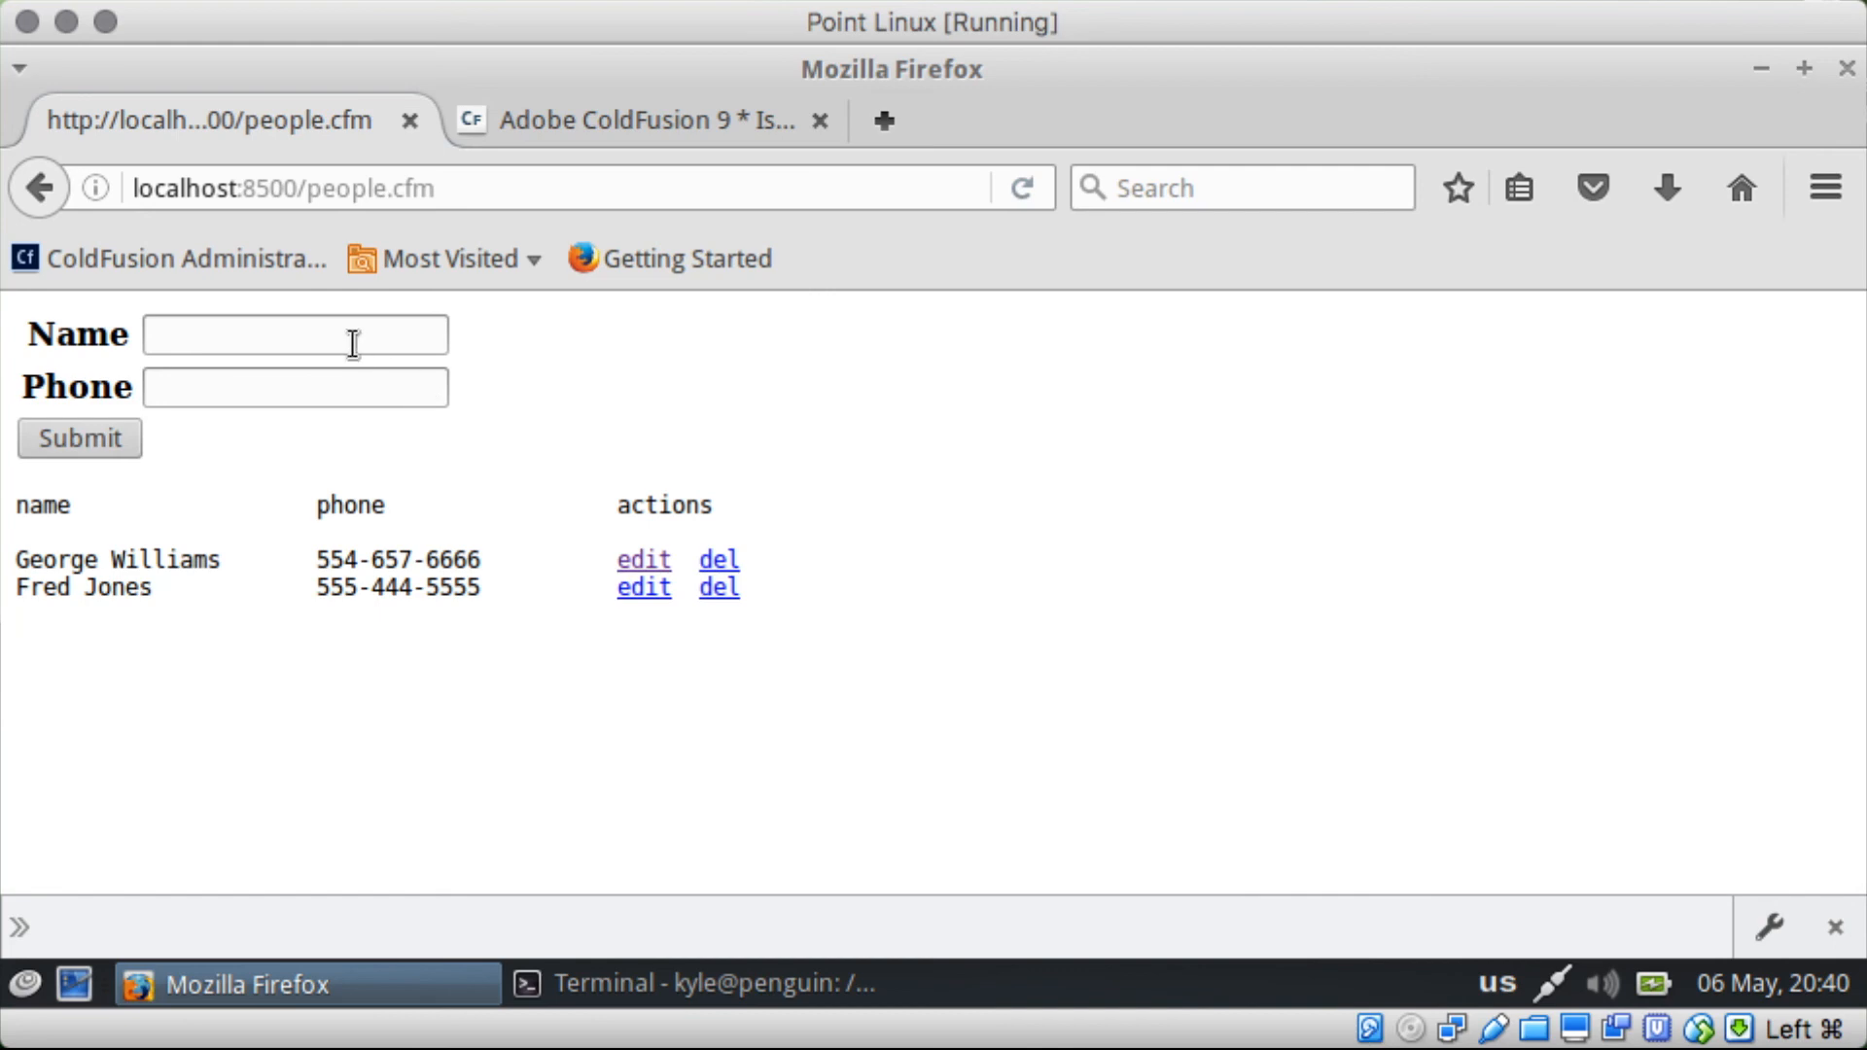
text(John Smith)
text(333)
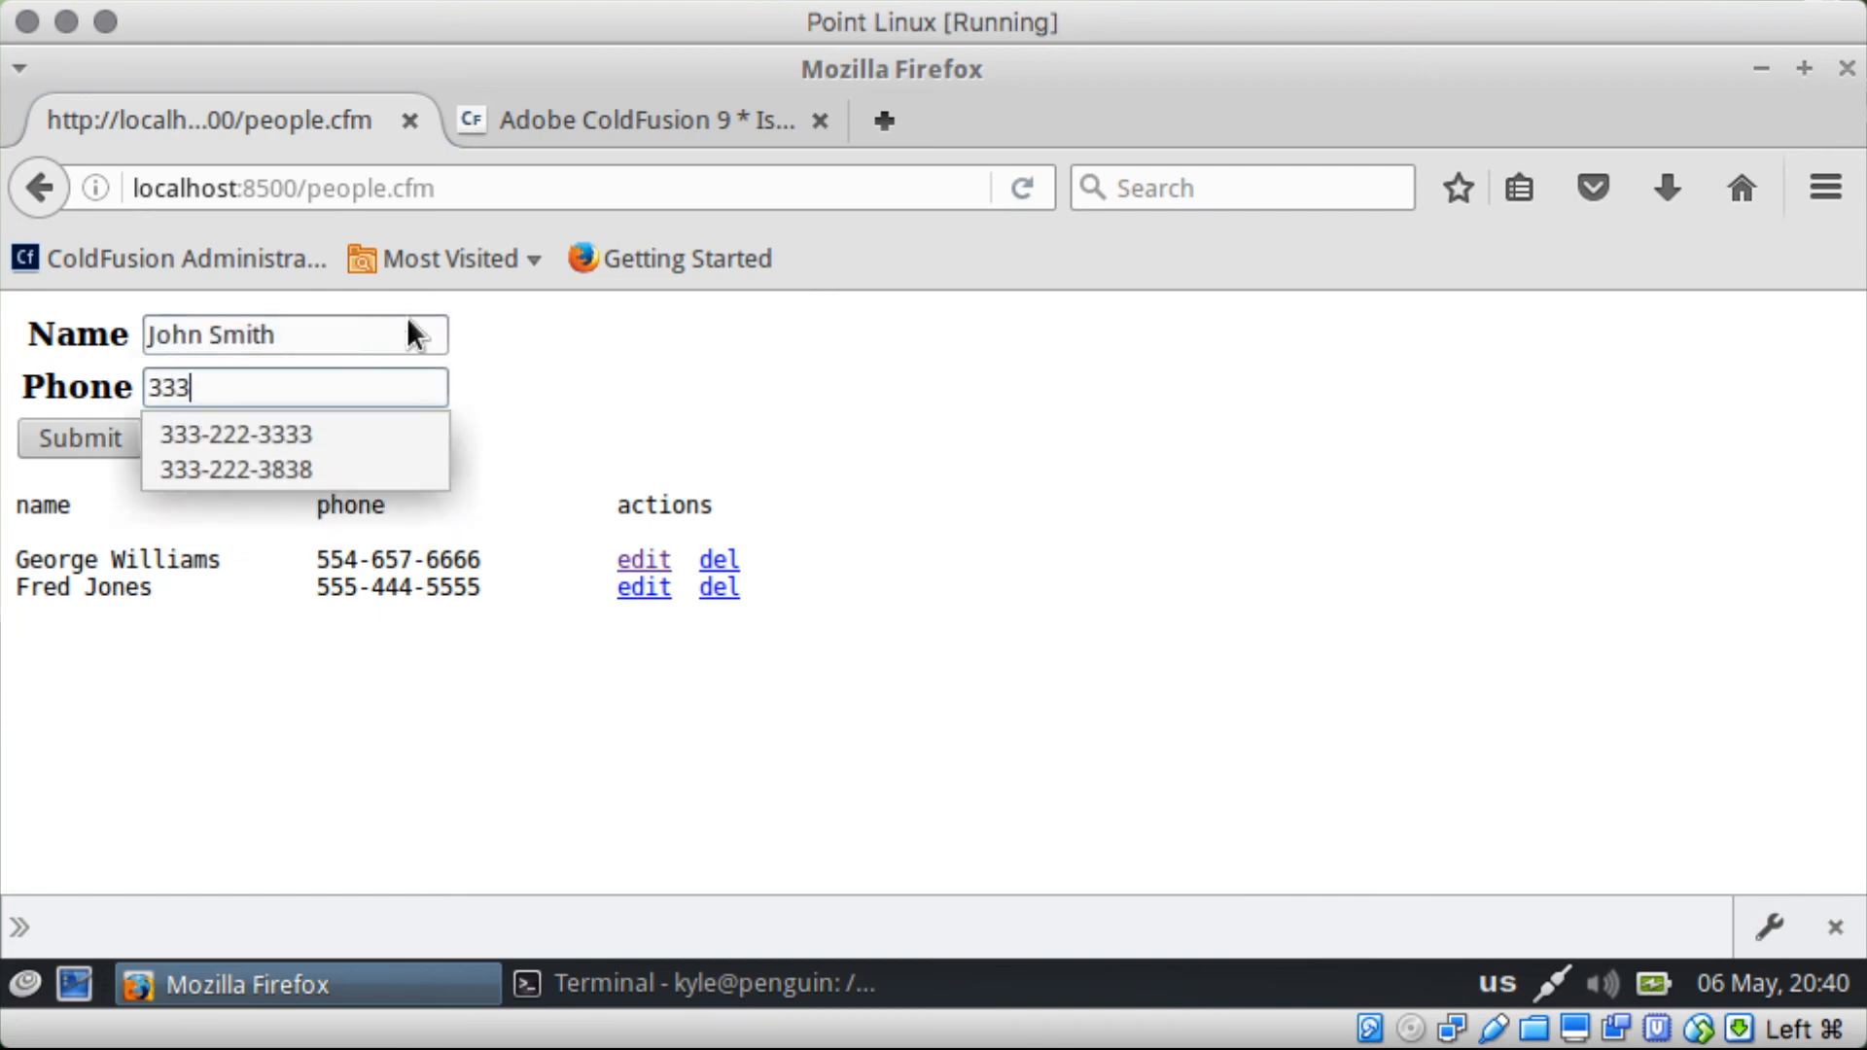
click(77, 438)
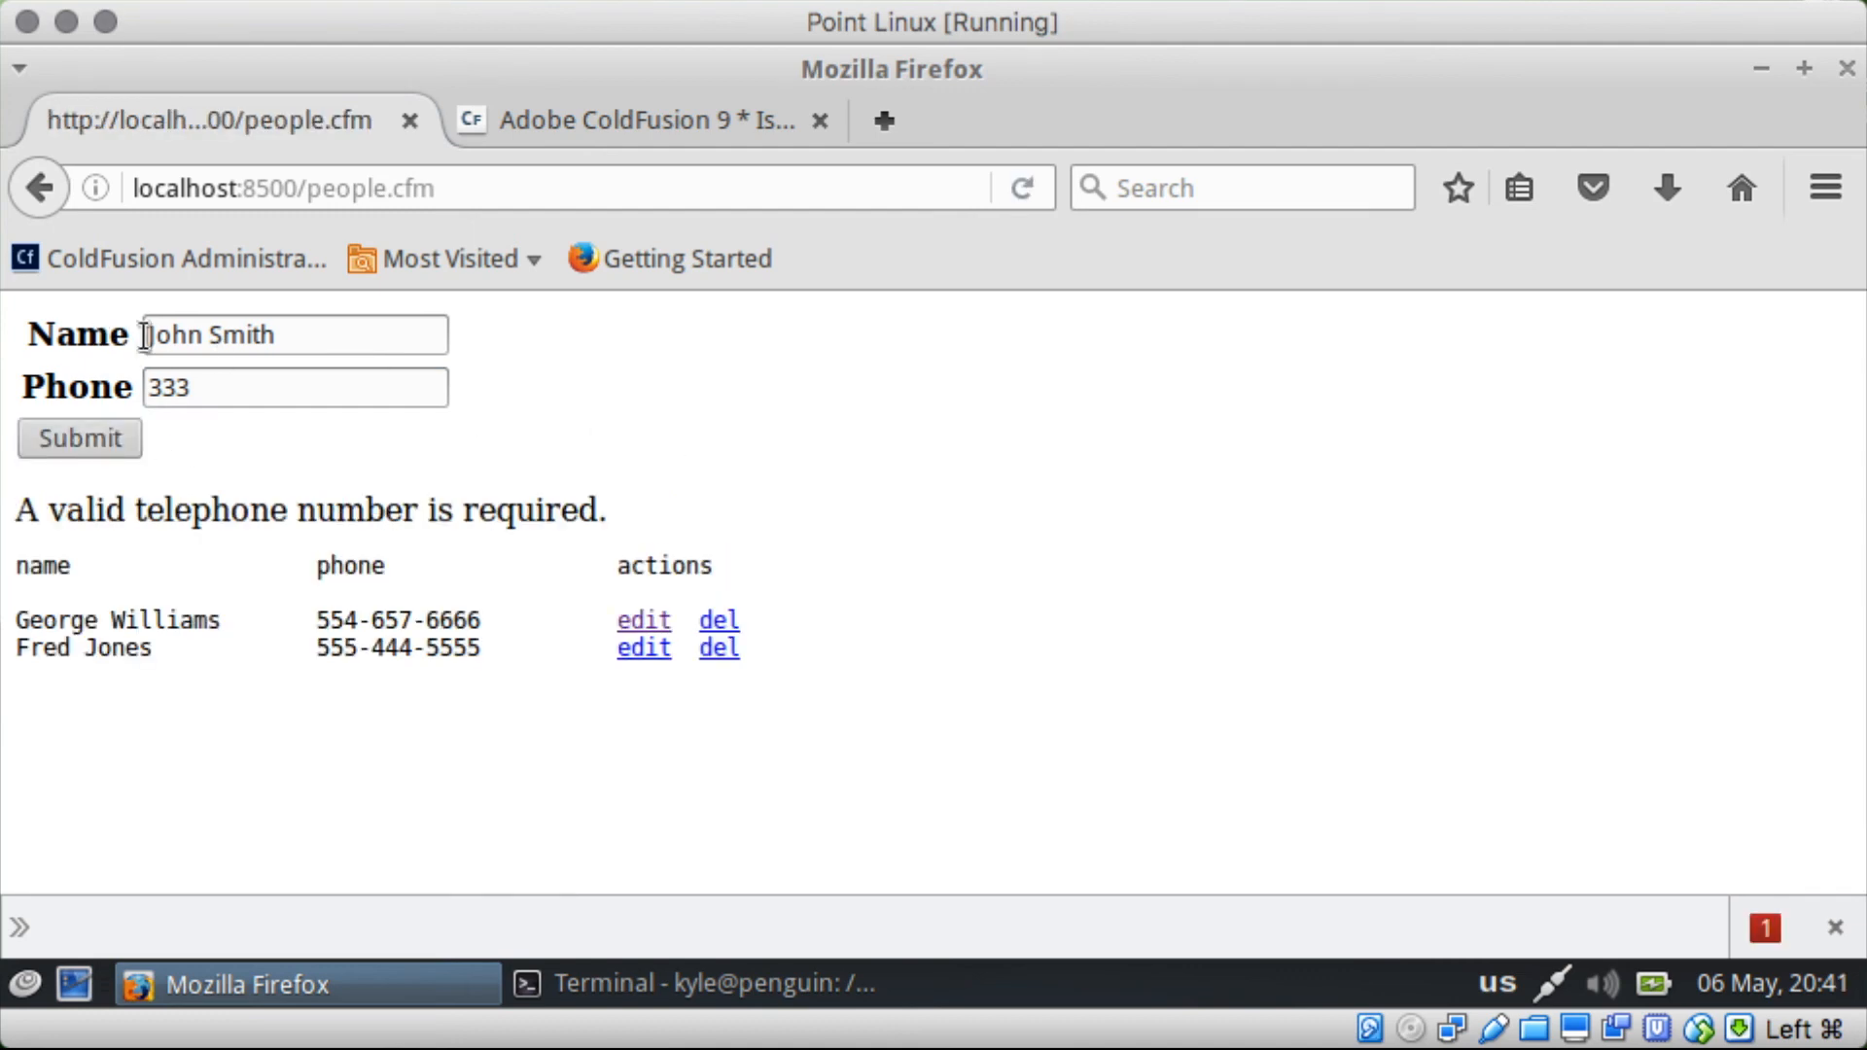
mouse_move(966, 451)
text(-333-3333)
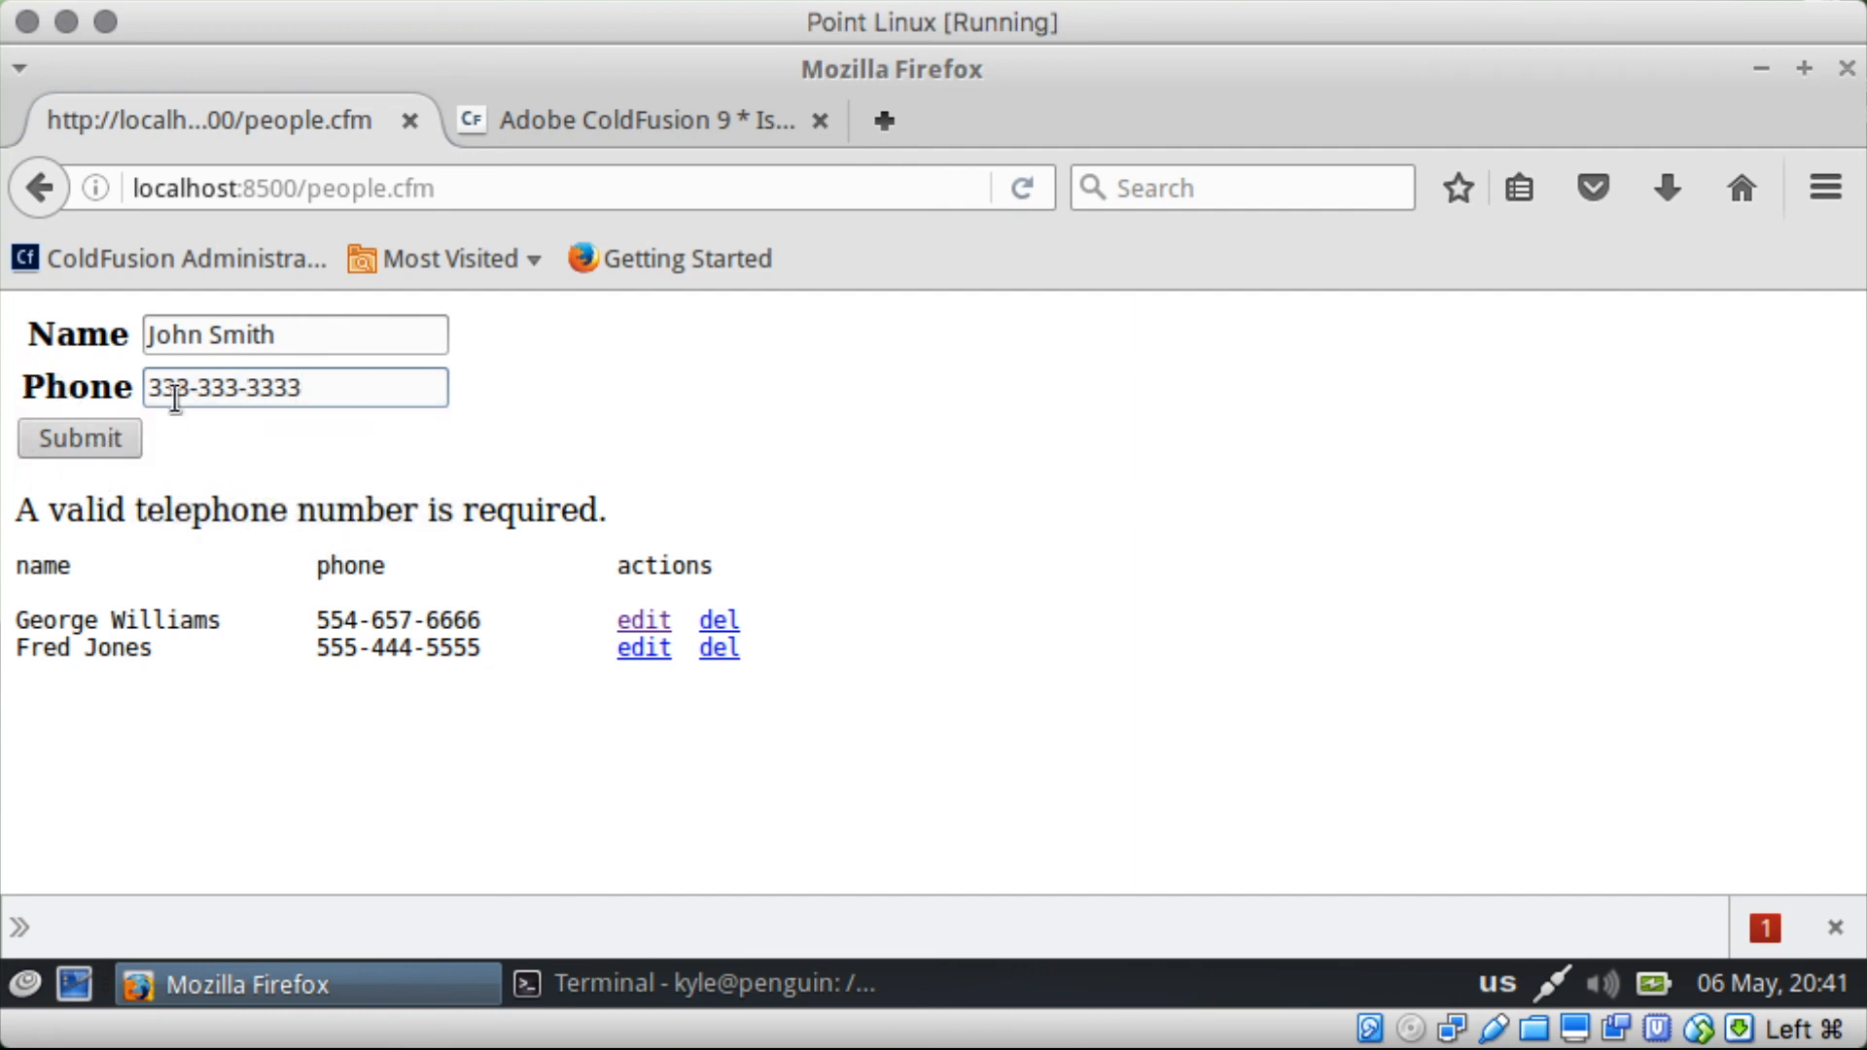
click(77, 437)
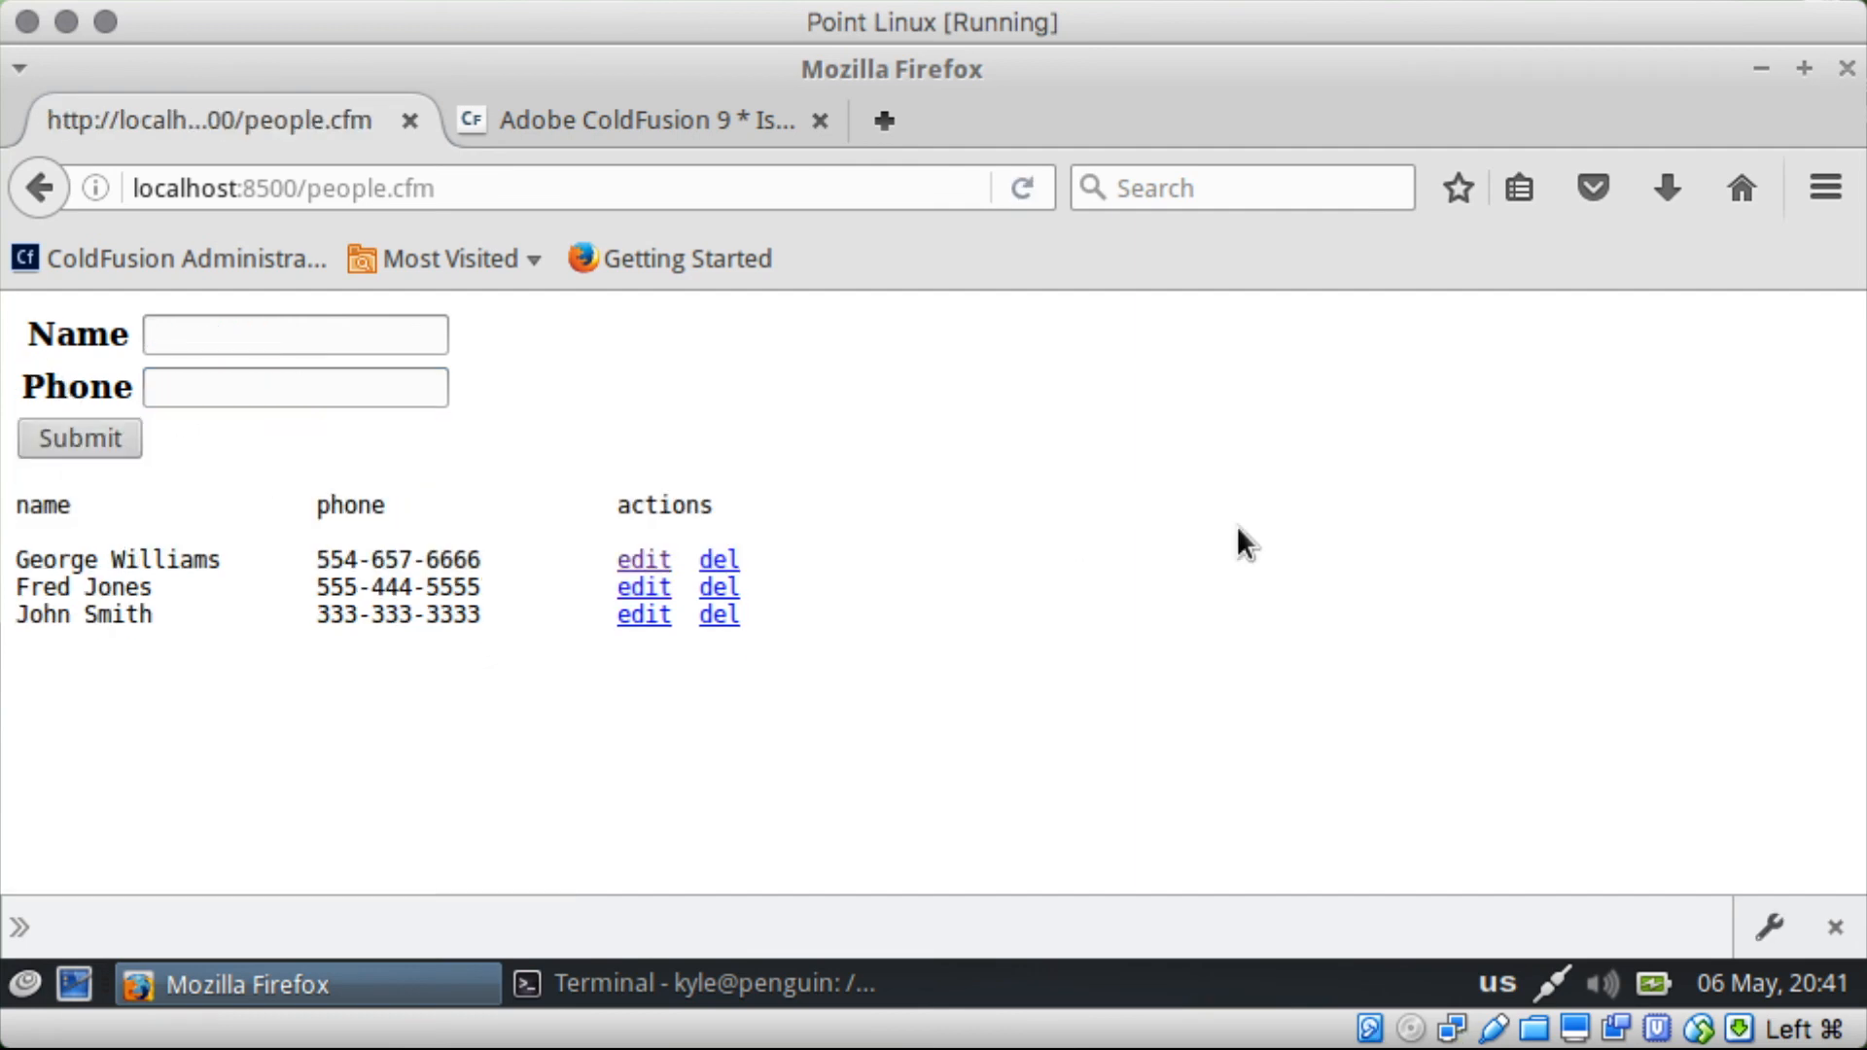